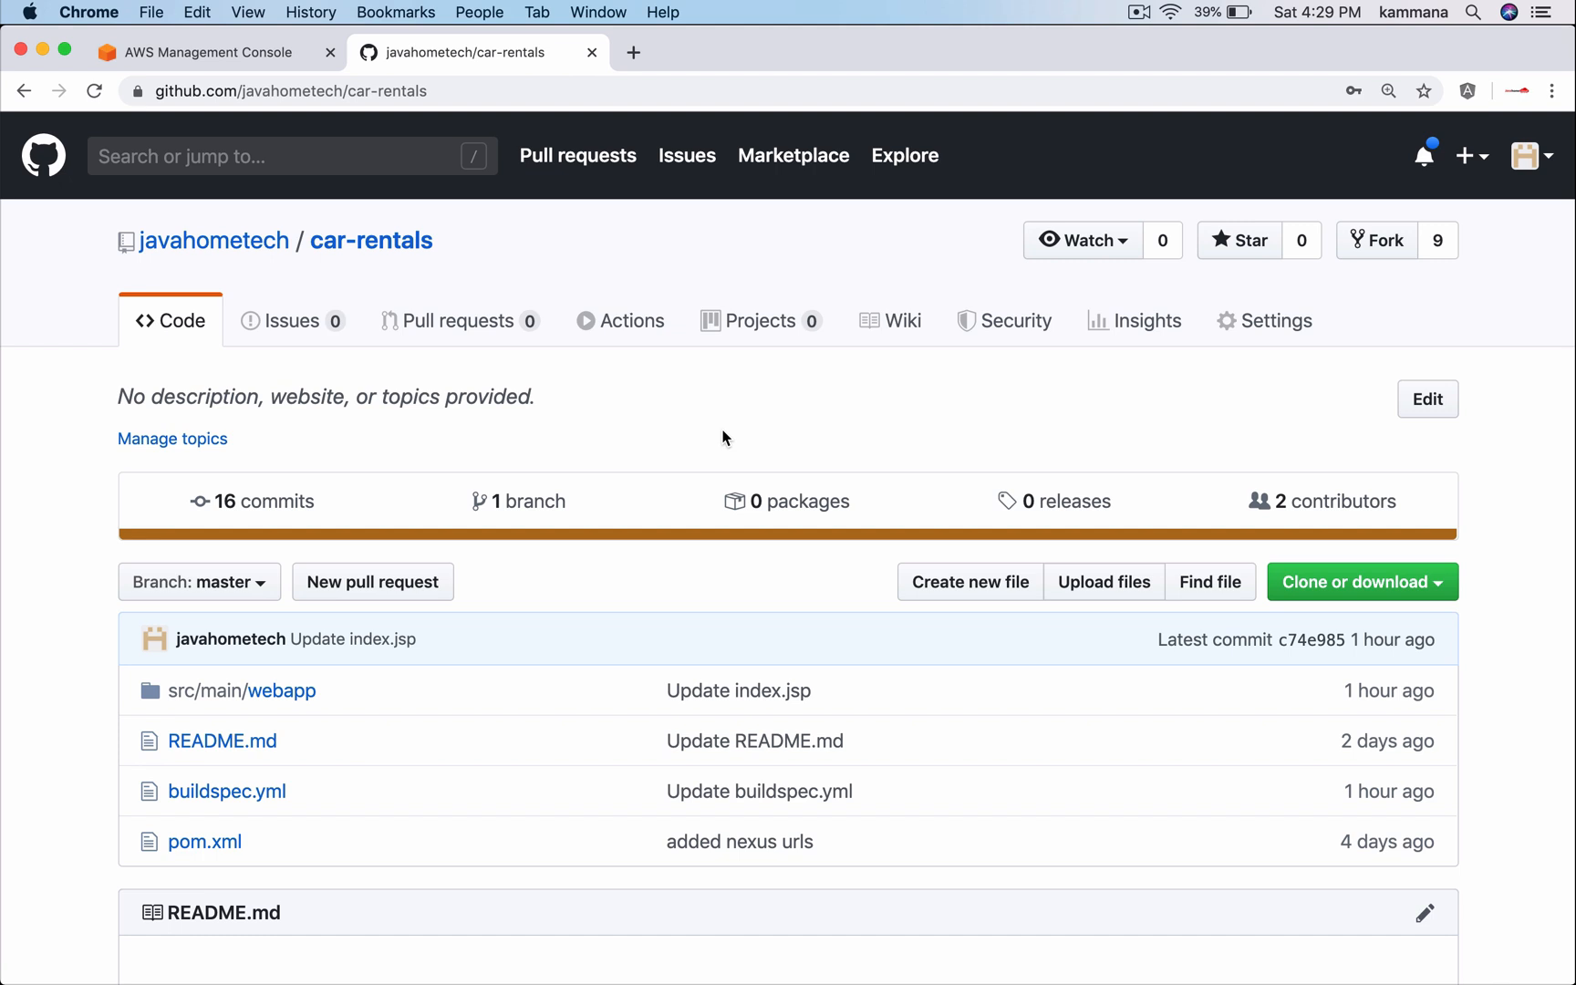
mouse_move(526, 409)
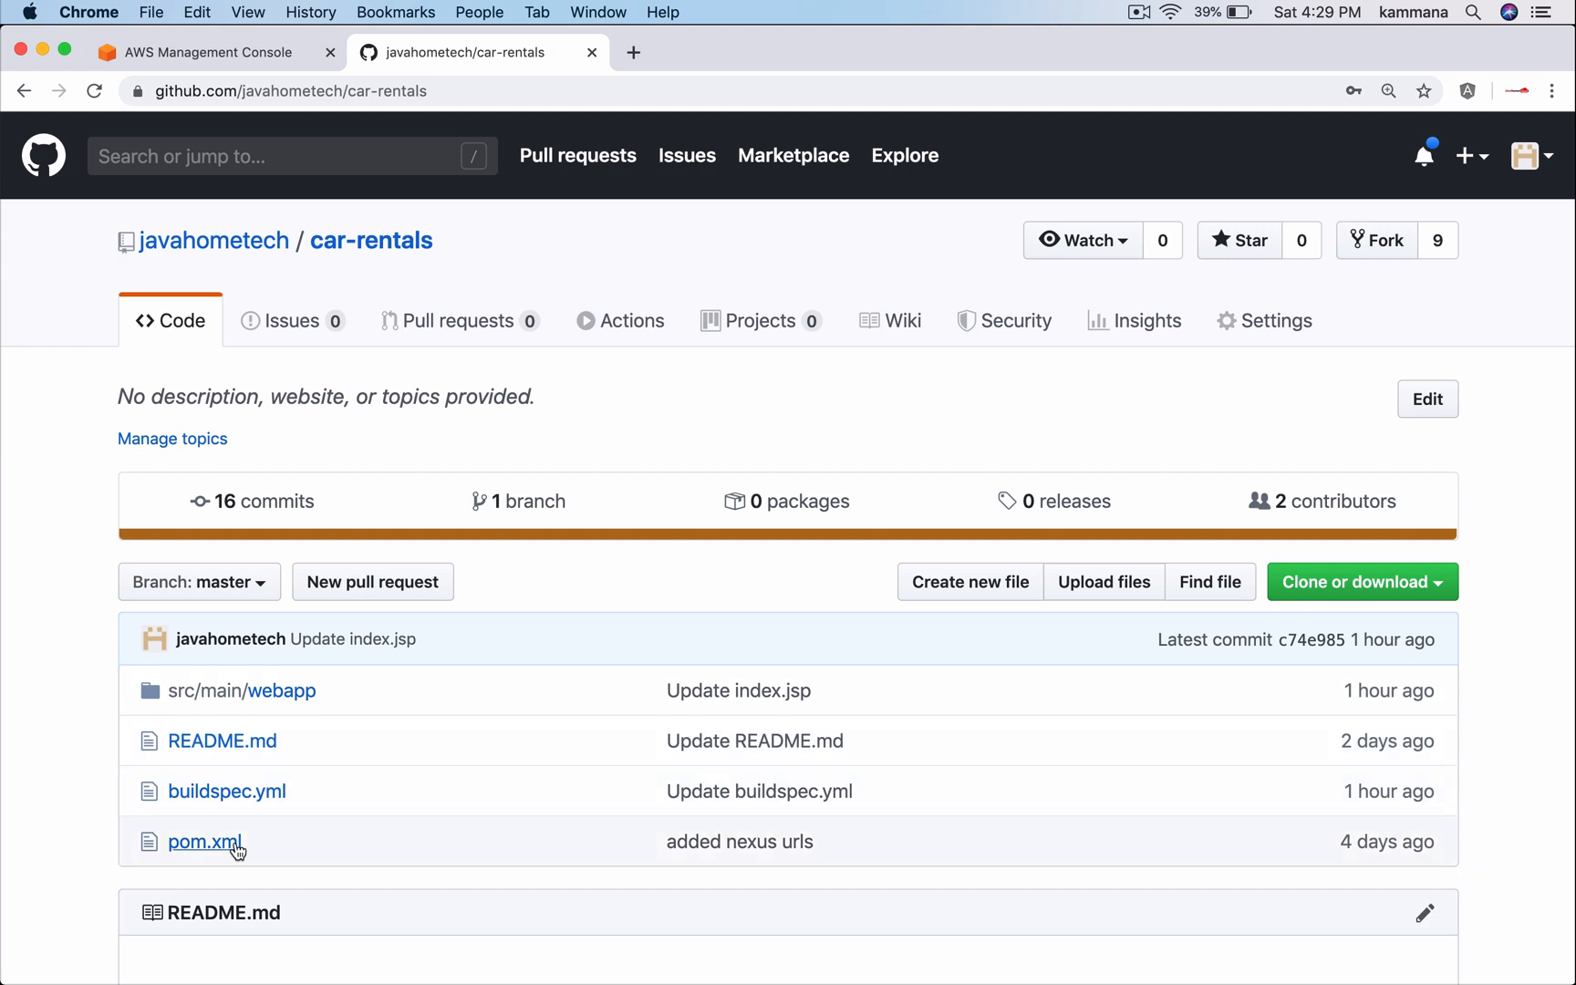
mouse_move(205, 843)
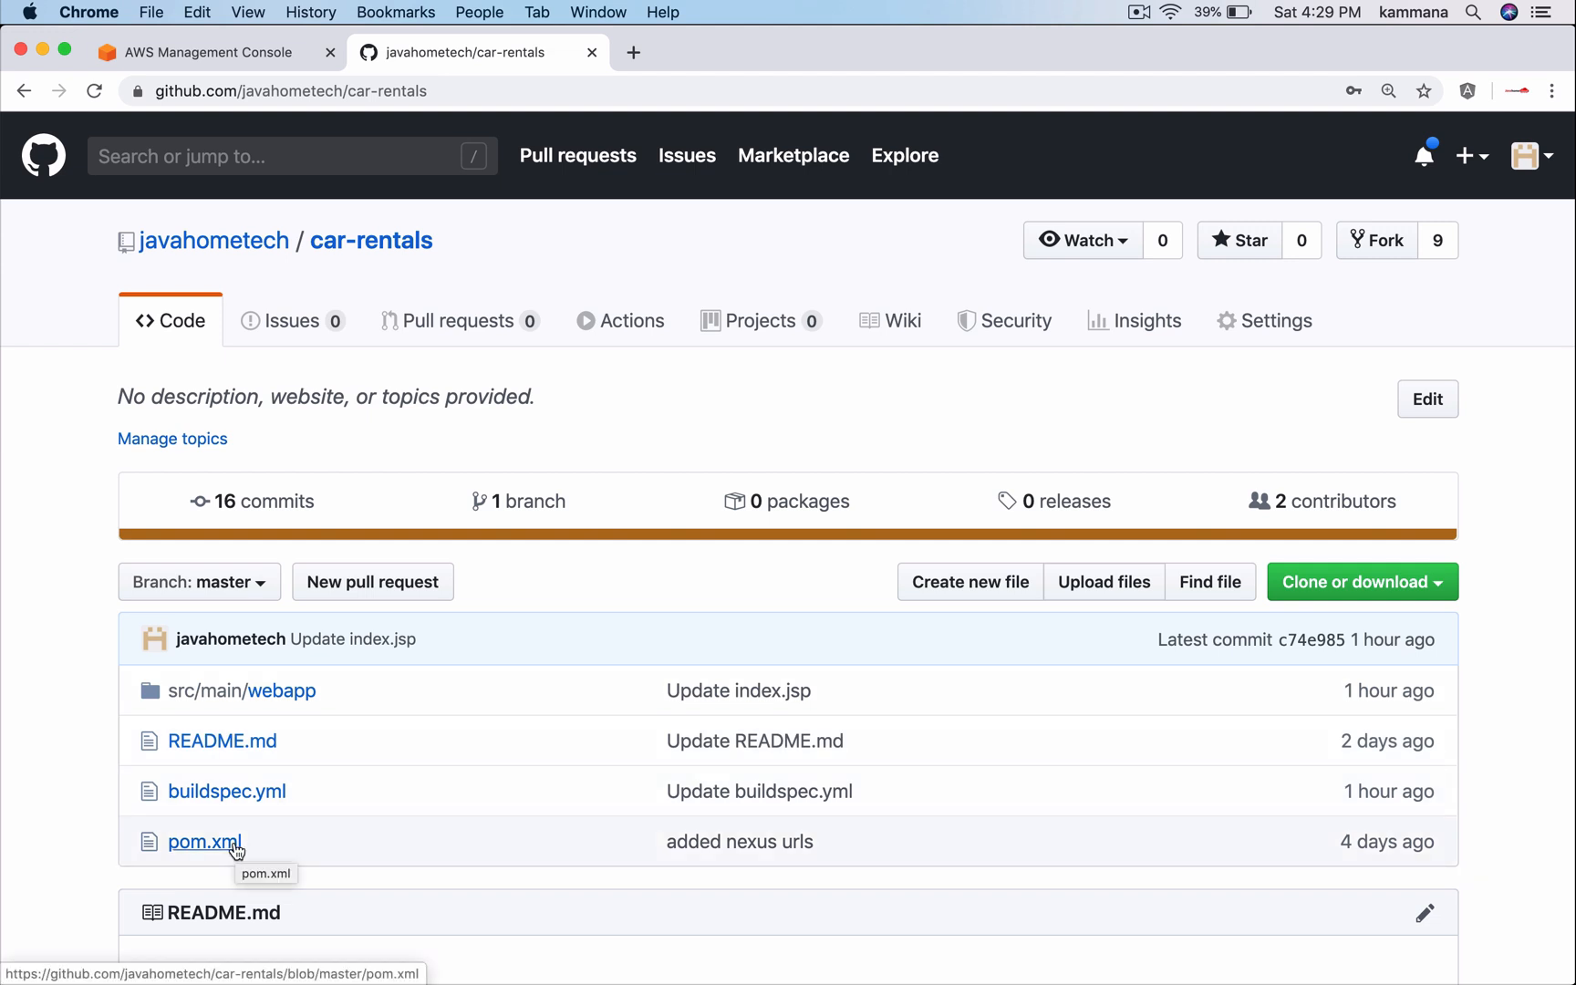
Switch from the car-rentals GitHub repository to the AWS Management Console tab
click(201, 51)
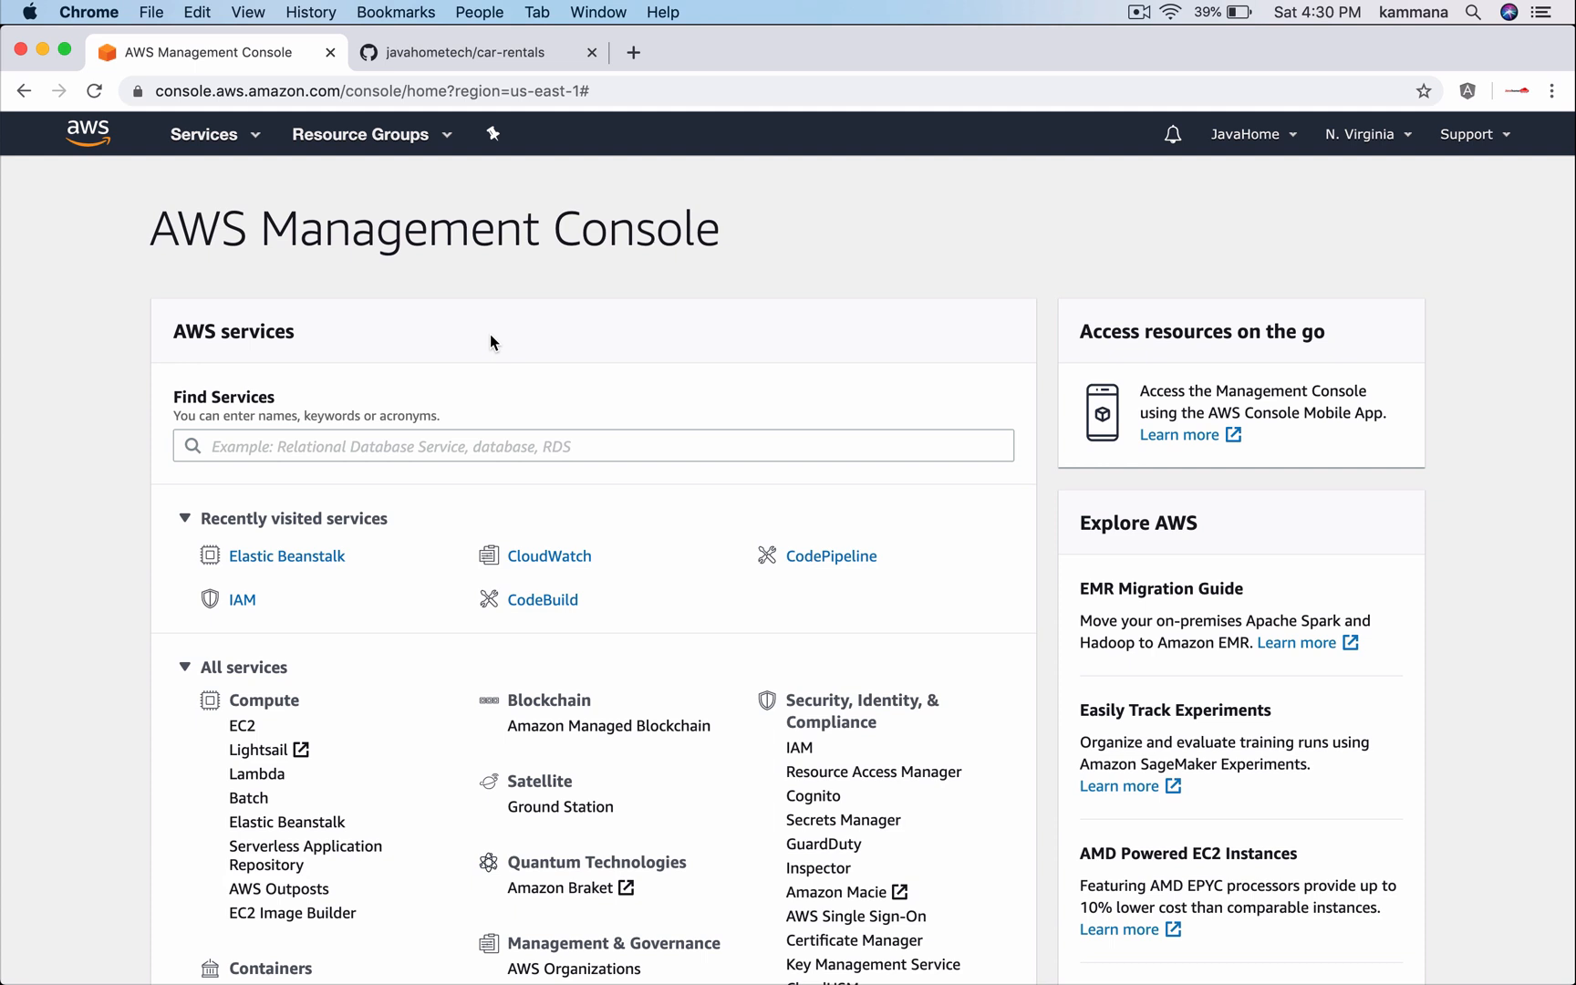
mouse_move(20, 472)
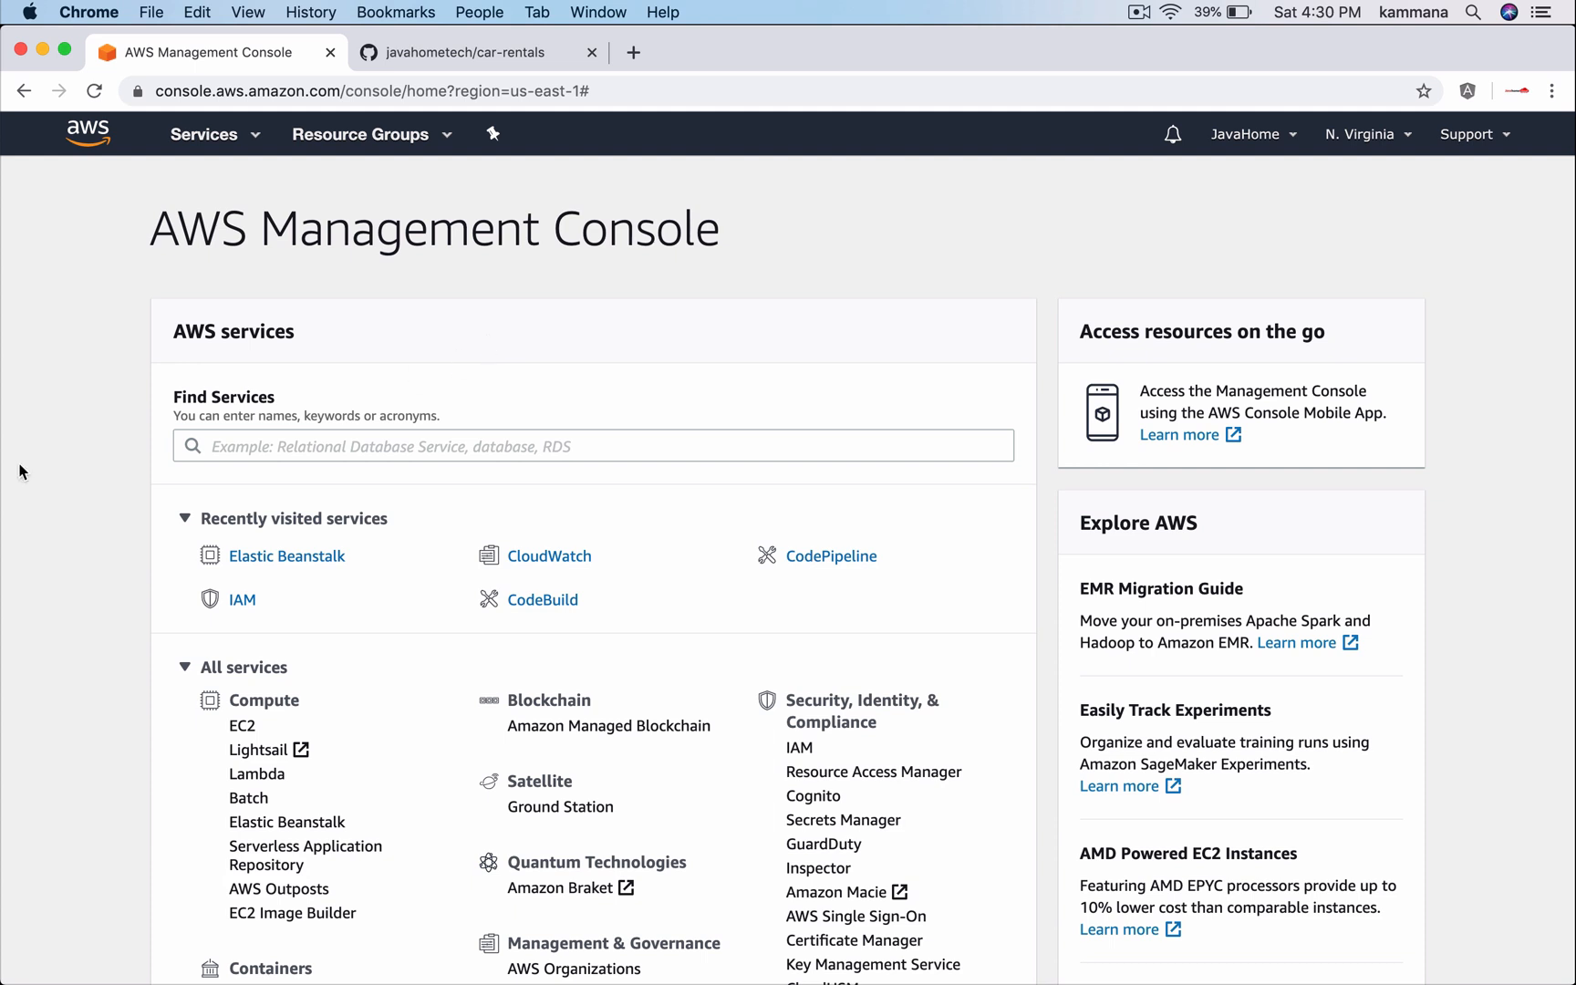
Open Elastic Beanstalk and start a new application named car-rentals-app
click(286, 555)
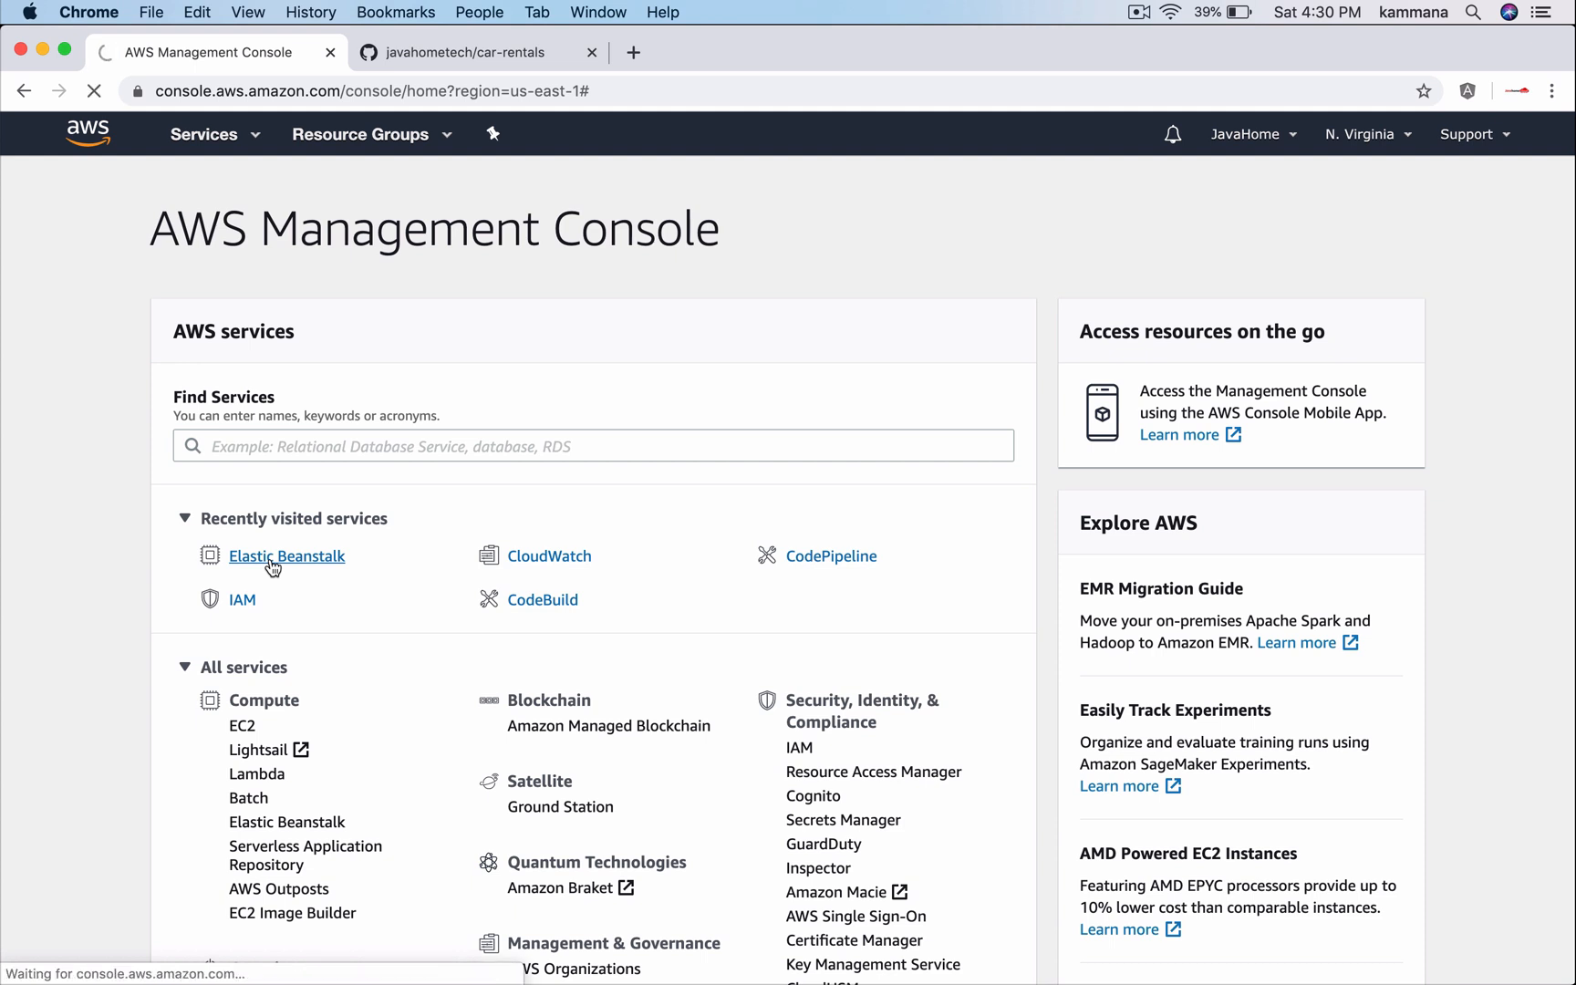
click(286, 555)
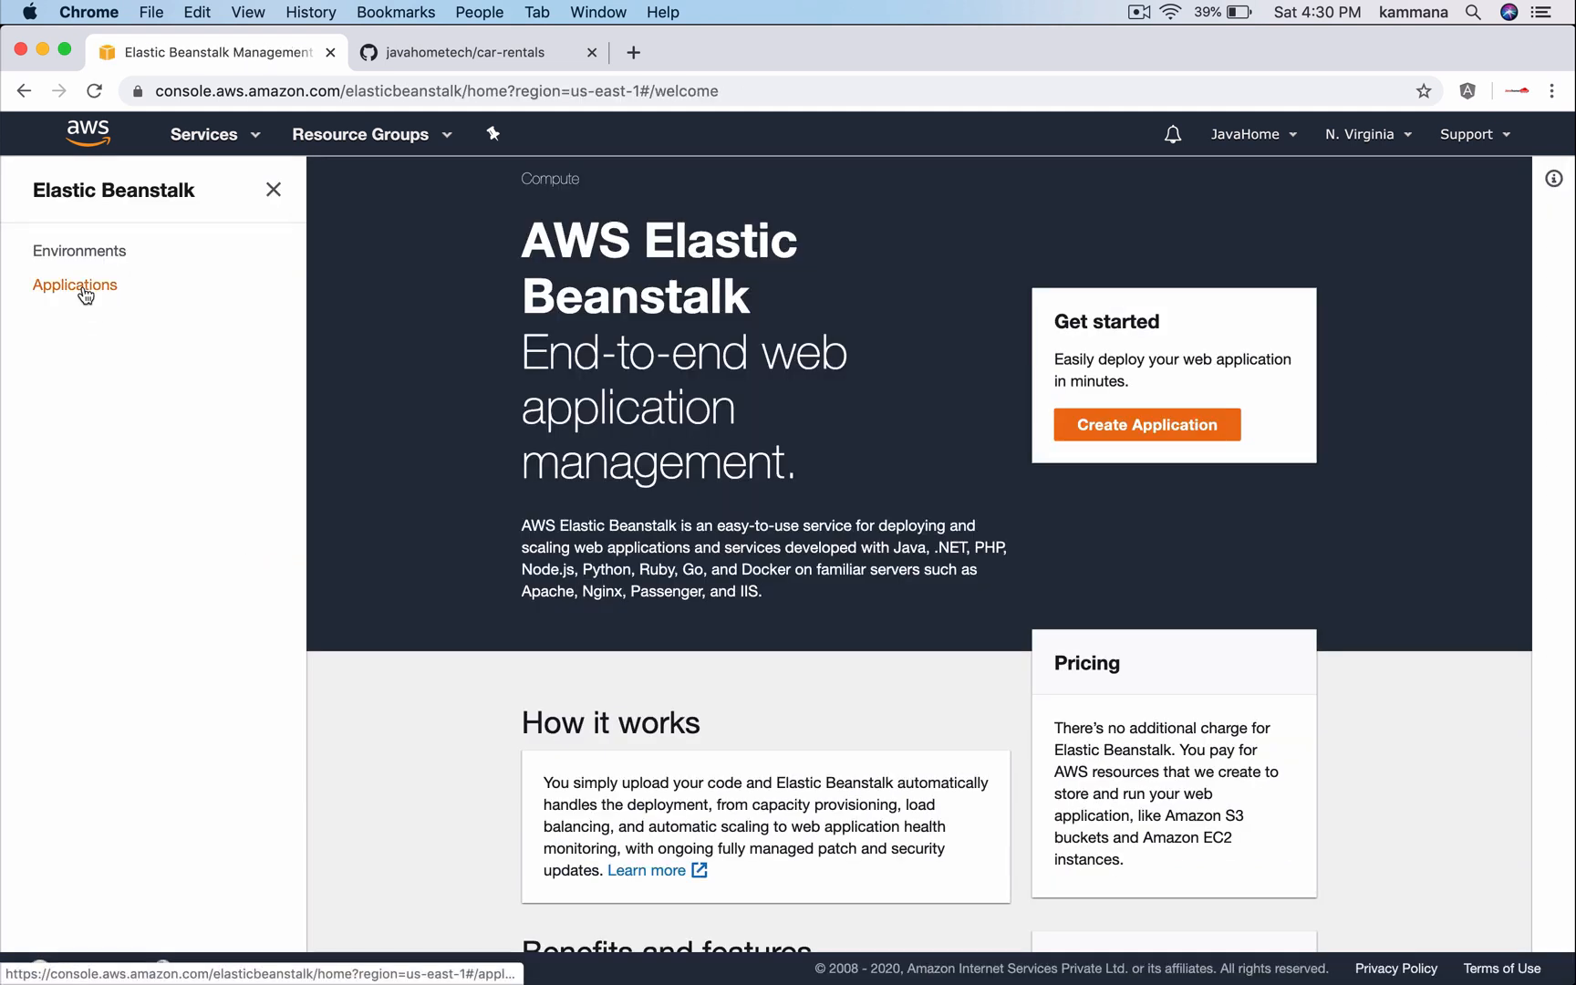
click(75, 285)
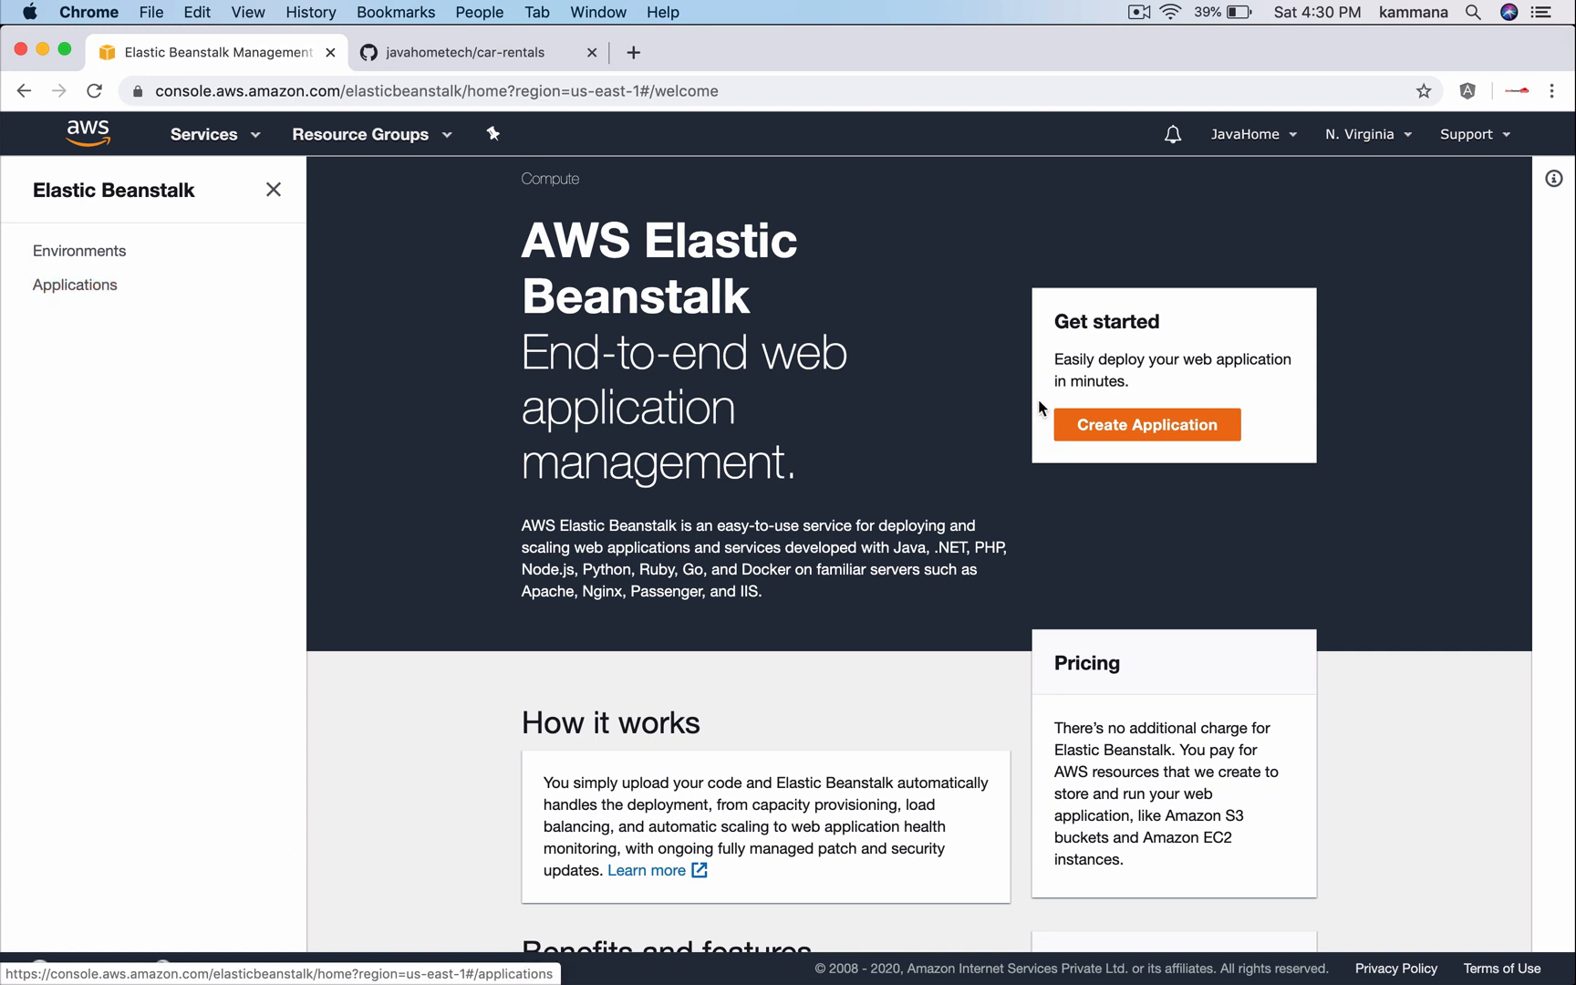
click(1144, 424)
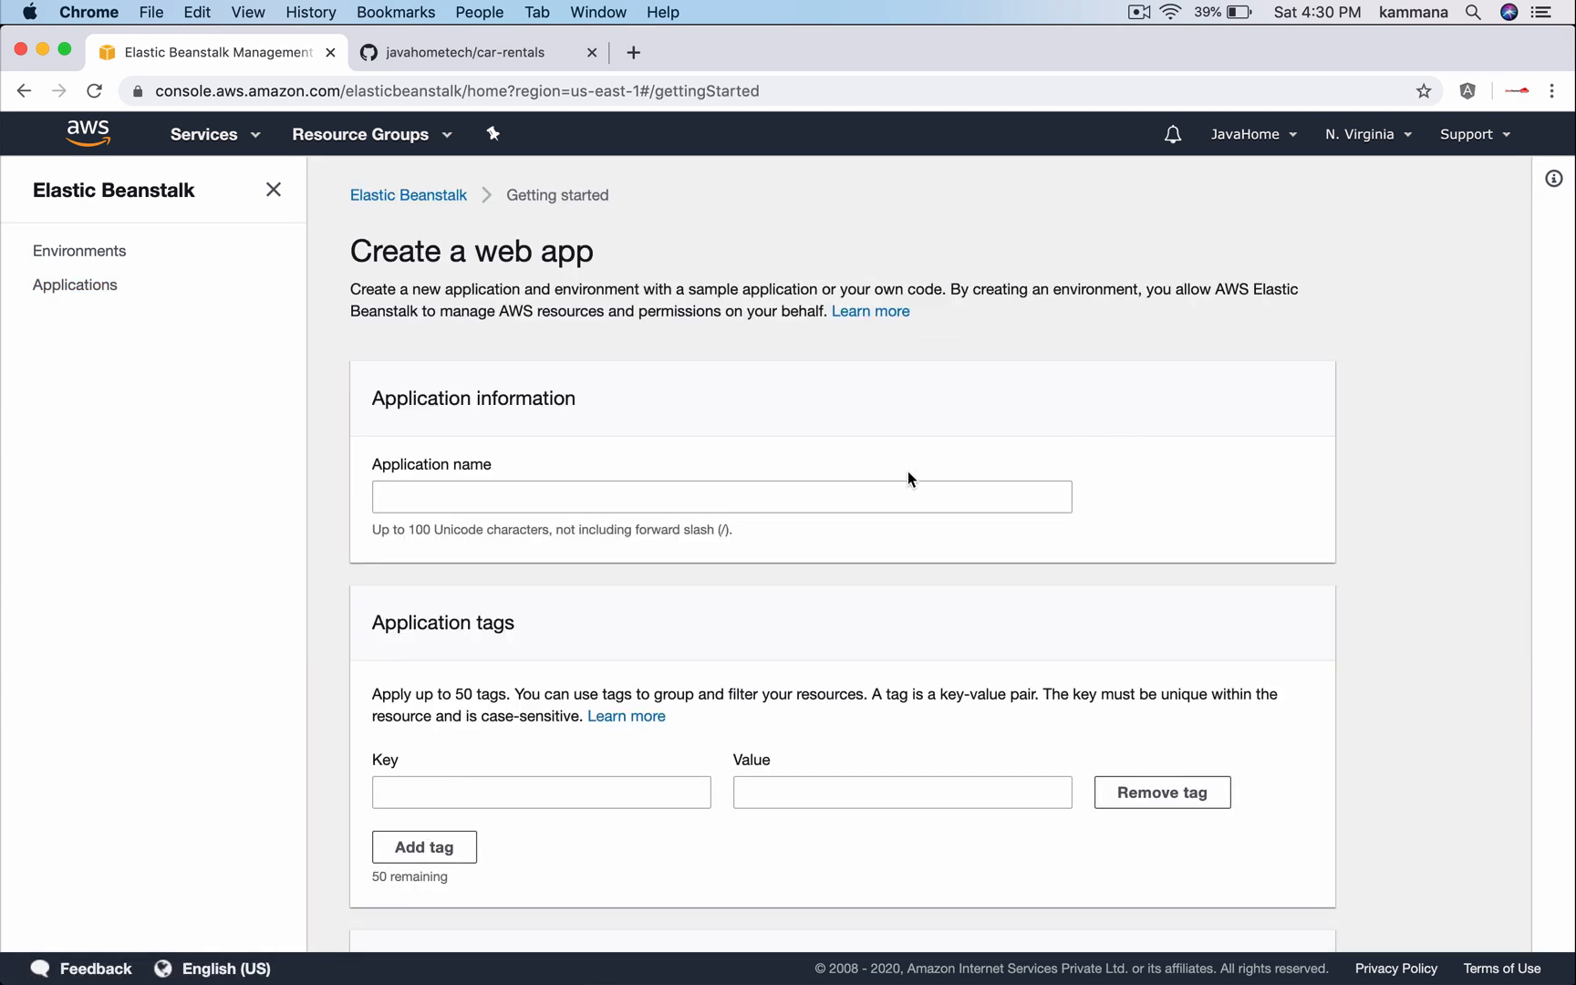
text(car)
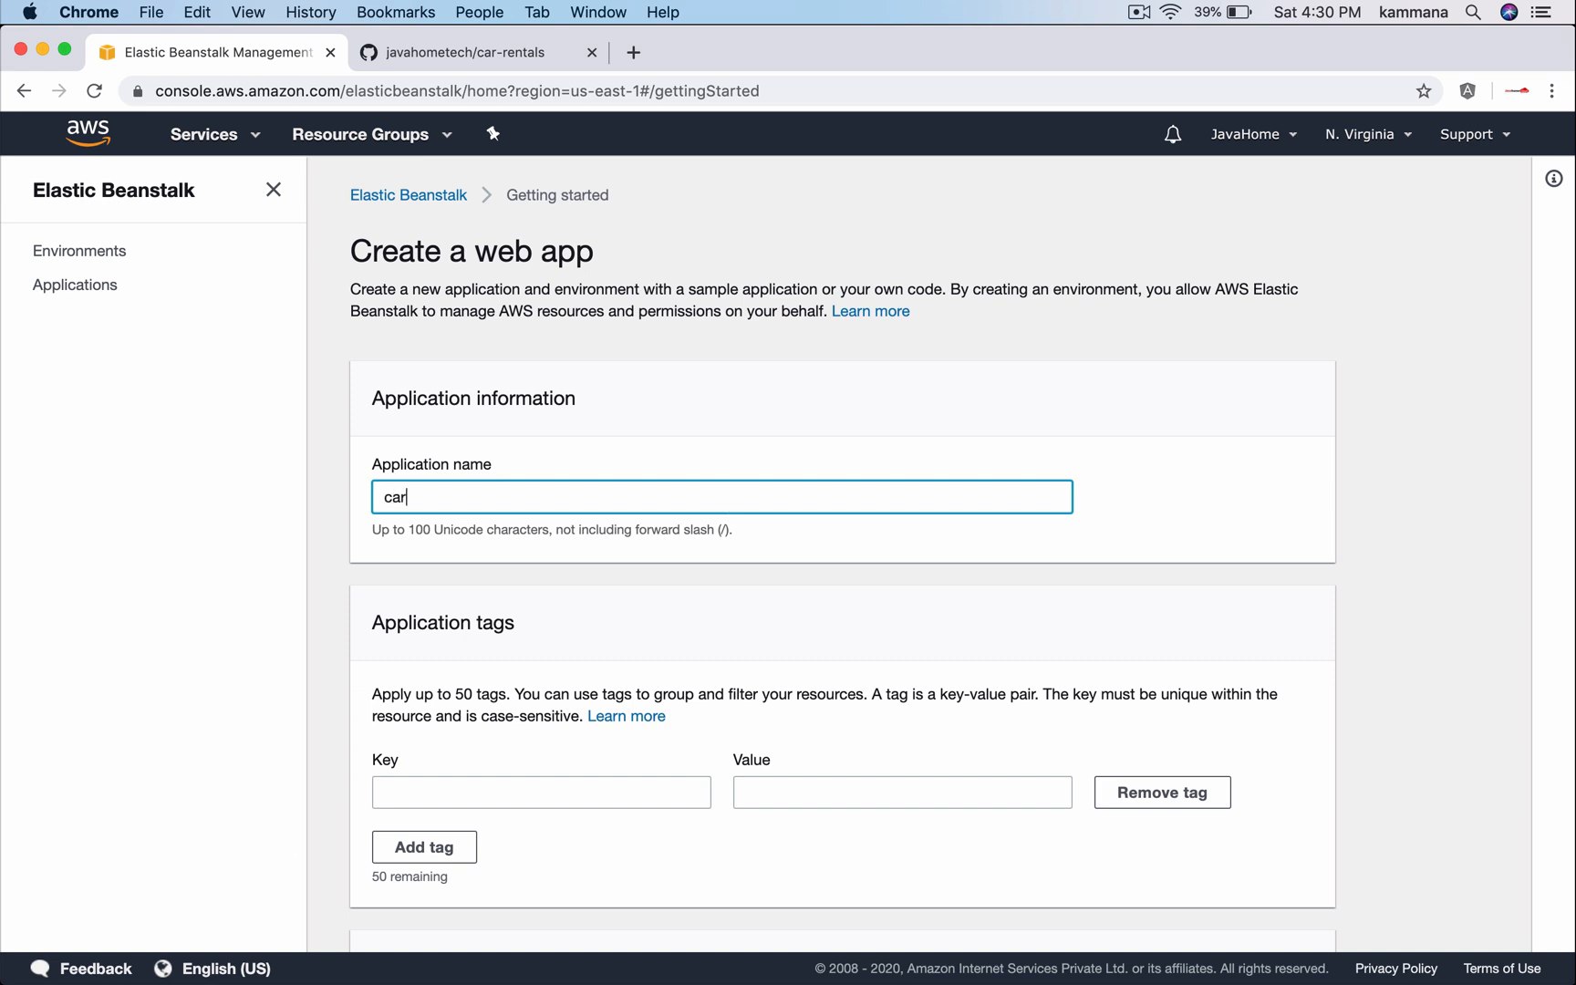
text(-rentals-app)
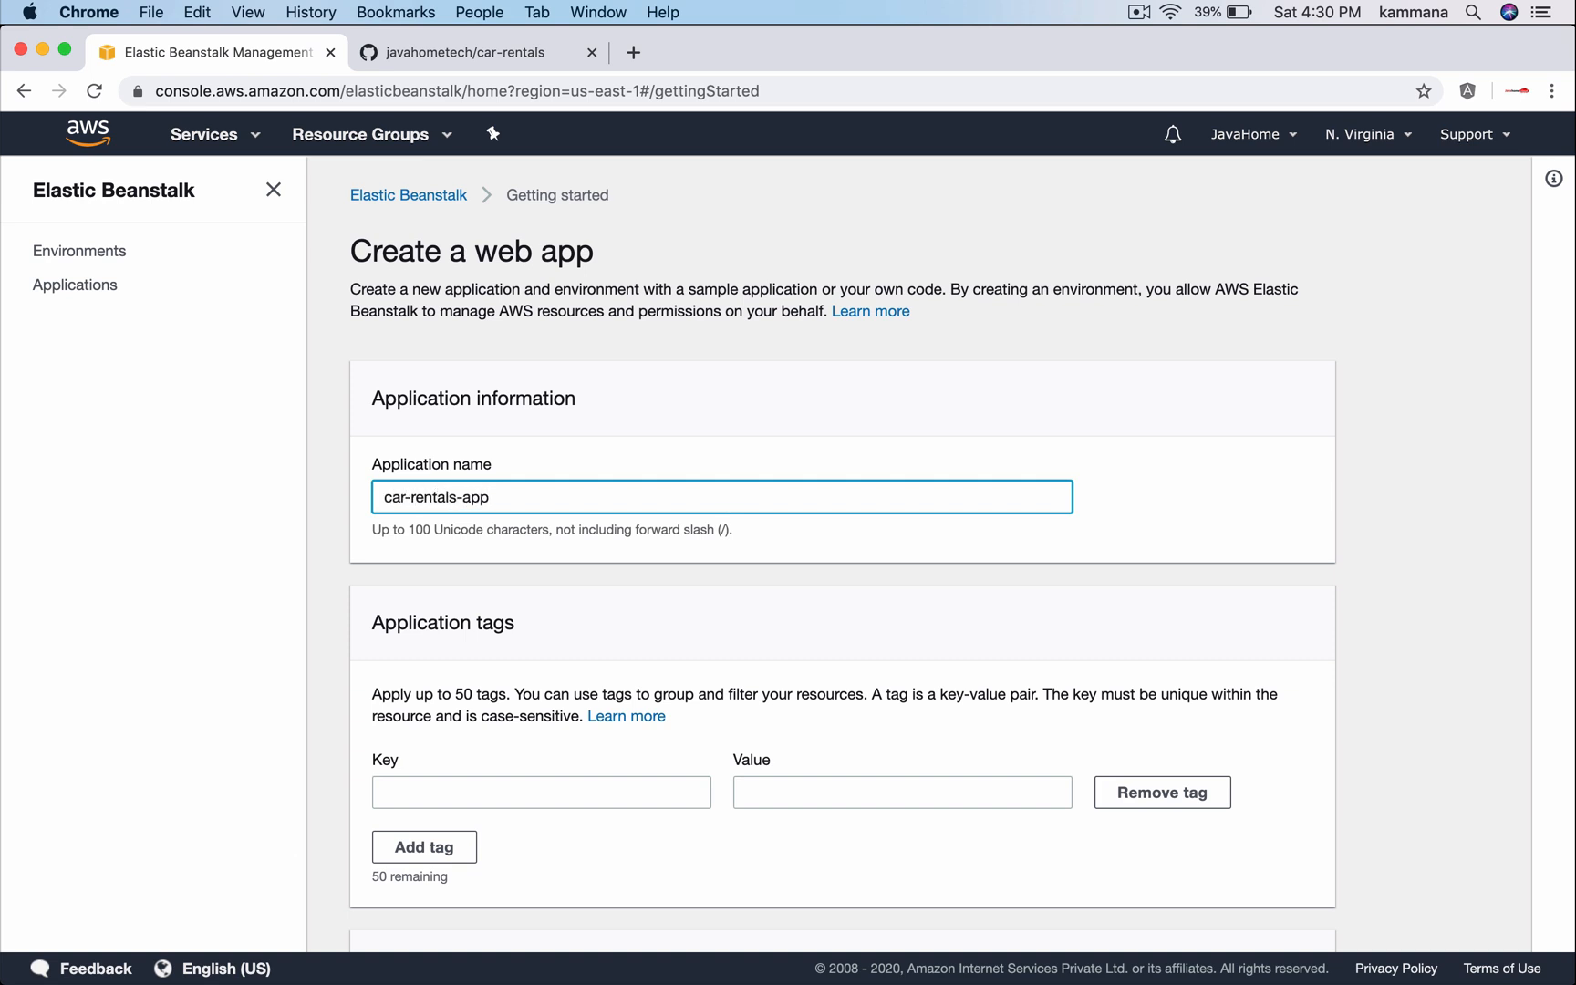
Choose the Tomcat platform (Tomcat 8.5, Java 8) and keep the sample application code
scroll(down, 3)
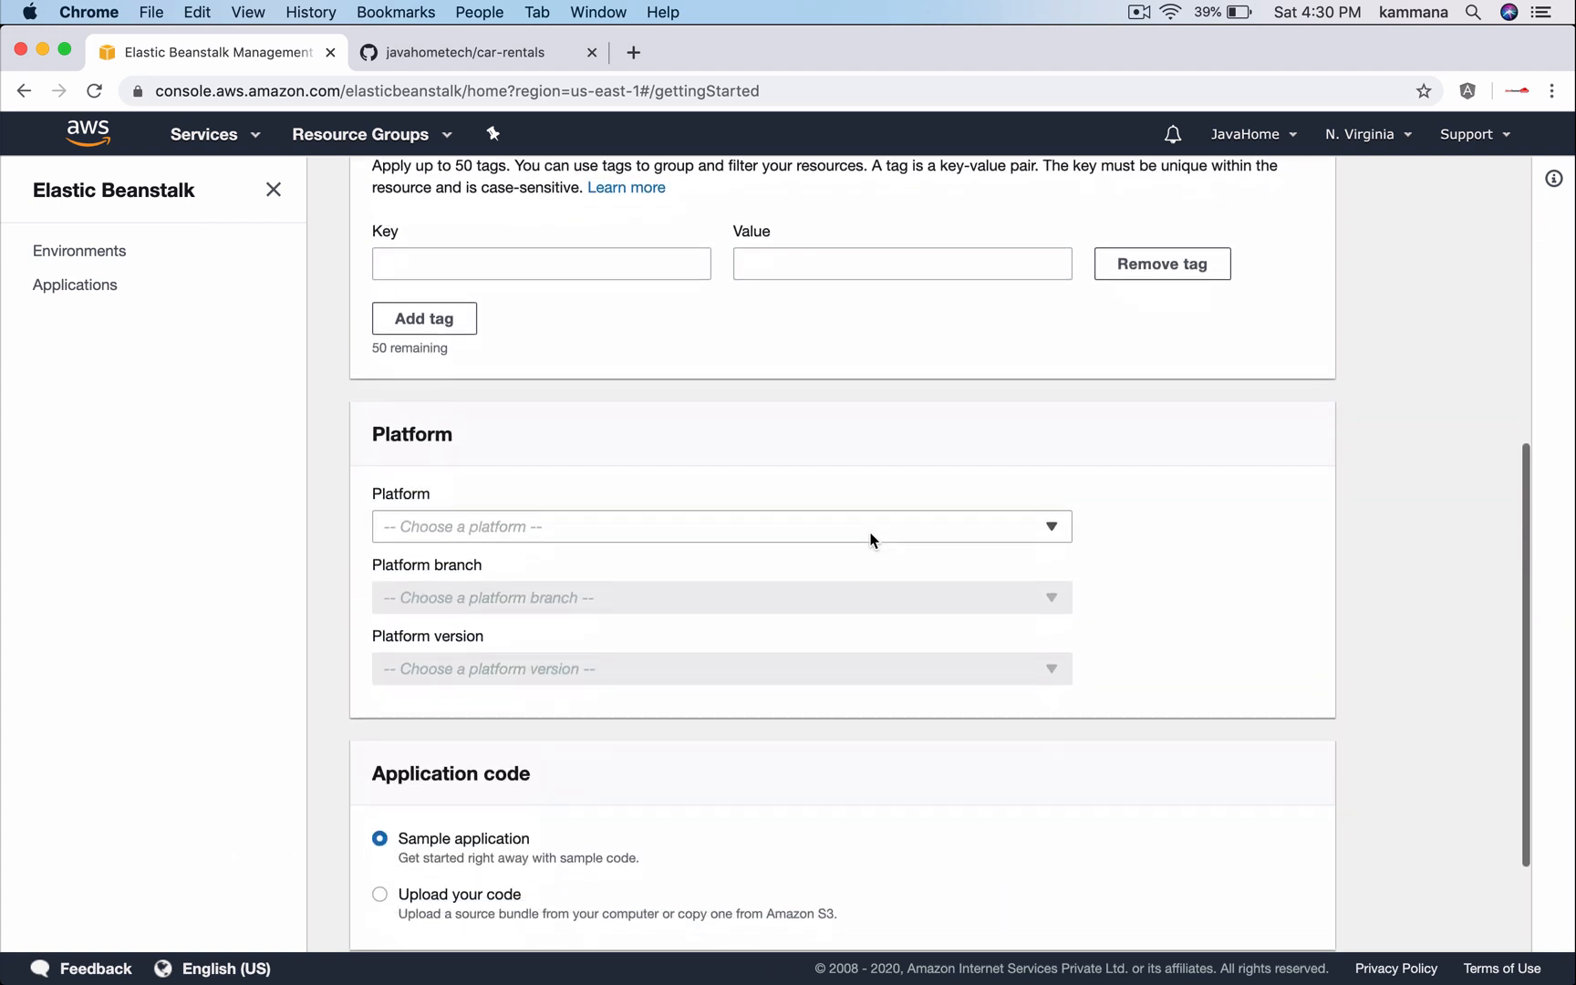
click(719, 525)
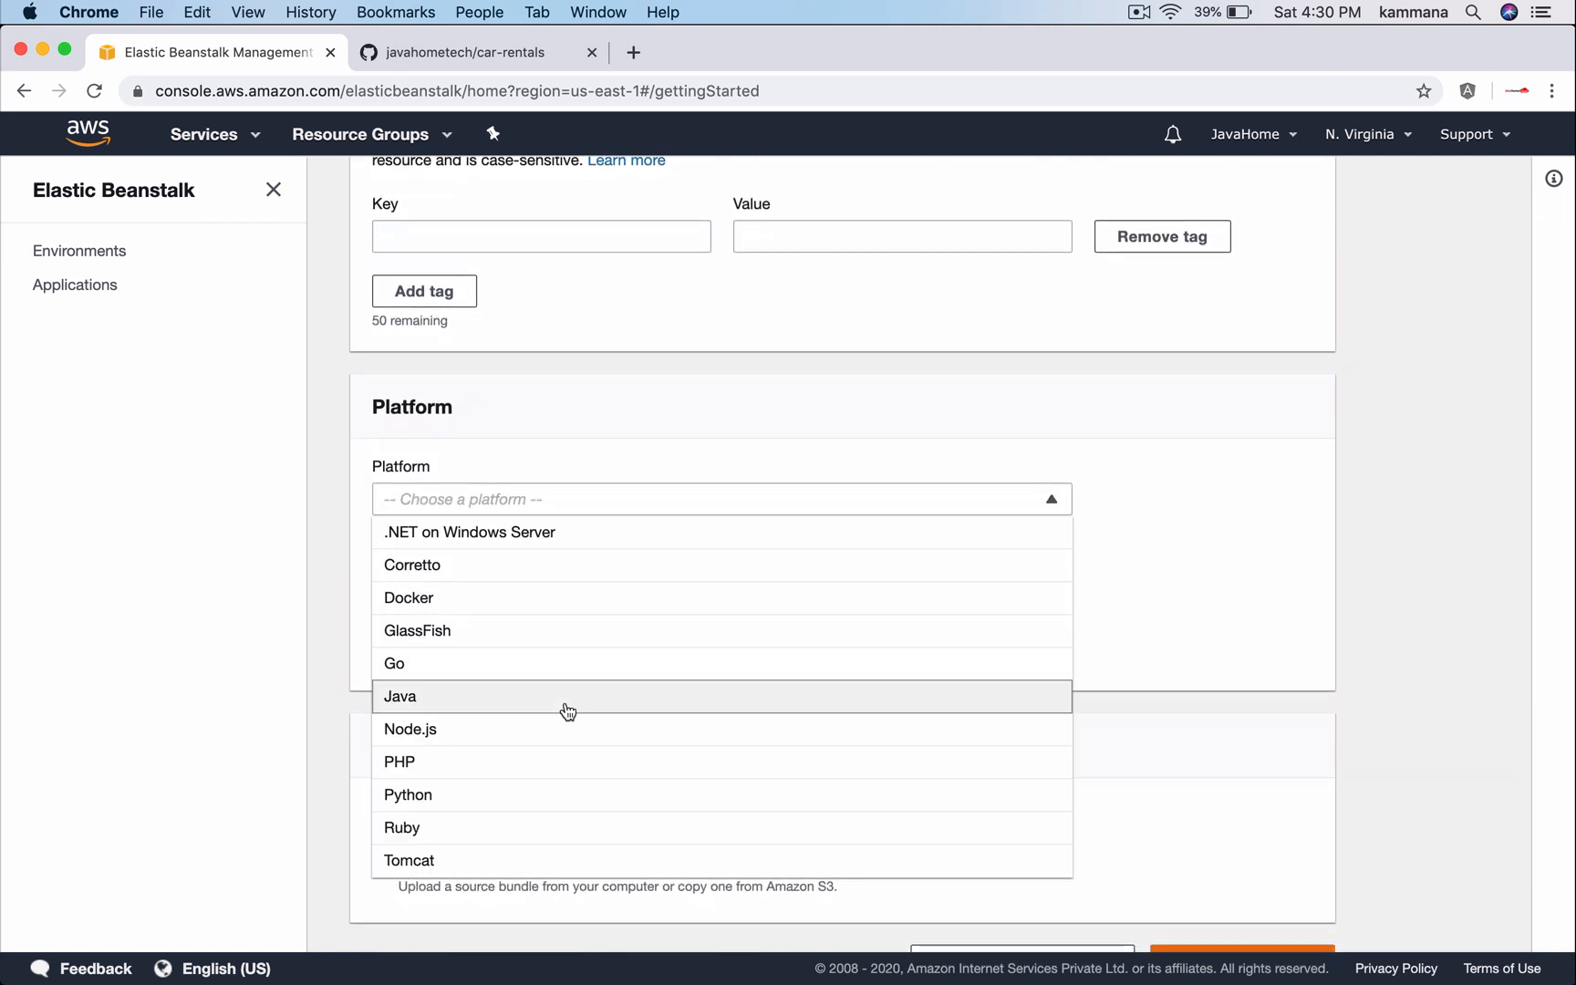
click(410, 860)
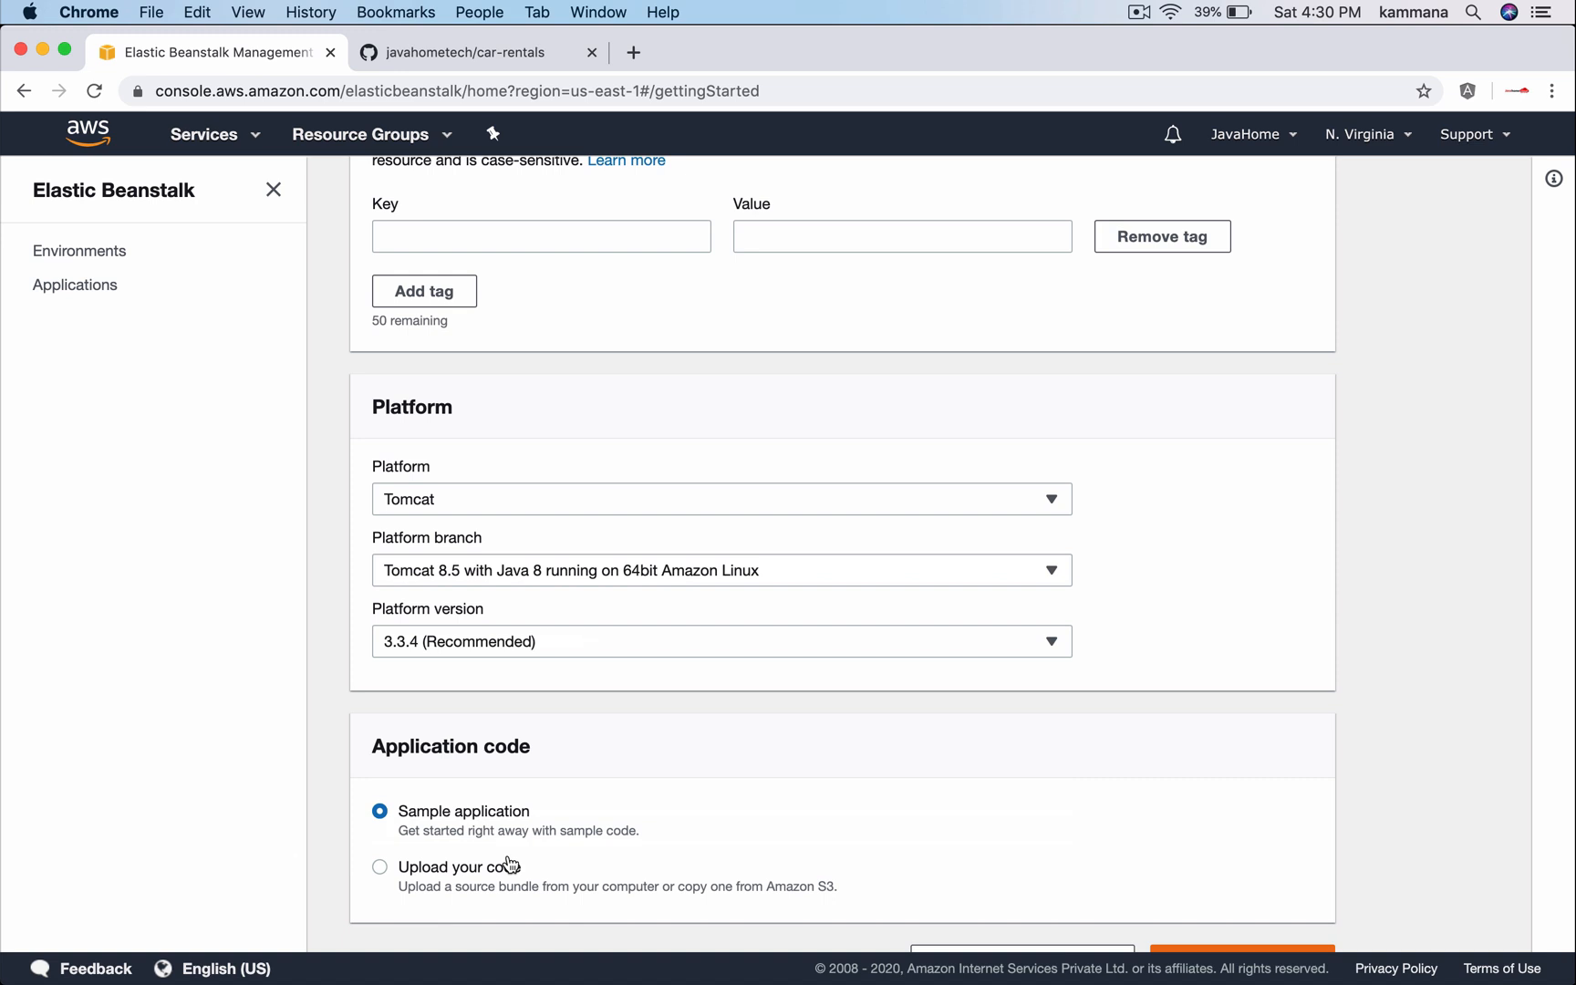
mouse_move(634, 770)
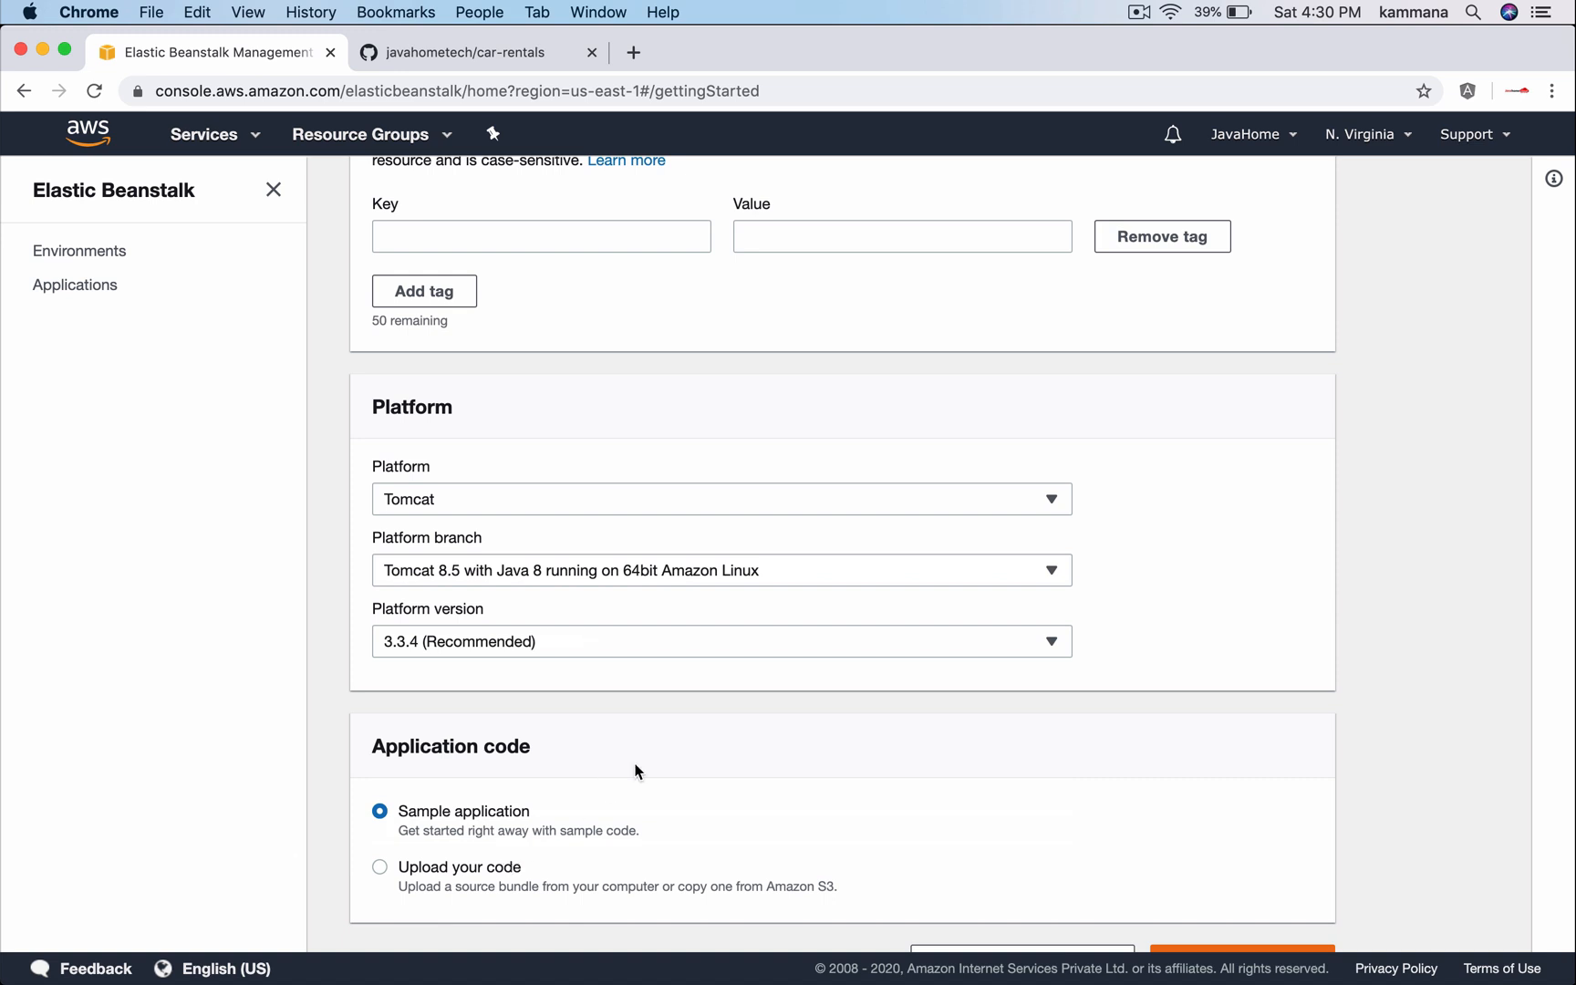
scroll(down, 3)
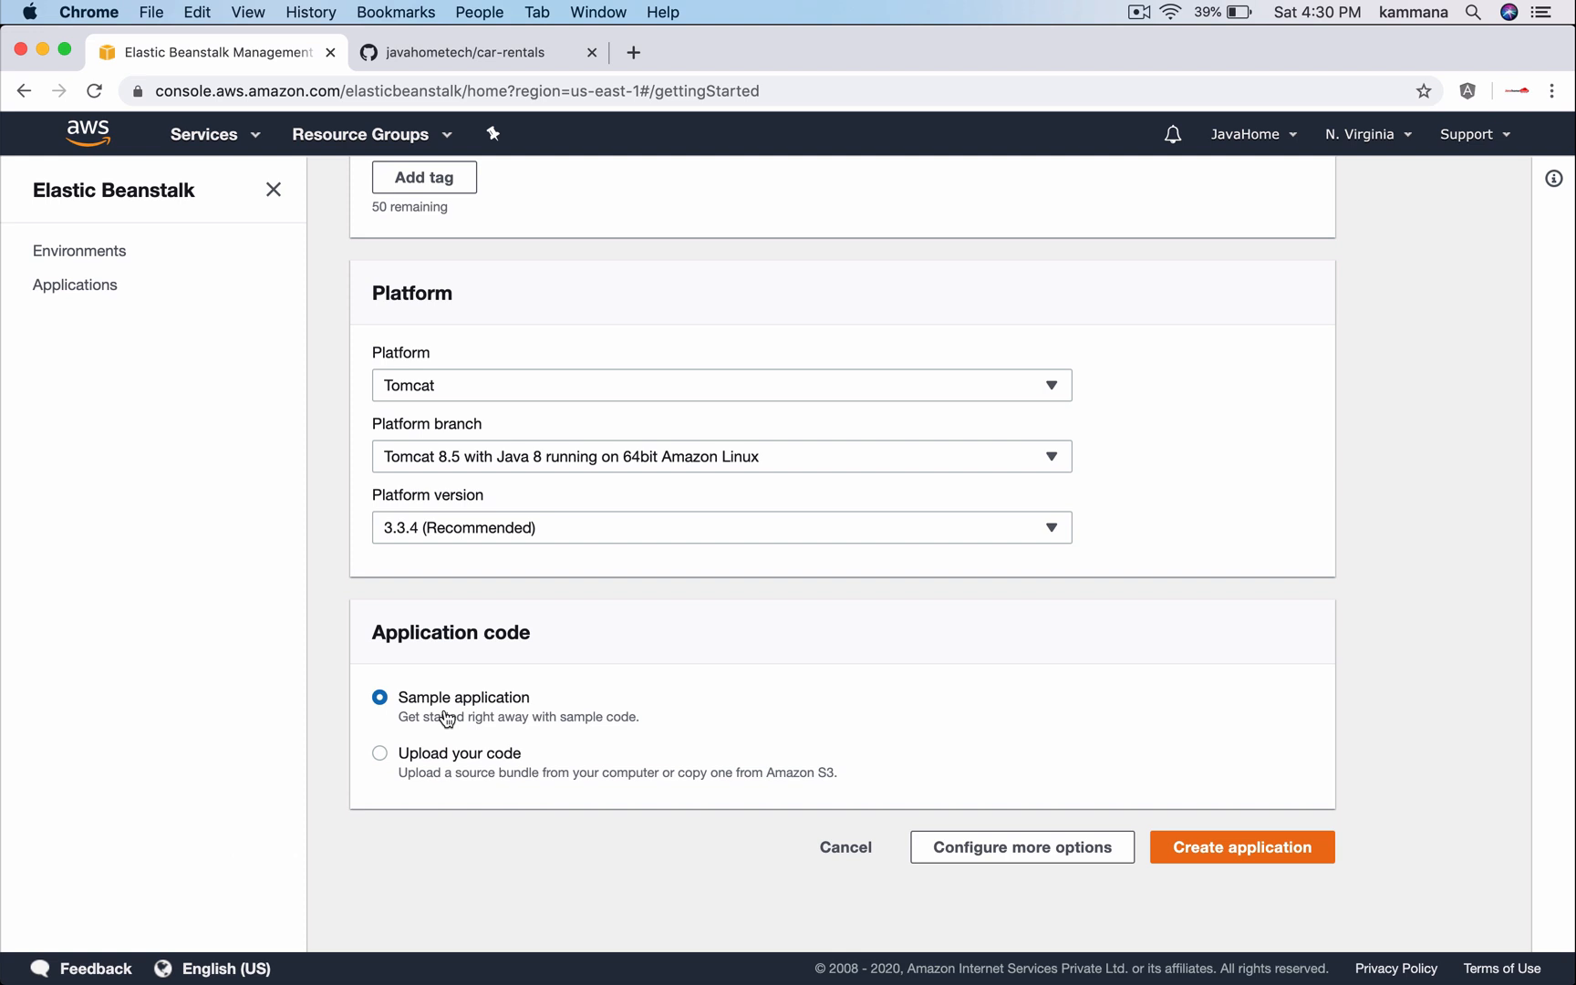
mouse_move(426, 187)
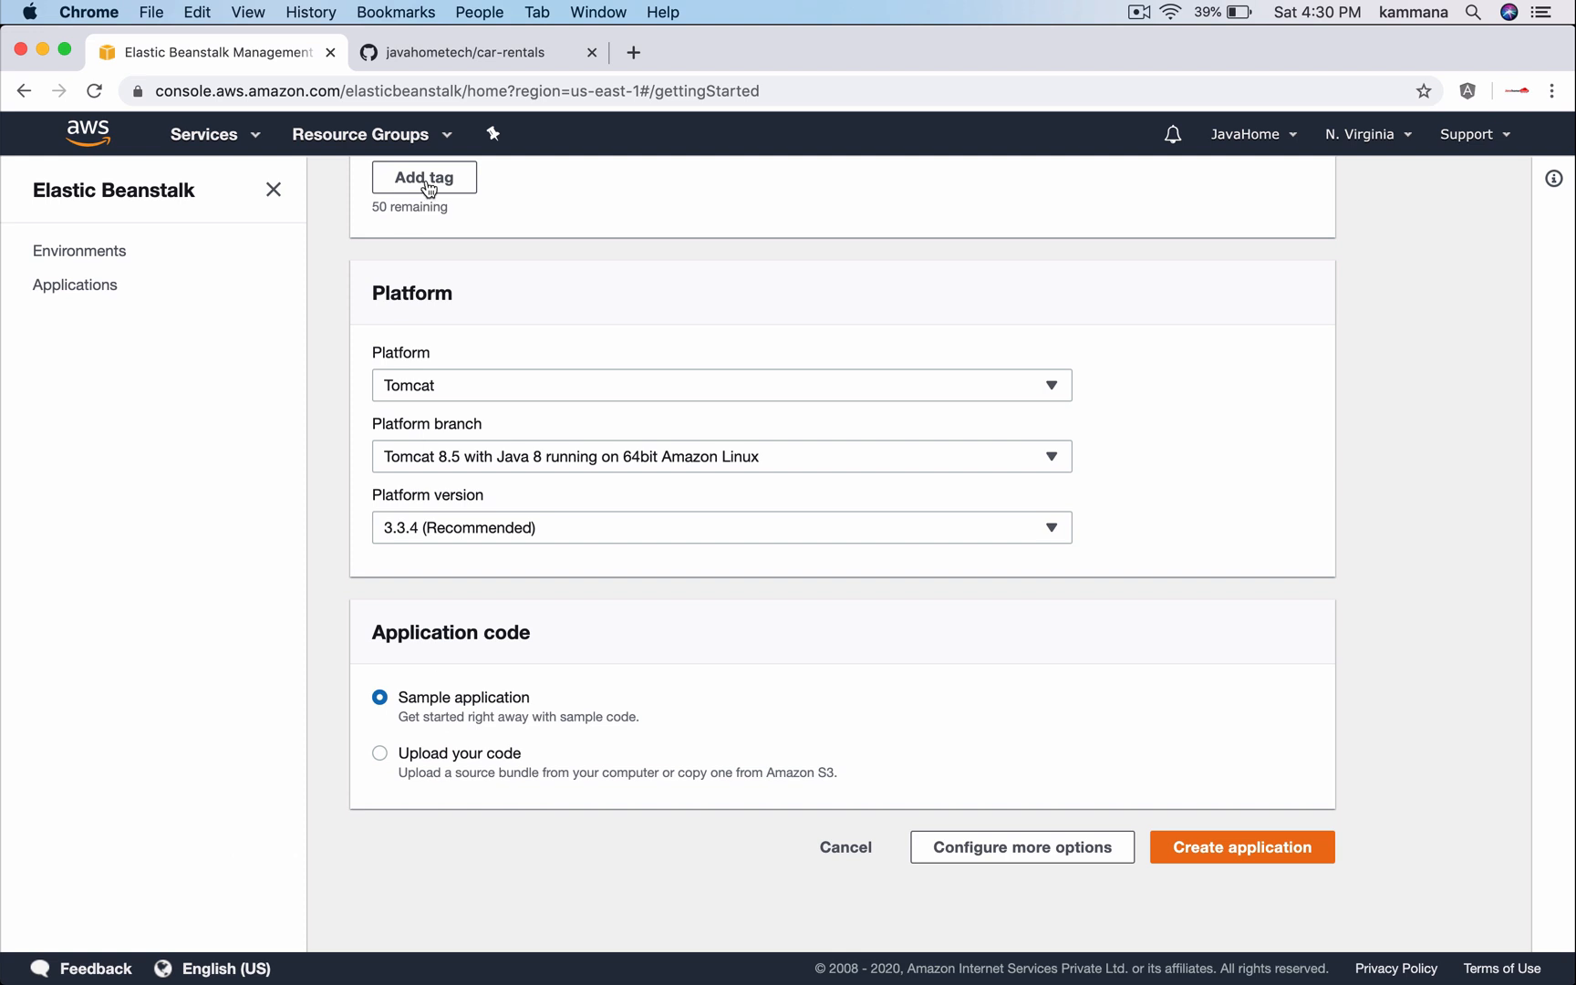
click(462, 52)
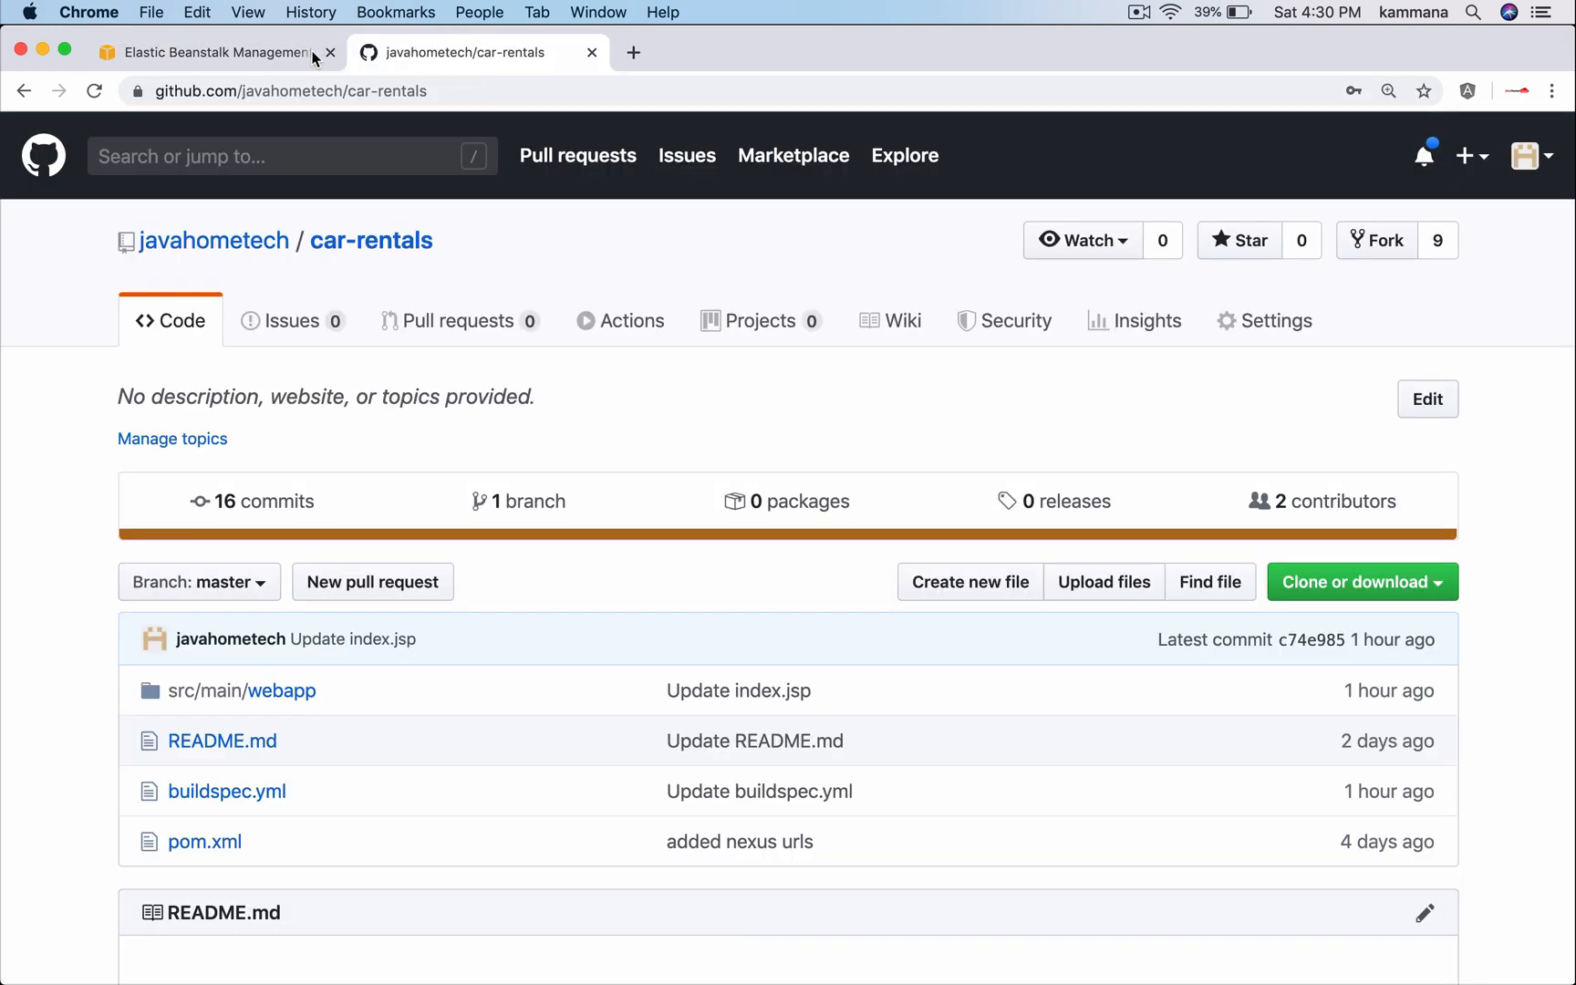
click(211, 52)
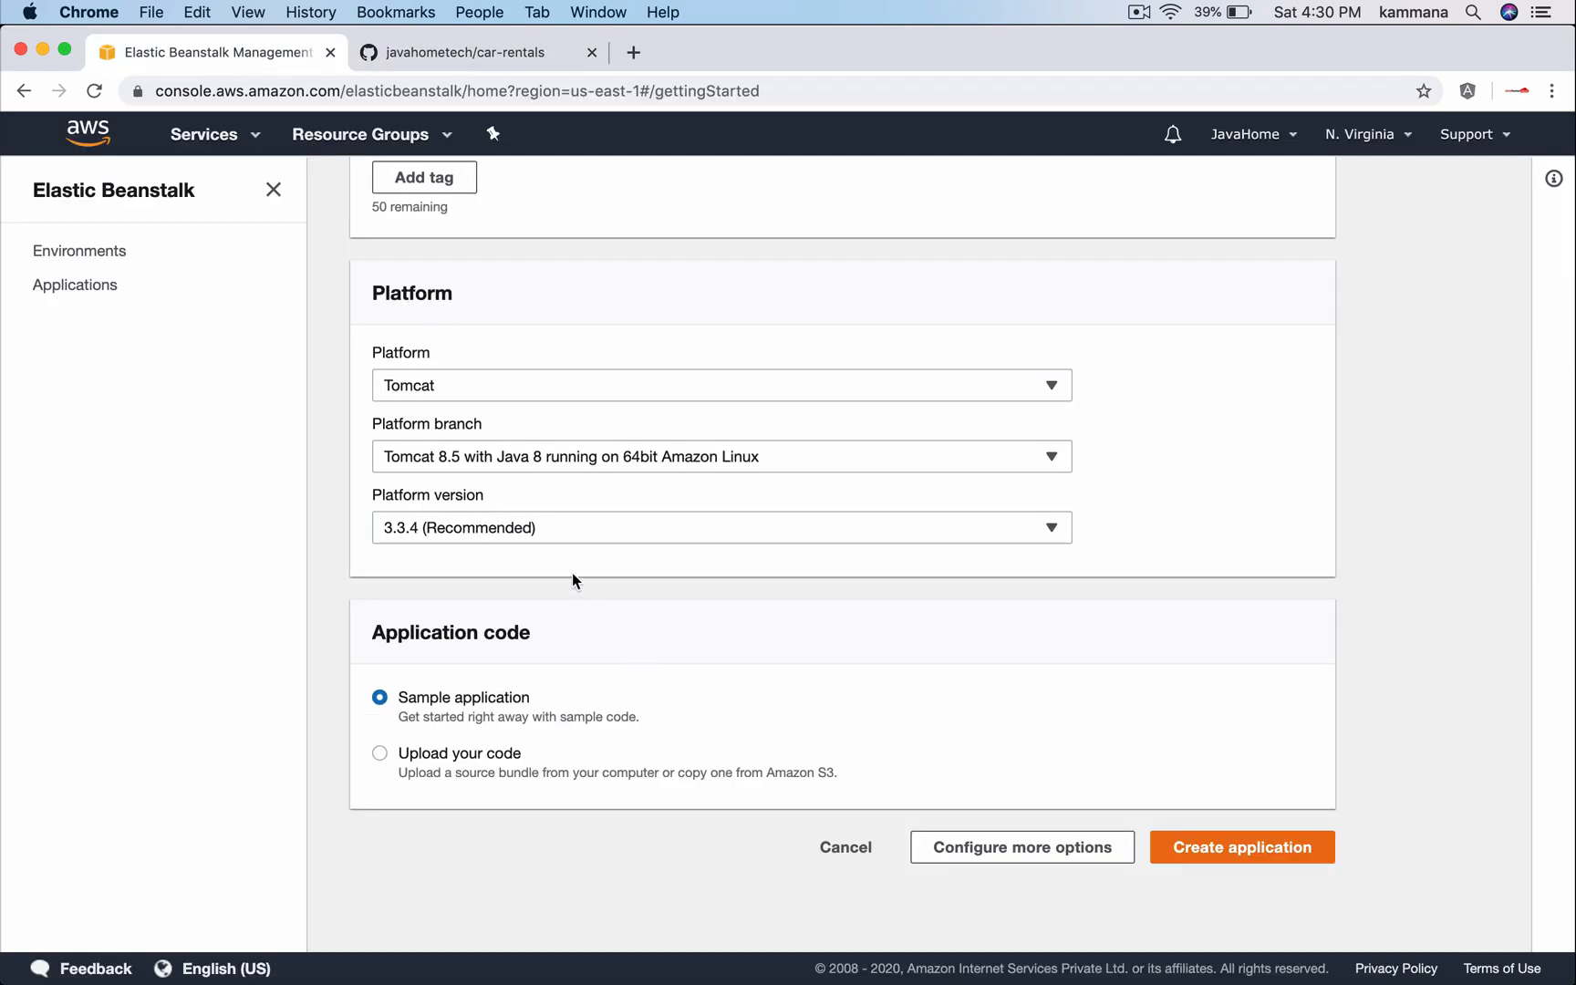
mouse_move(1195, 846)
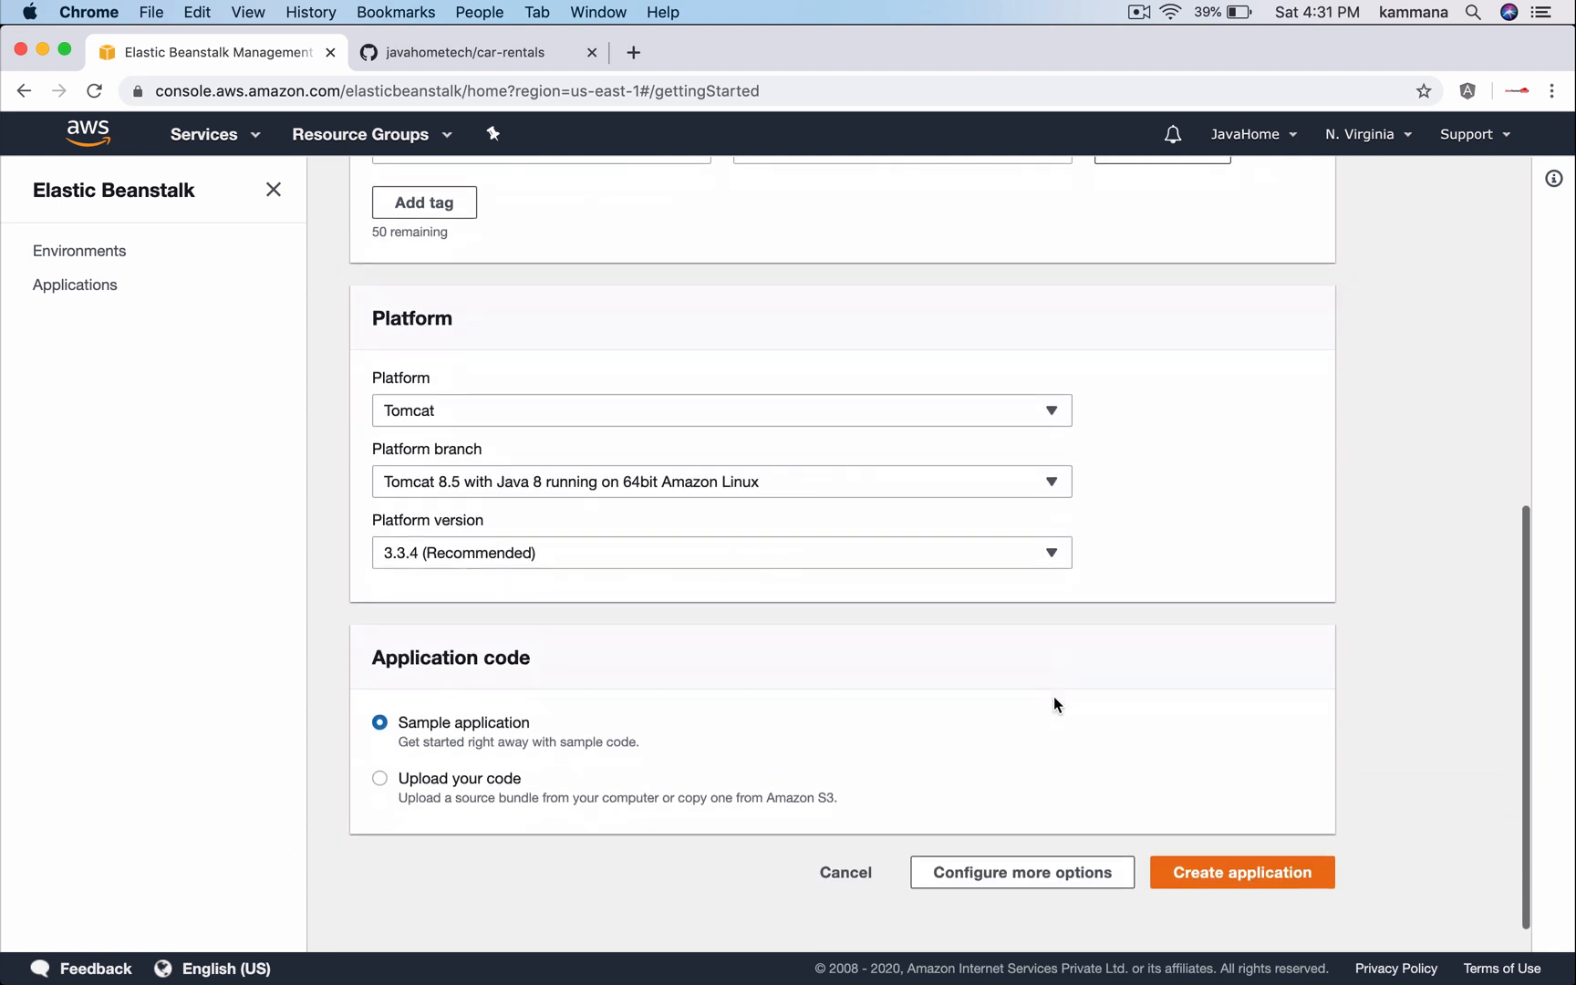
Submit the car-rentals-app form so CarRentalsApp-env begins launching, then bring up AWS services
click(1240, 871)
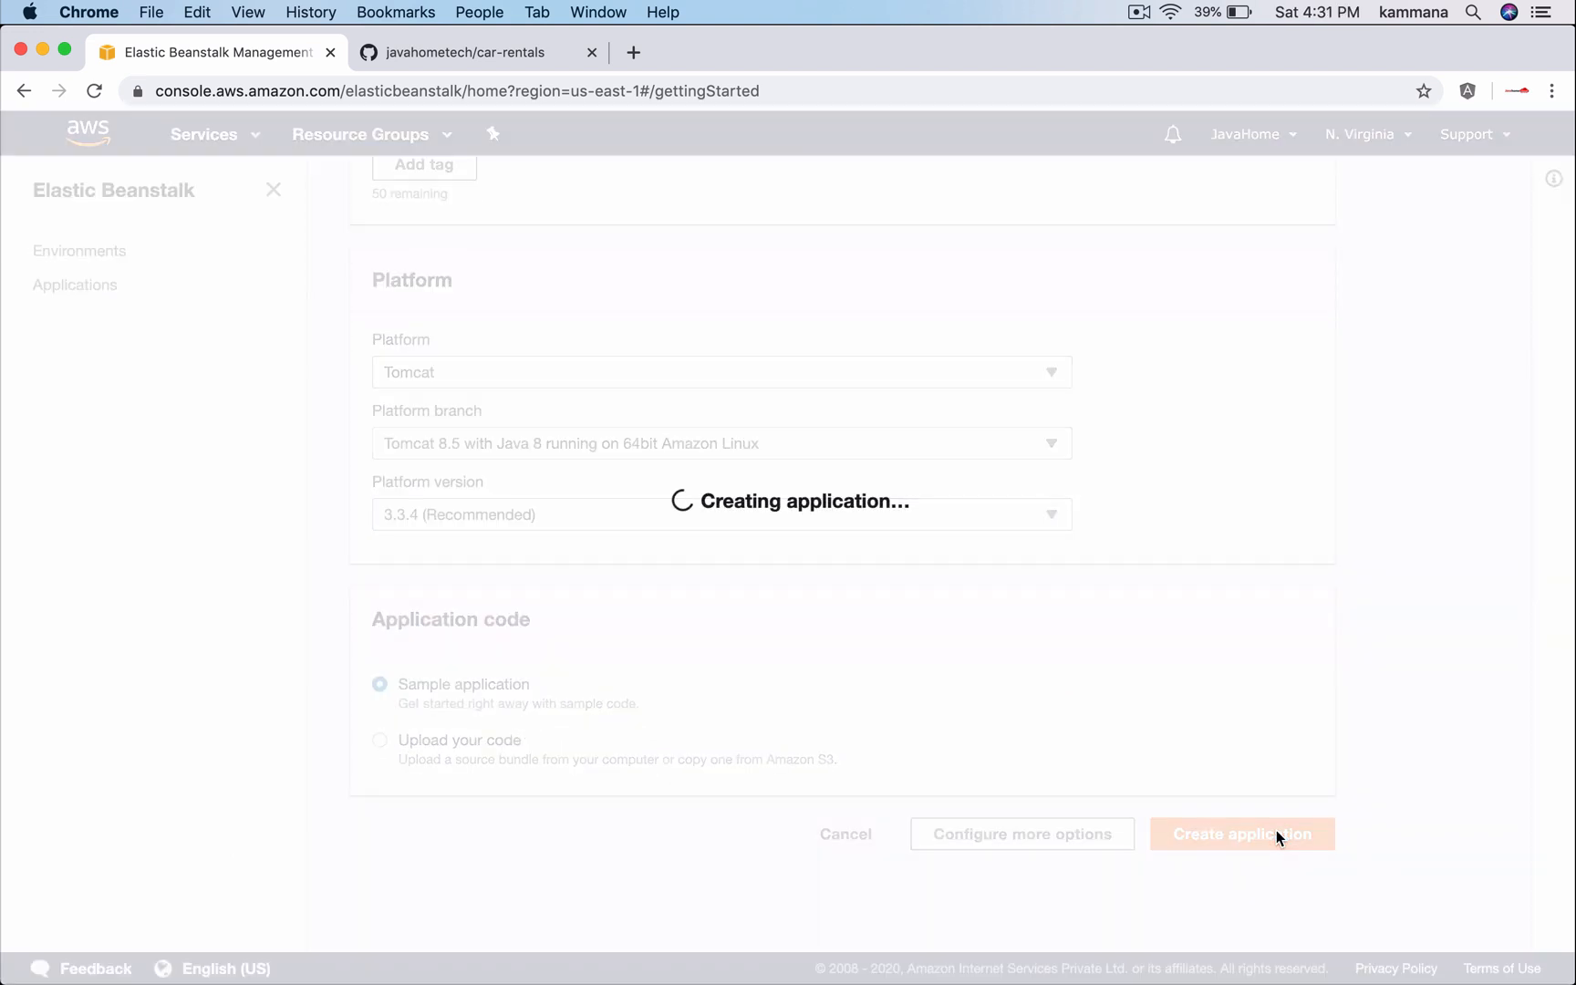
click(1241, 833)
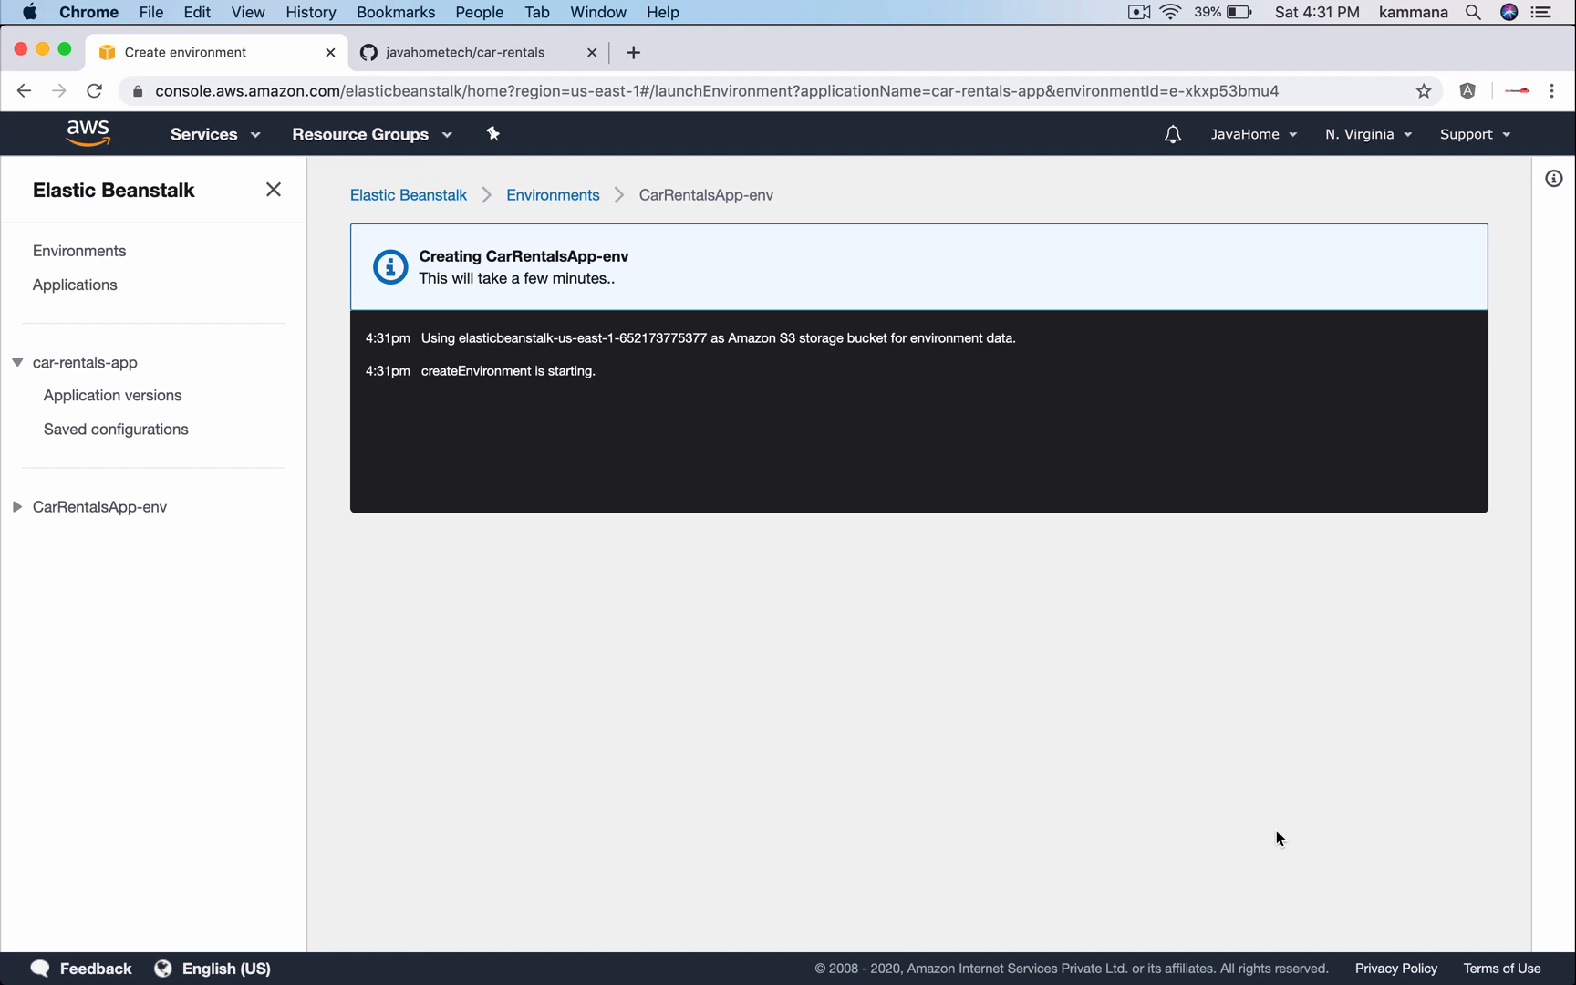
mouse_move(956, 658)
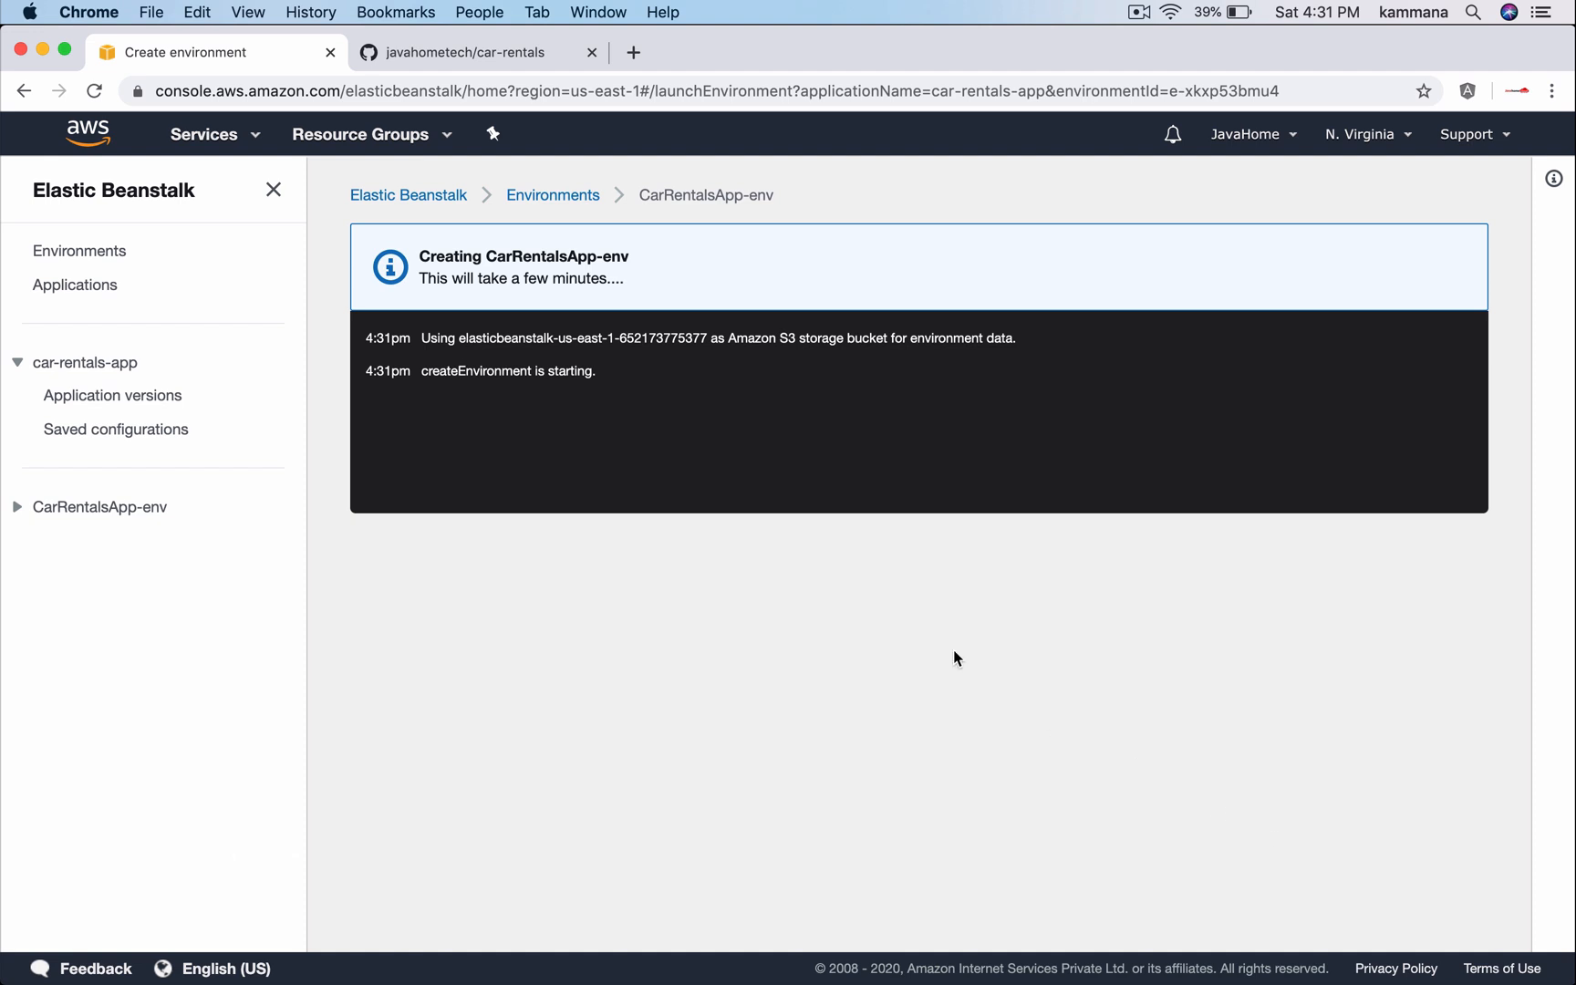
click(203, 134)
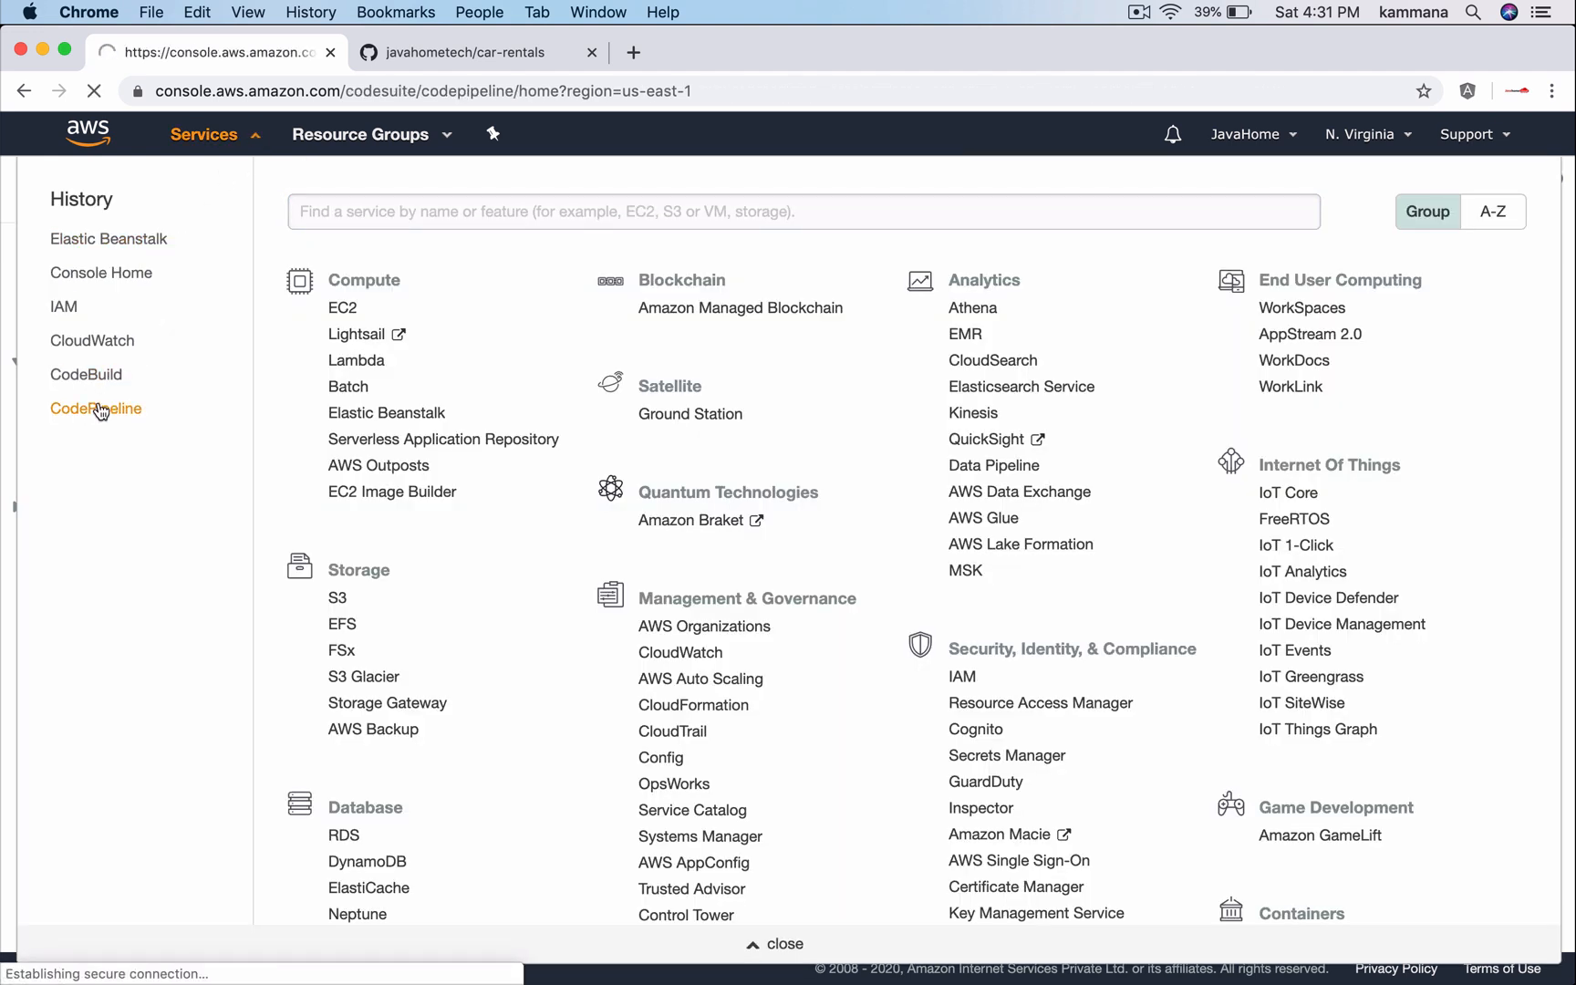
Start a CodePipeline pipeline named car-rentals-app with new service role and default store and key
click(96, 407)
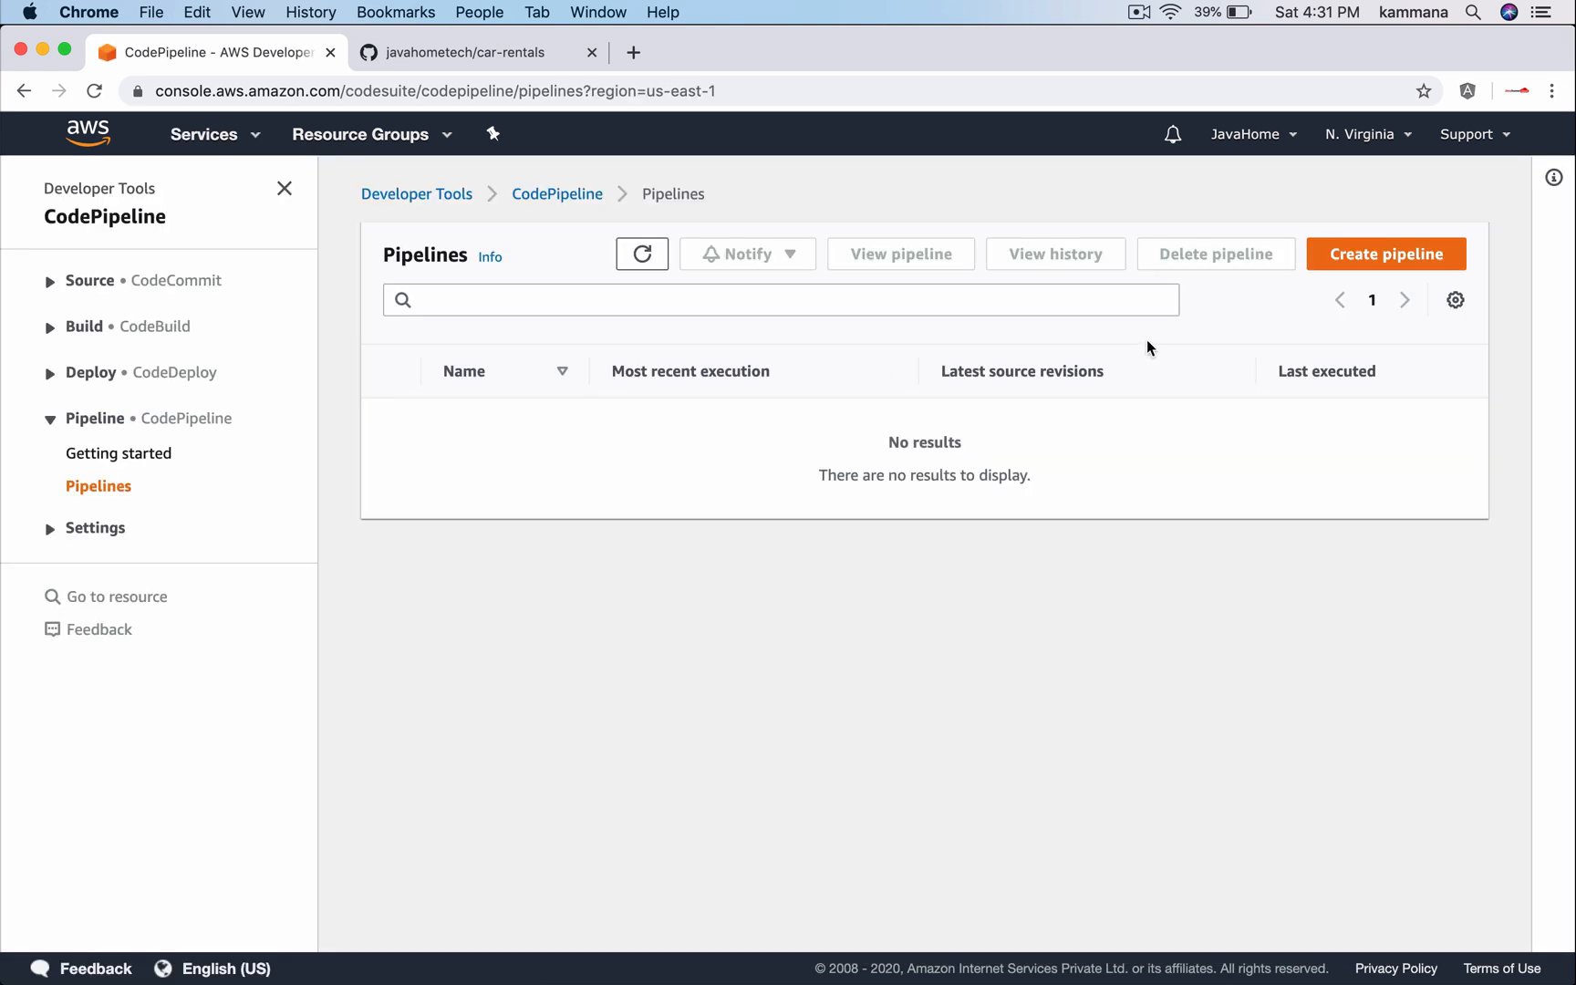
click(1385, 254)
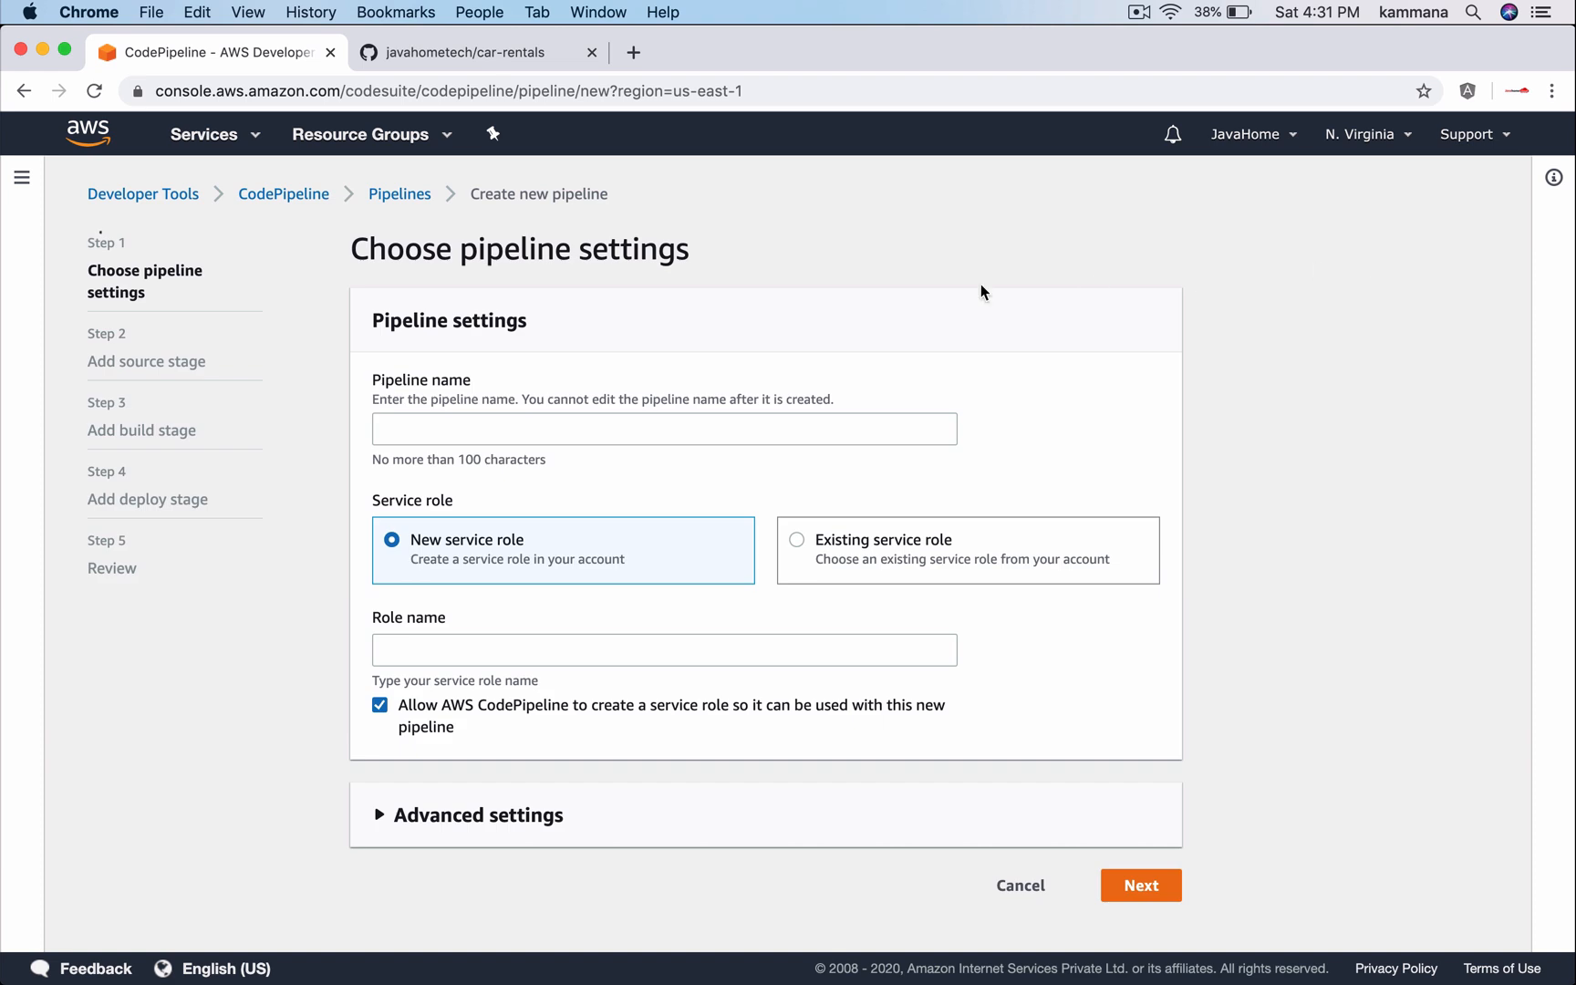
text(cr)
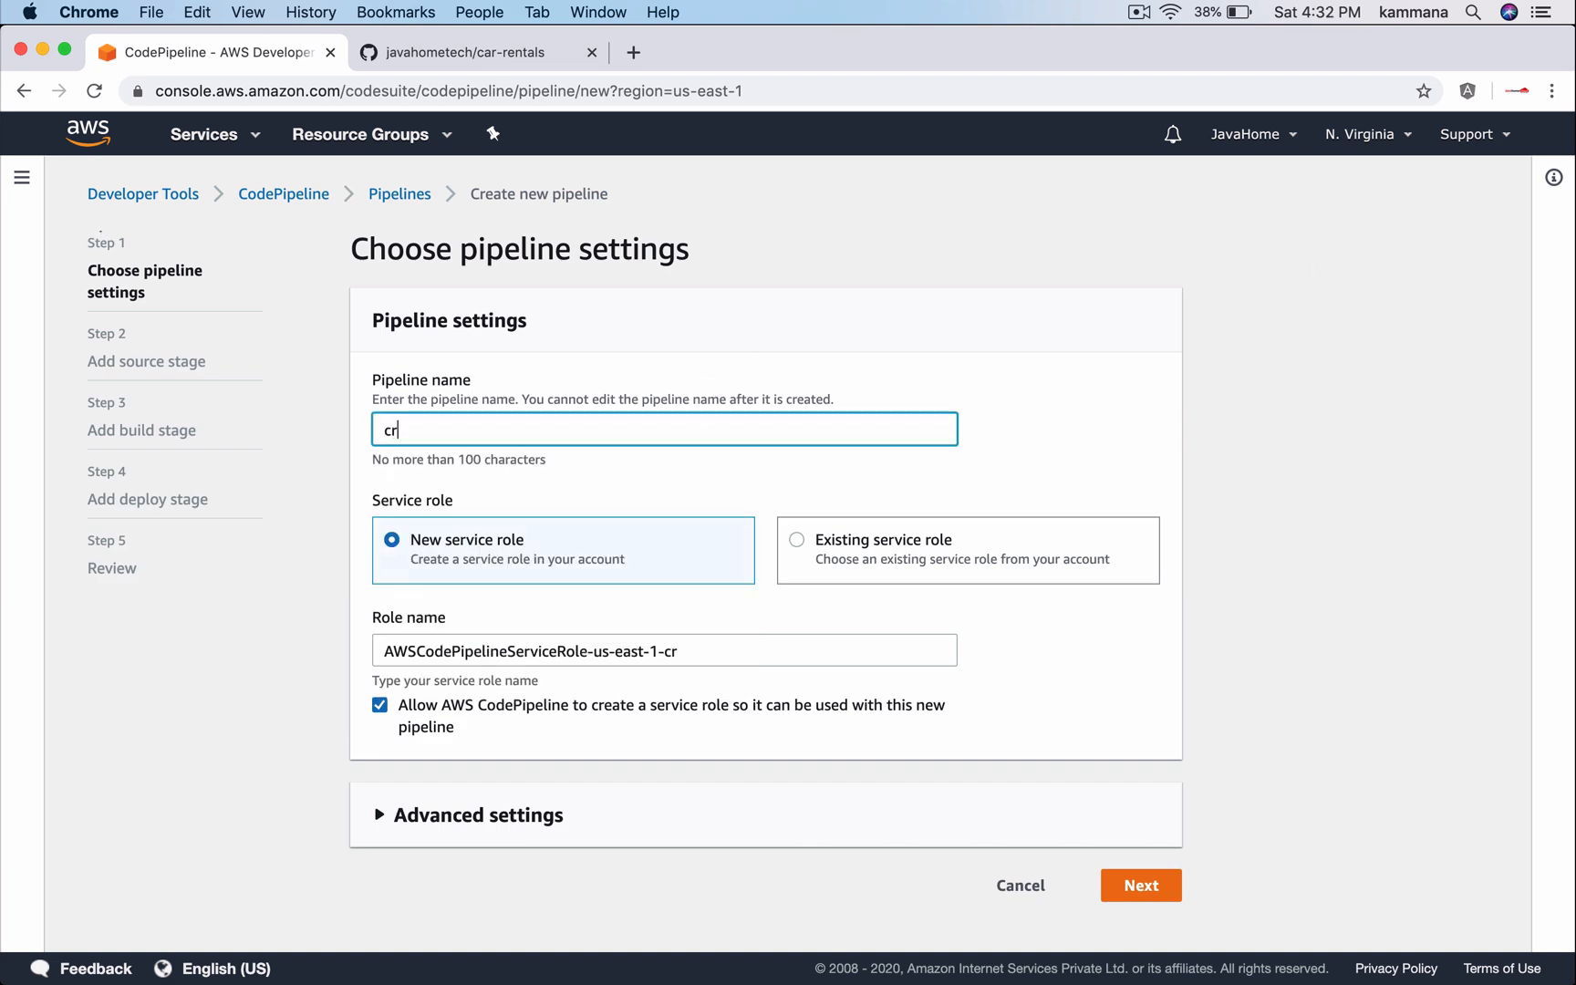
text(ar-rentals-app)
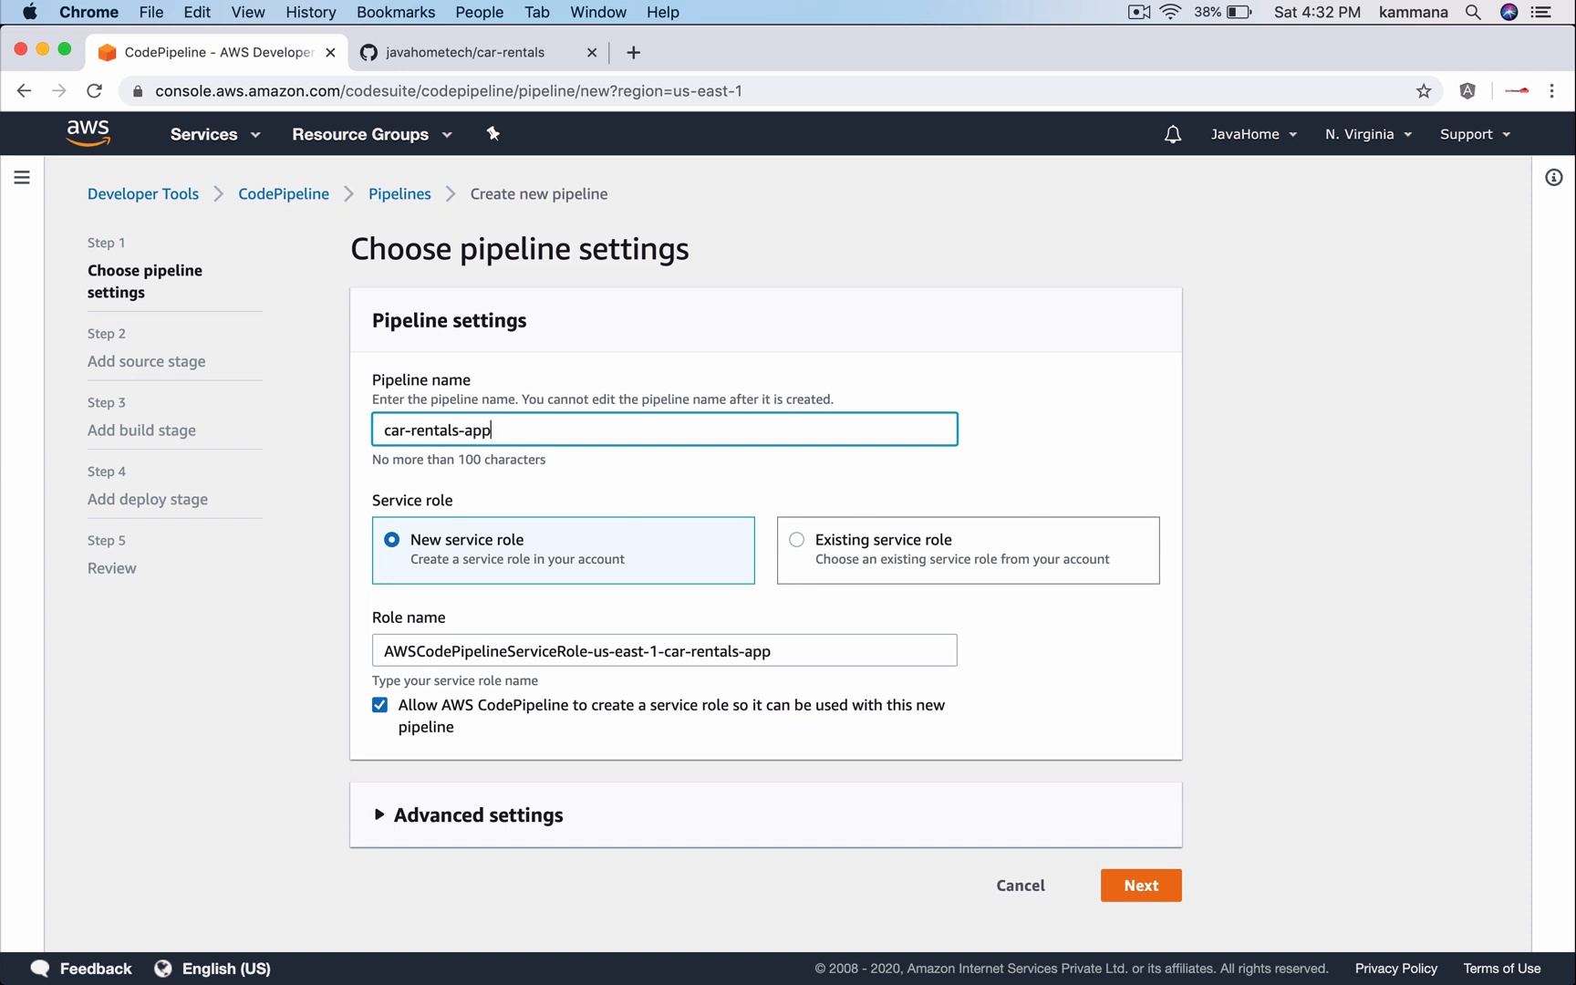
mouse_move(691, 486)
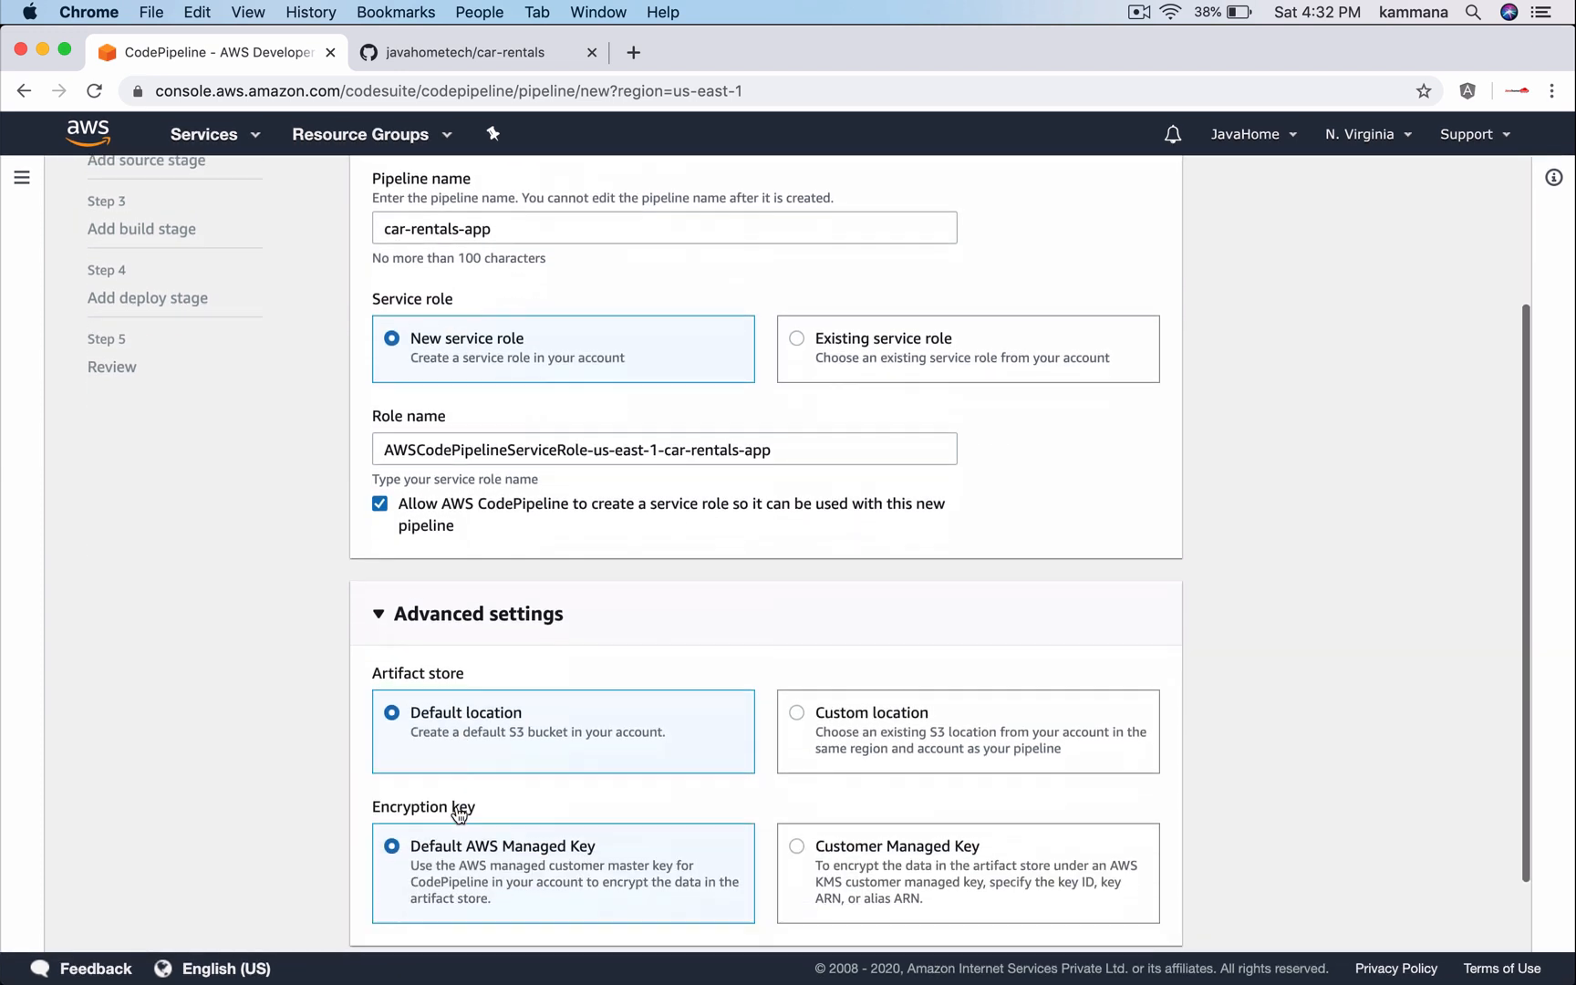
scroll(down, 3)
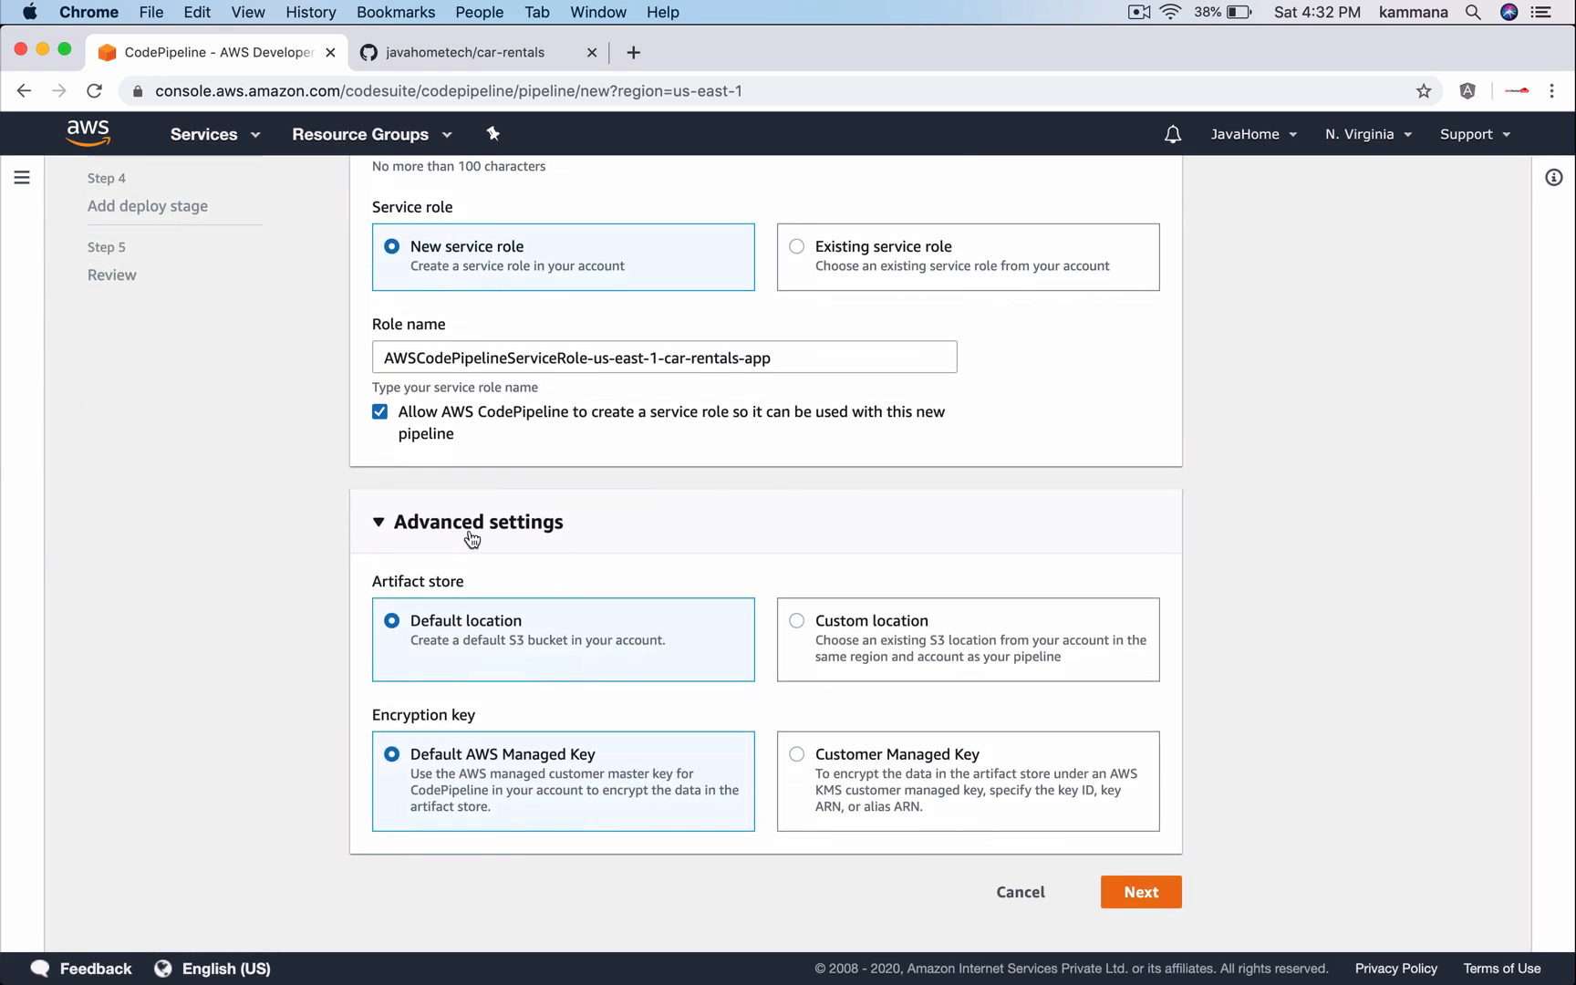
mouse_move(416, 590)
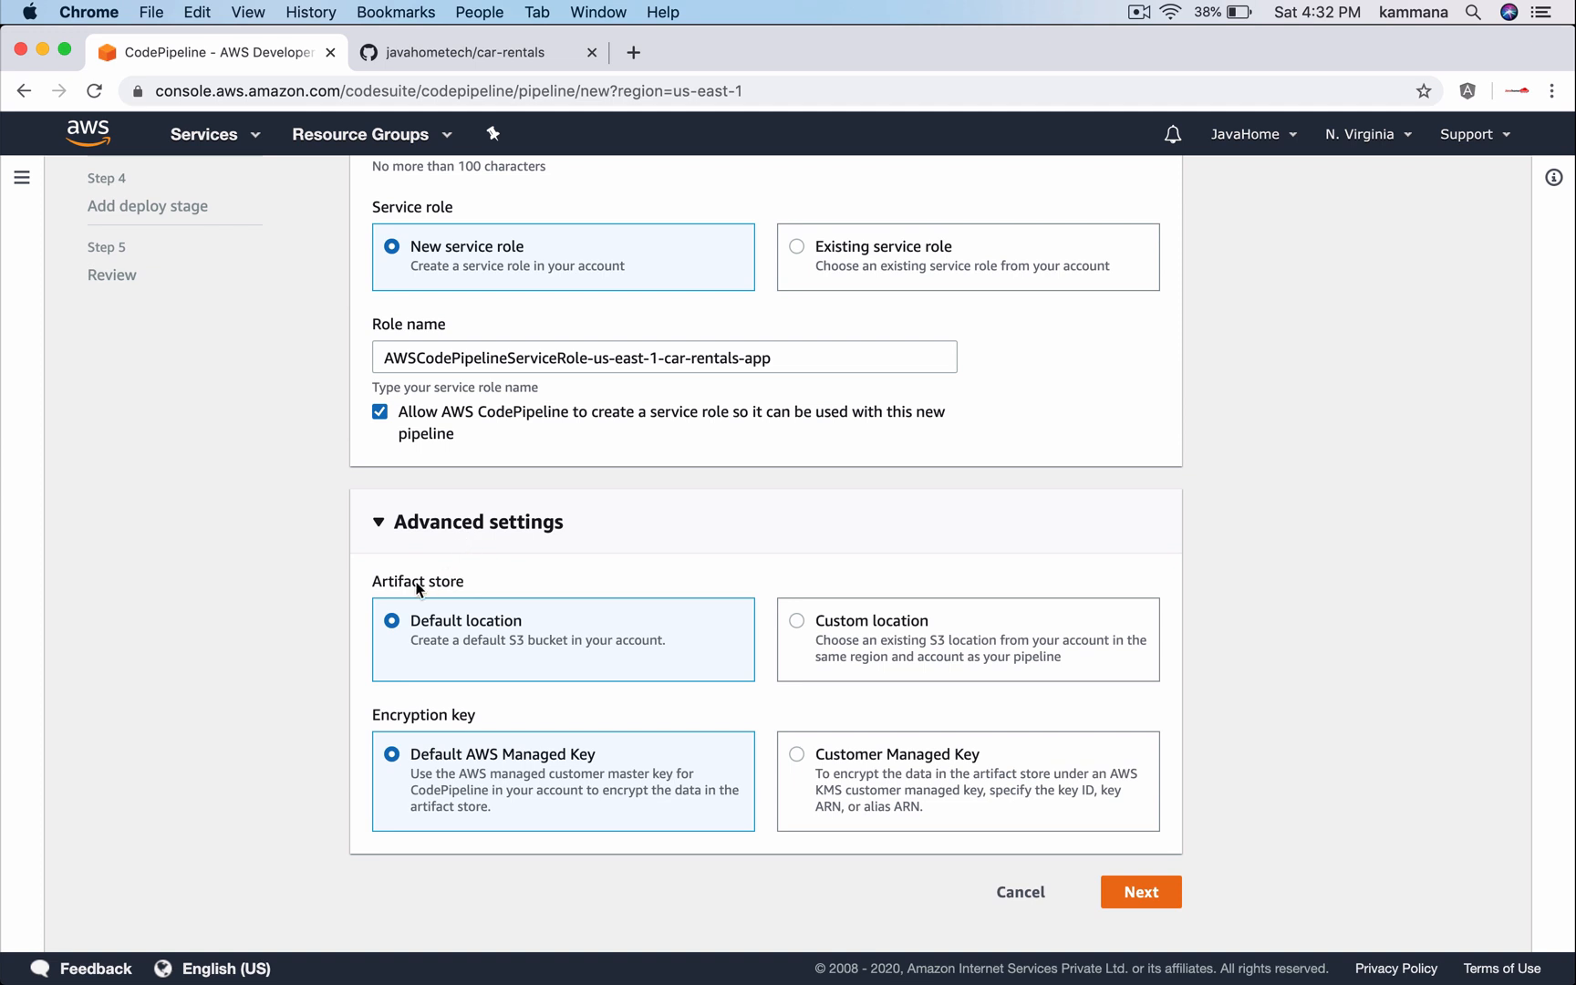
mouse_move(749, 642)
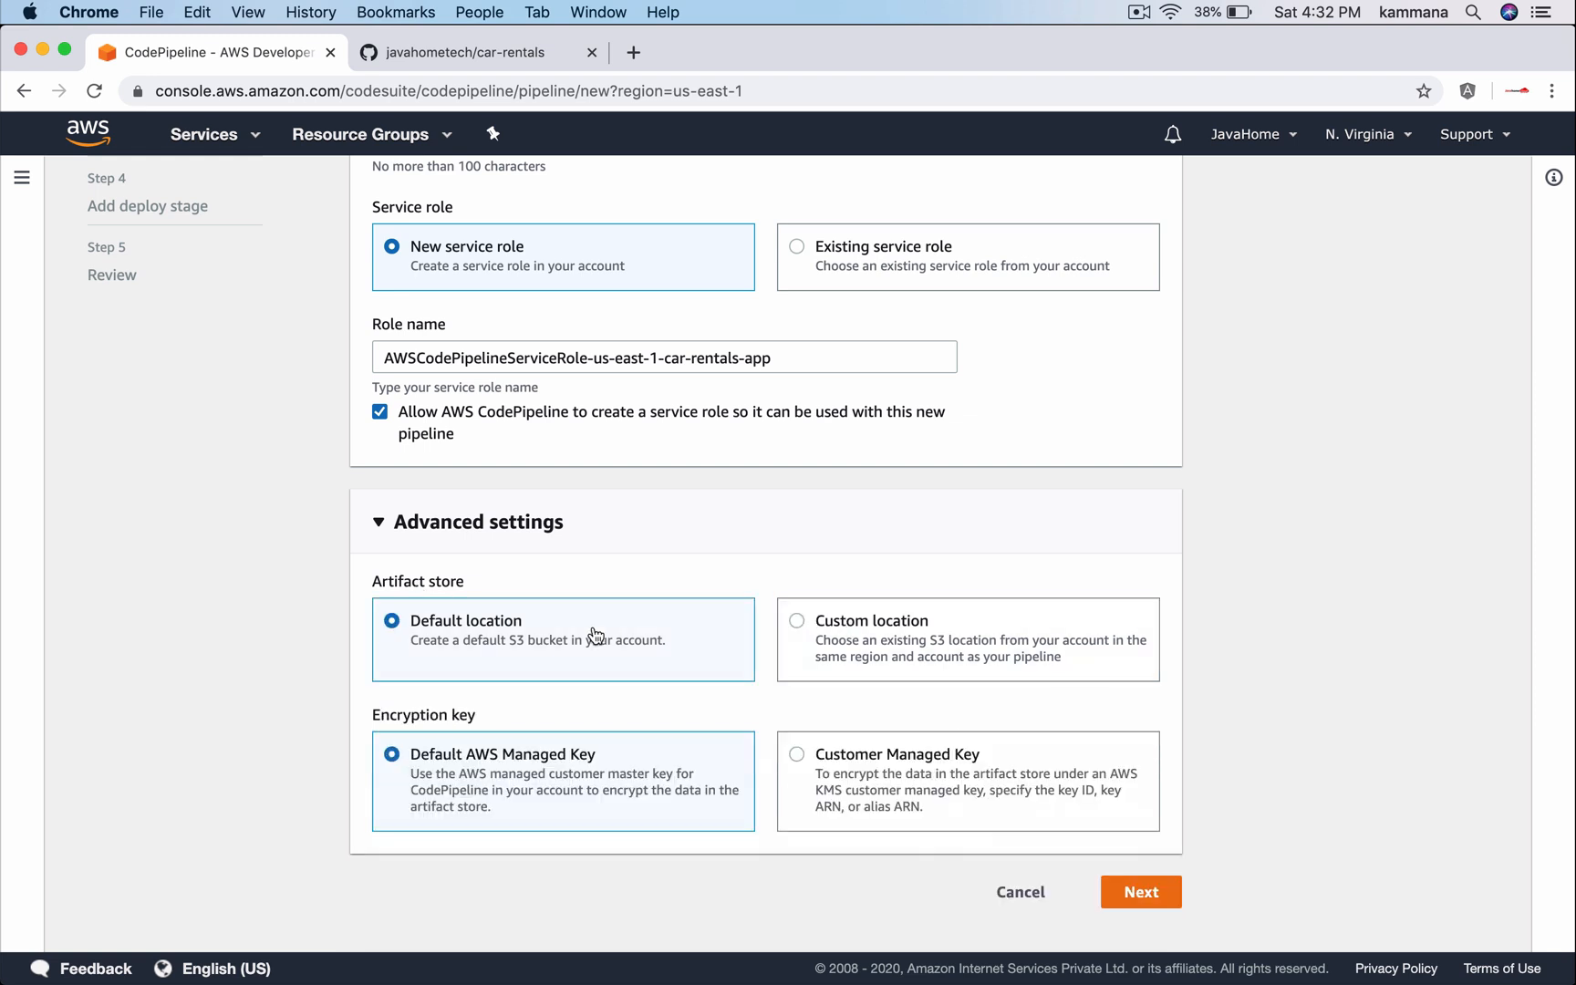
mouse_move(502, 774)
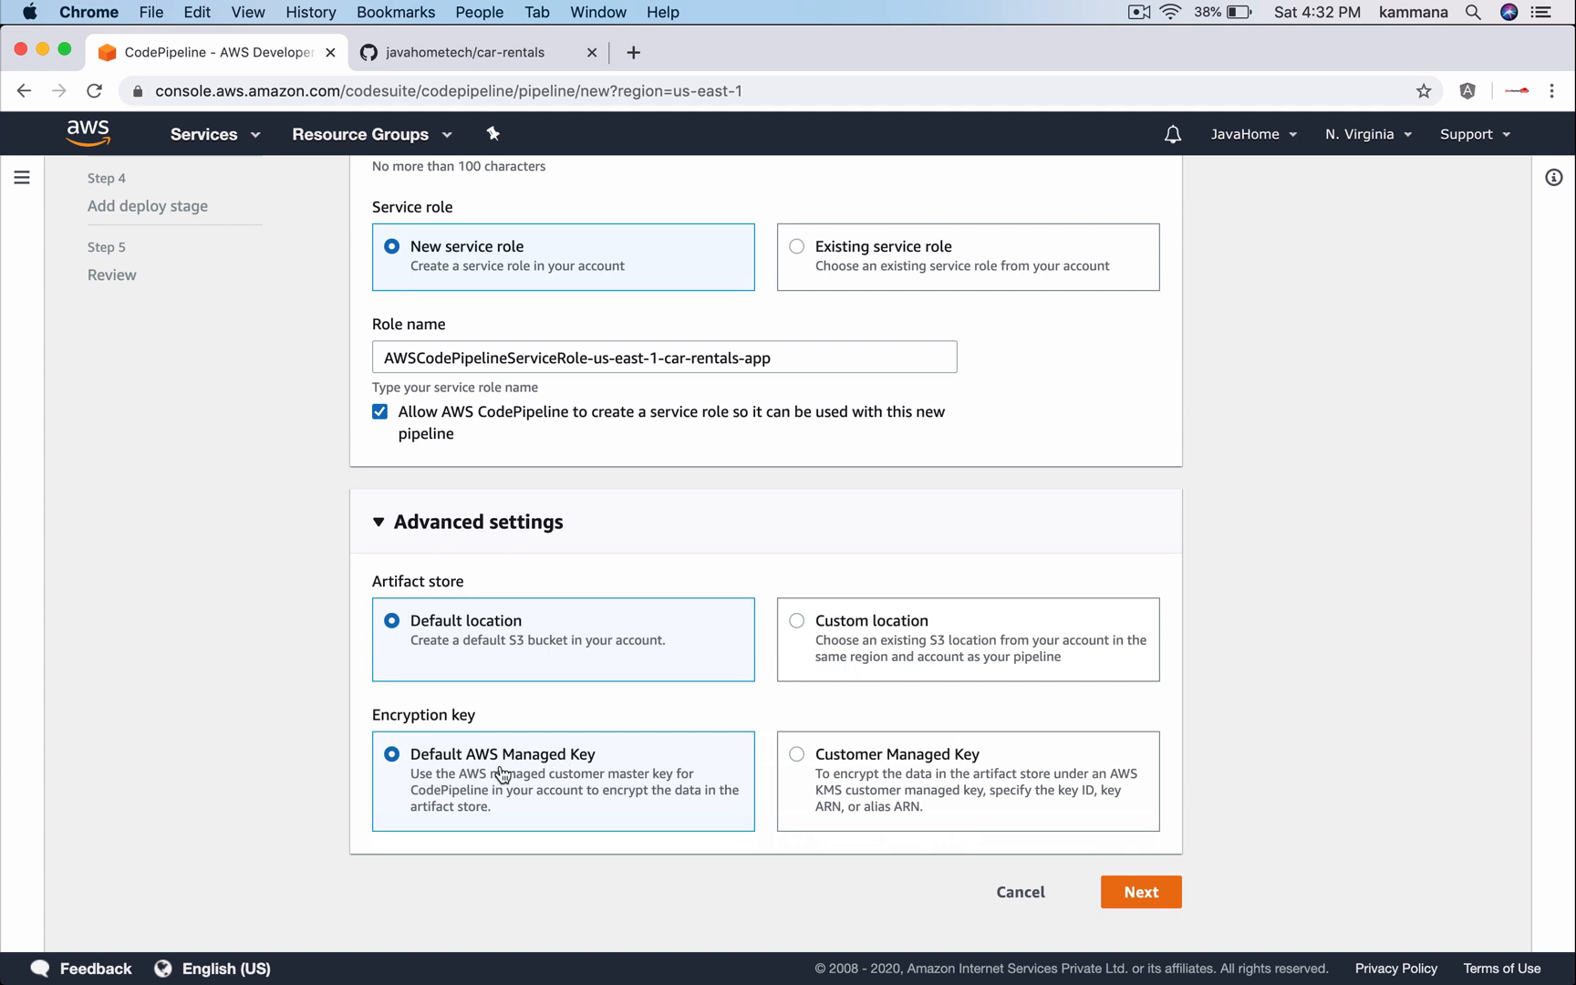
mouse_move(545, 790)
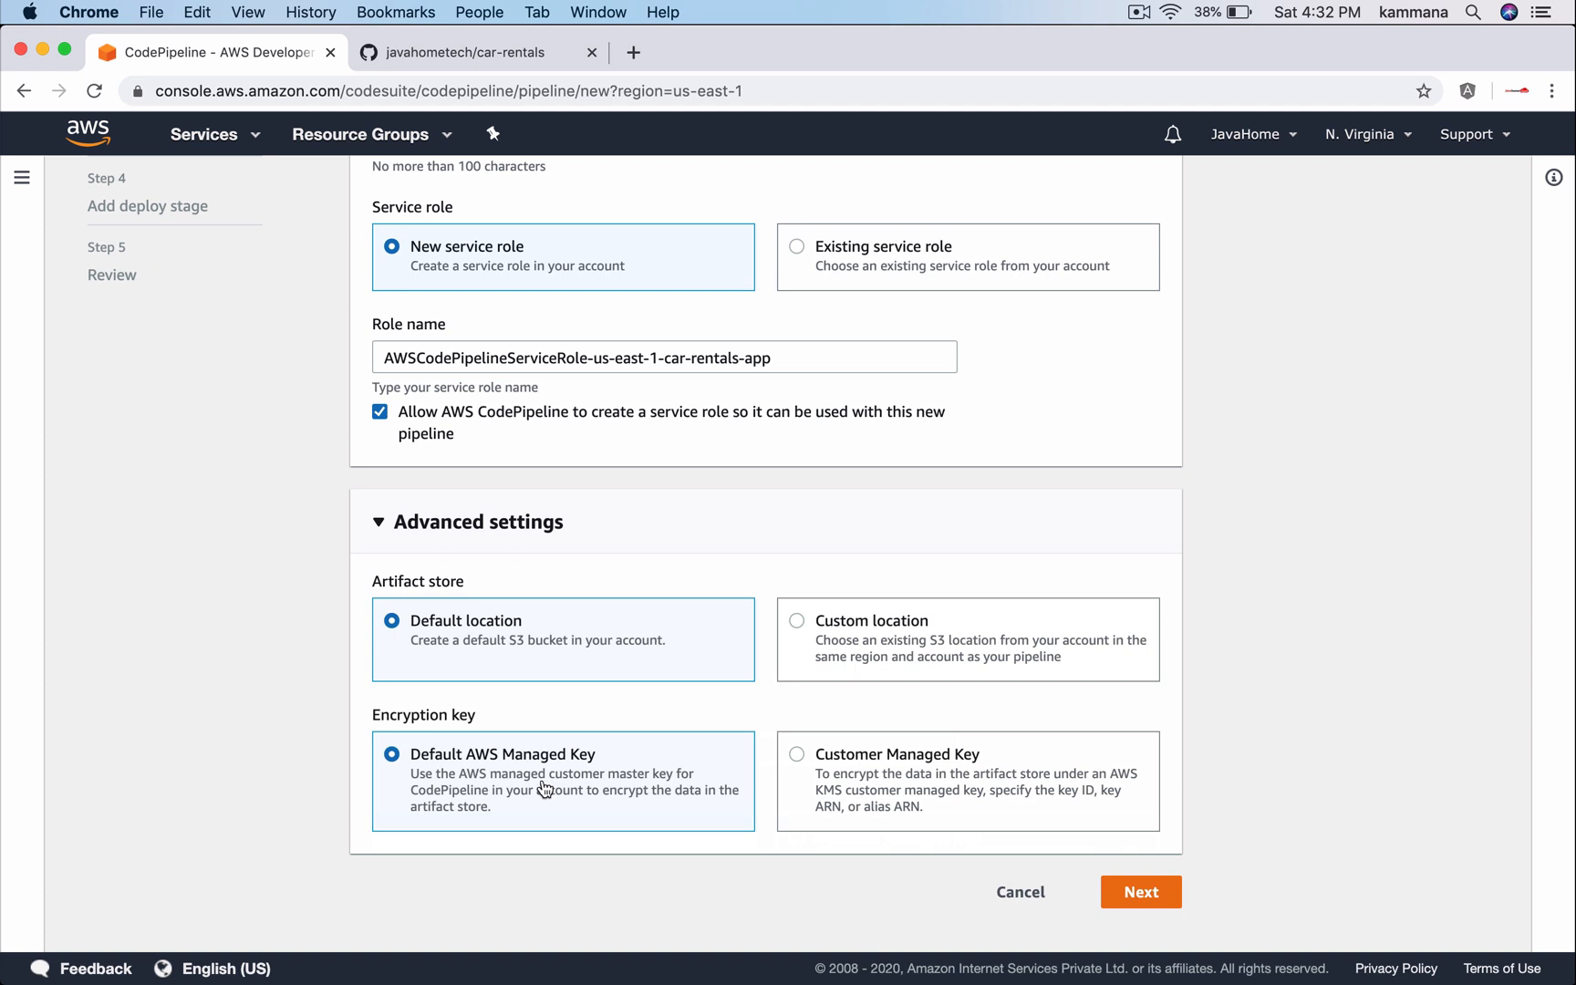
mouse_move(1076, 823)
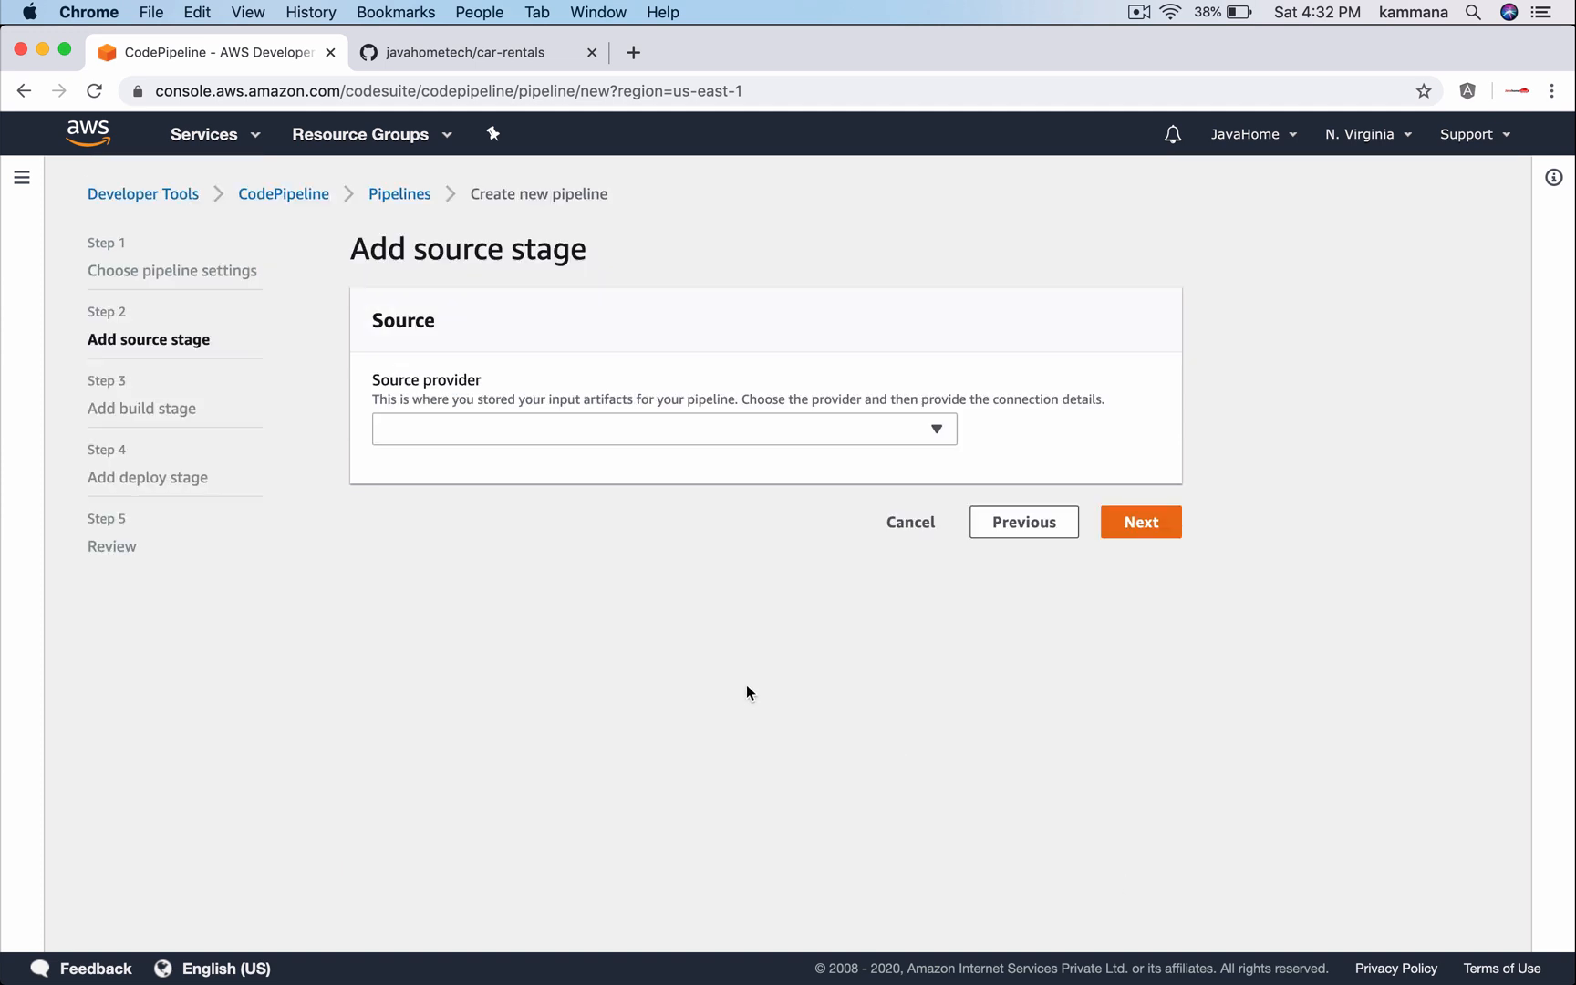
Connect GitHub as the source and select javahometech/car-rentals on branch master
click(663, 429)
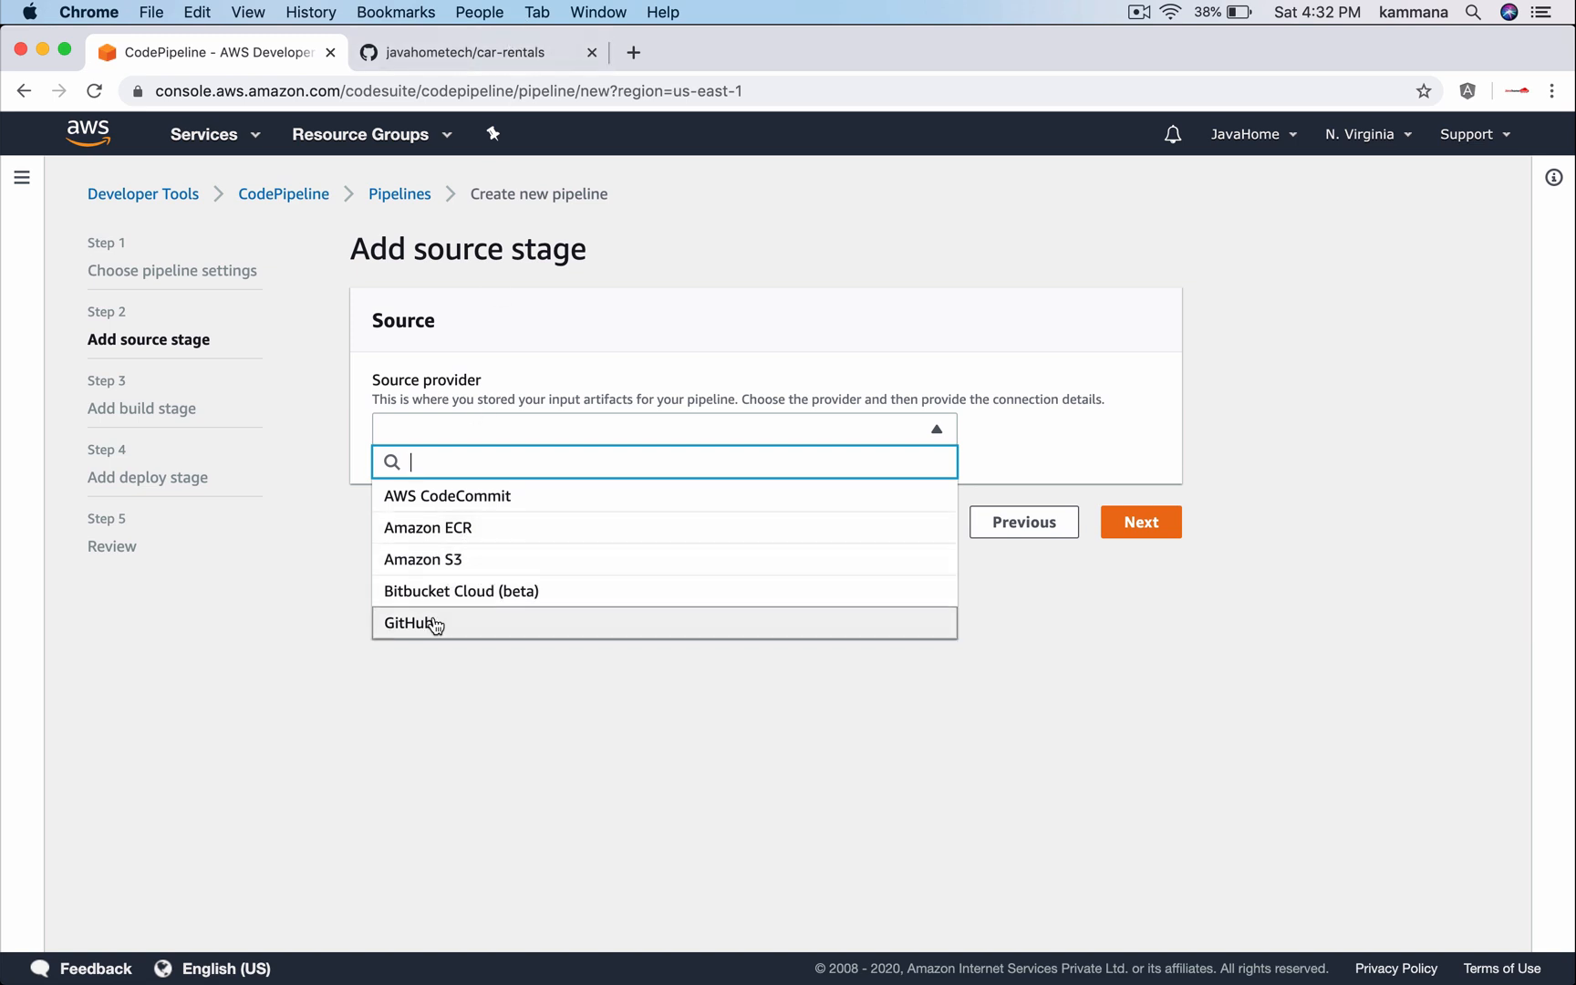
click(412, 623)
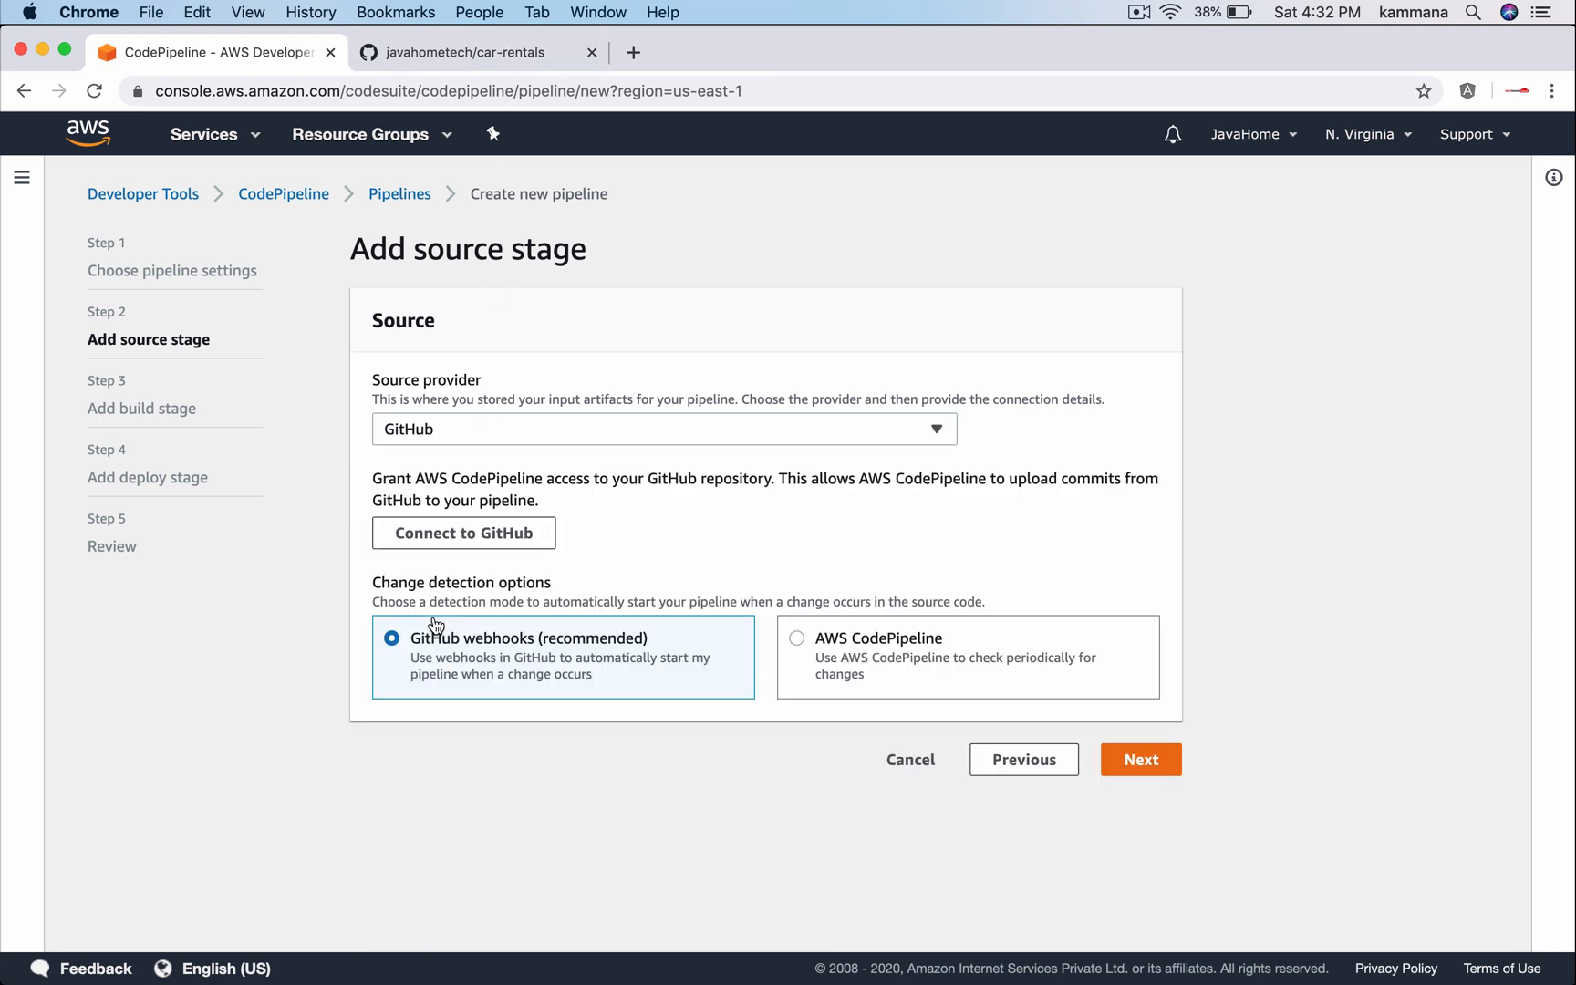
click(463, 532)
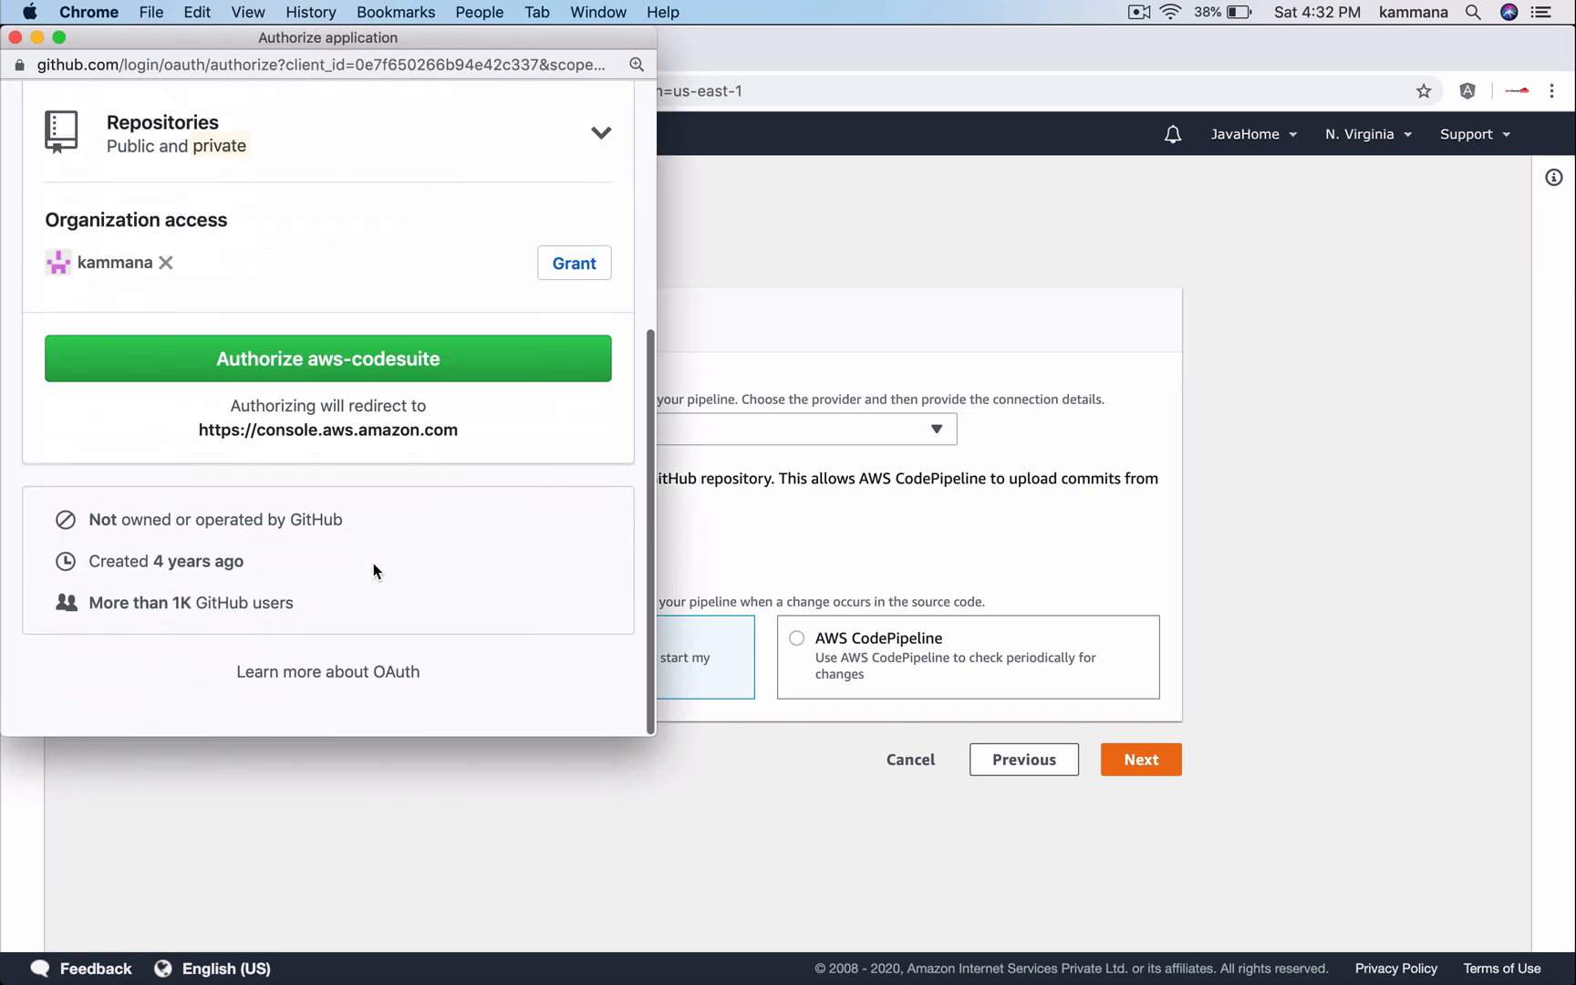
click(327, 358)
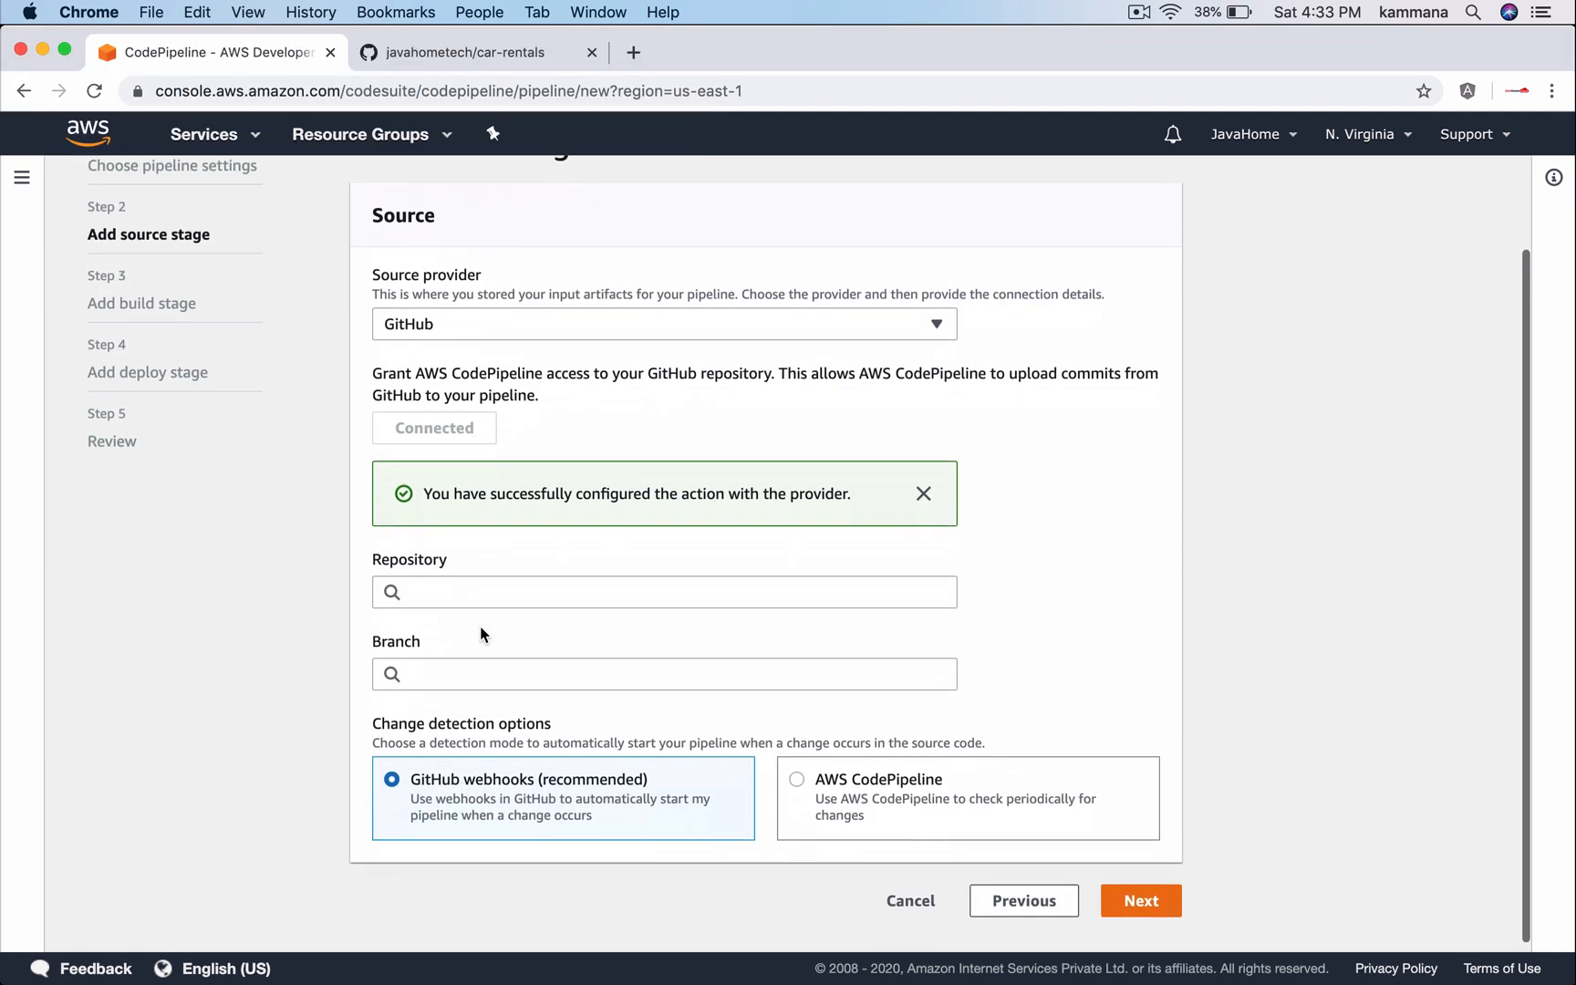
click(663, 591)
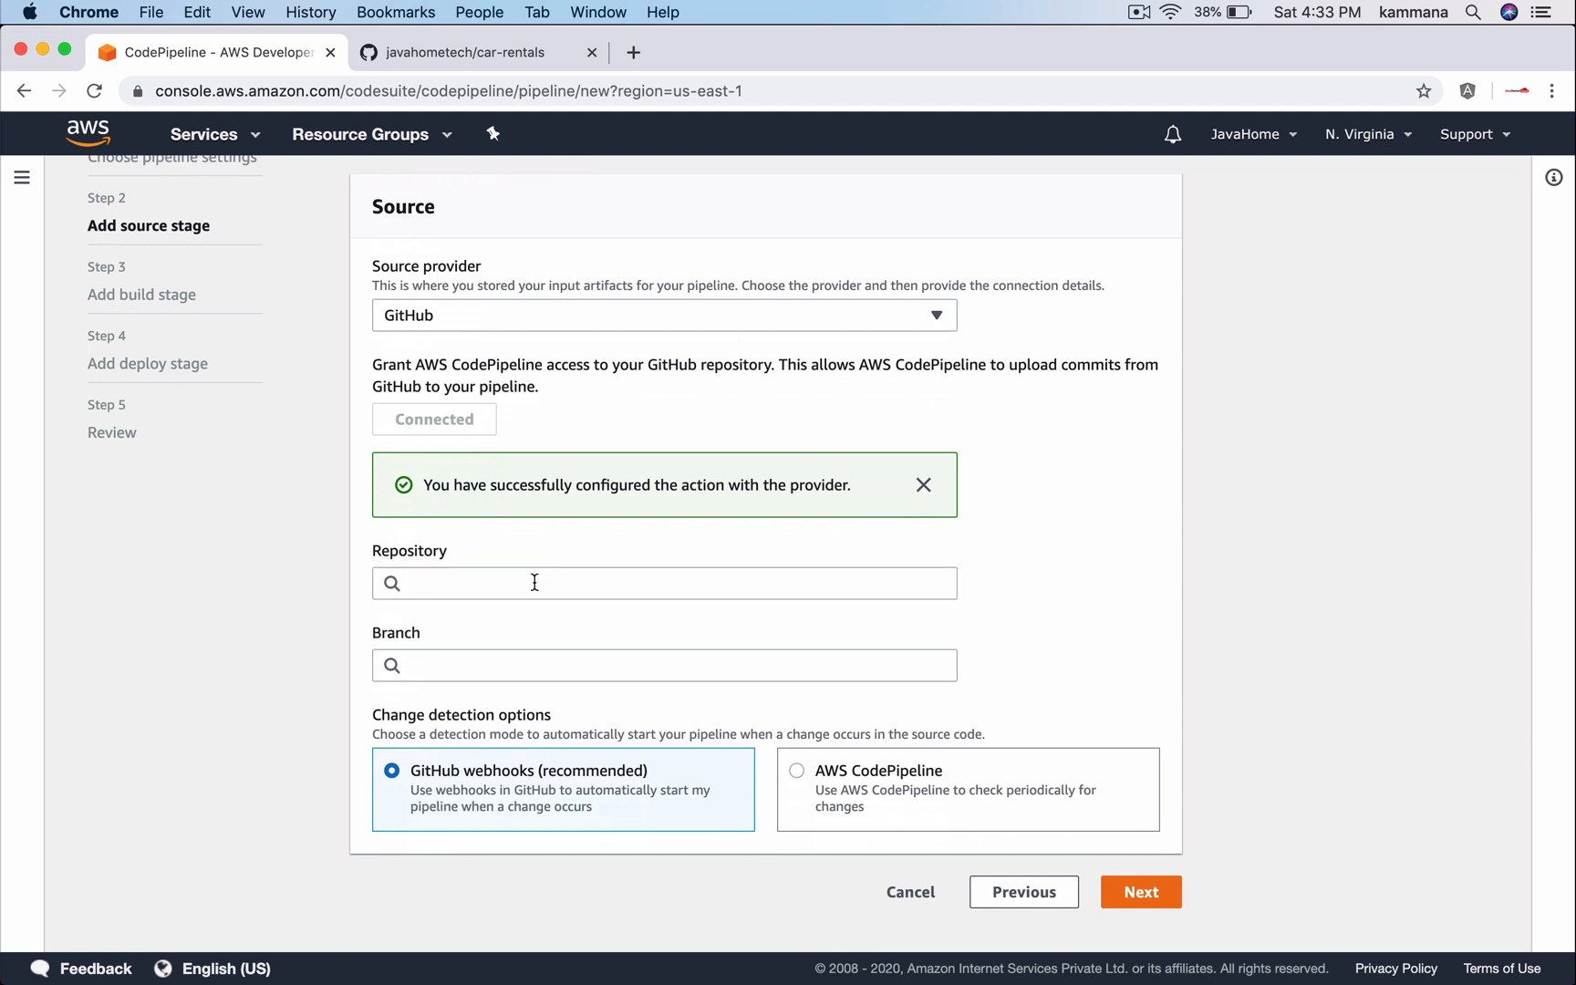
click(663, 582)
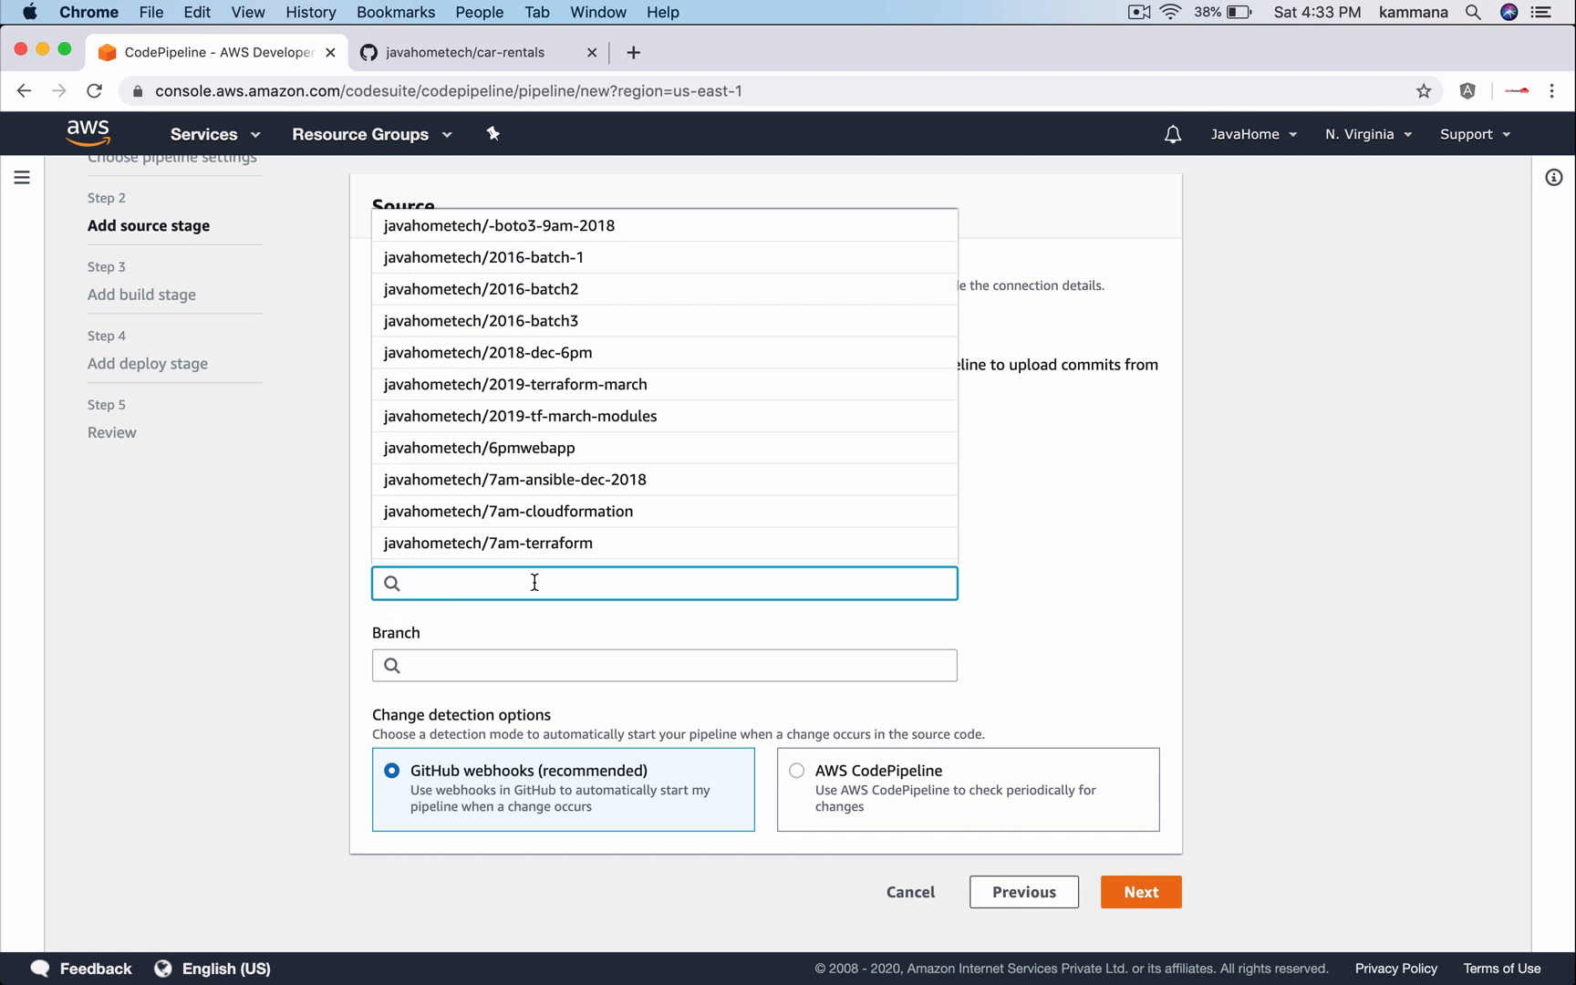
text(car-ren)
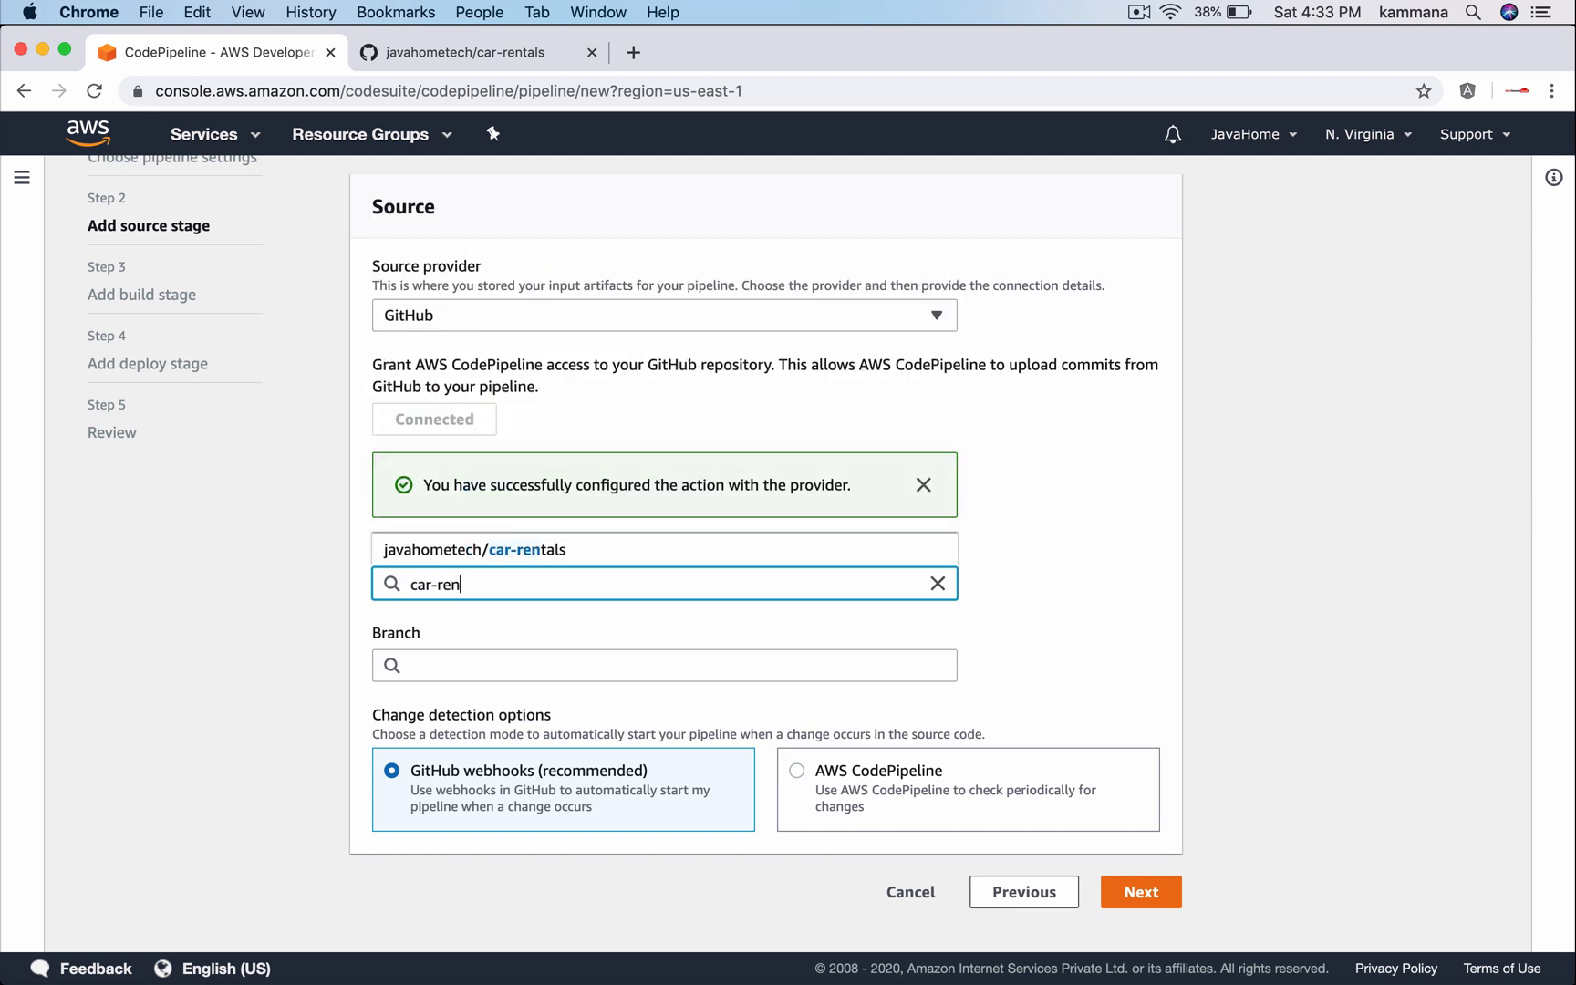
click(475, 548)
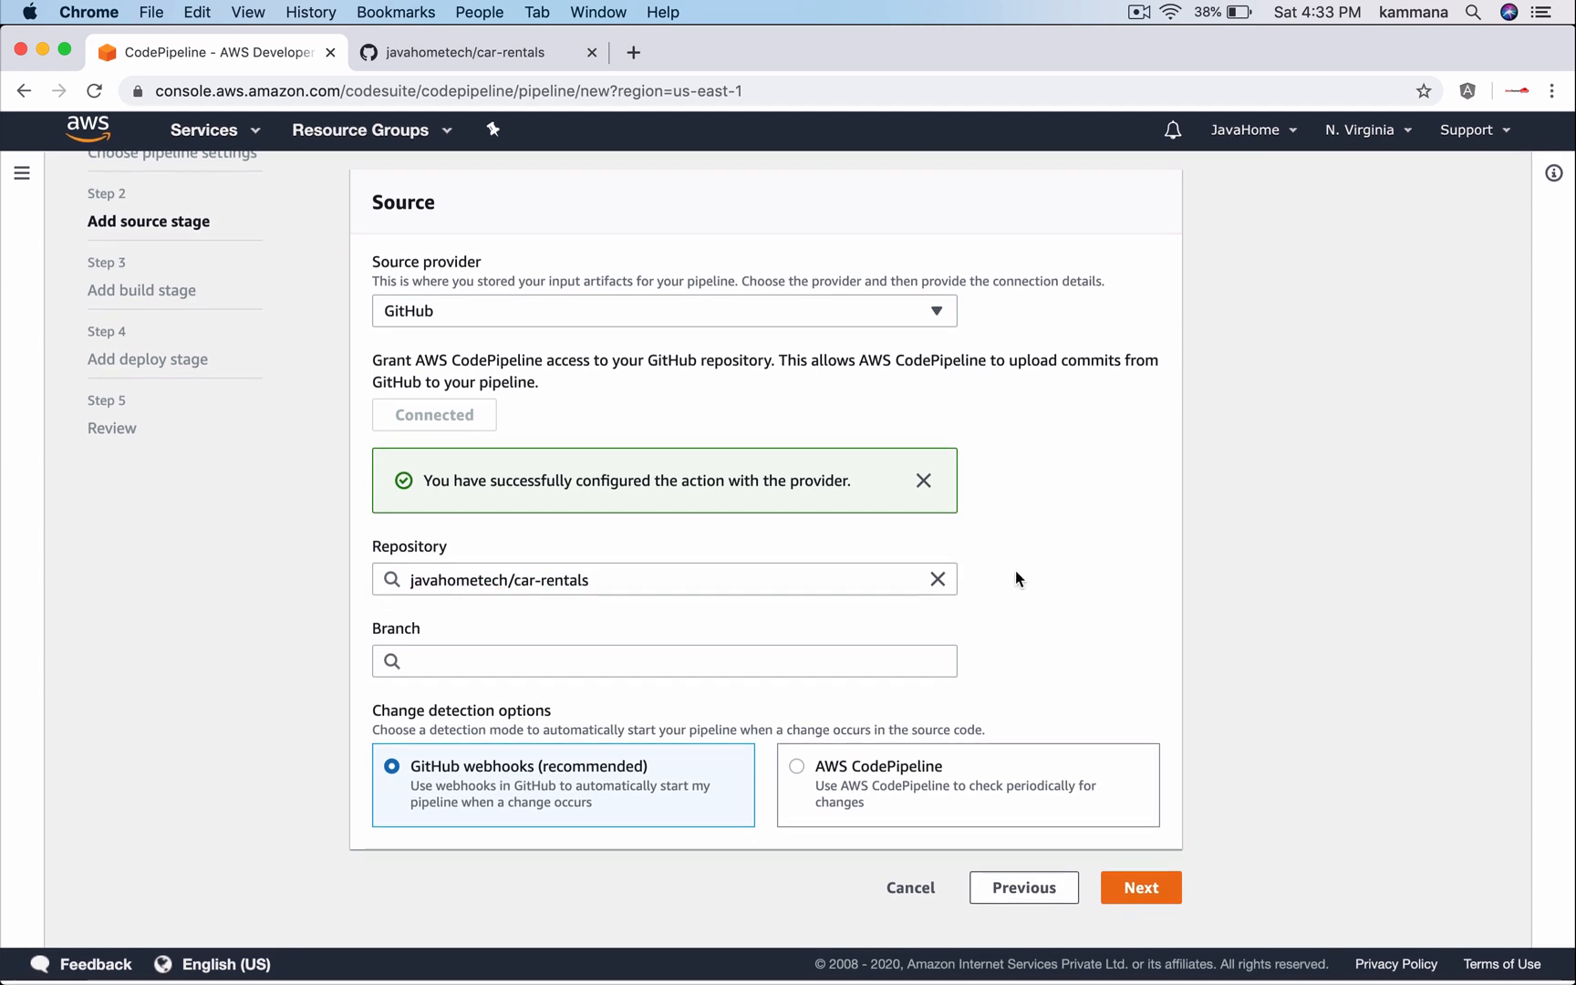
text(master)
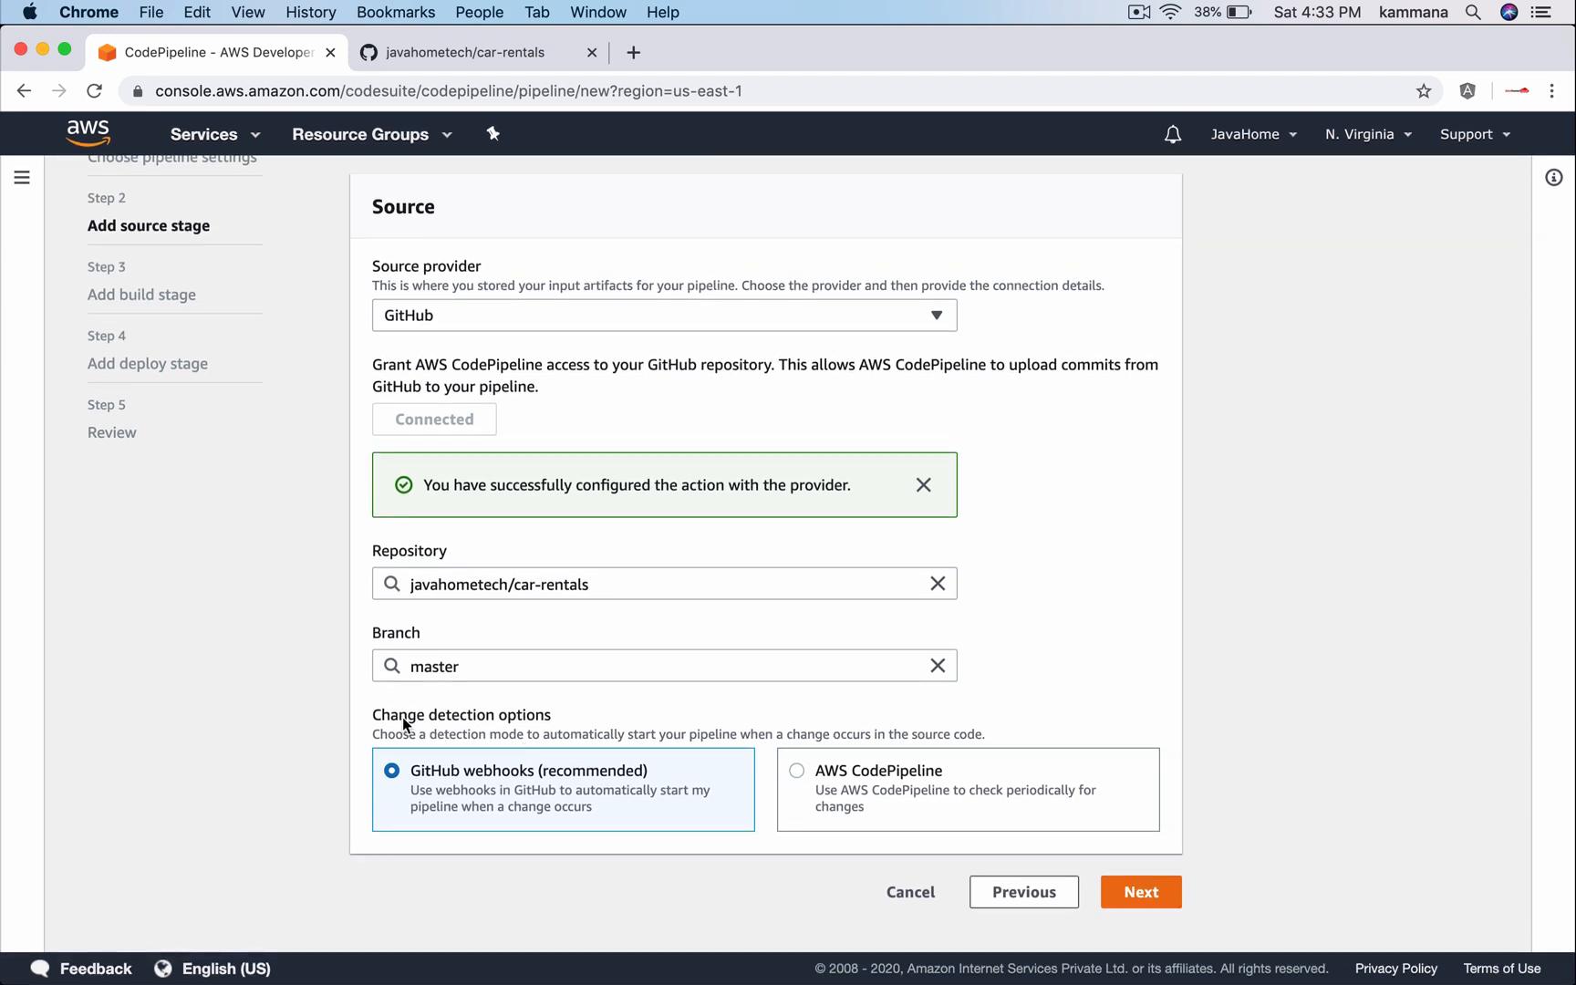
mouse_move(491, 722)
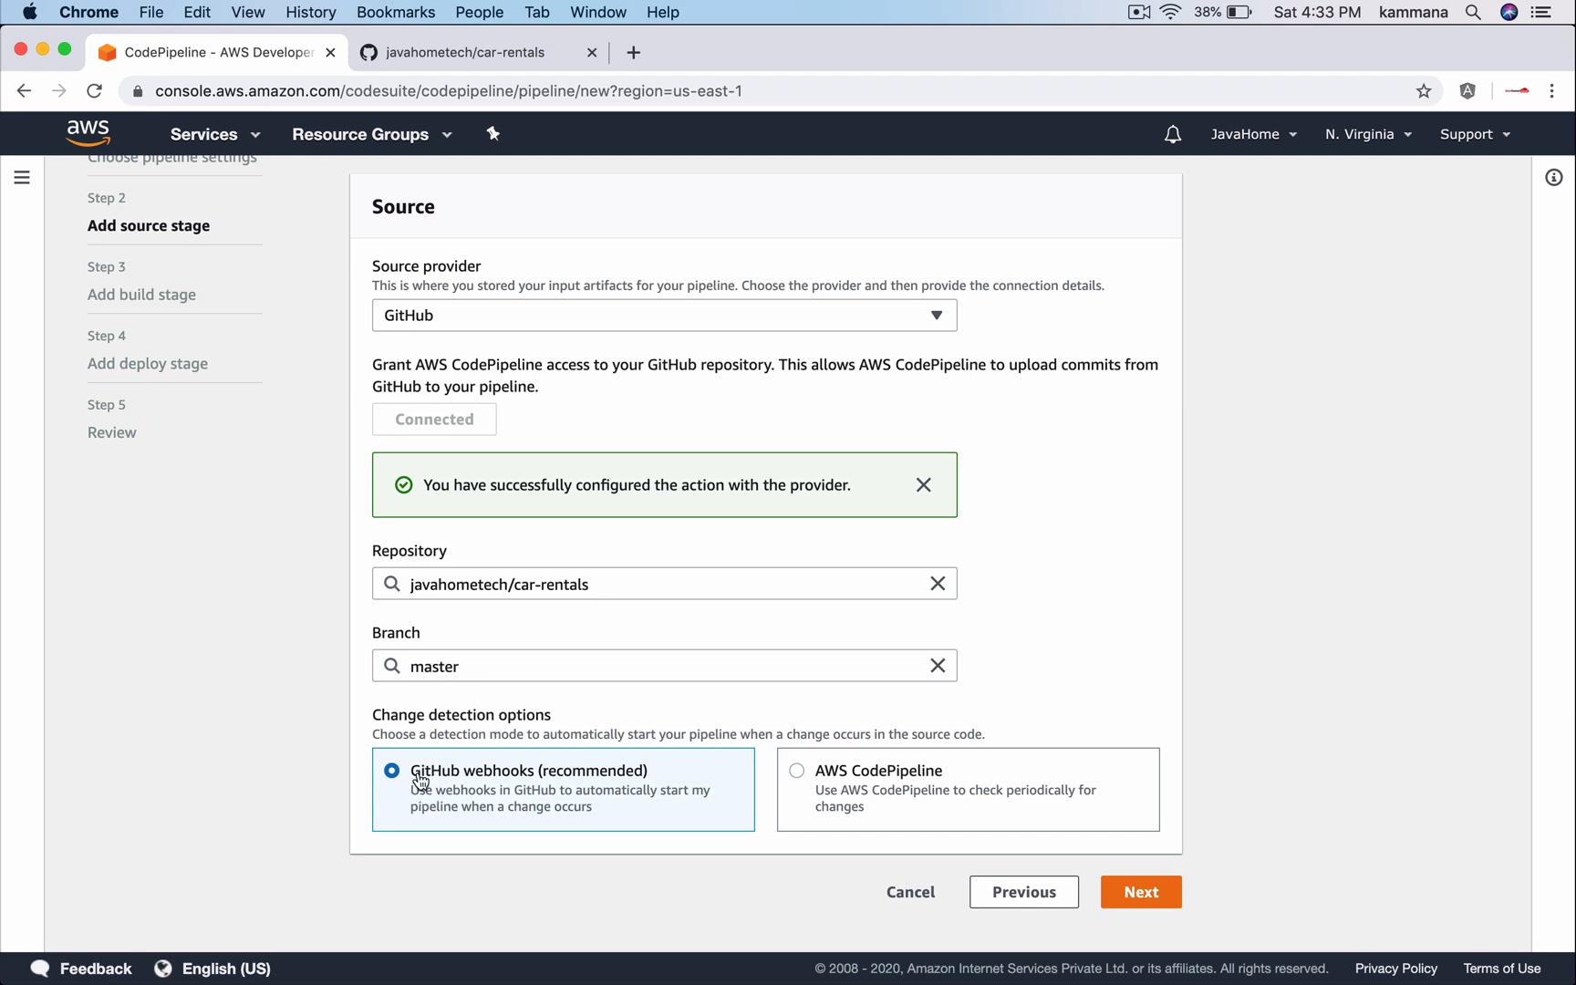
mouse_move(483, 781)
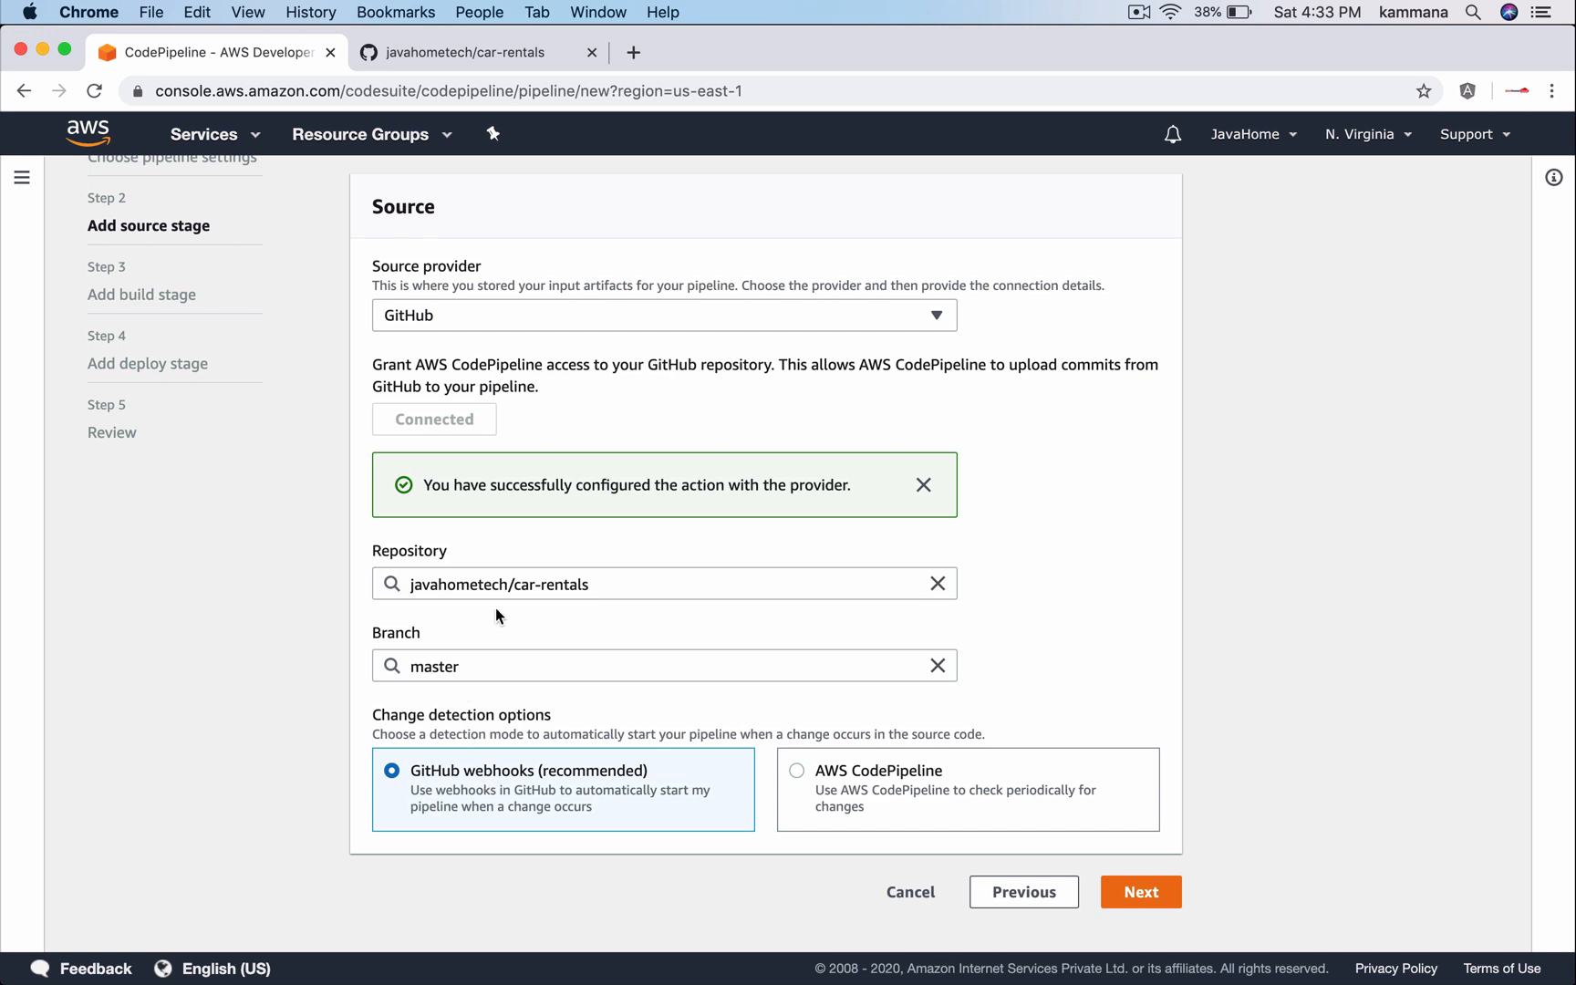
mouse_move(1113, 877)
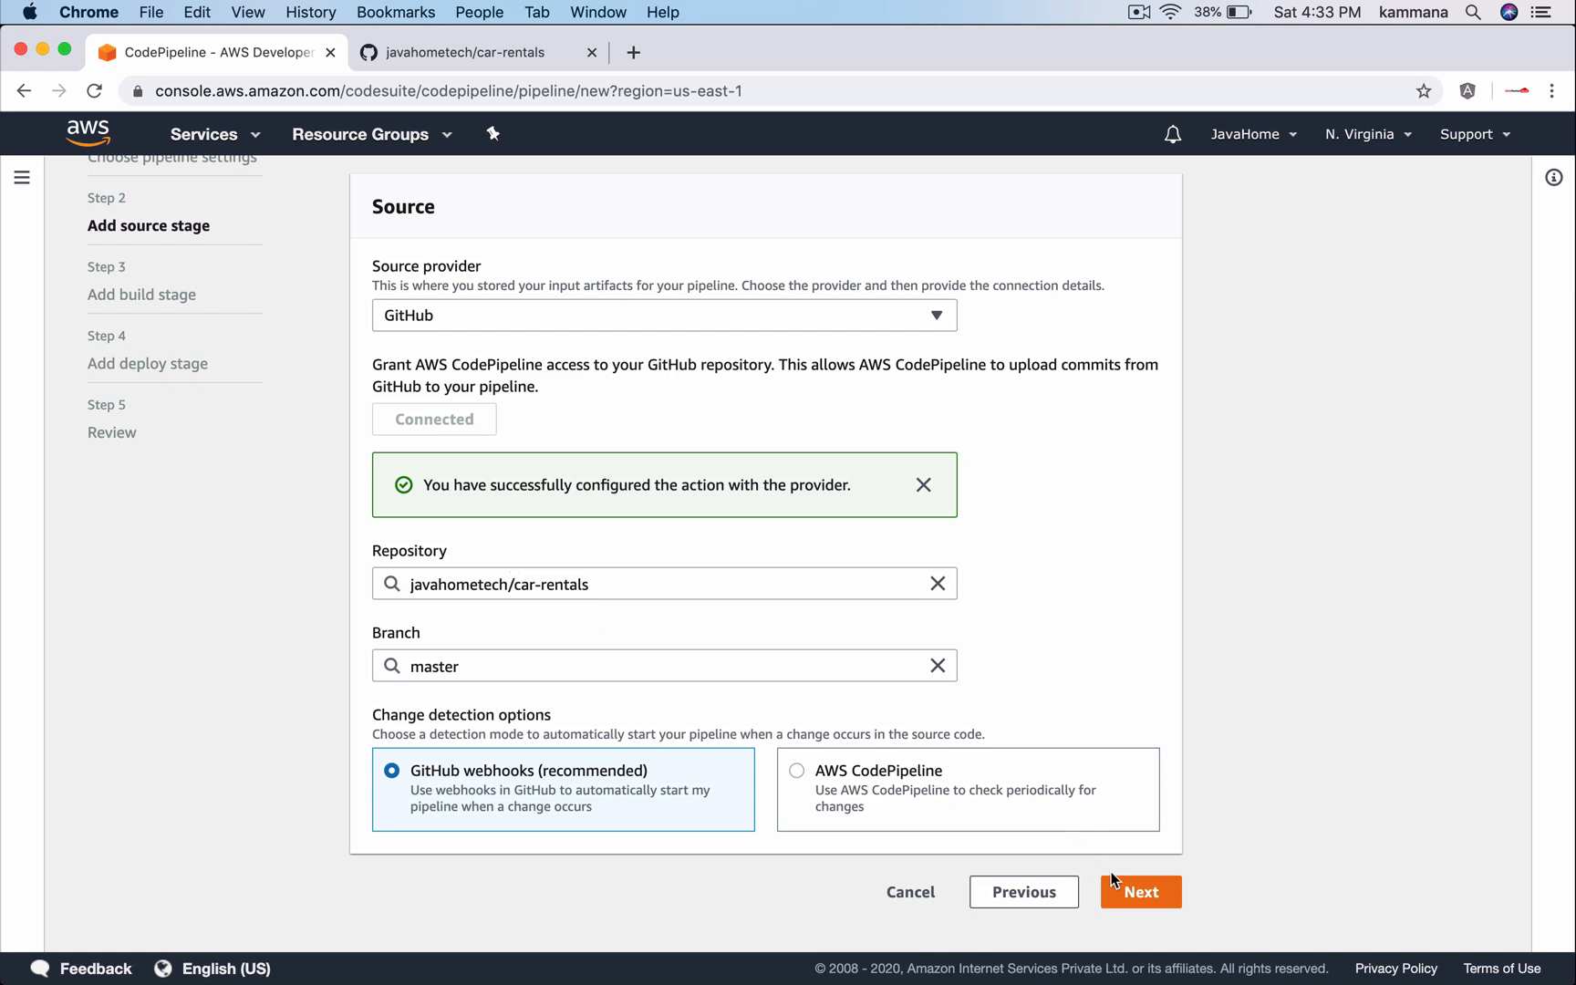
Proceed to the build stage and pick AWS CodeBuild in US East (N. Virginia)
click(1140, 892)
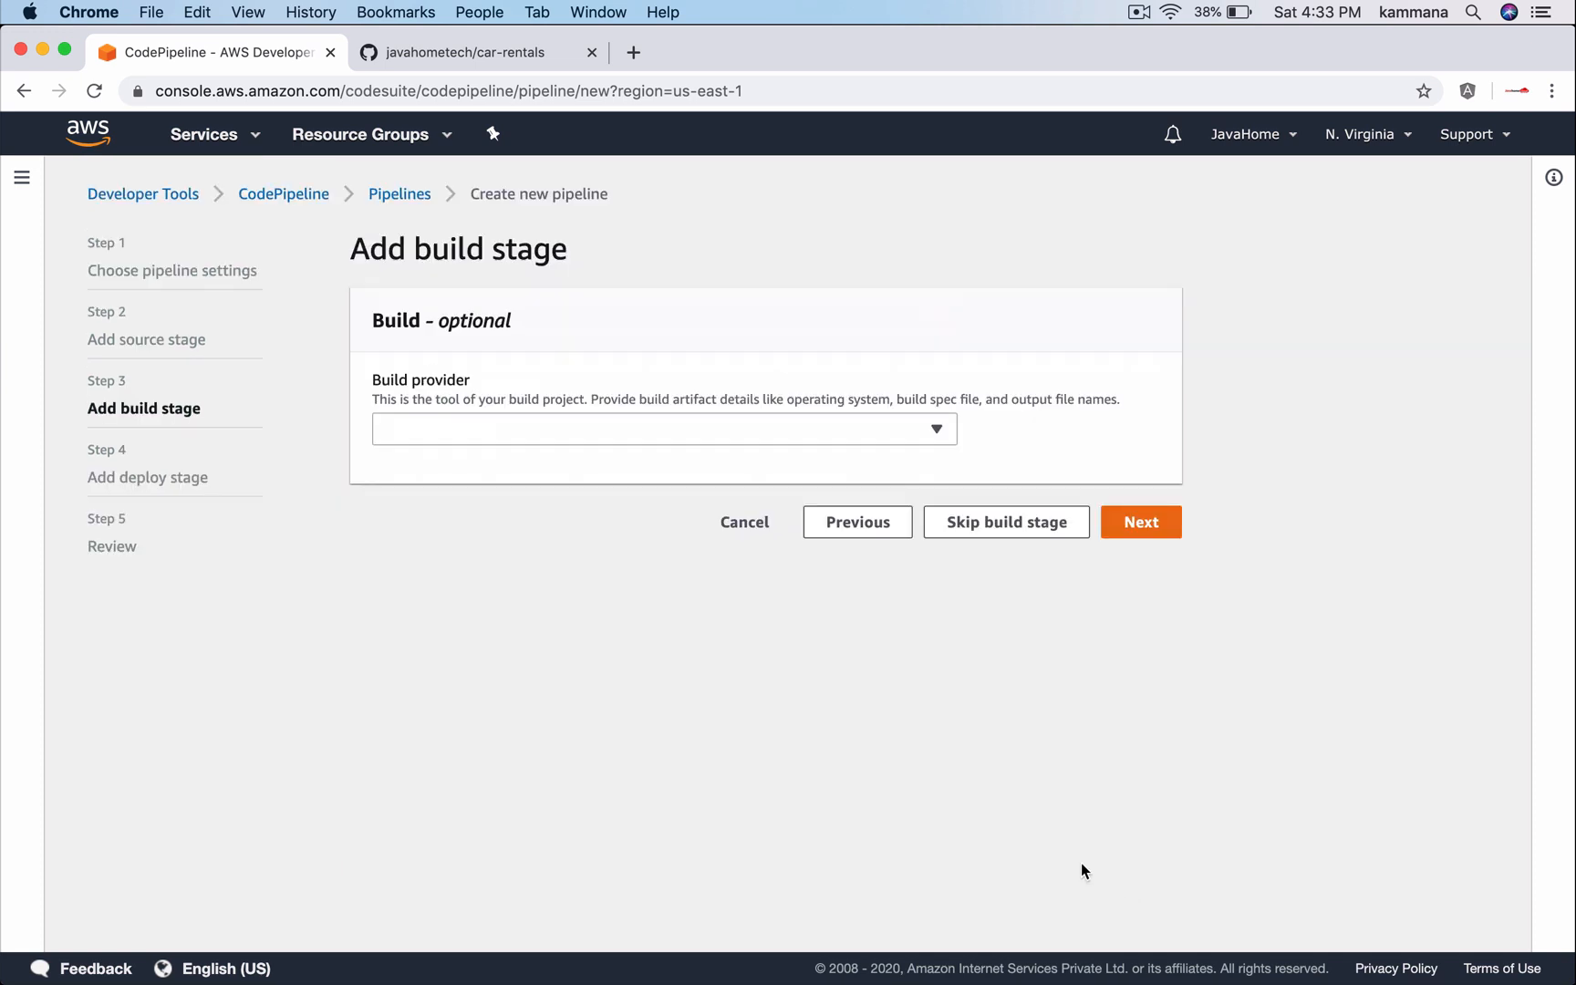
click(662, 430)
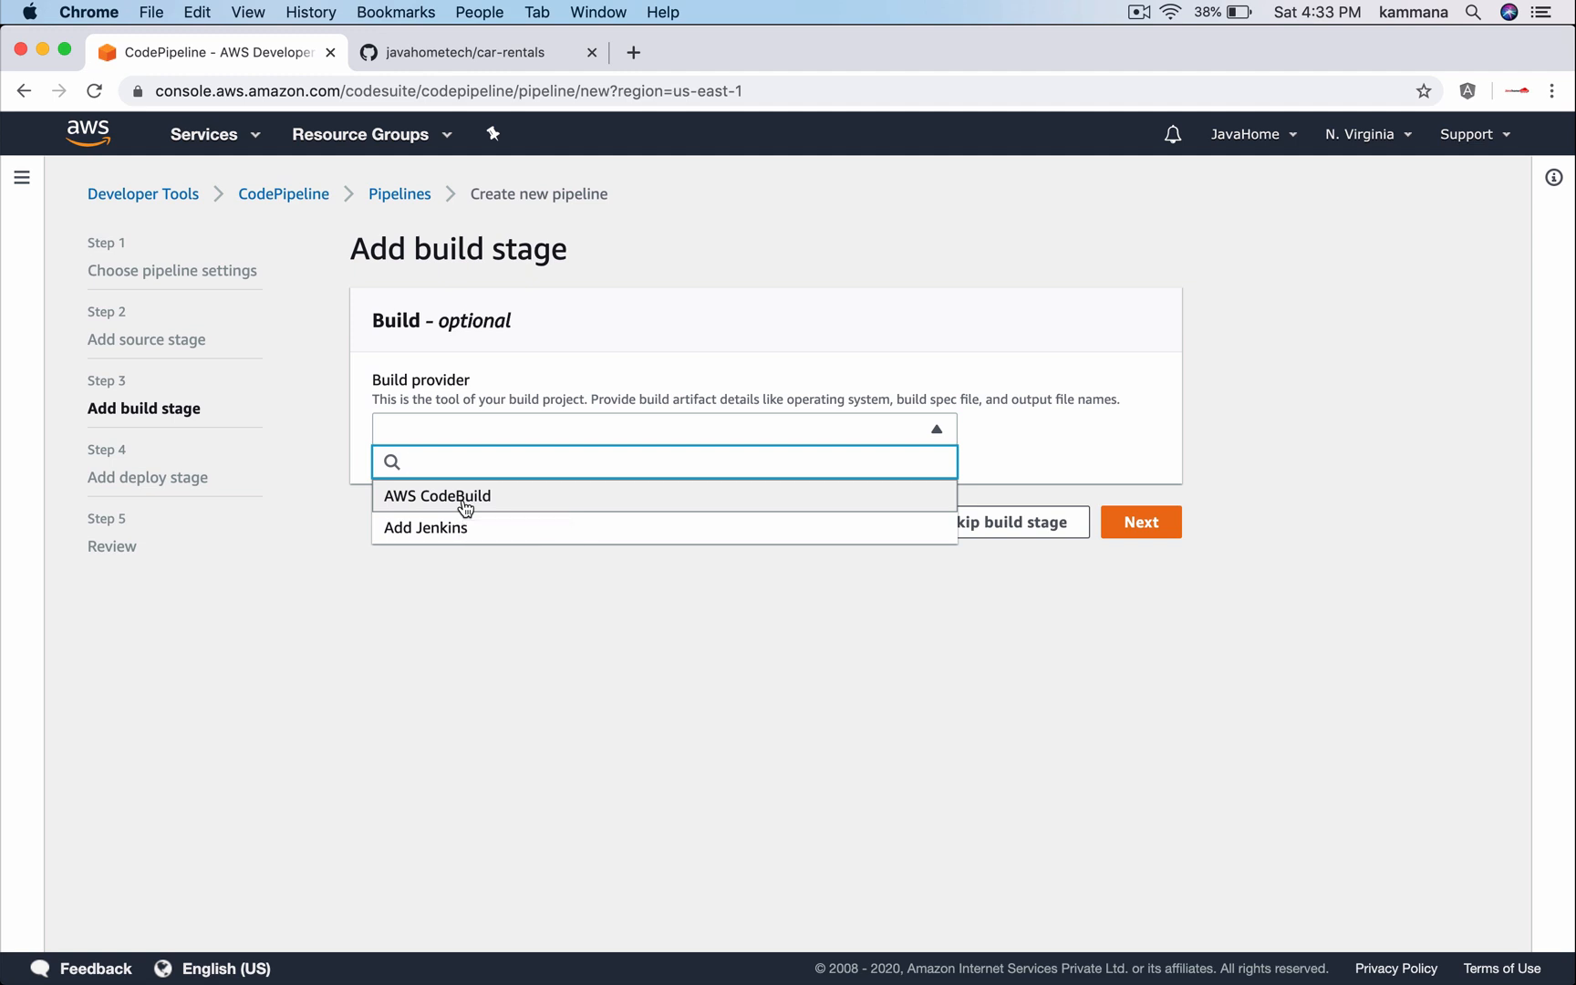
click(436, 495)
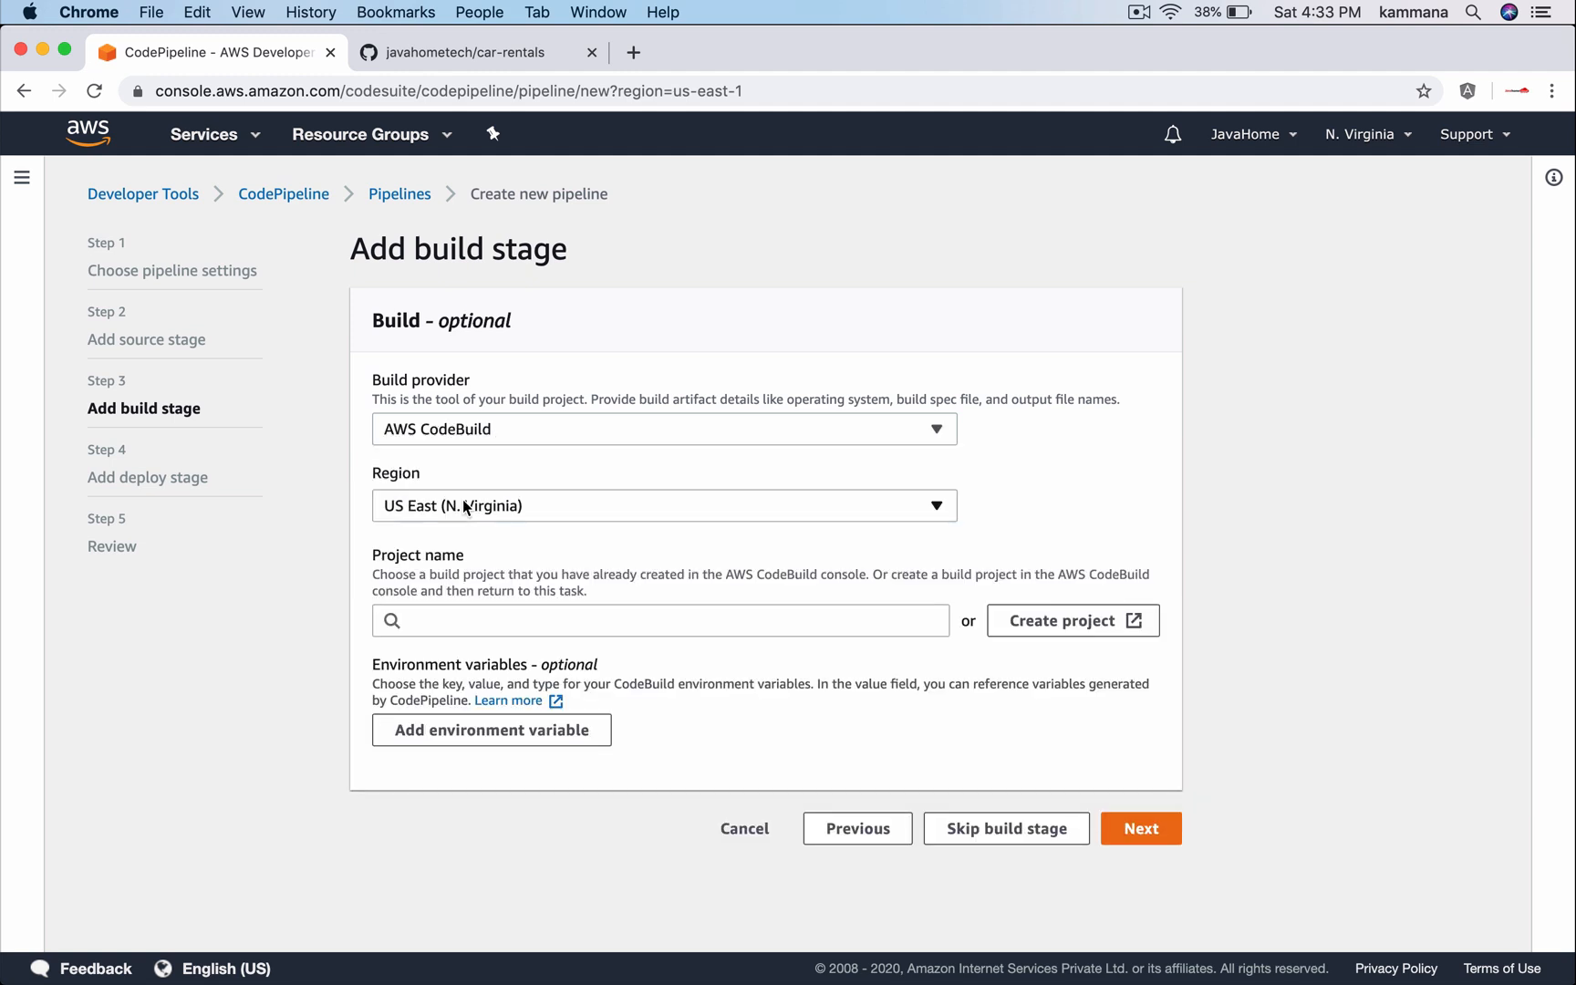
mouse_move(465, 606)
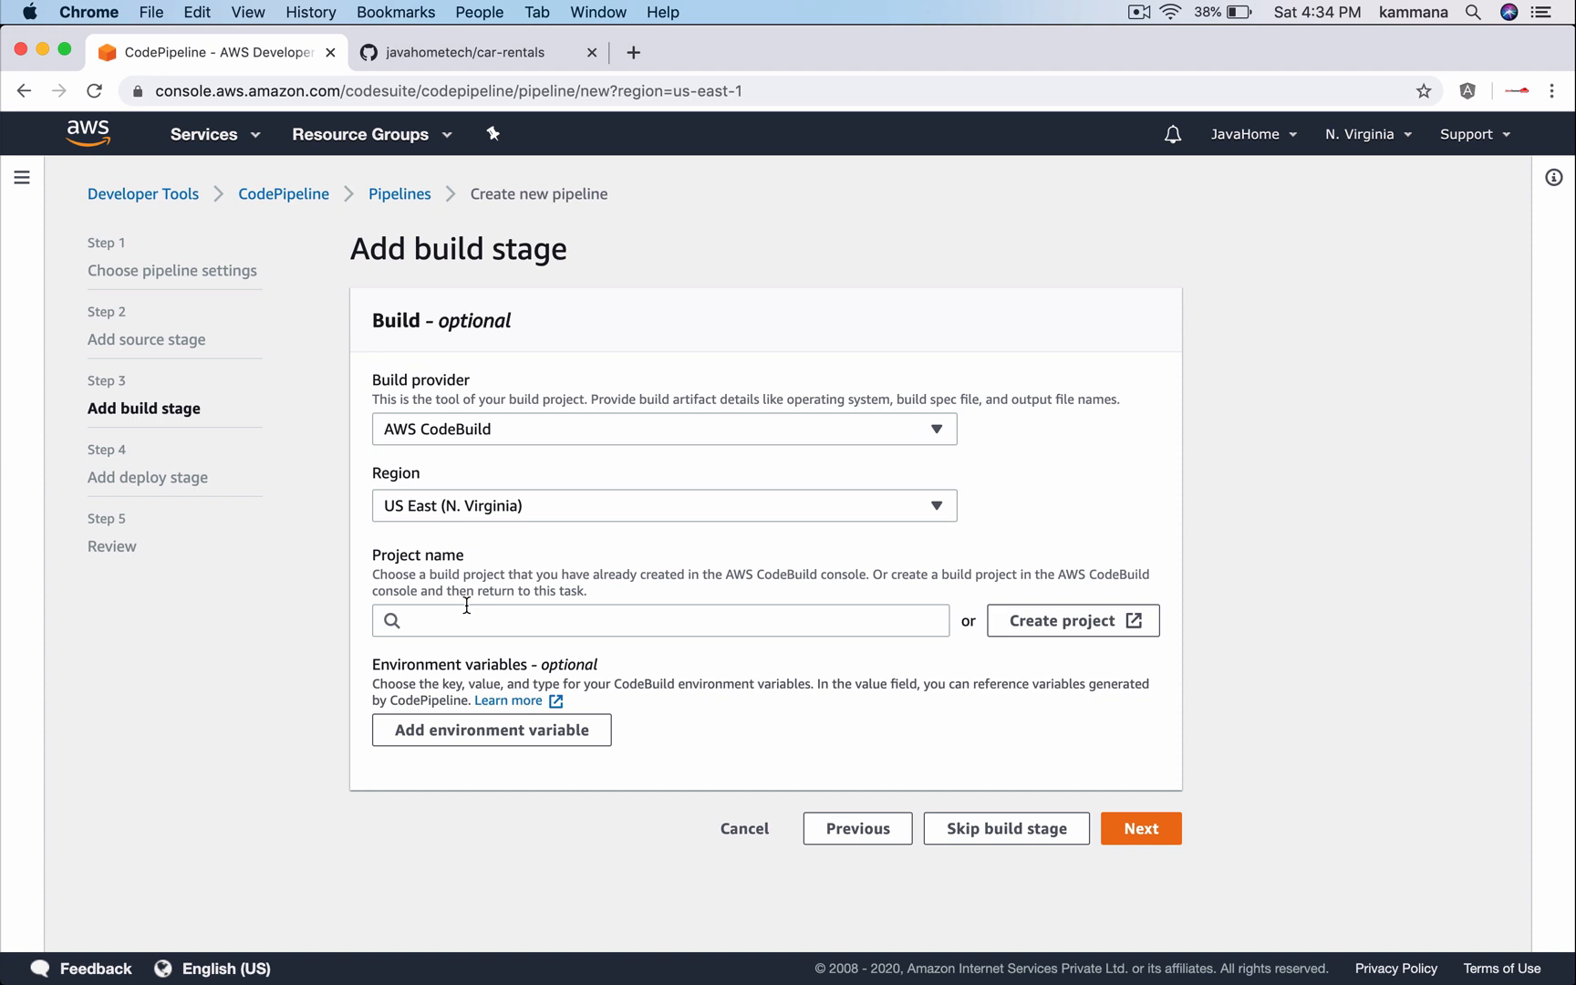
mouse_move(1050, 604)
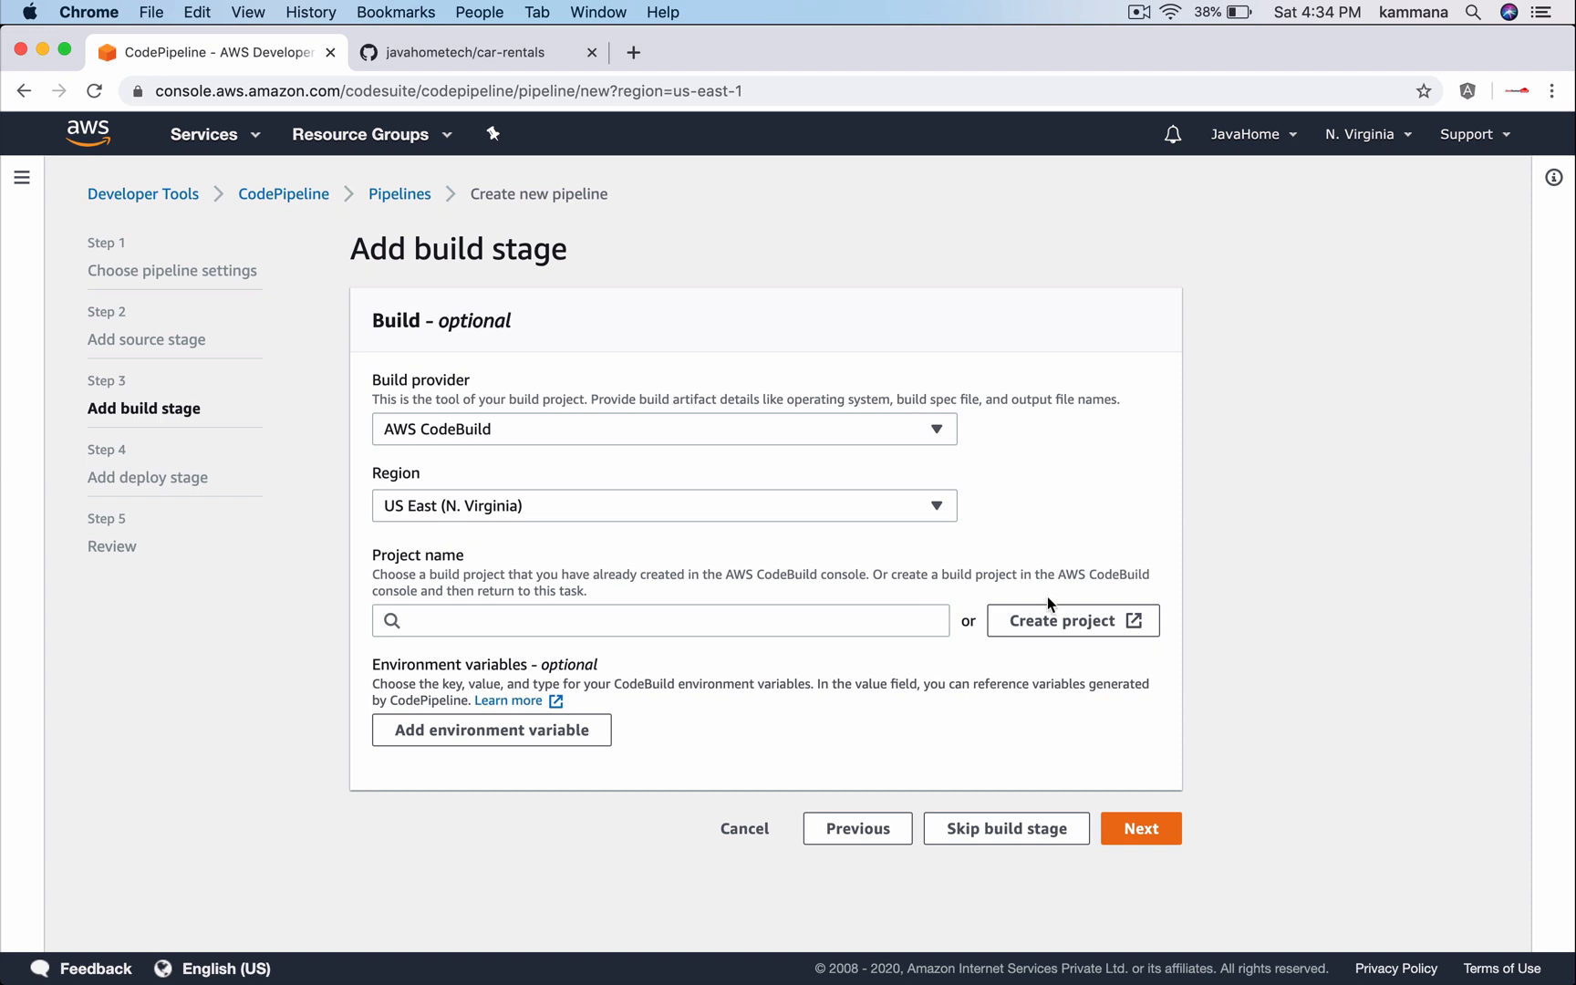
mouse_move(1072, 620)
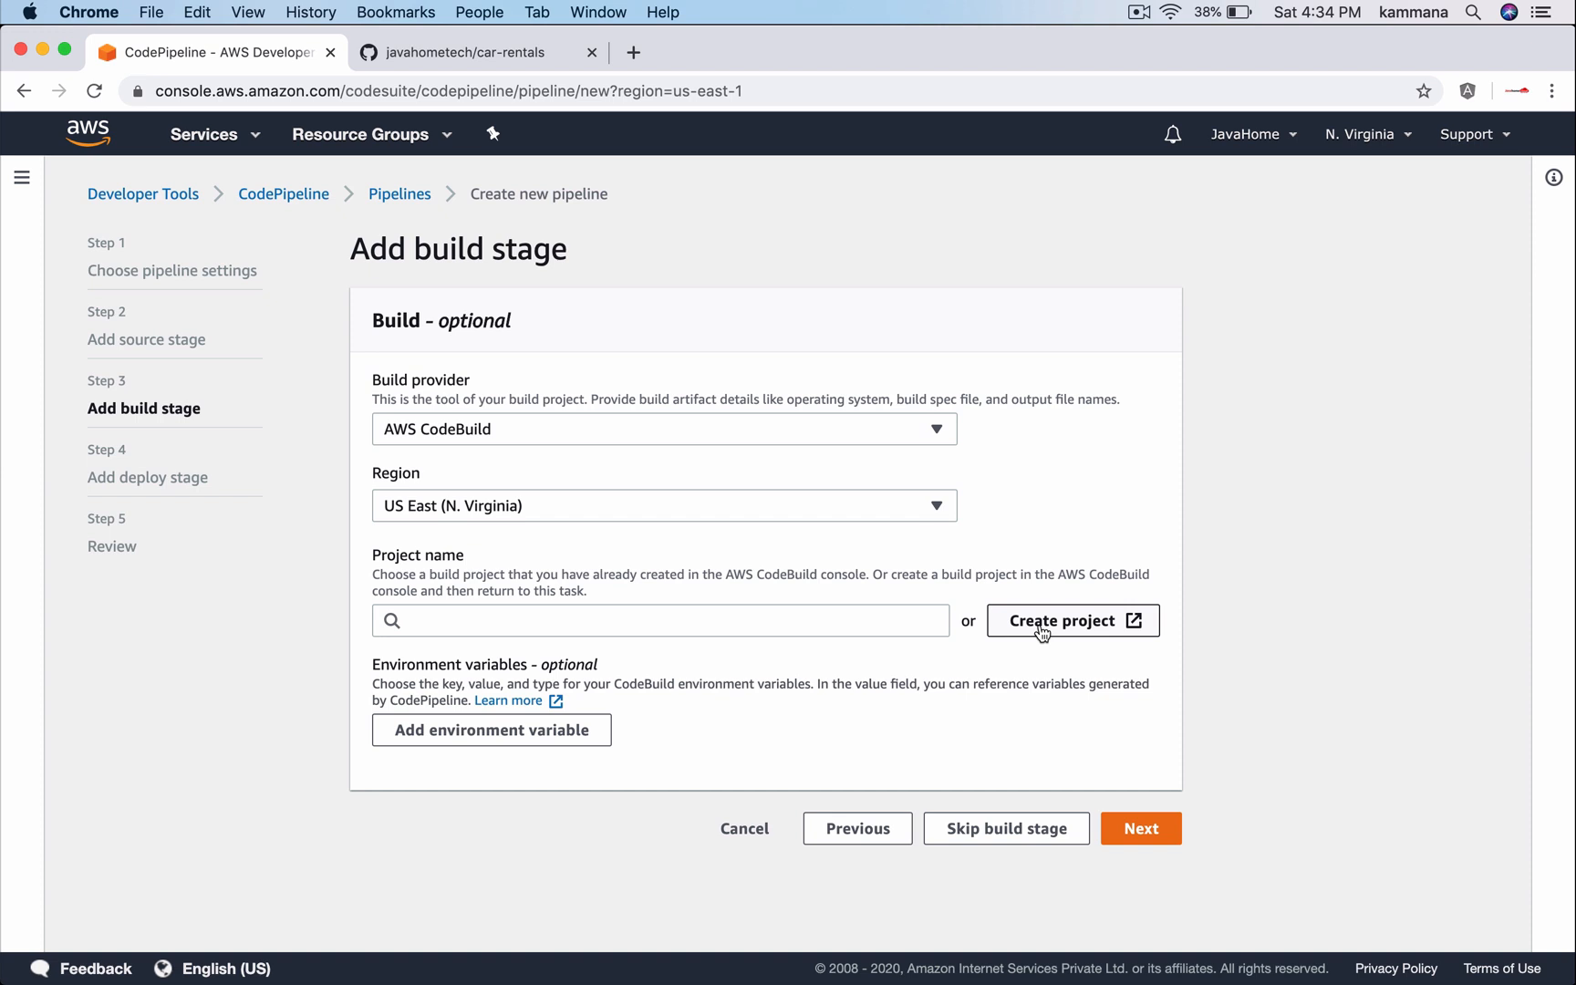
mouse_move(1139, 827)
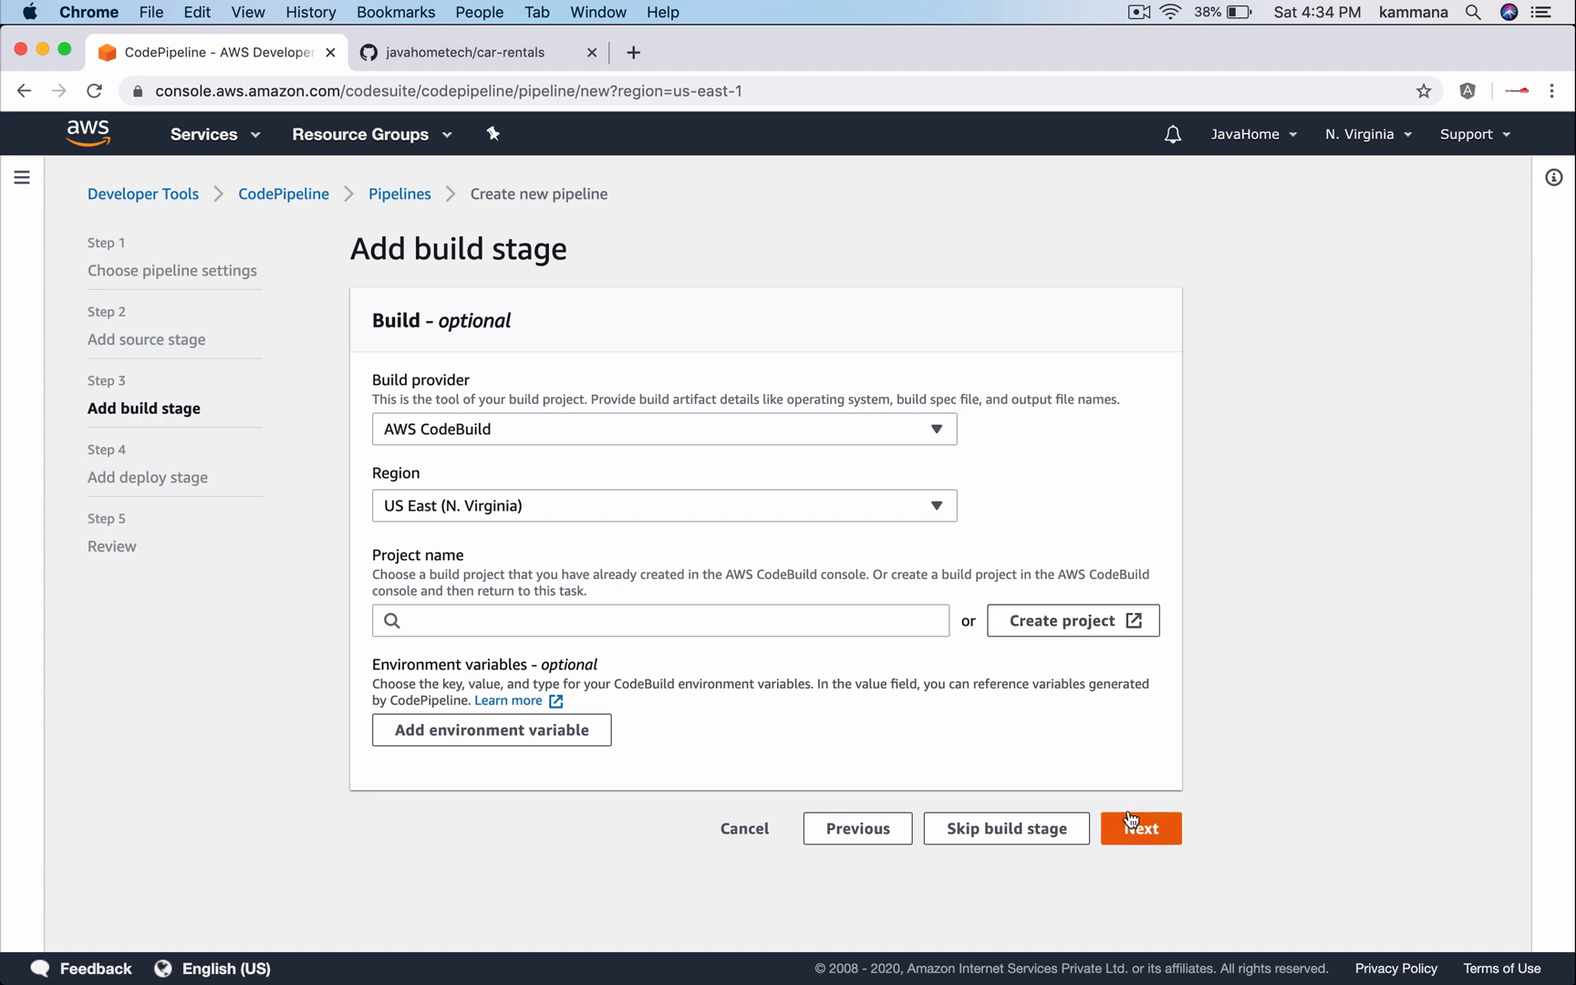
Start a new CodeBuild project named car-rentals-build
click(1060, 620)
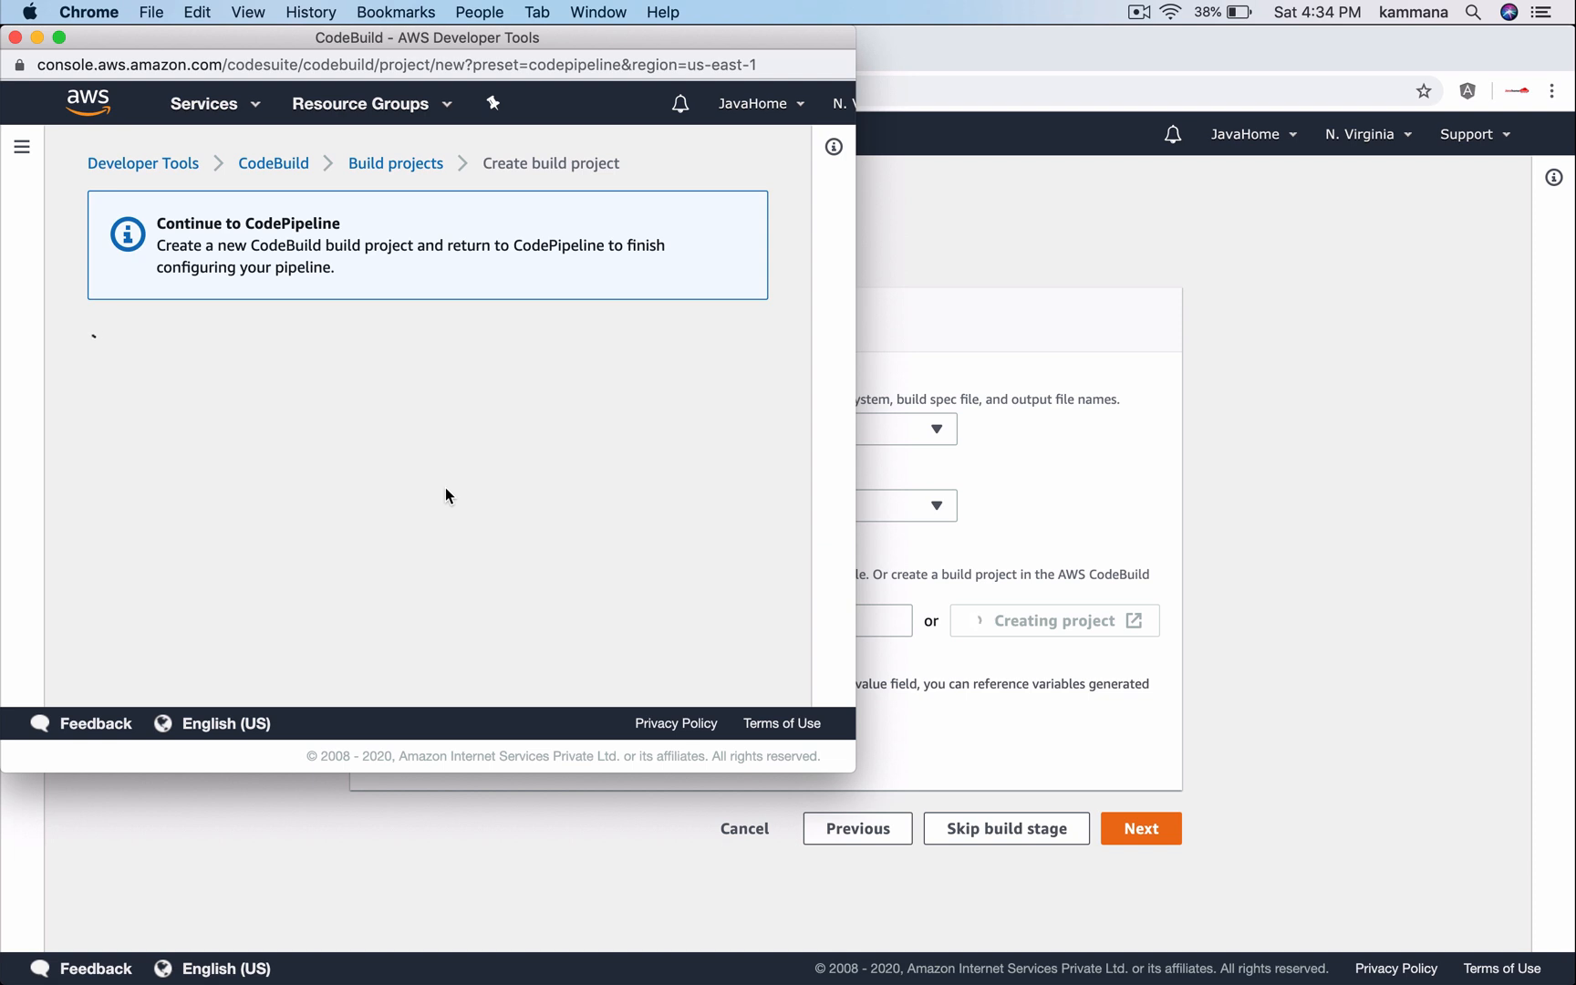
click(344, 512)
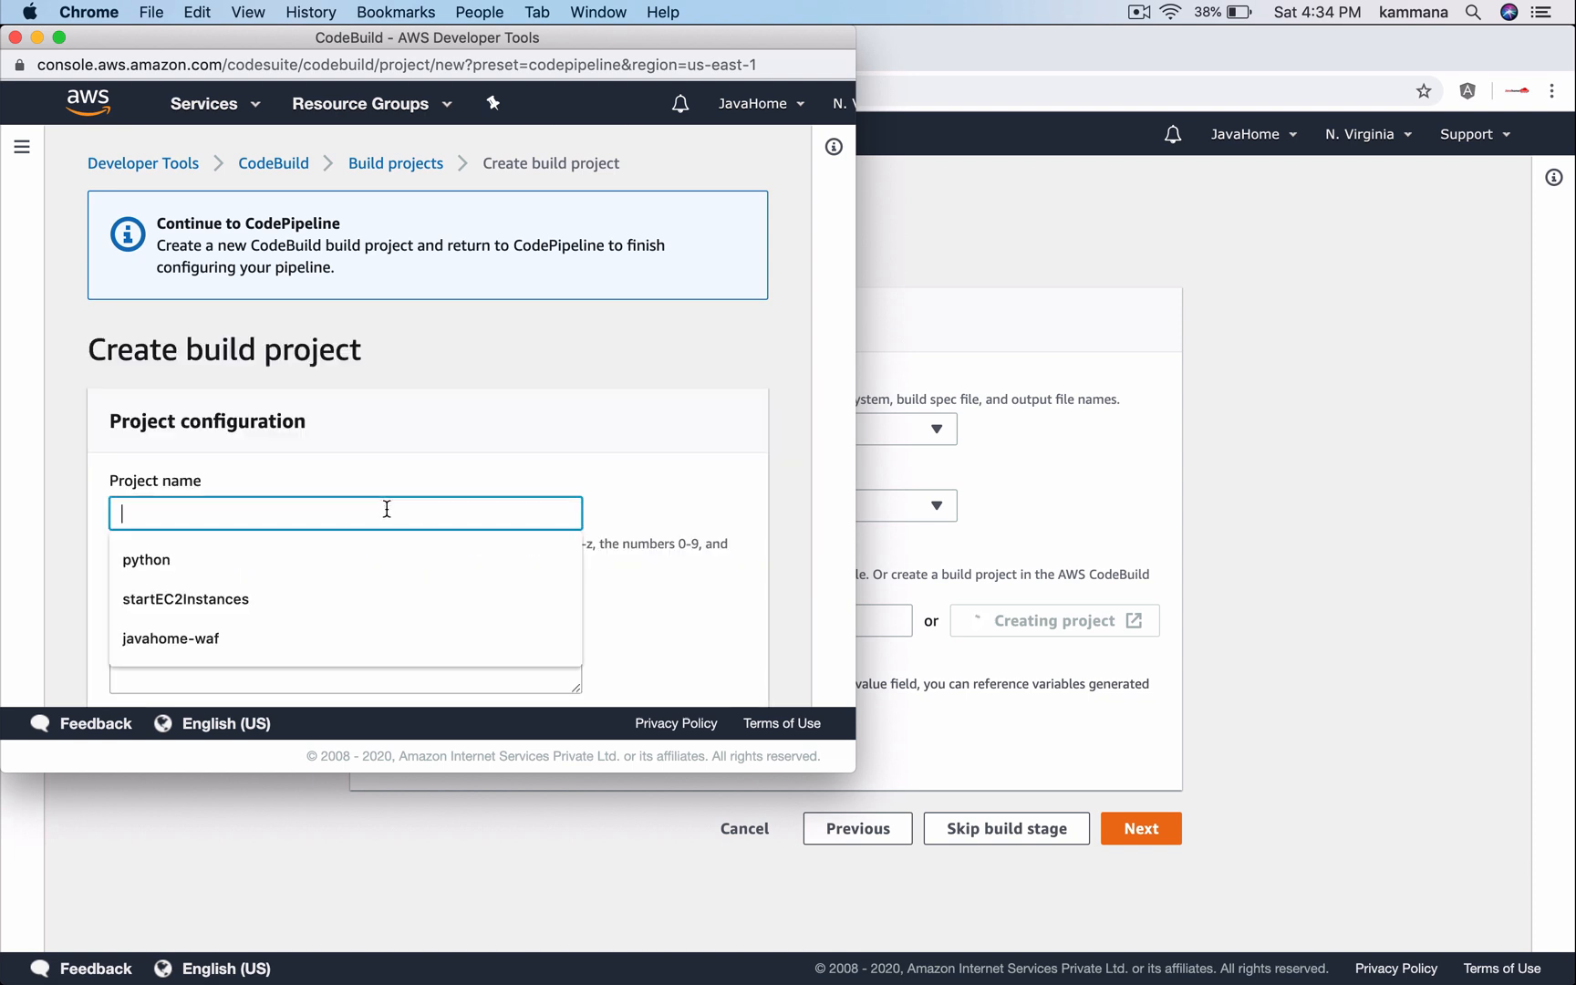
text(car-)
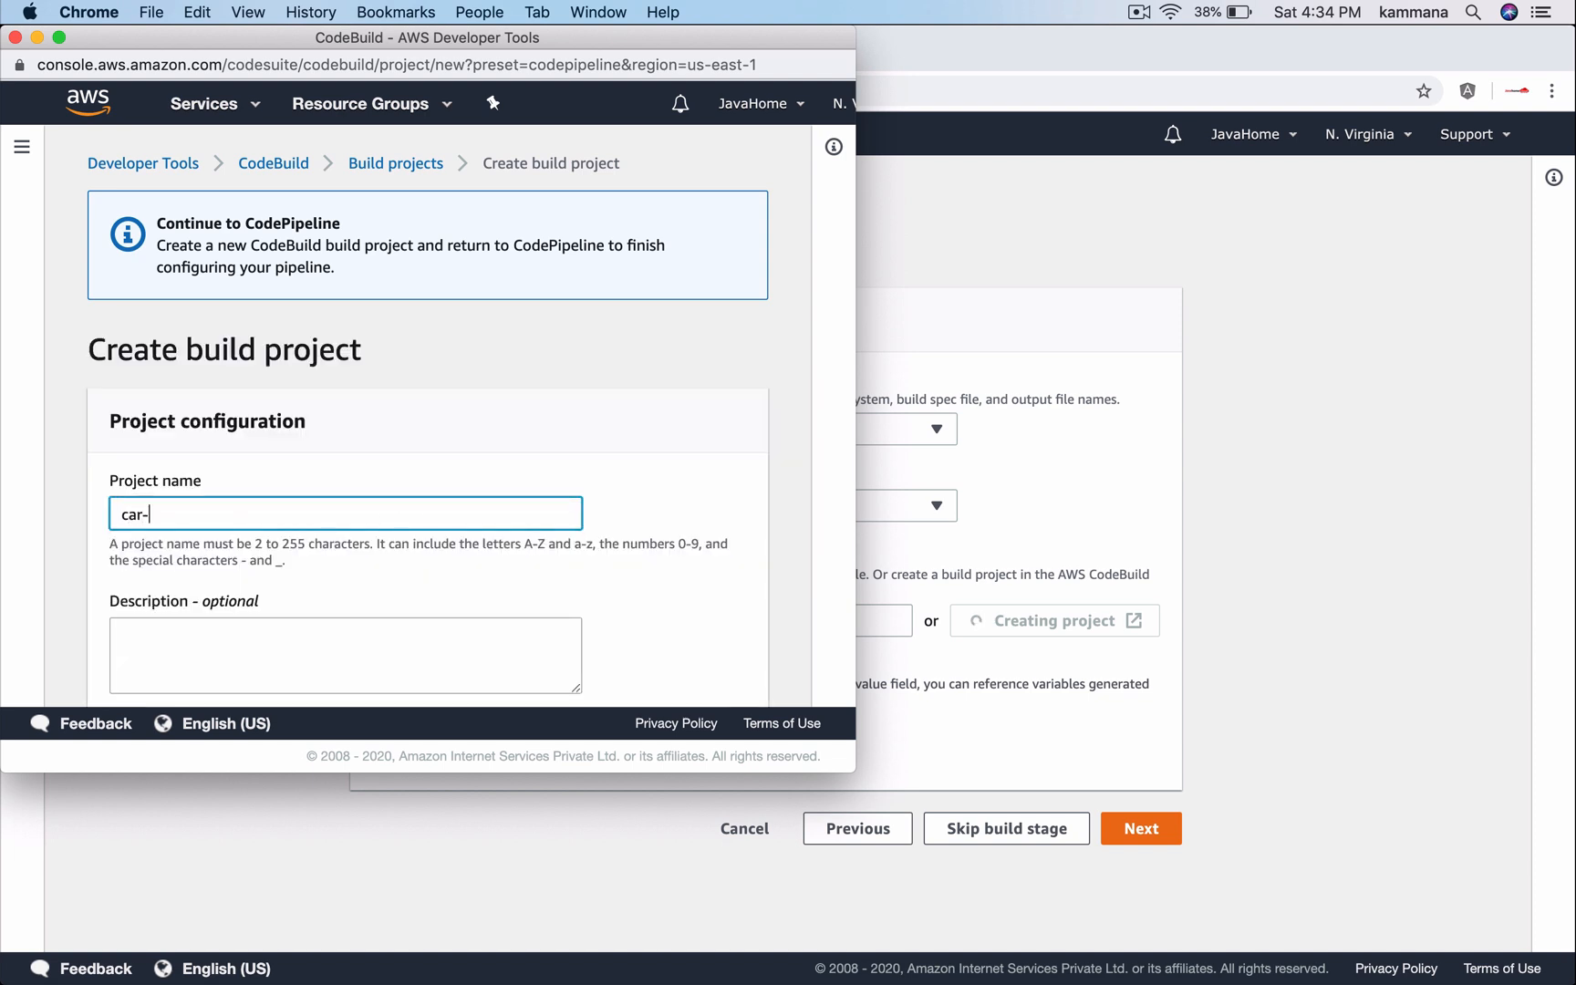
text(rentals-b)
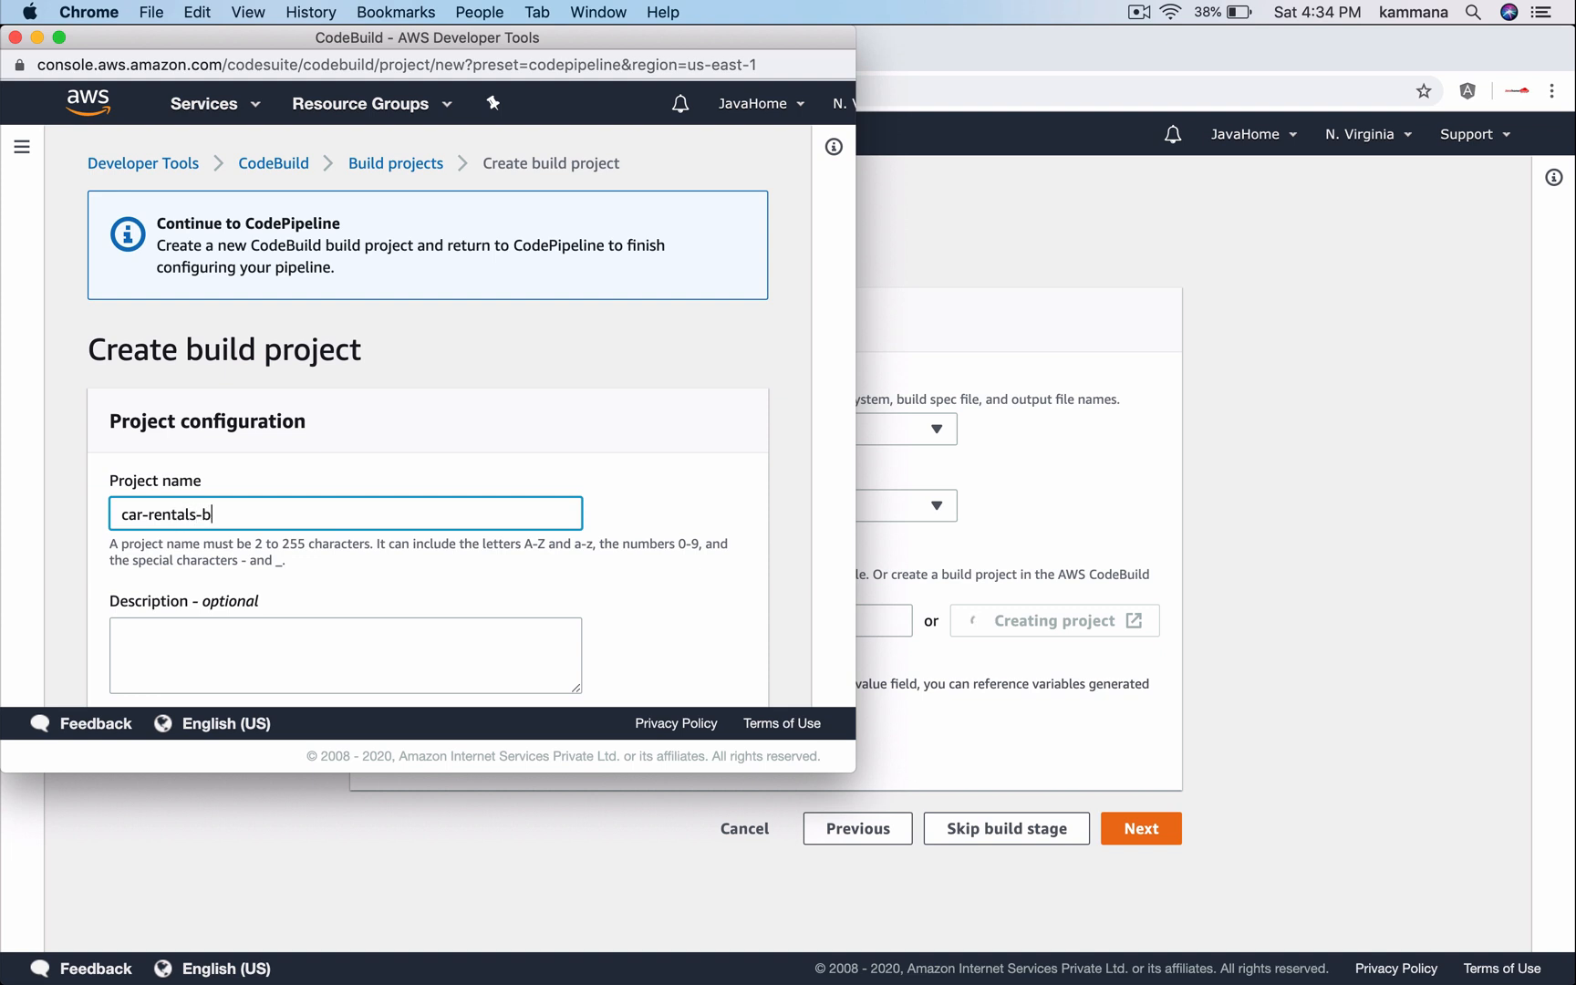
text(uild)
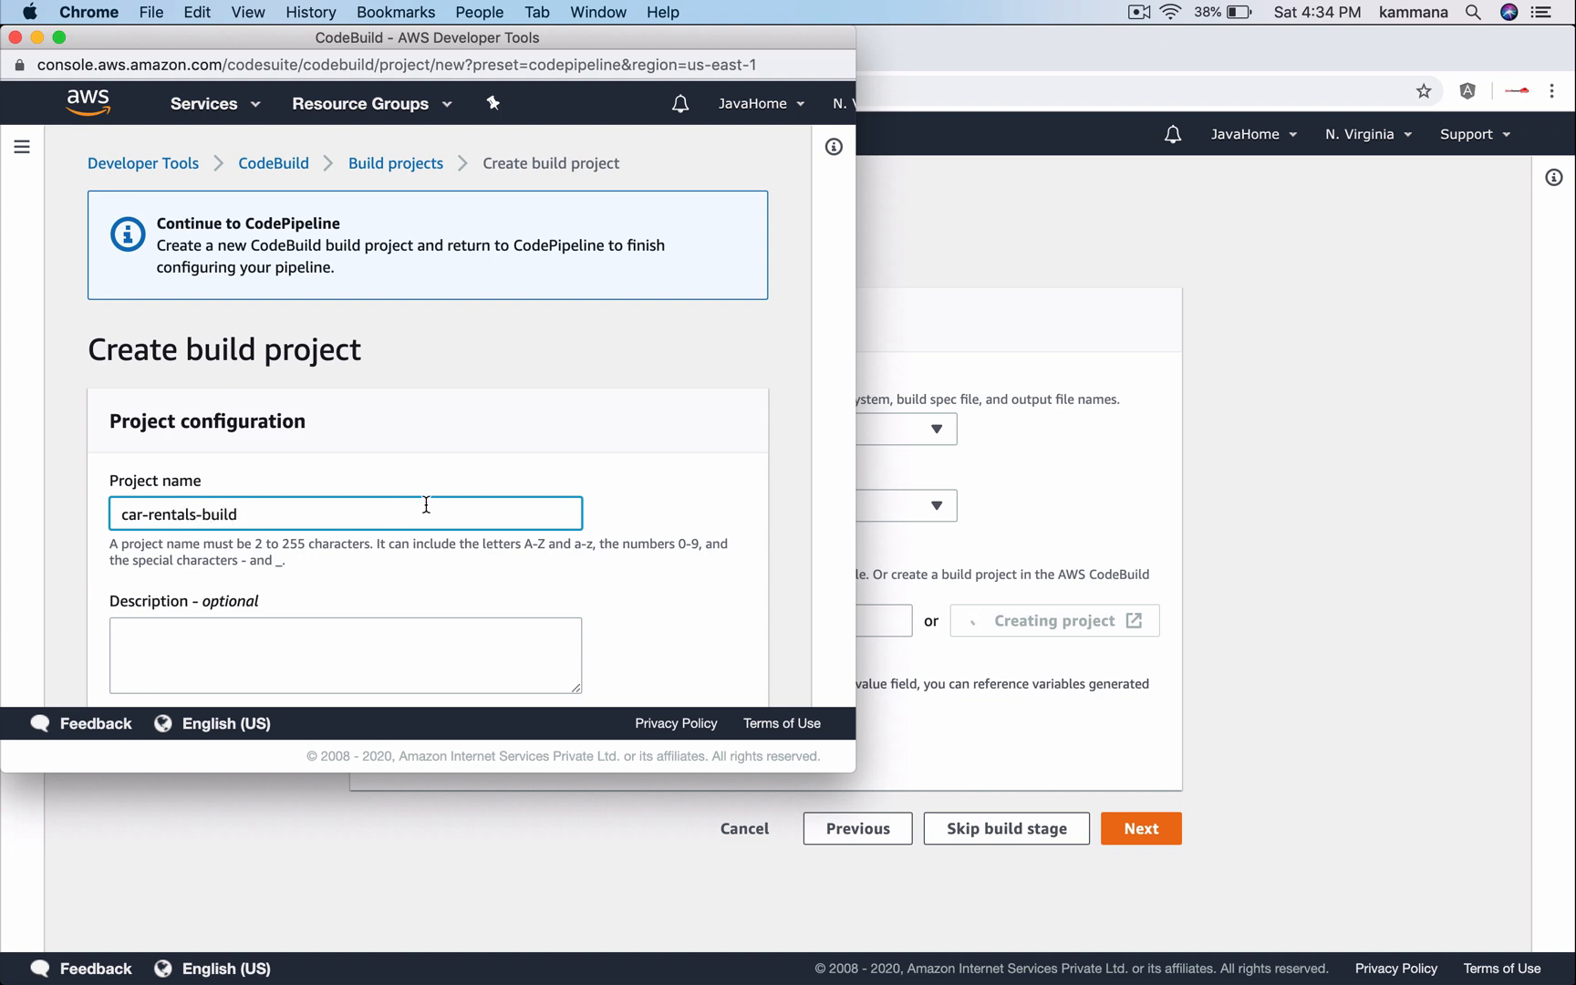
Use Amazon Linux 2, Standard runtime and the amazonlinux2-x86_64-standard:3.0 image
scroll(down, 3)
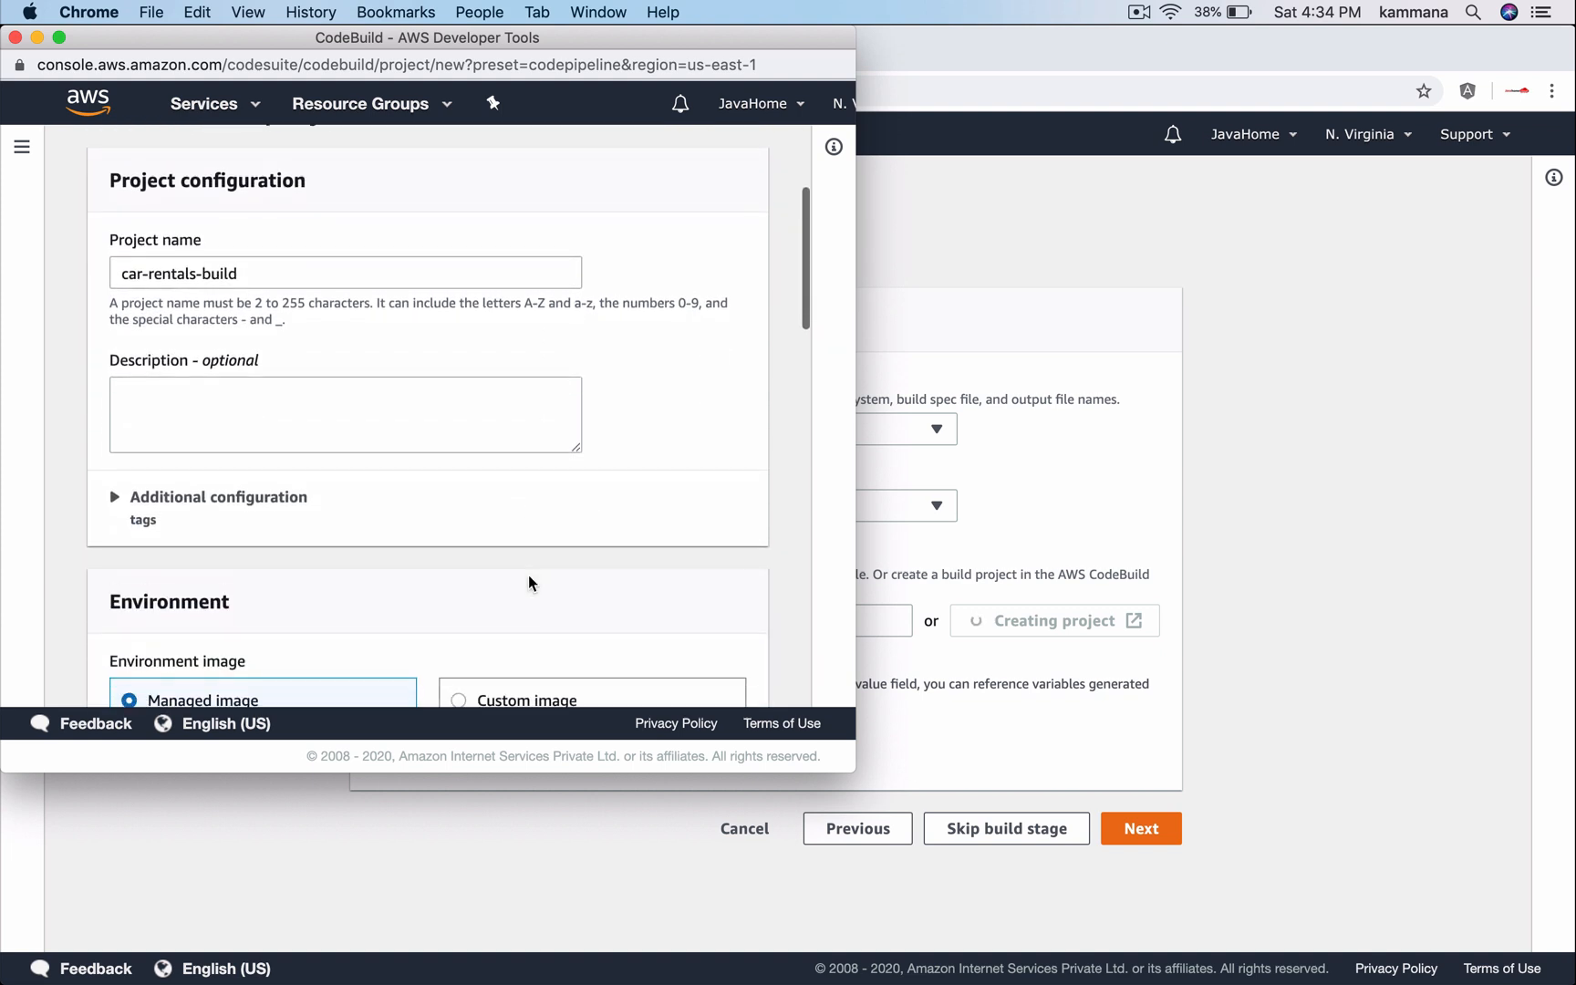
scroll(down, 3)
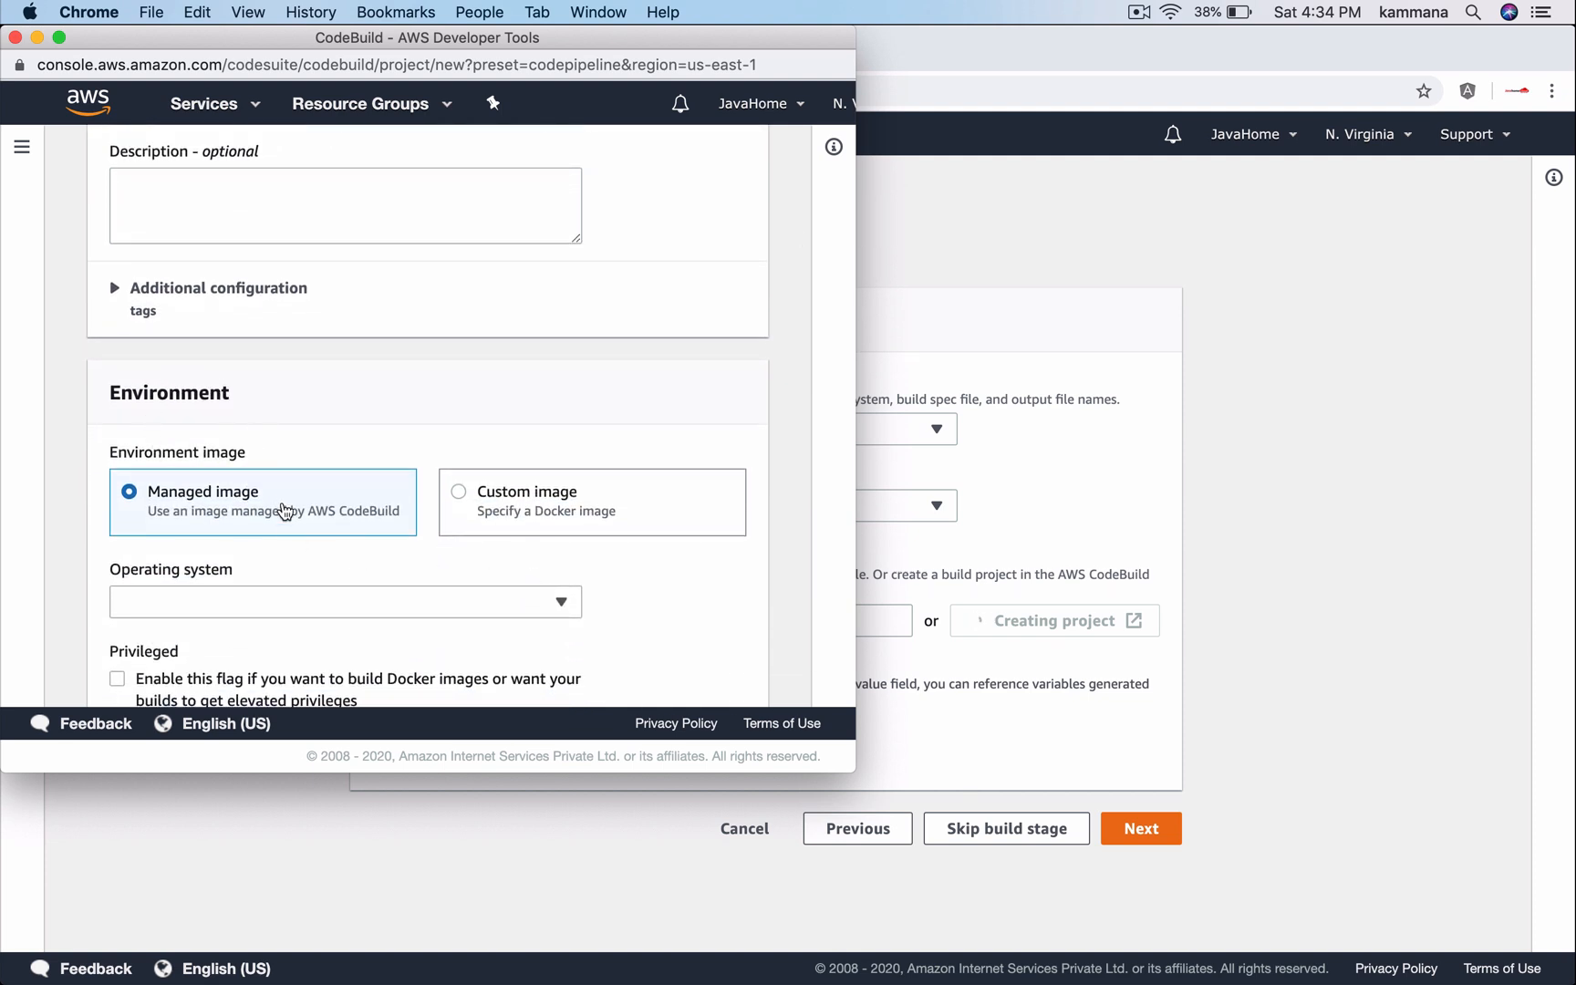
scroll(down, 3)
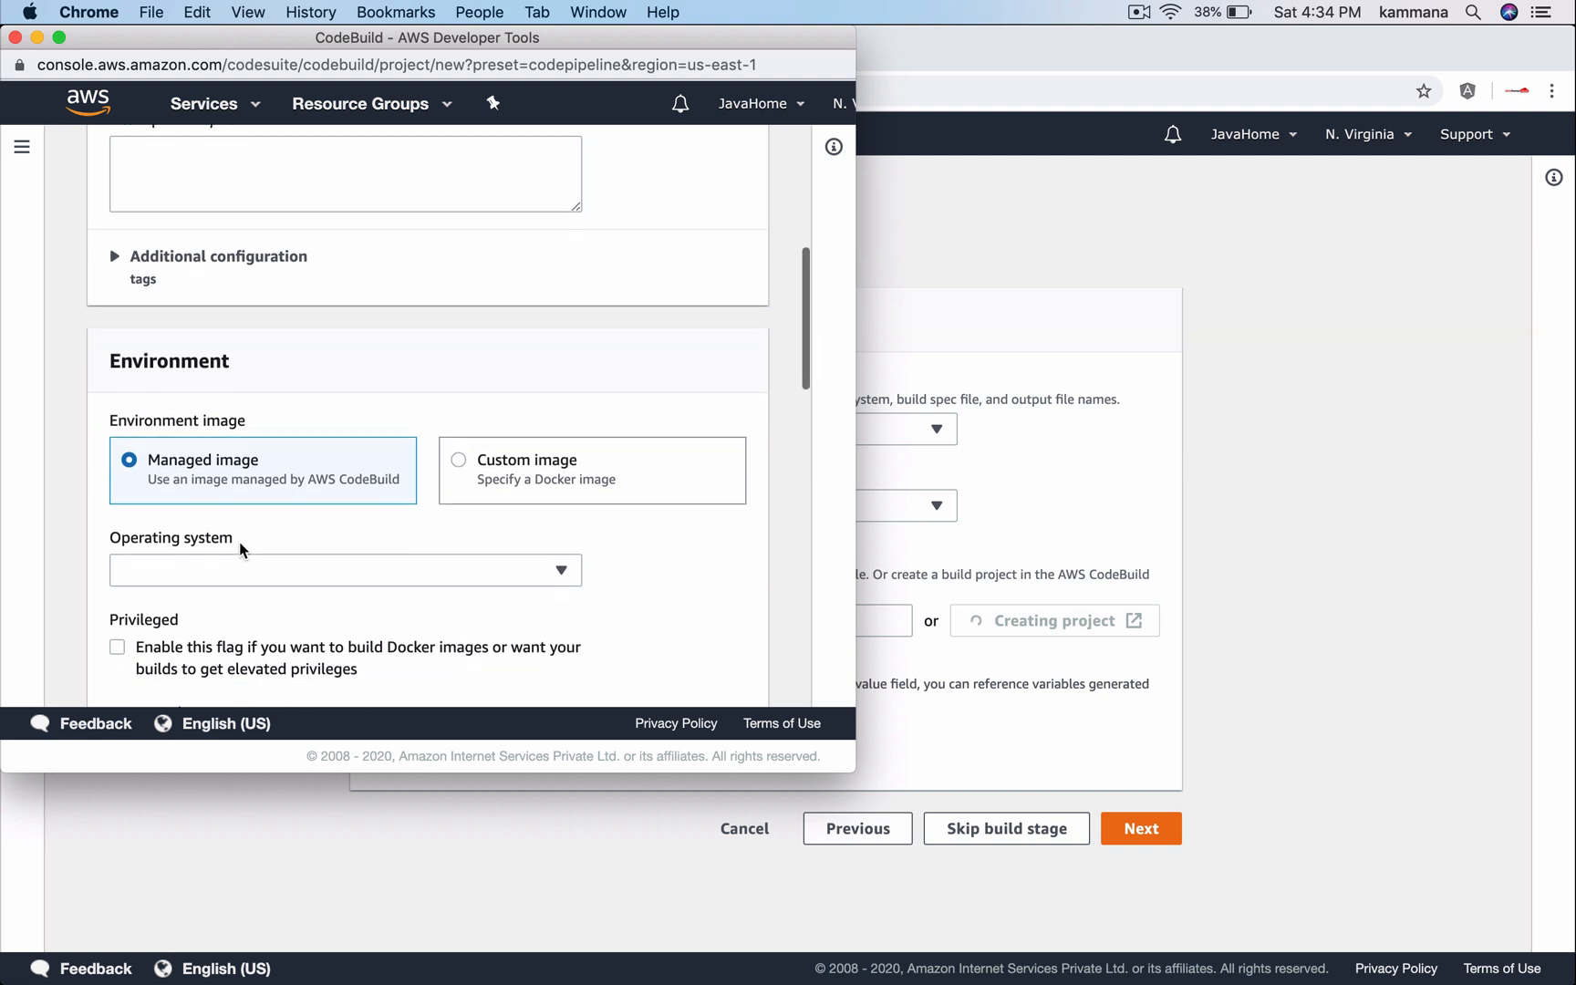
click(344, 569)
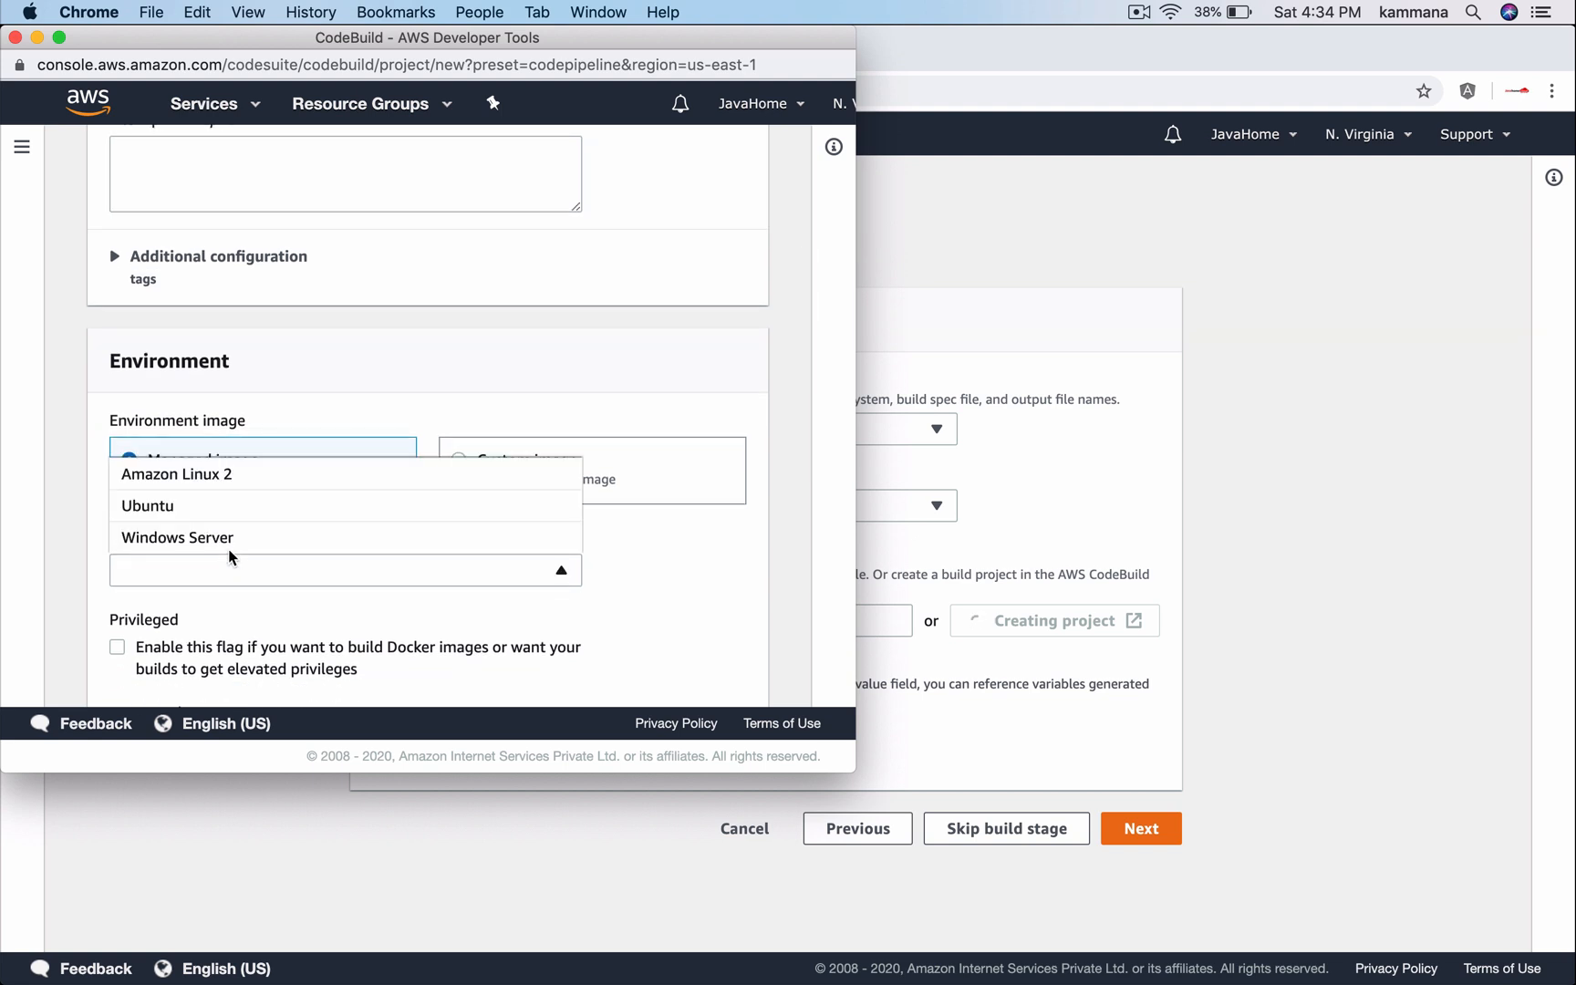
click(177, 473)
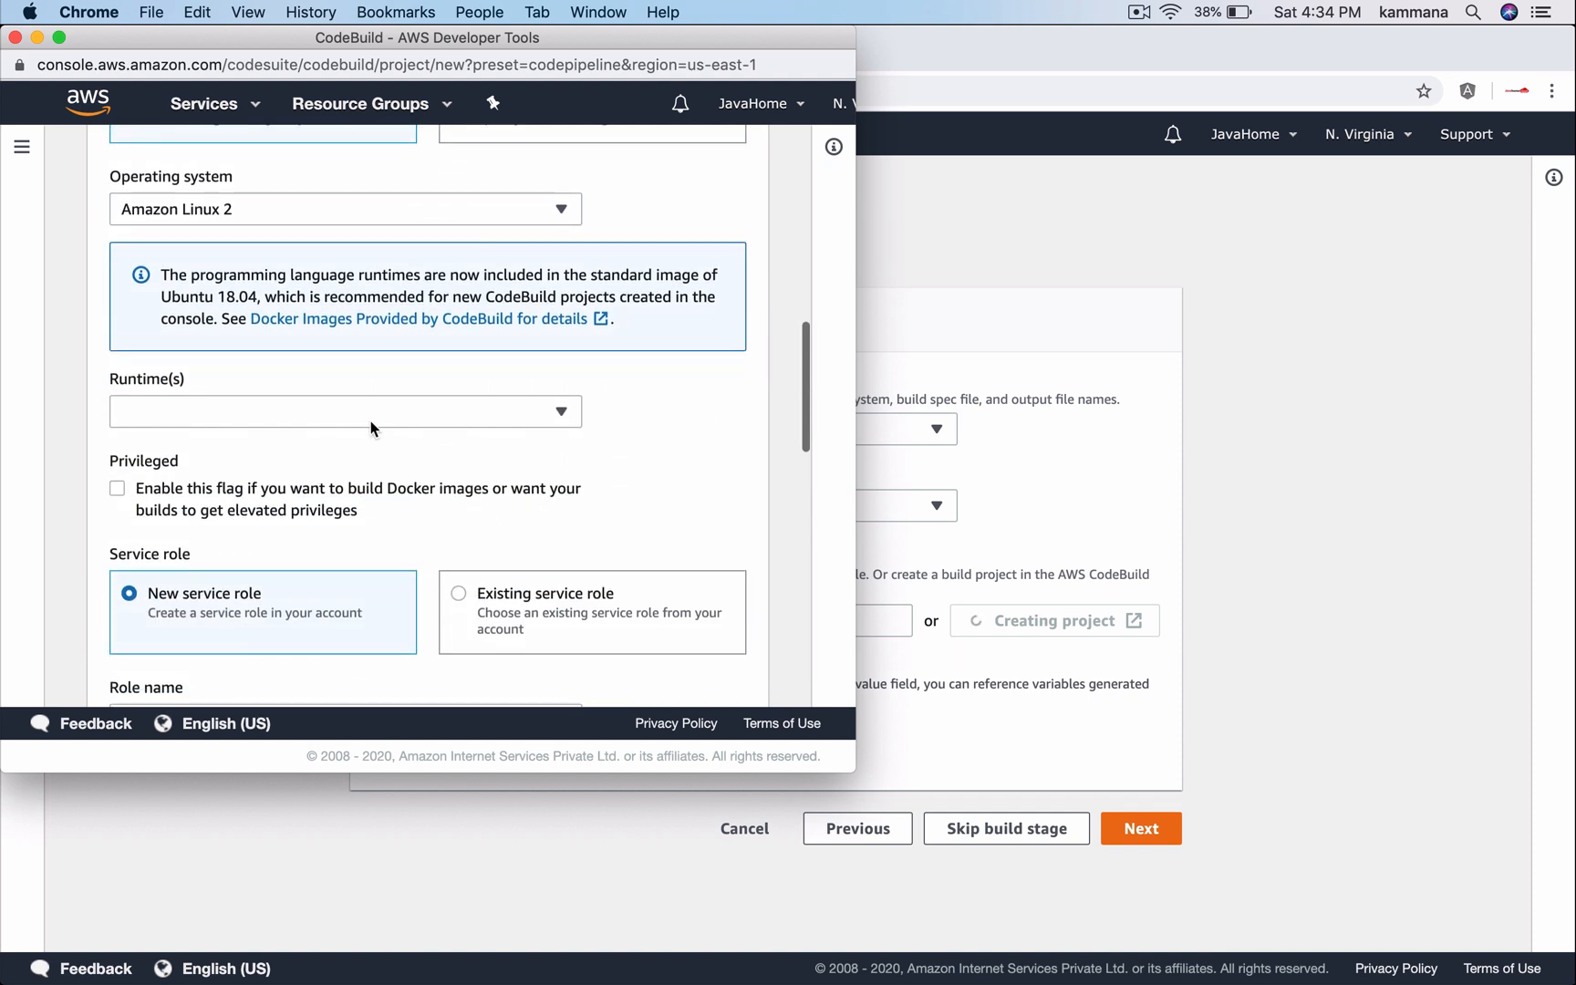
click(344, 412)
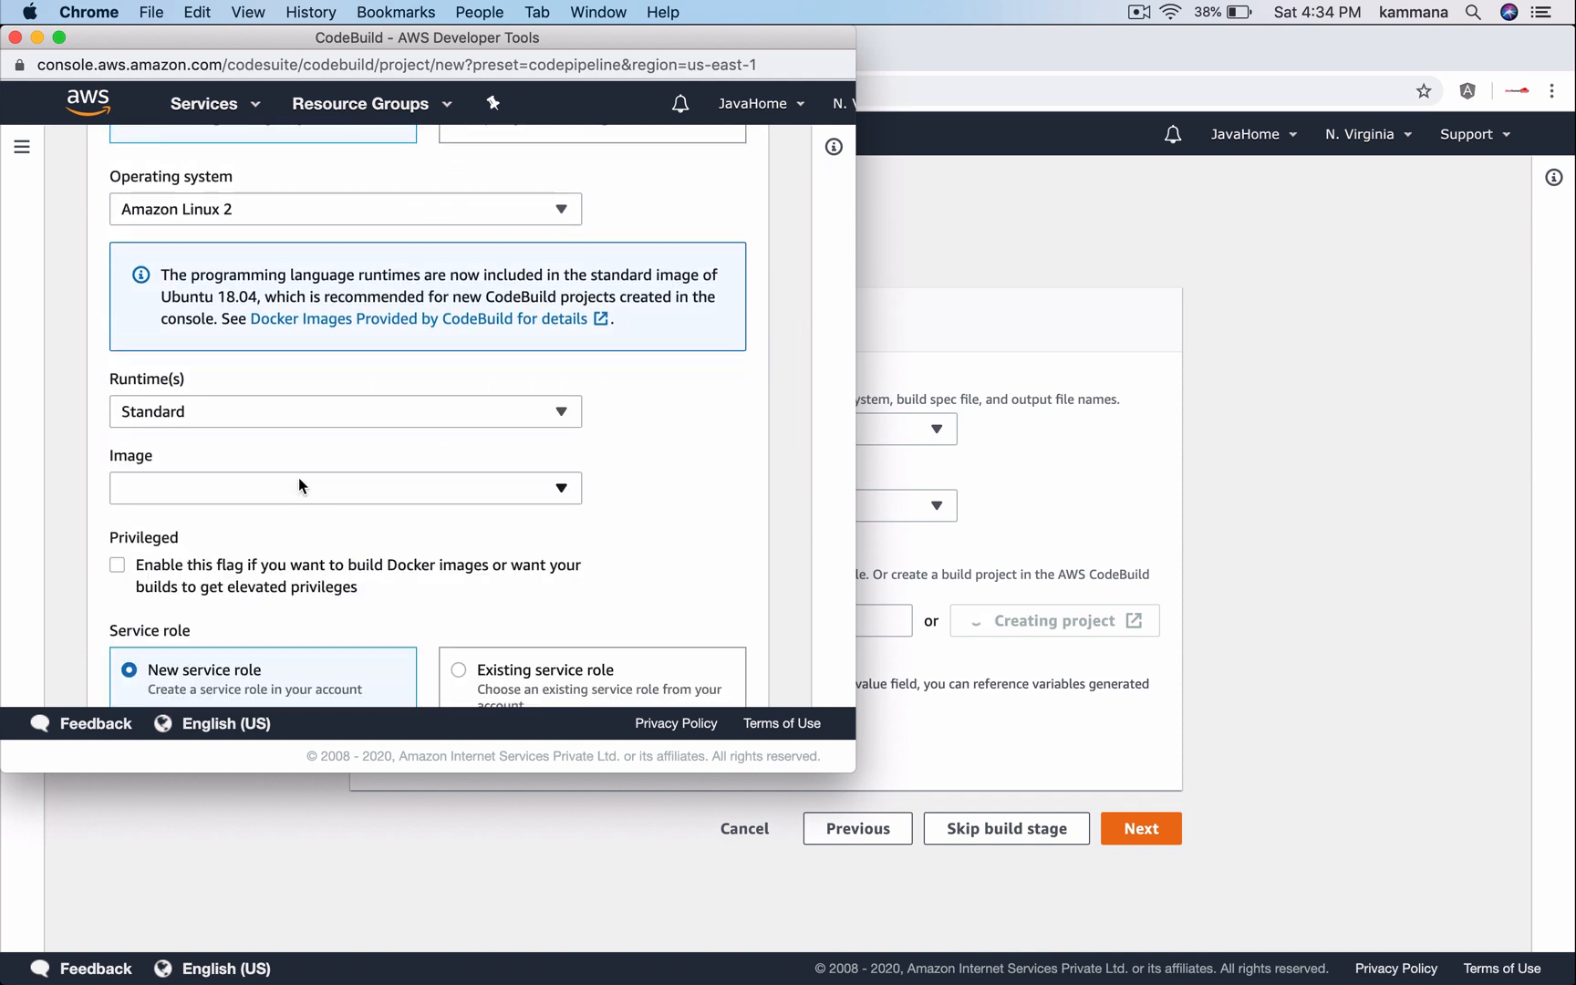
click(345, 487)
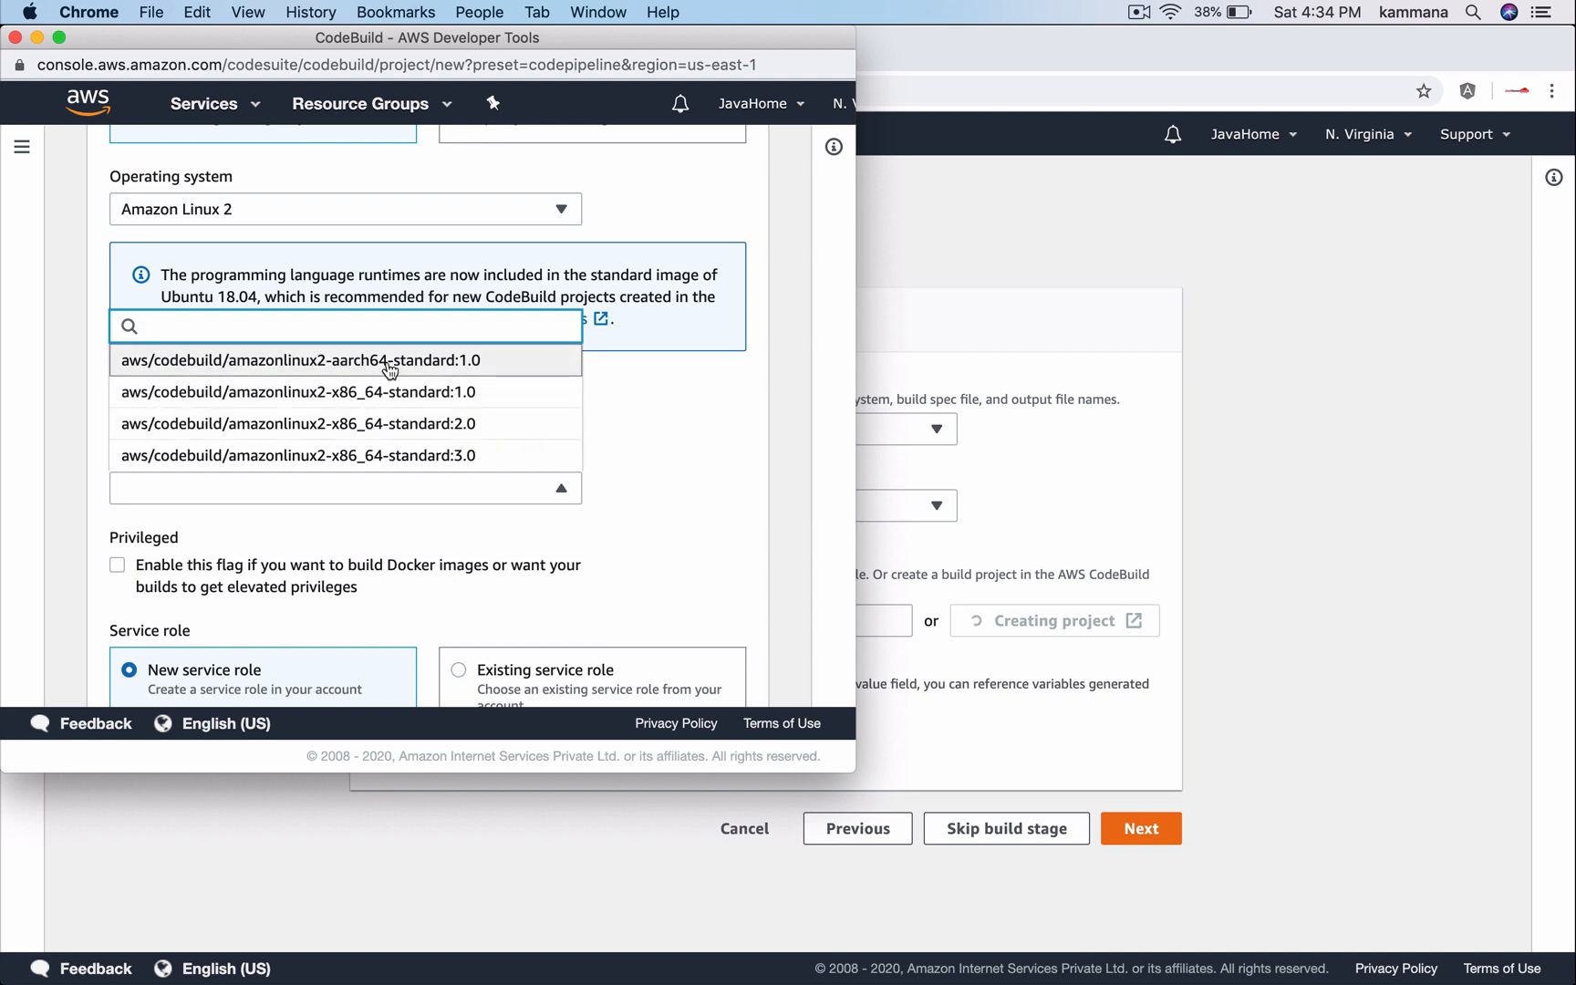
click(298, 455)
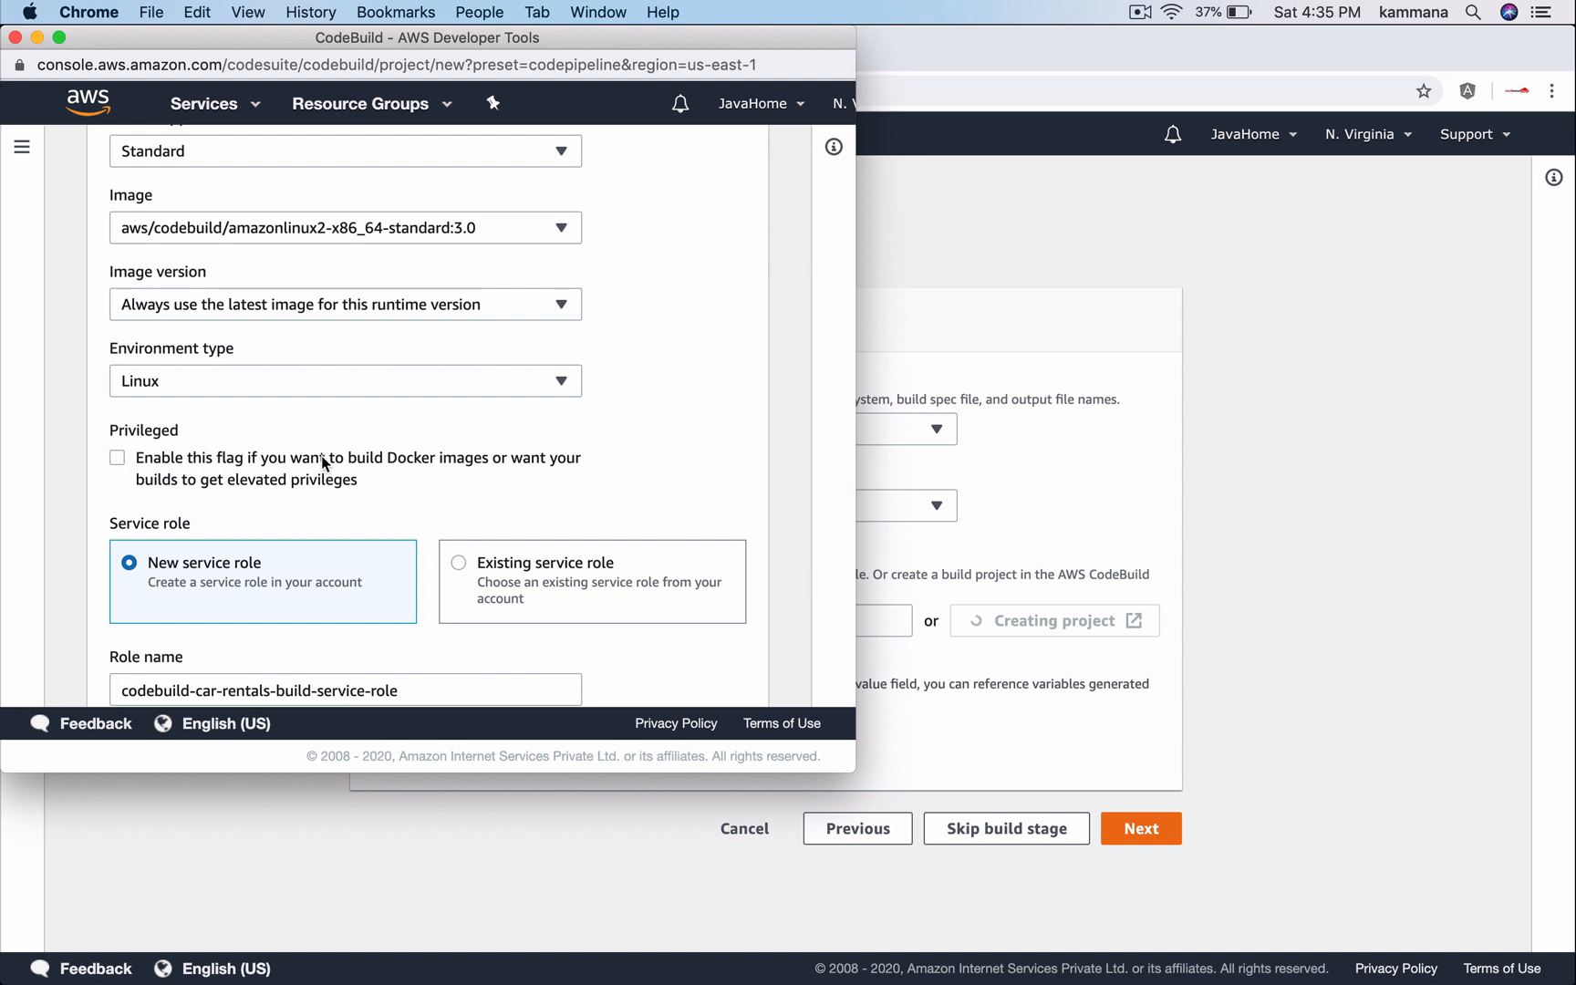
Keep default role, buildspec and logs settings and continue back to CodePipeline
scroll(down, 3)
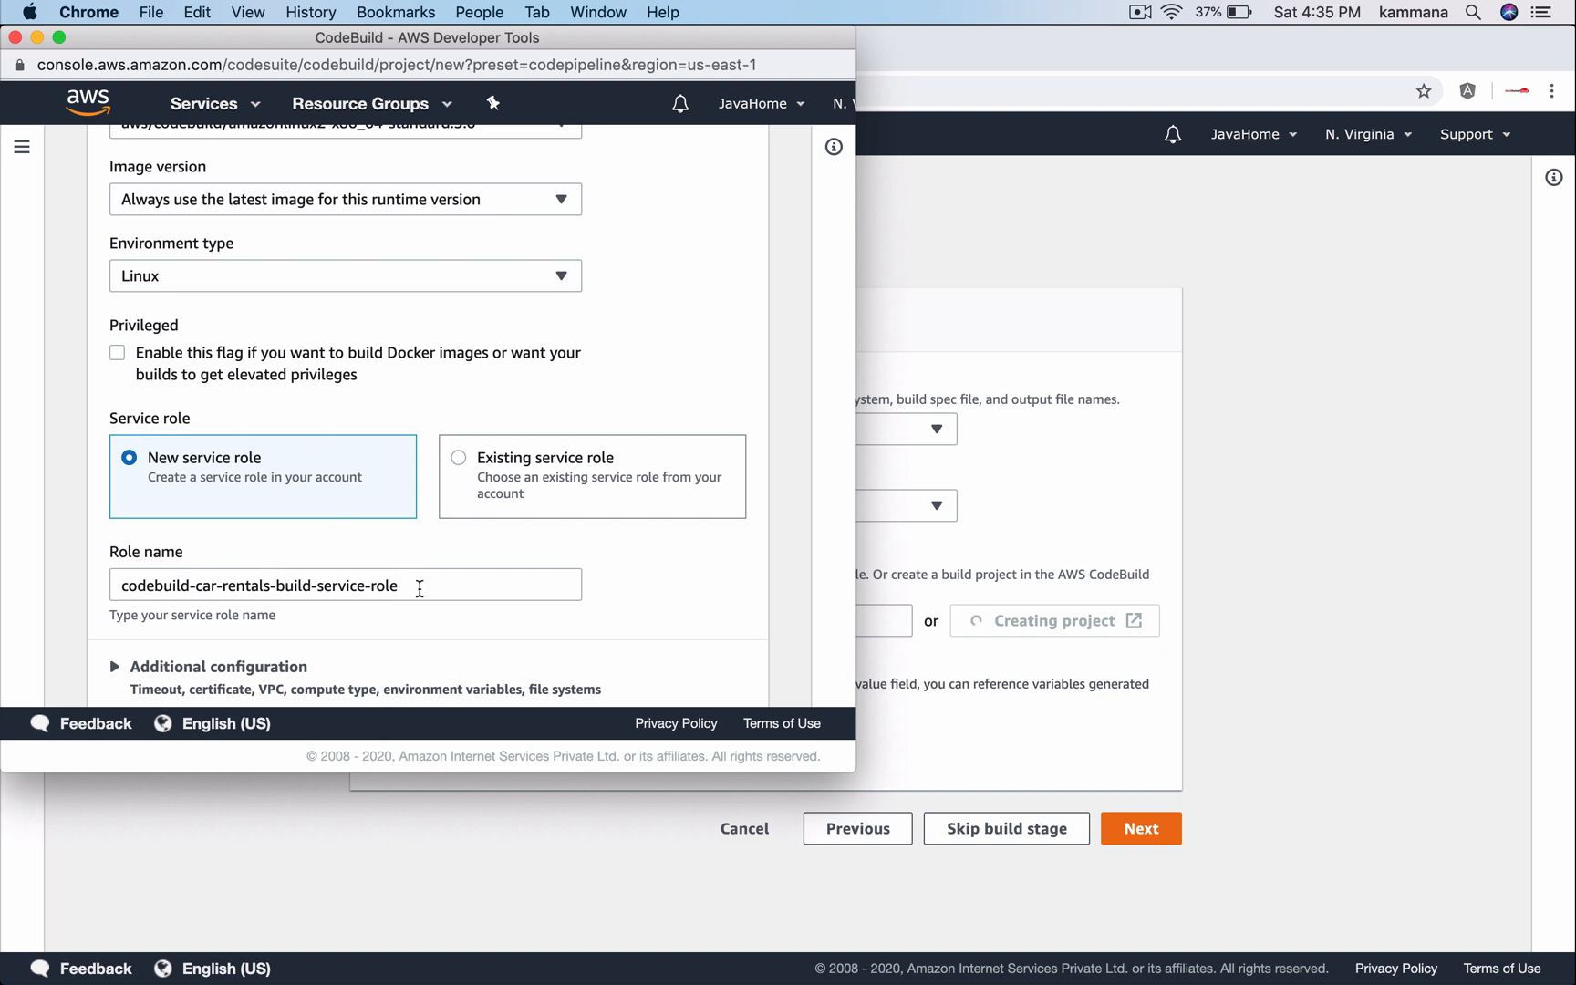
scroll(down, 3)
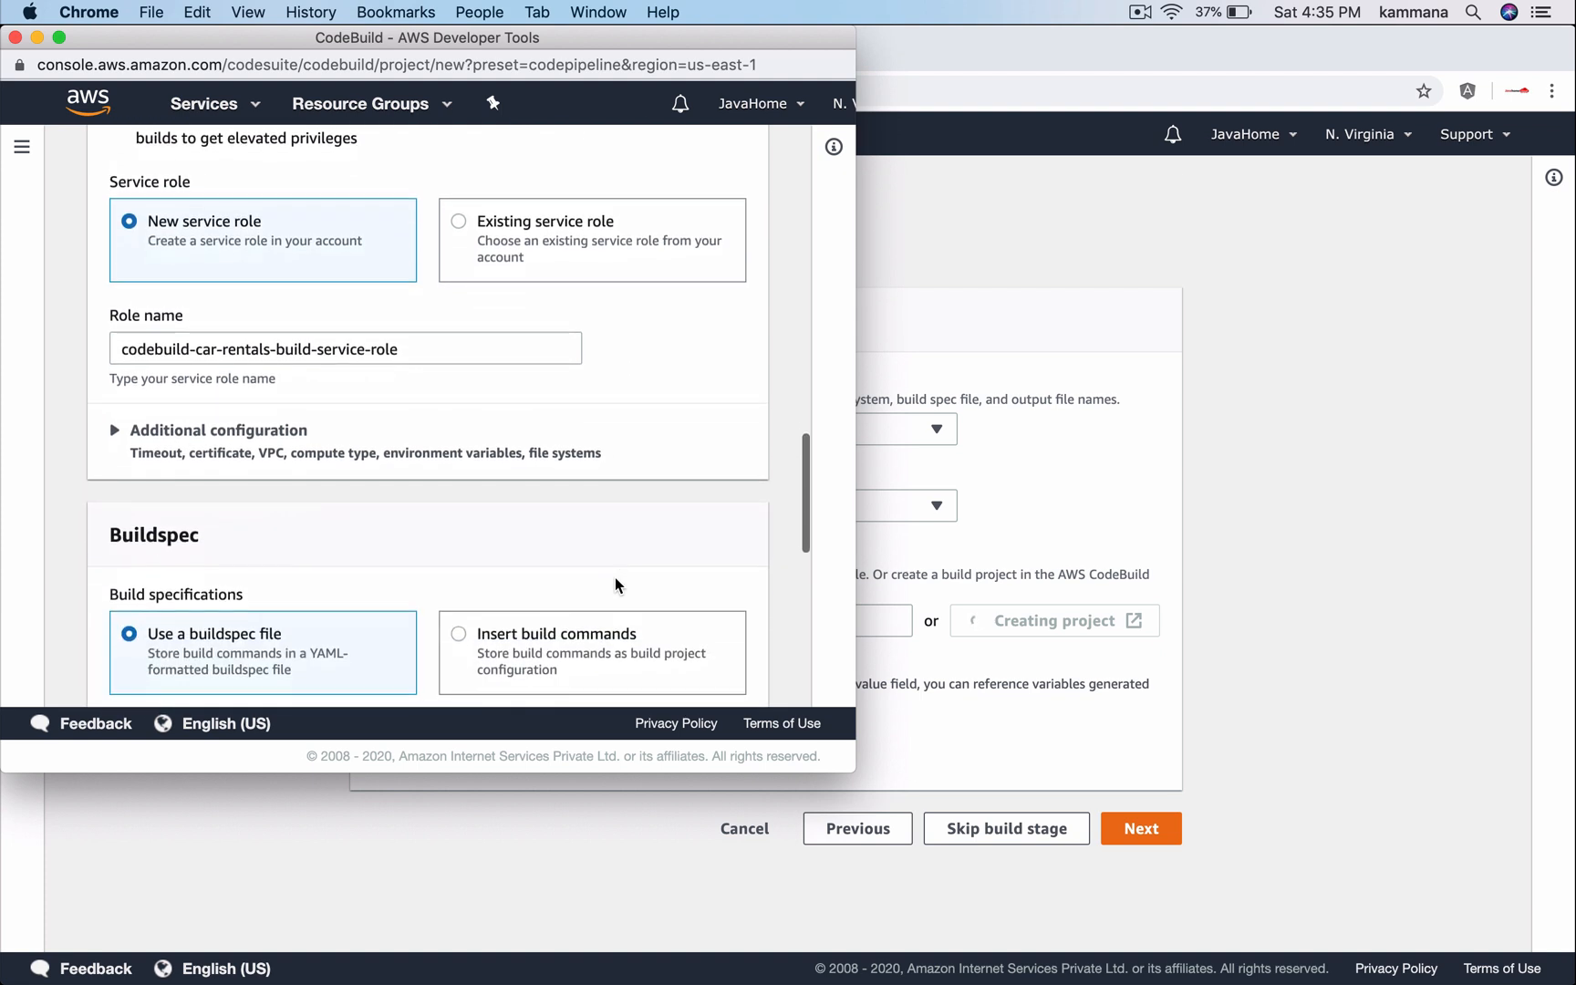
scroll(down, 3)
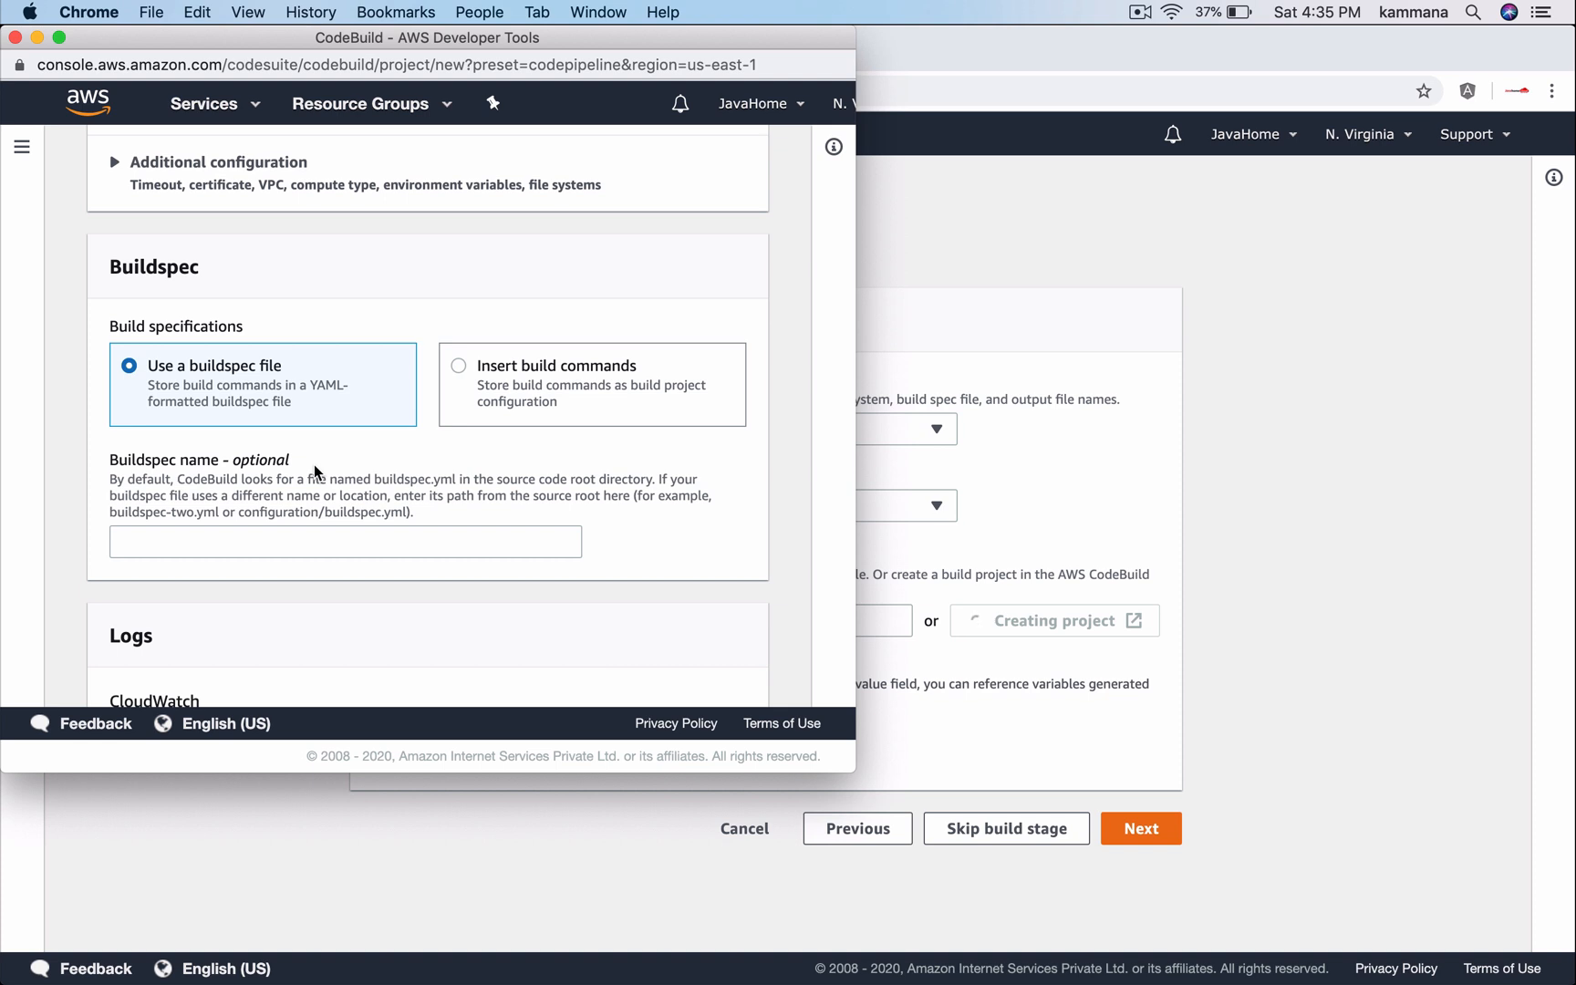
scroll(down, 3)
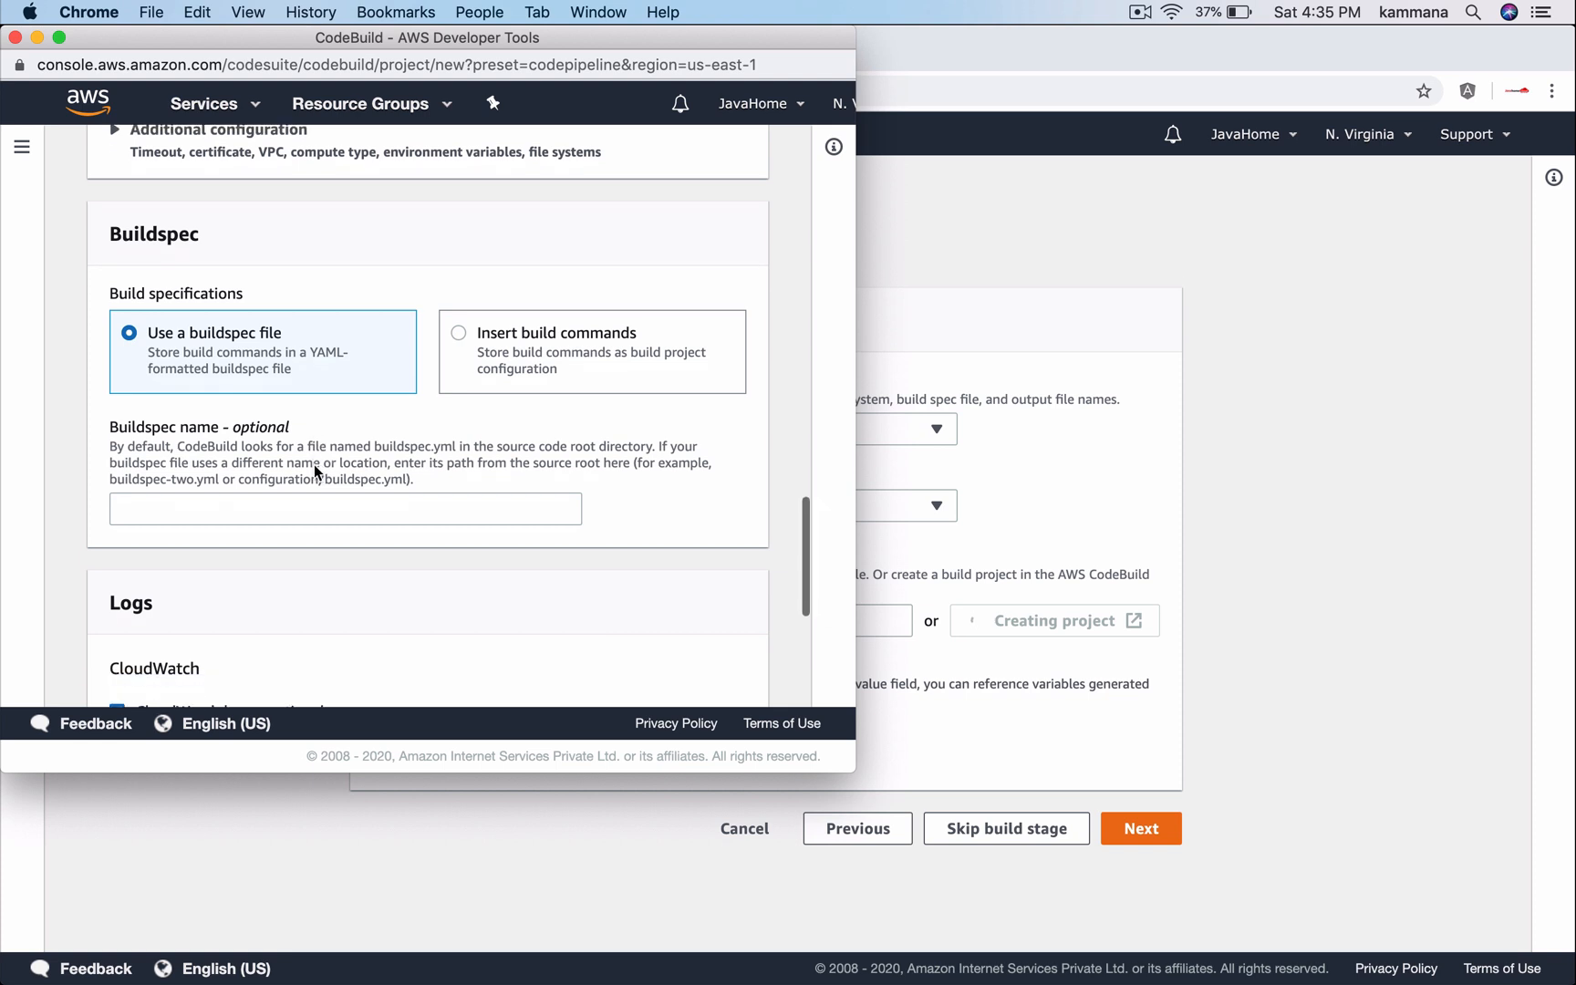
scroll(down, 3)
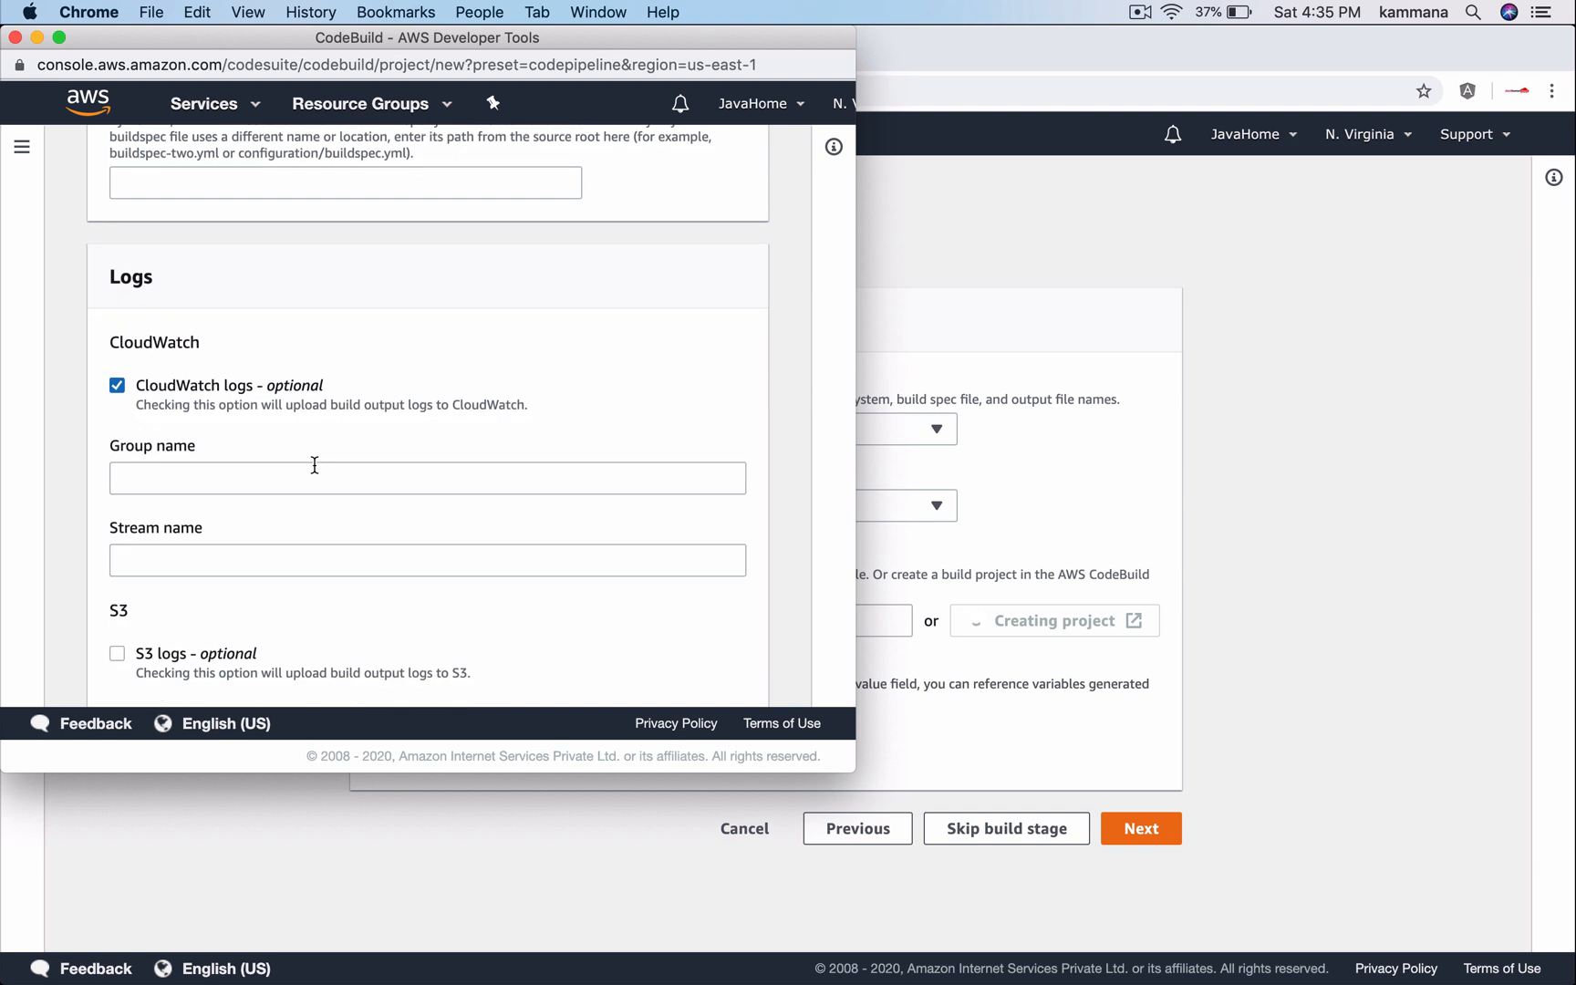
mouse_move(131, 407)
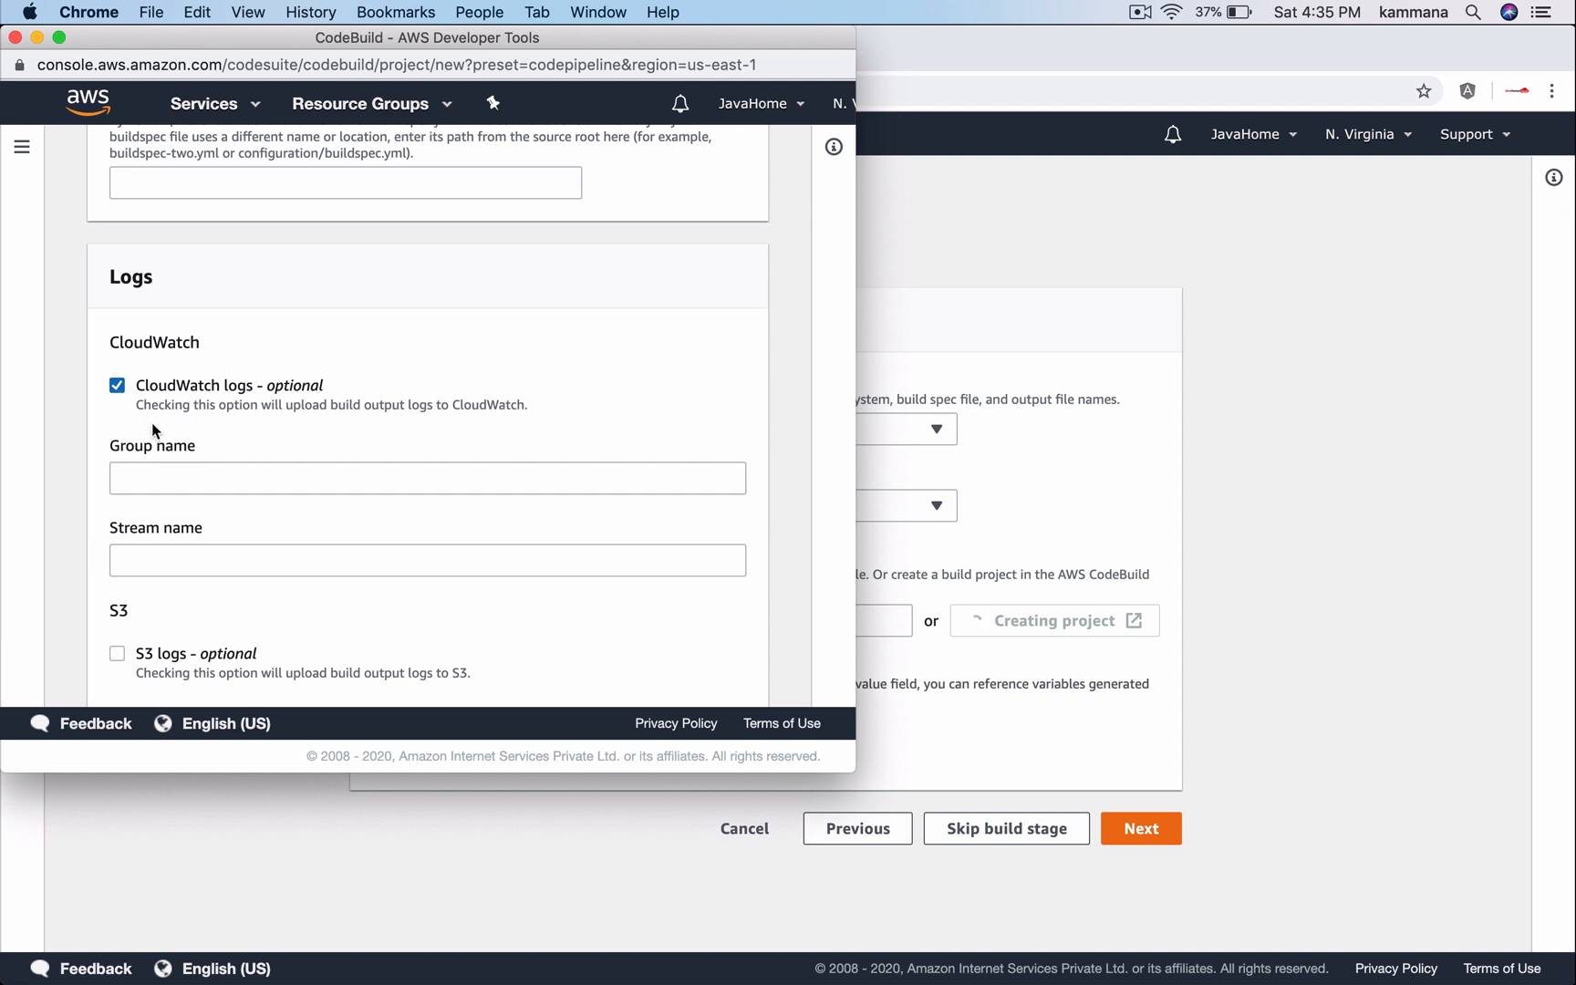
mouse_move(158, 432)
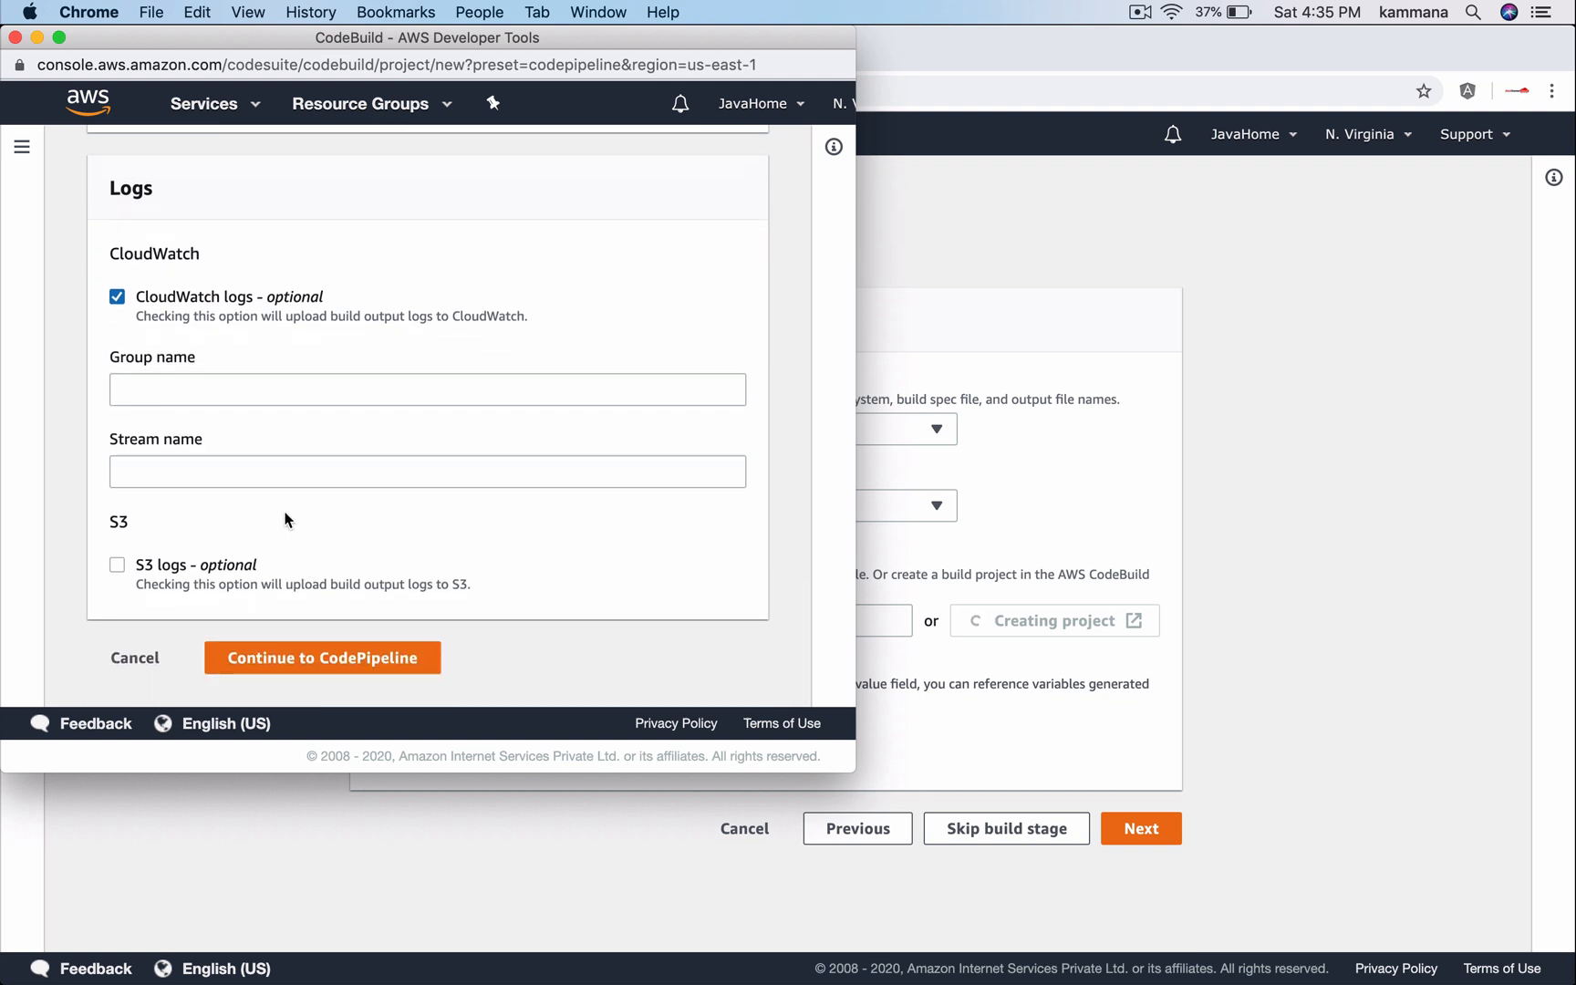
click(323, 657)
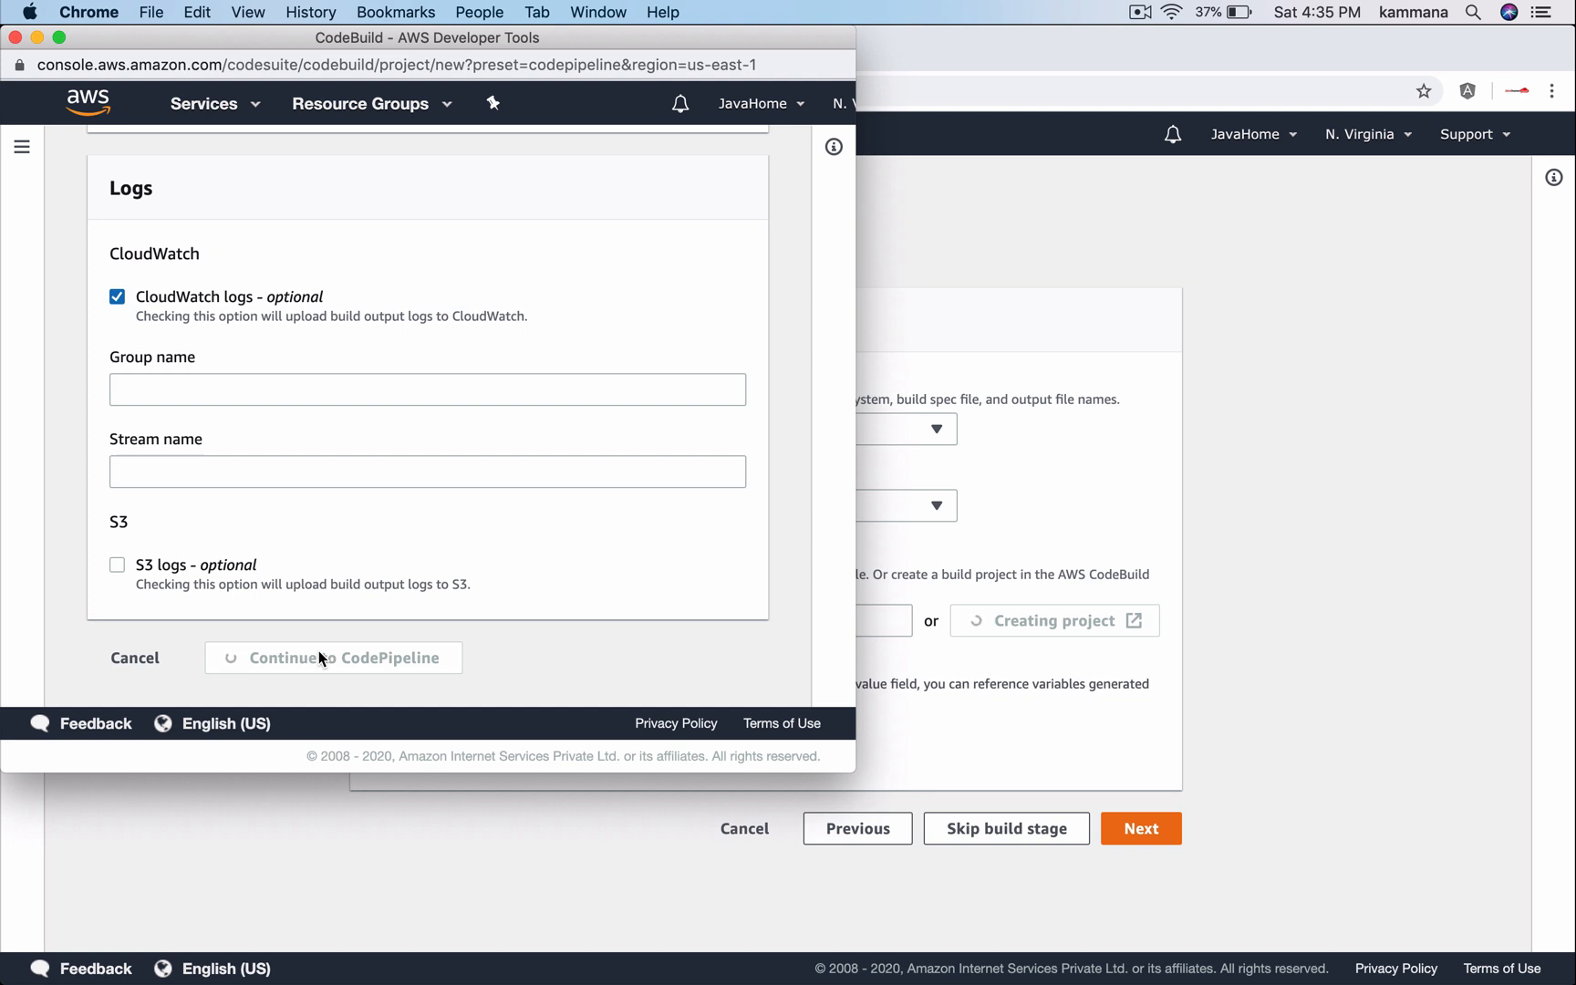
click(333, 657)
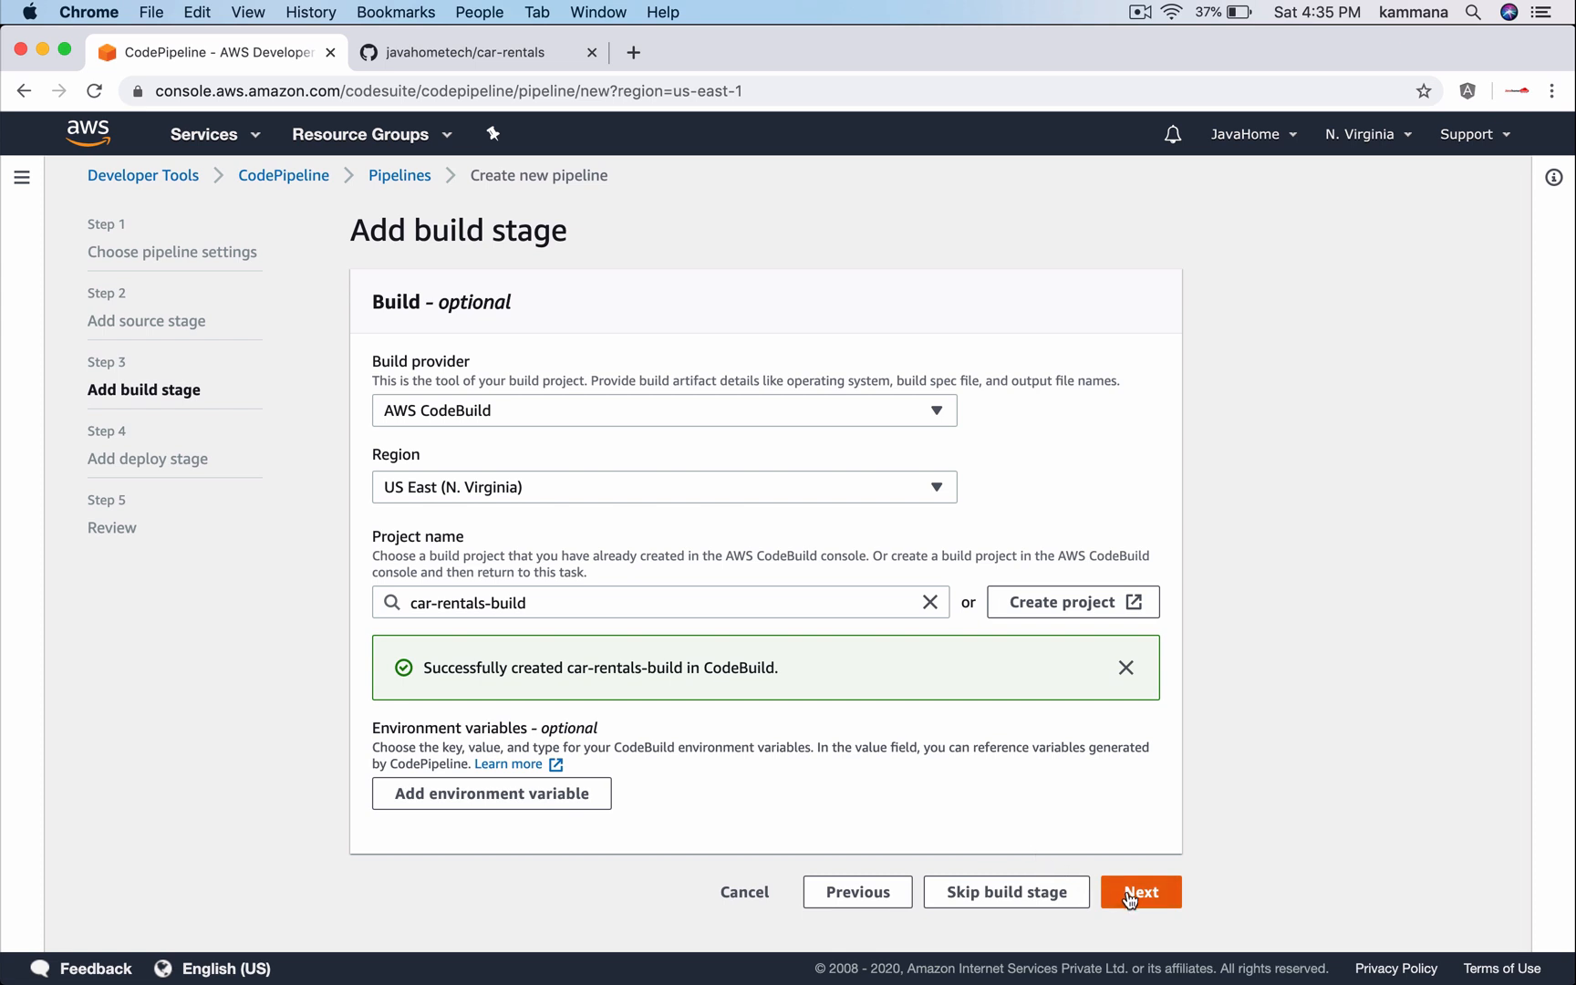
Deploy via Elastic Beanstalk to car-rentals-app, environment CarRentalsApp-env, and reach the review
click(1140, 892)
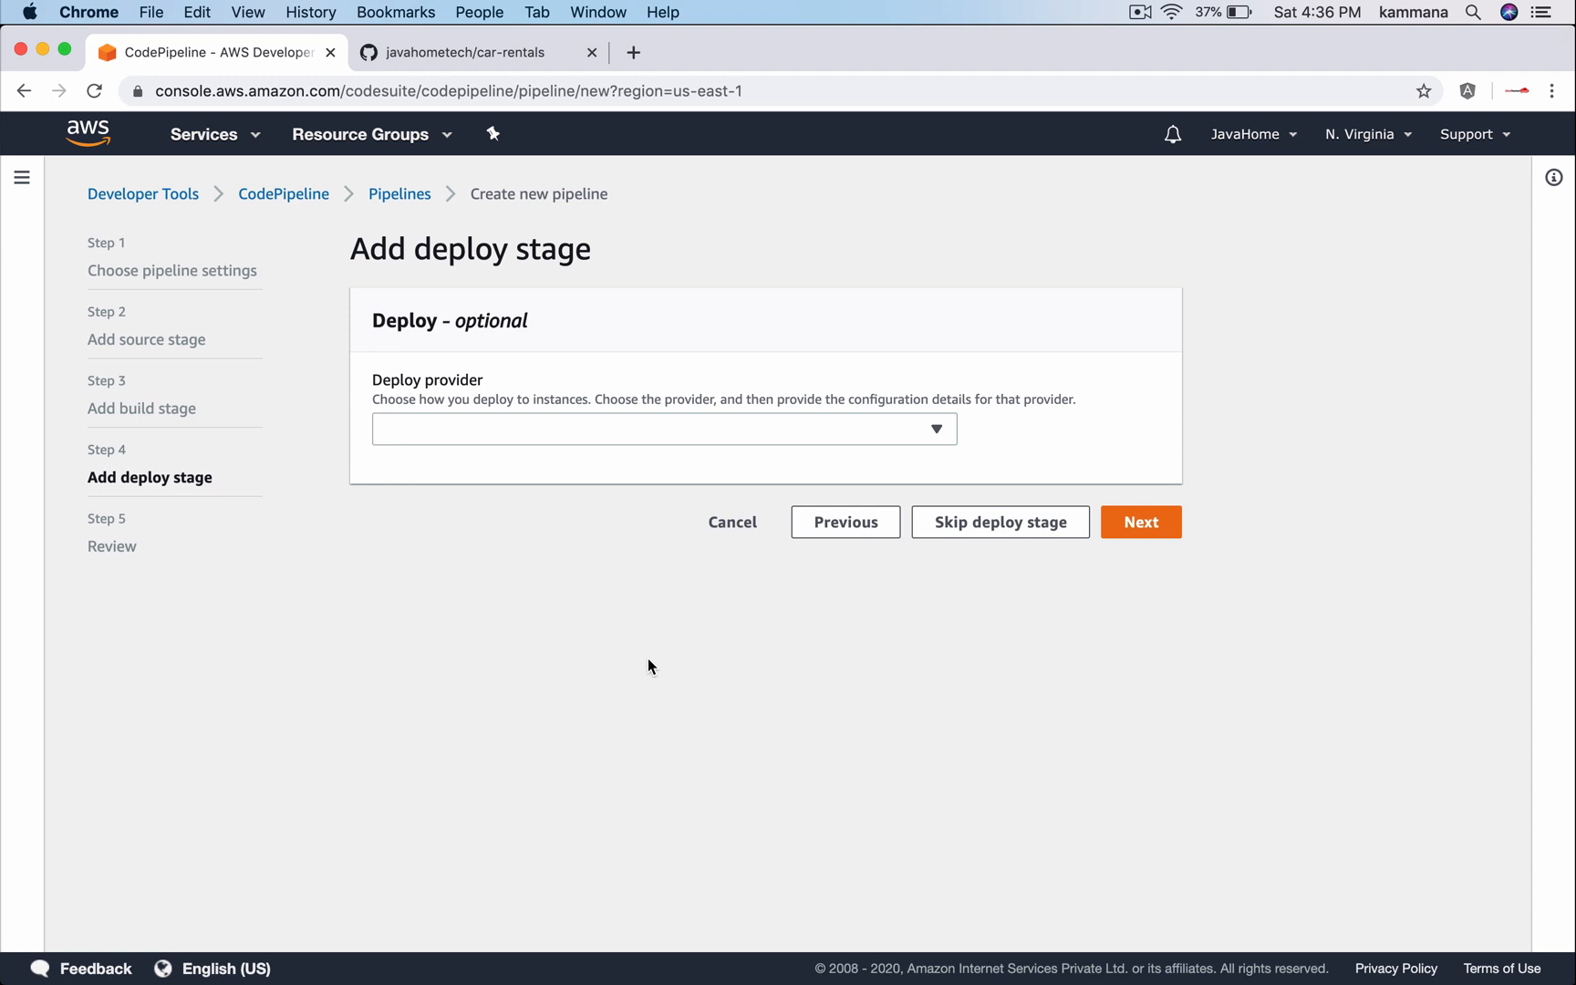
click(663, 430)
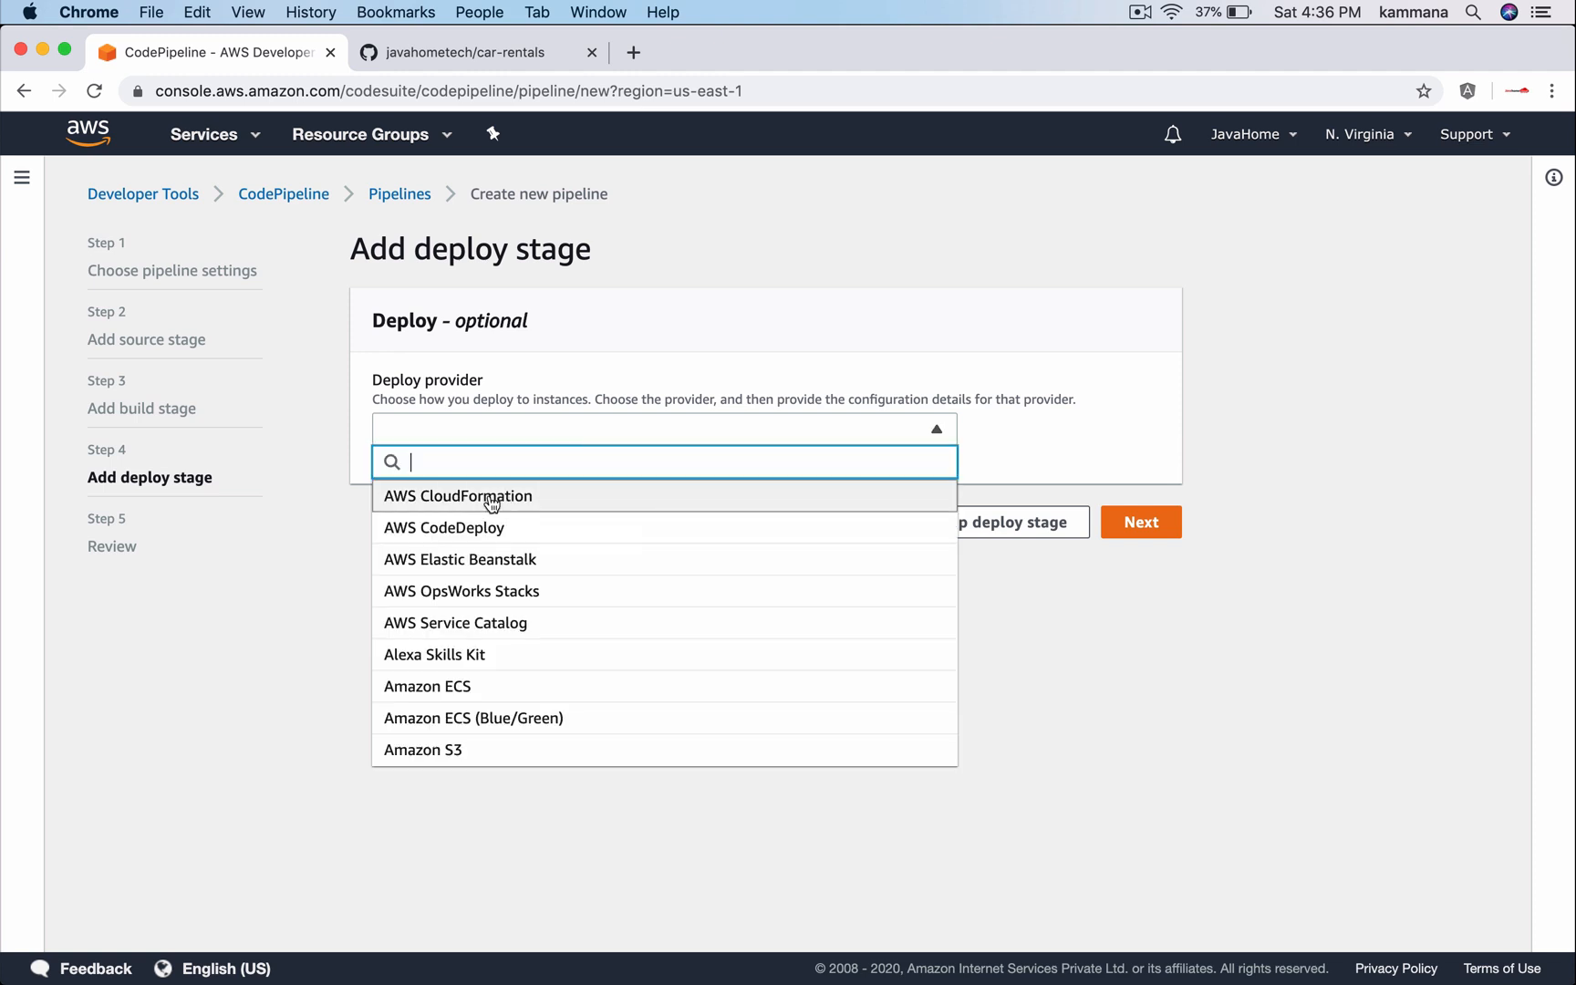
mouse_move(460, 559)
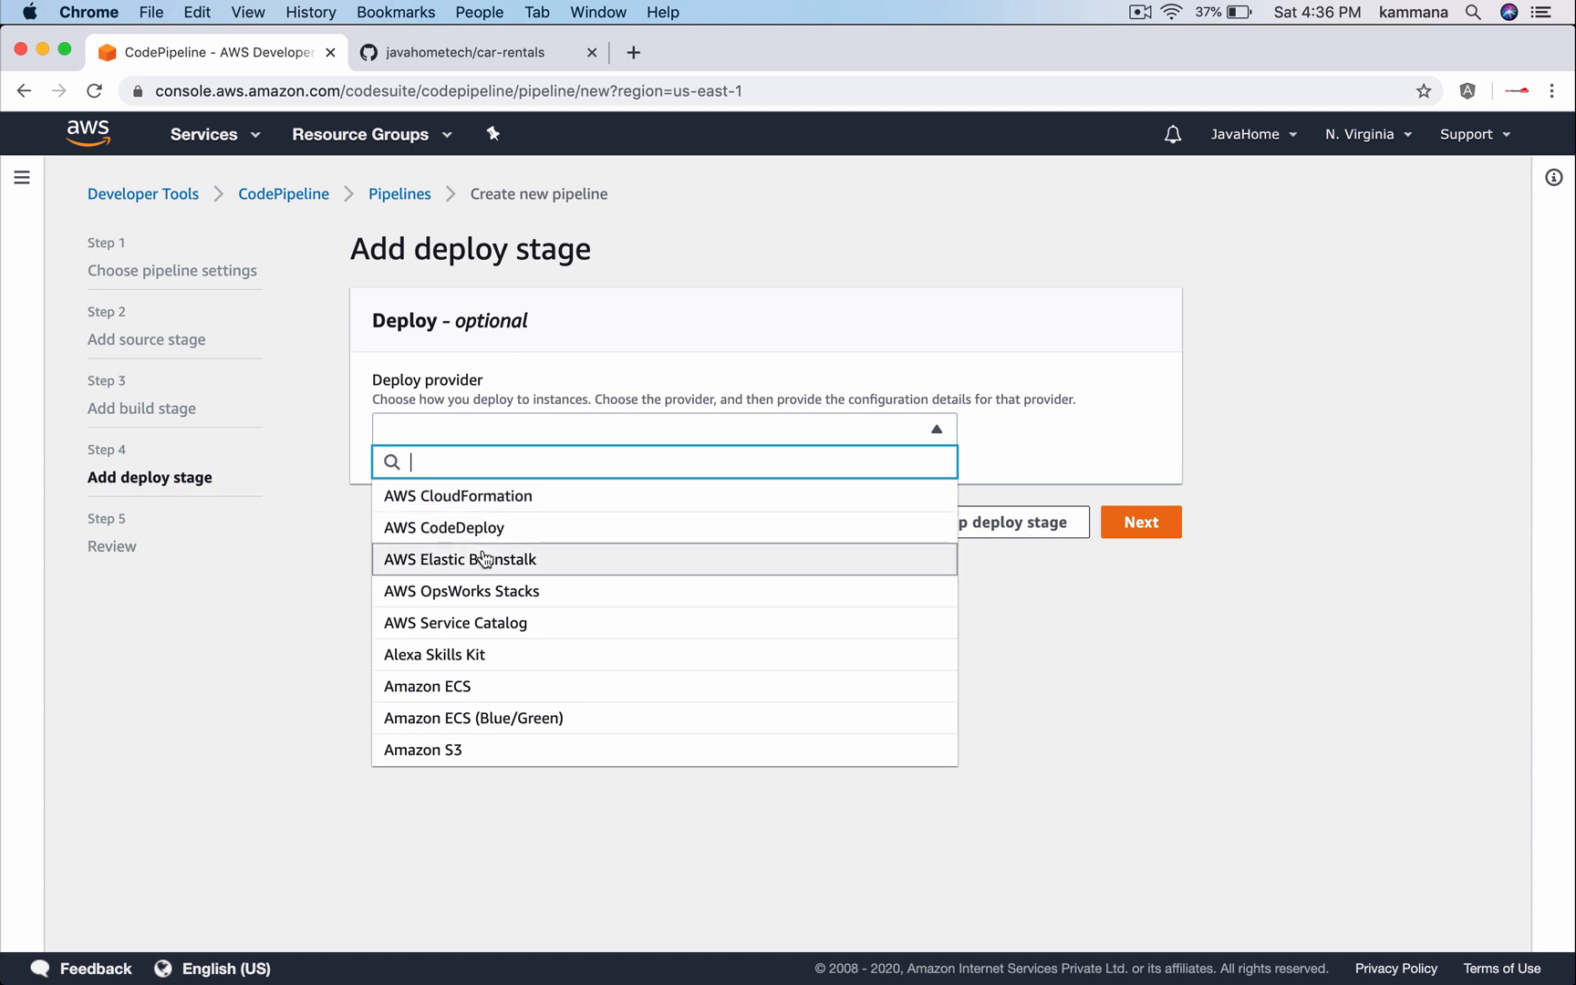
mouse_move(485, 581)
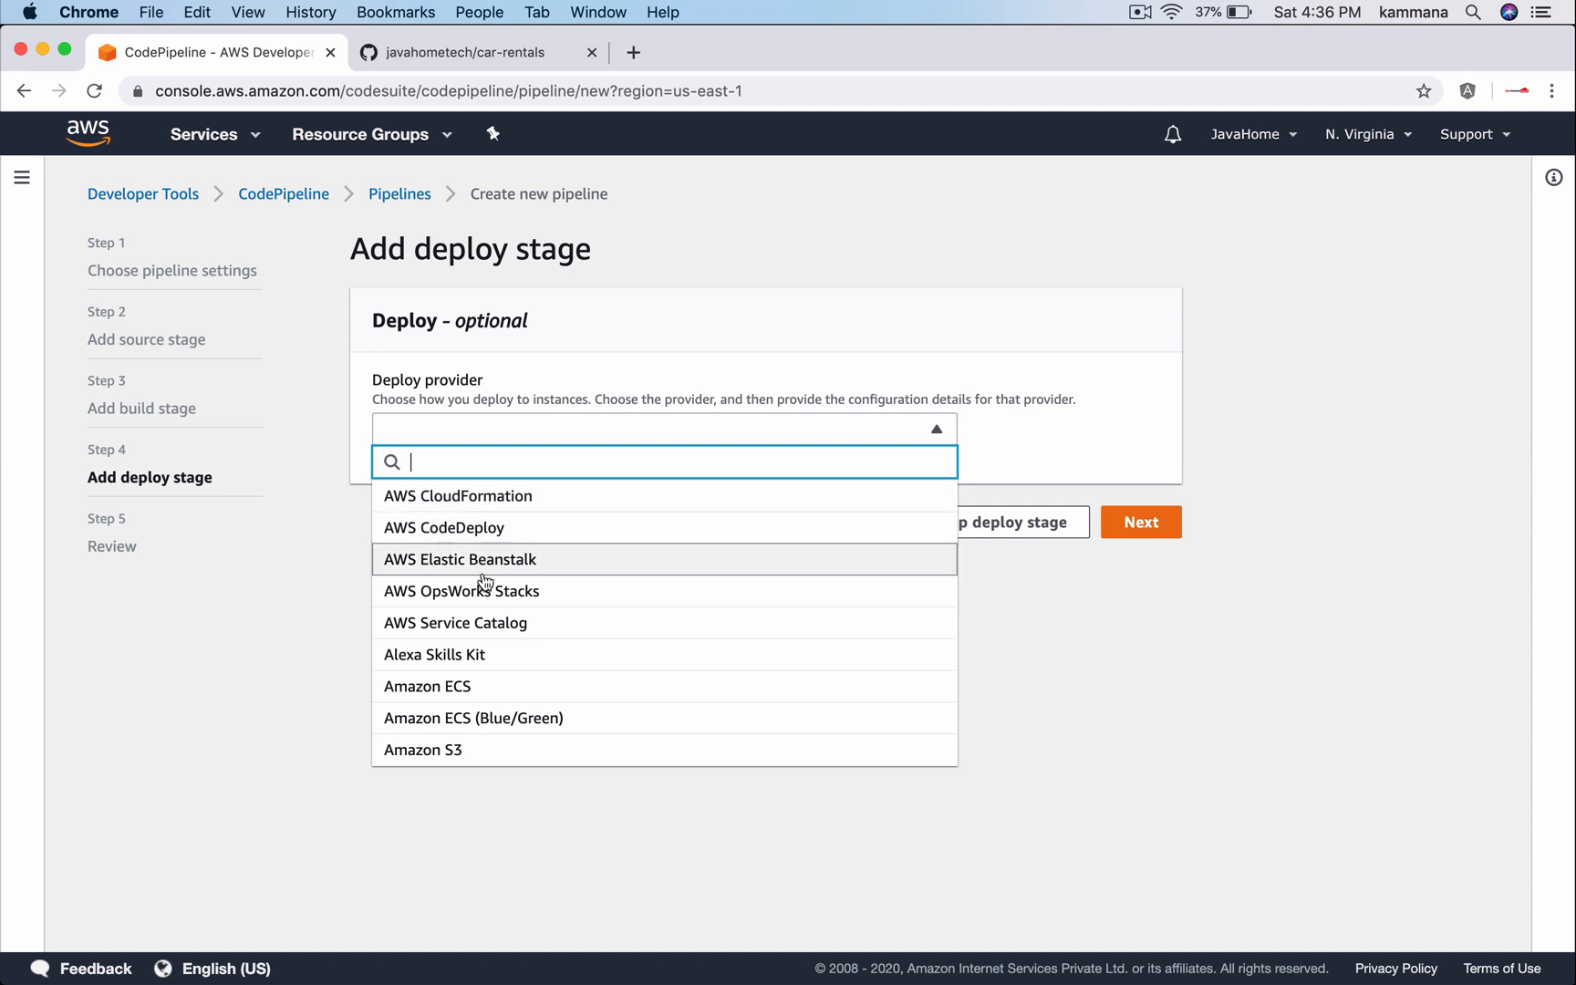
mouse_move(459, 559)
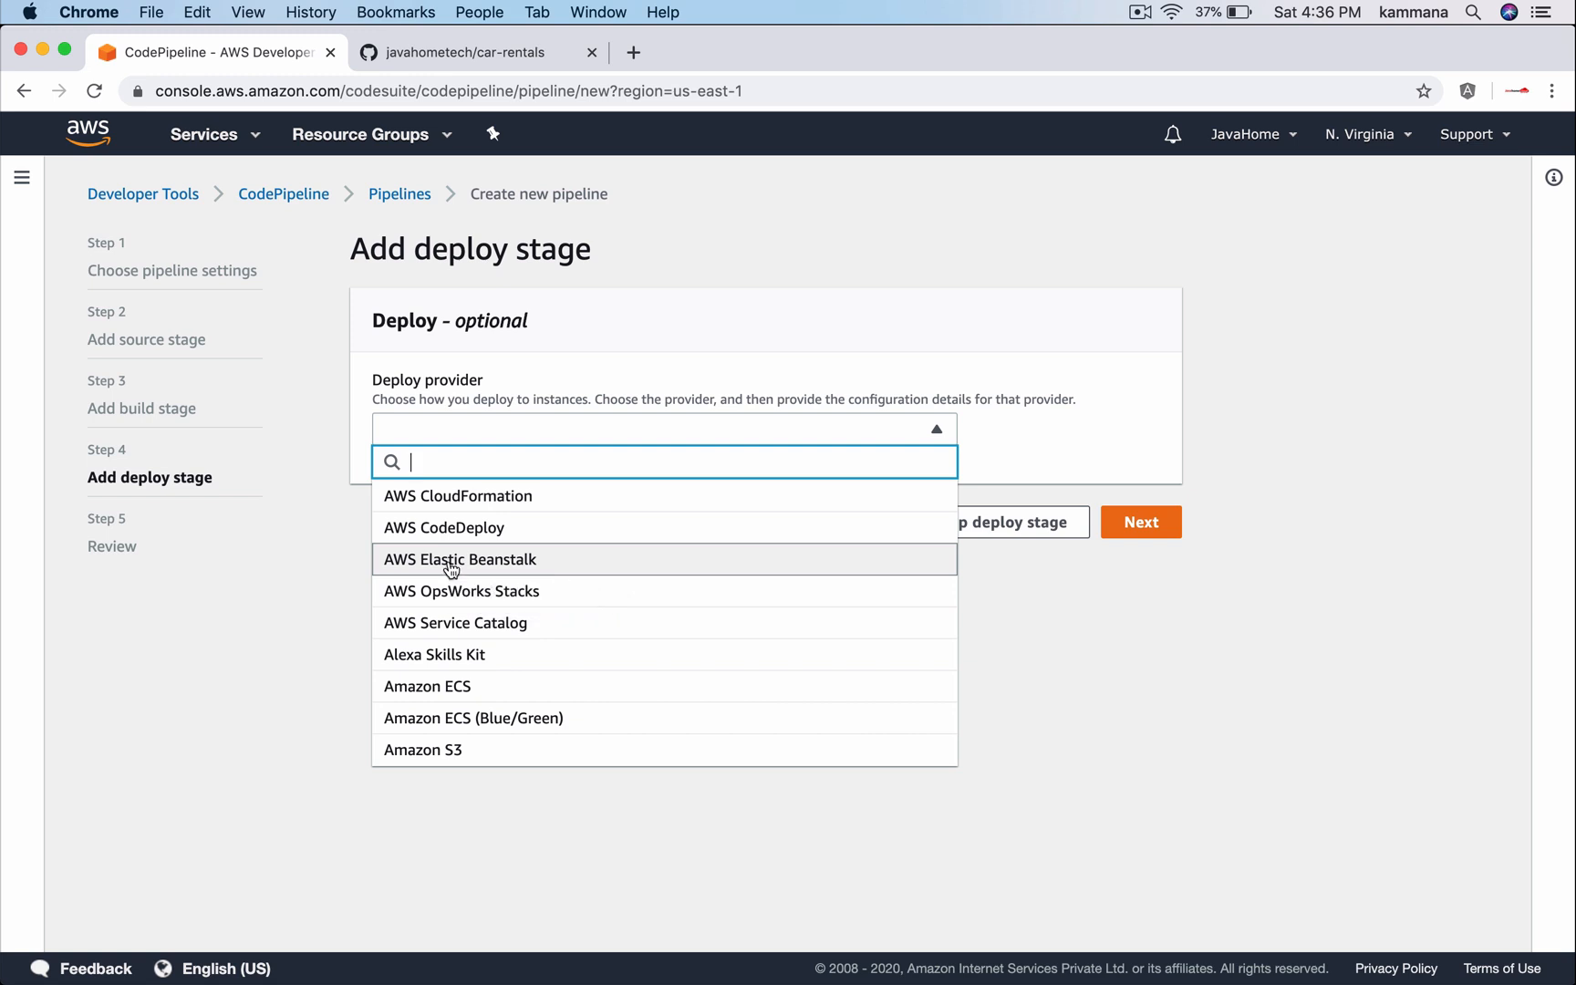
click(460, 559)
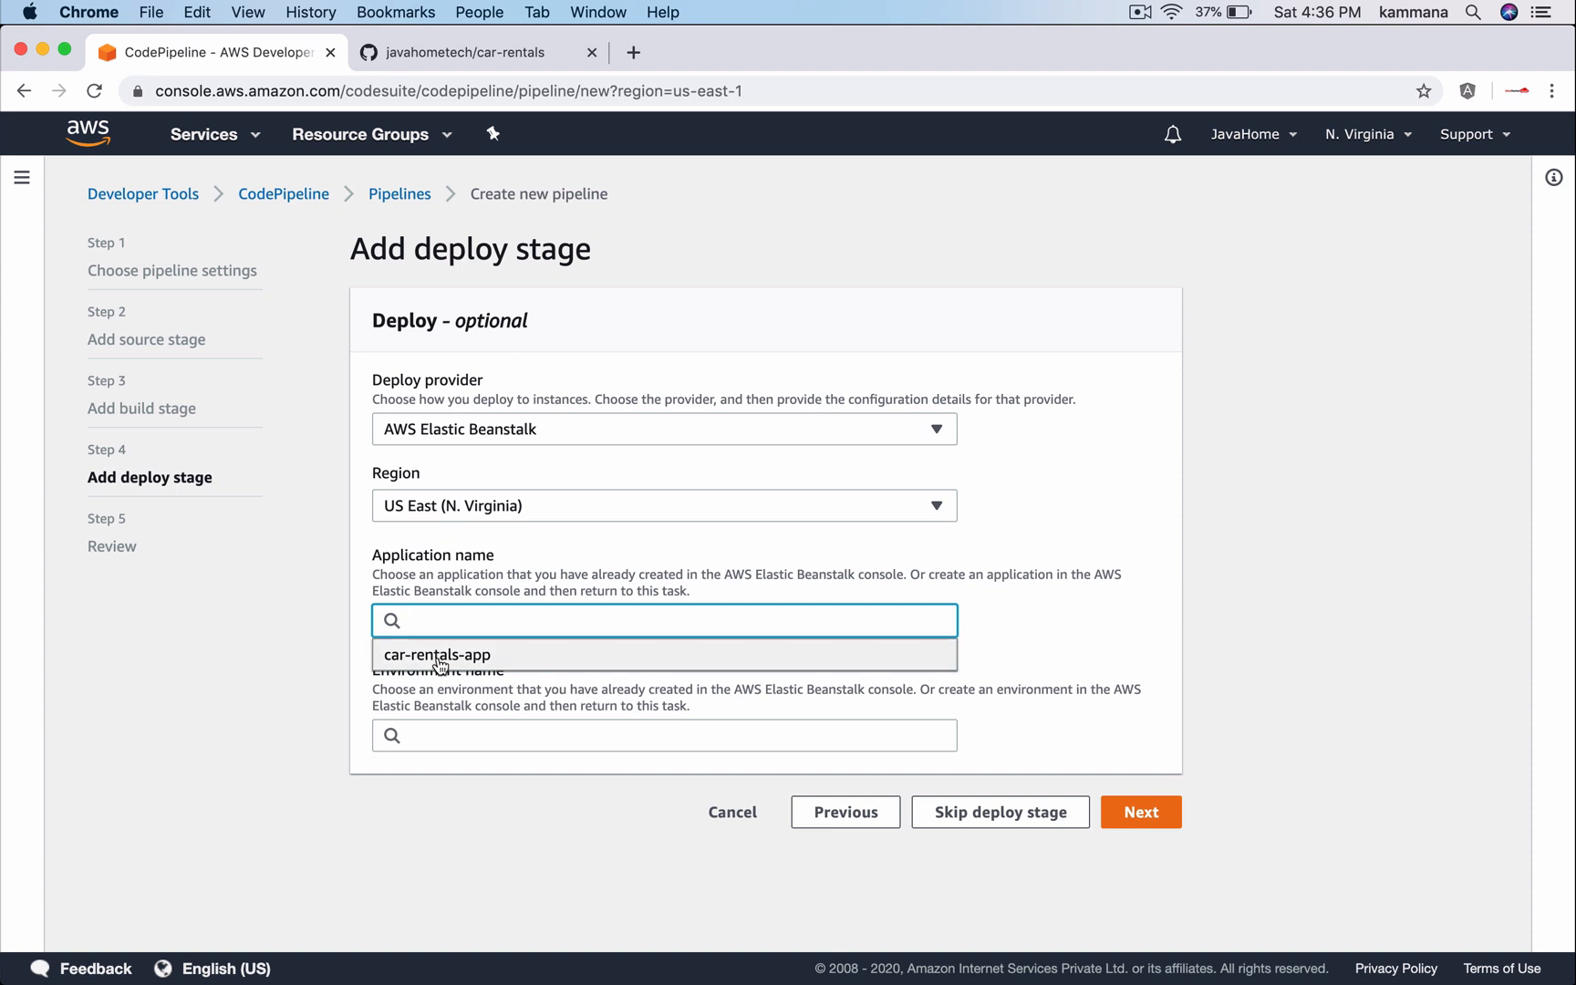
click(440, 654)
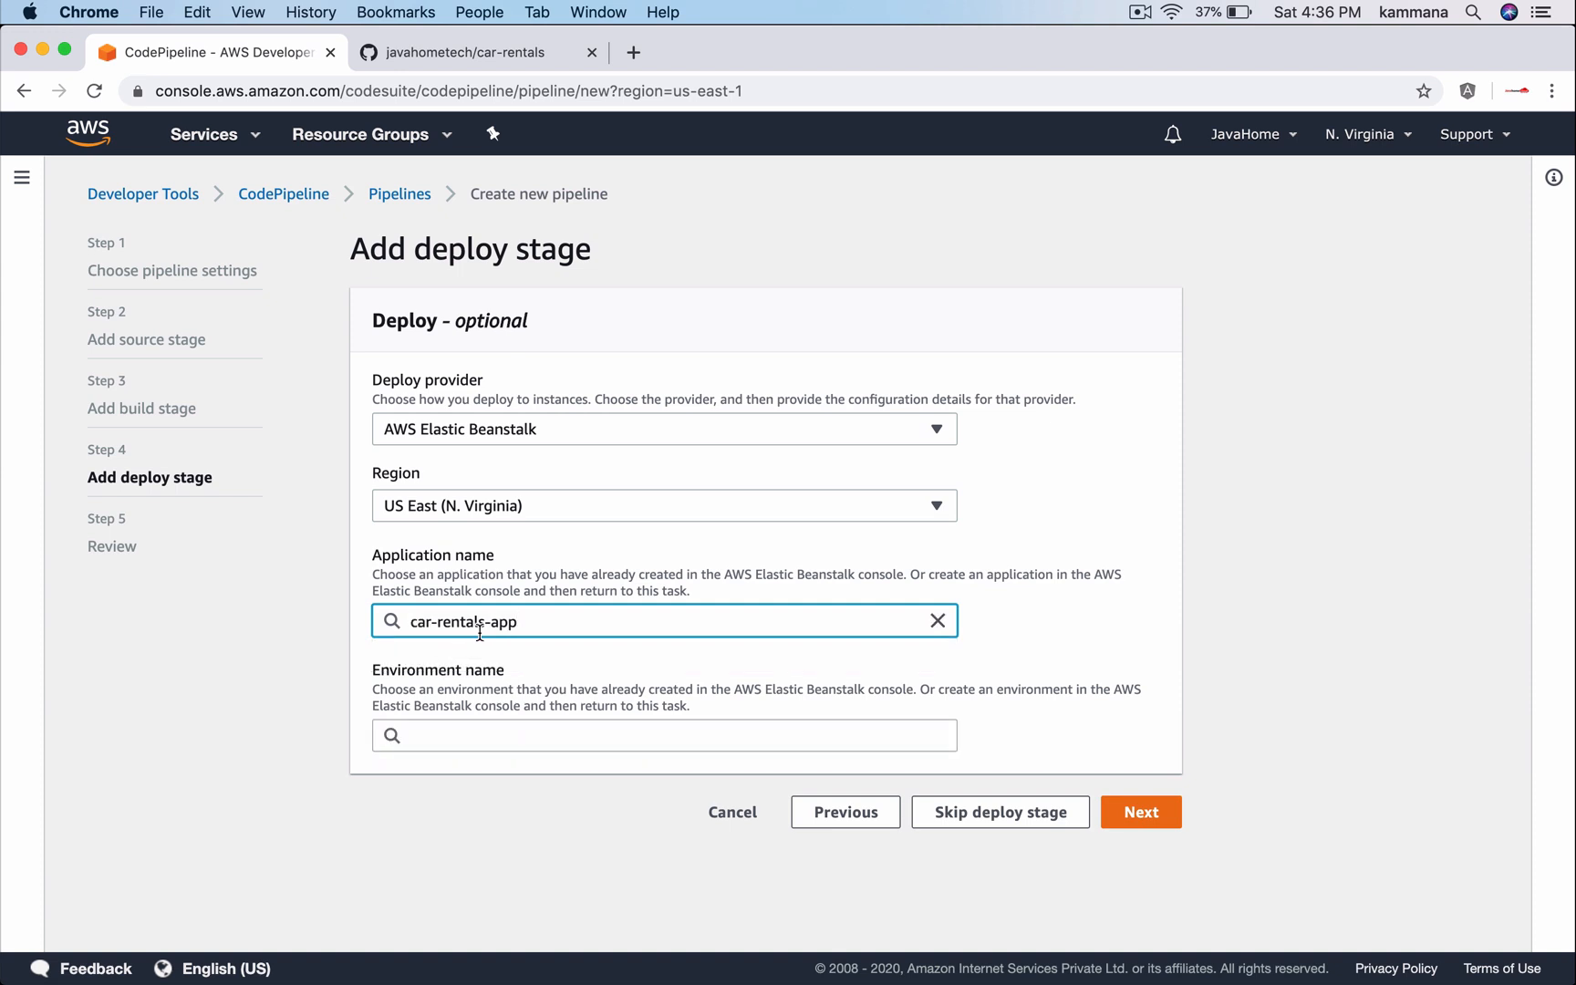
click(663, 735)
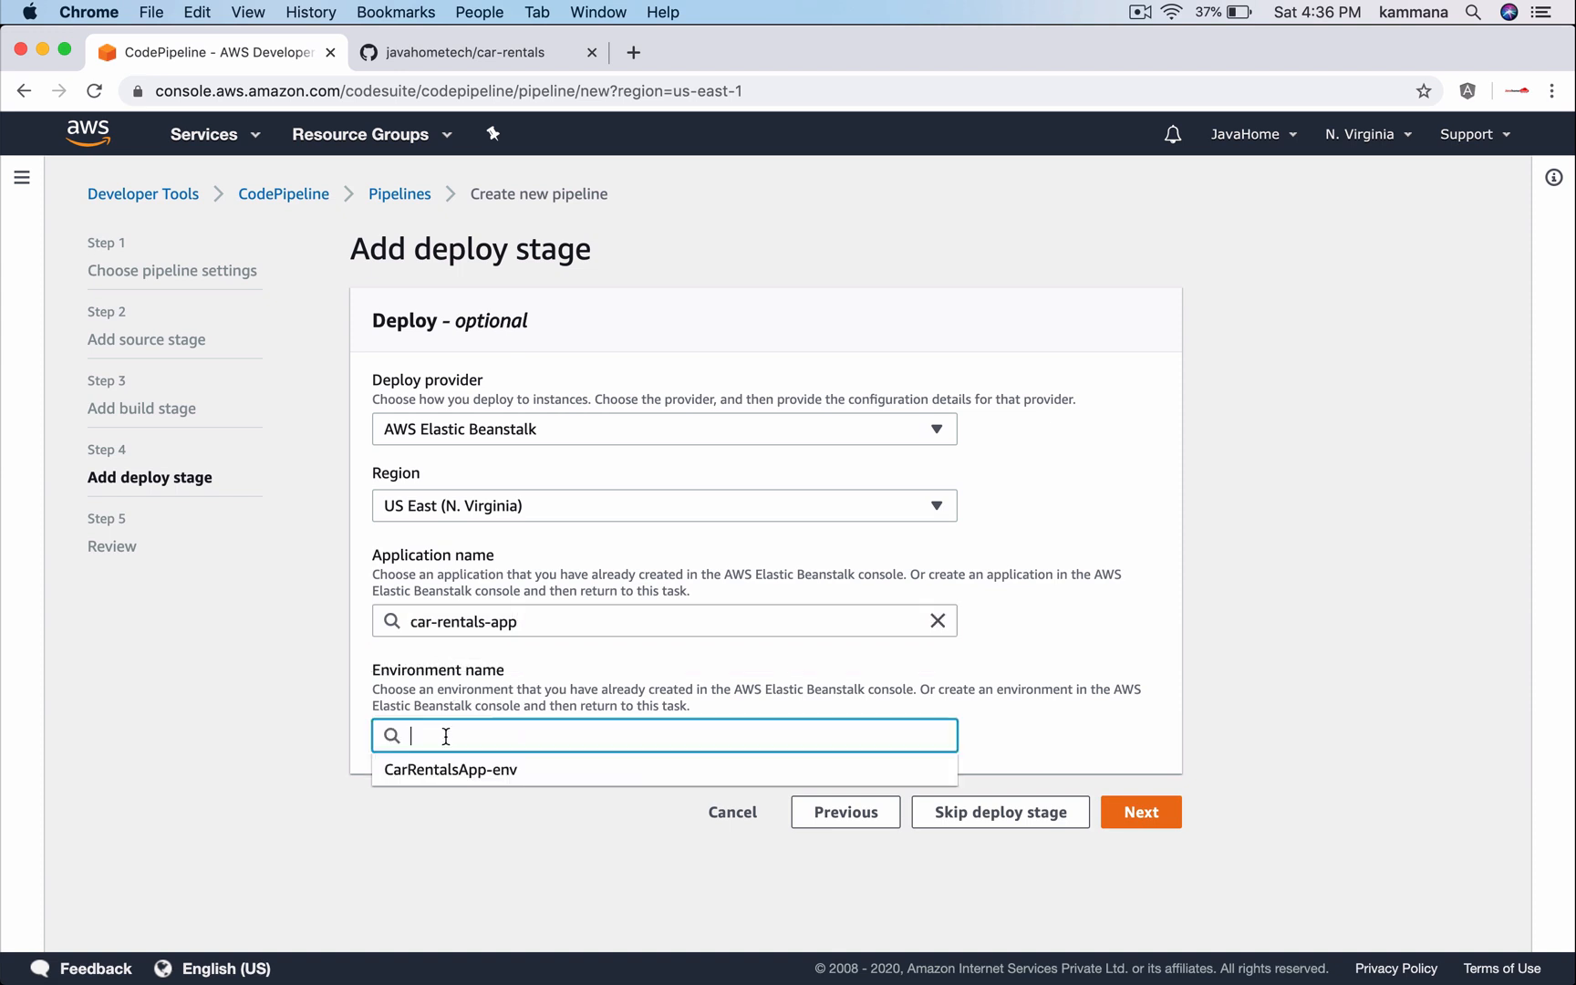
click(450, 768)
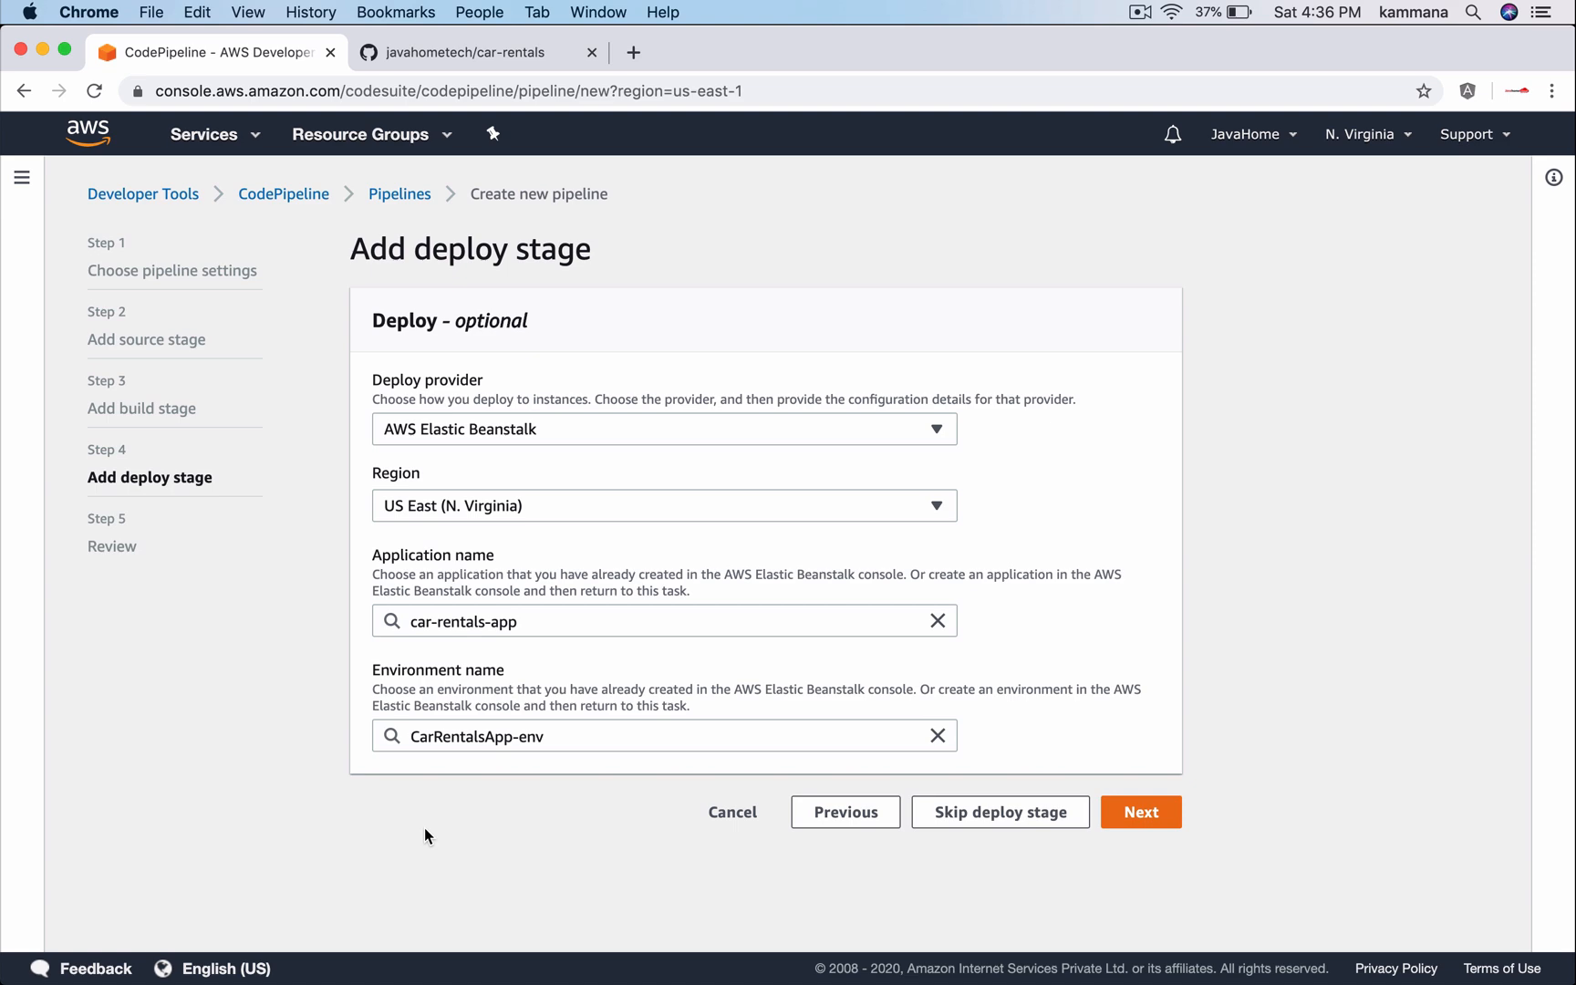
mouse_move(1140, 810)
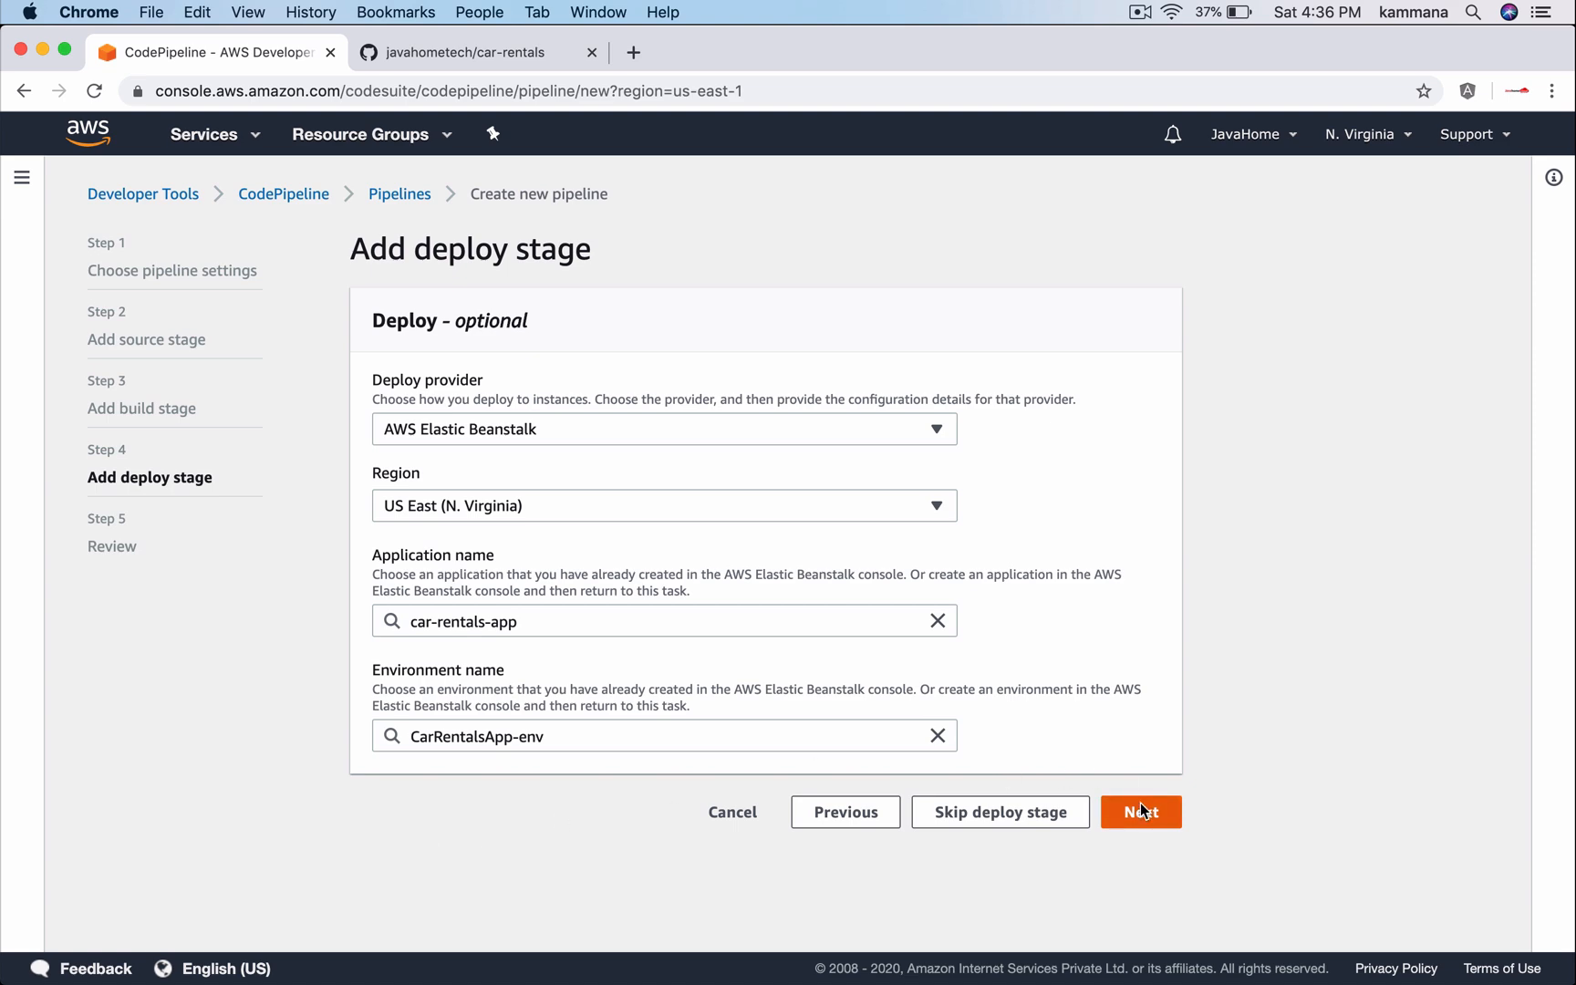
click(1140, 810)
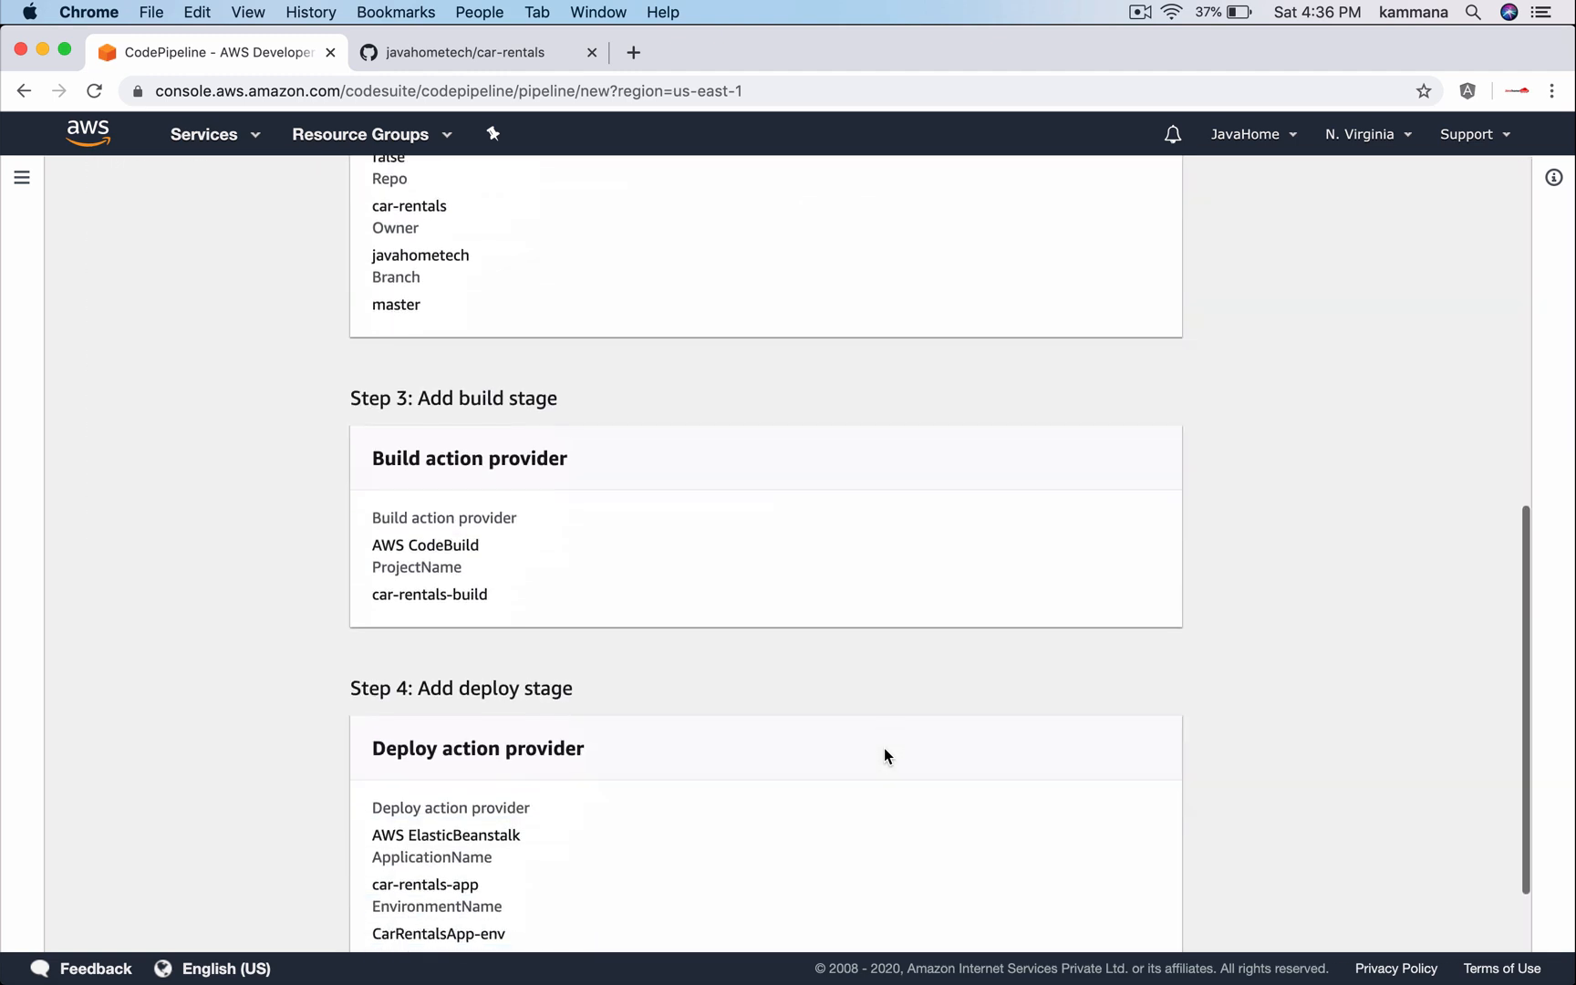
Confirm the review summary and create the pipeline, triggering its first run
scroll(down, 3)
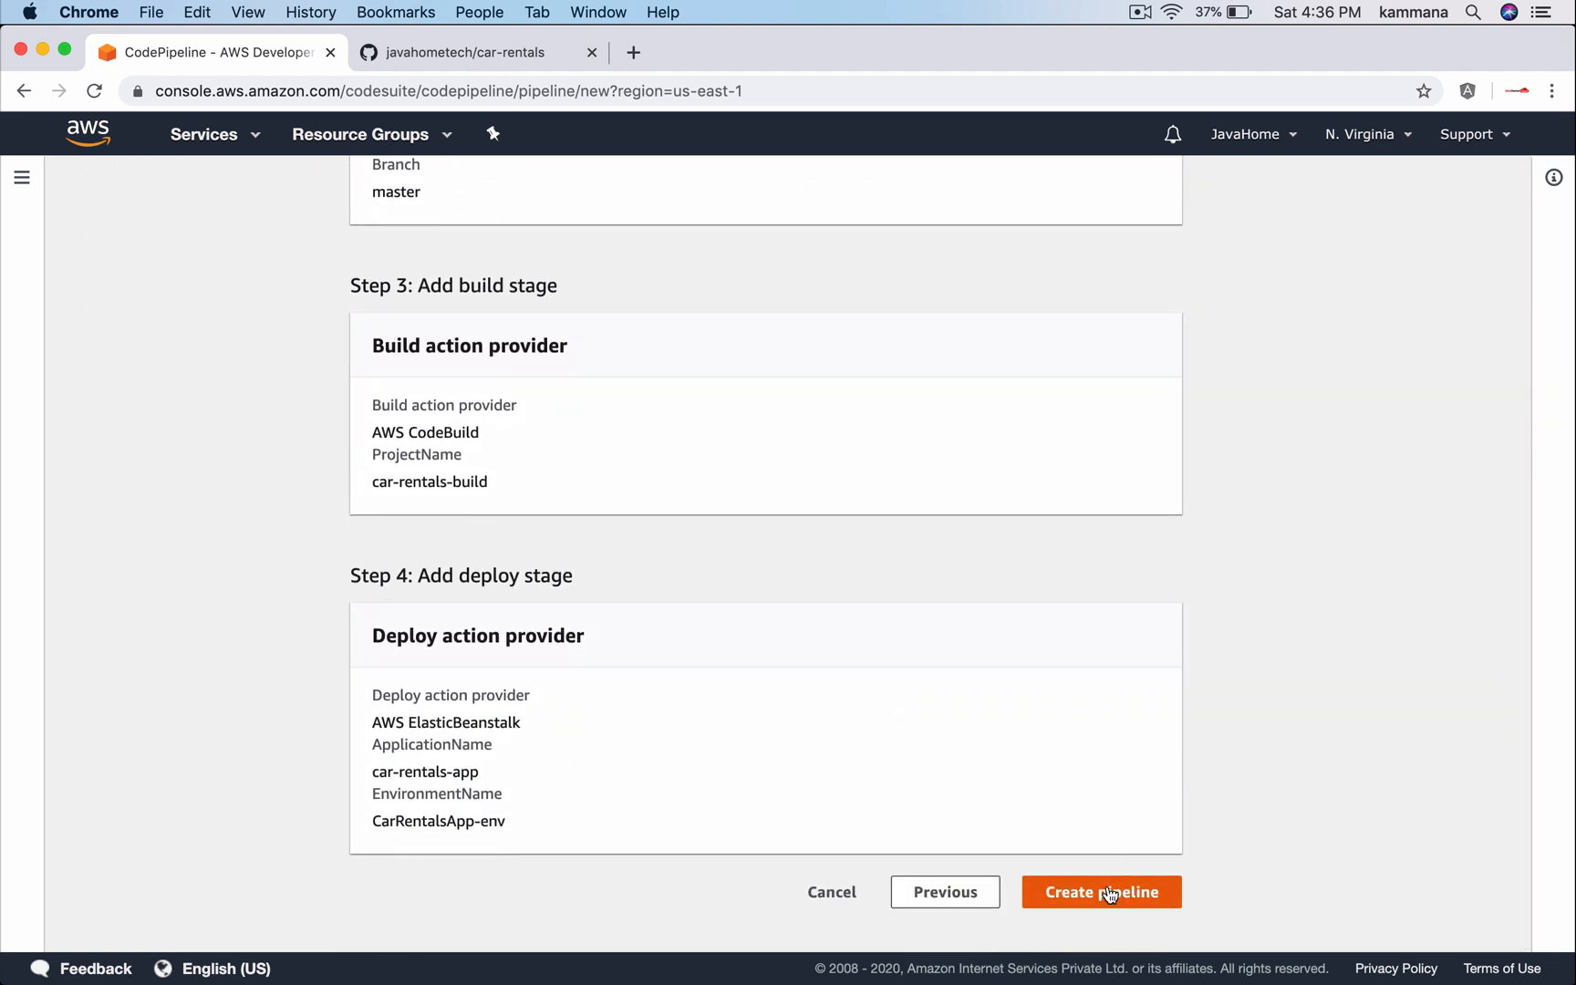
click(1101, 892)
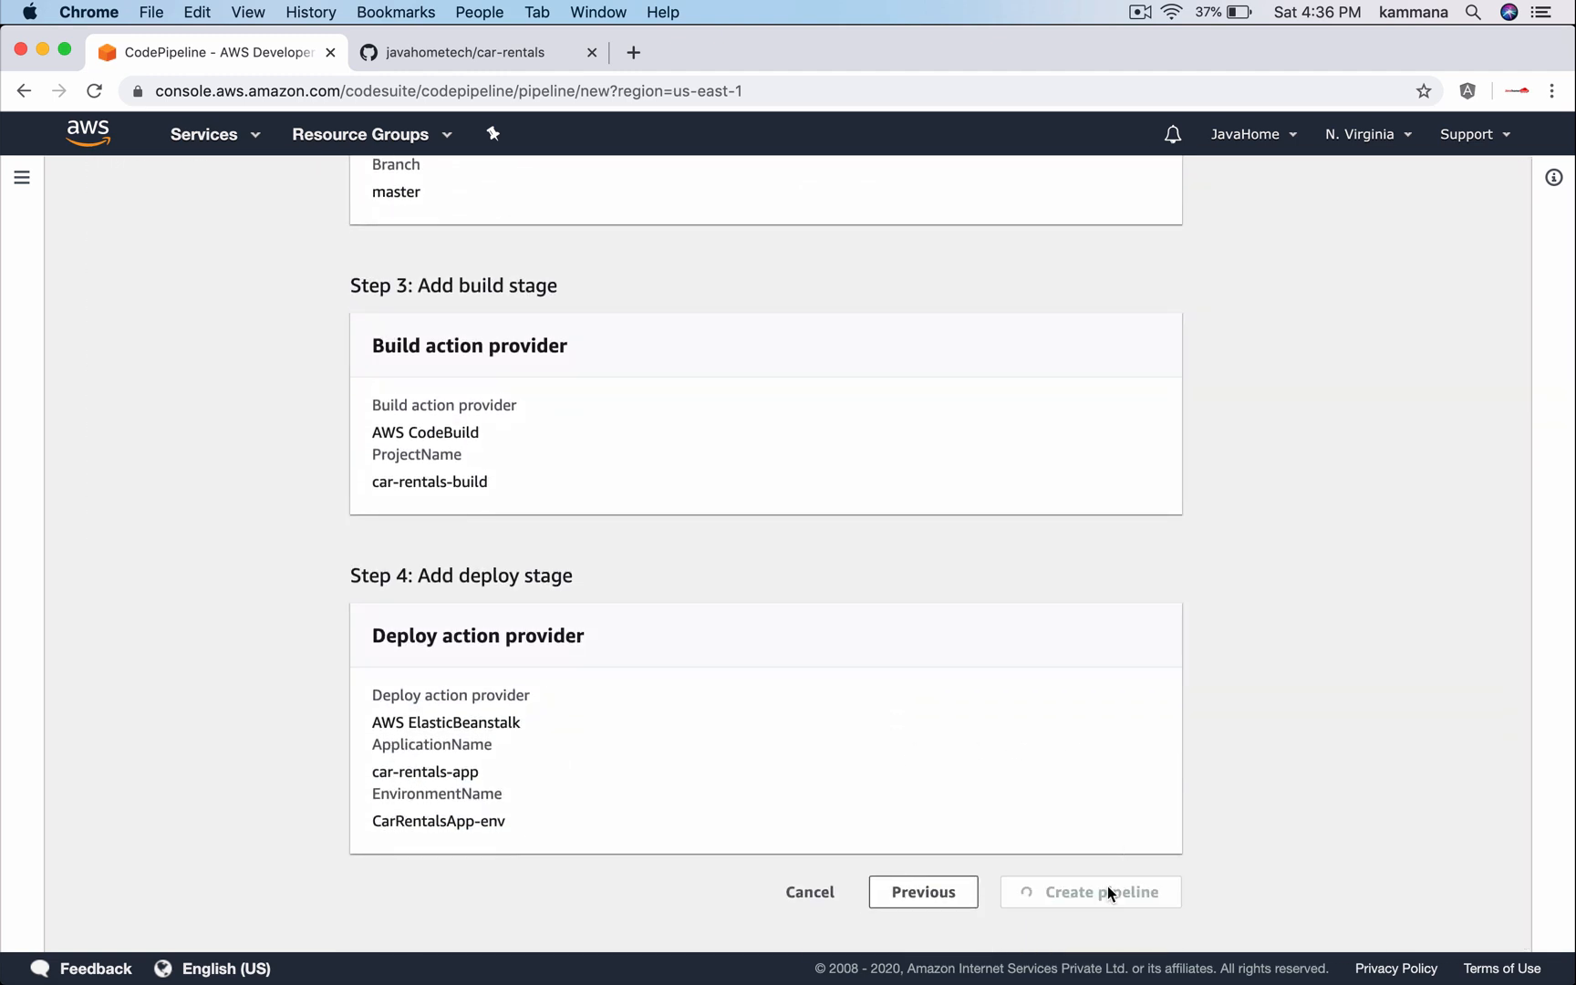
click(1089, 891)
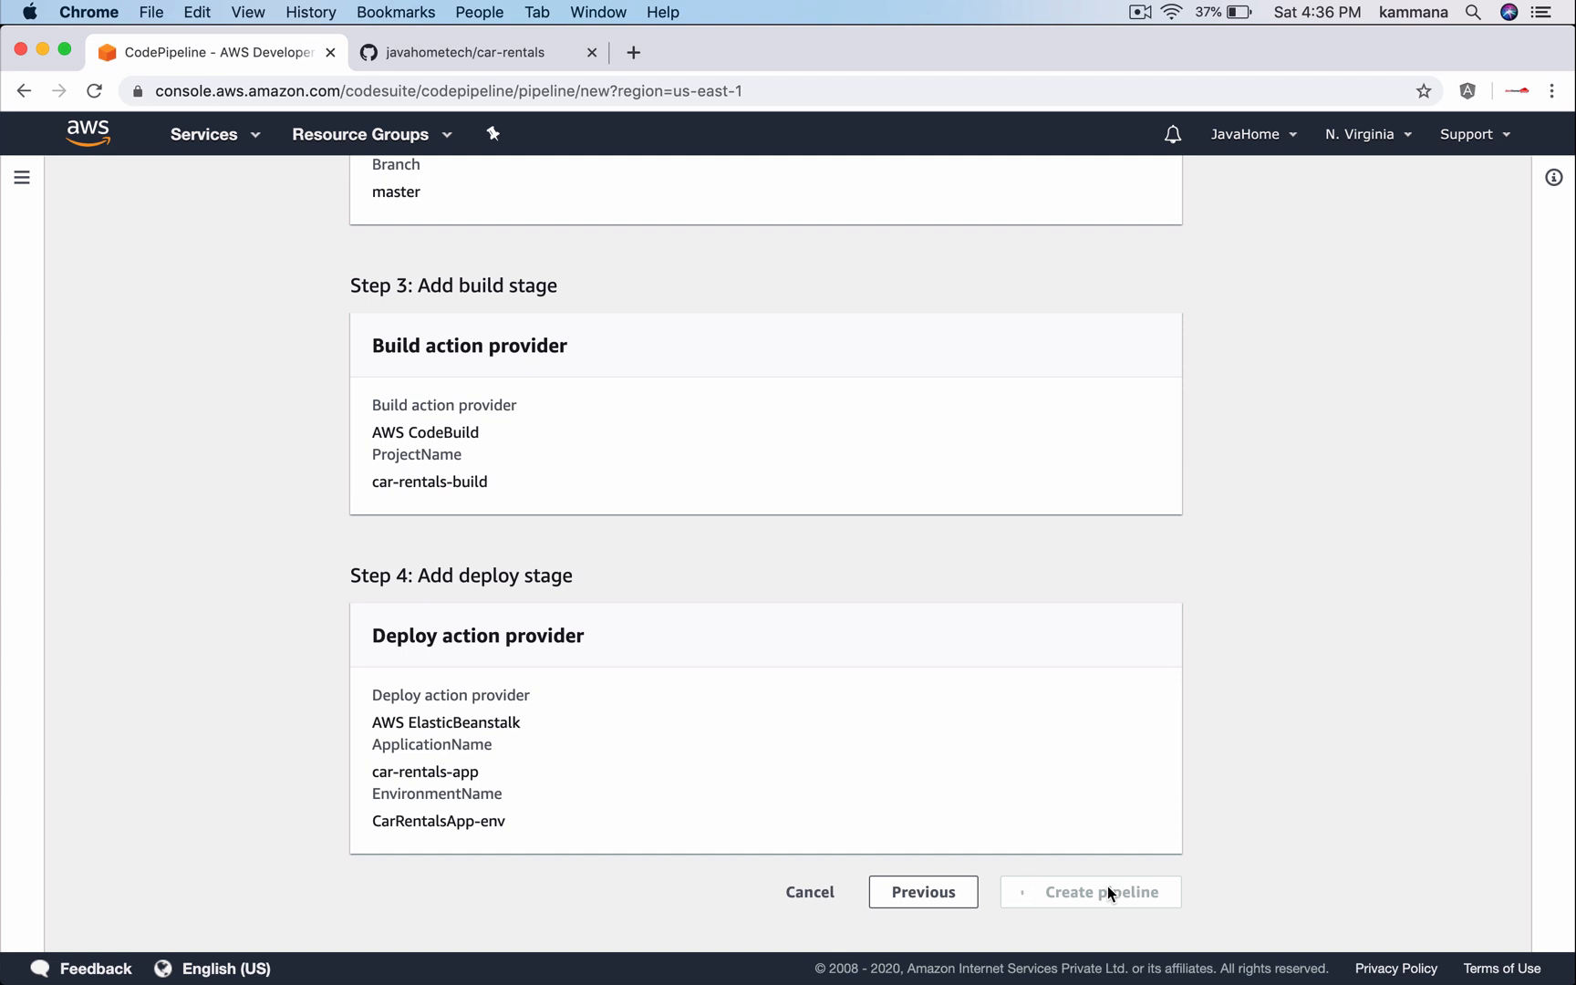
click(1101, 892)
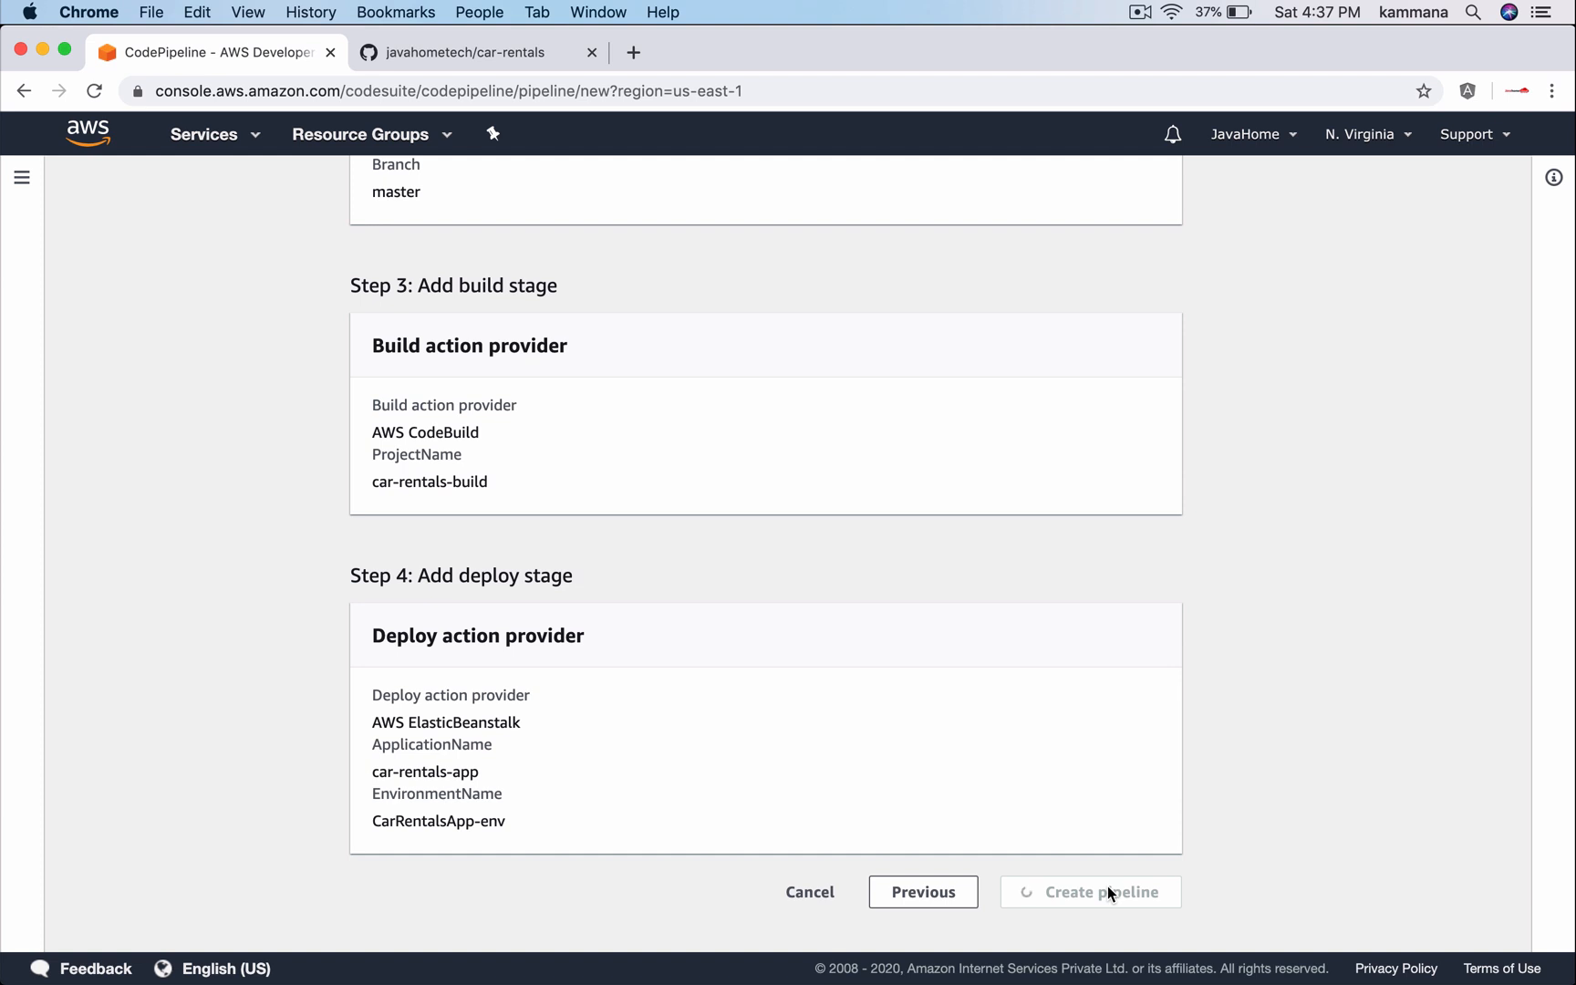
click(1089, 892)
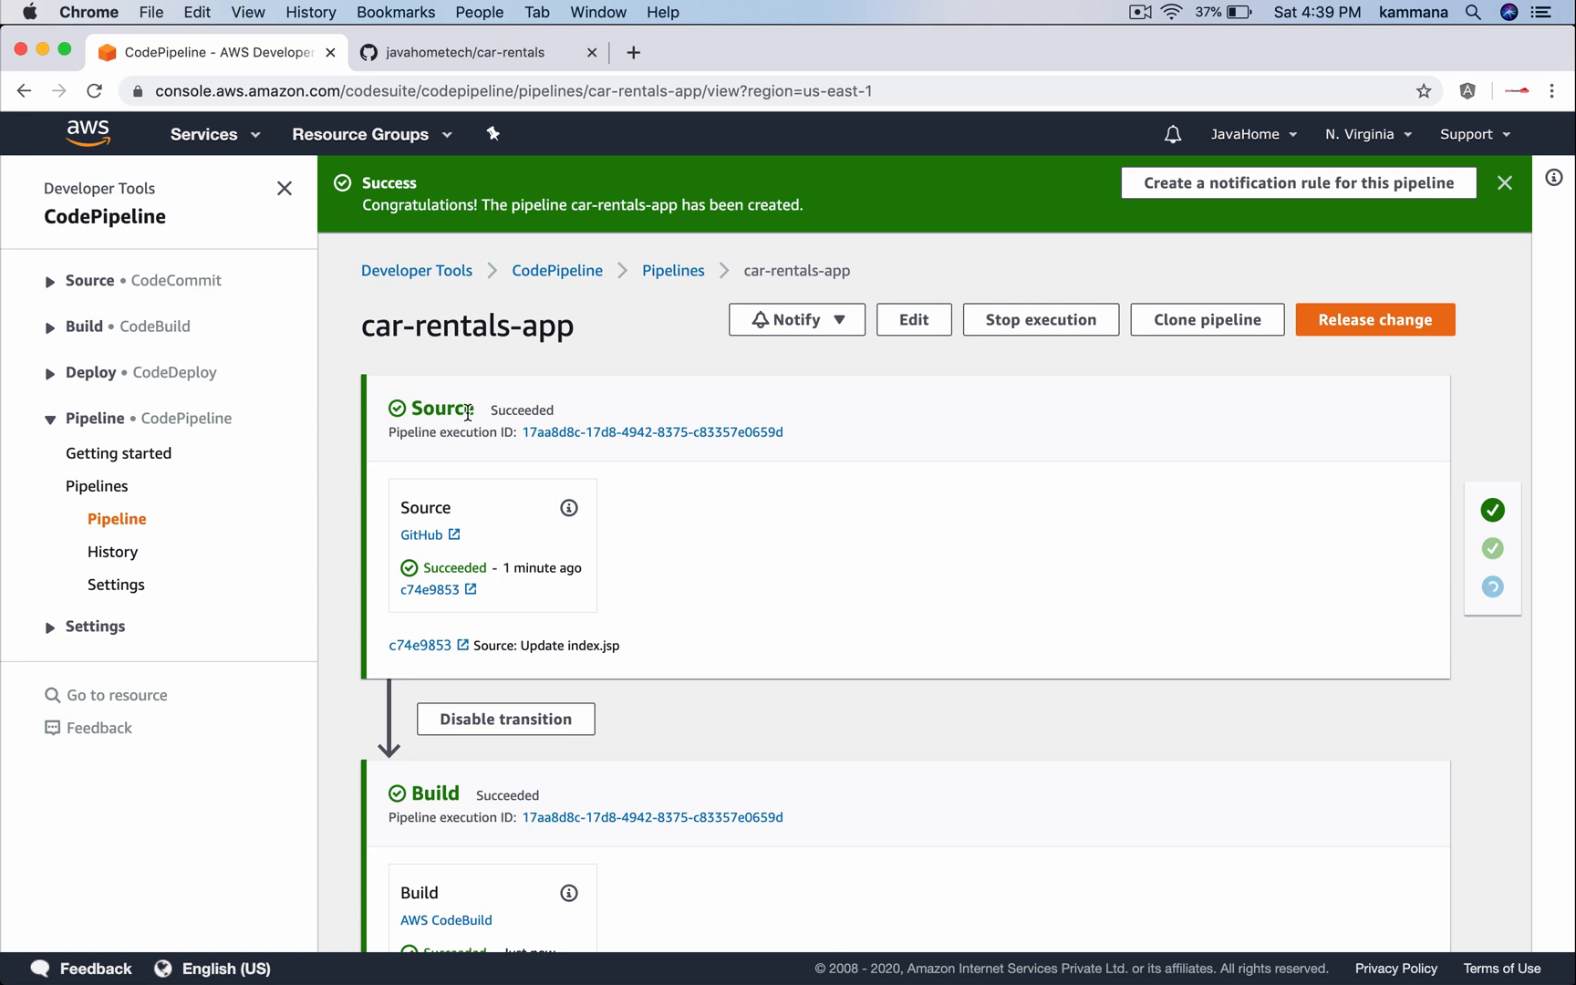
mouse_move(558, 567)
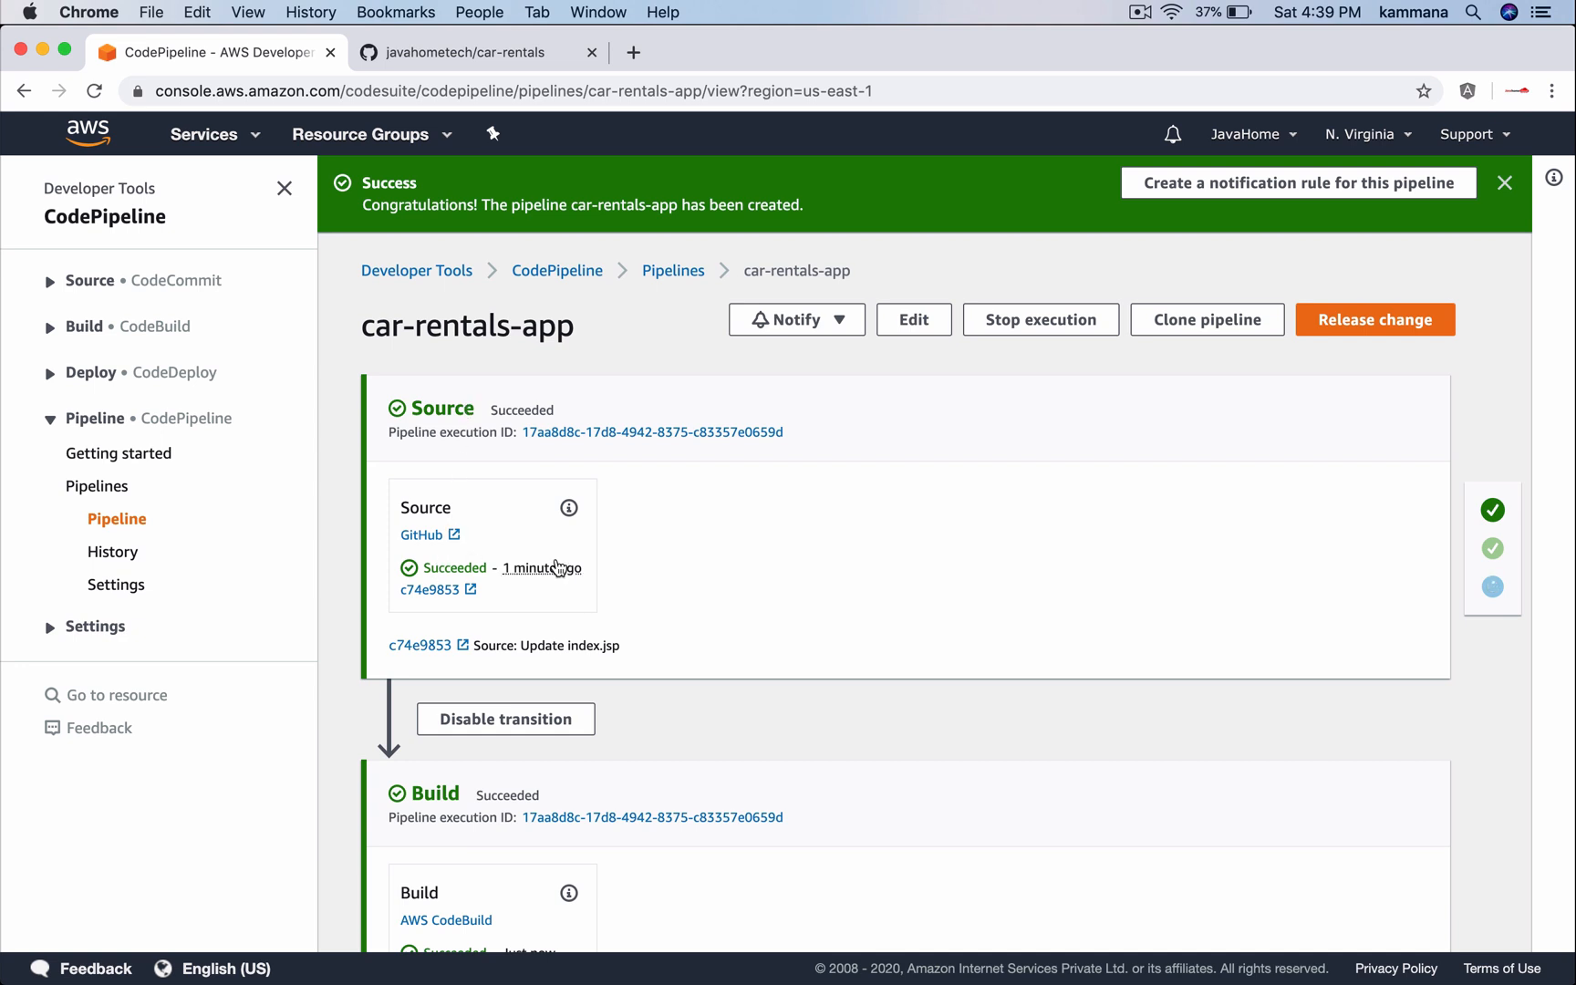
scroll(down, 3)
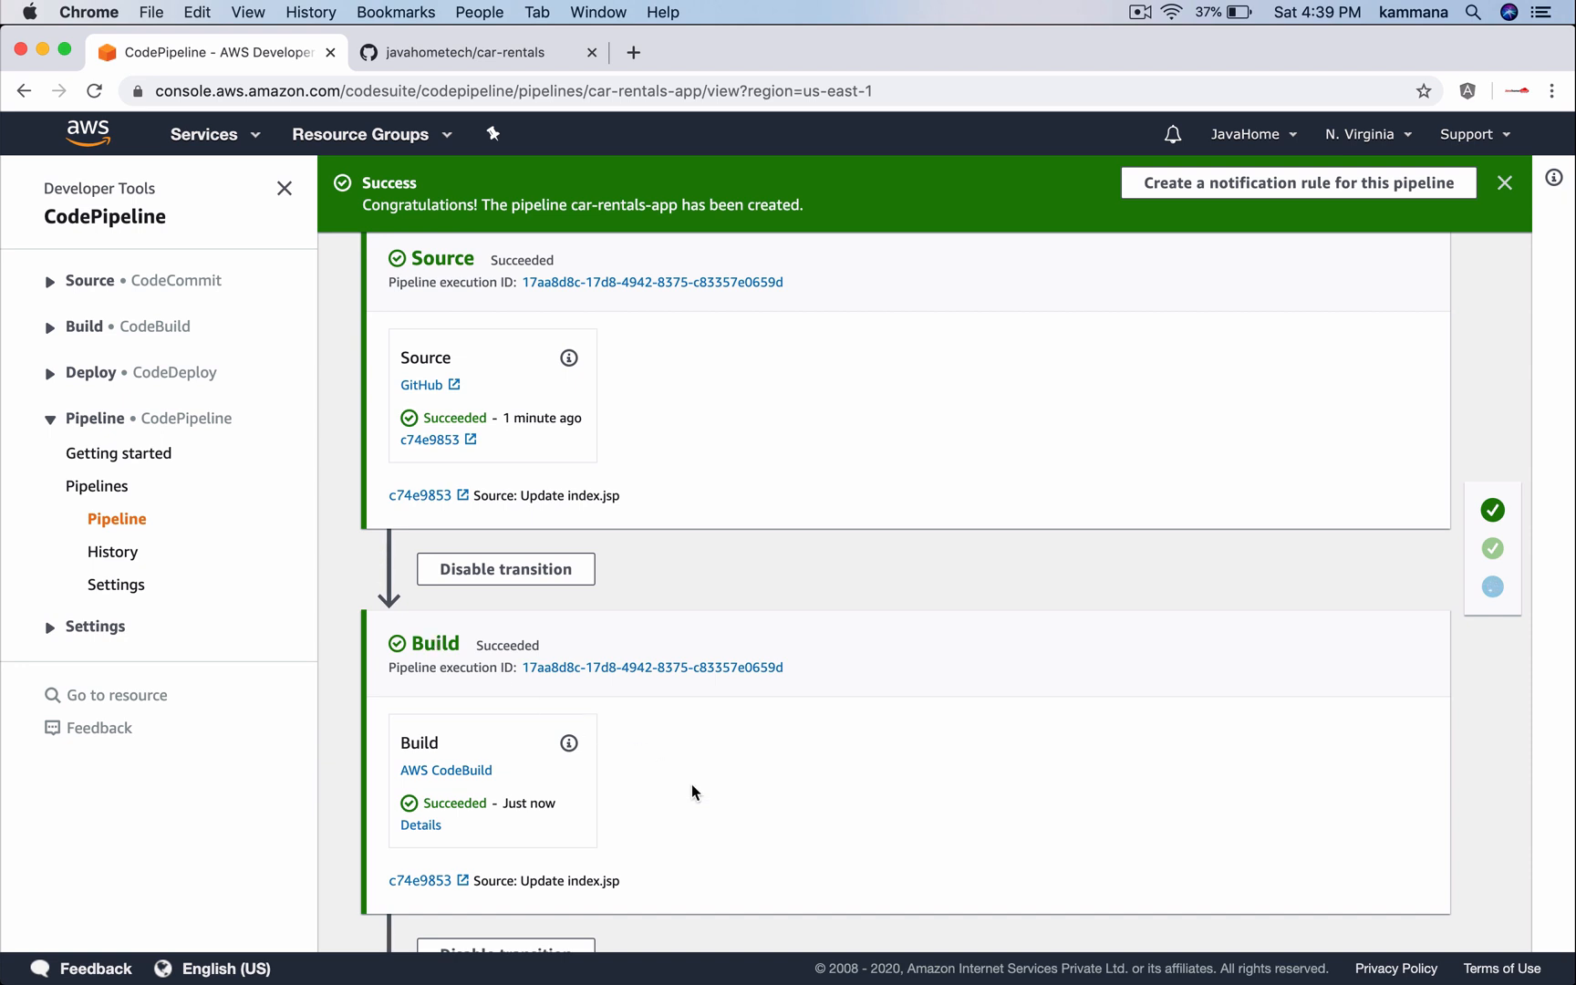
scroll(down, 3)
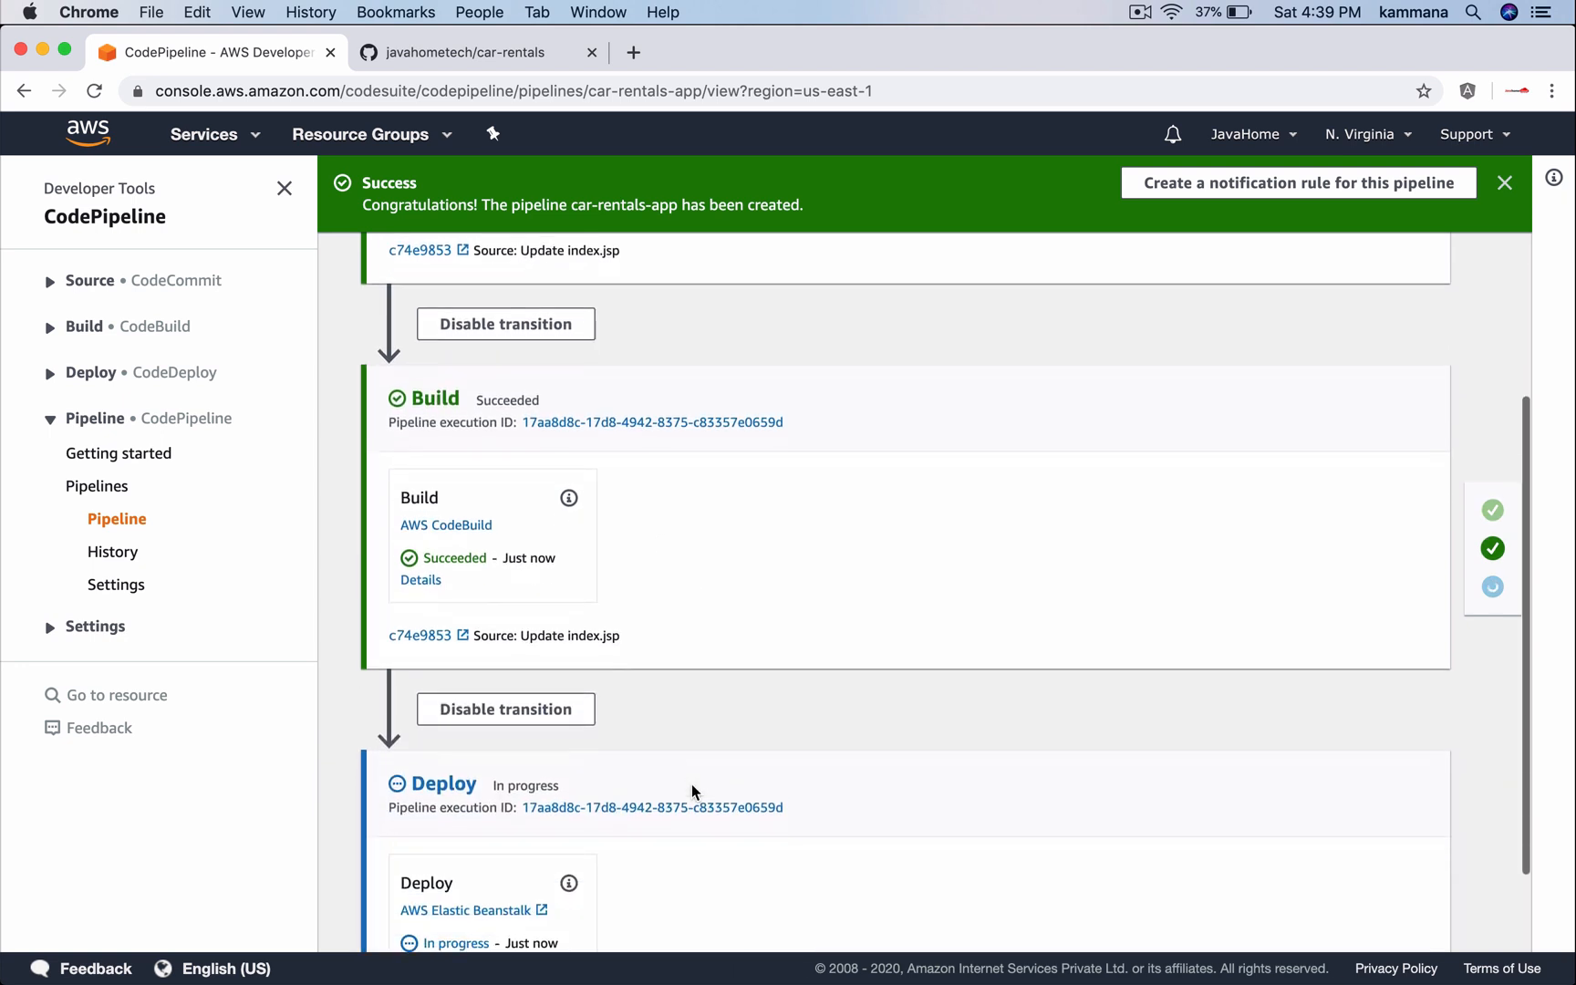
scroll(down, 3)
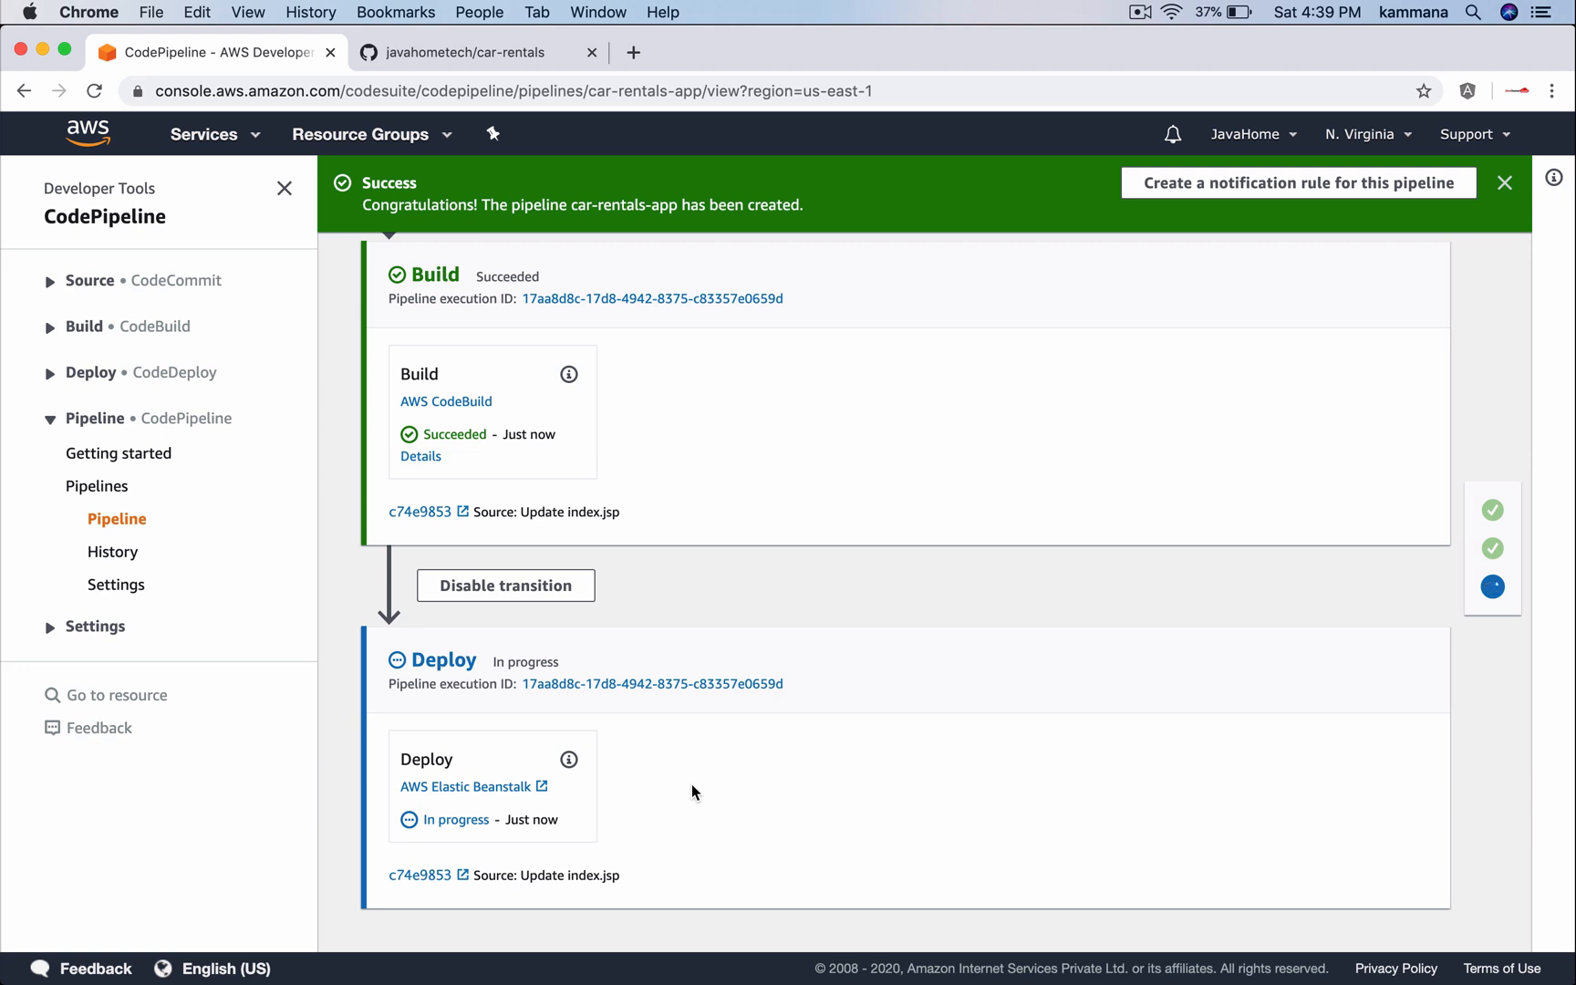
click(467, 786)
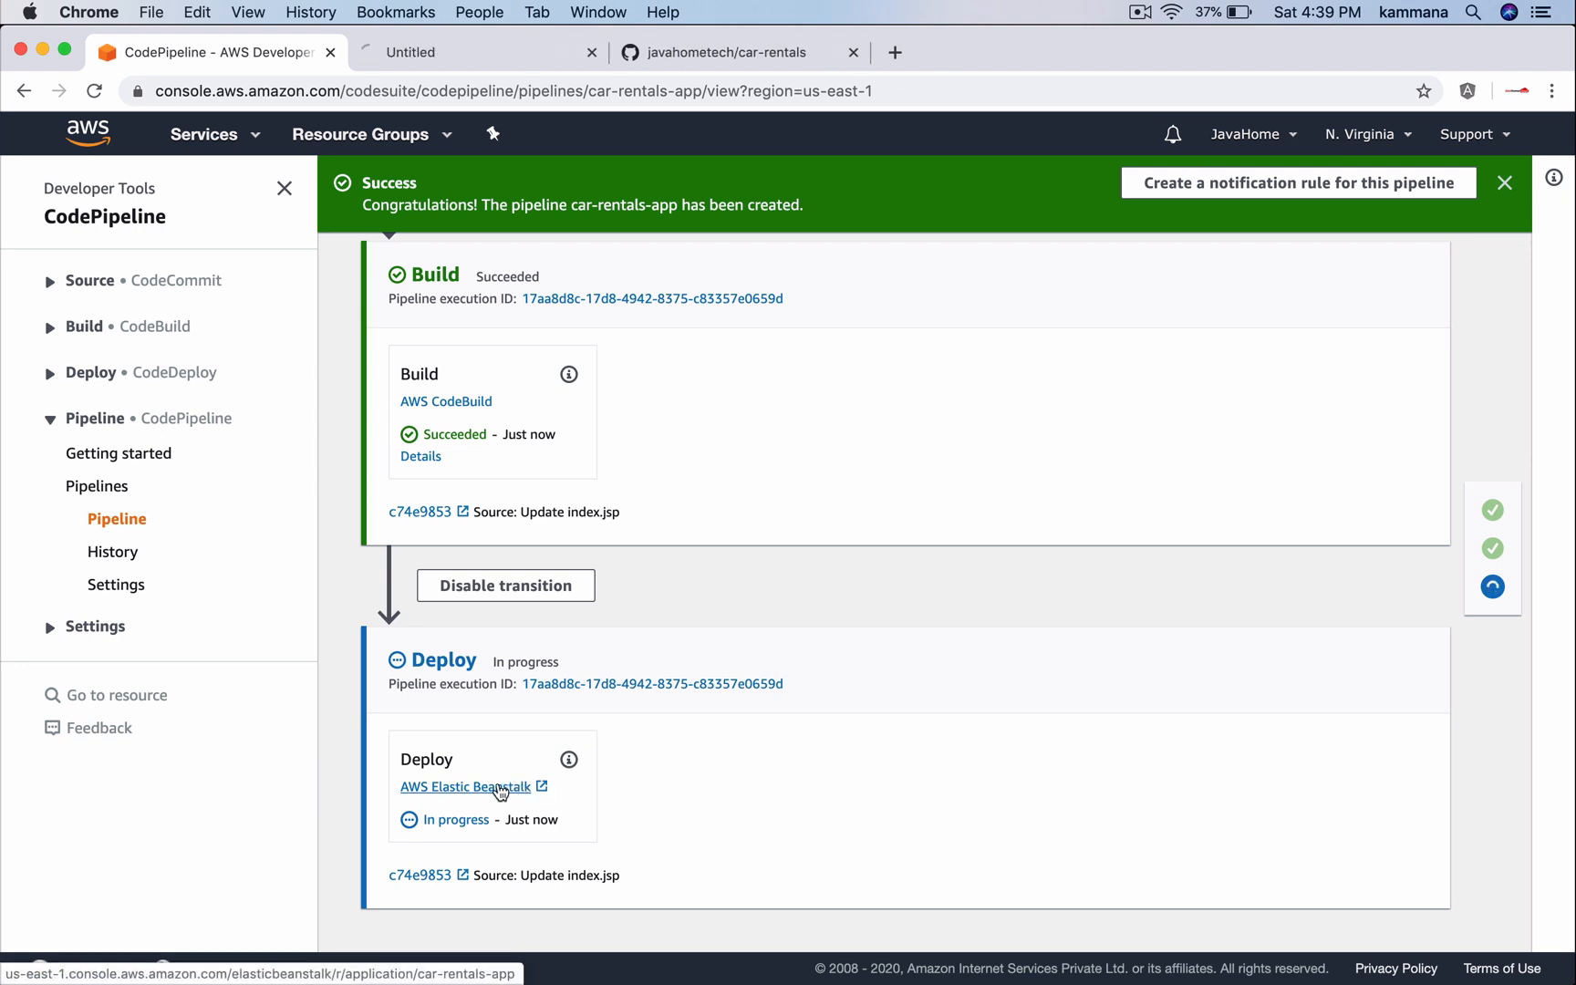
Open the CarRentalsApp-env URL to see the 'Welcome to Car Rentals App!' page
click(466, 786)
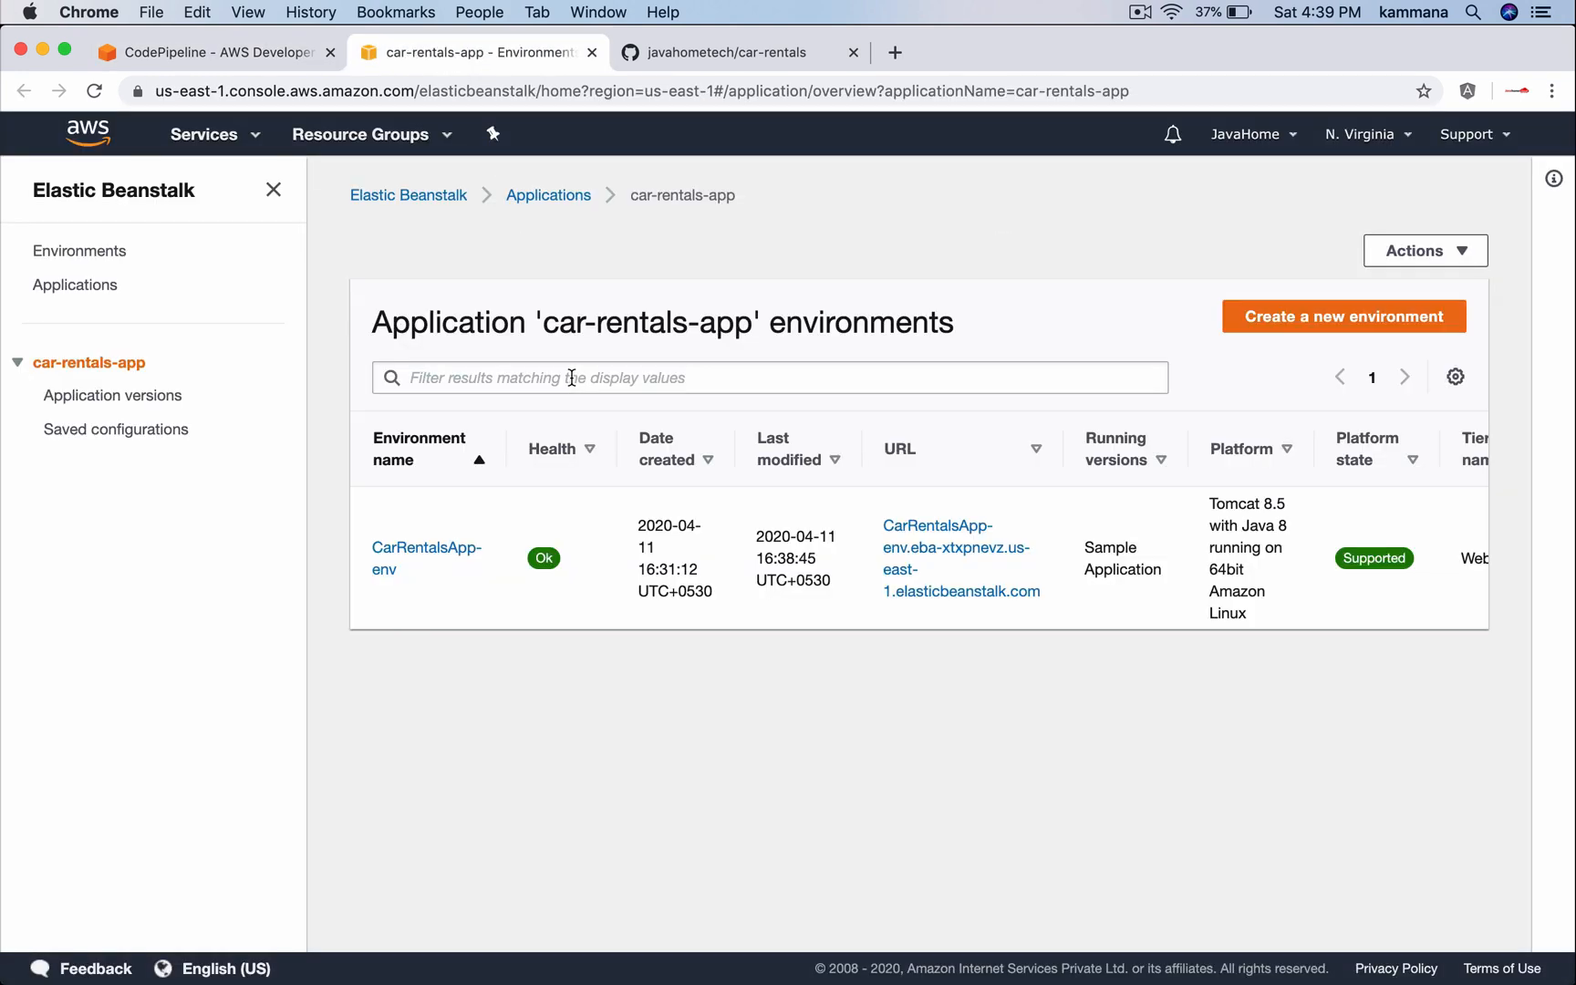
click(208, 51)
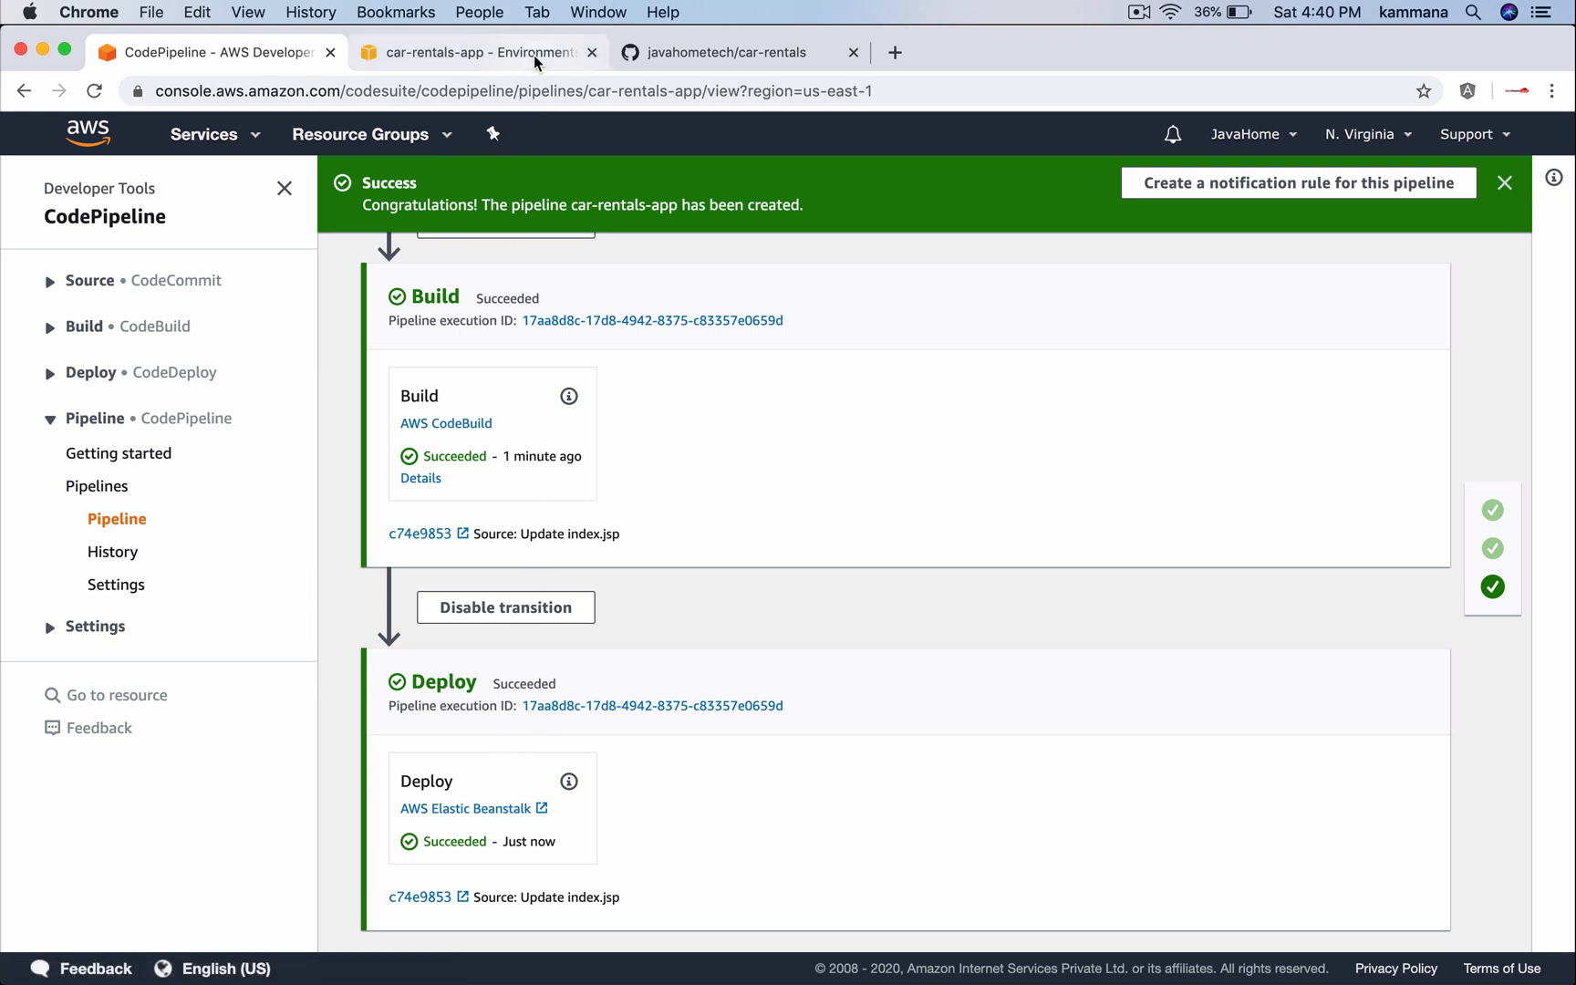
click(473, 52)
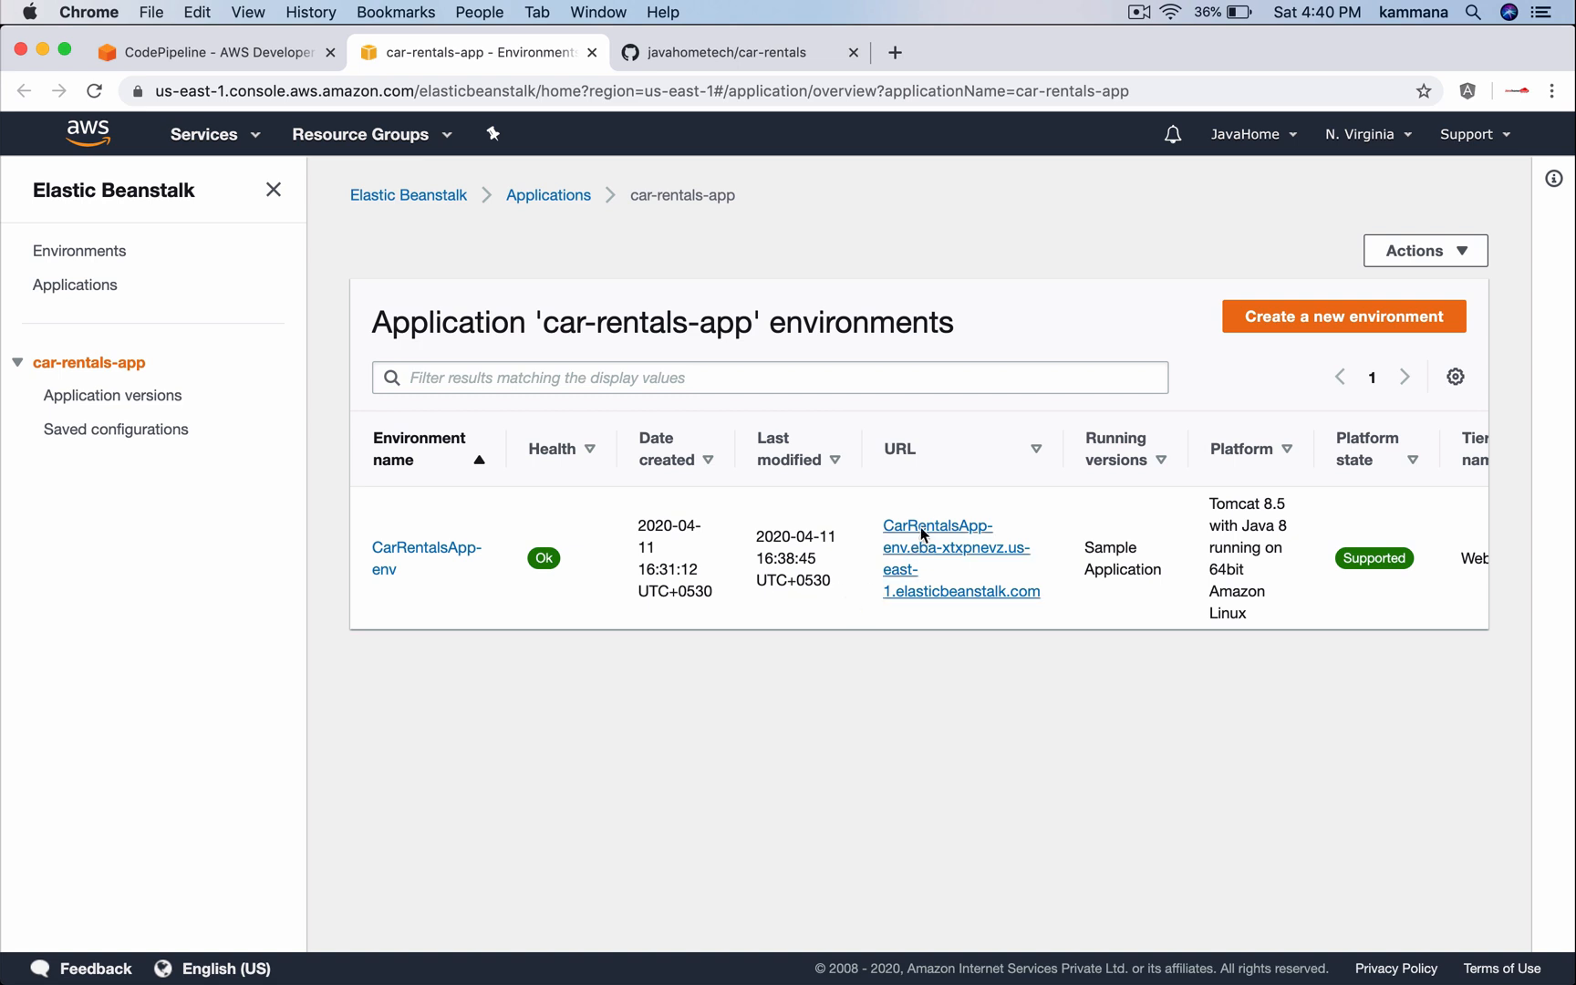
mouse_move(935, 548)
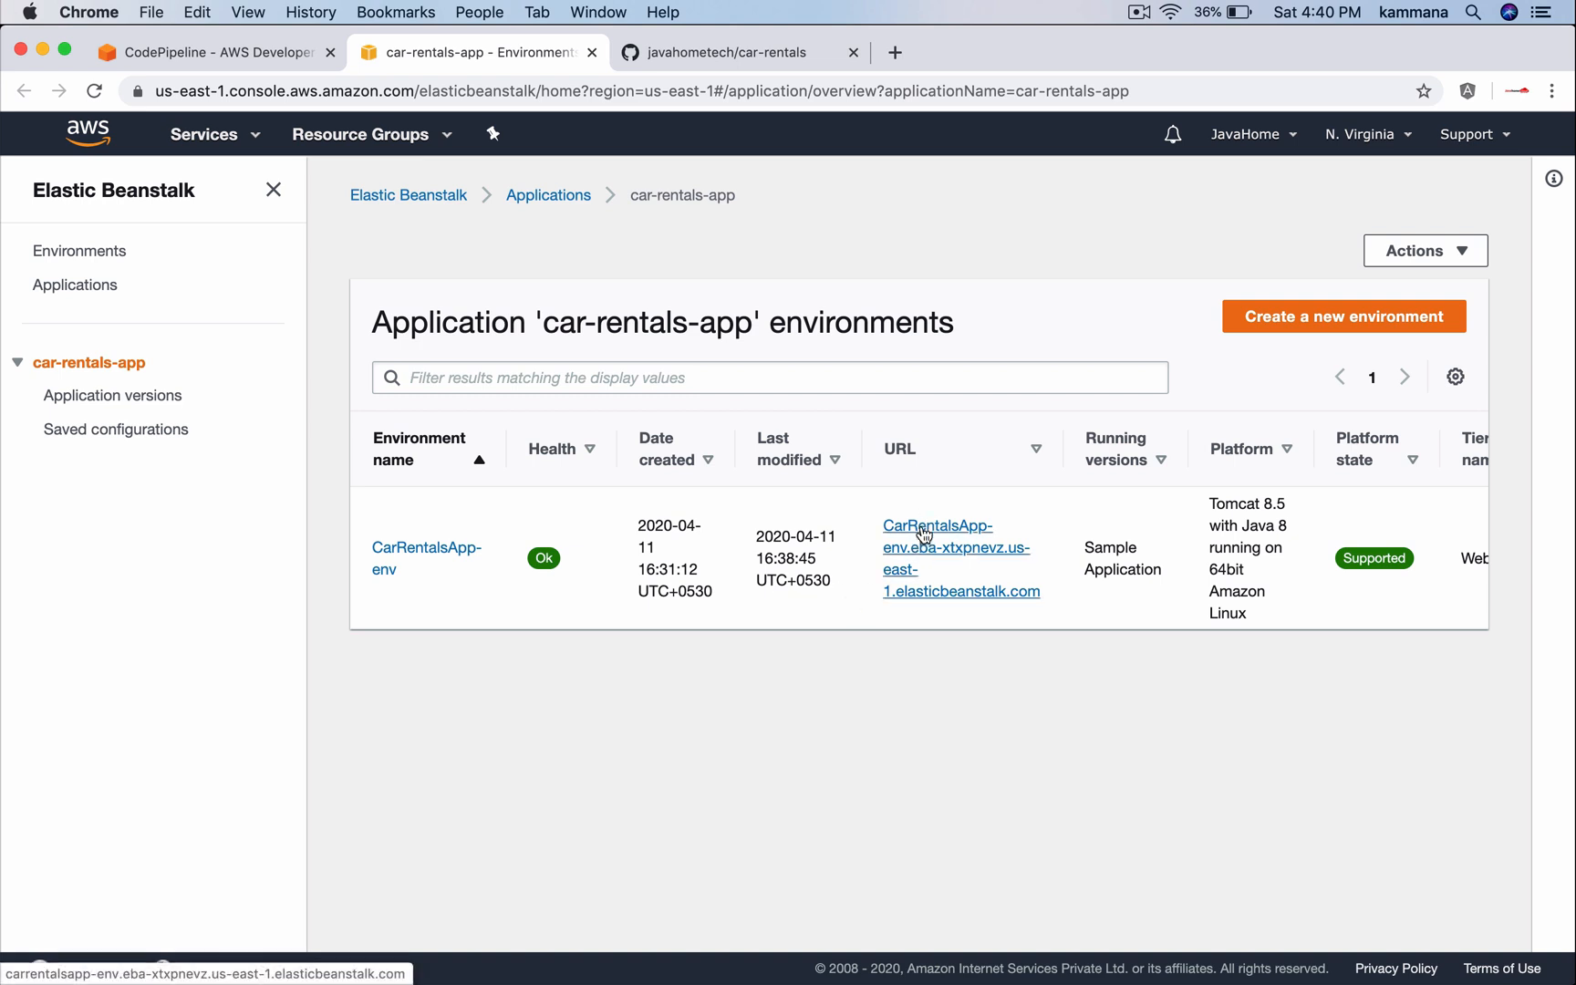
click(935, 524)
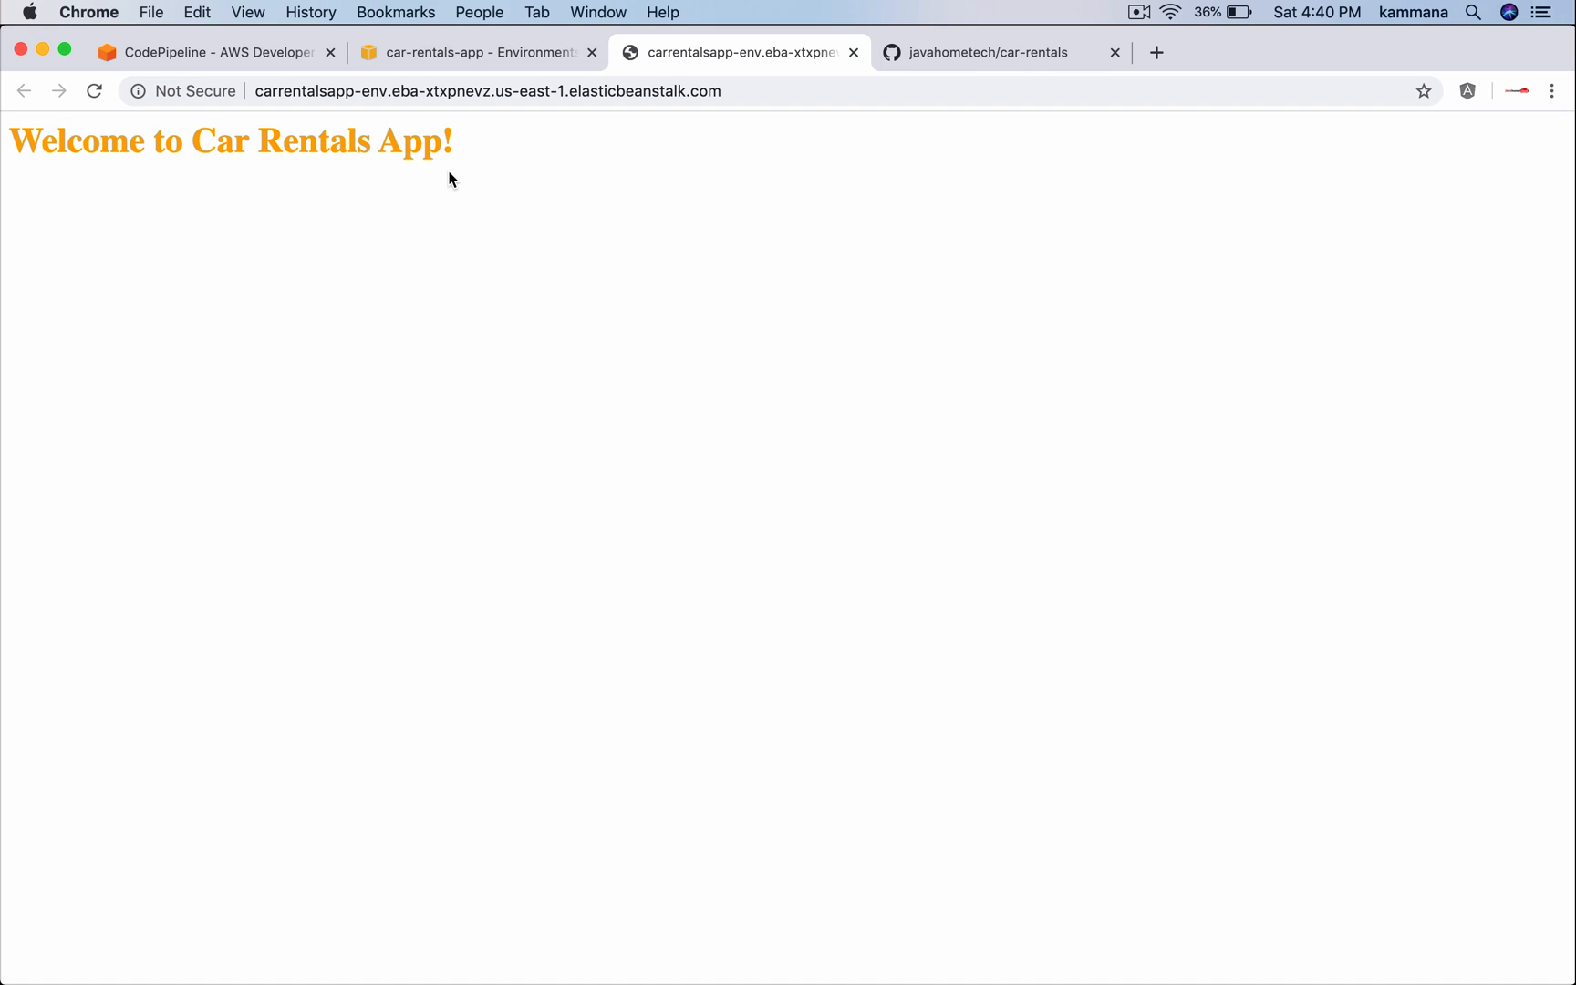
mouse_move(985, 32)
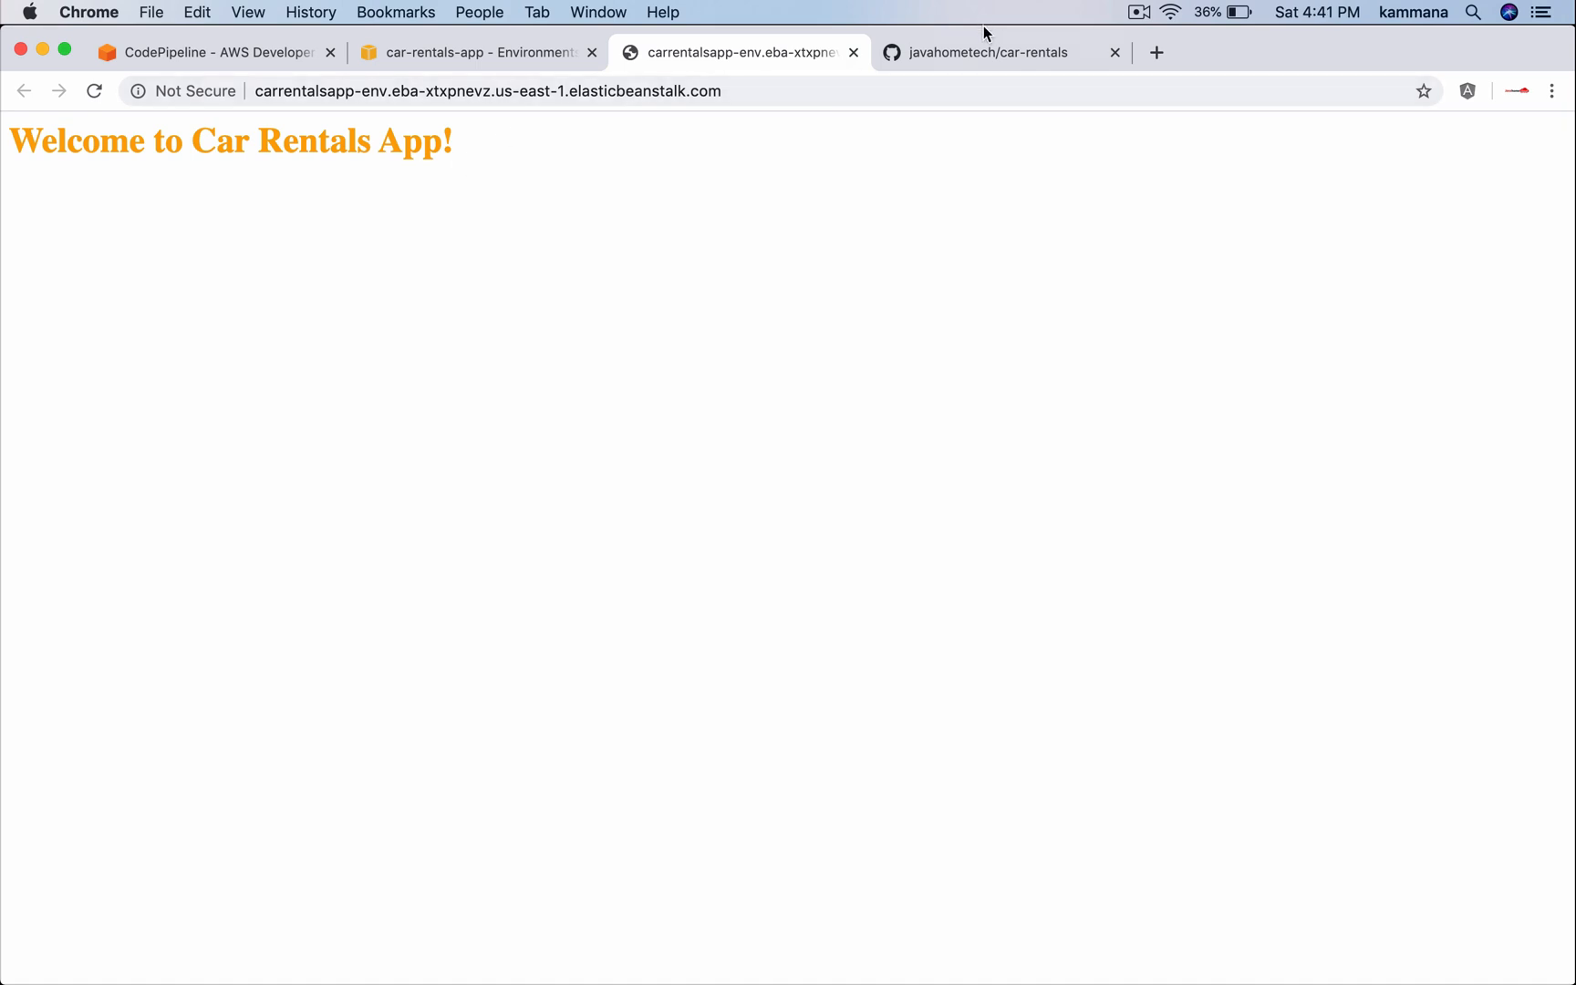
Open buildspec.yml from the car-rentals repository file list on GitHub
click(987, 51)
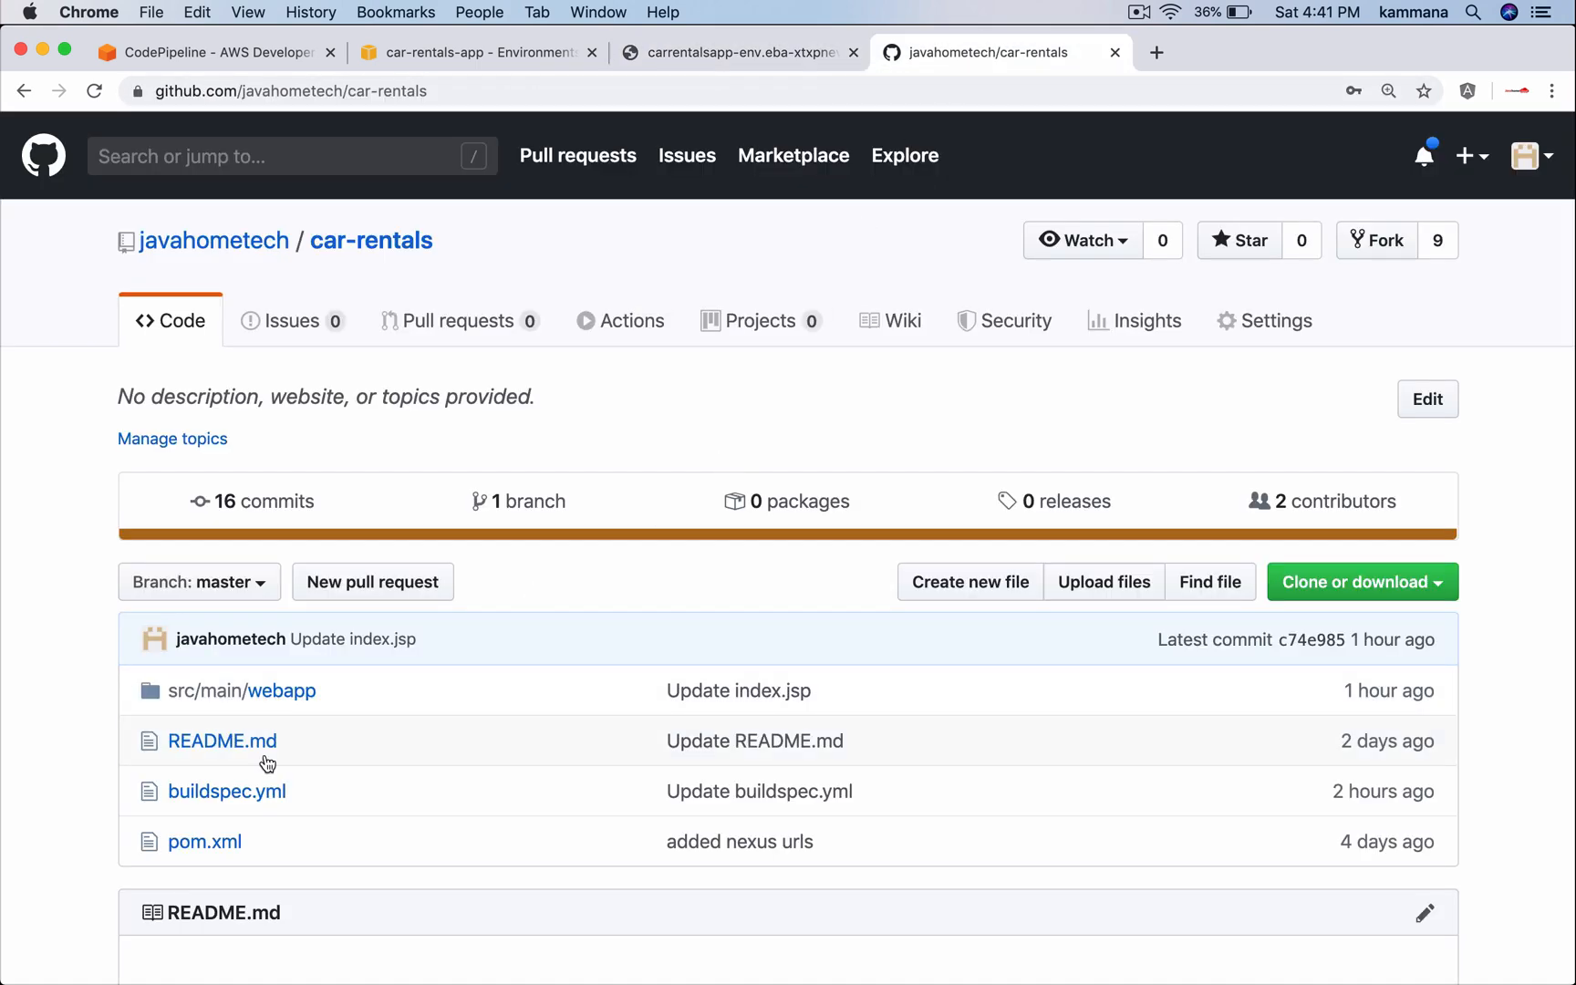
click(225, 791)
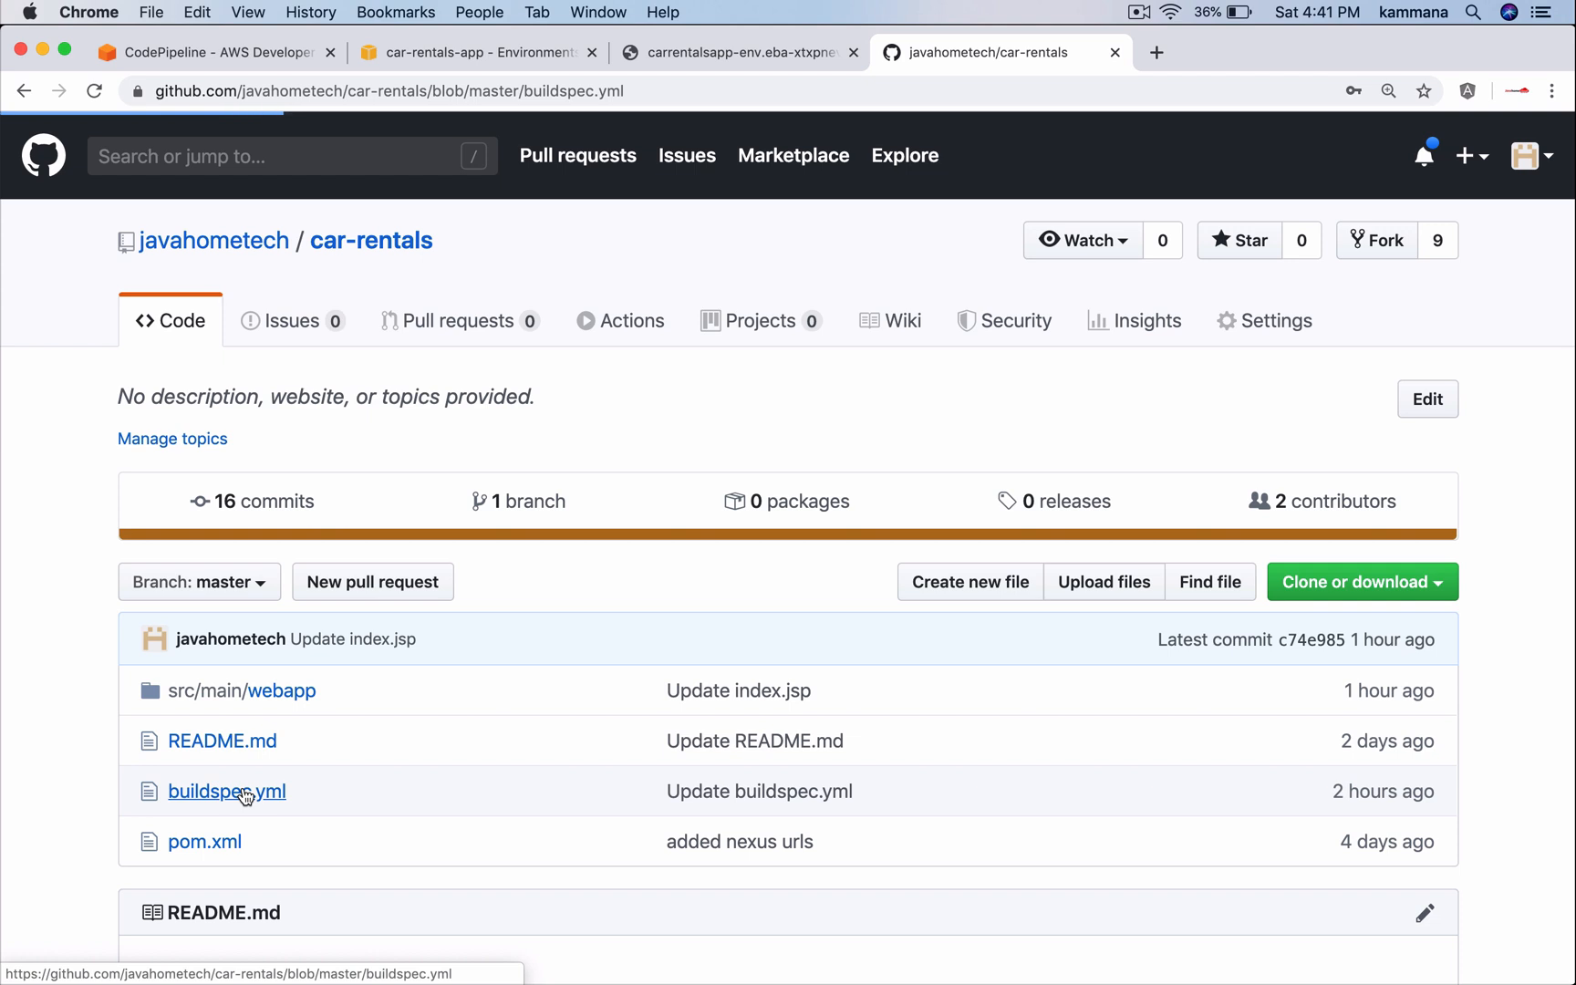
click(226, 791)
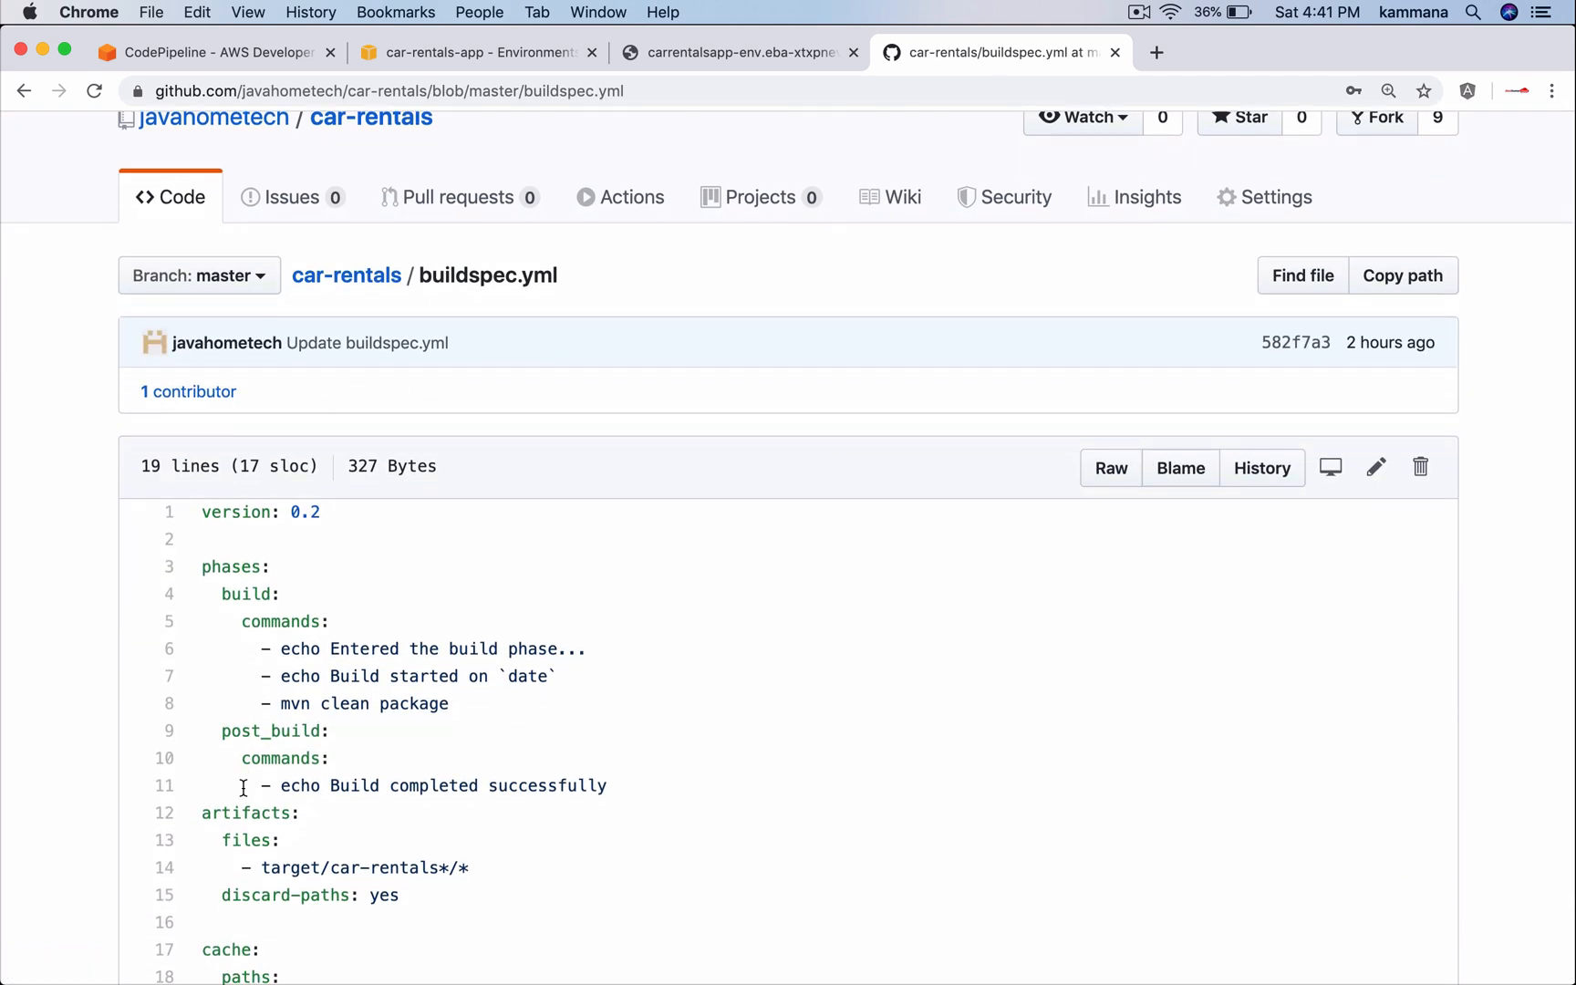
scroll(down, 3)
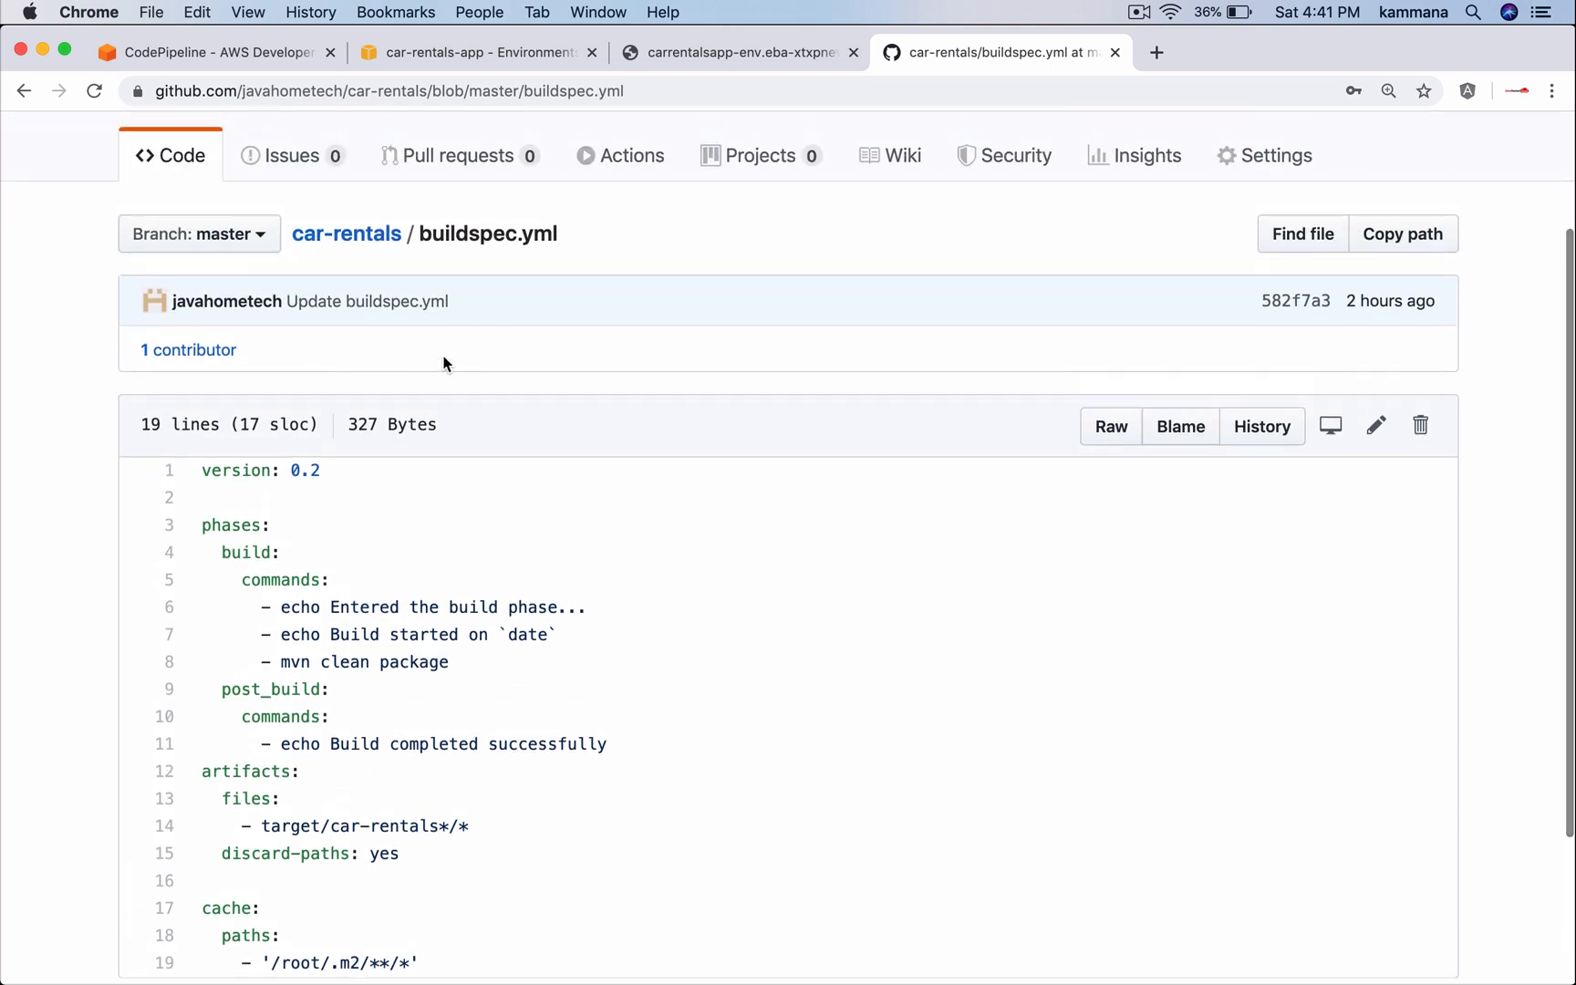
Highlight the mvn clean package, post_build commands and target/car-rentals artifact path
double_click(487, 233)
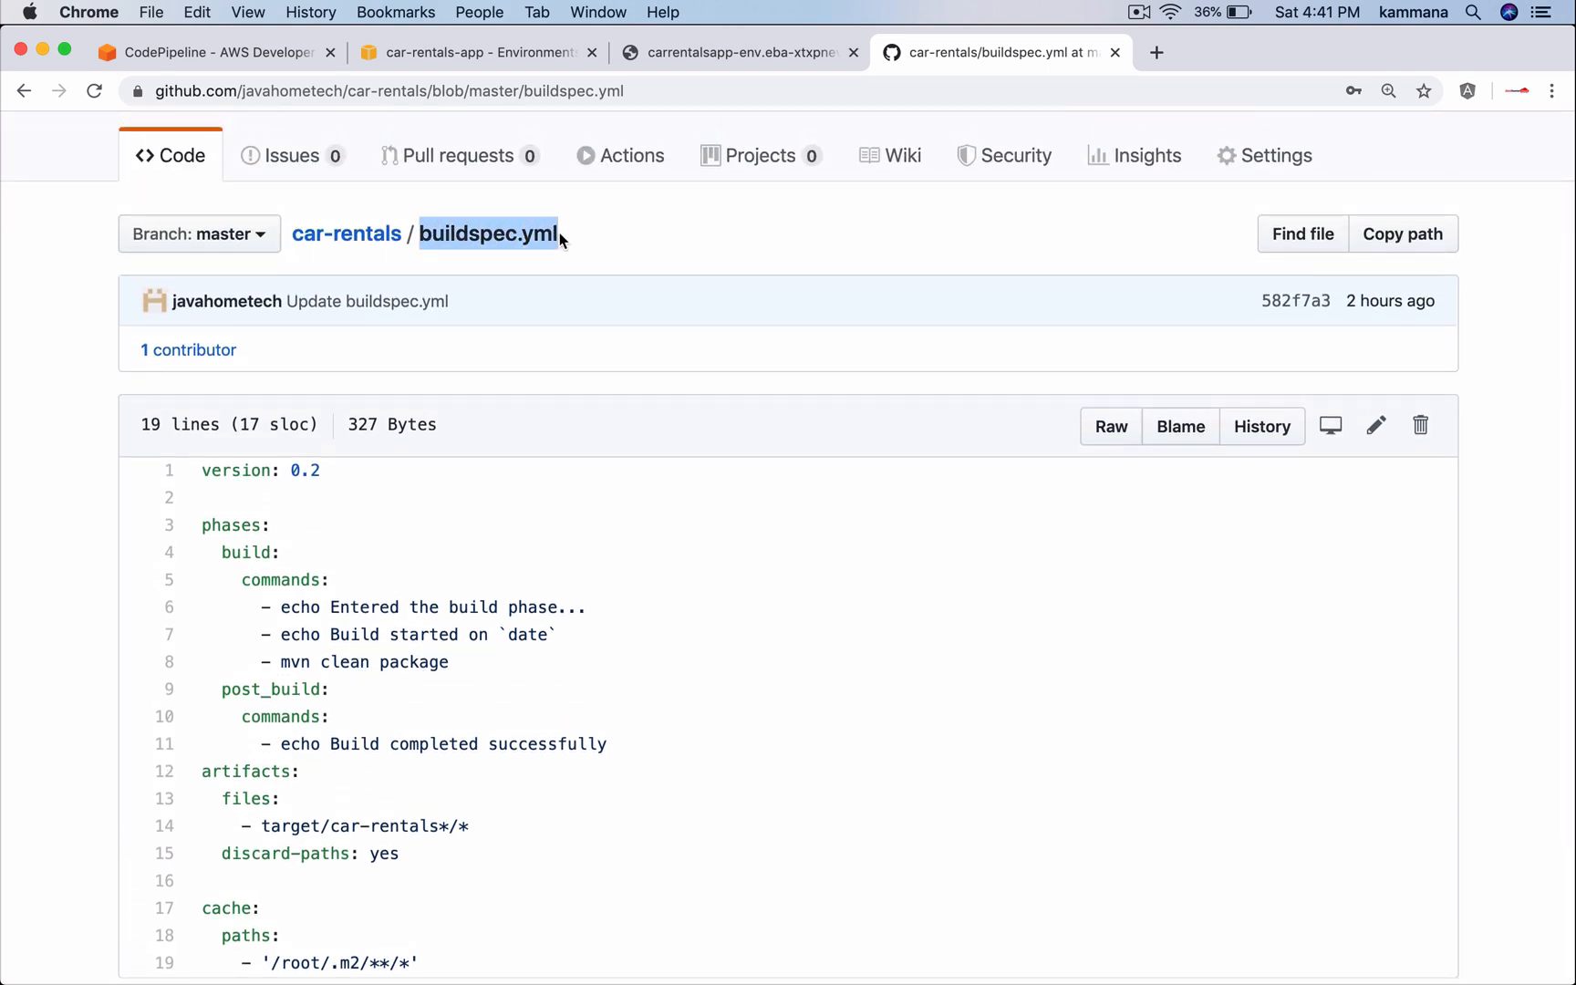
scroll(down, 3)
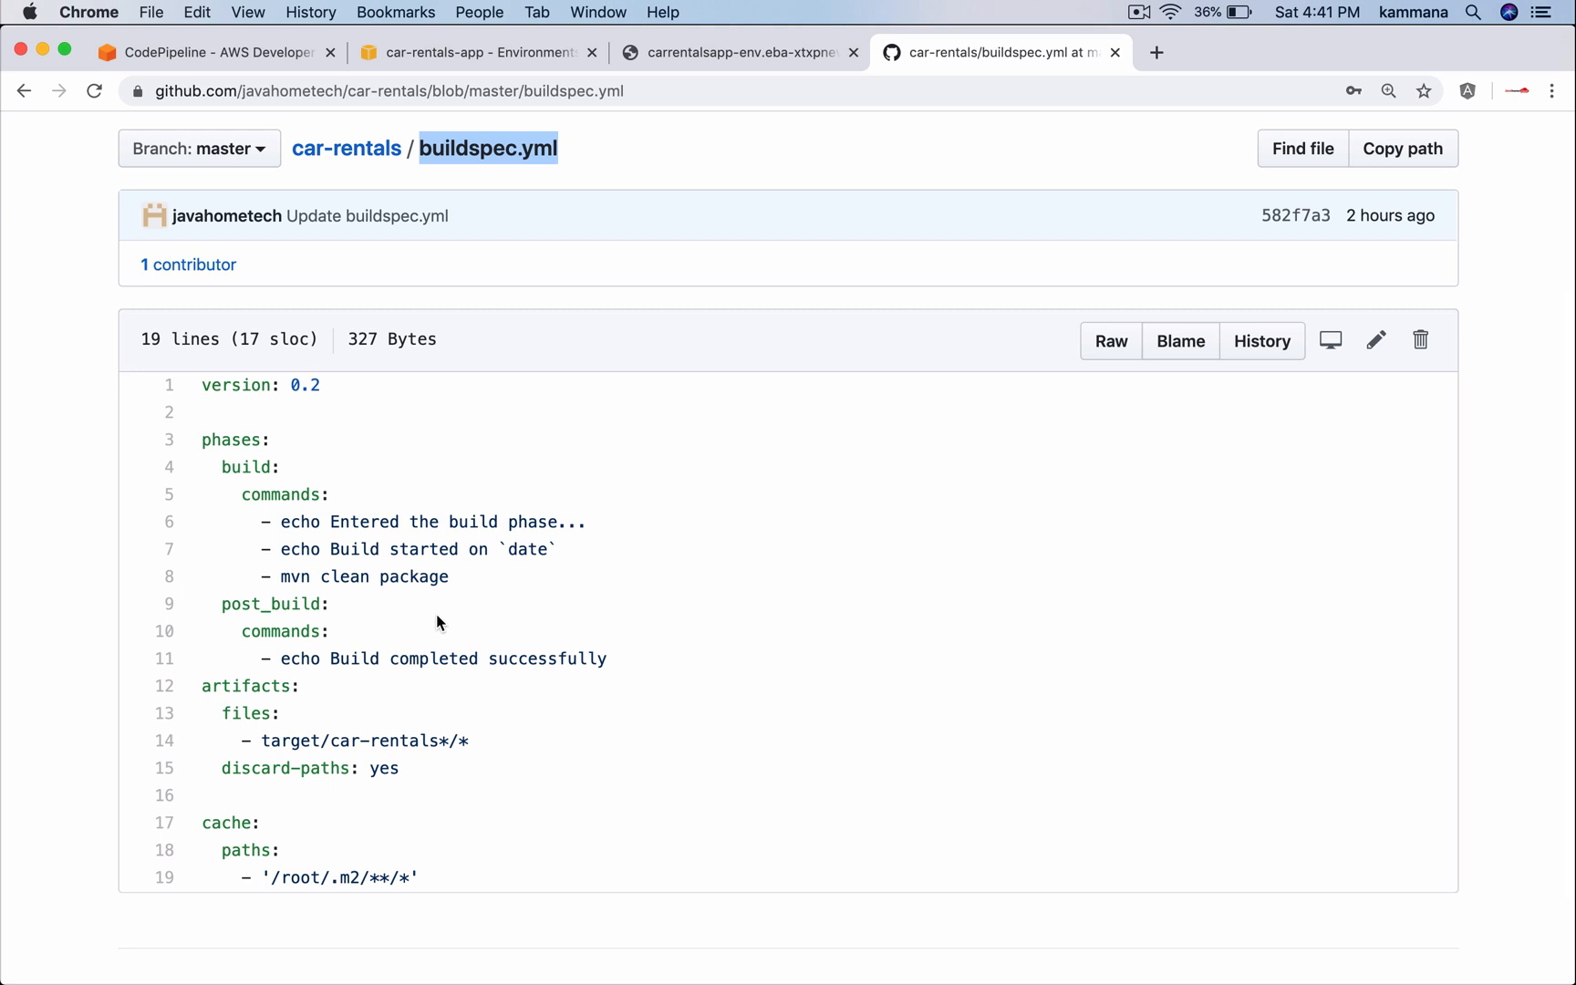
double_click(245, 466)
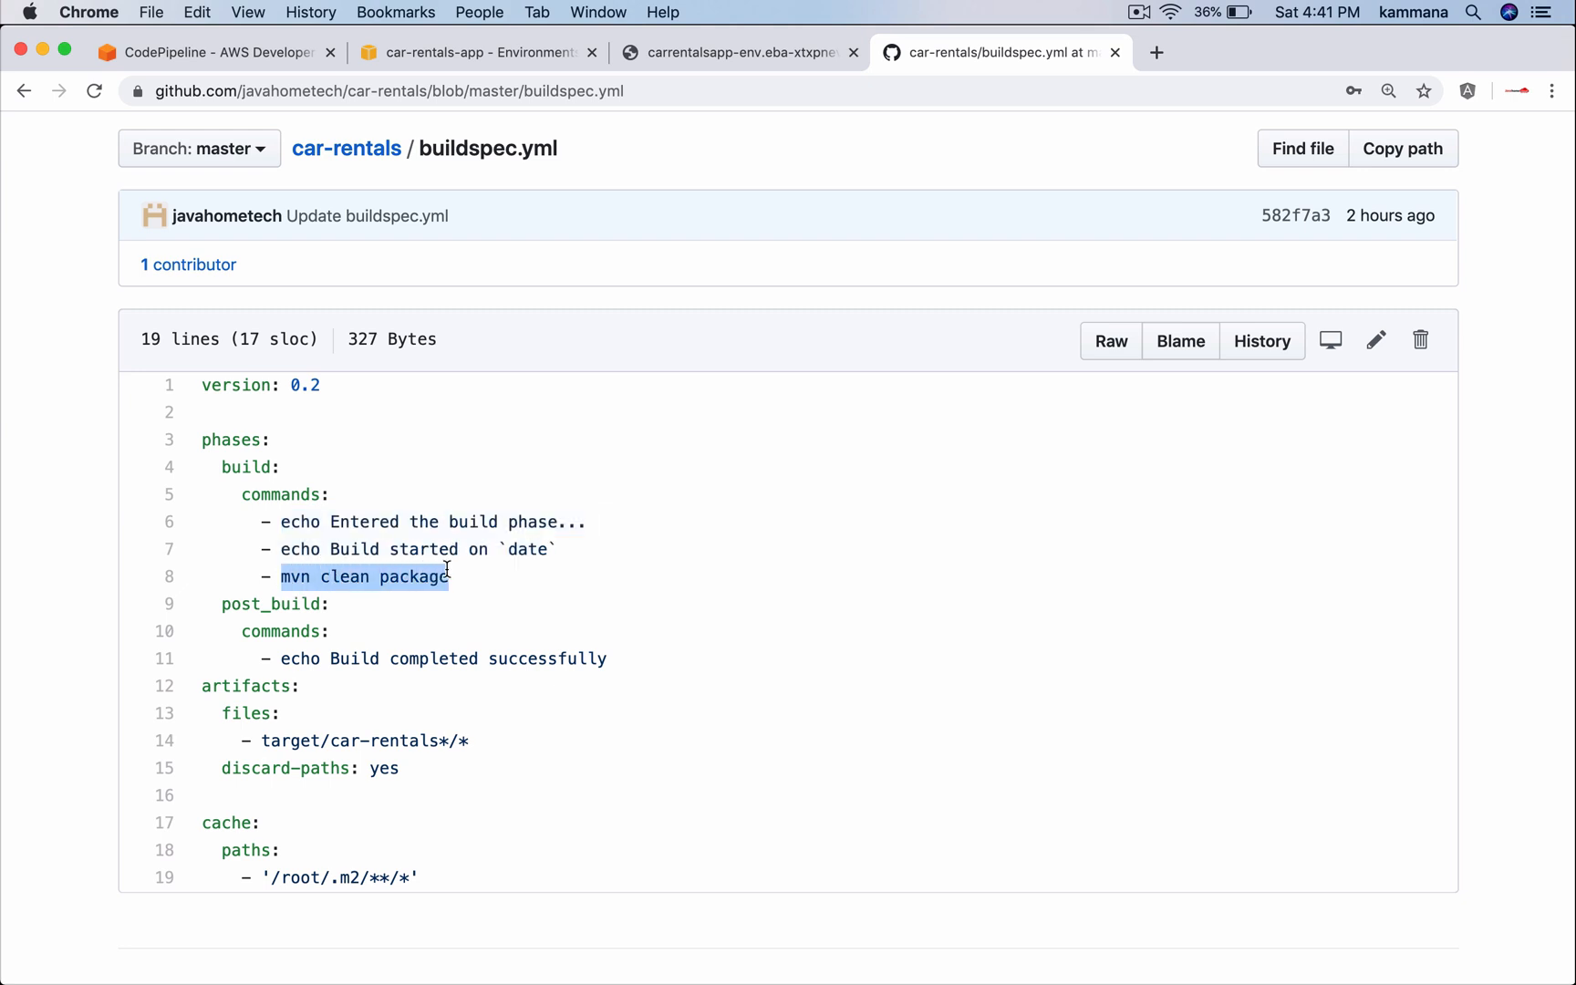
double_click(280, 631)
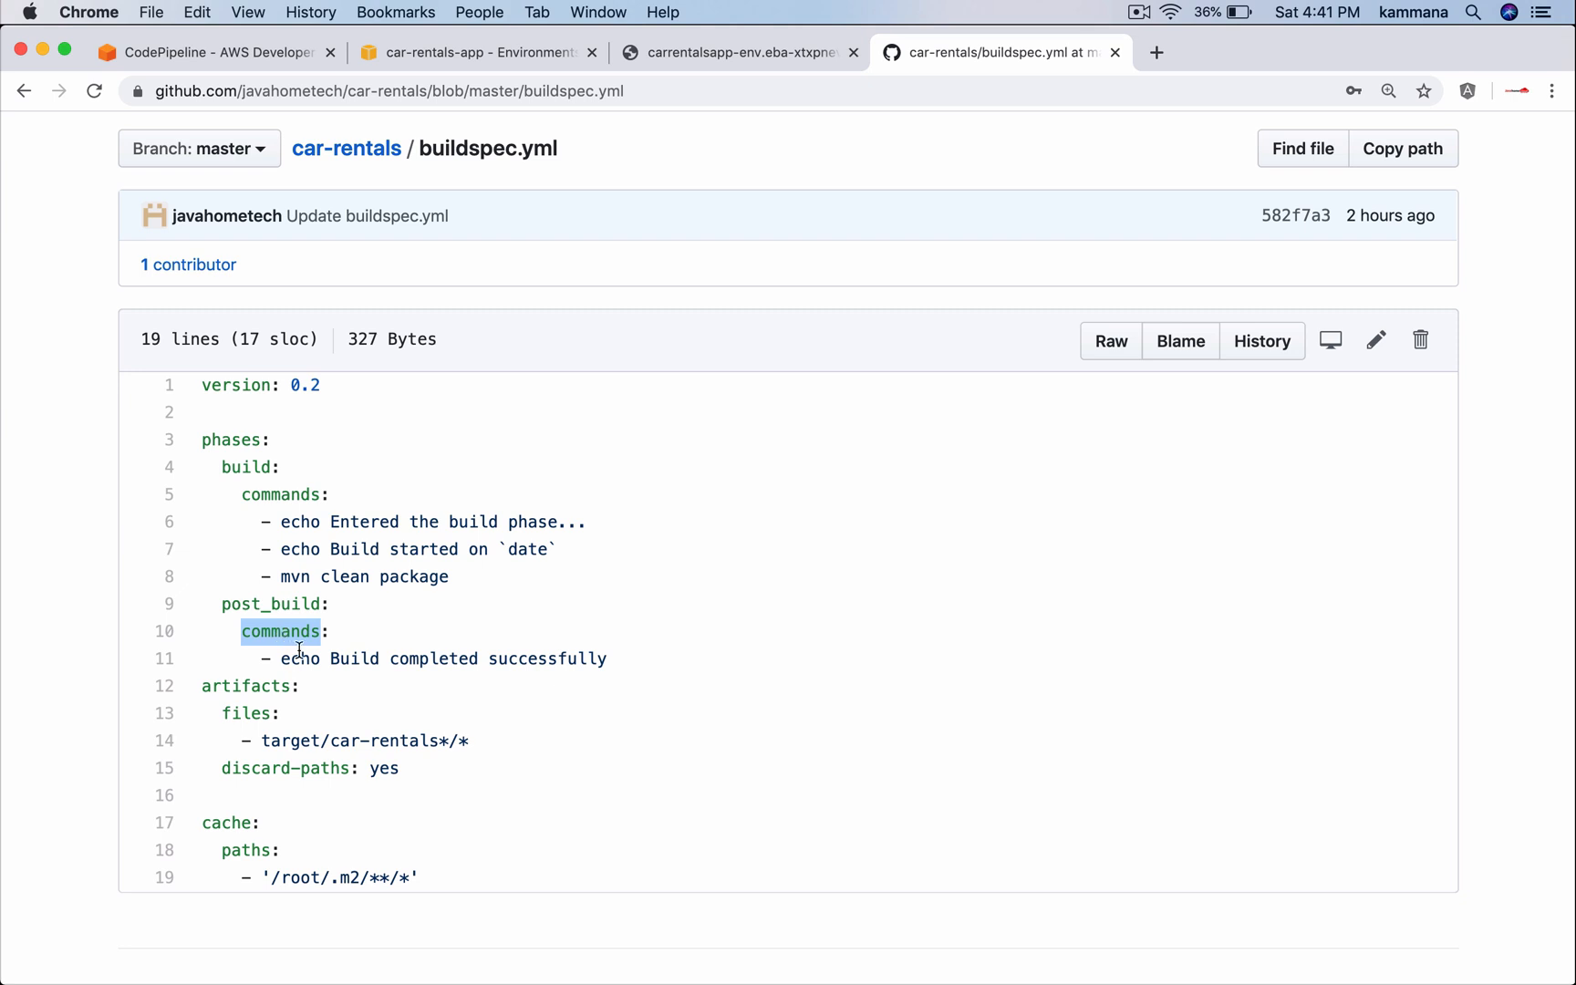
mouse_move(249, 690)
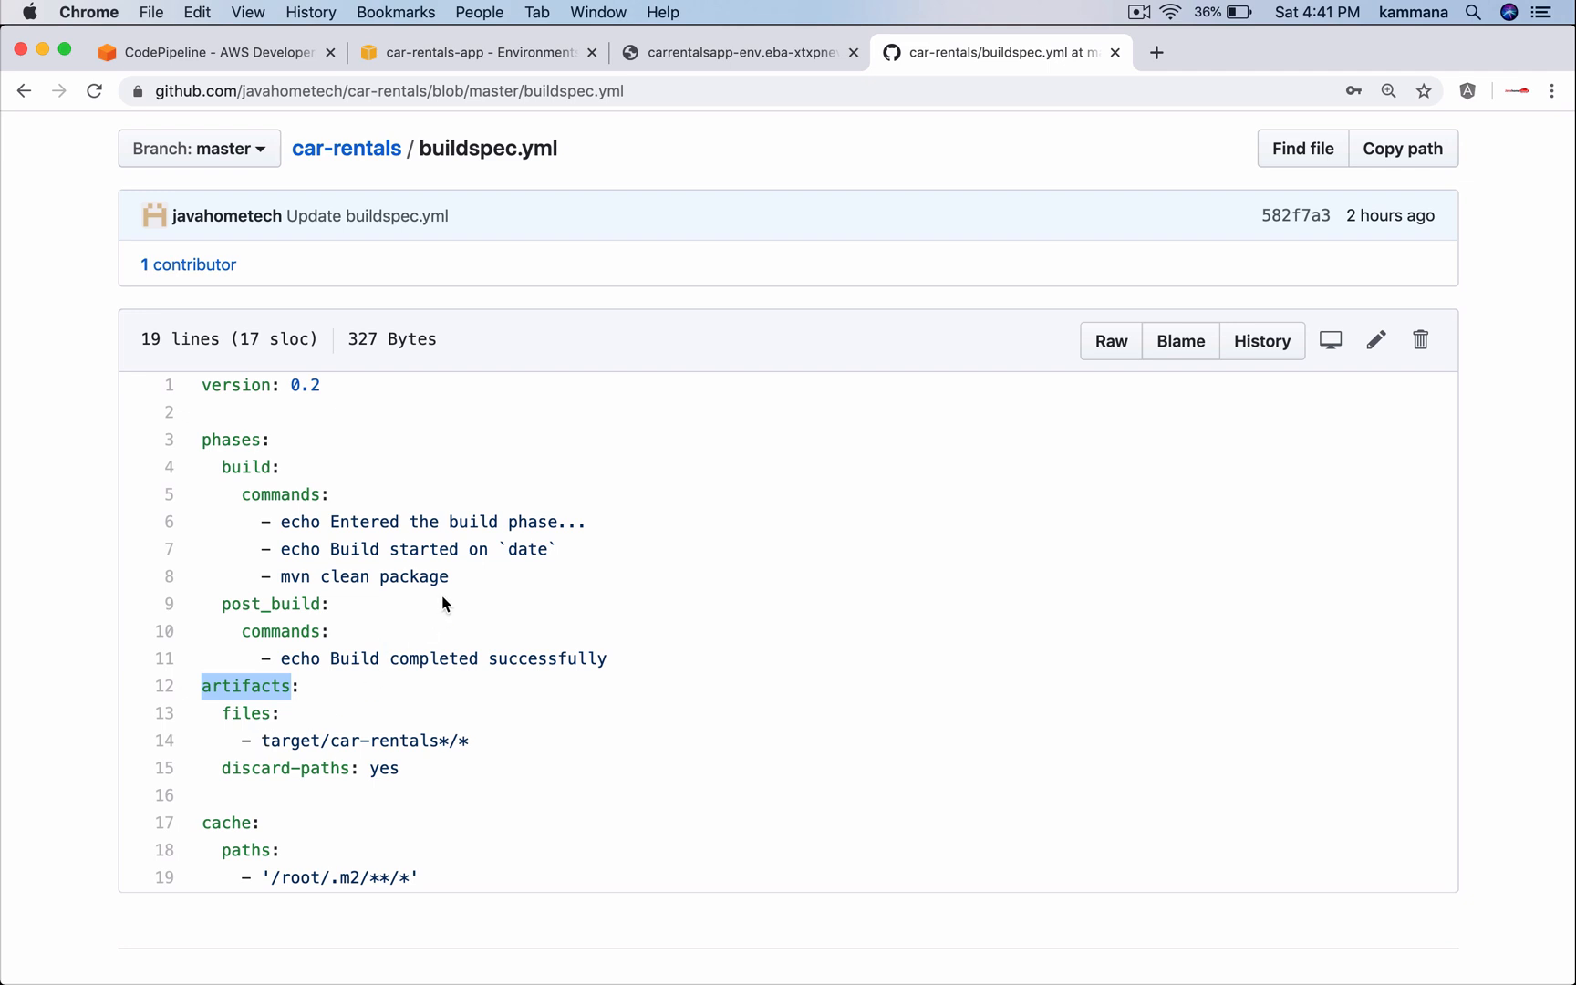
mouse_move(292, 733)
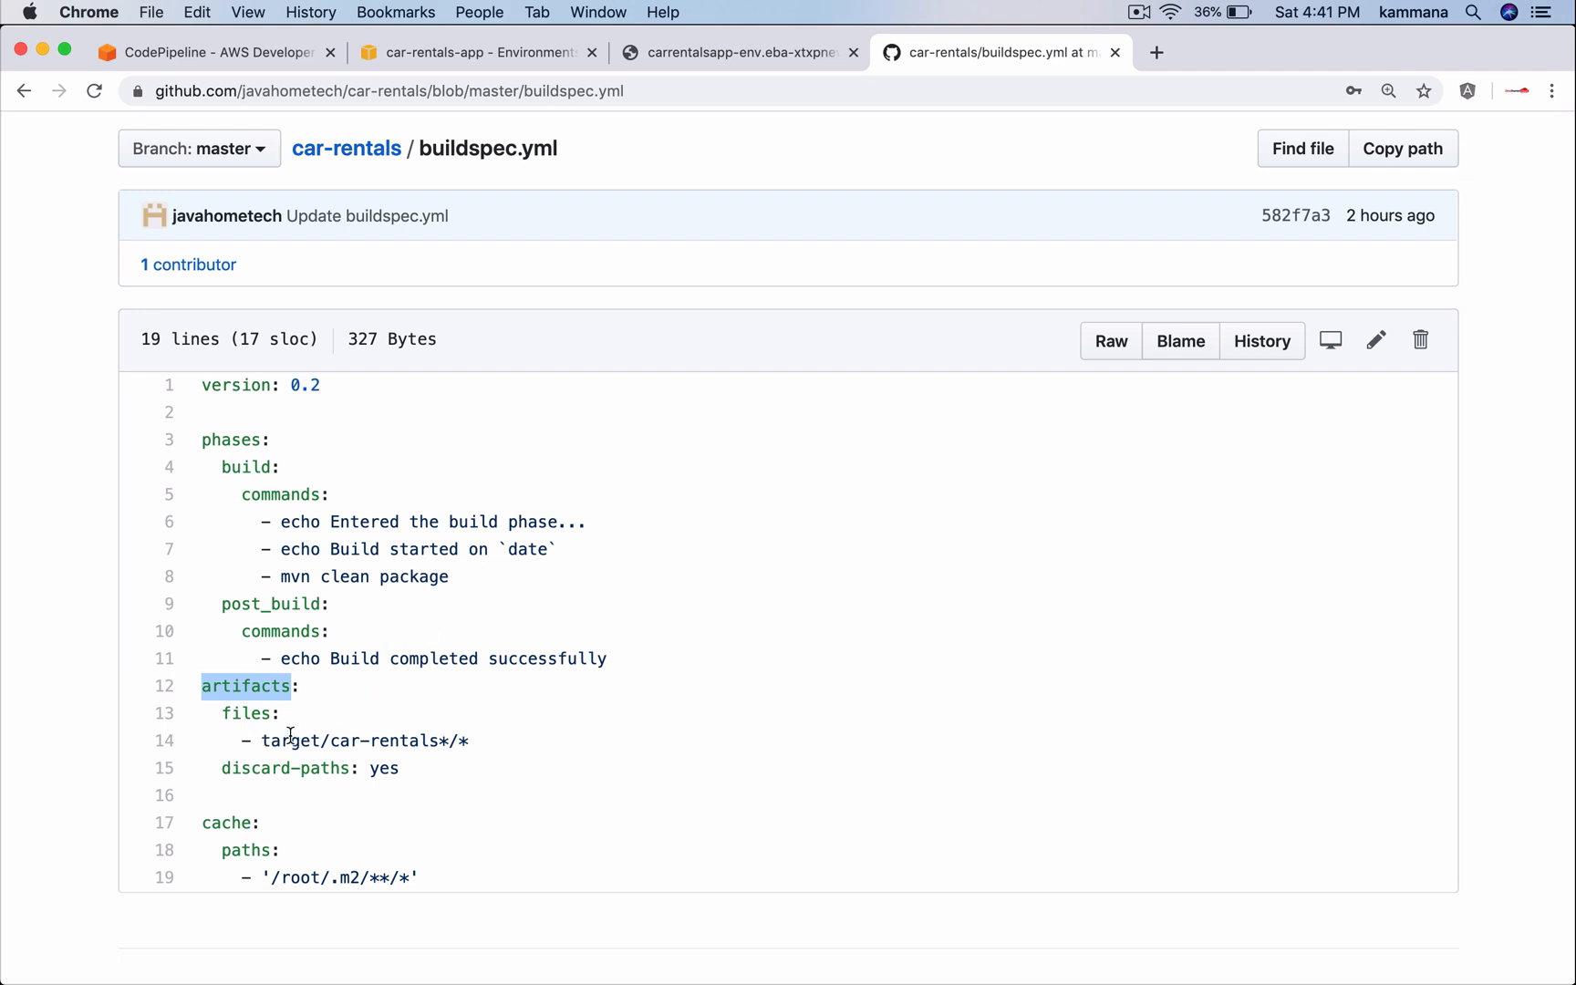
double_click(380, 741)
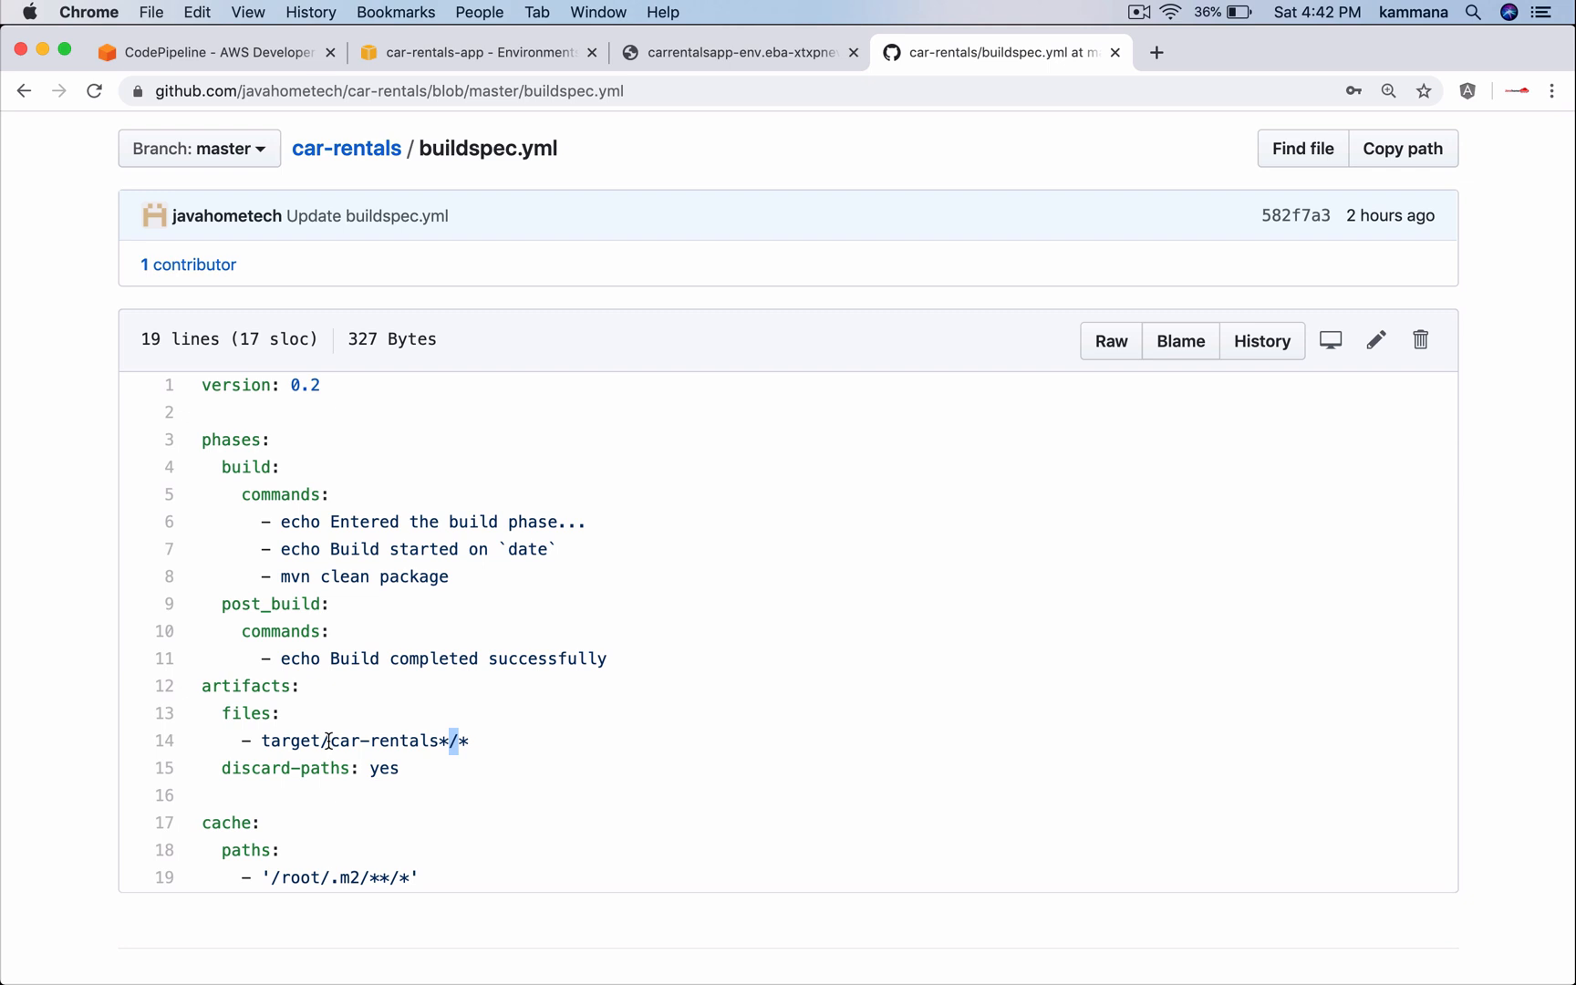
double_click(387, 741)
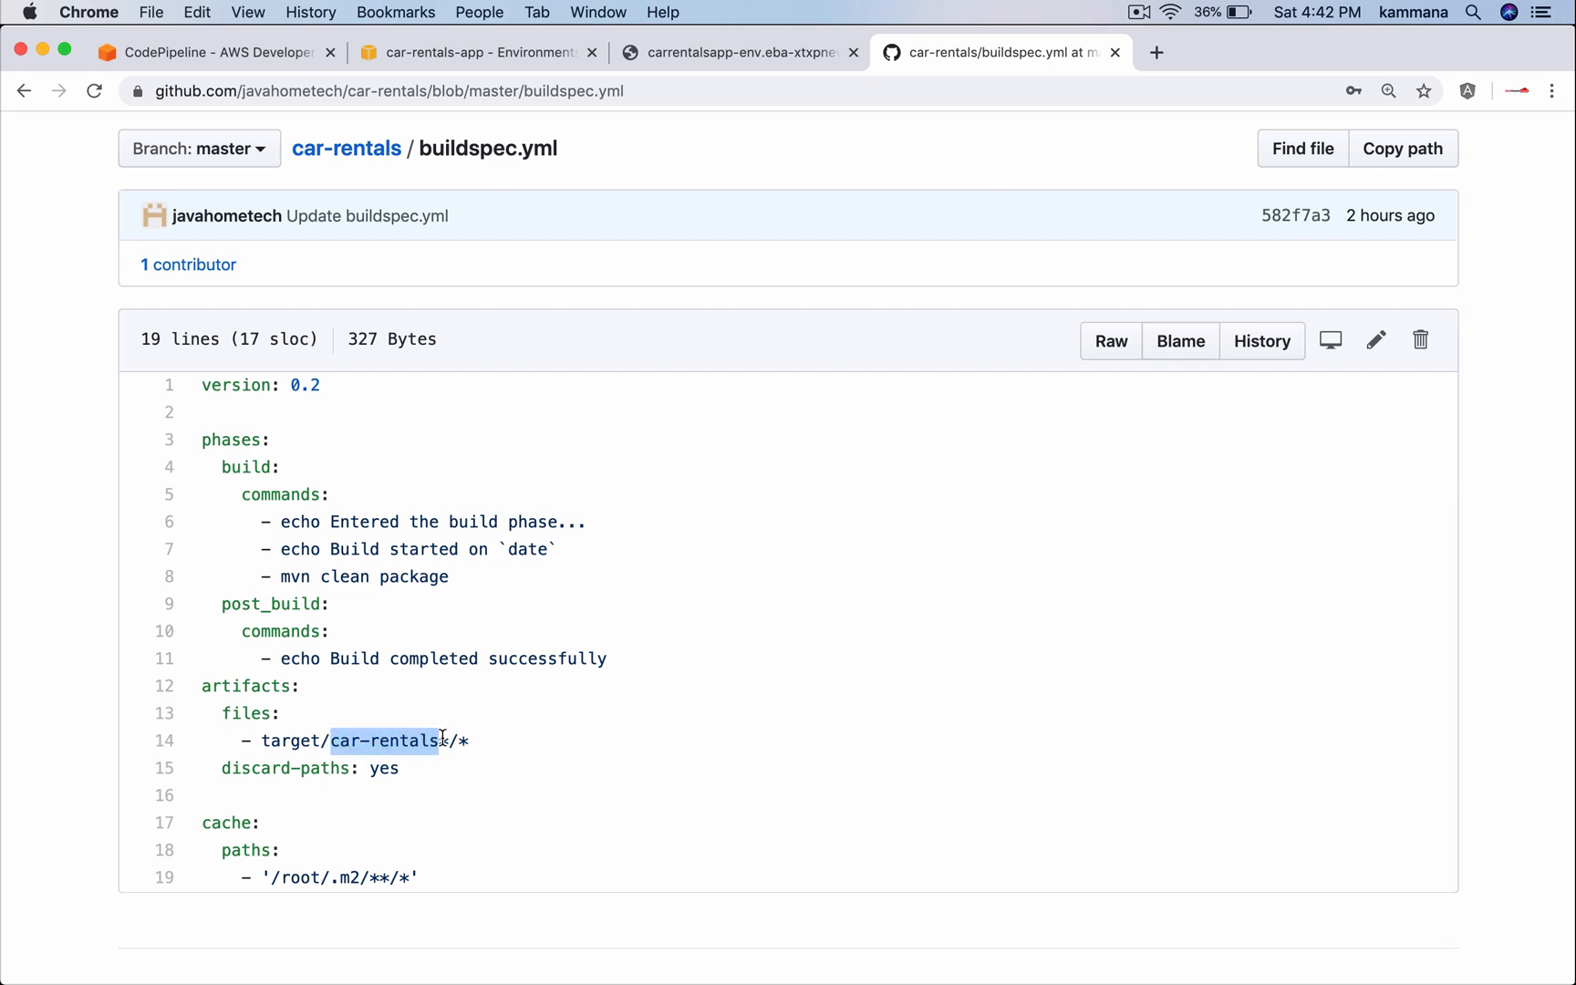
click(443, 740)
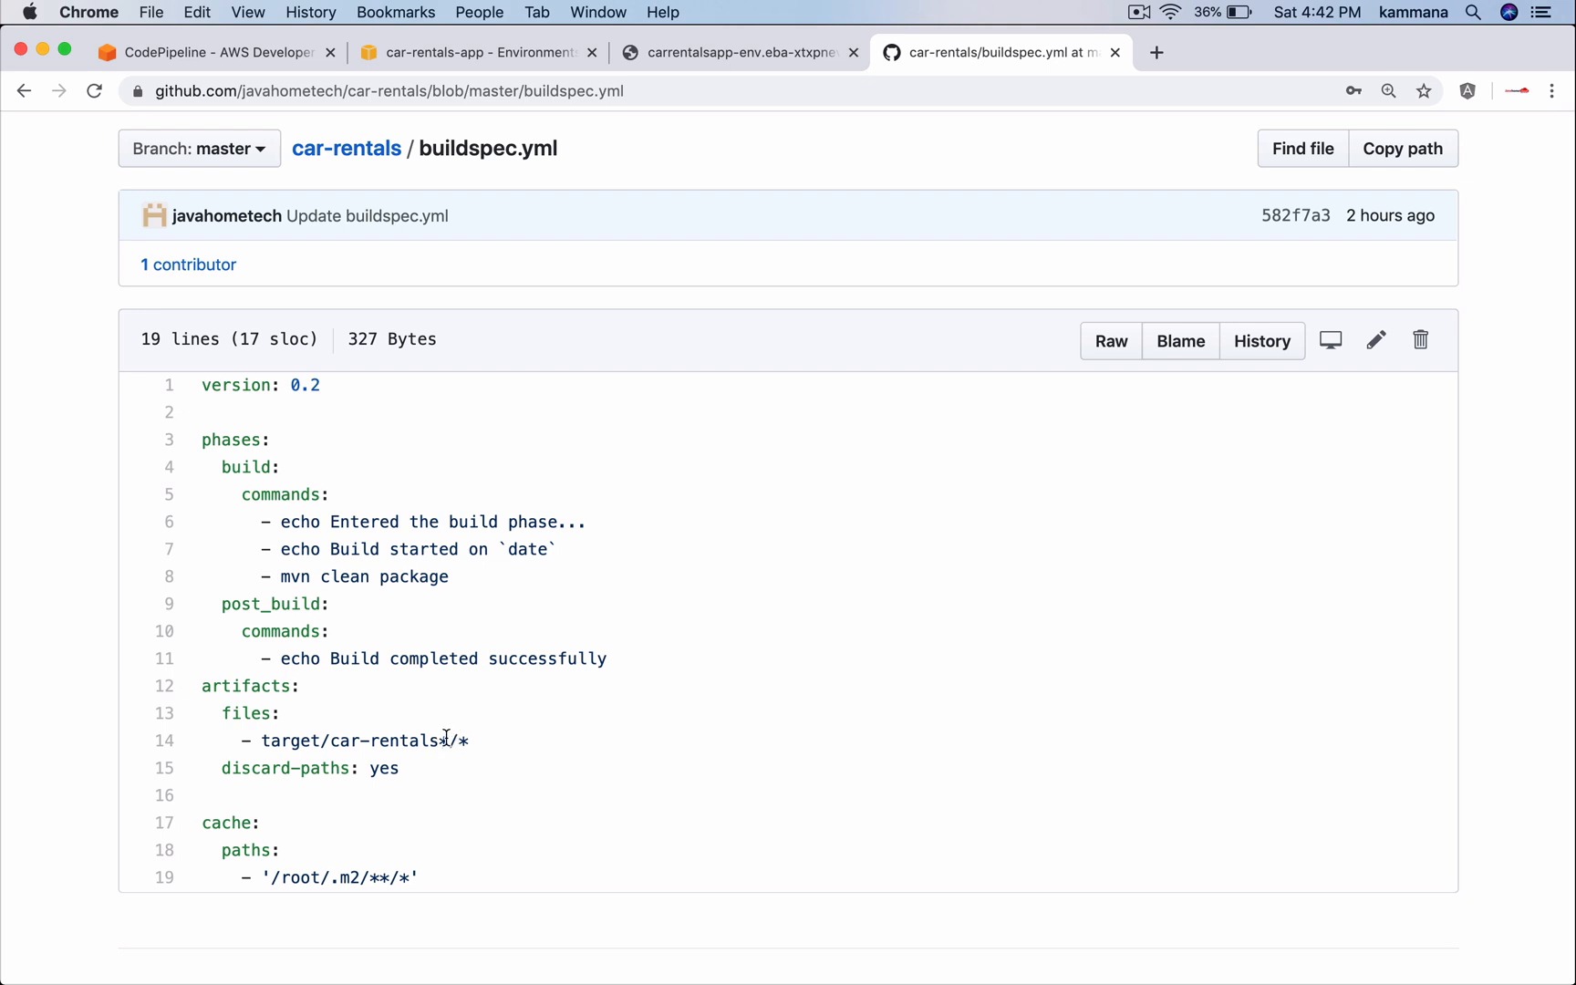
mouse_move(305, 767)
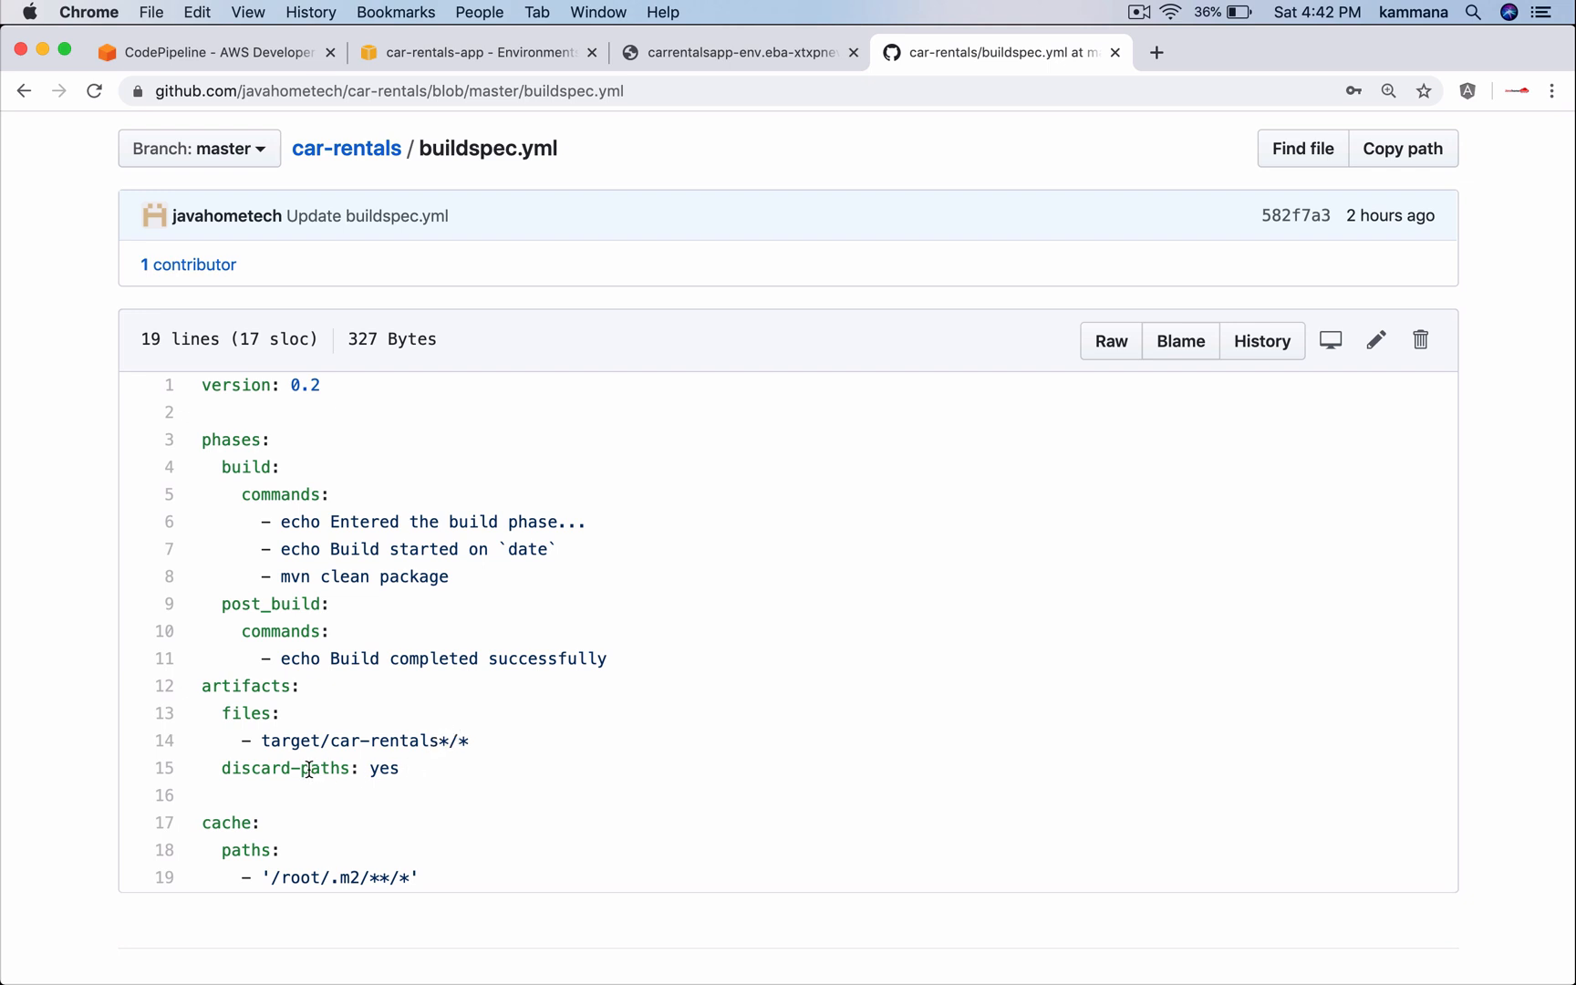
mouse_move(444, 740)
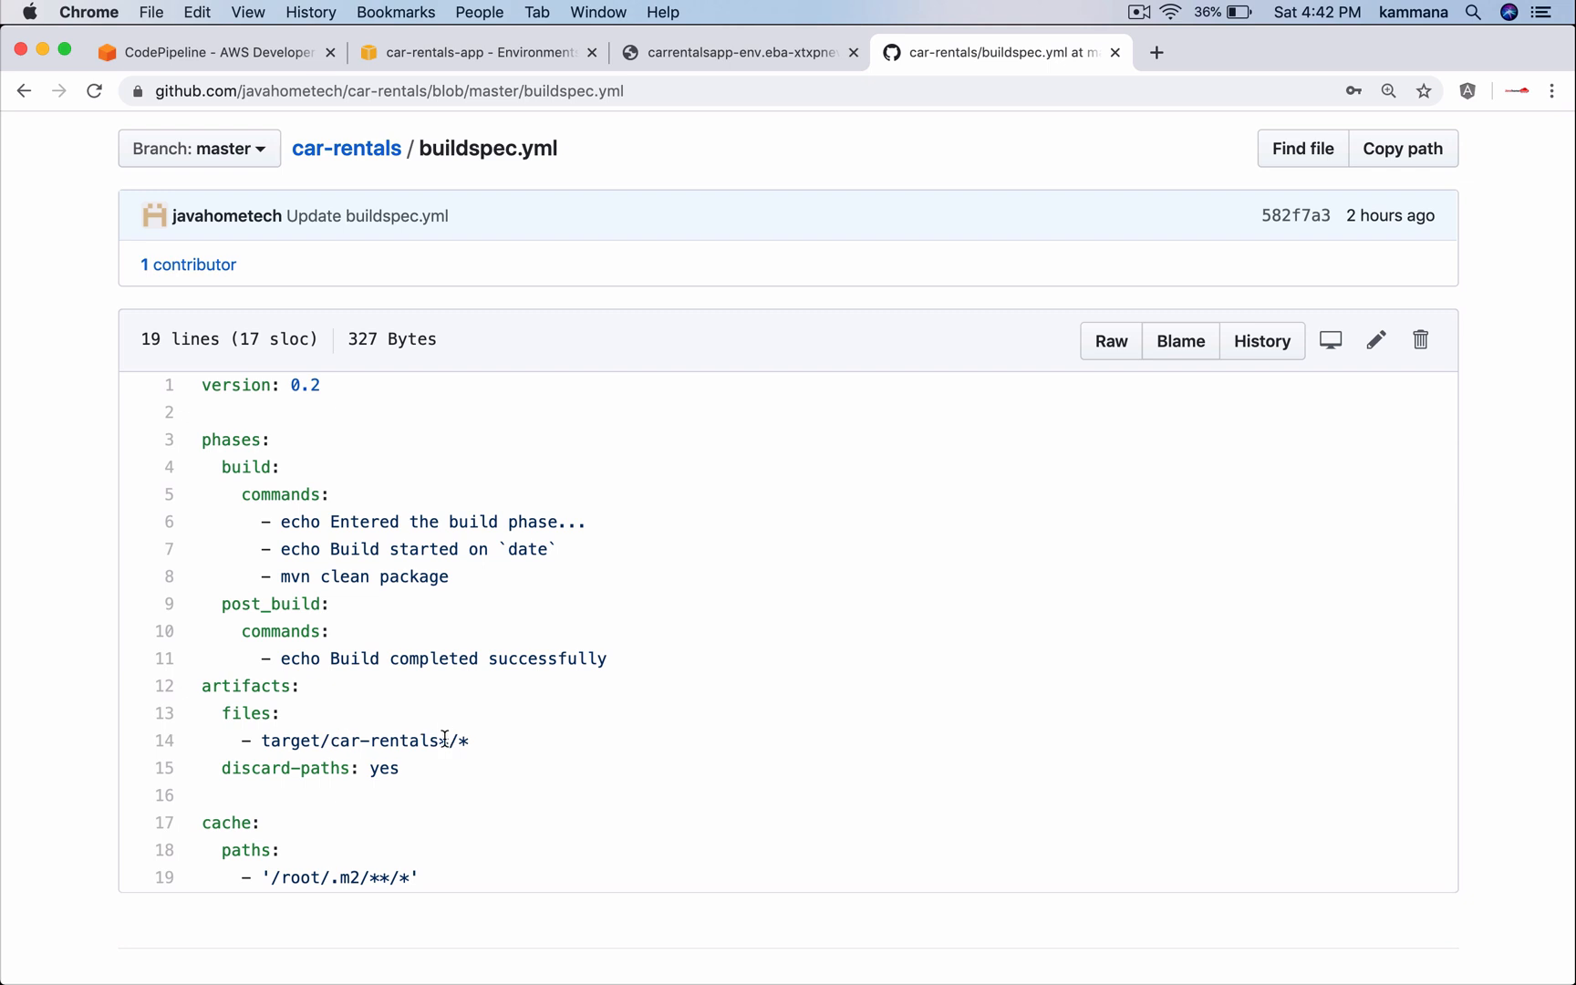
double_click(355, 740)
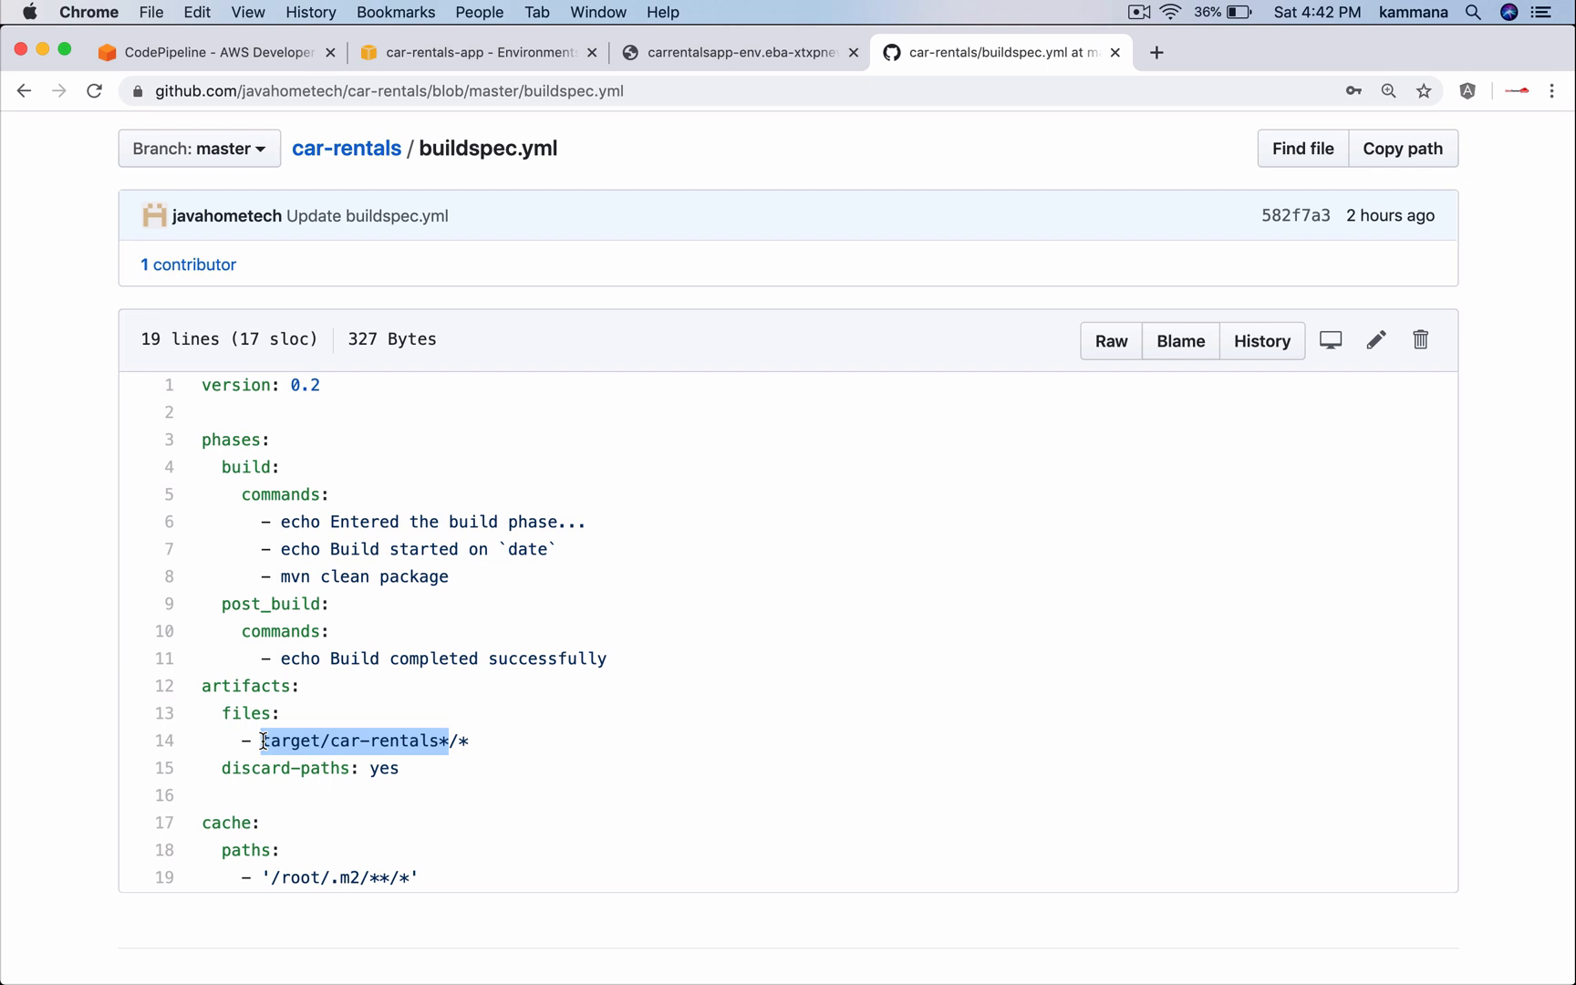
scroll(down, 3)
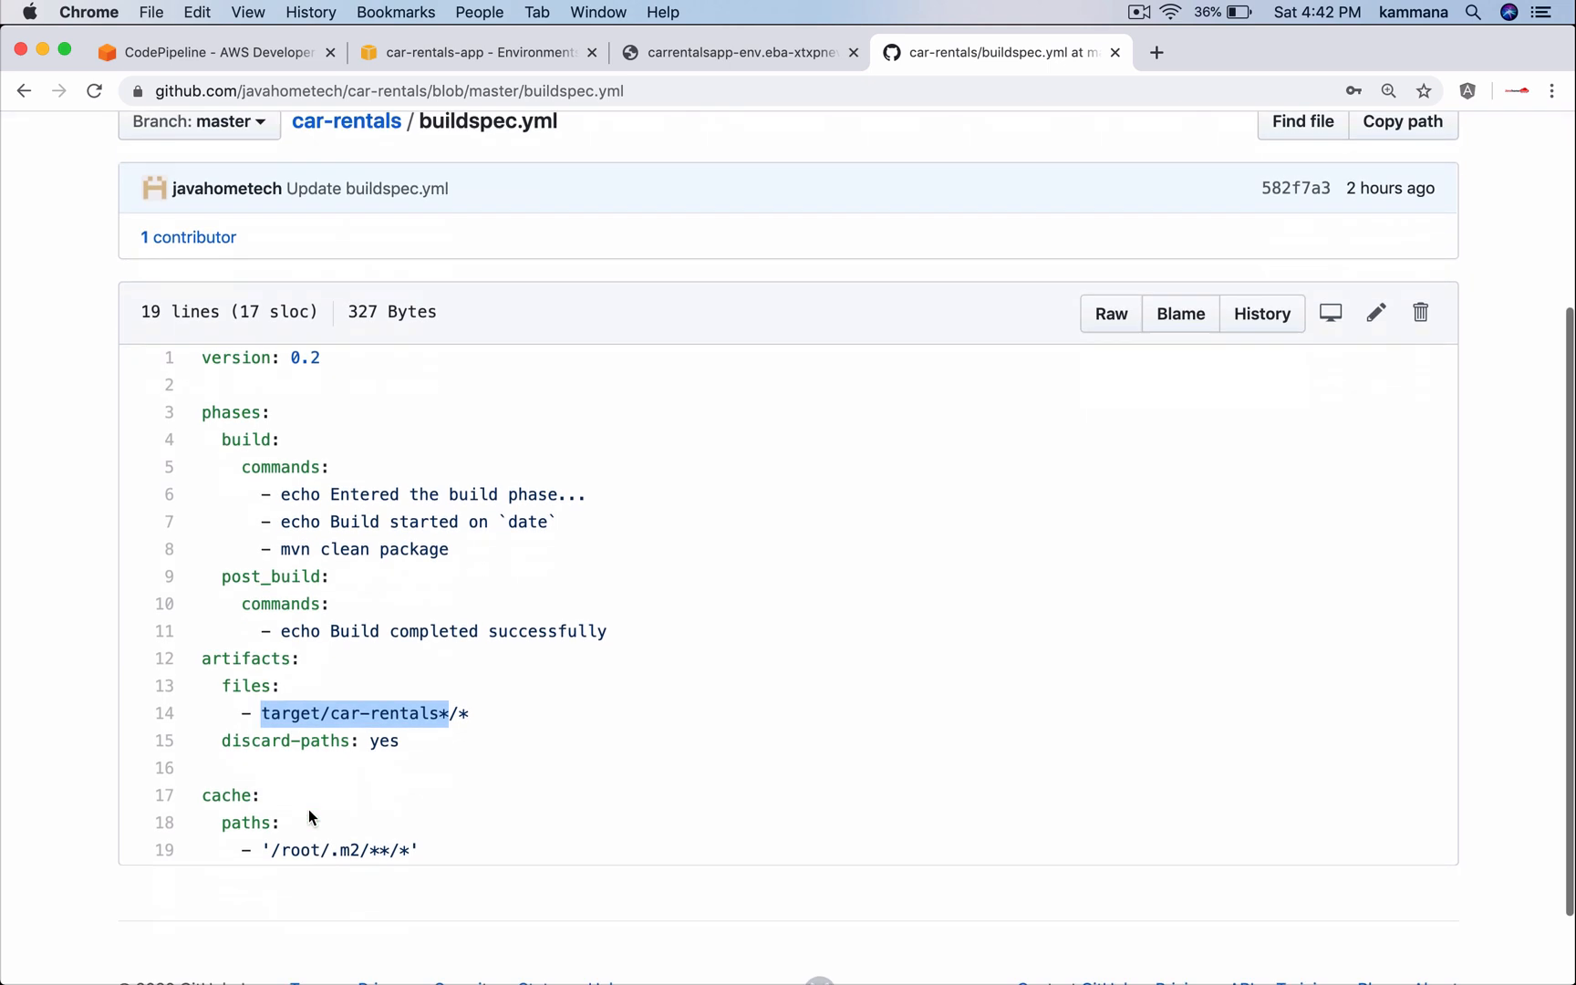
mouse_move(417, 670)
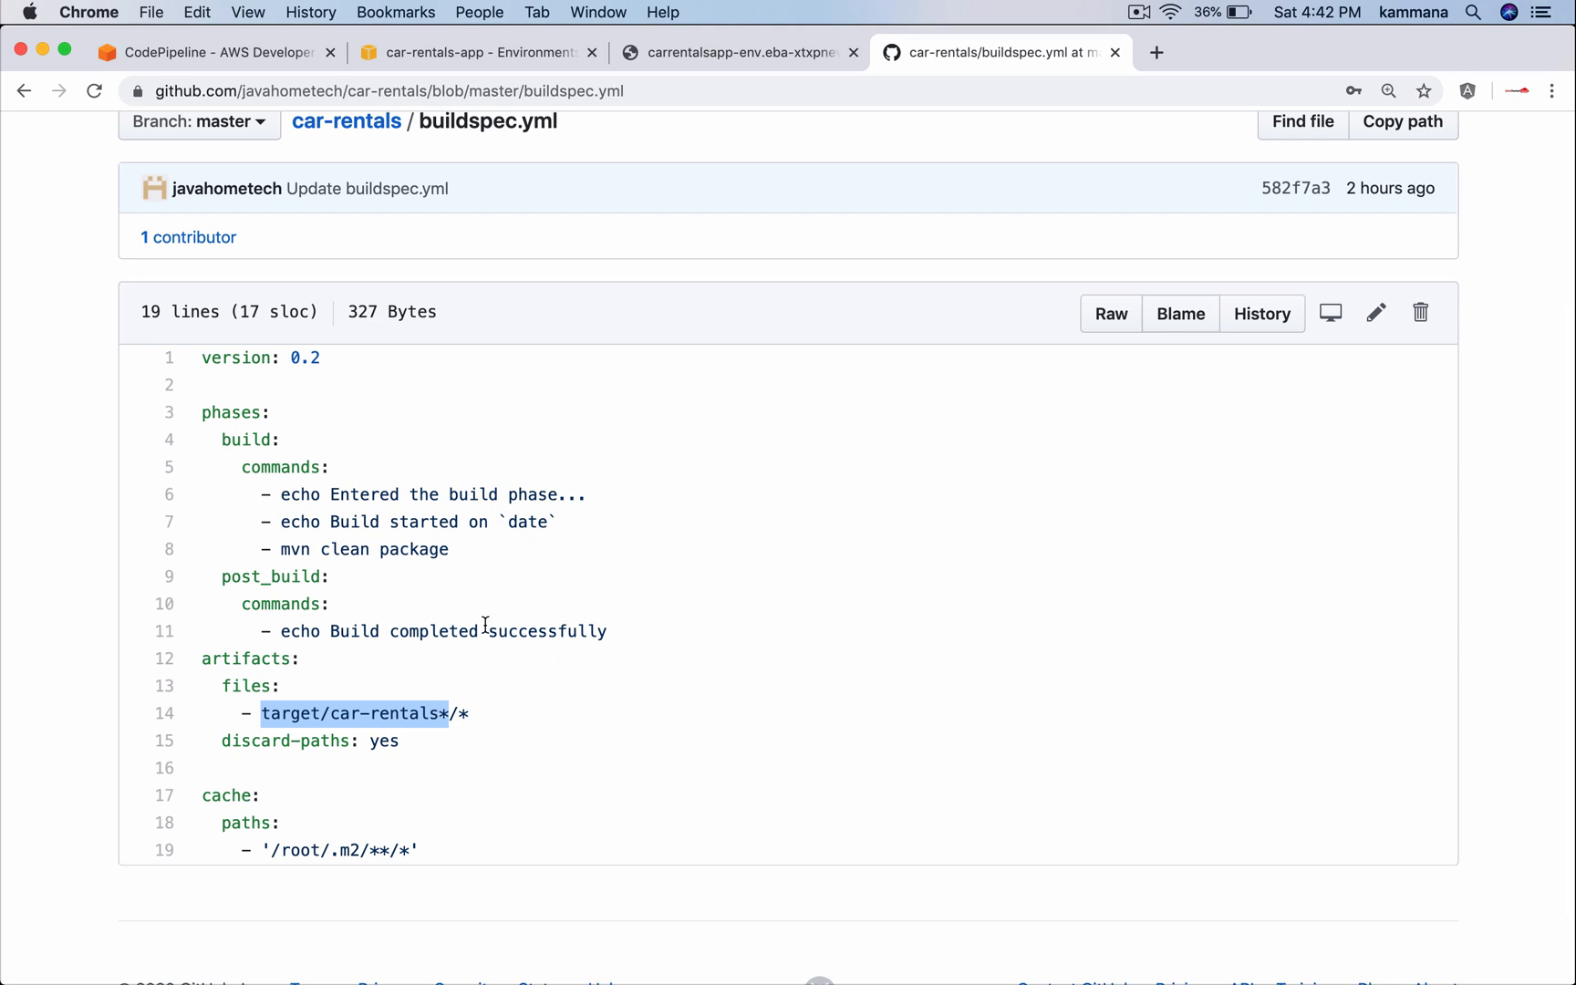
mouse_move(709, 186)
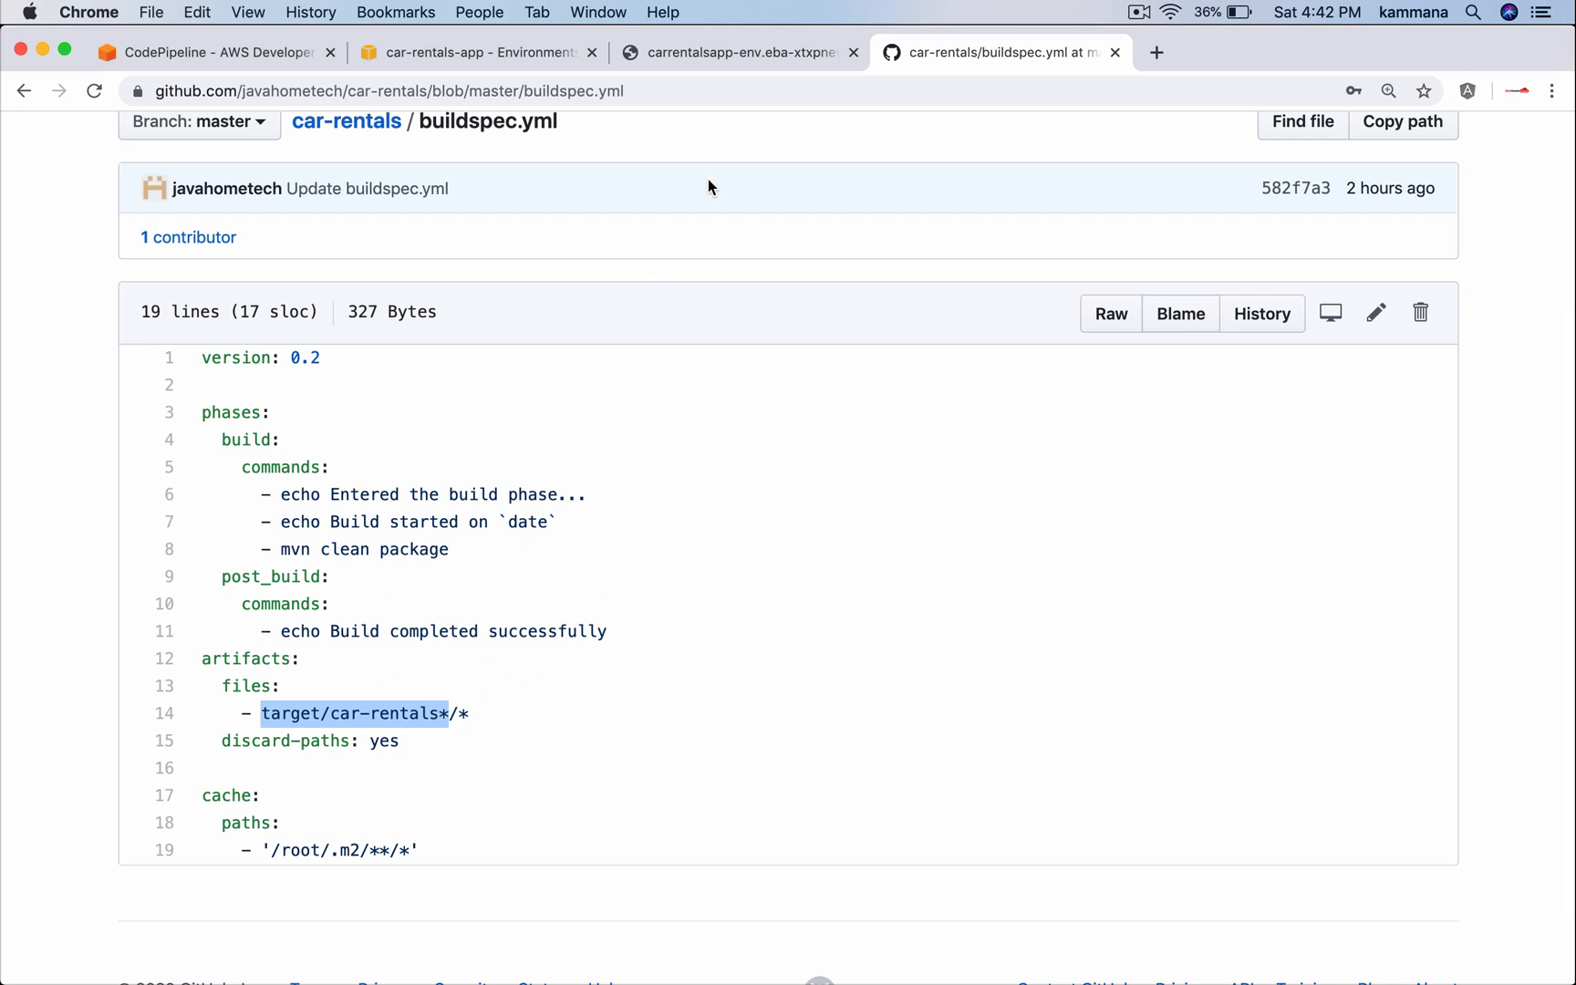
click(738, 52)
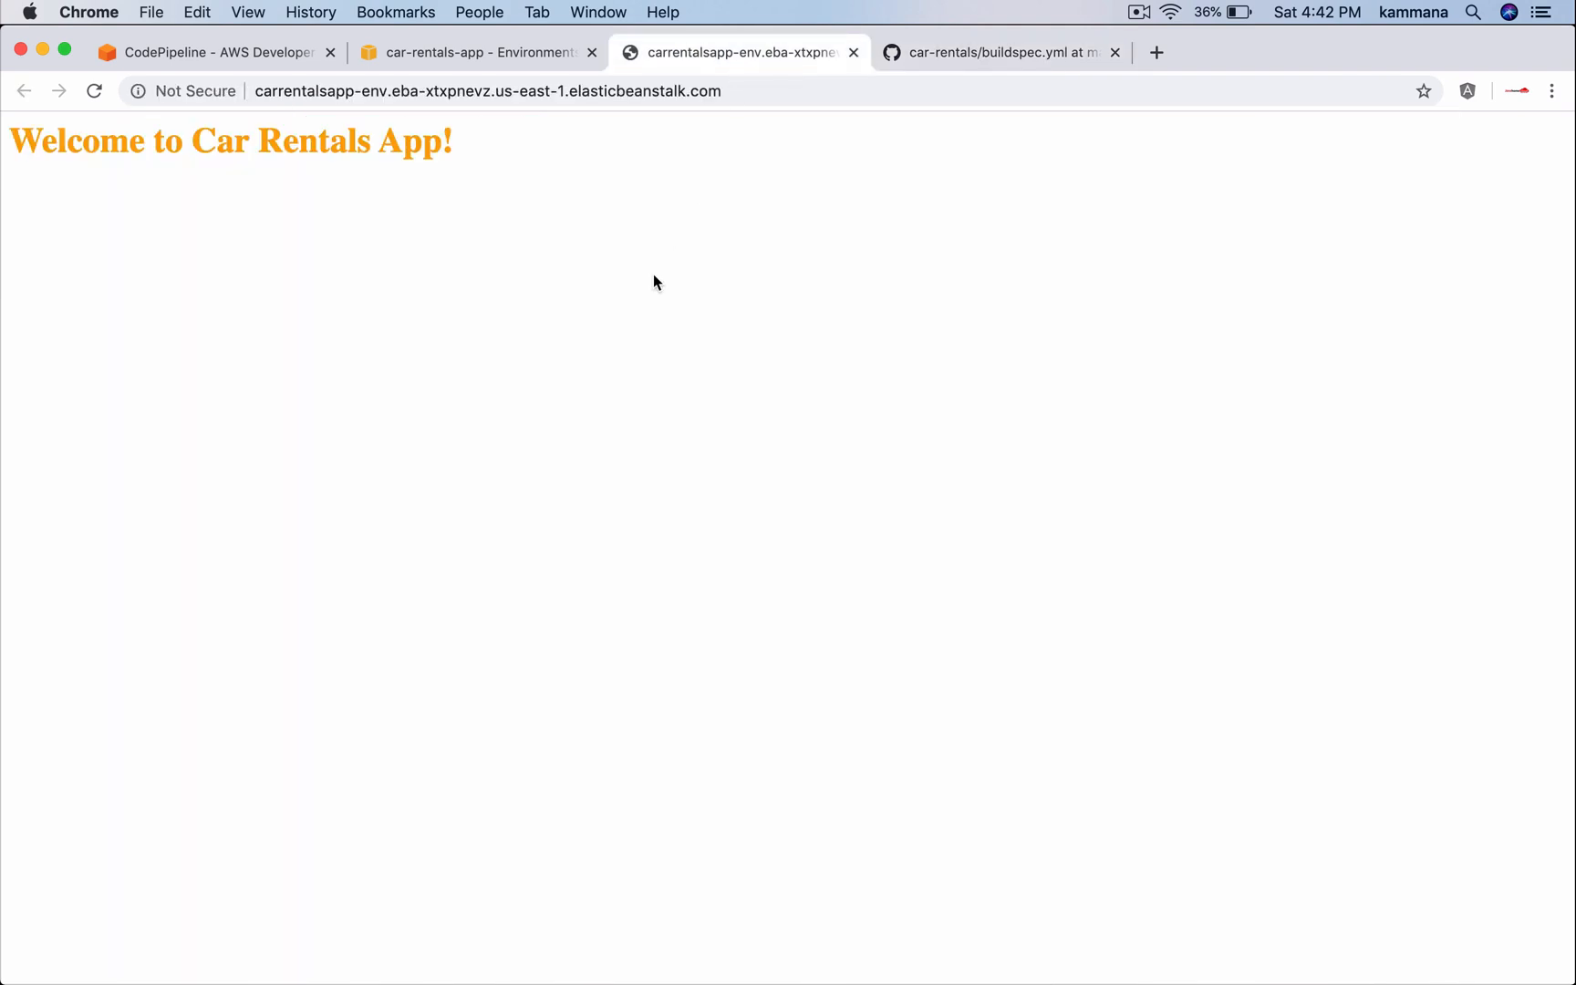
click(472, 52)
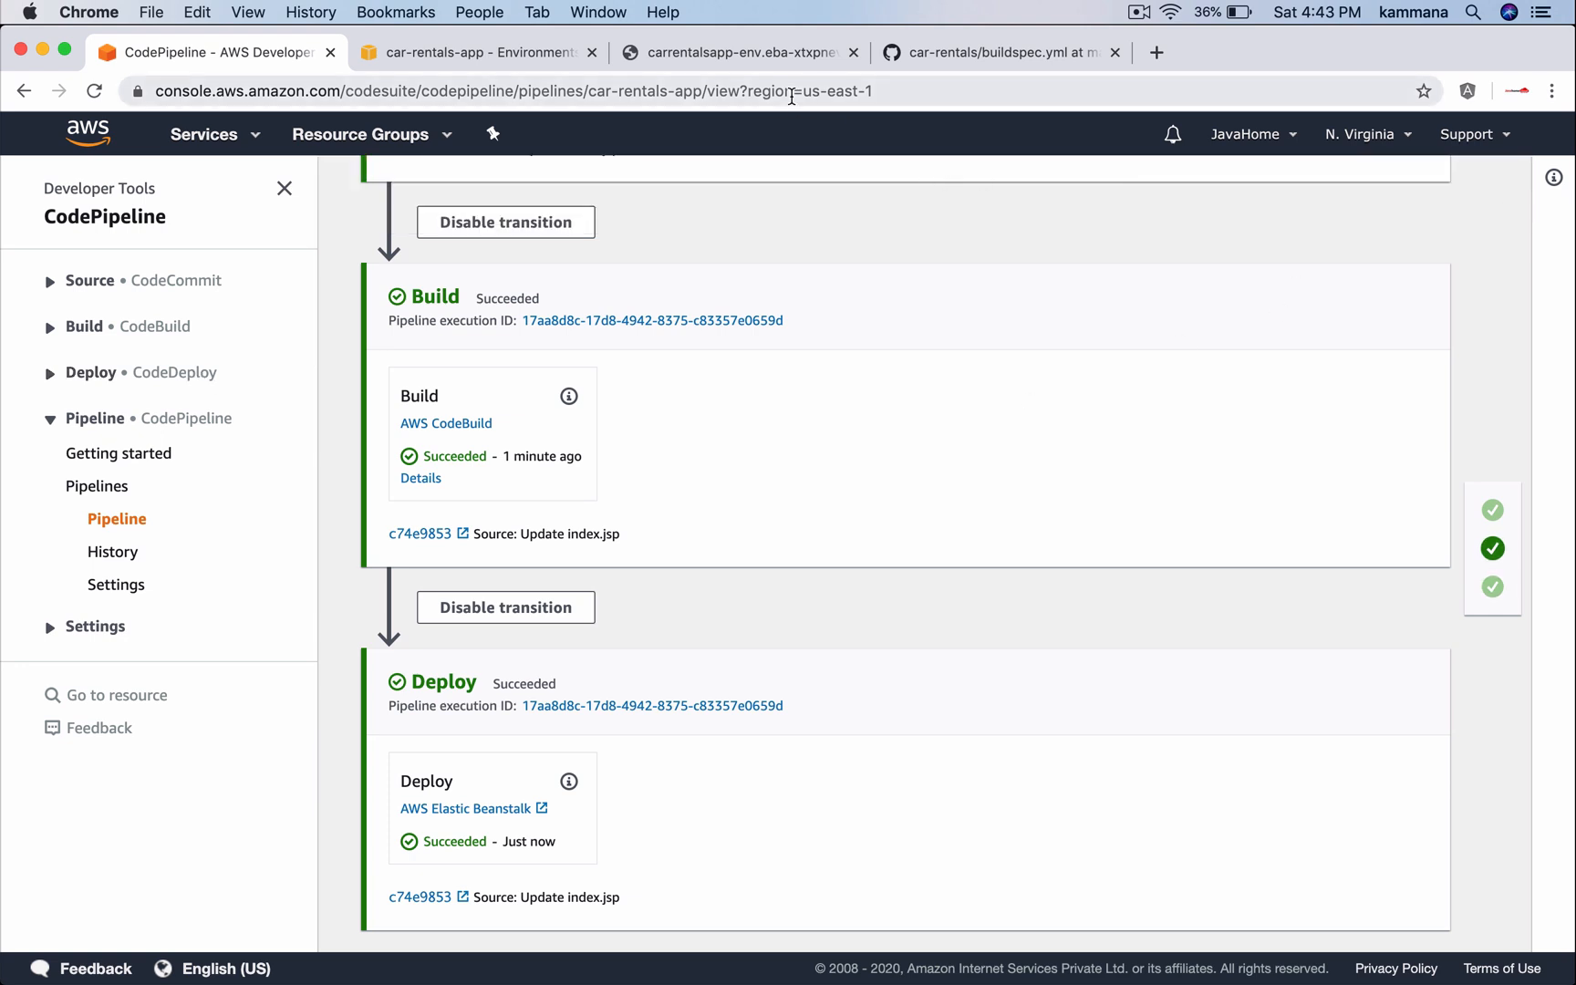
click(738, 51)
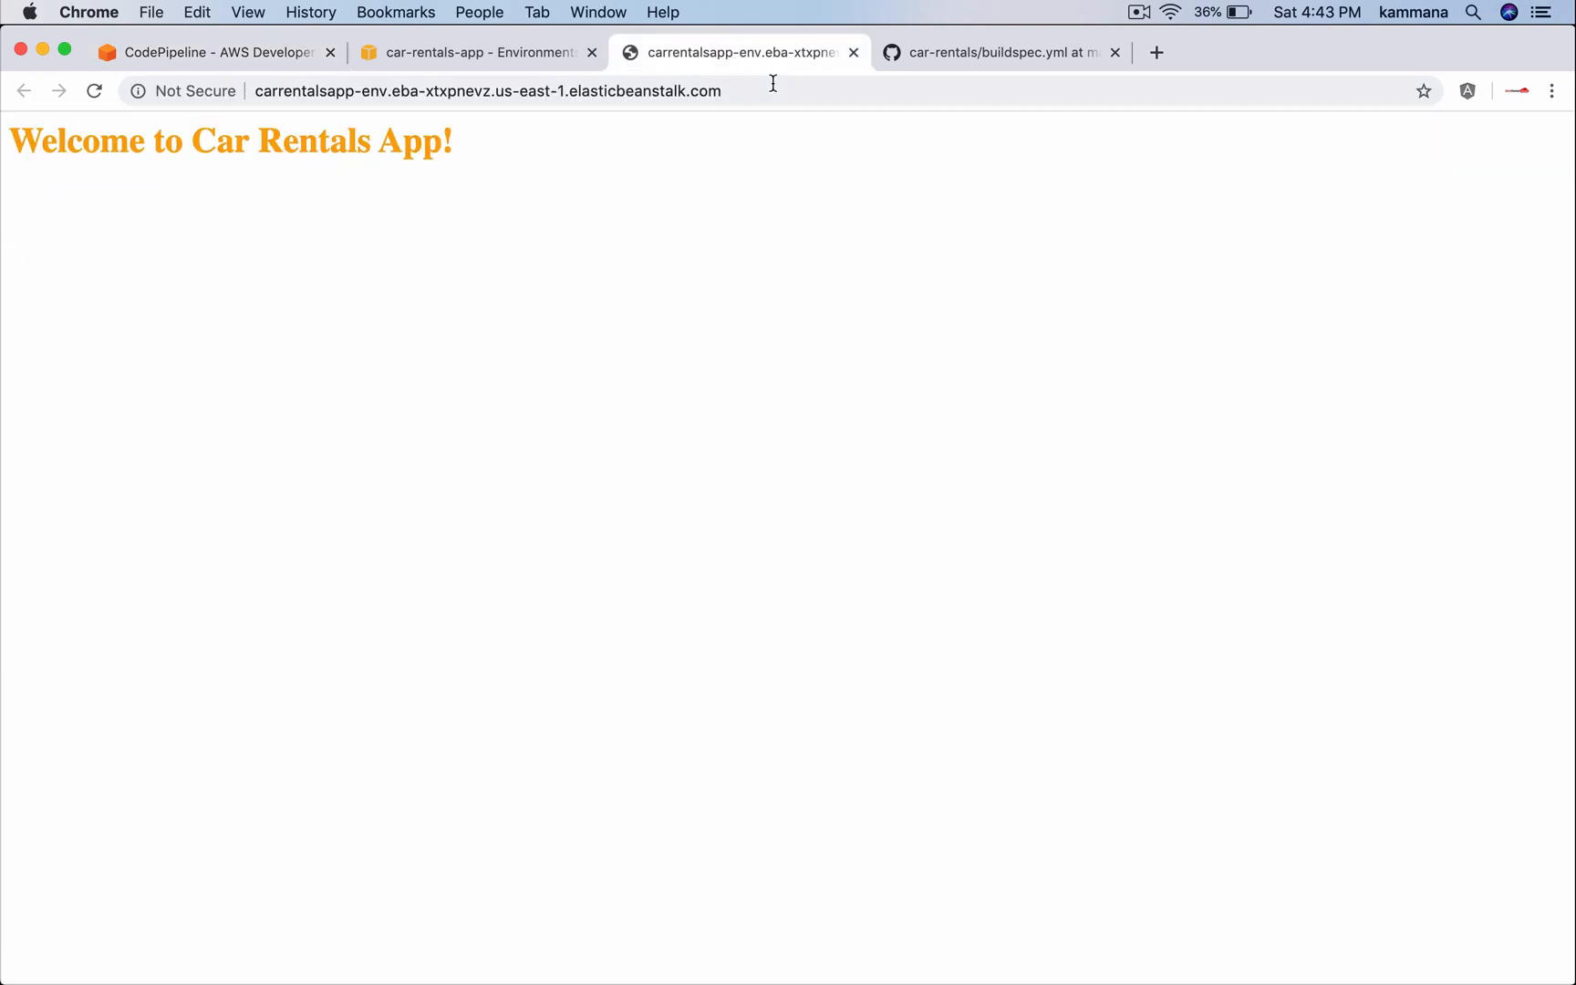
click(1002, 51)
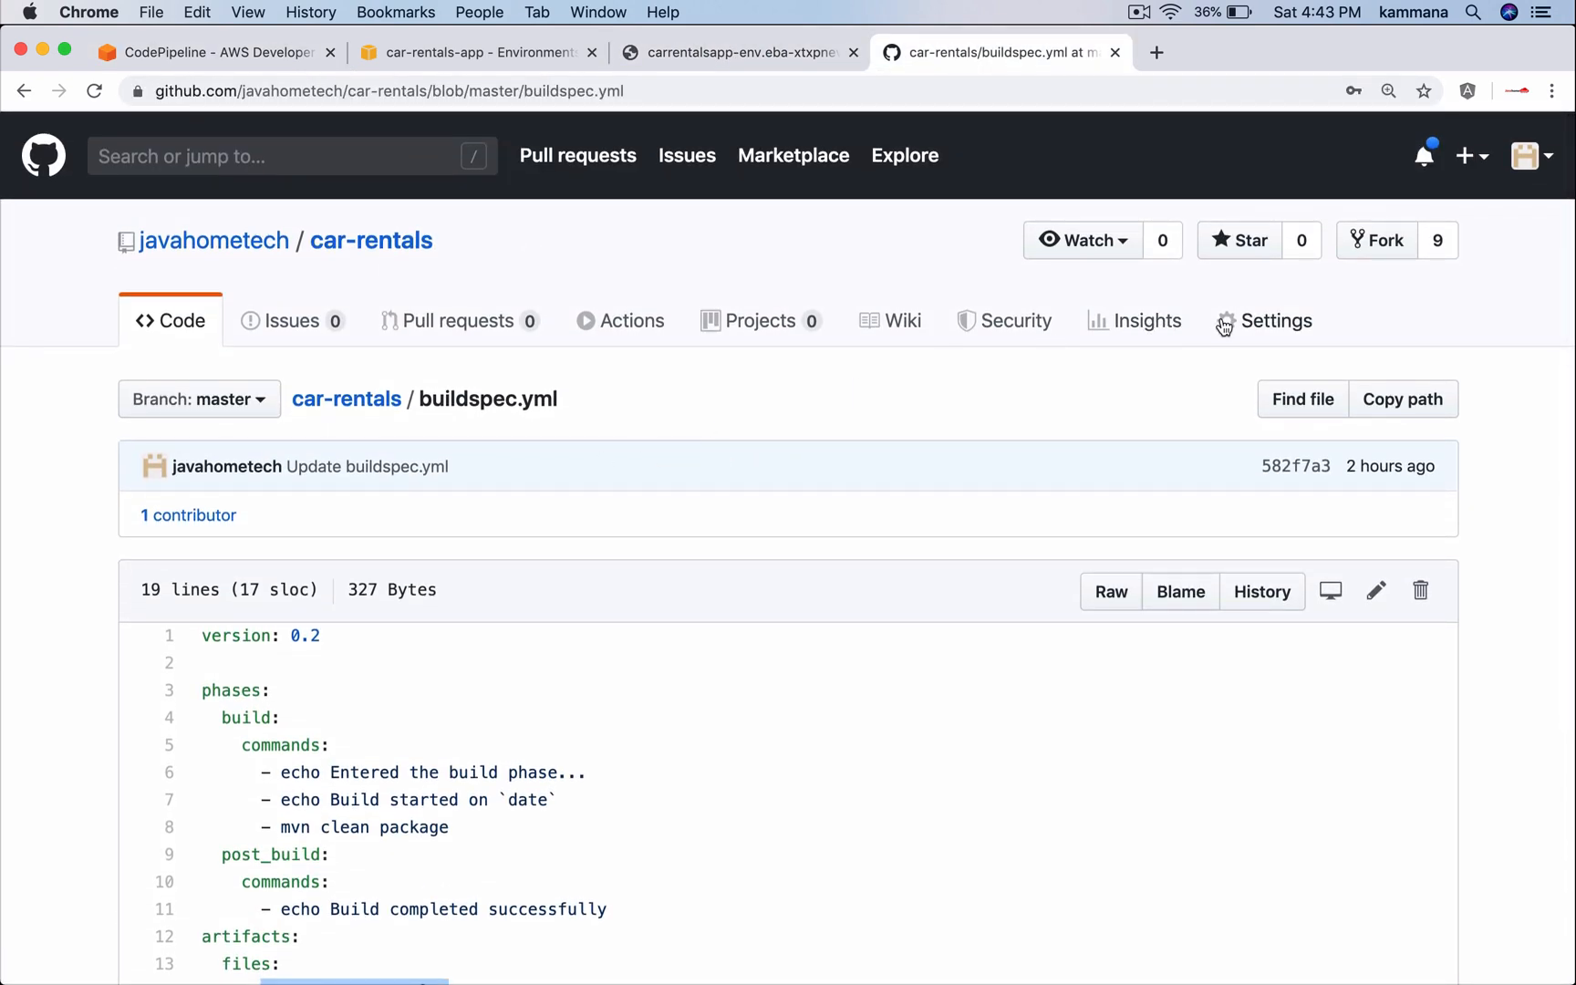
Check the two AWS push webhooks under Settings, then return to the Code listing
click(1276, 321)
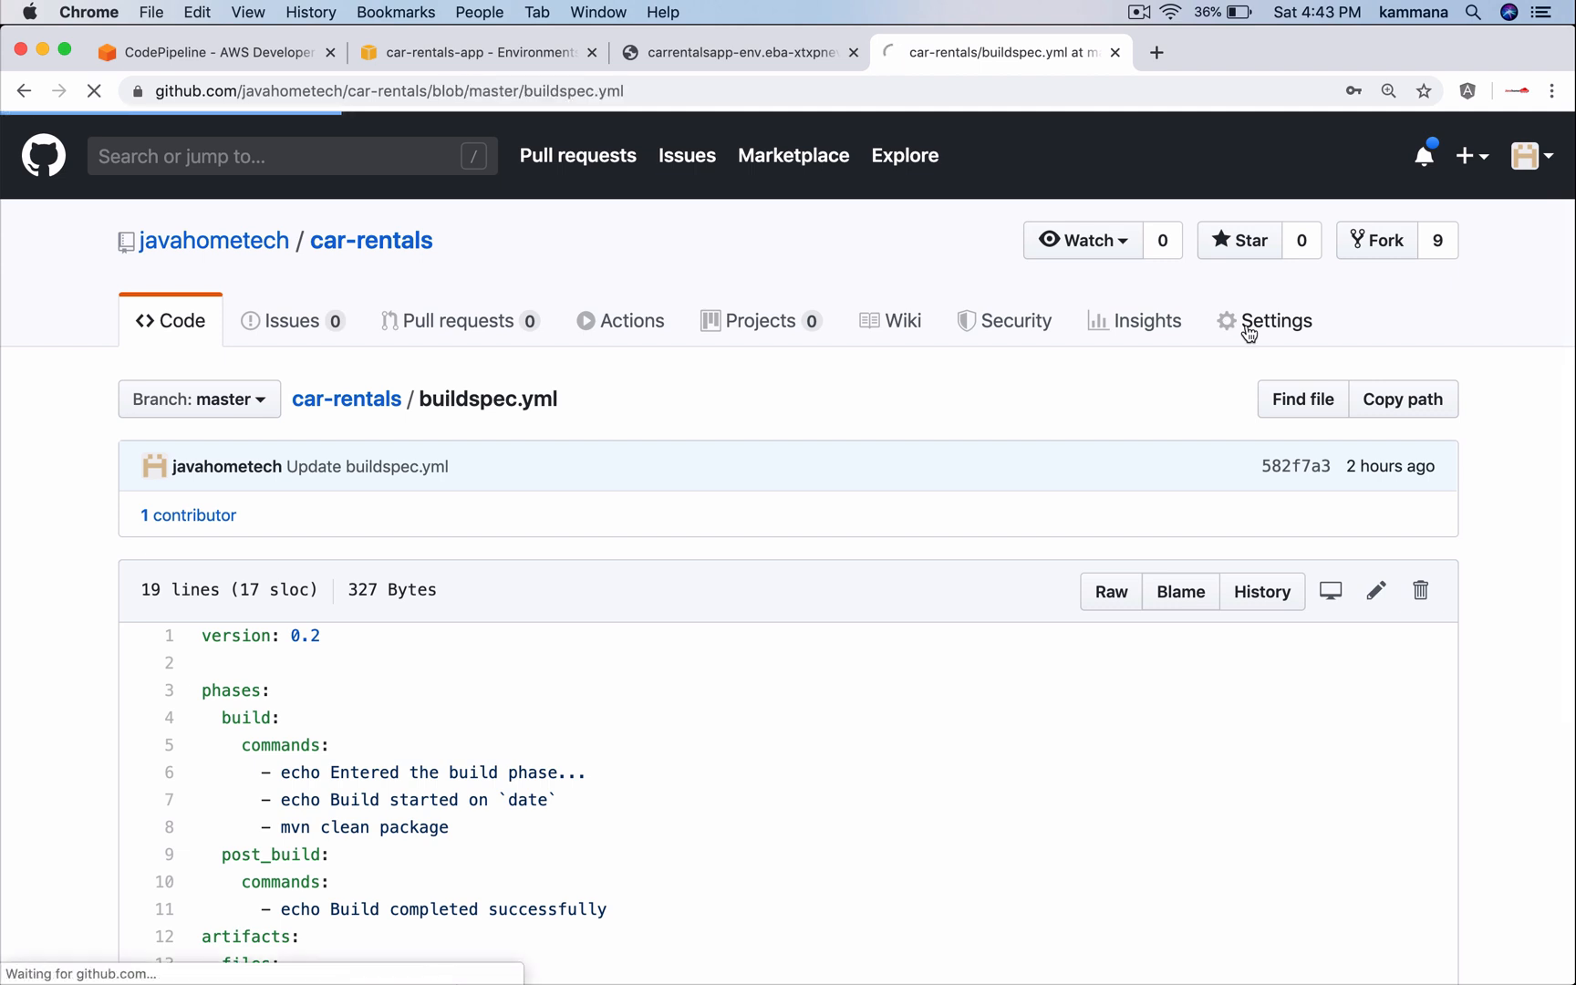
click(1276, 321)
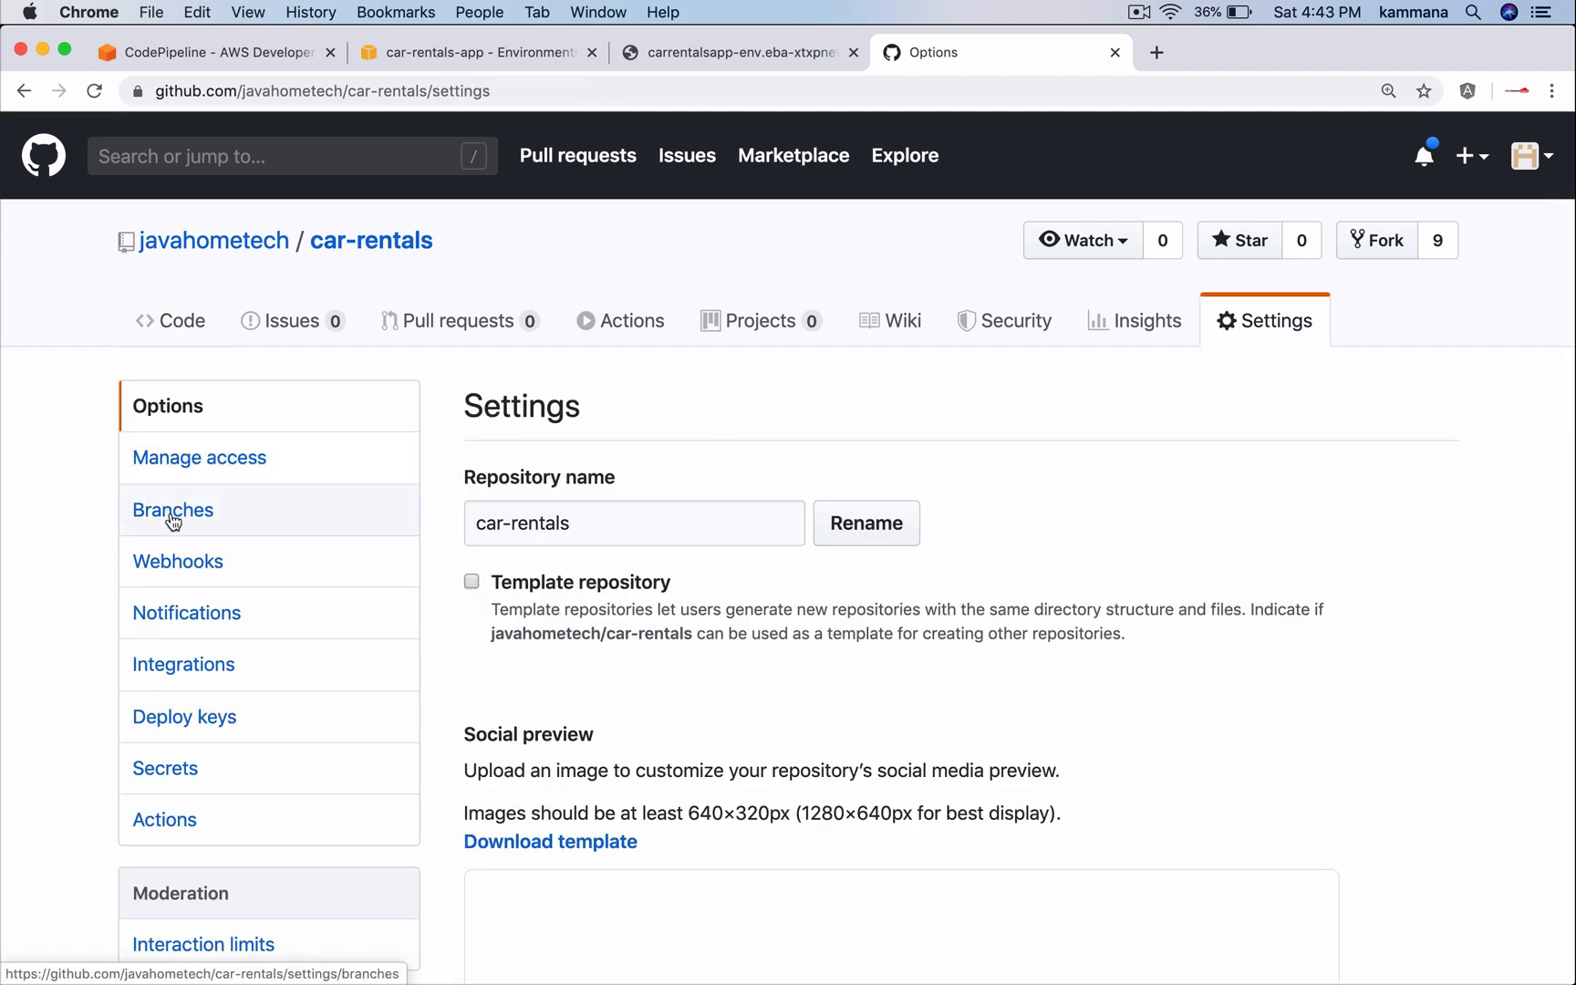
click(173, 510)
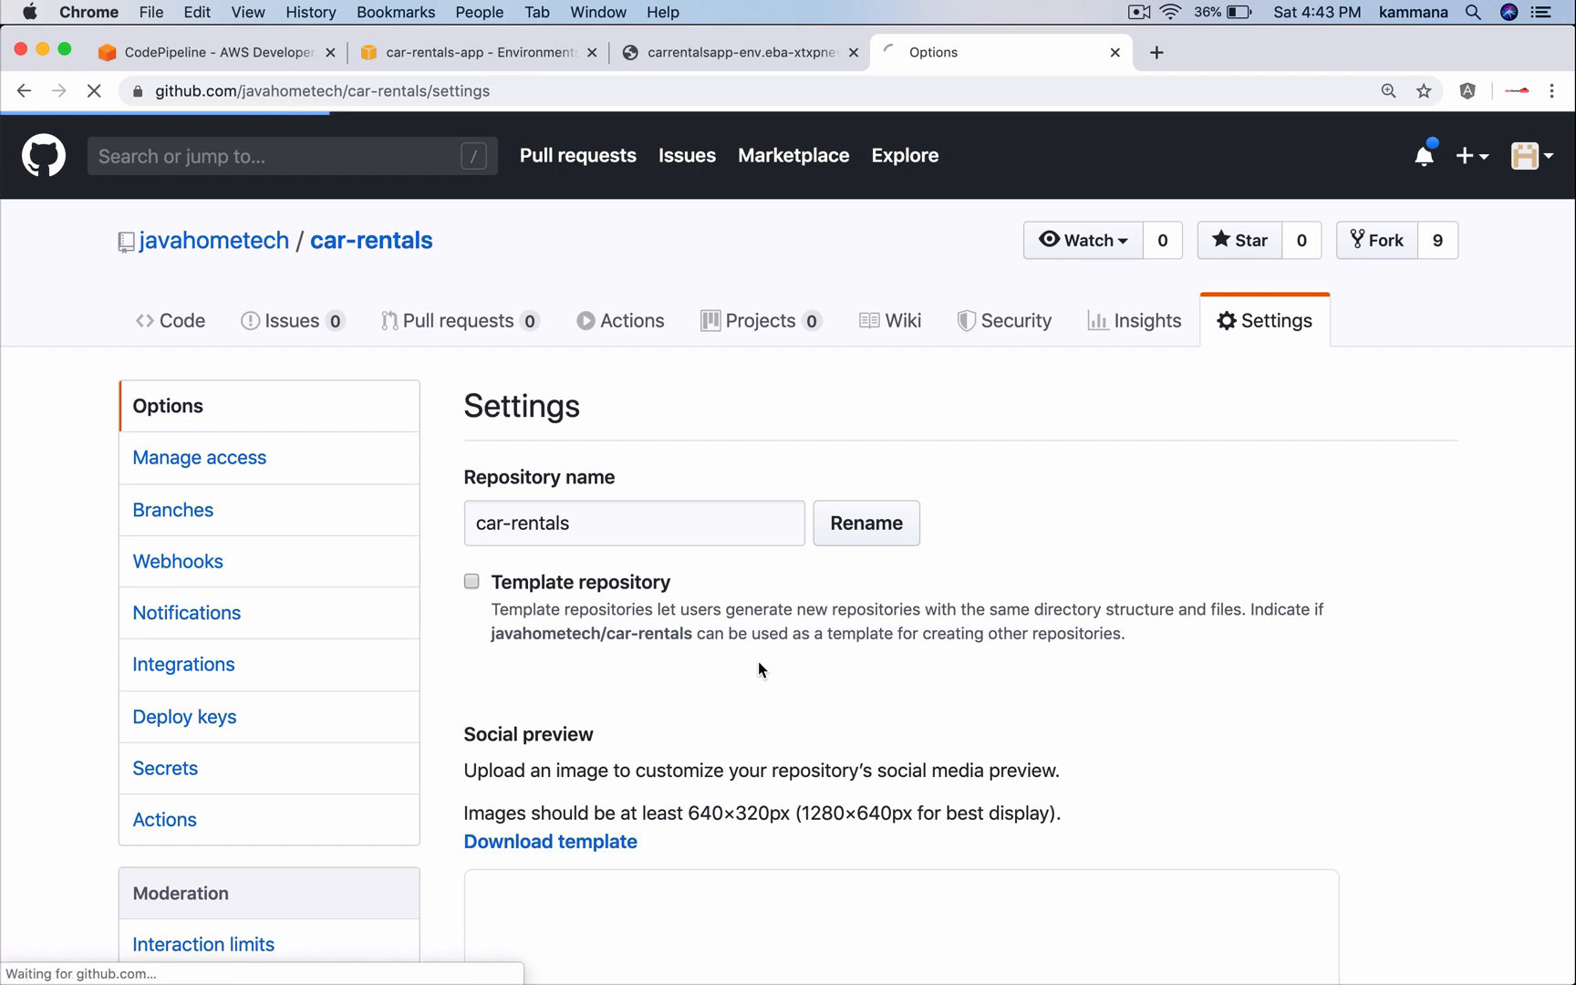
click(176, 561)
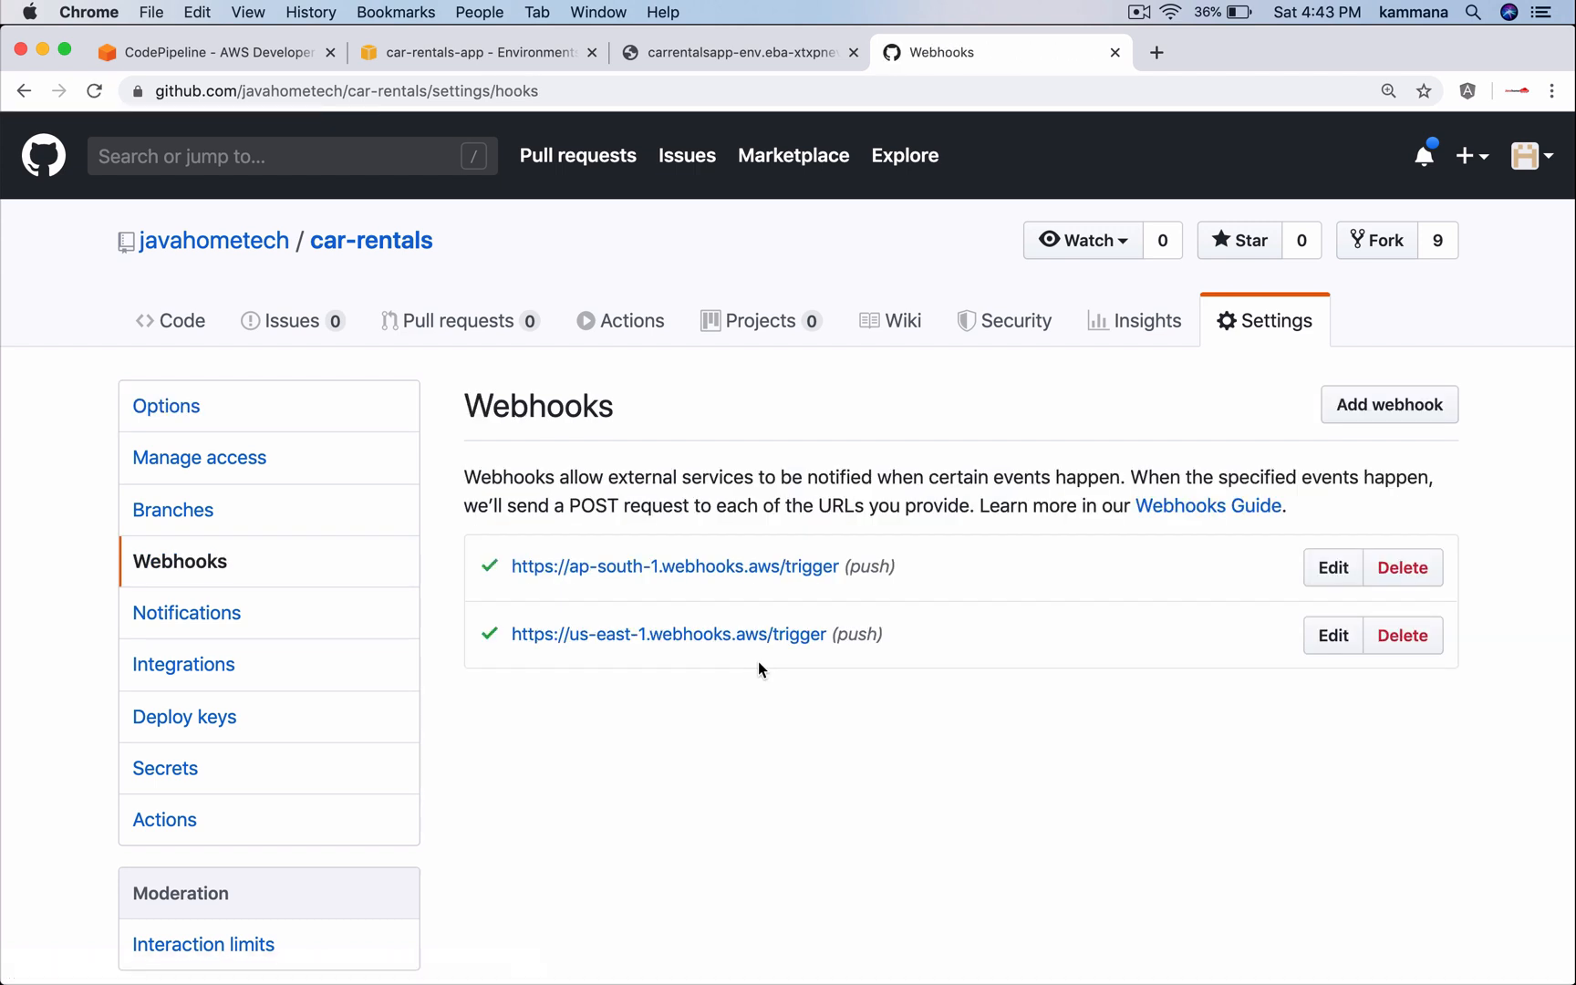
mouse_move(628, 656)
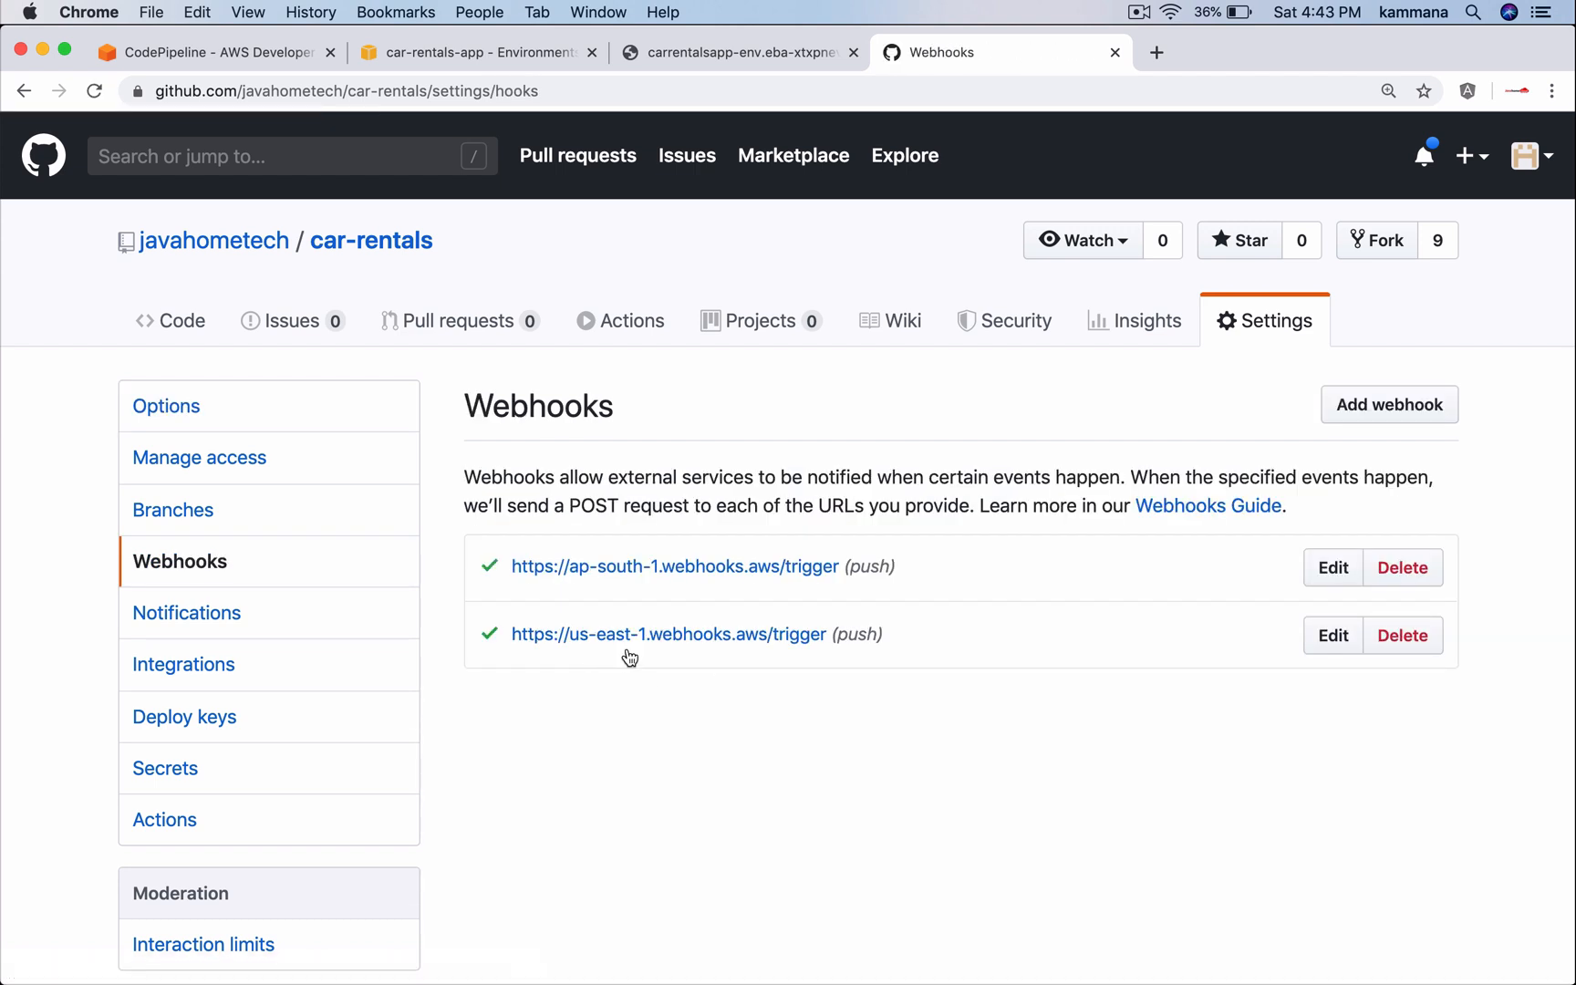
mouse_move(651, 639)
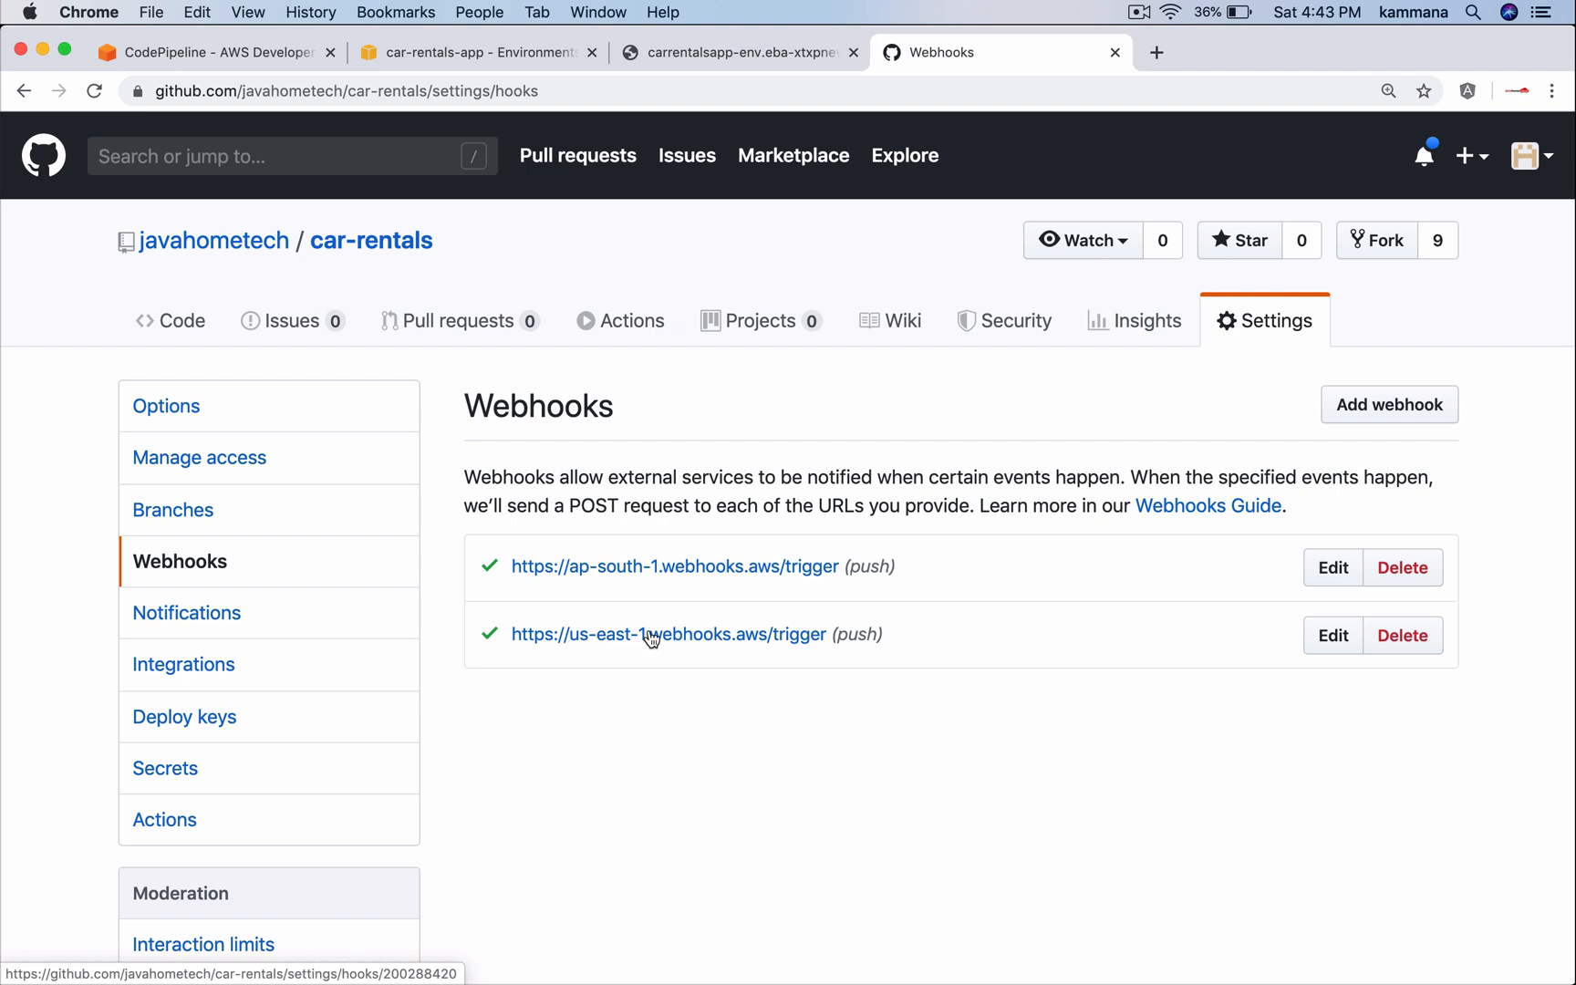
mouse_move(828, 673)
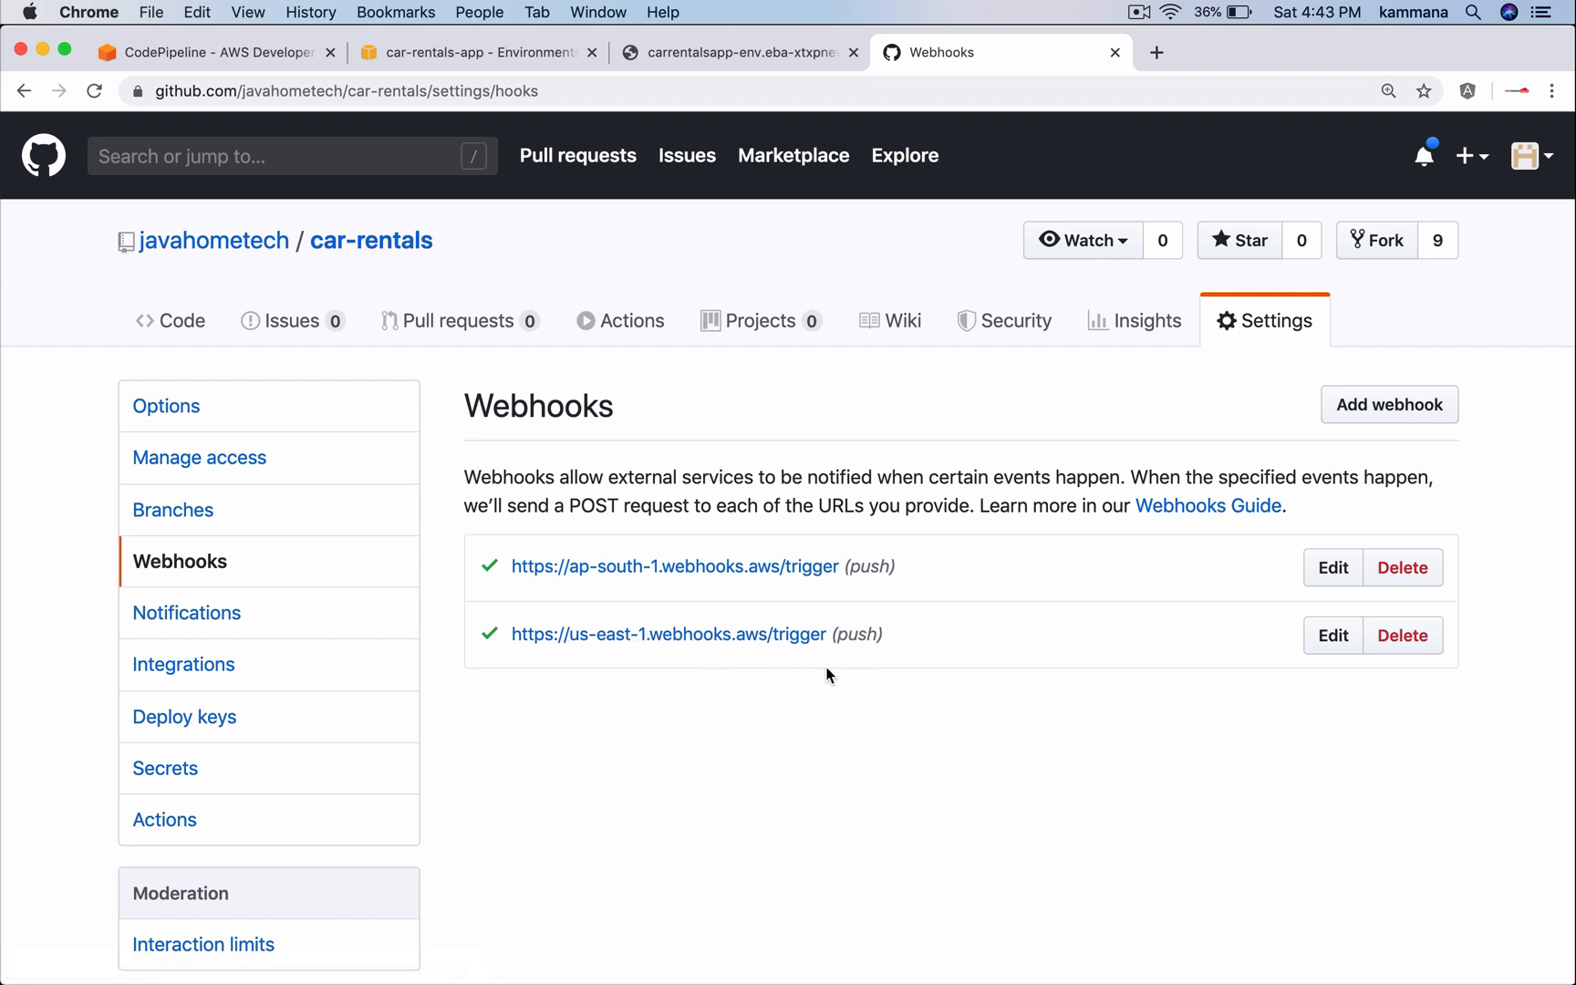
mouse_move(524, 470)
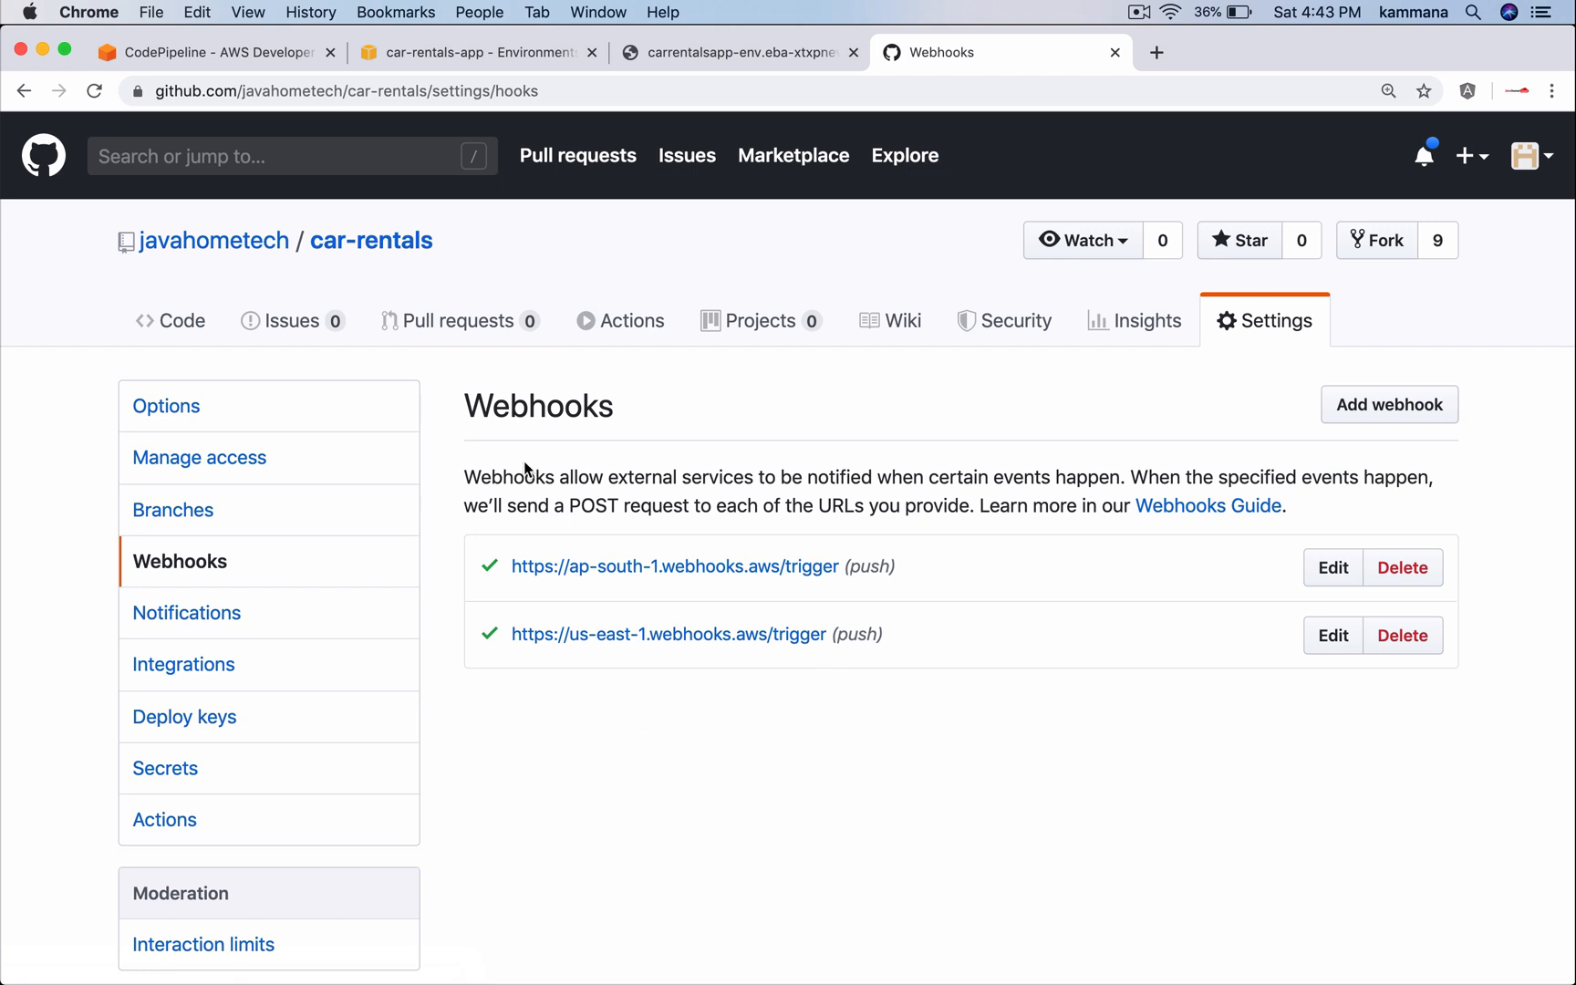
click(370, 240)
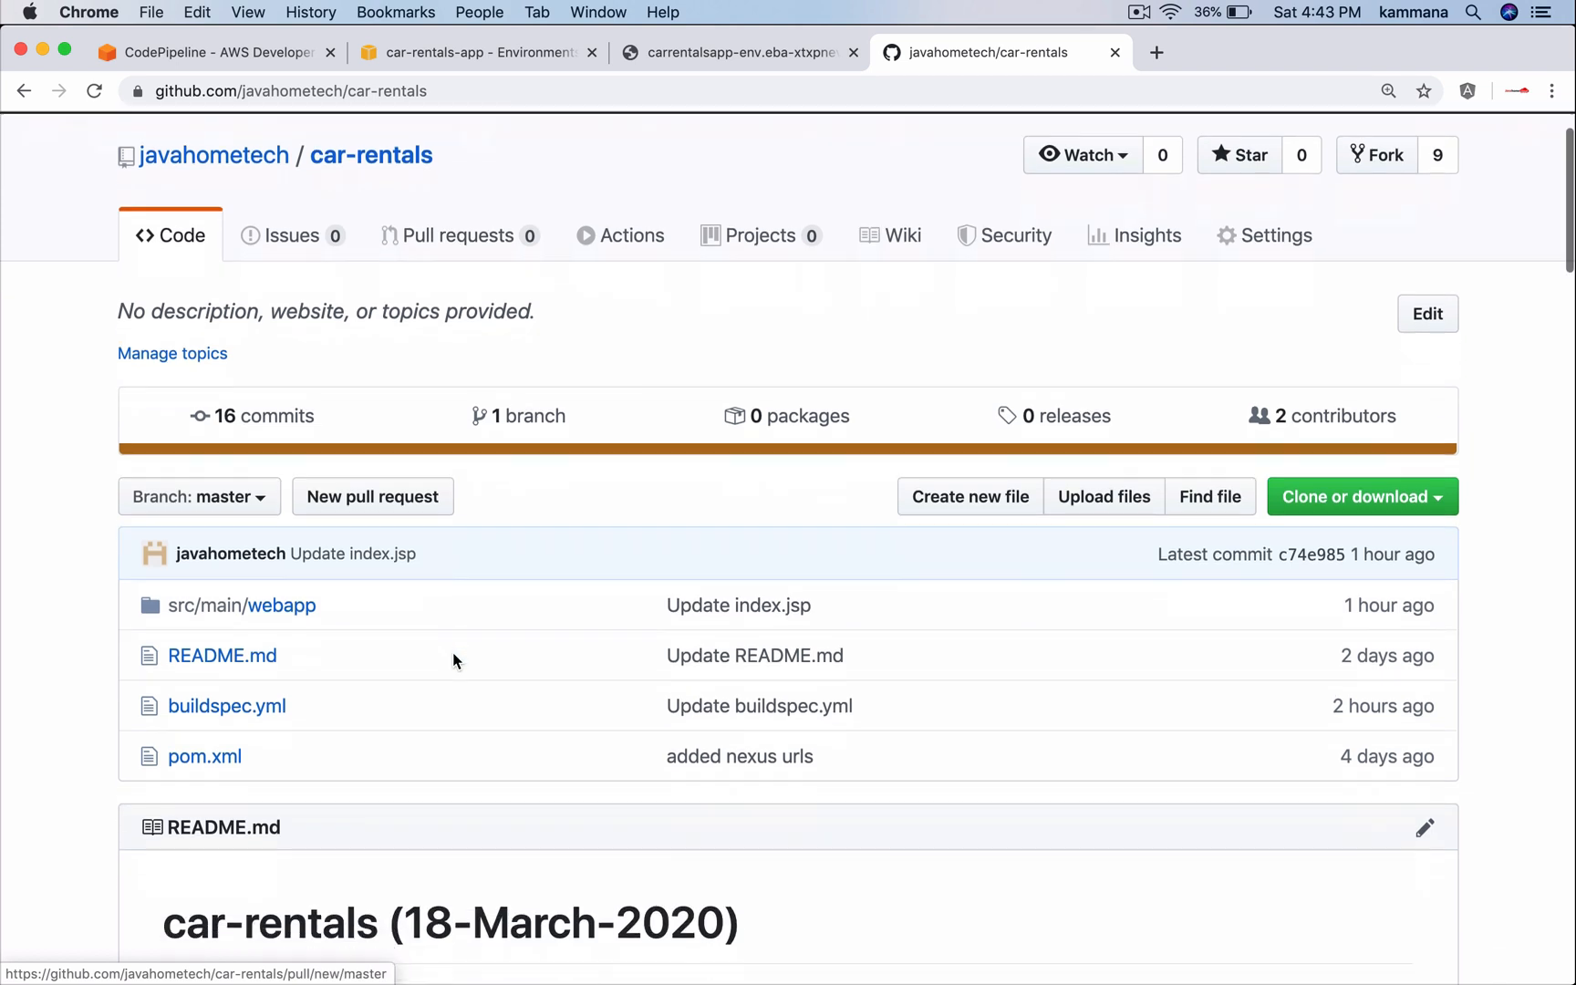
scroll(down, 3)
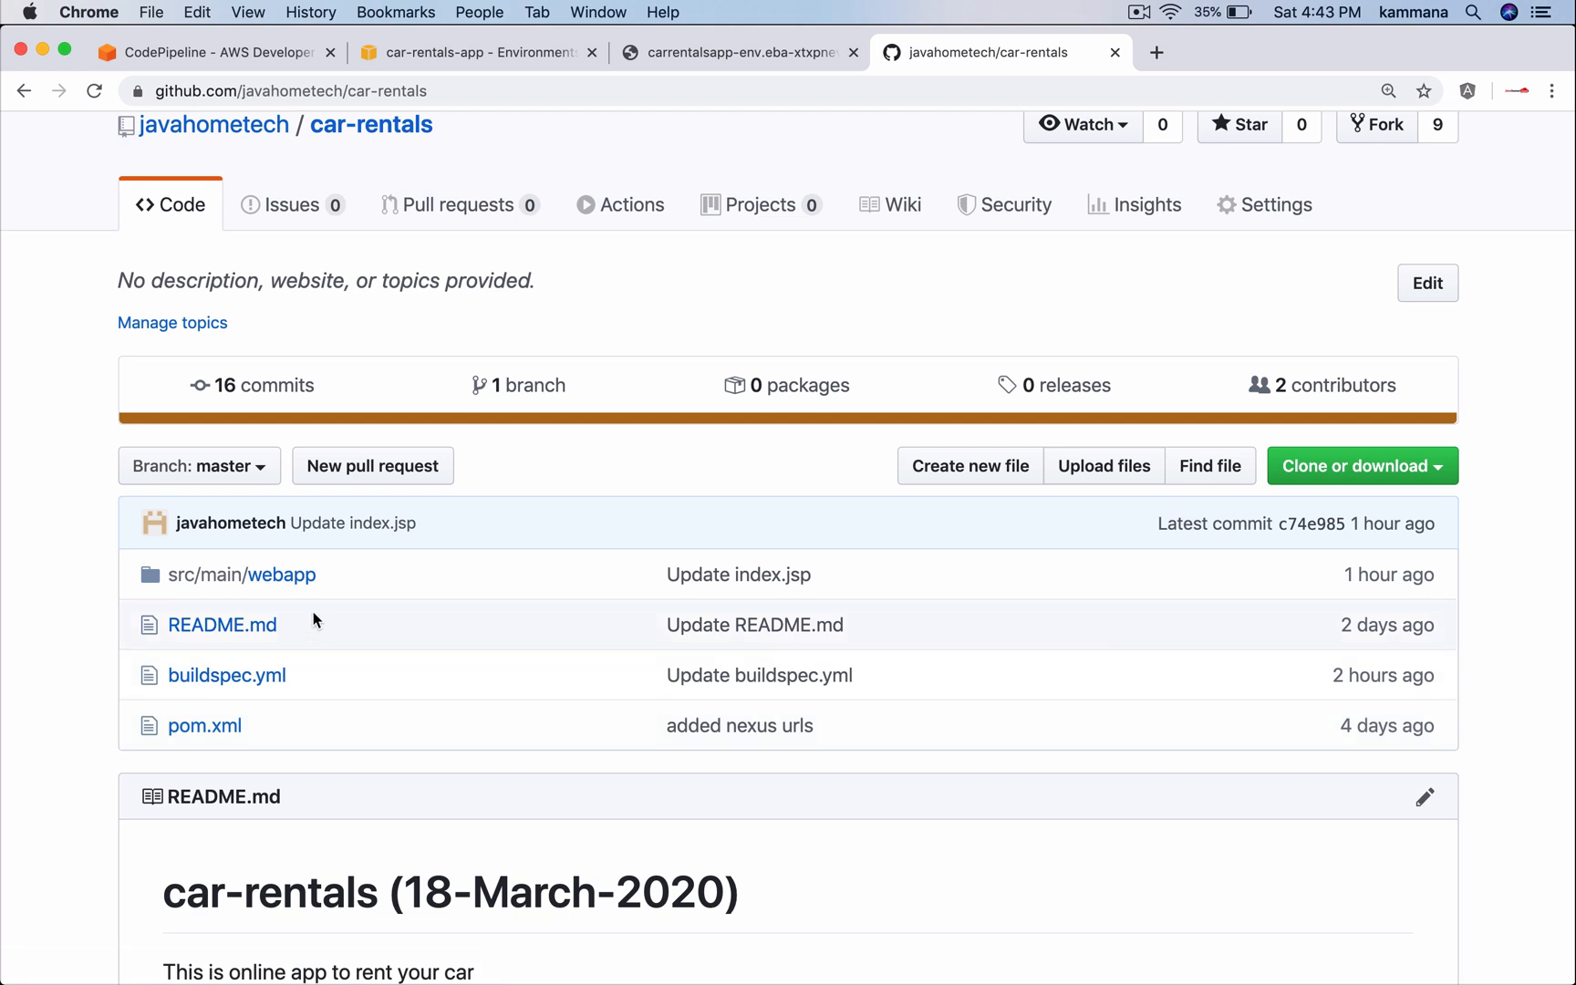
Open src/main/webapp/index.jsp for editing and select the 'orange' heading colour
click(283, 574)
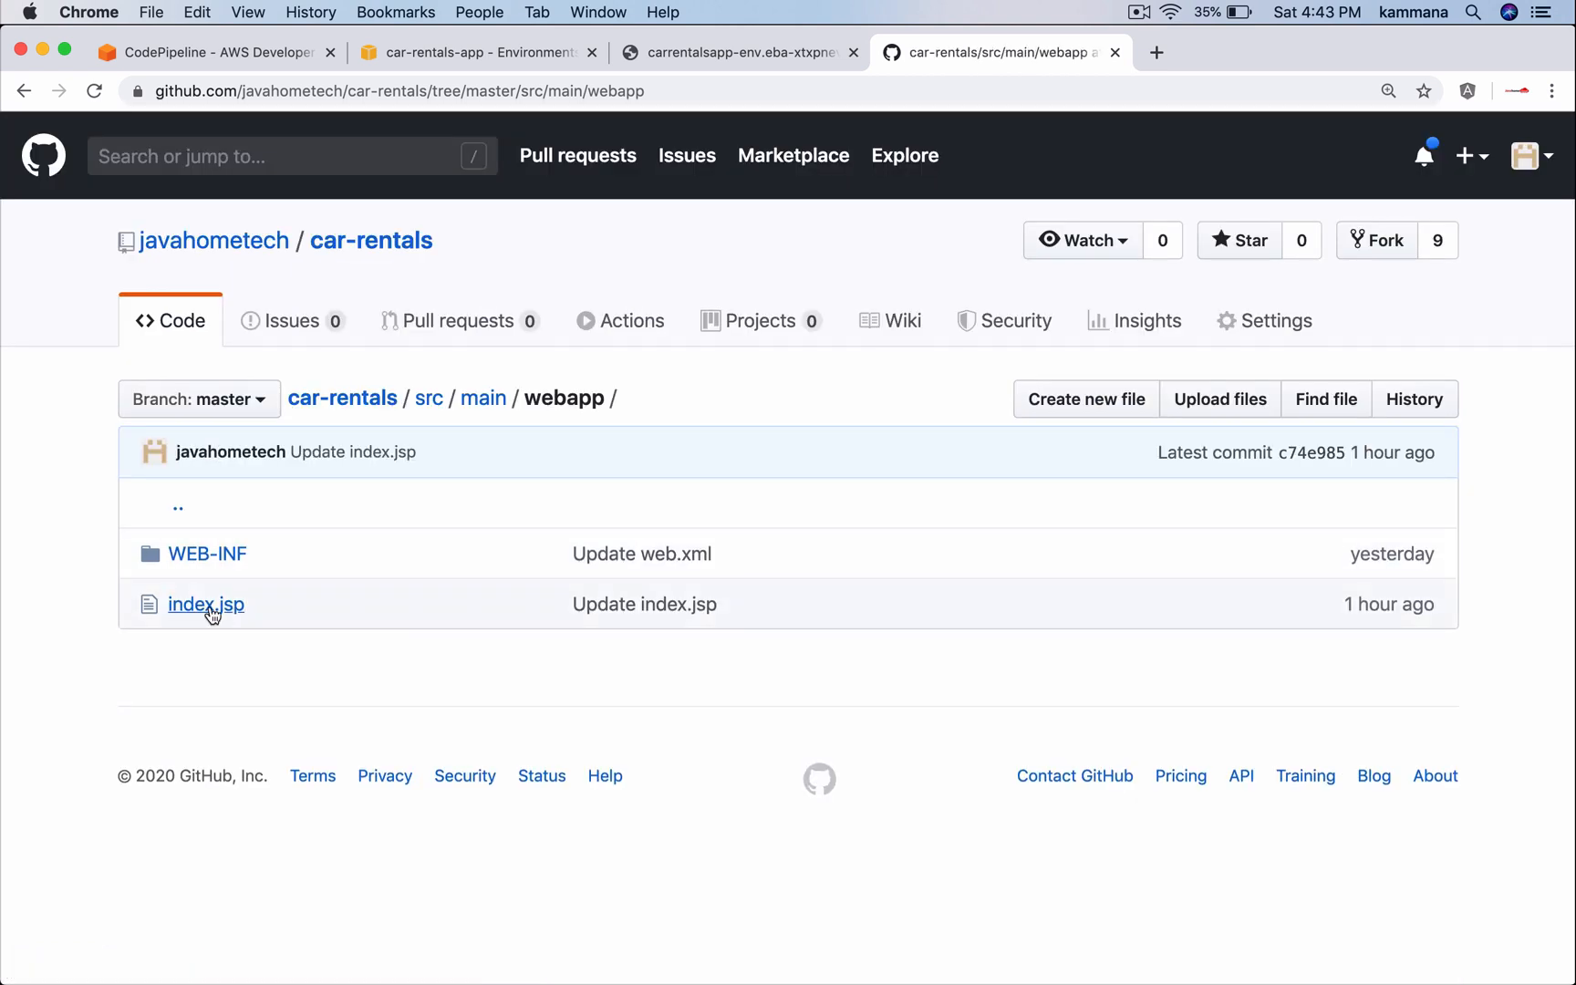
click(206, 604)
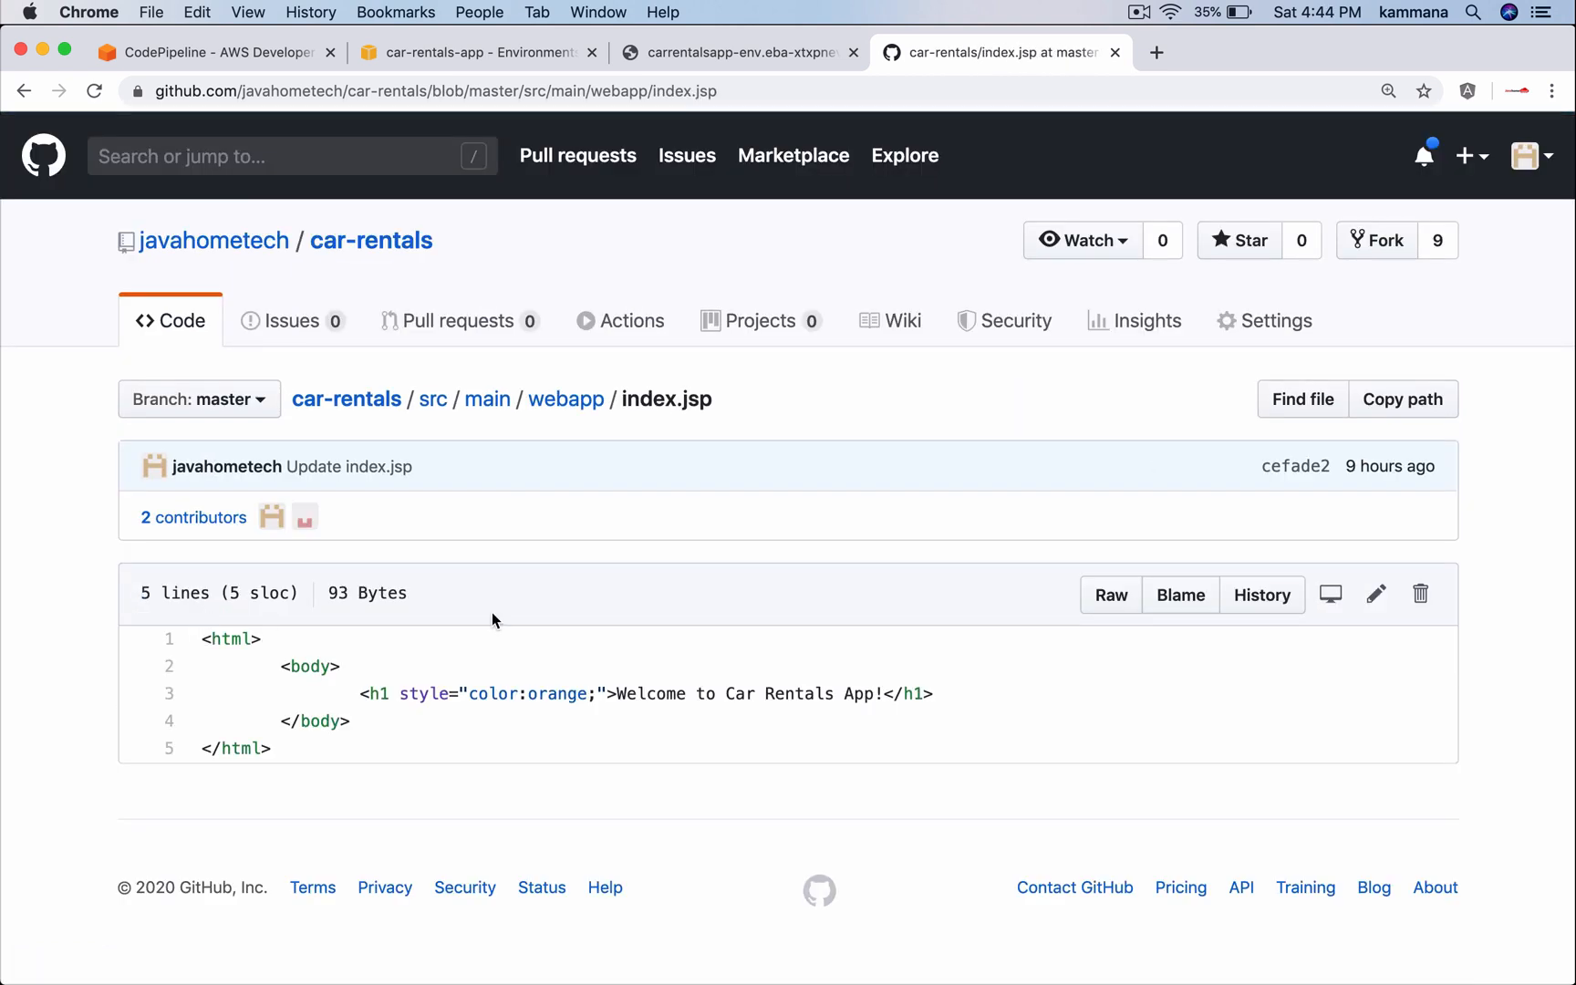
click(1375, 594)
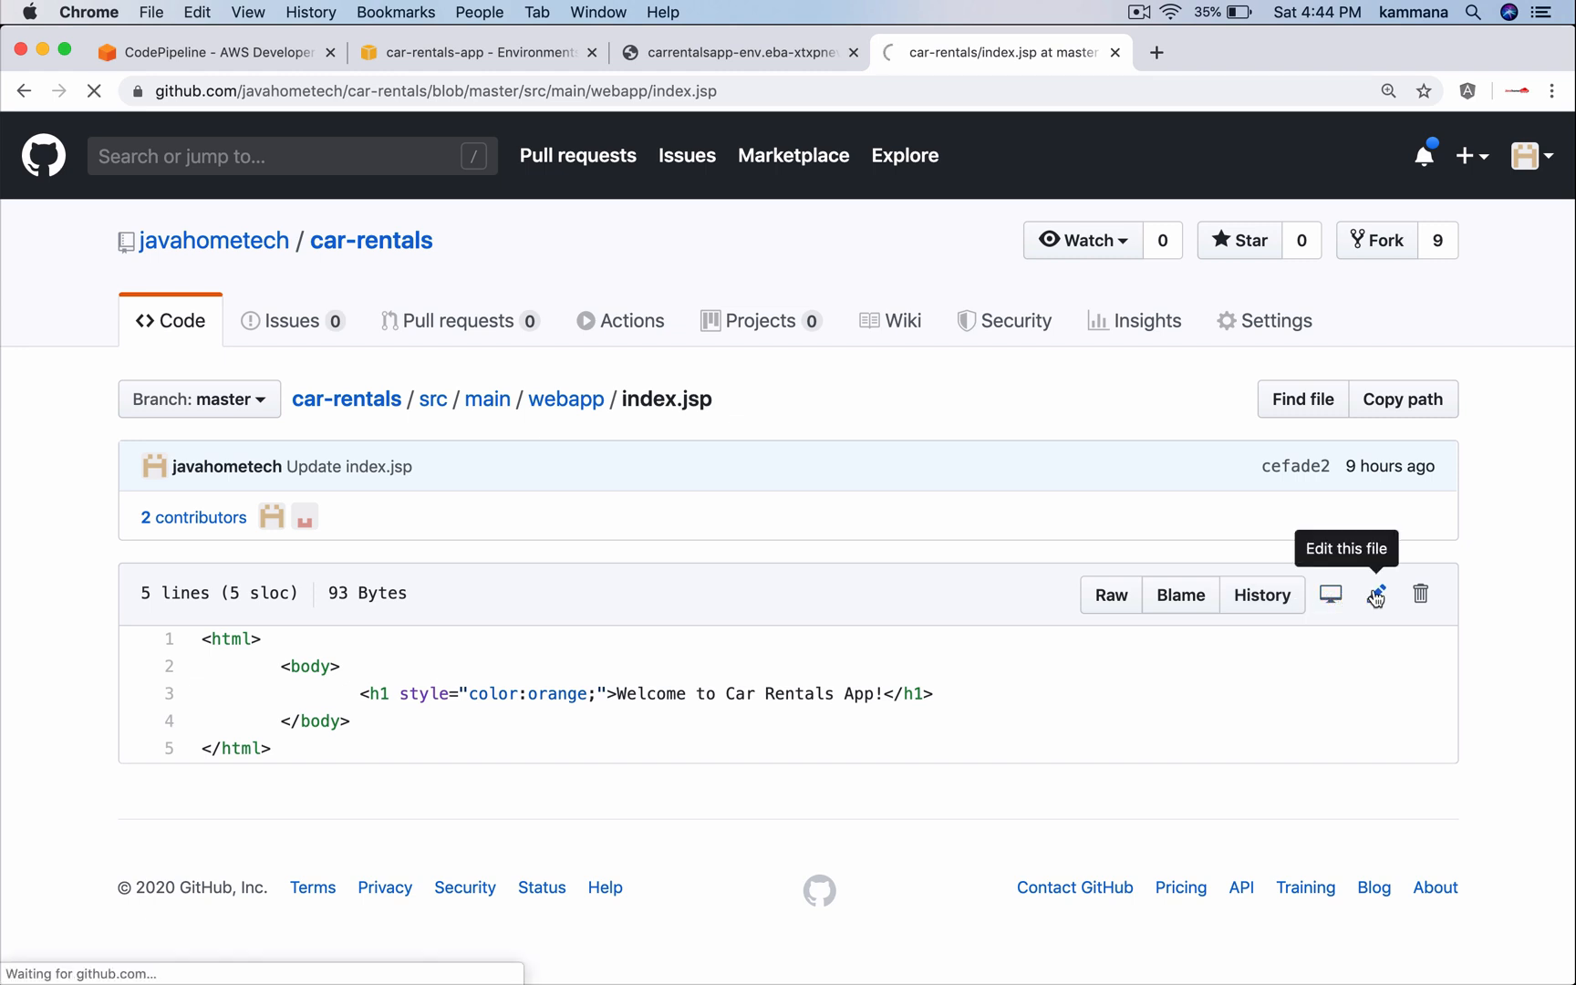
click(1375, 593)
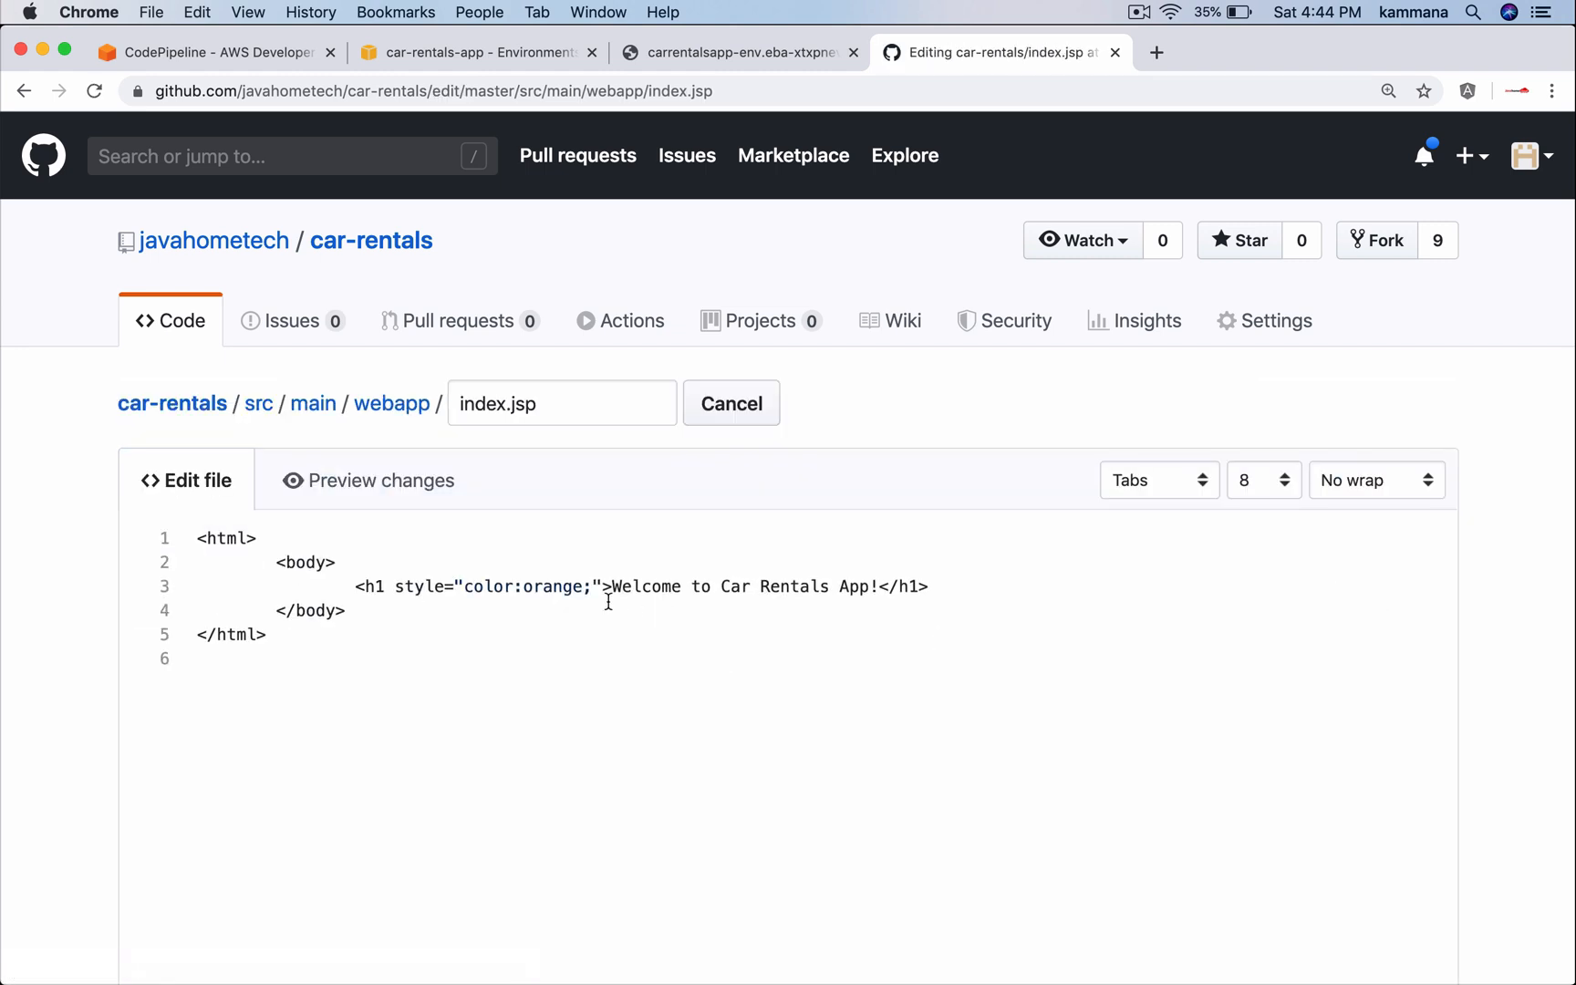
double_click(551, 585)
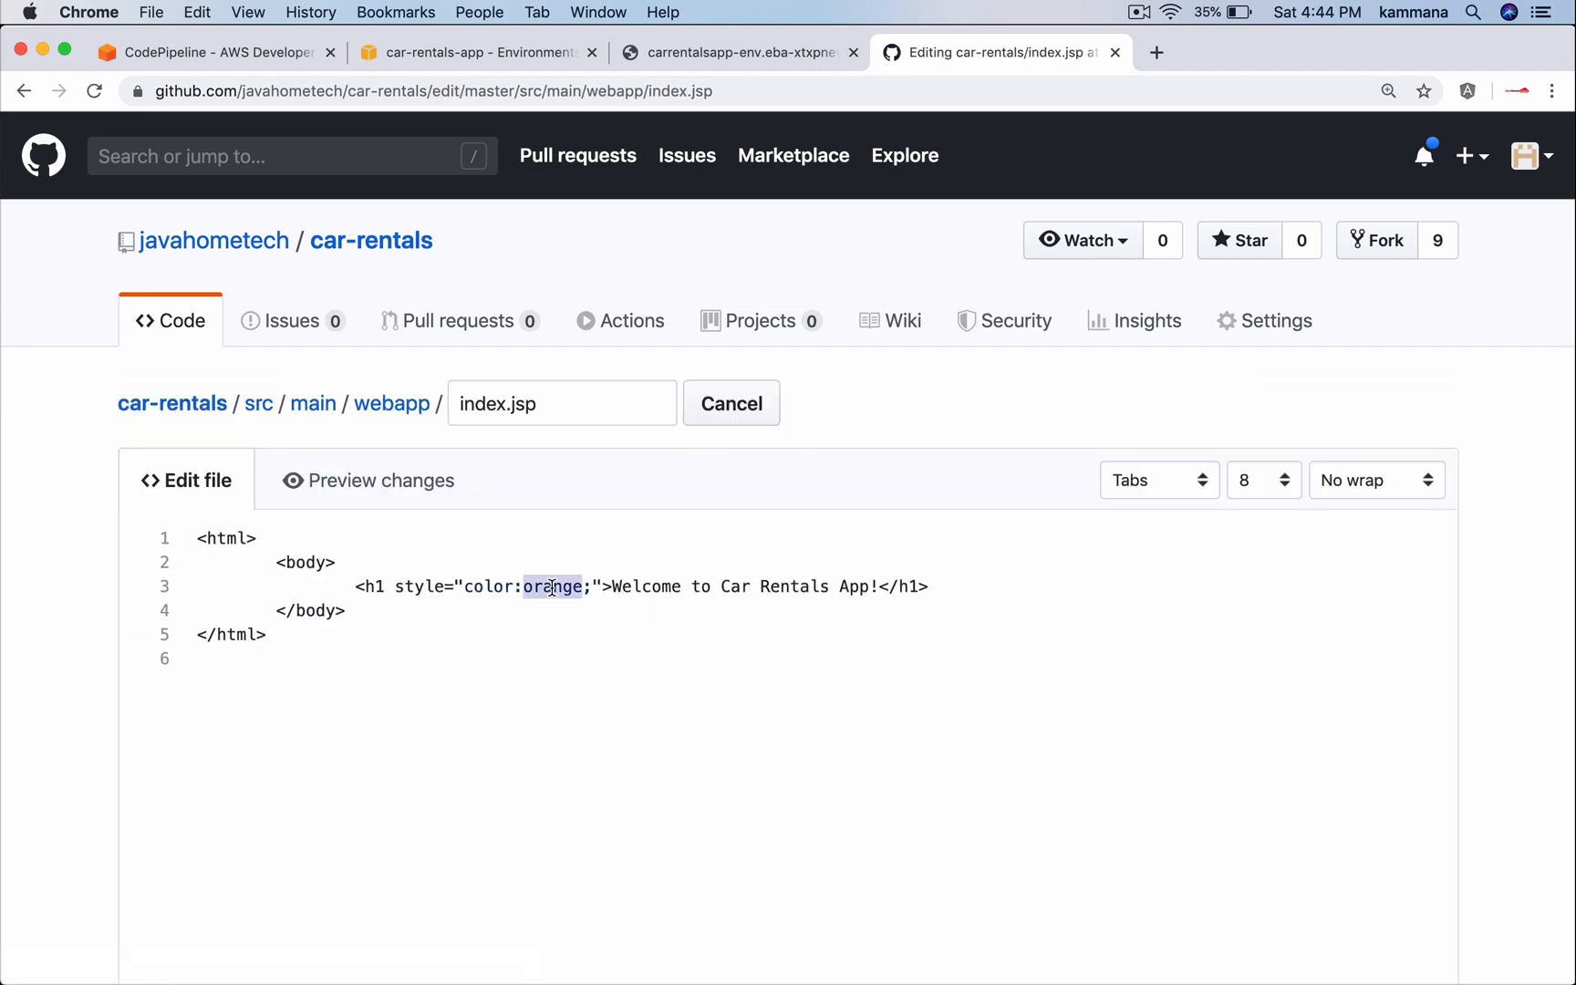
Replace 'orange' with 'red' and commit the change to master
click(739, 51)
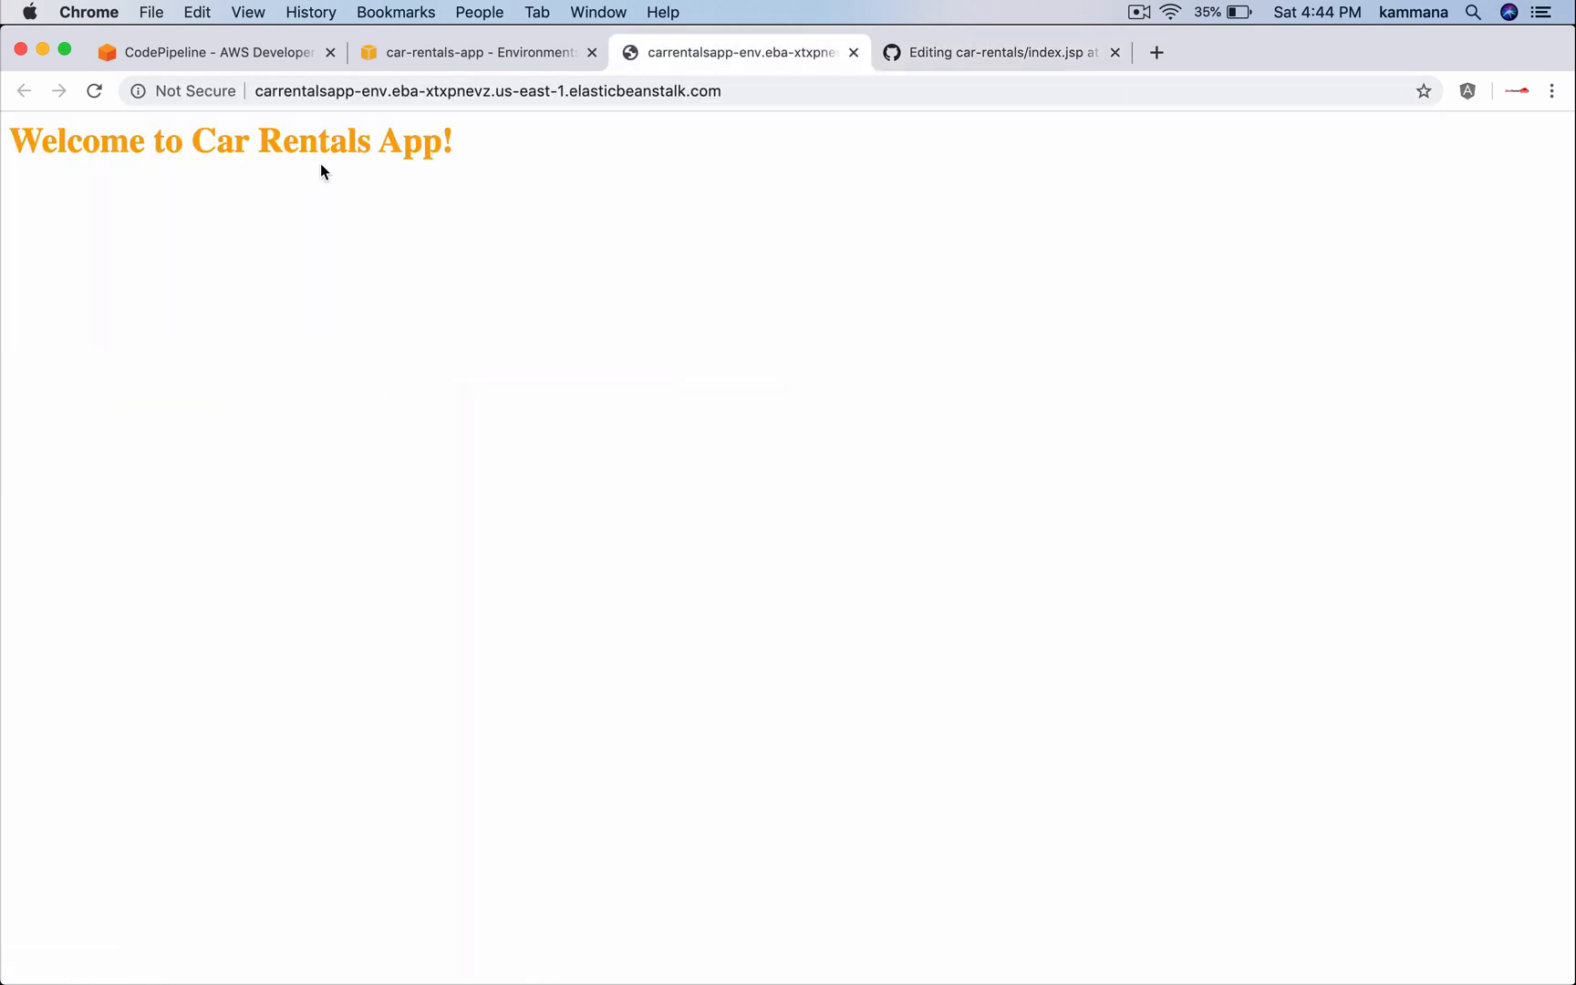
click(998, 52)
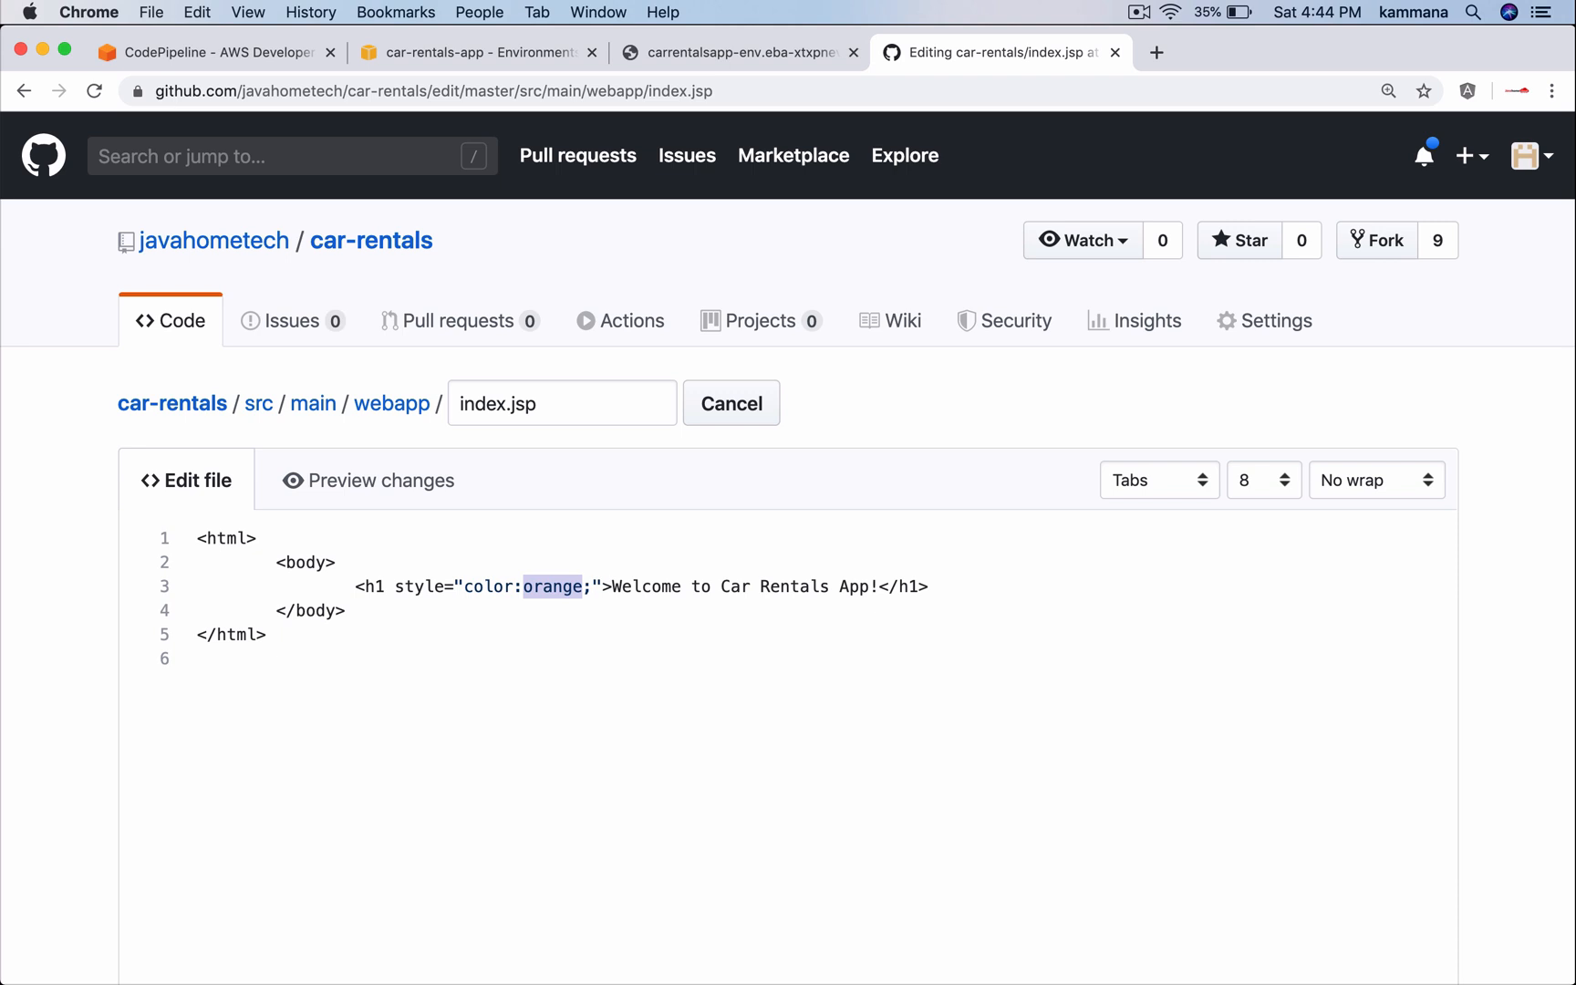
text(red)
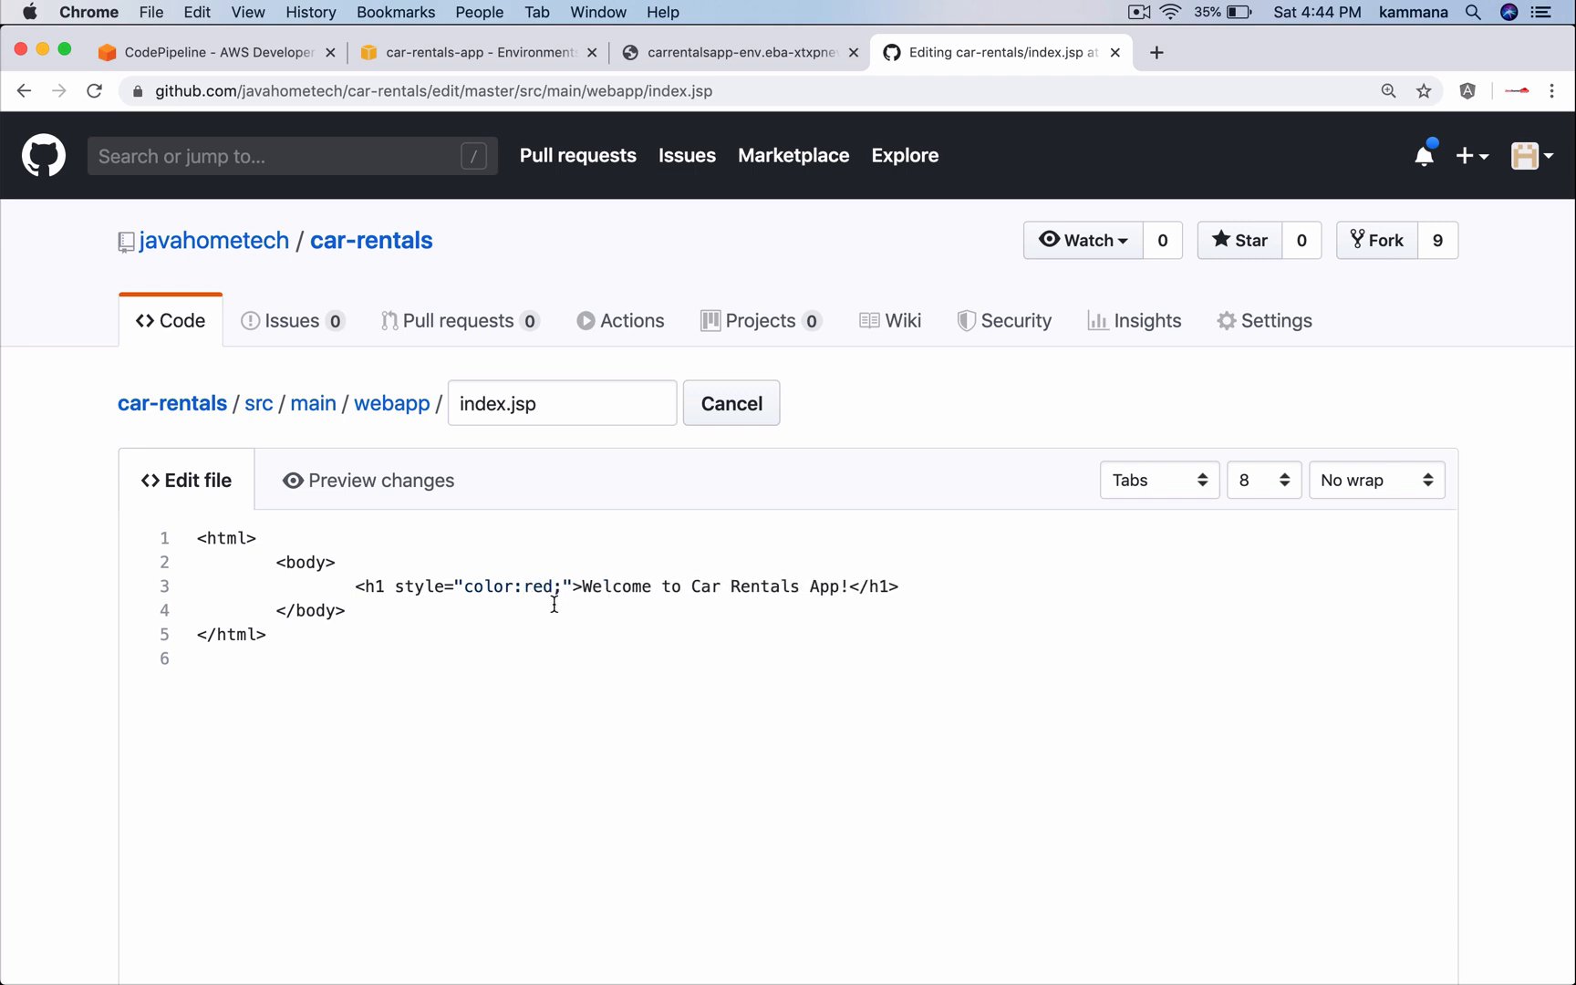
scroll(down, 3)
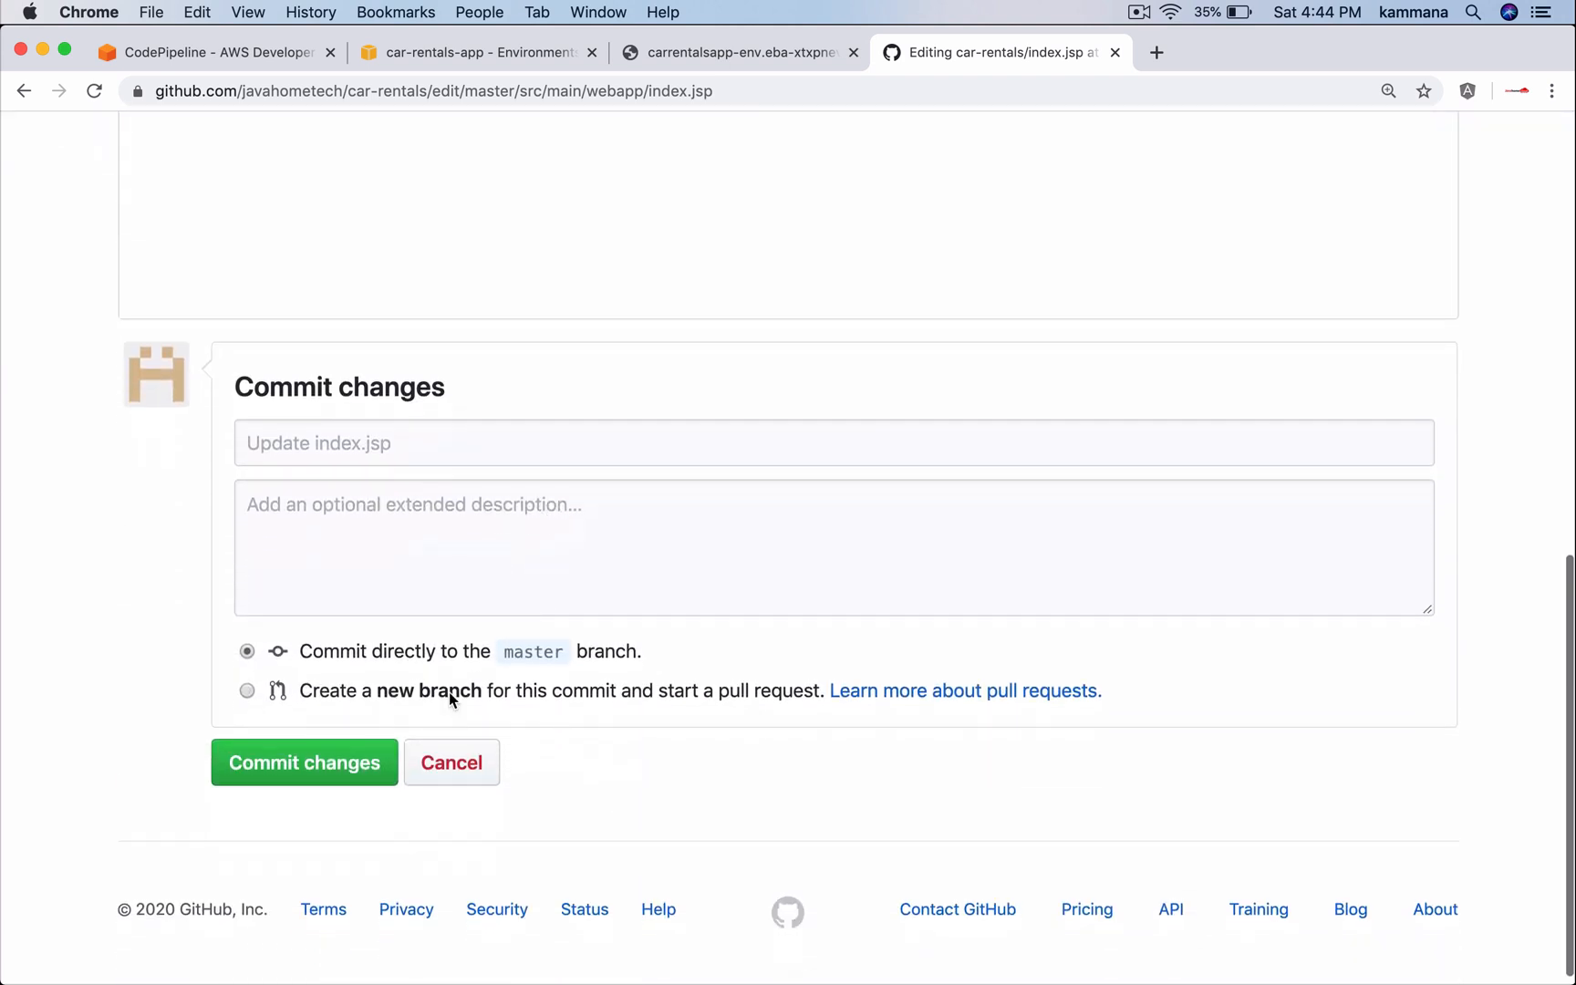
click(304, 762)
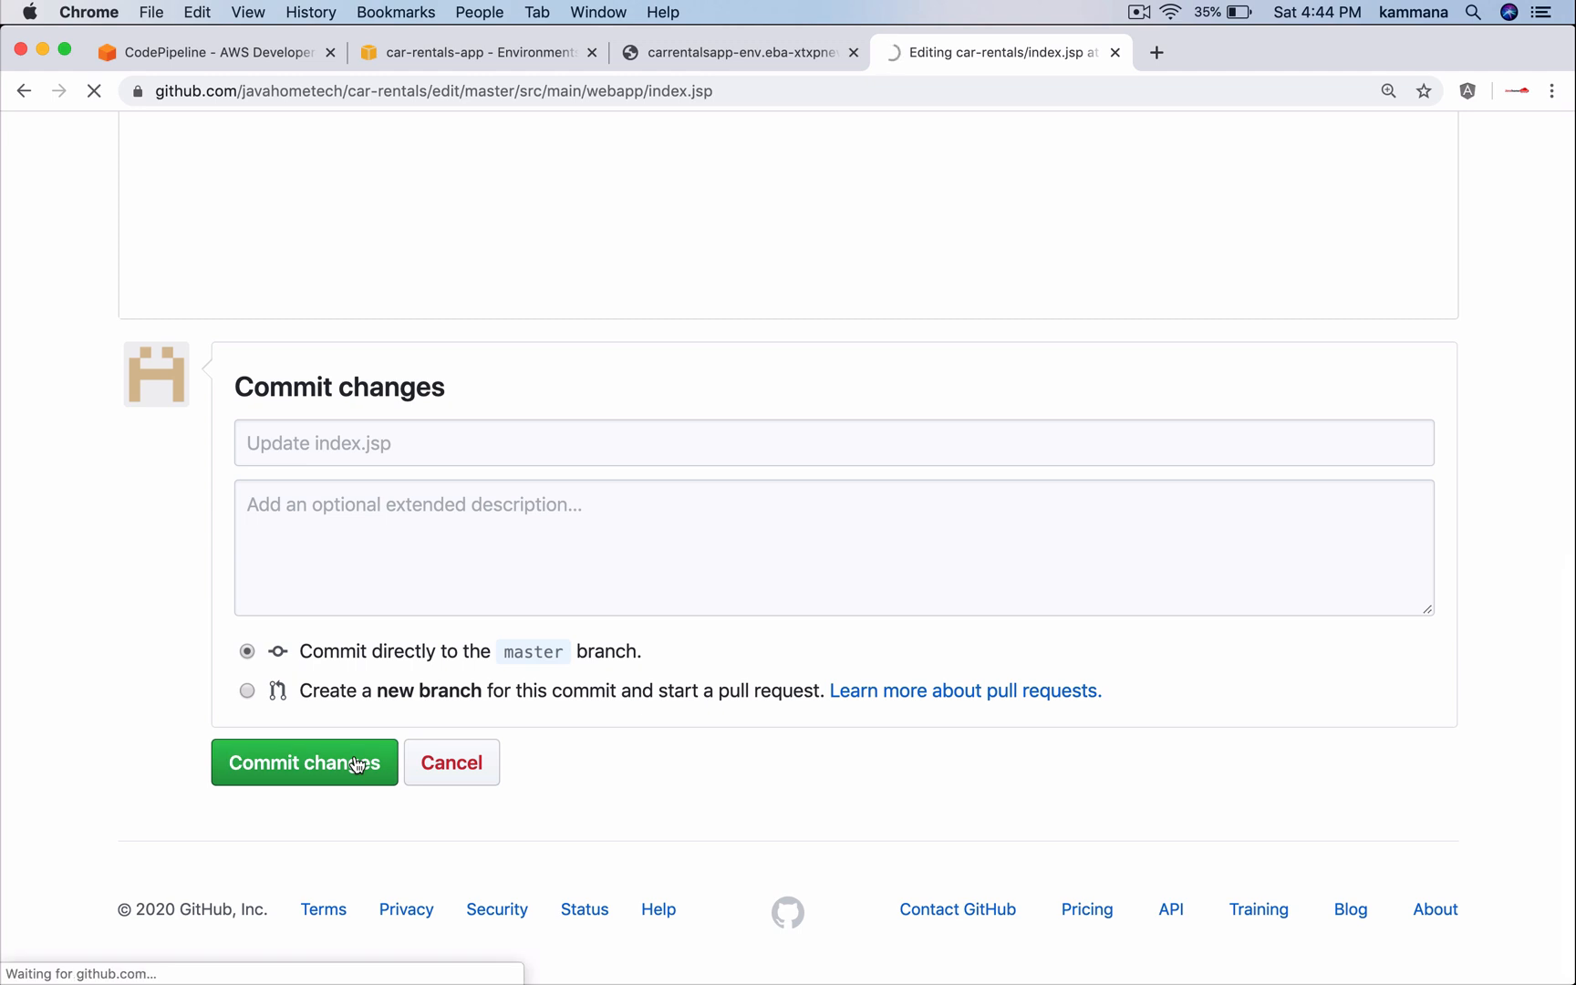
click(304, 761)
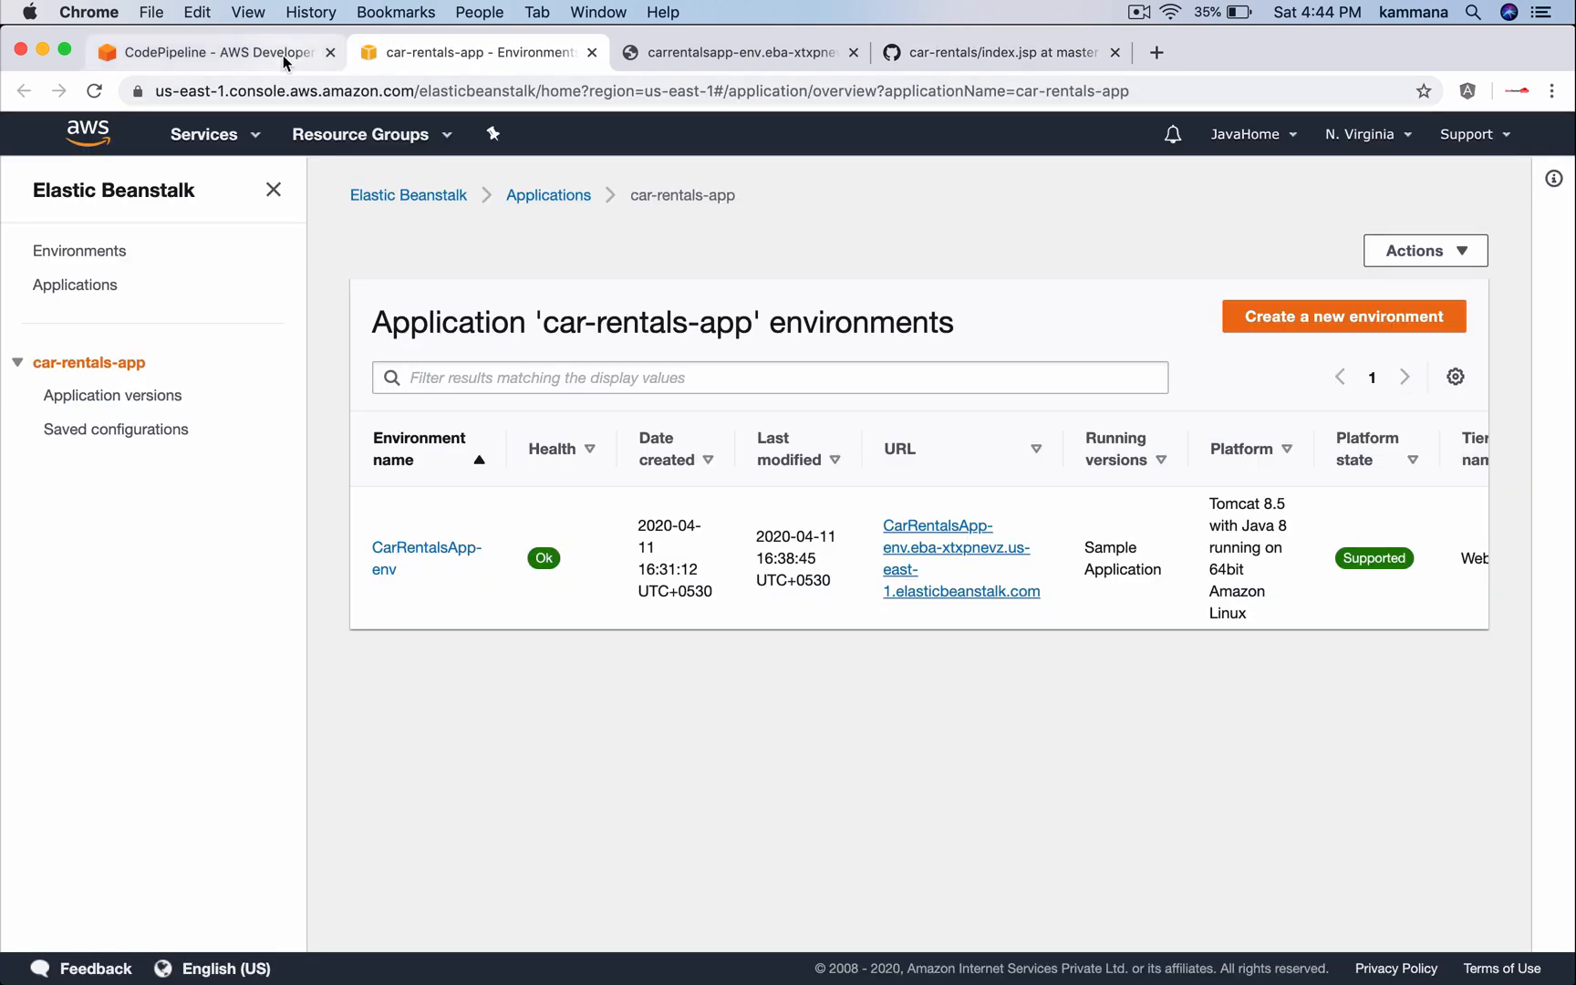
Watch the Update index.jsp run pass Source, Build and Deploy in CodePipeline
click(211, 52)
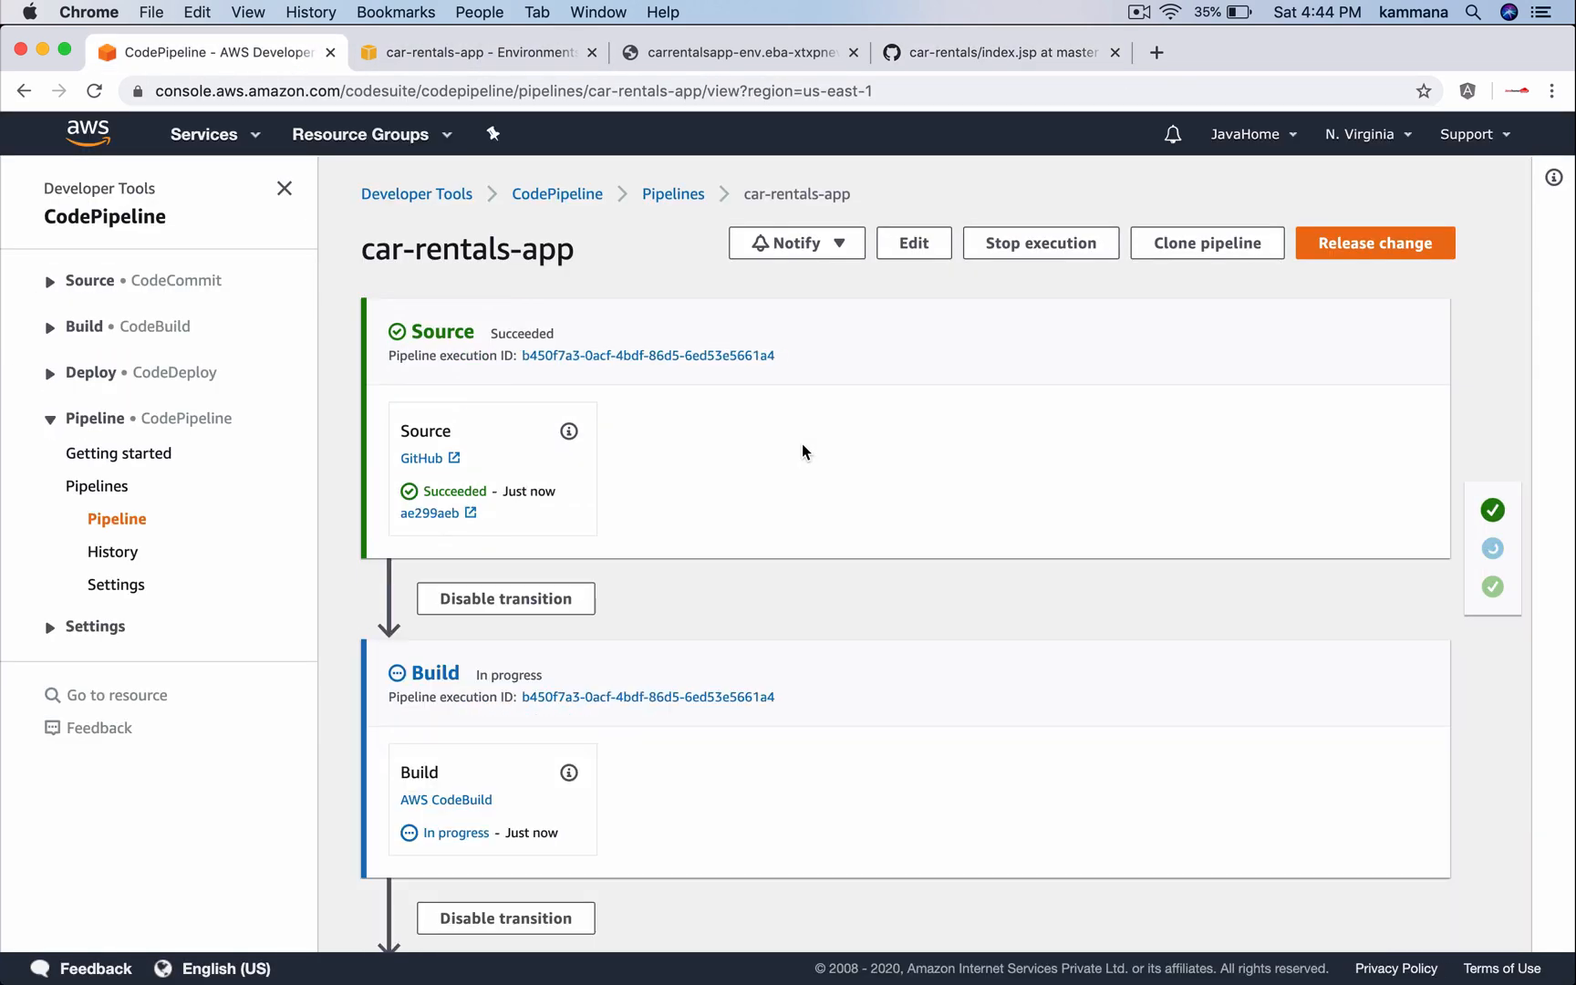
mouse_move(623, 446)
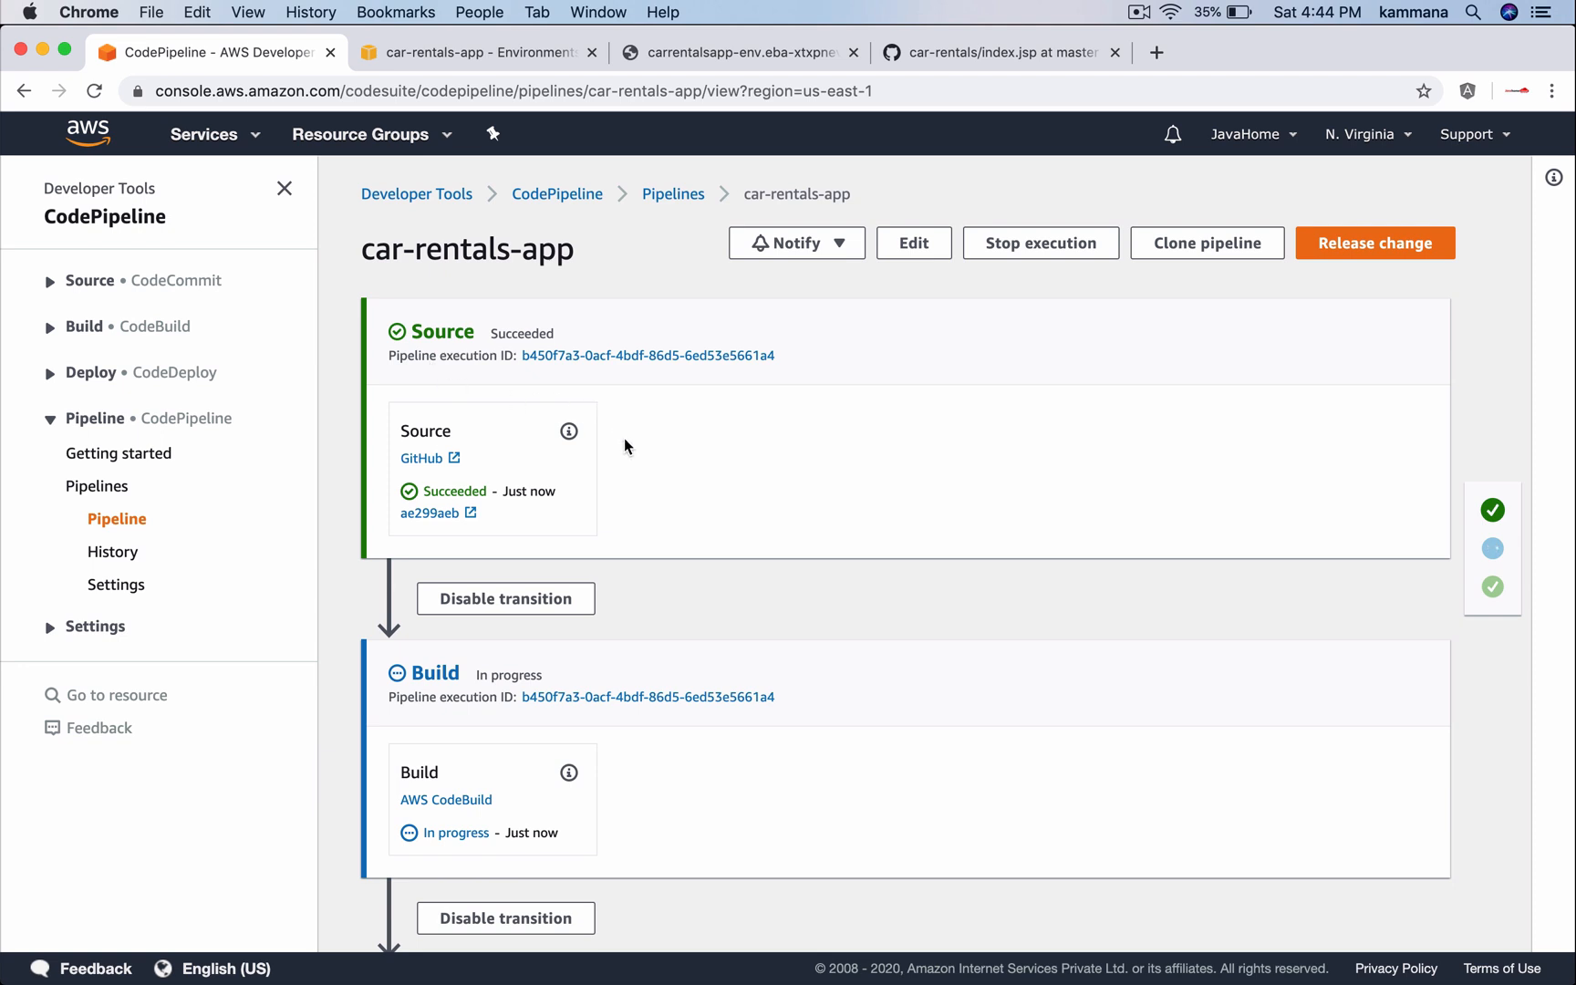
mouse_move(492, 394)
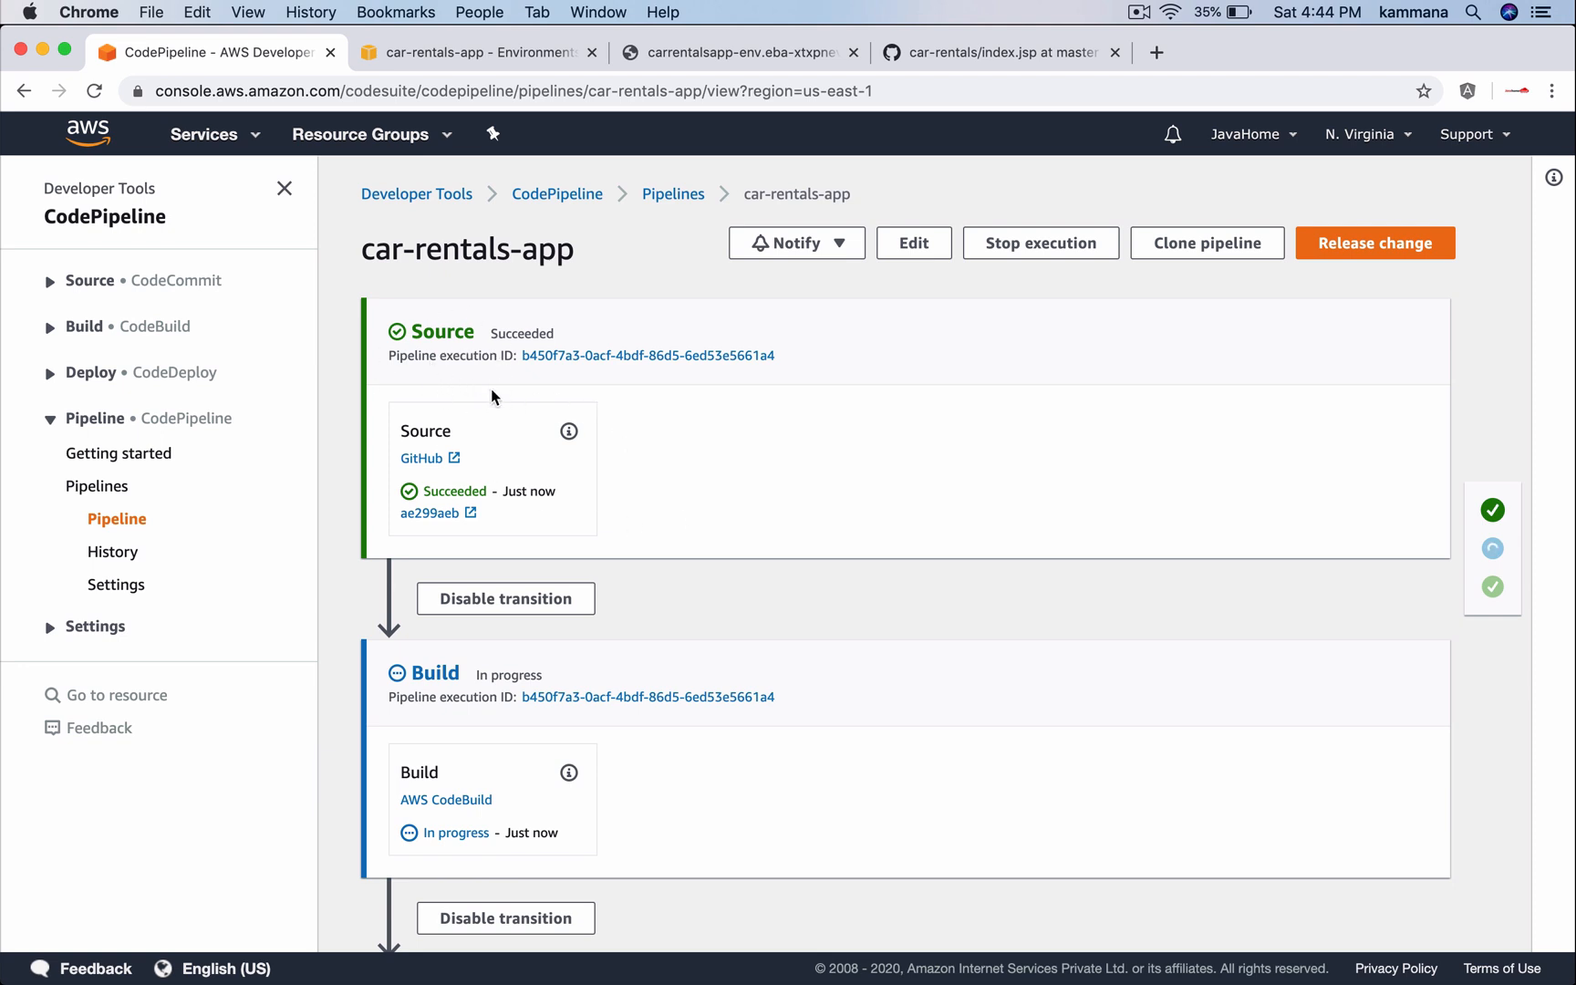
scroll(down, 3)
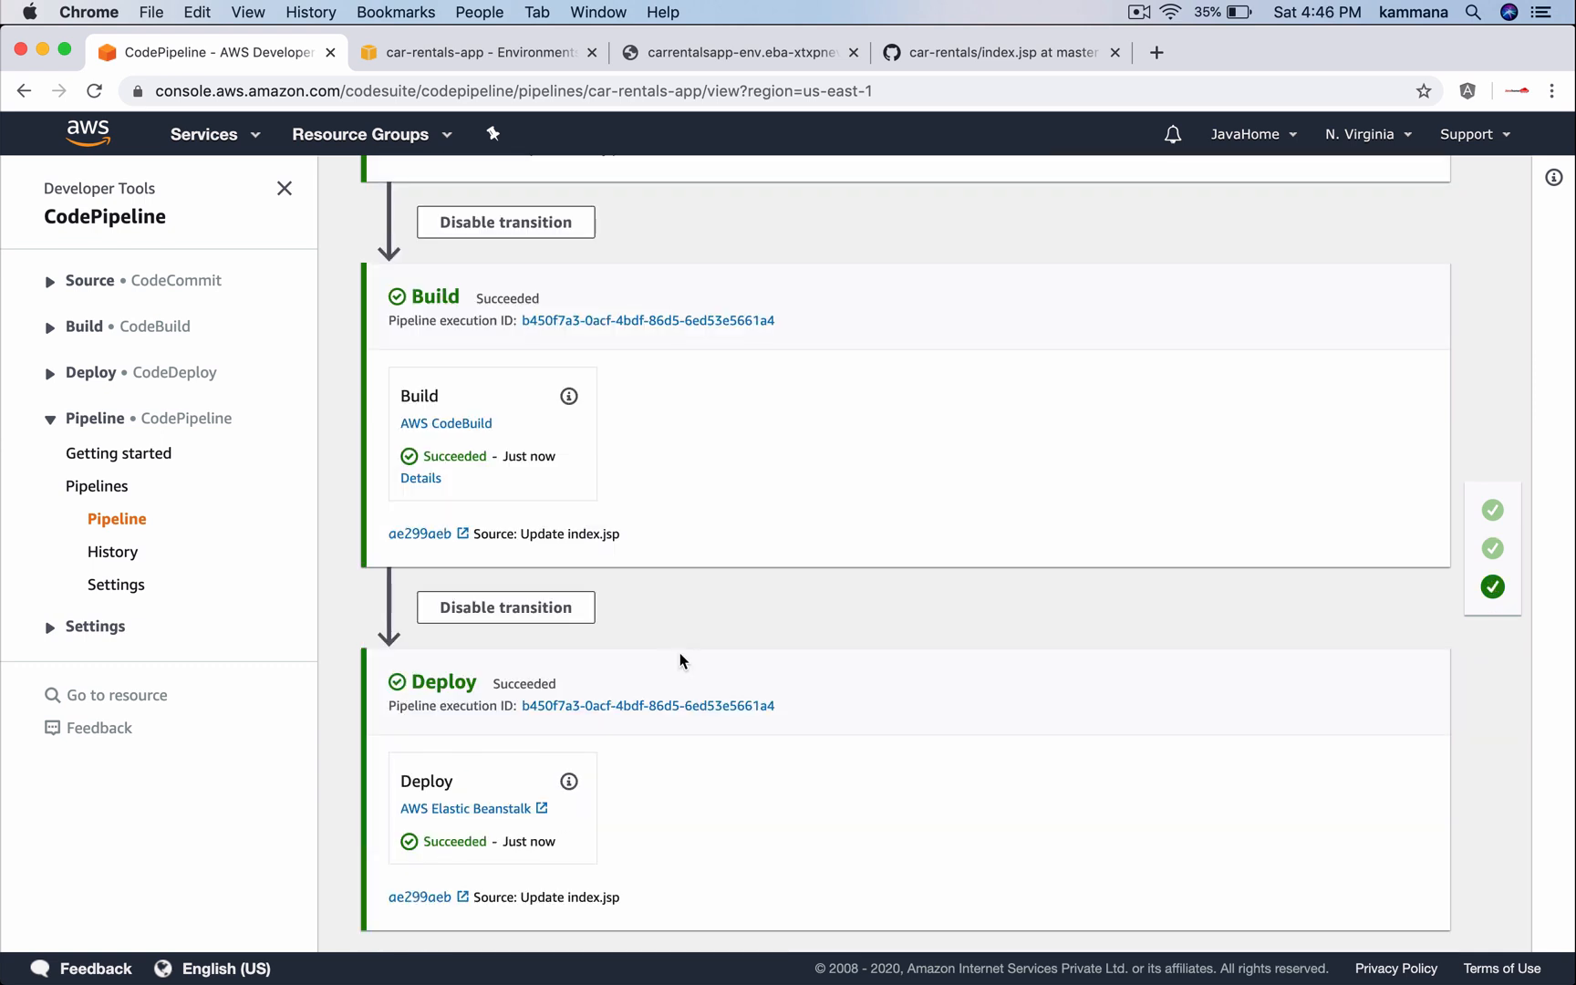
mouse_move(975, 226)
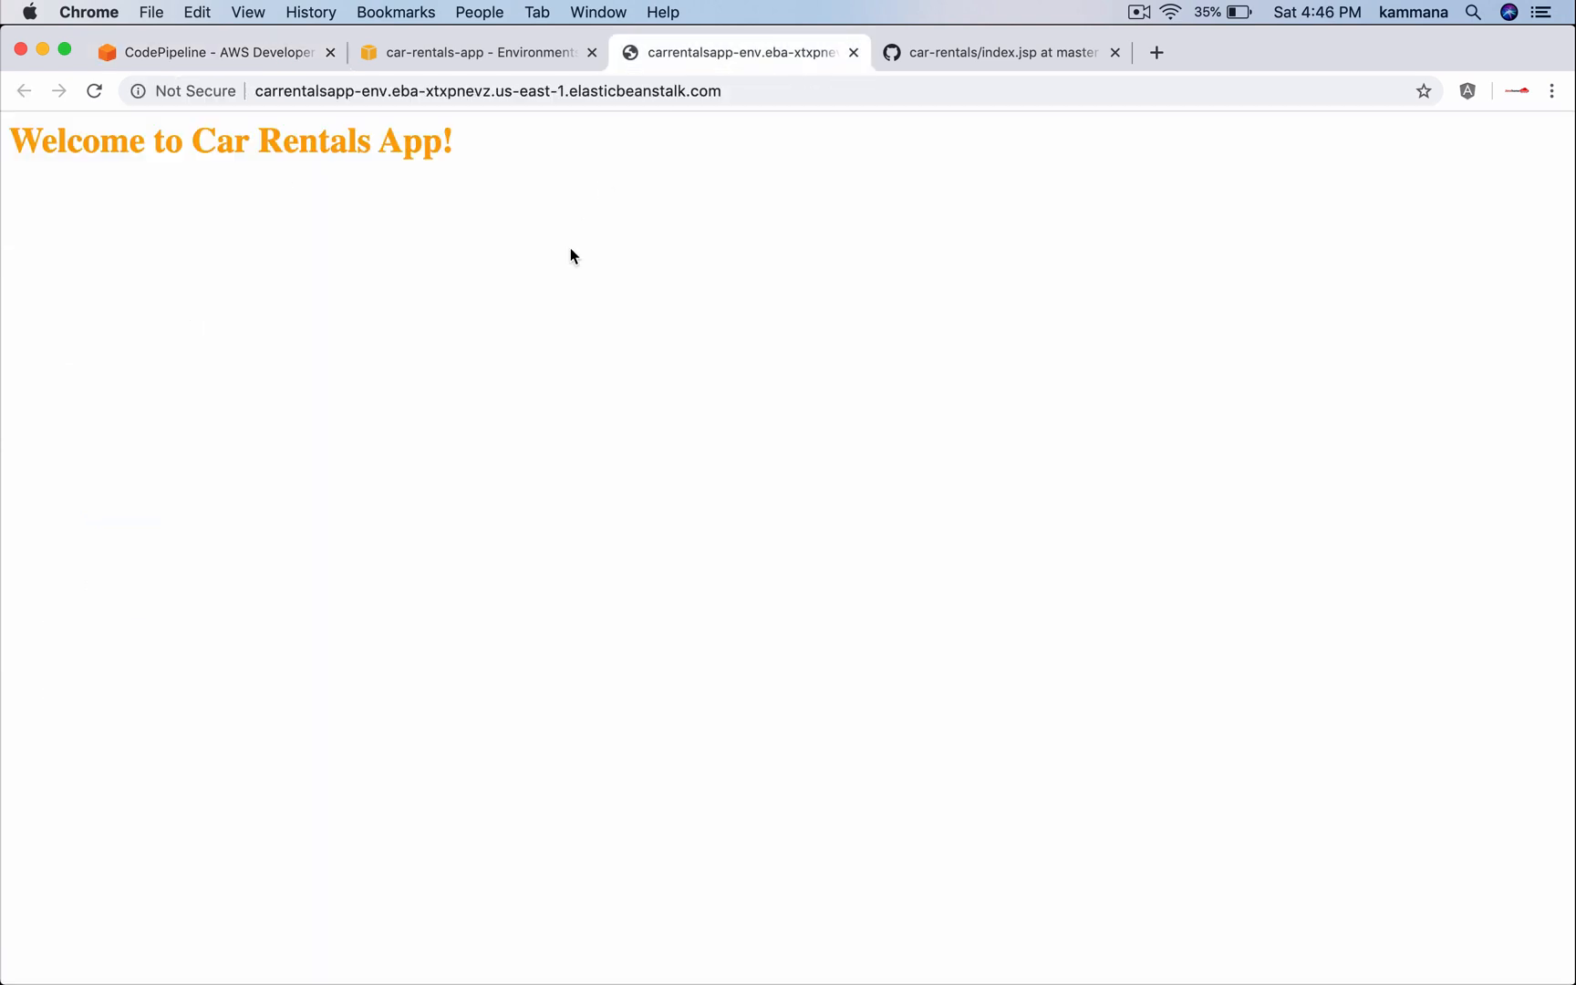
Reload the live site to confirm the red welcome heading, then return to the pipeline
click(93, 91)
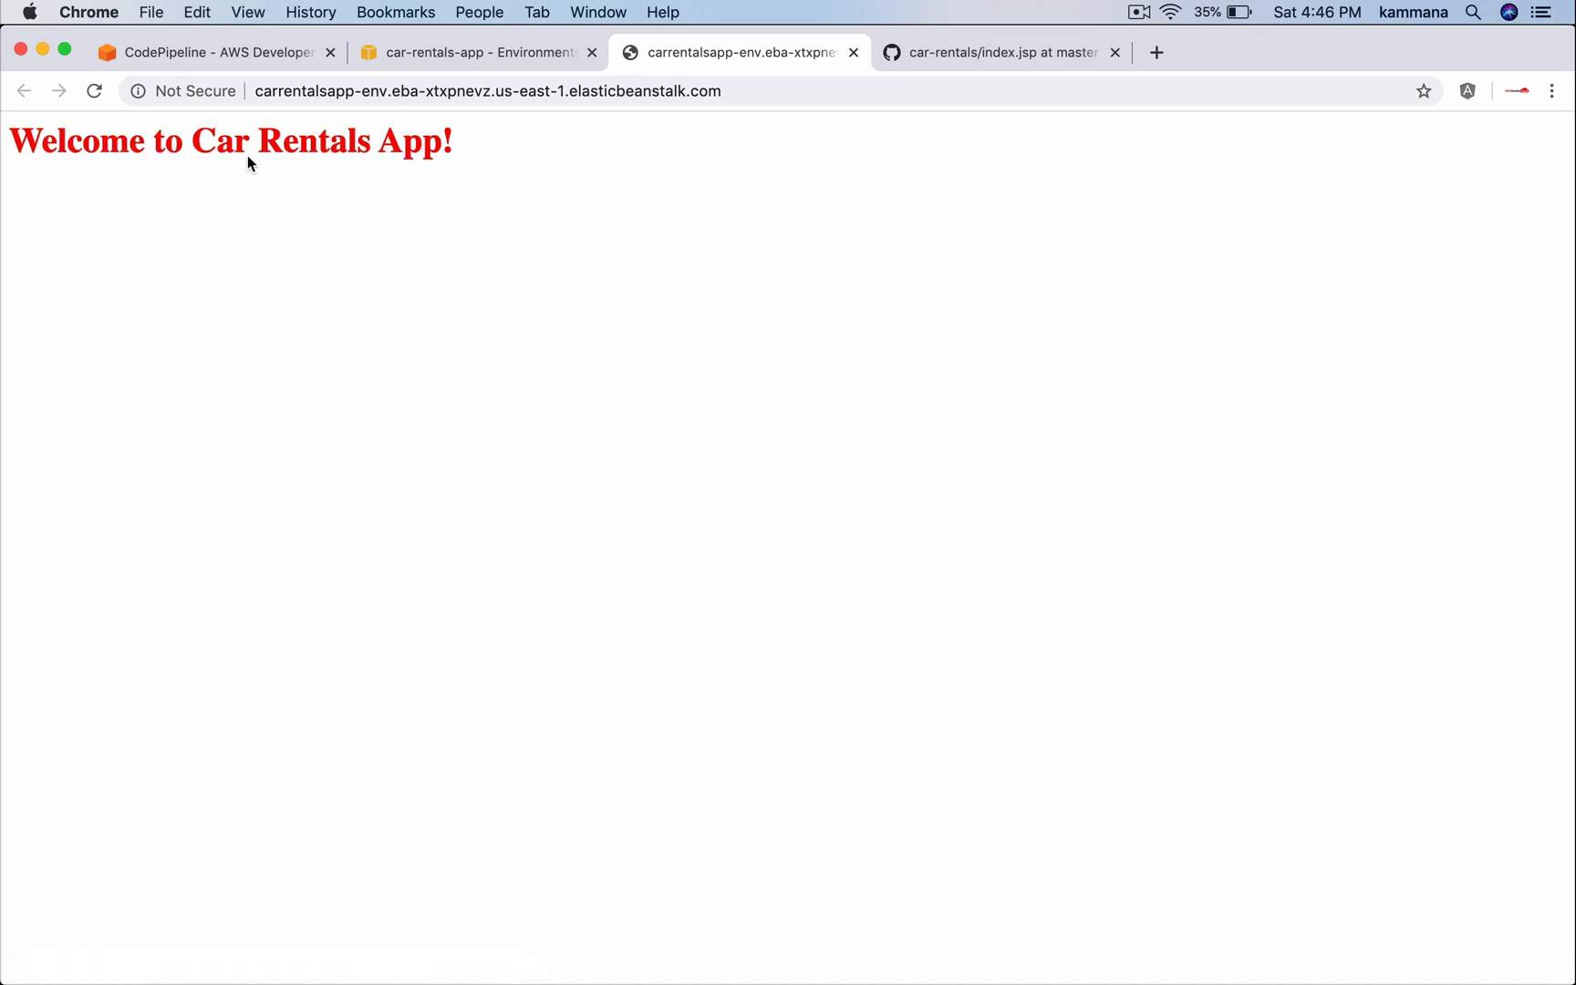
triple_click(229, 140)
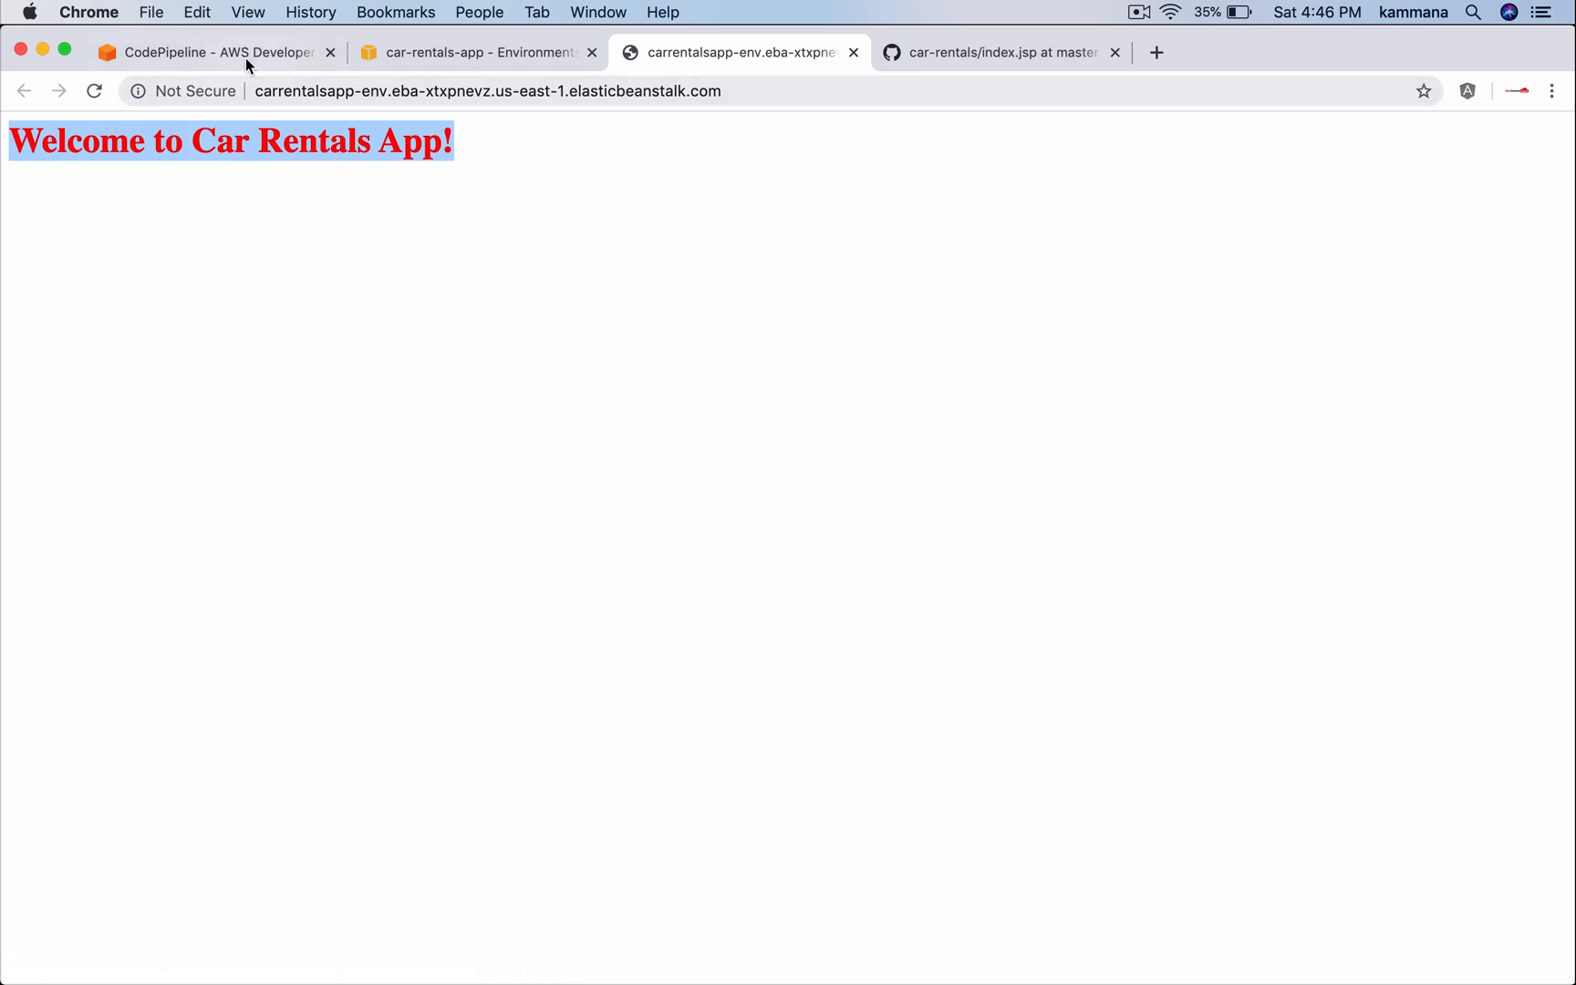
click(208, 51)
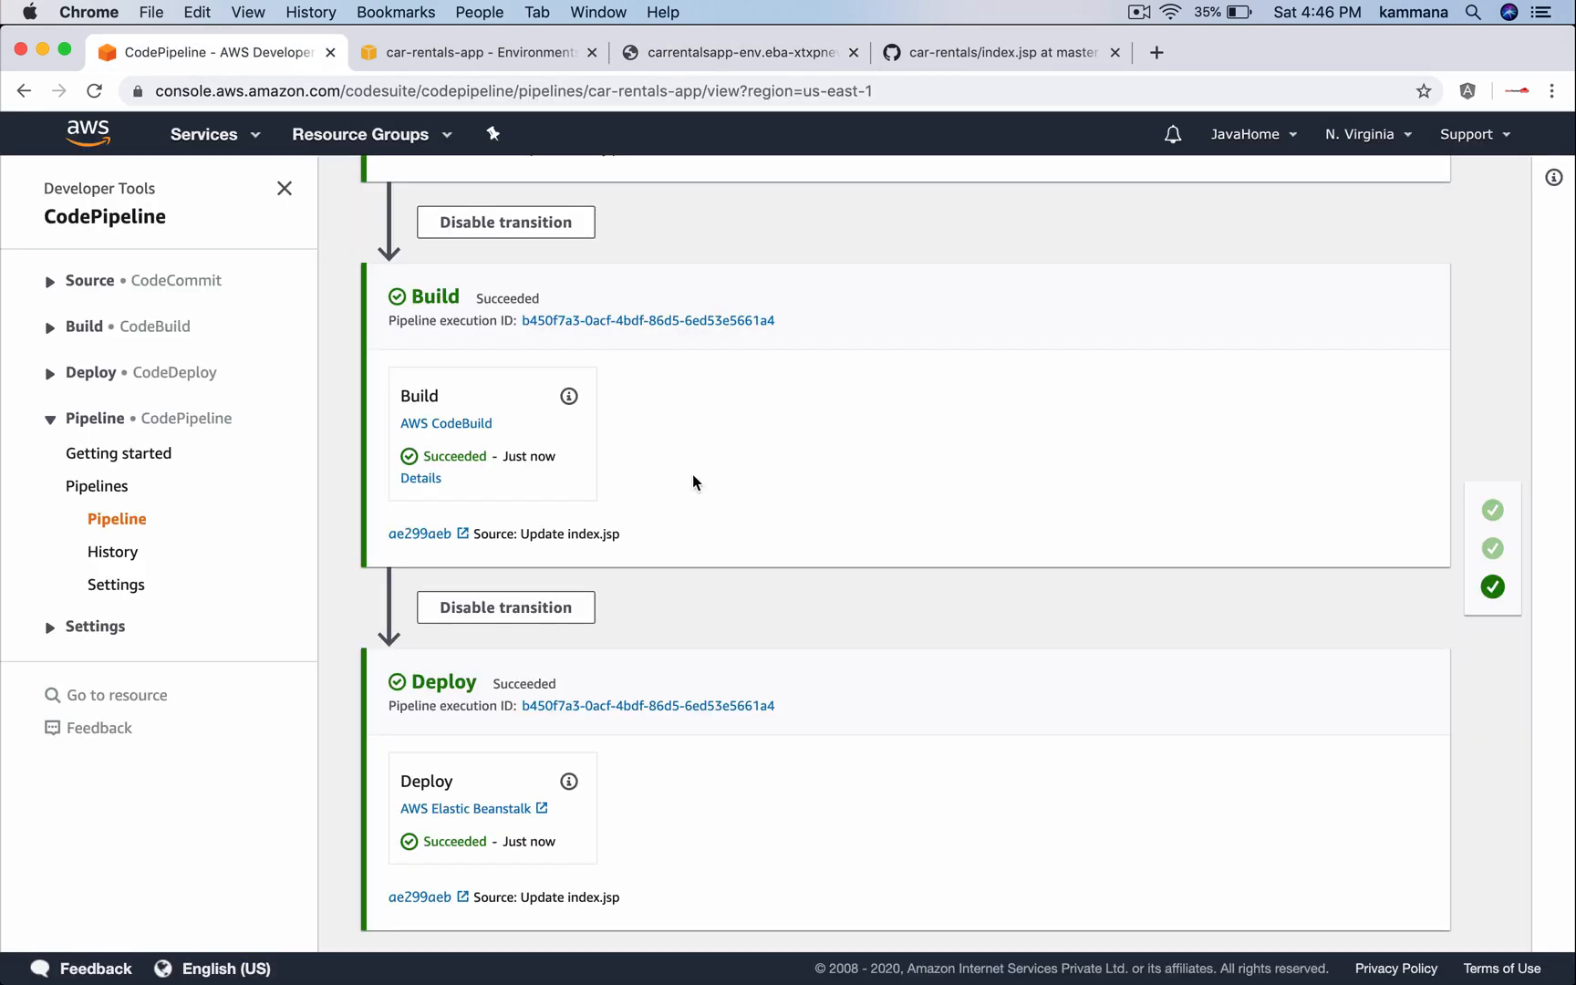
scroll(up, 3)
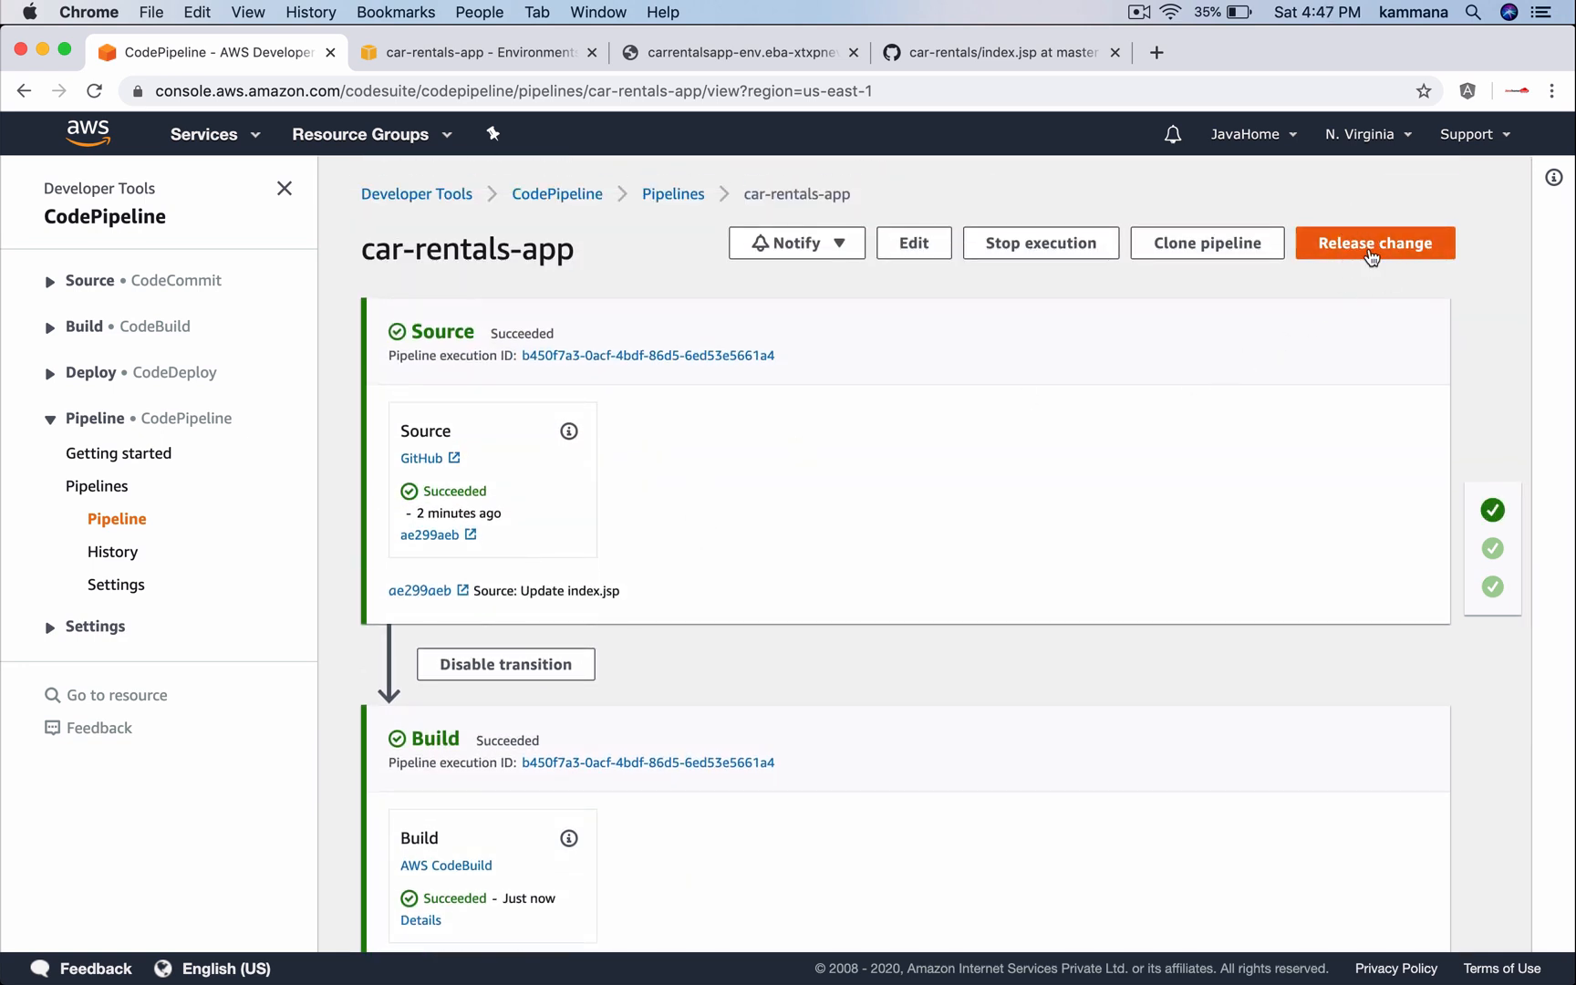
scroll(down, 3)
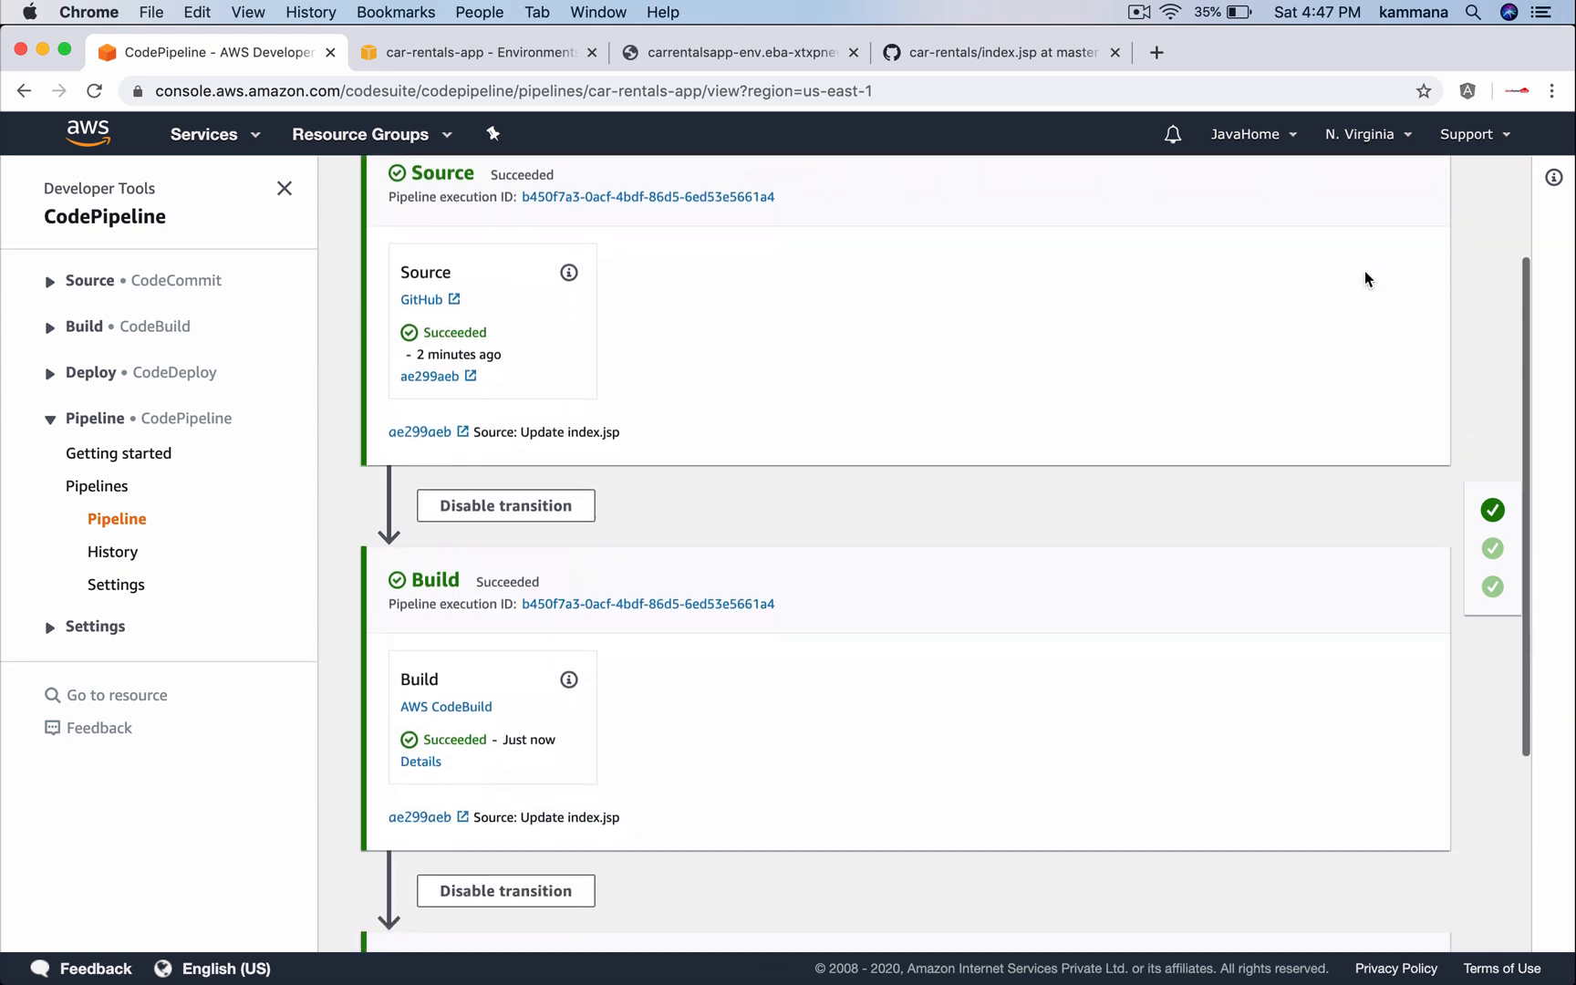
scroll(down, 3)
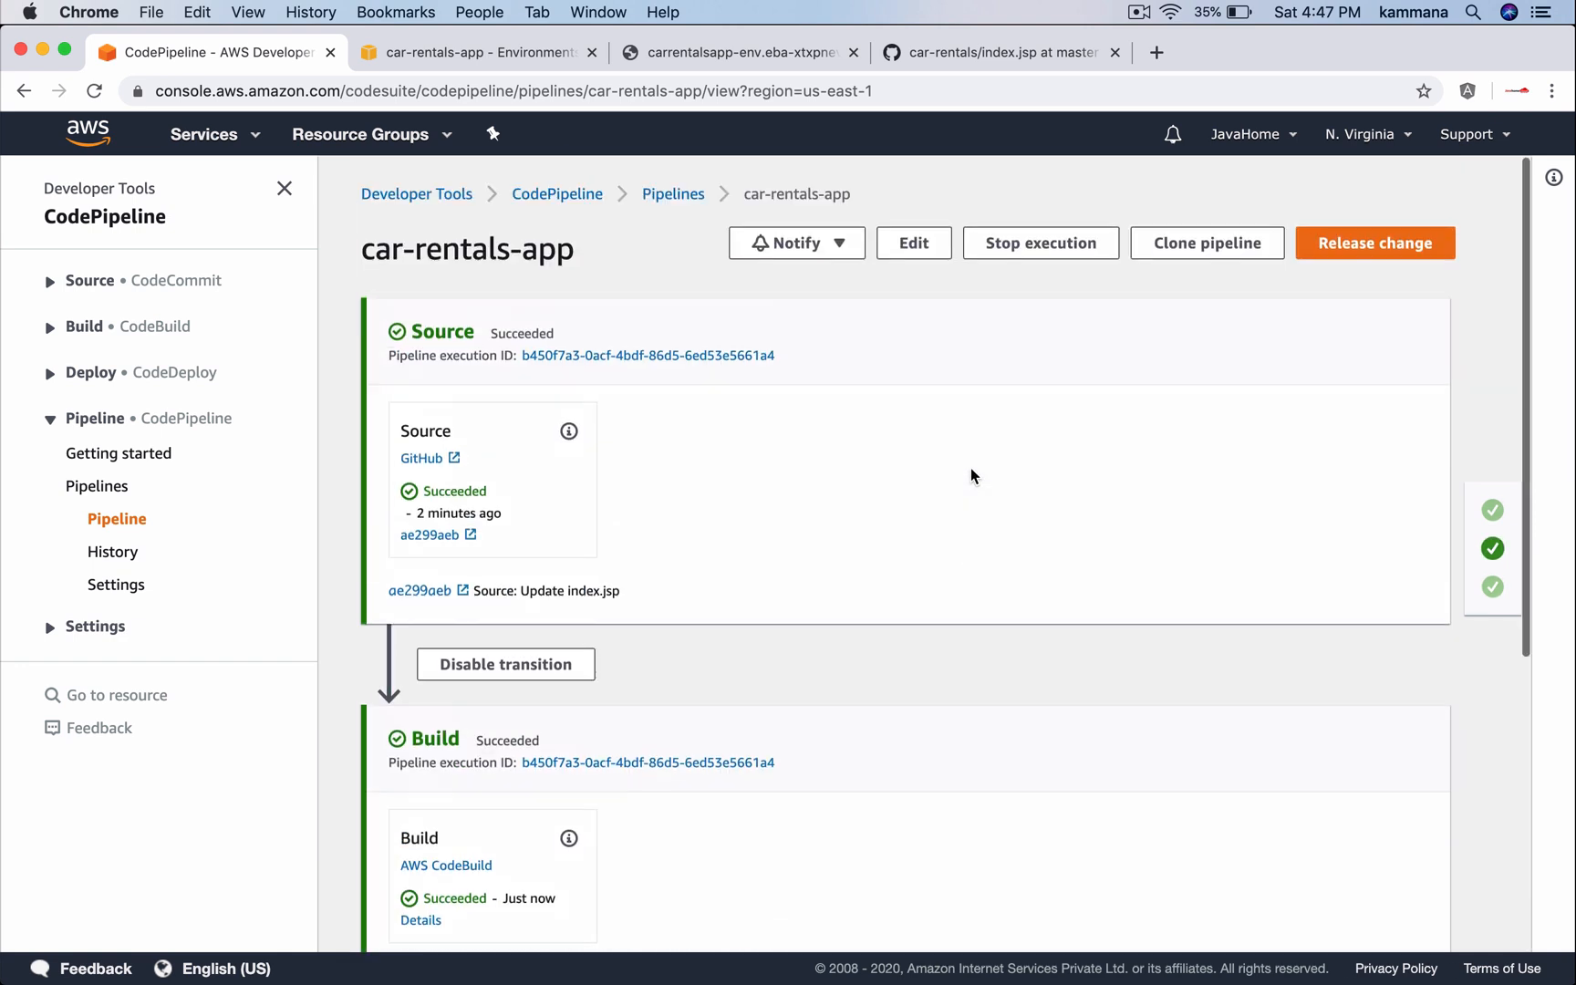
Add a new stage named ProdDeploy after Deploy in the pipeline edit
click(913, 242)
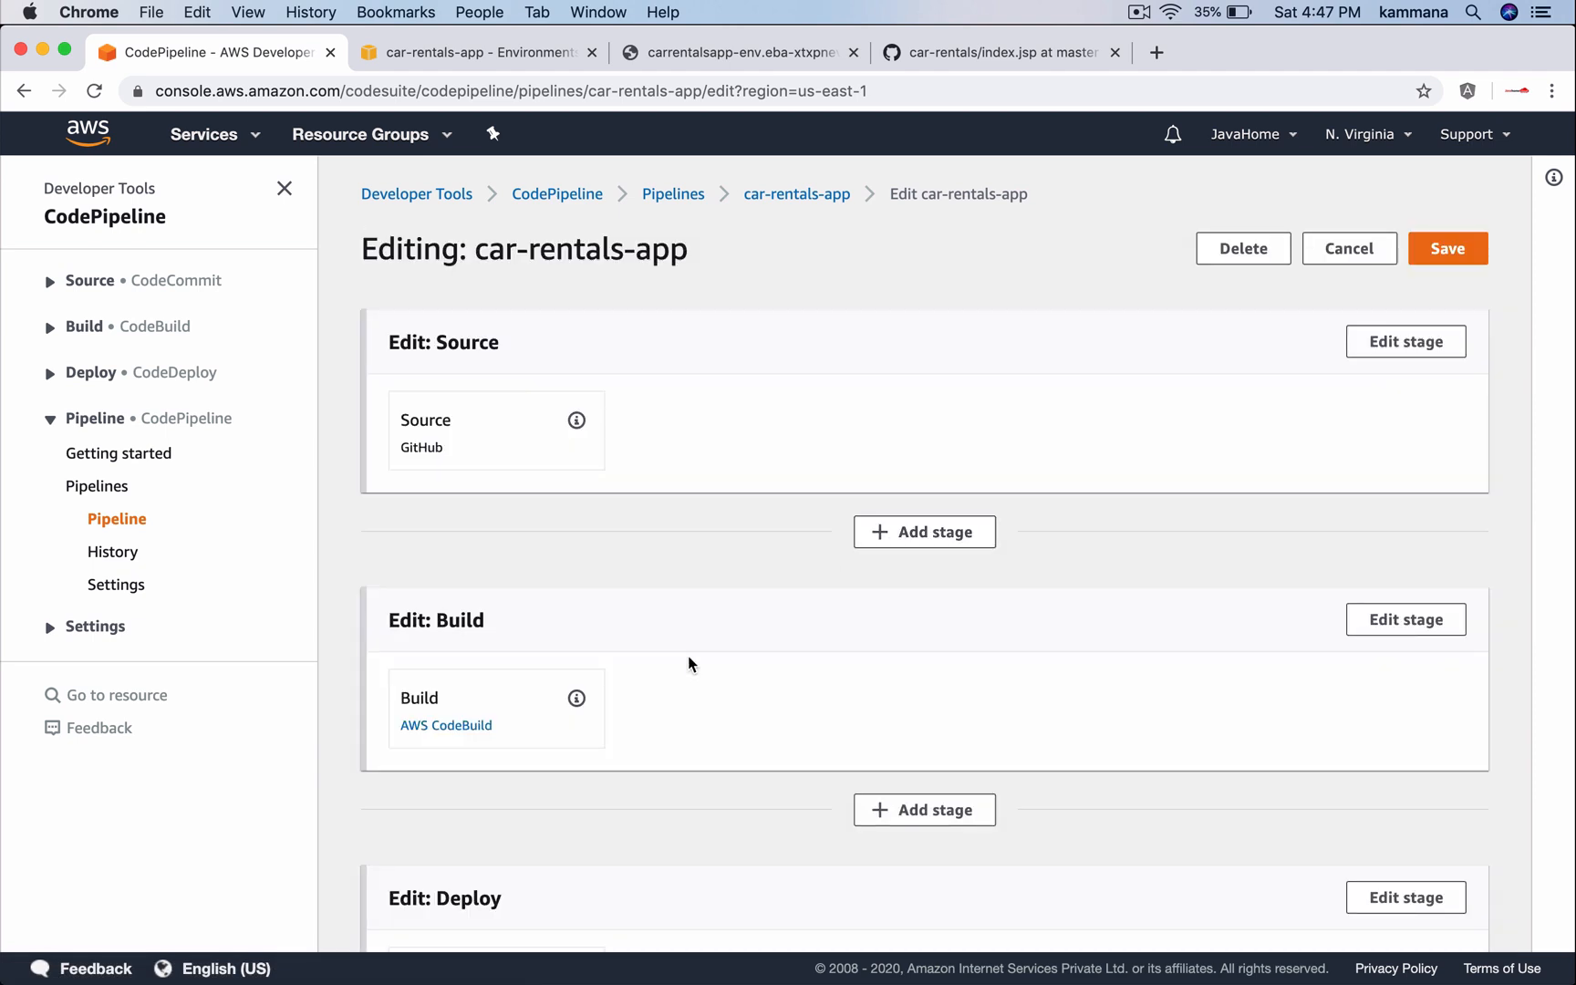
scroll(down, 3)
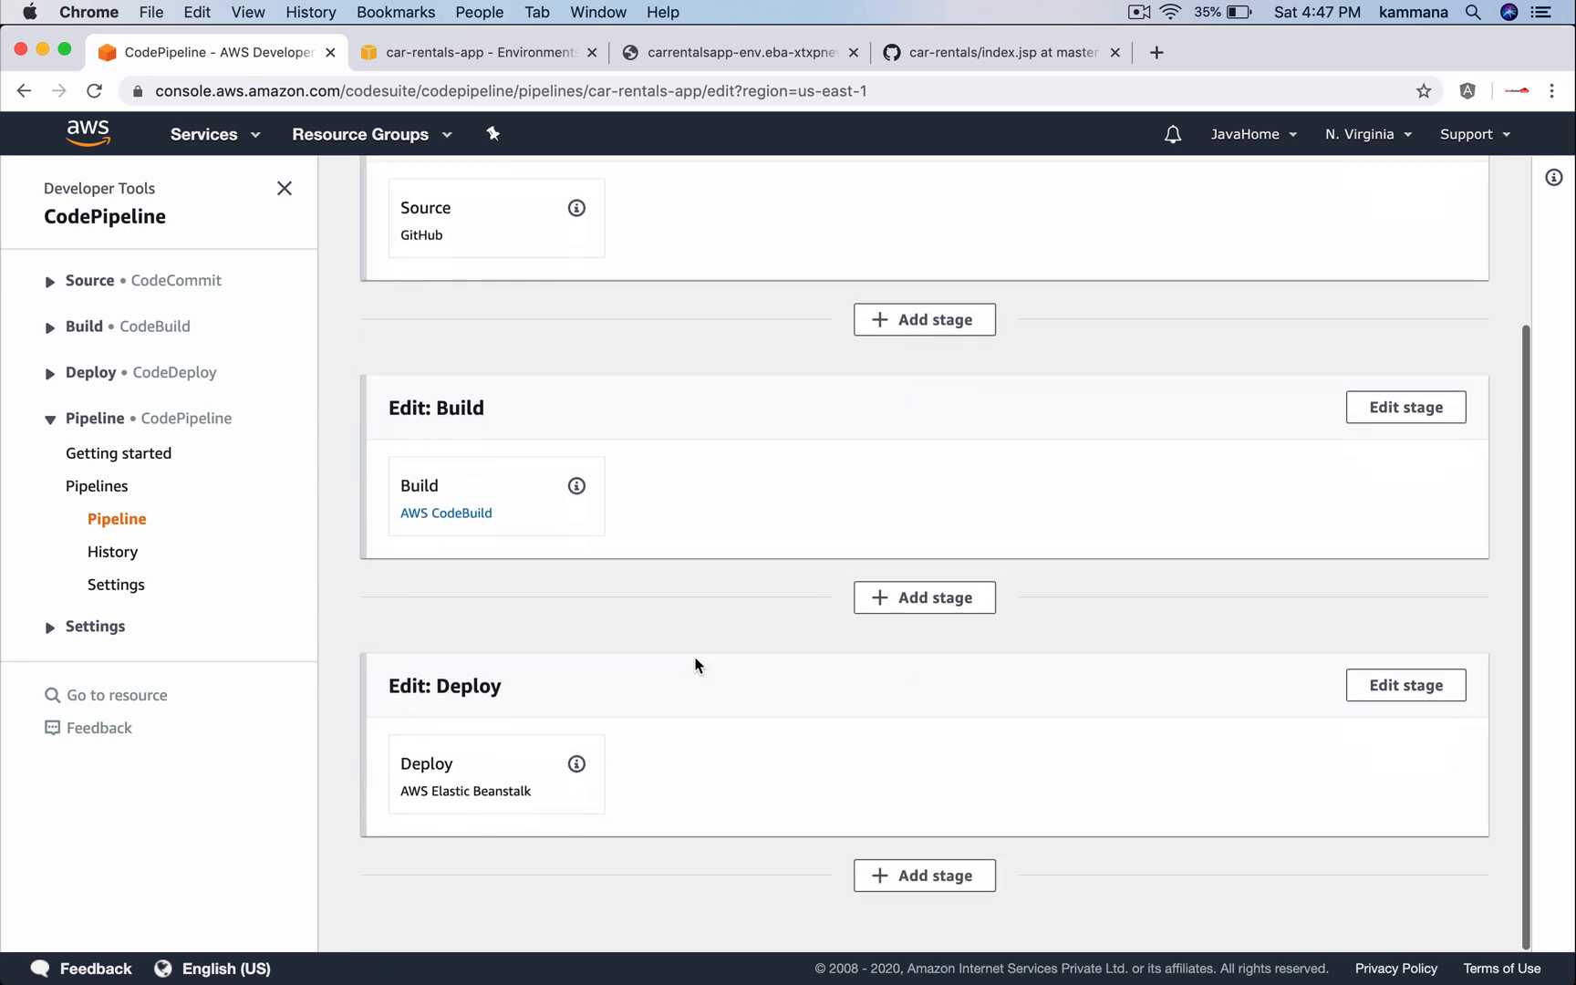
mouse_move(867, 808)
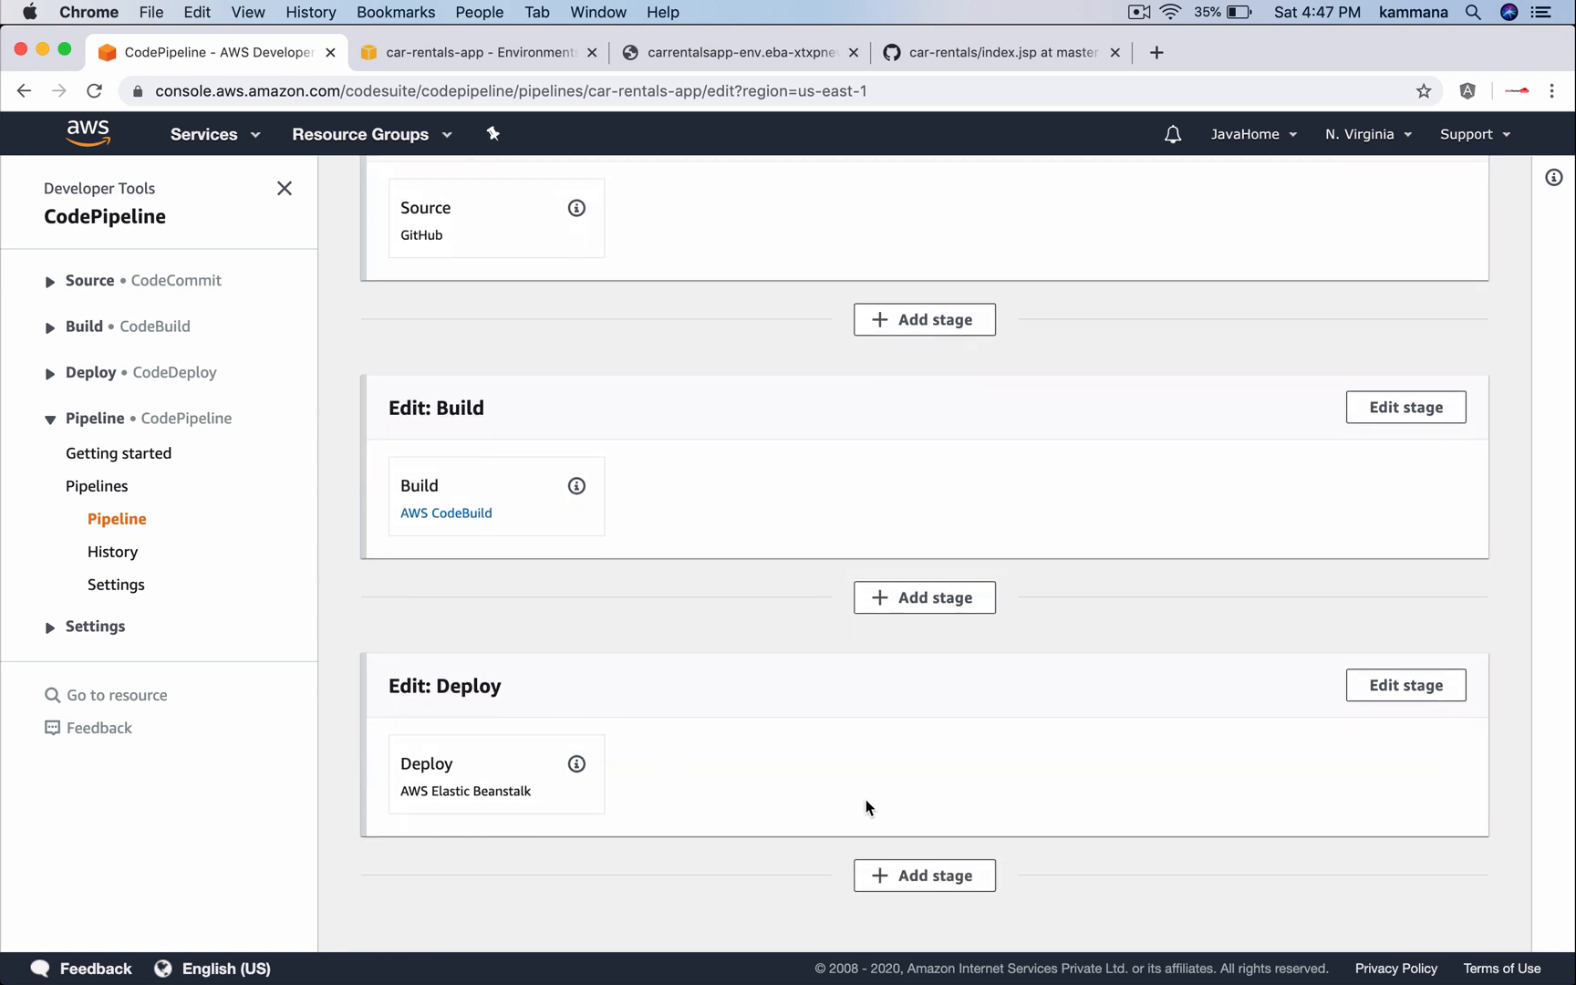
click(922, 875)
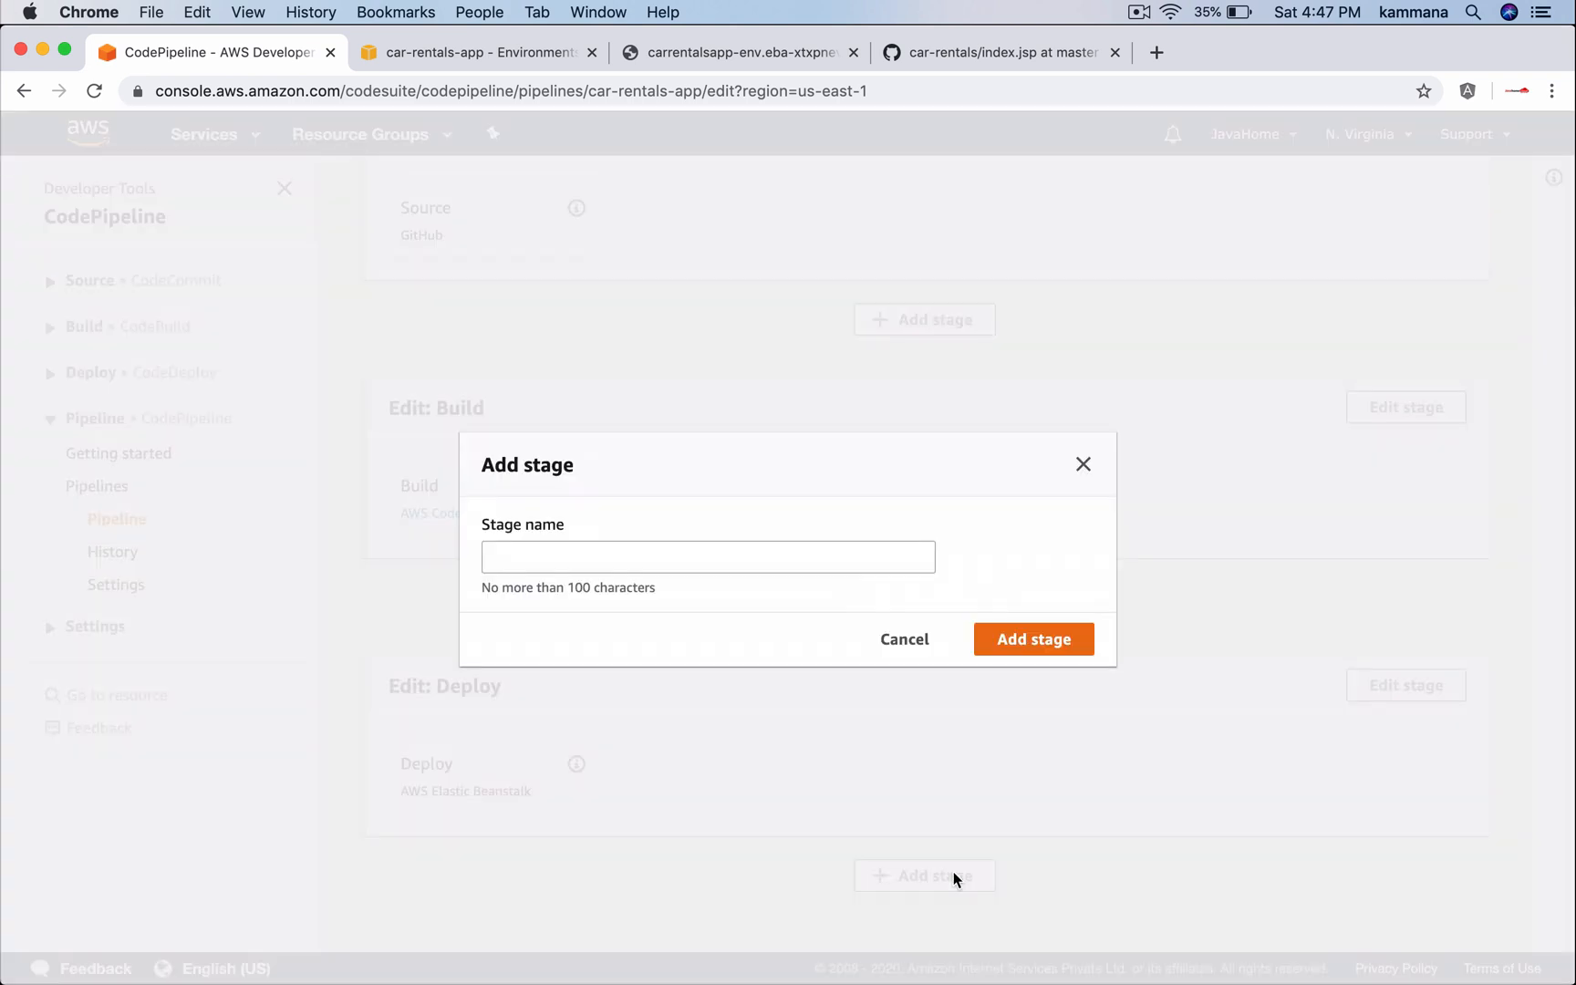
click(707, 557)
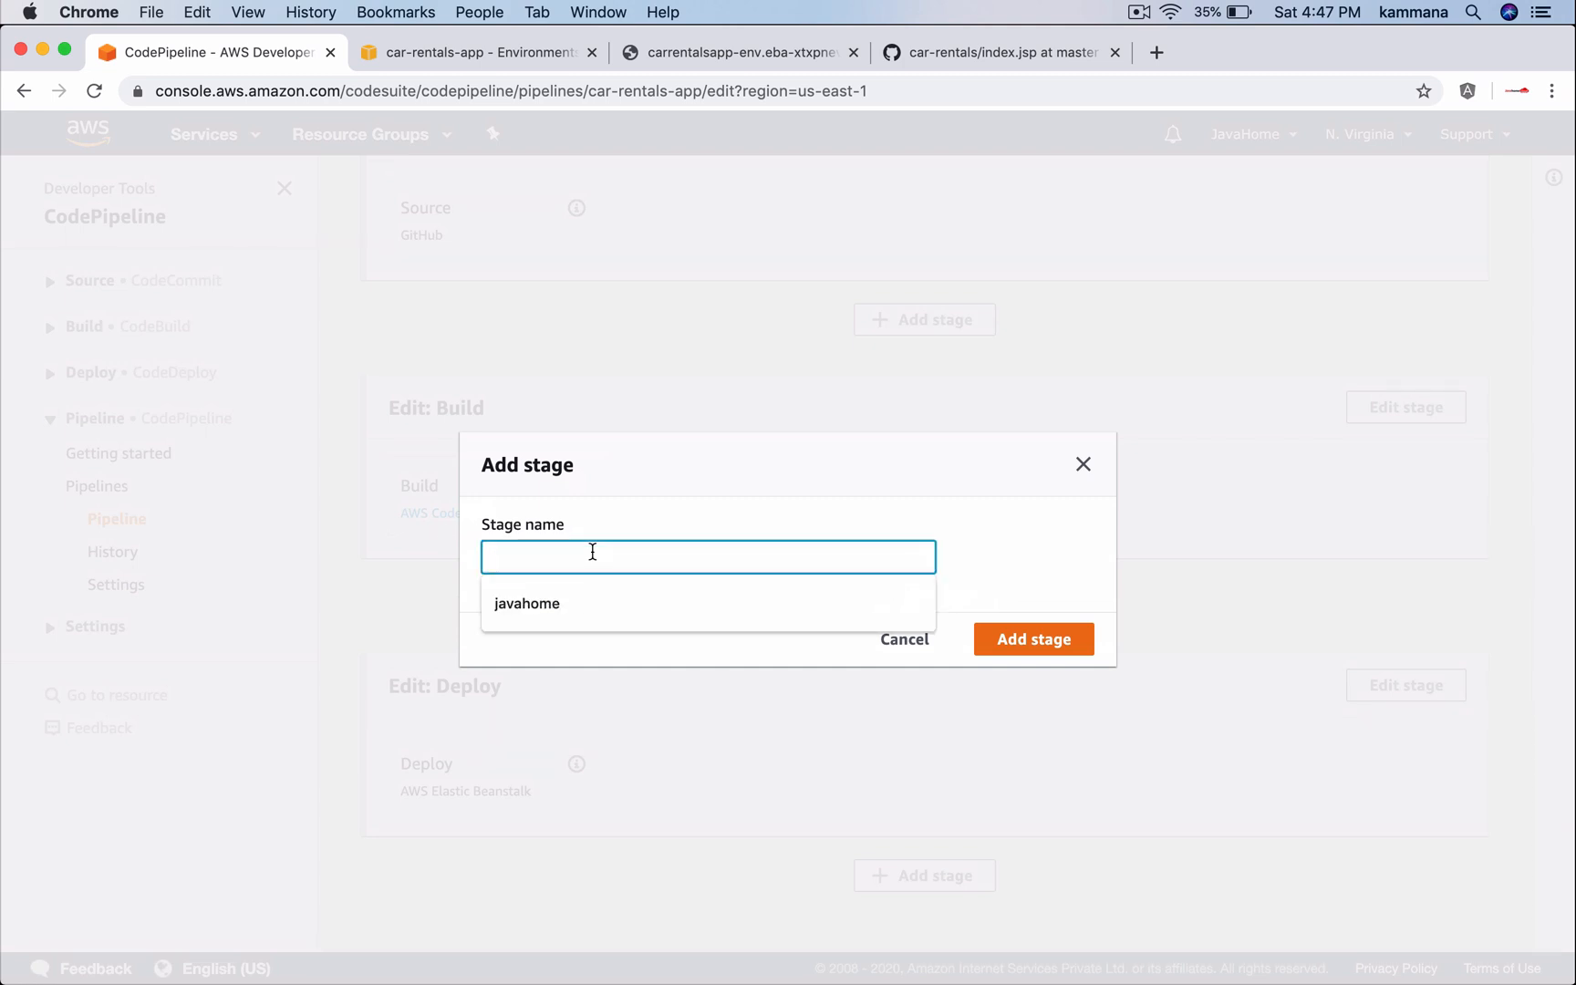
text(Prod Deplo)
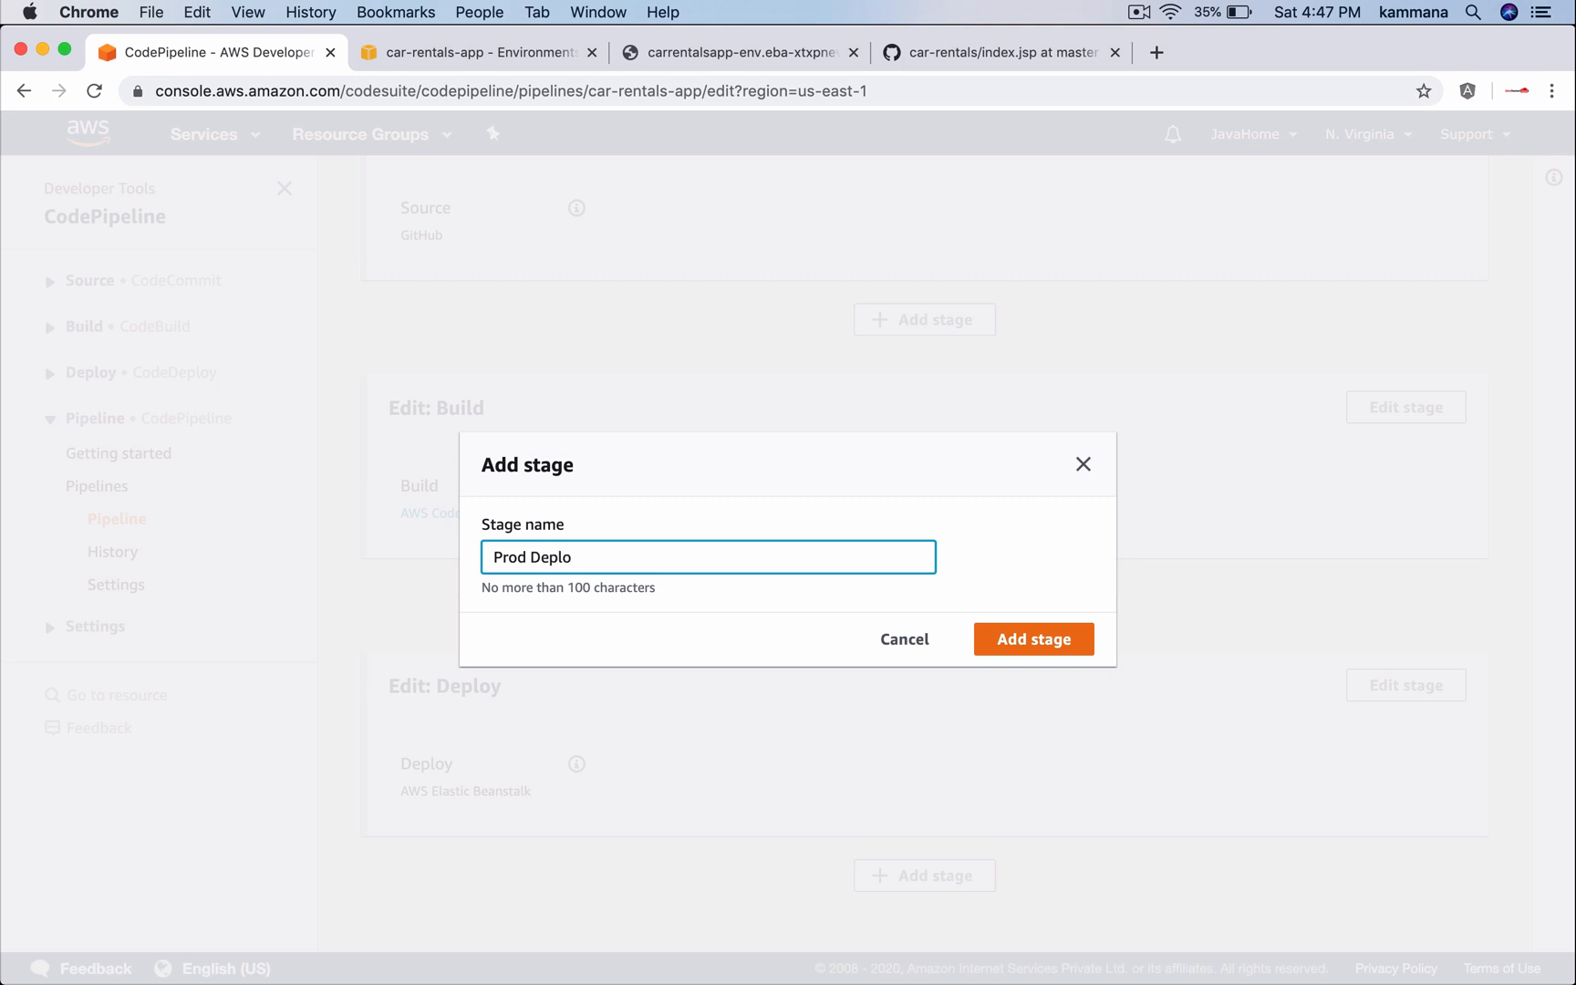
text(y)
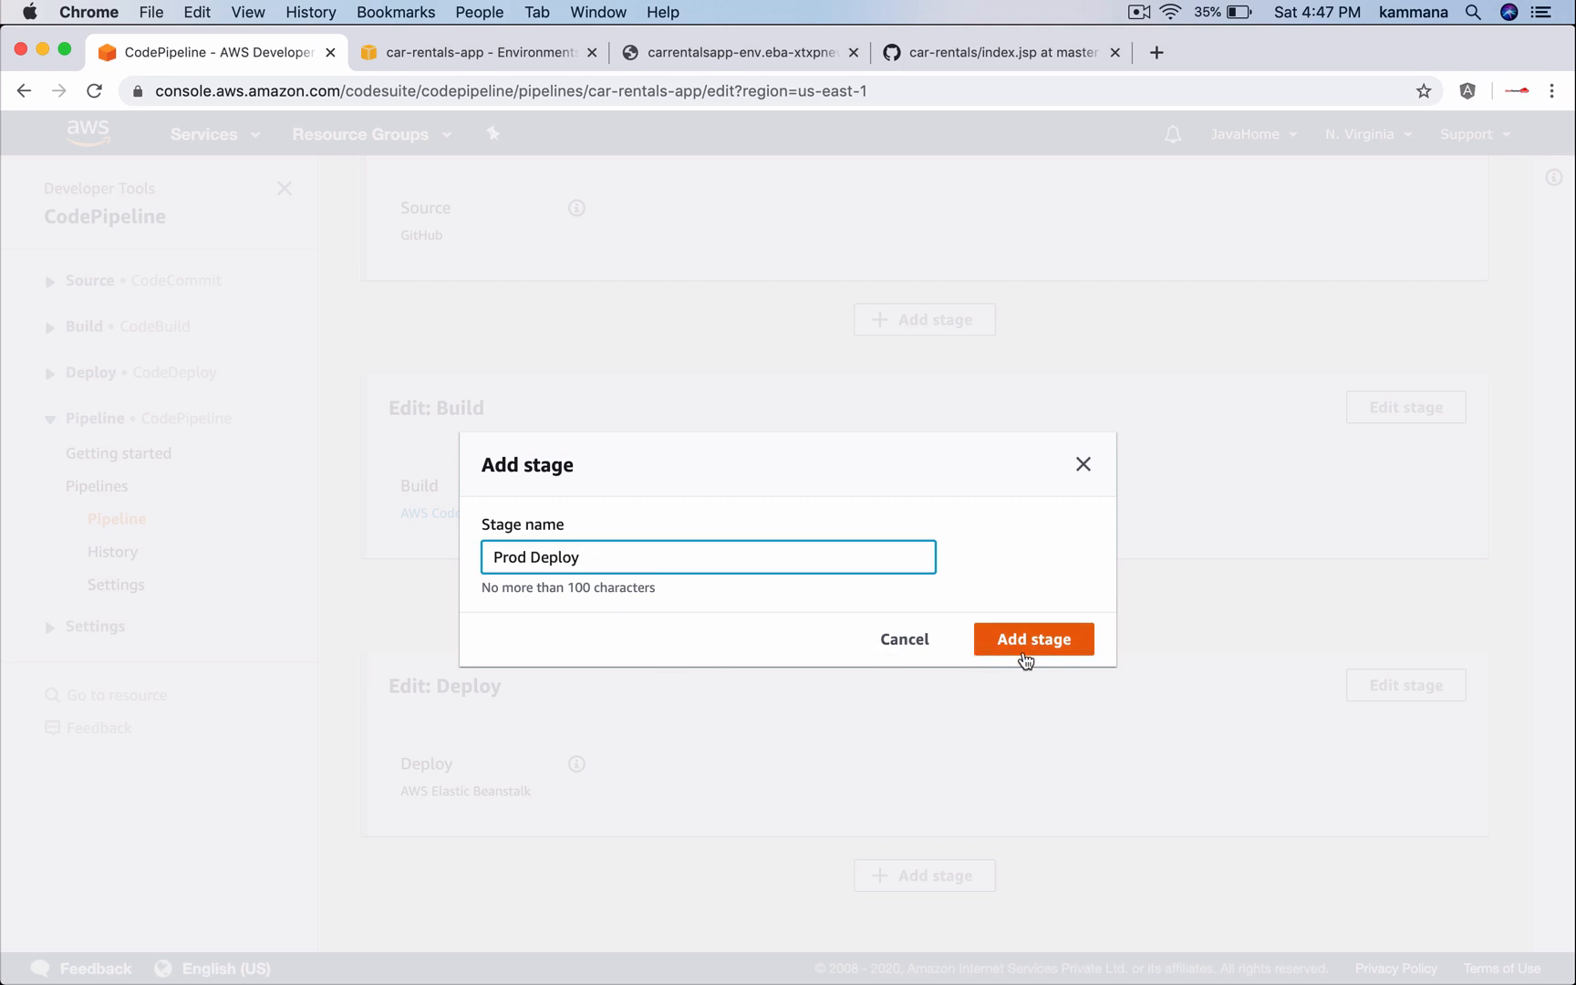
click(1033, 639)
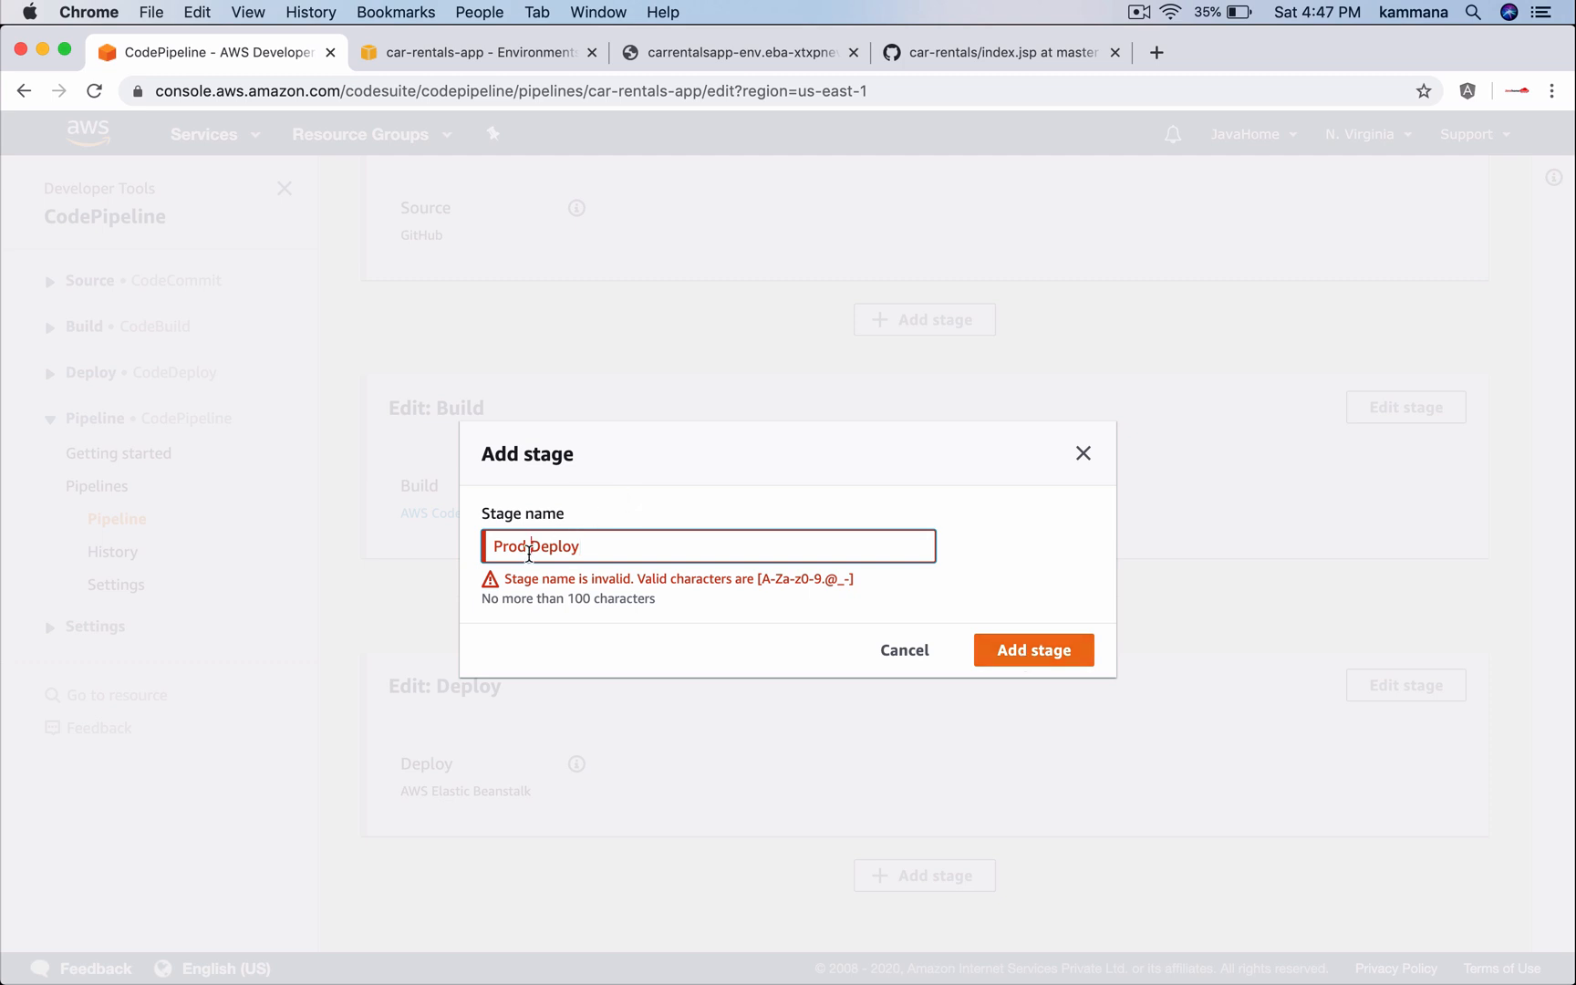
click(902, 650)
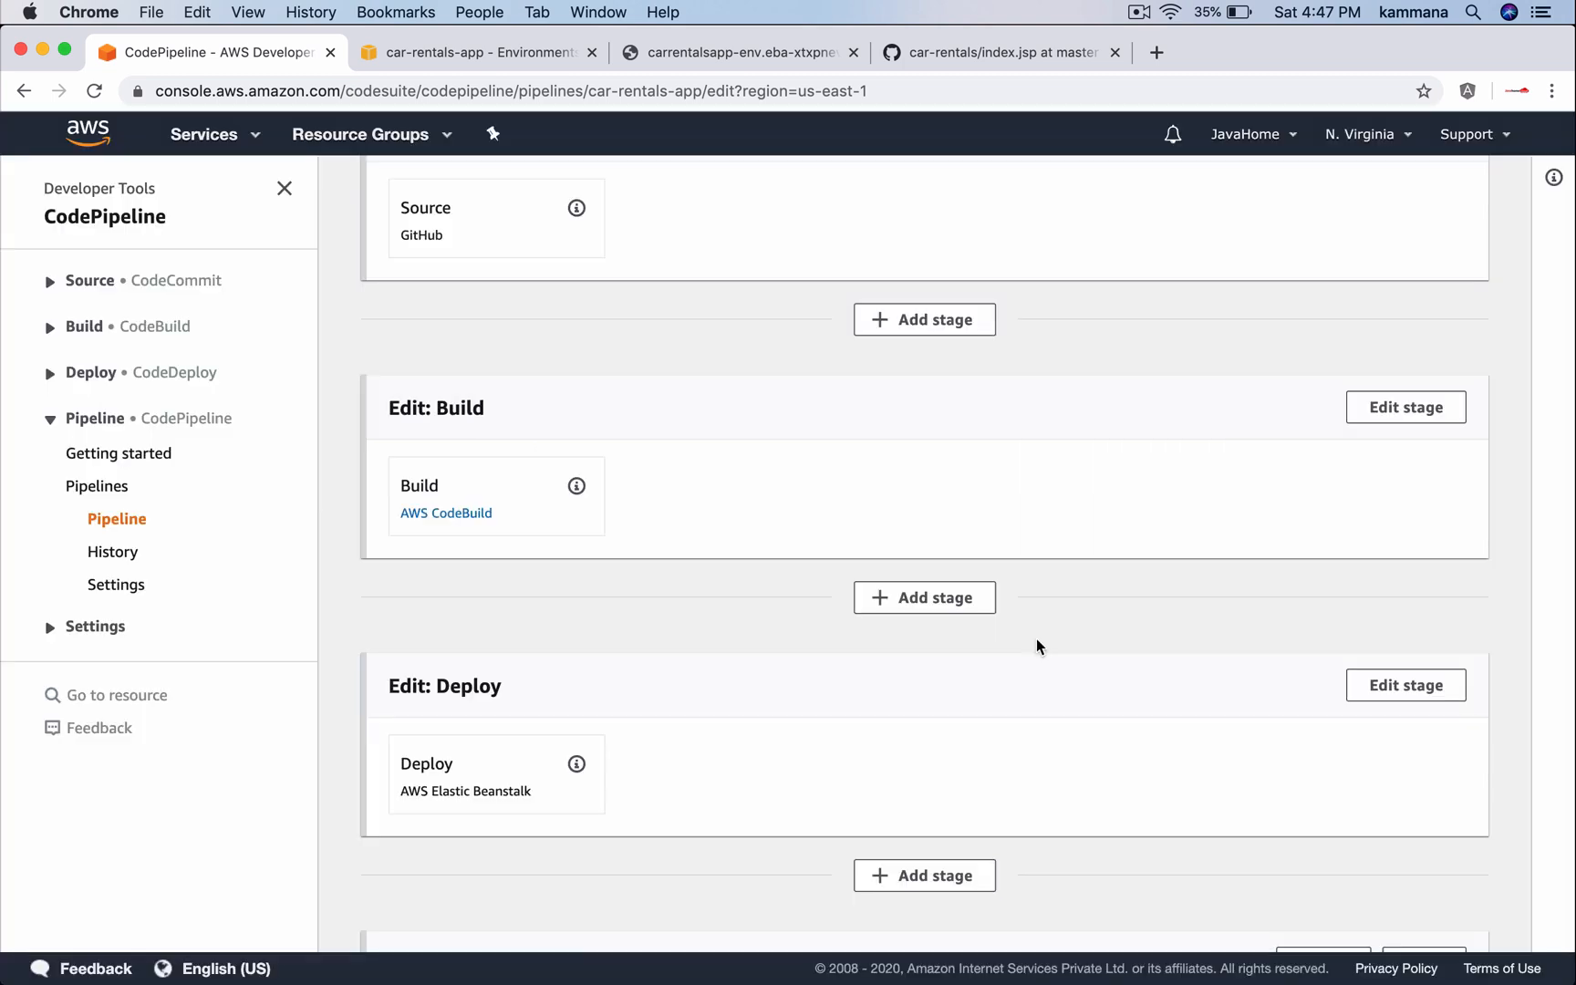
scroll(down, 3)
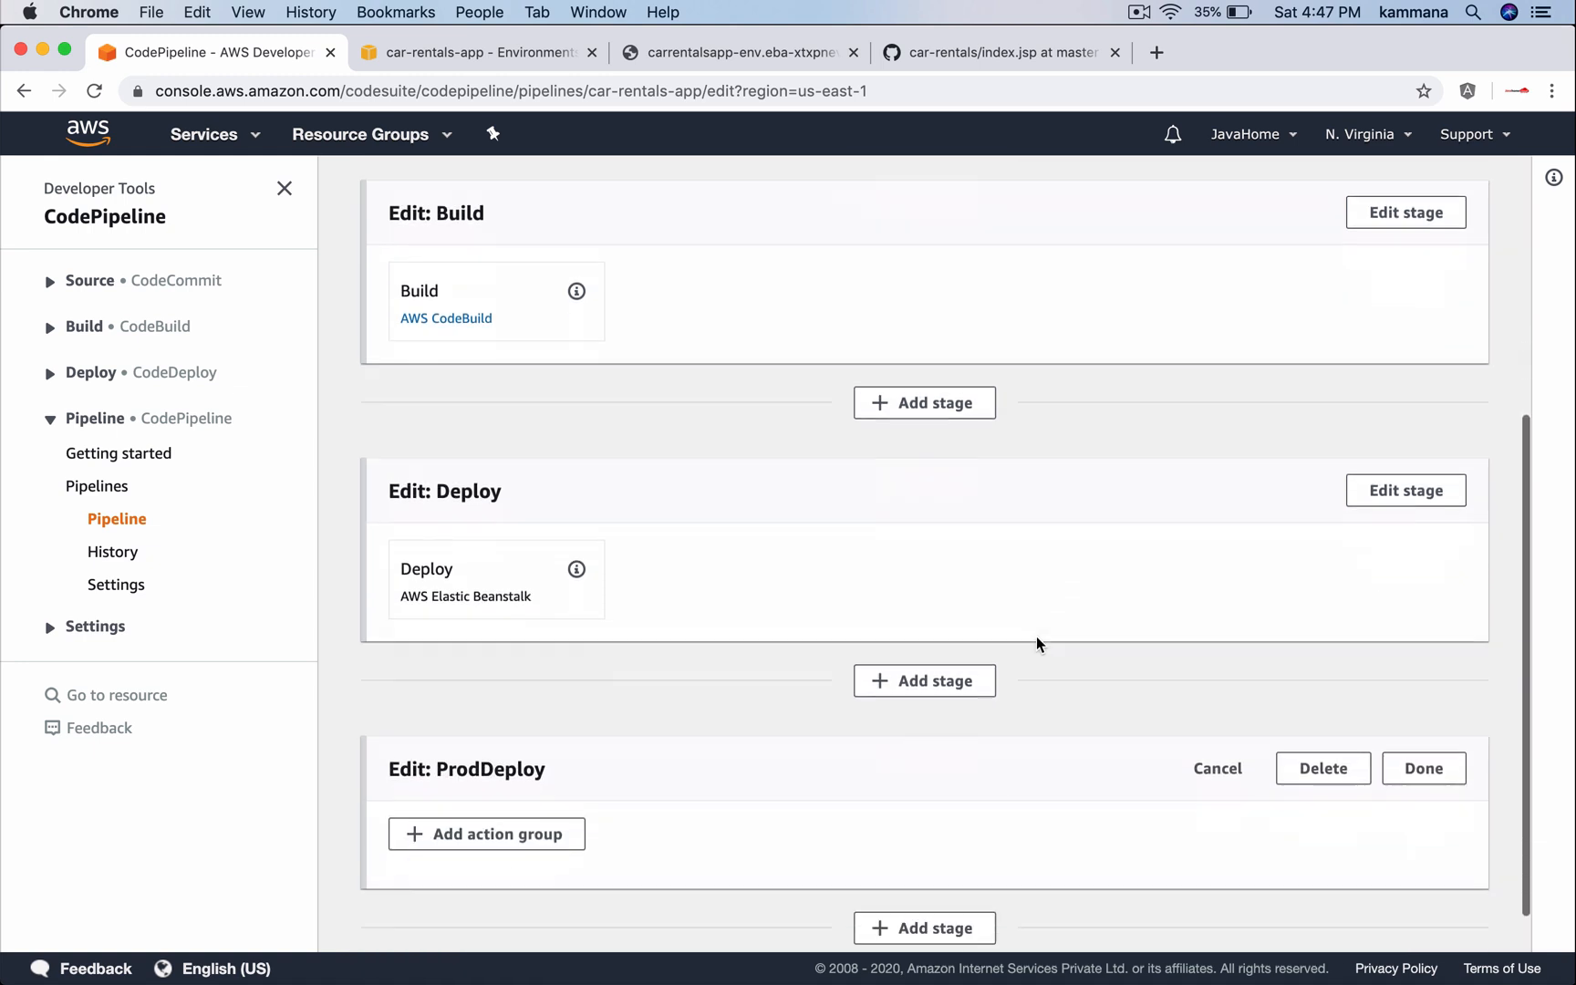
scroll(down, 3)
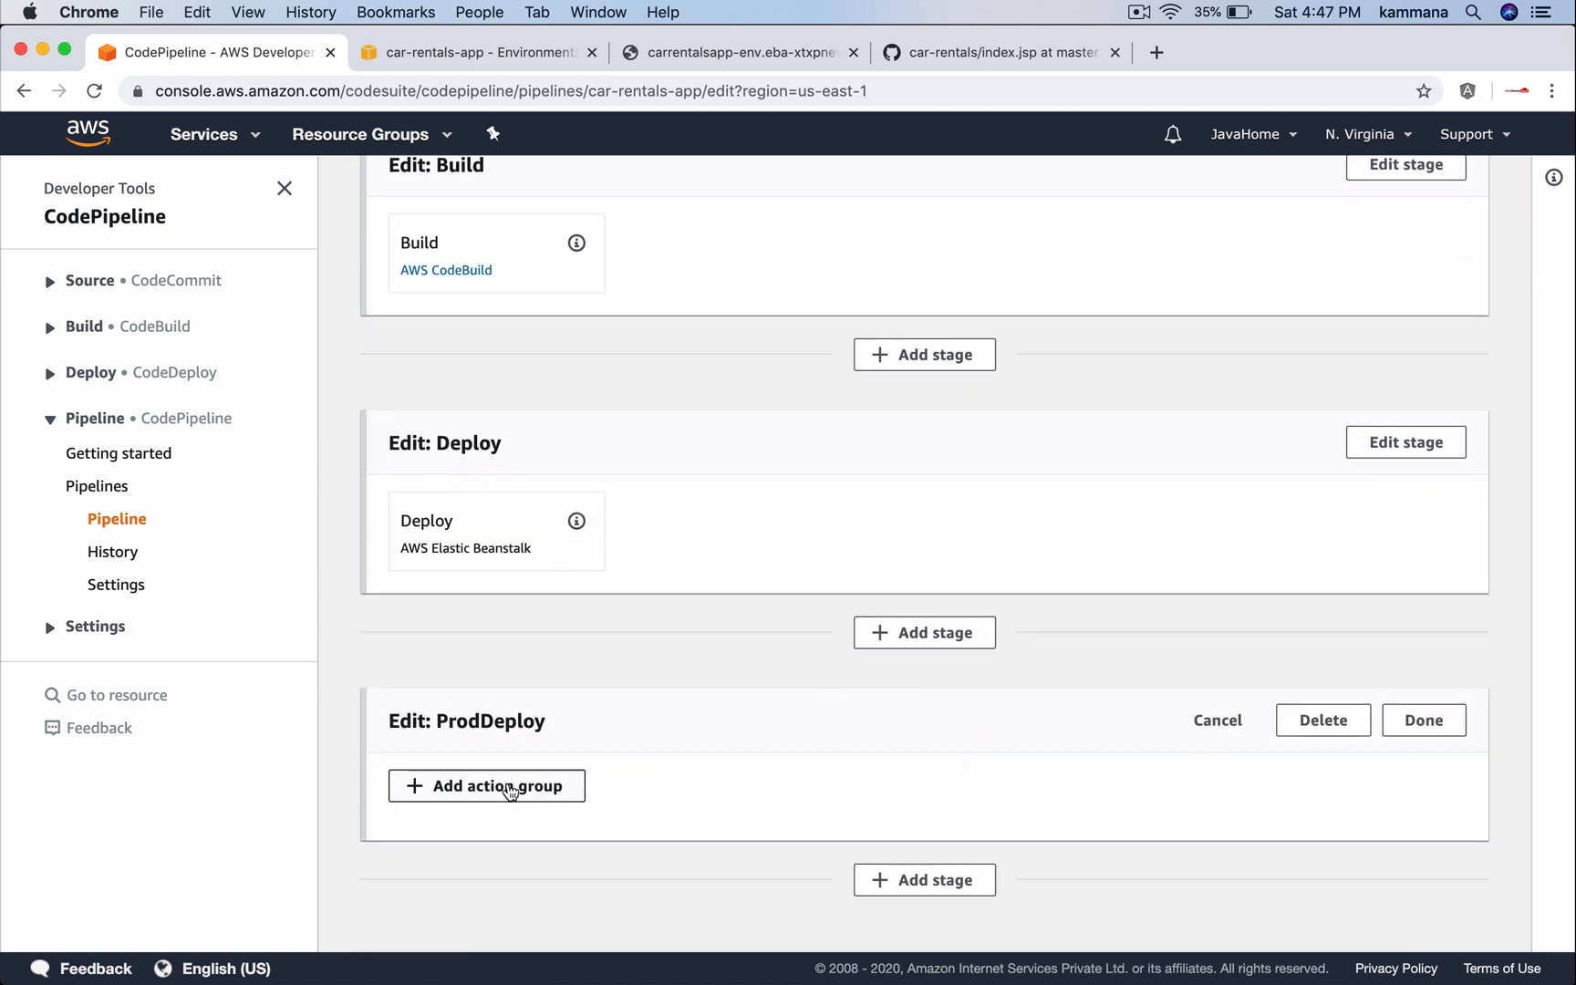
Add a DeployProd action: AWS Elastic Beanstalk, BuildArtifact input, application car-rentals-app
click(486, 786)
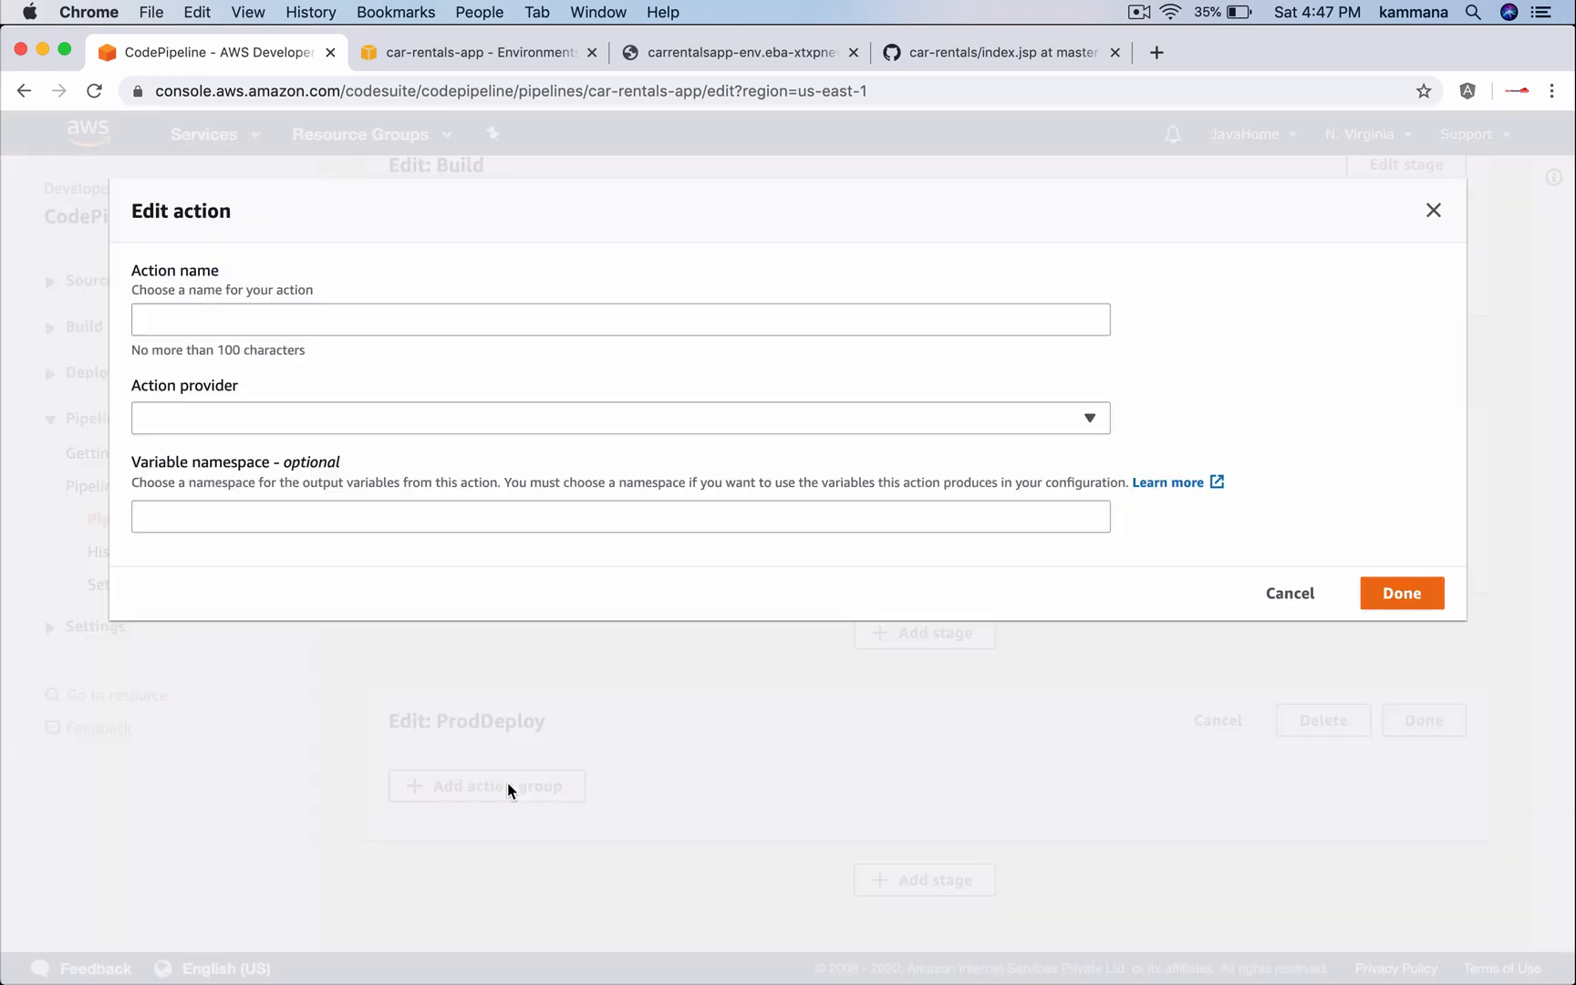
click(620, 319)
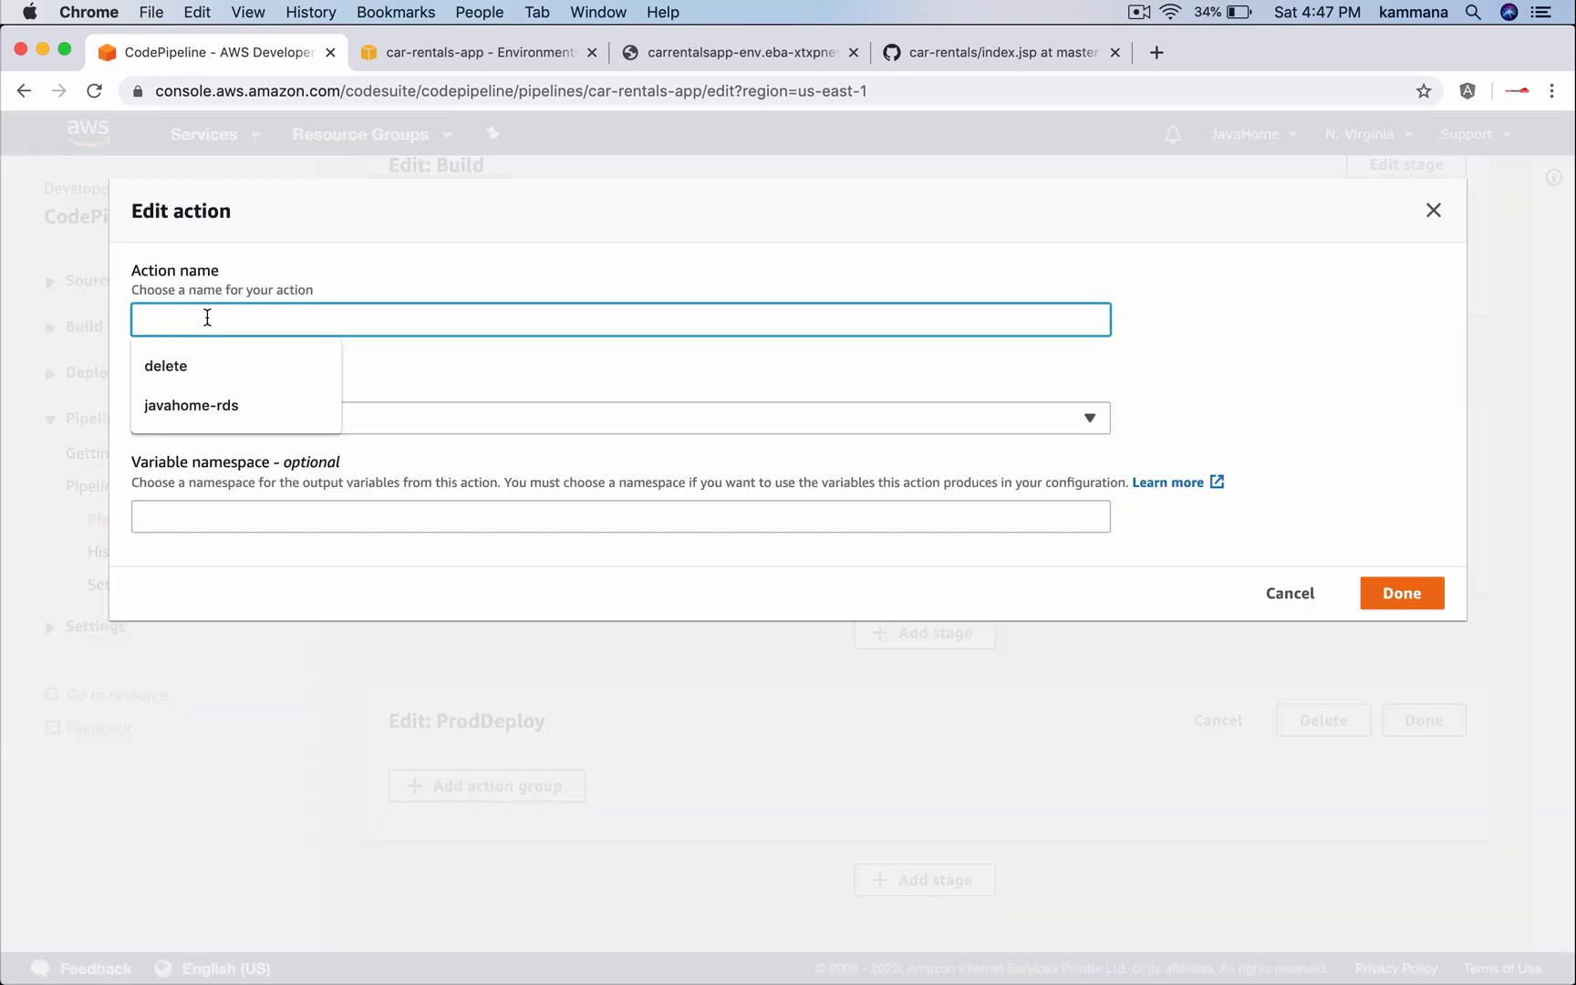
text(D)
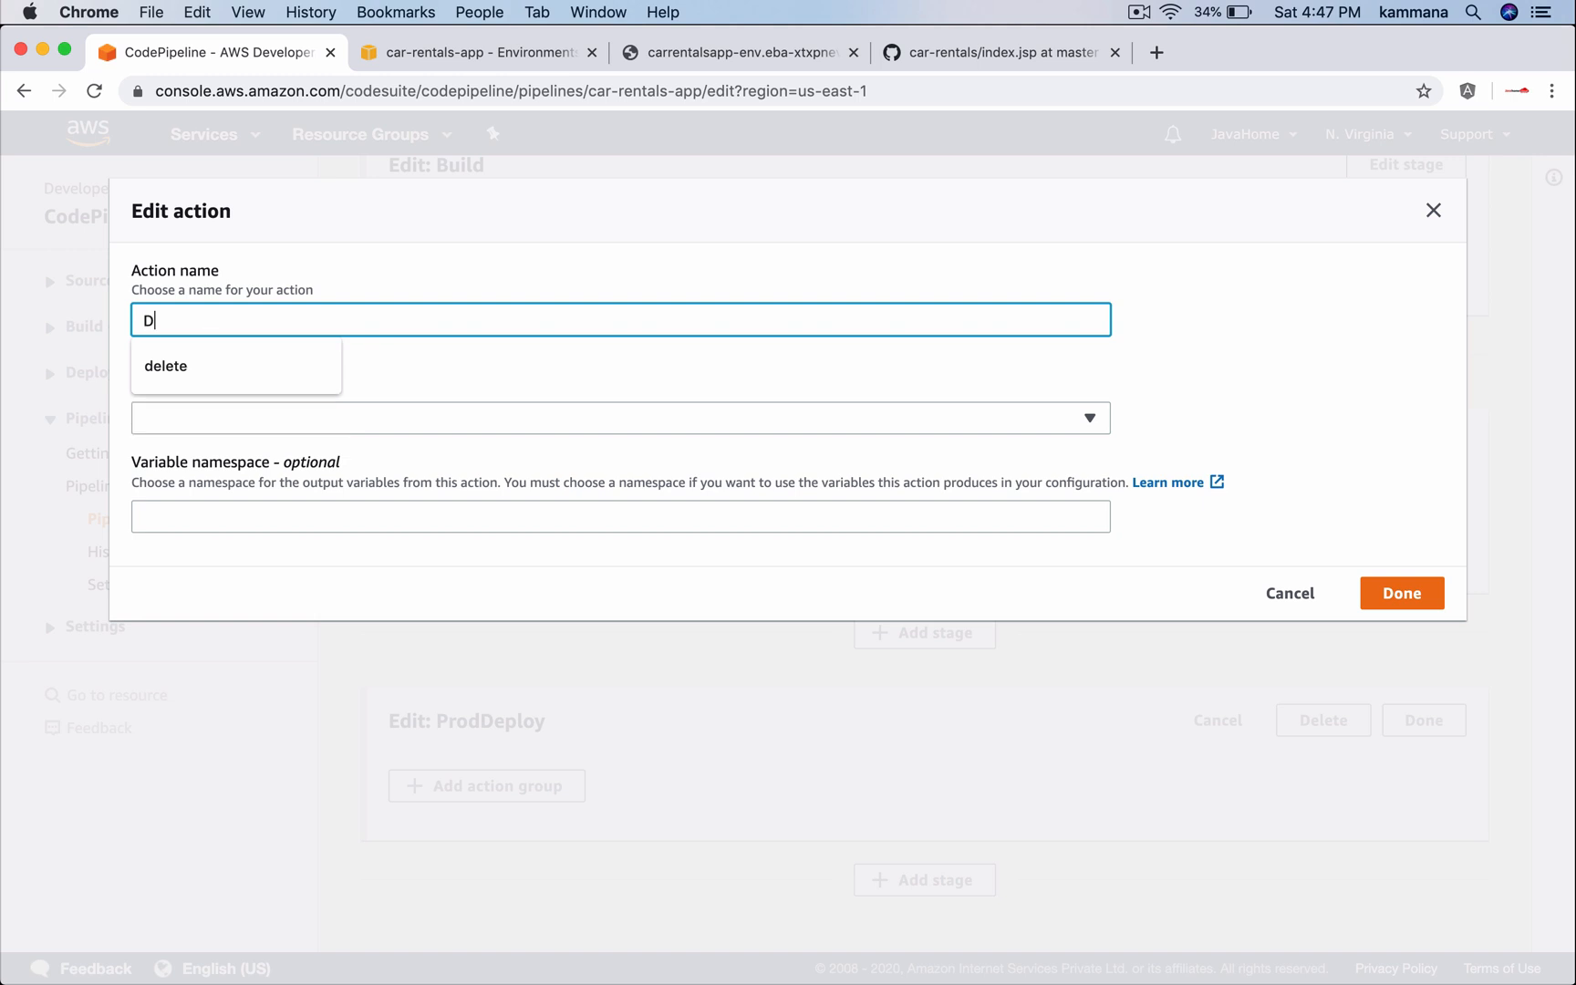
text(eployP)
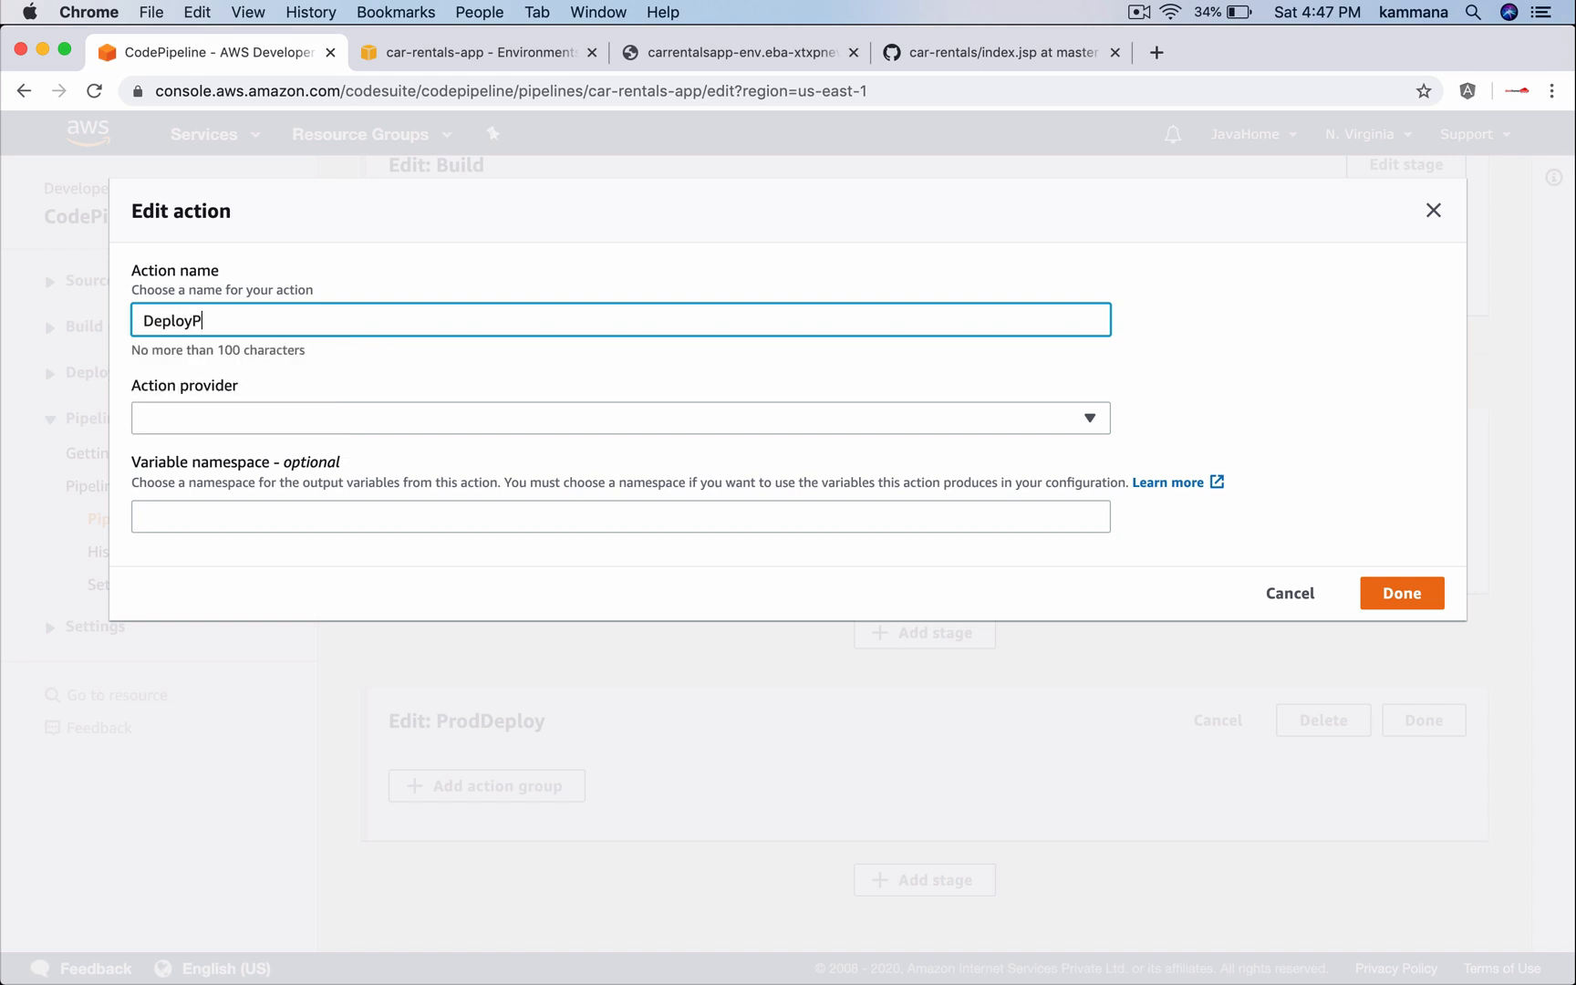
click(618, 417)
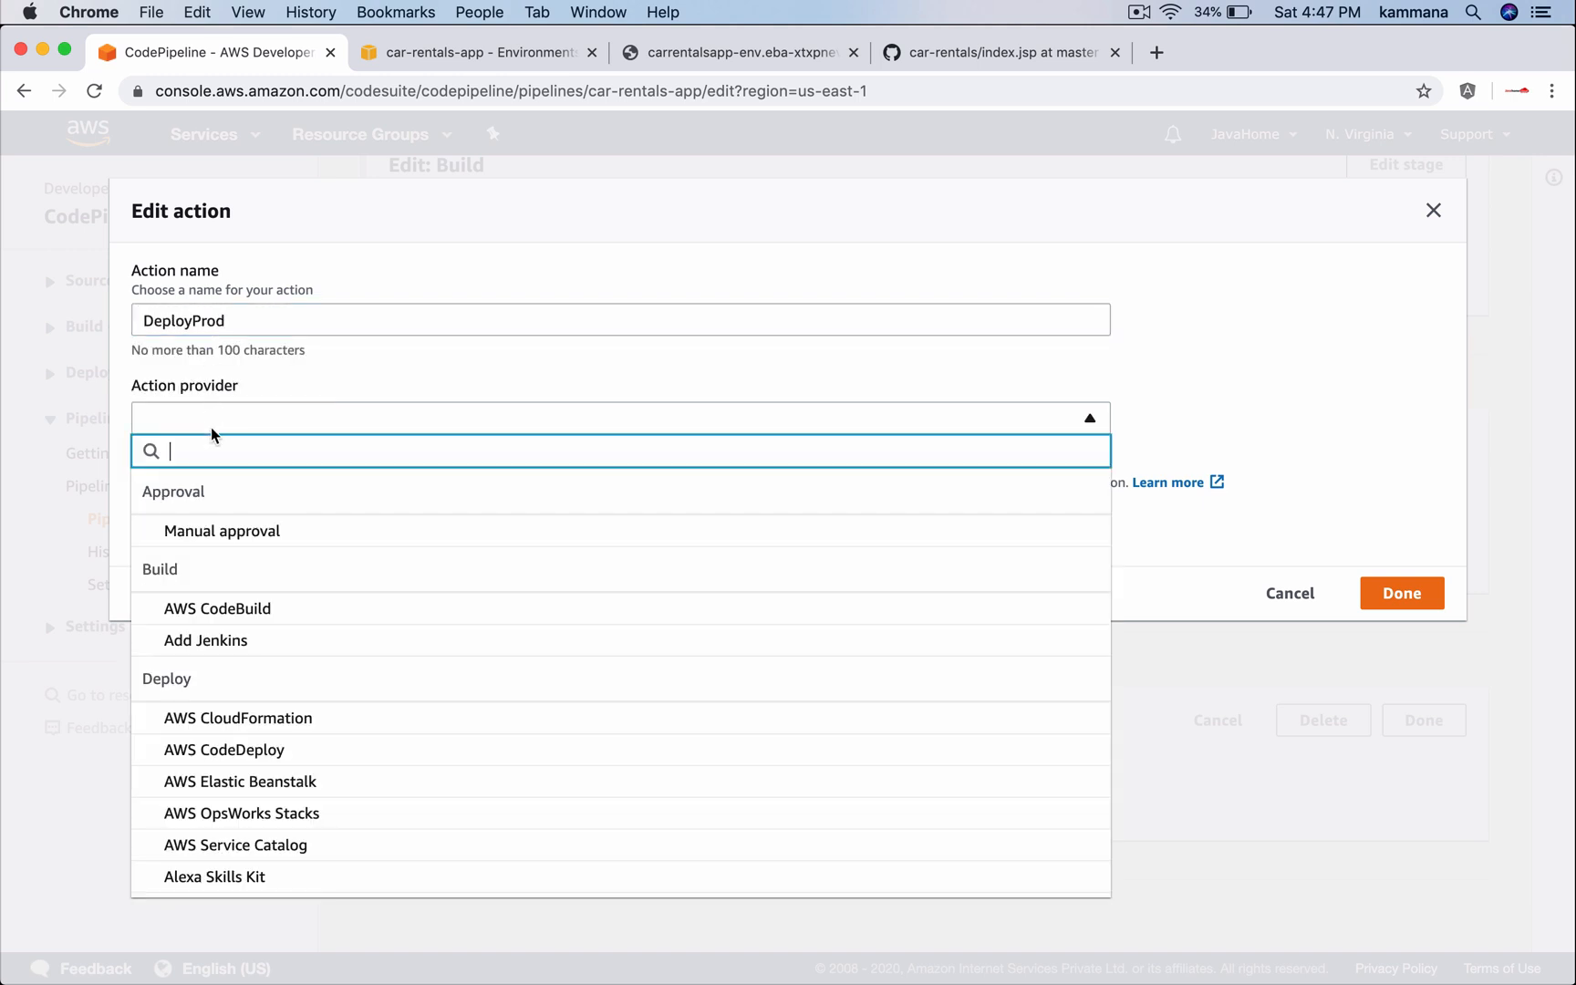
mouse_move(238, 718)
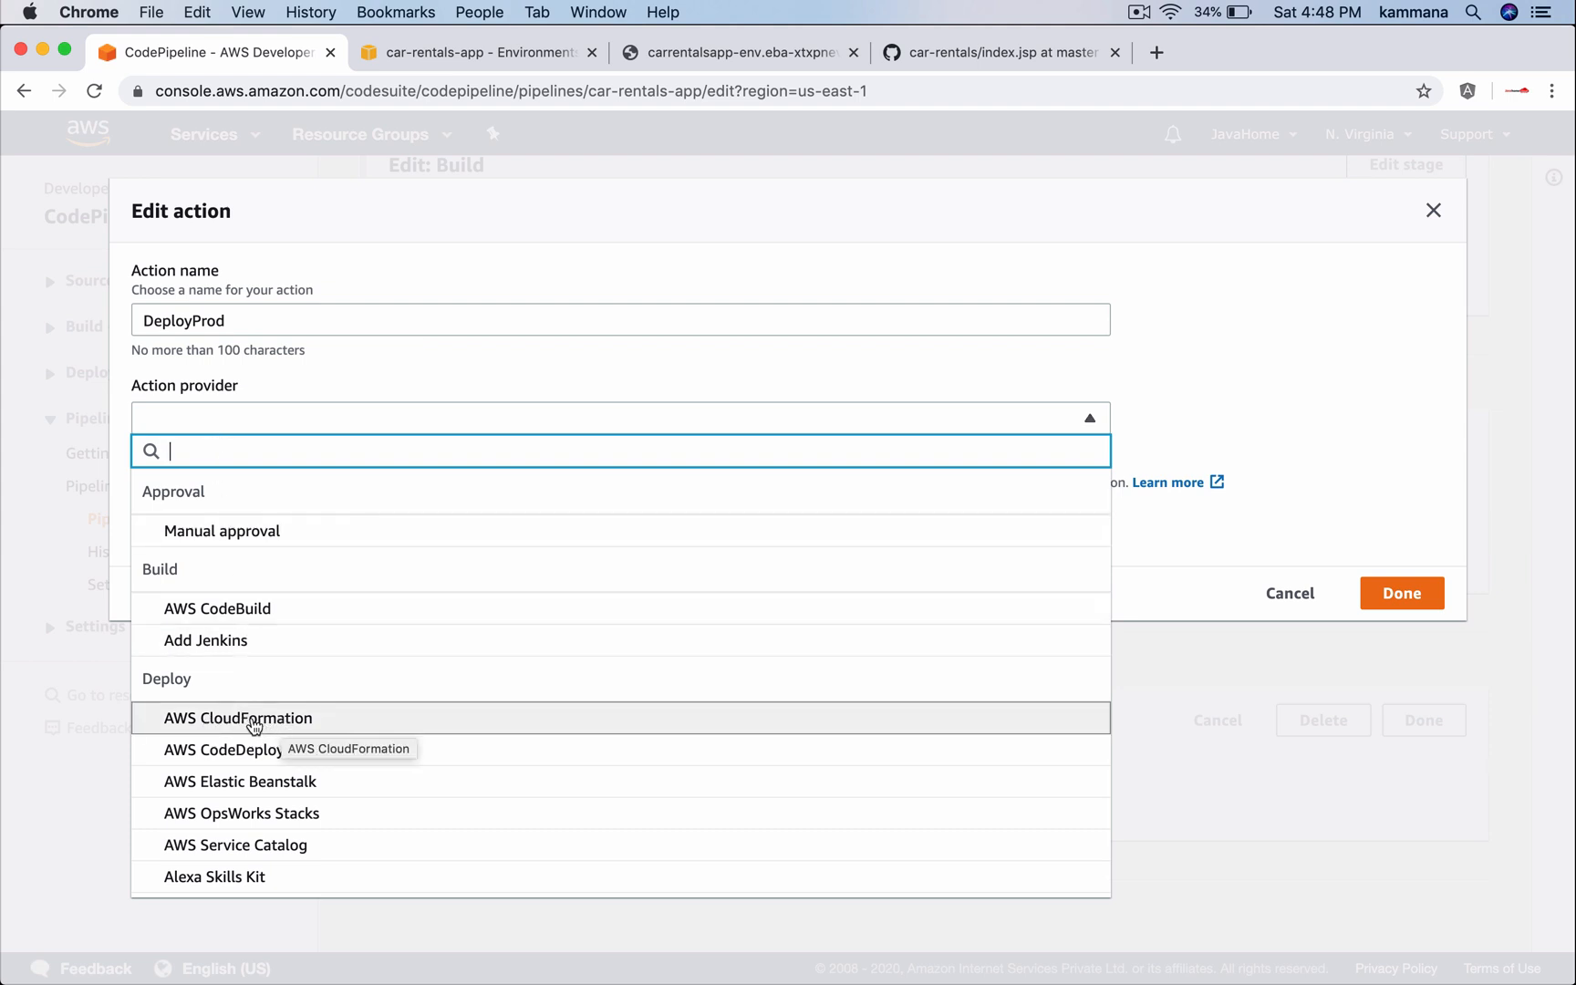
click(239, 780)
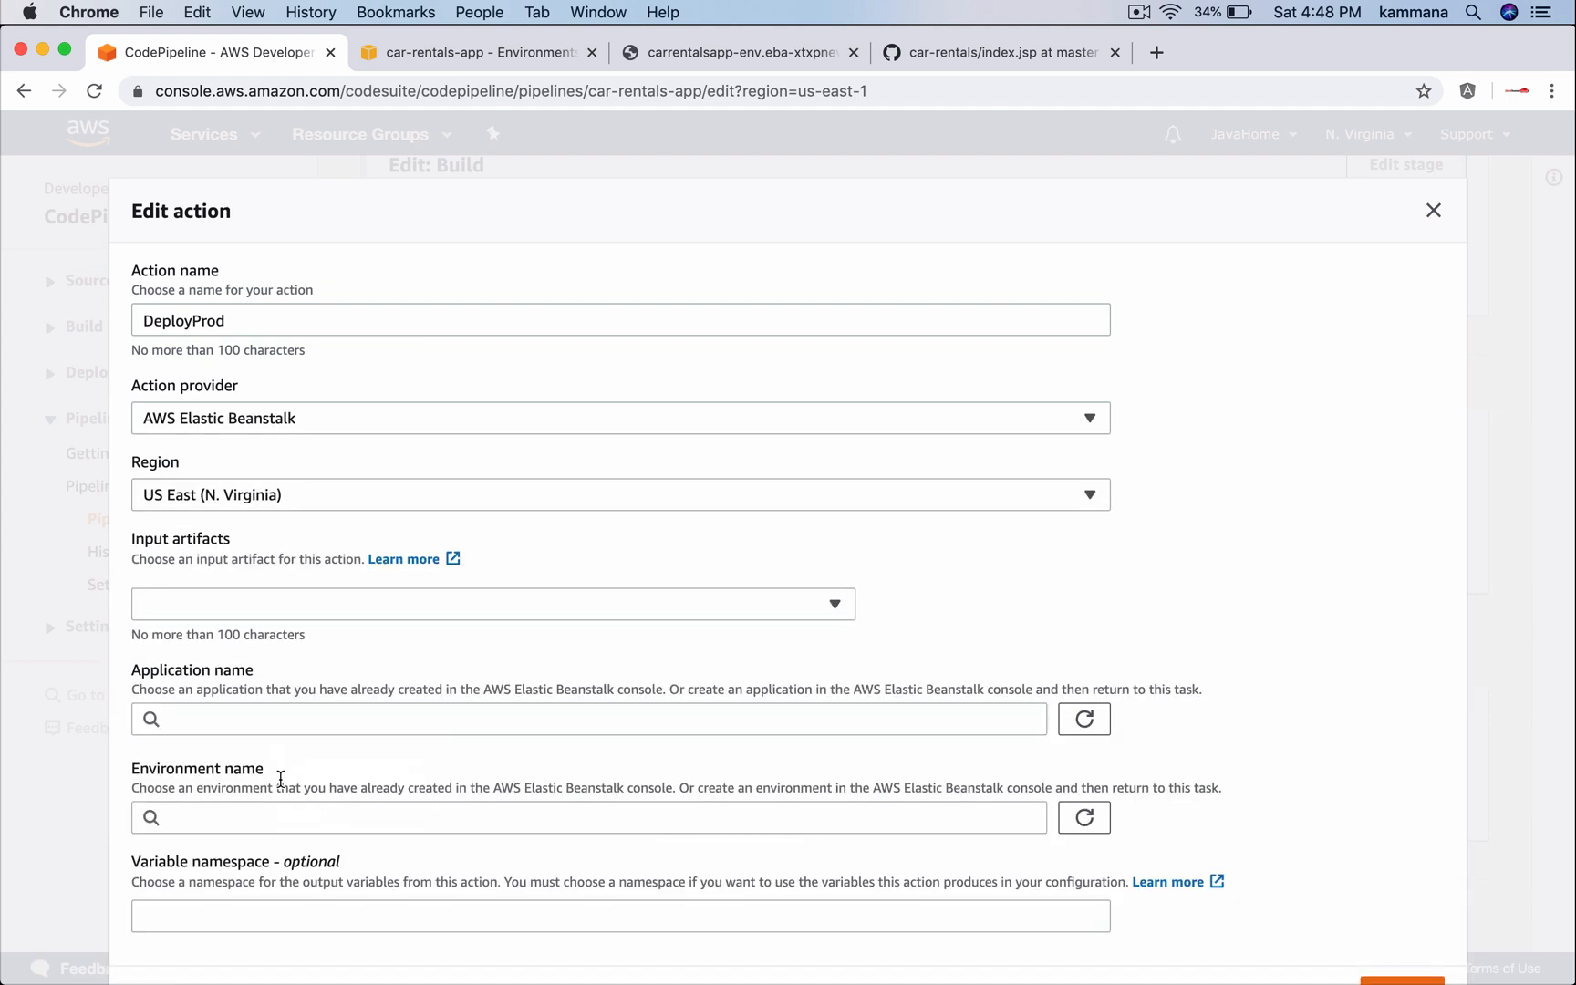
click(491, 603)
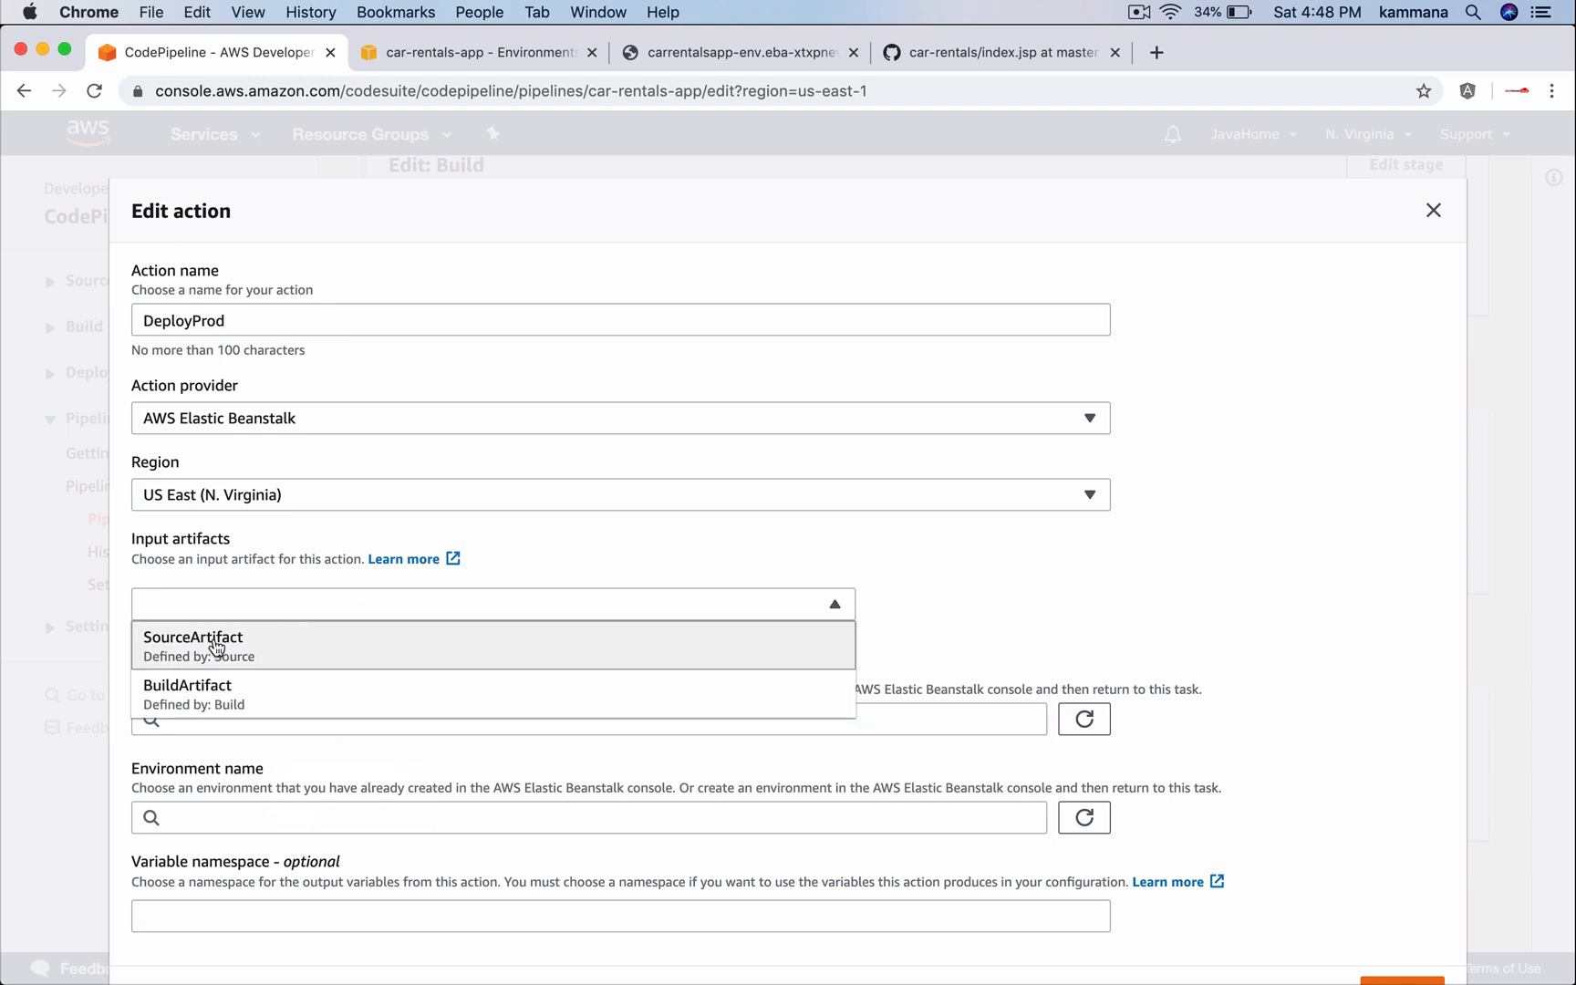
mouse_move(226, 651)
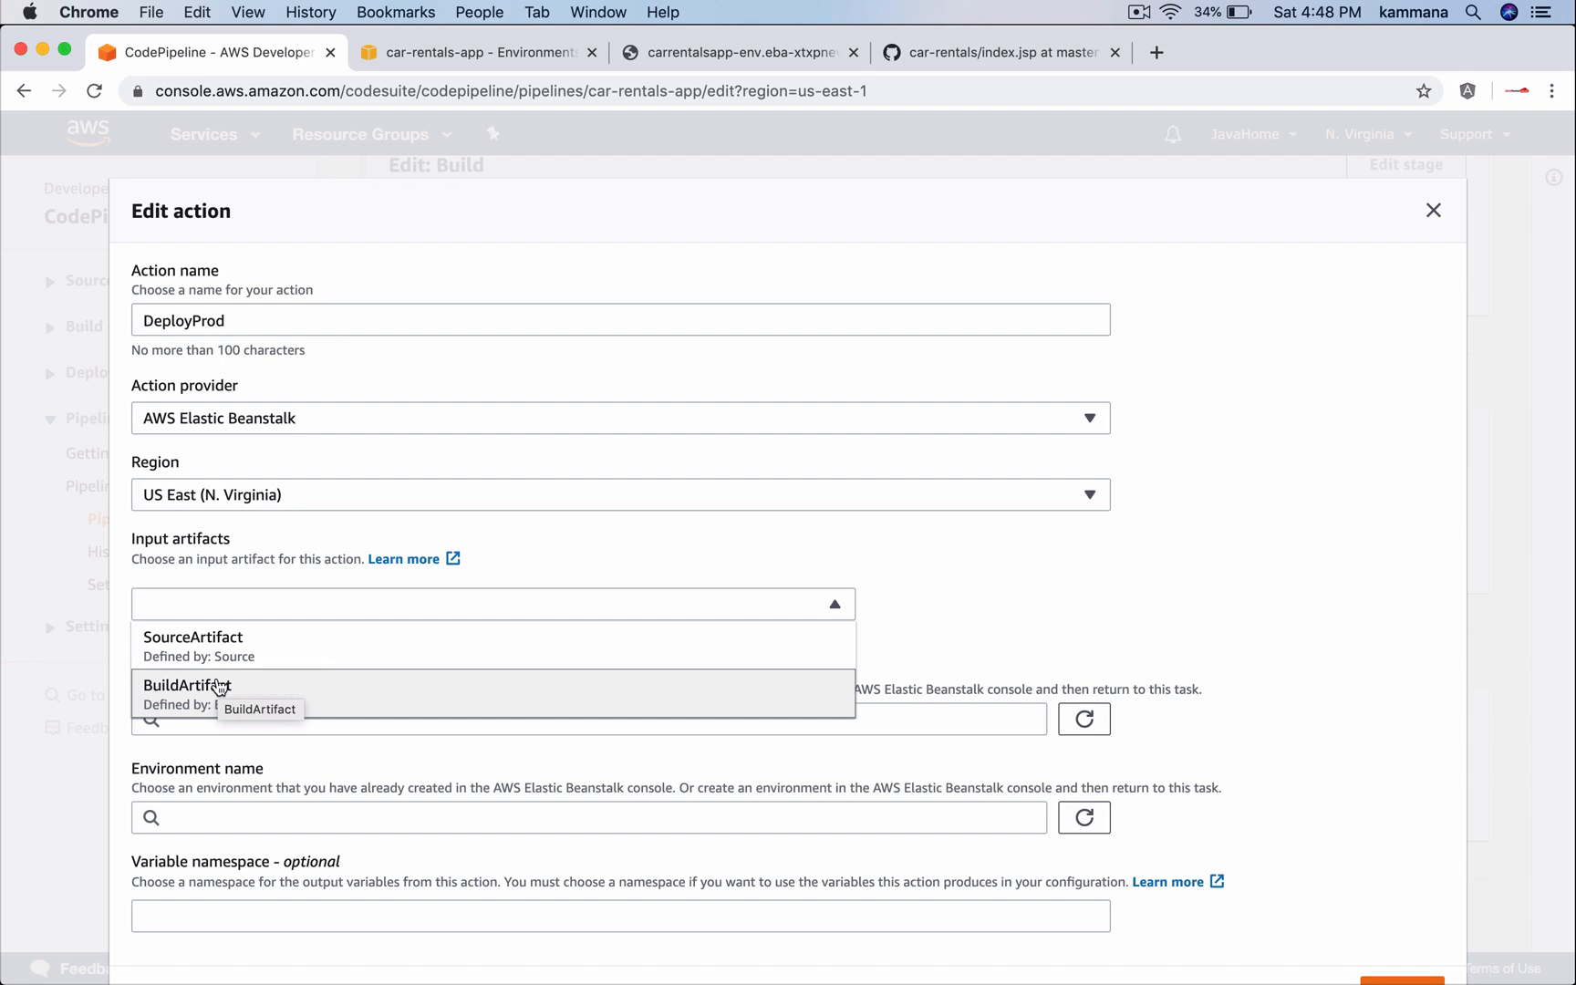
click(188, 693)
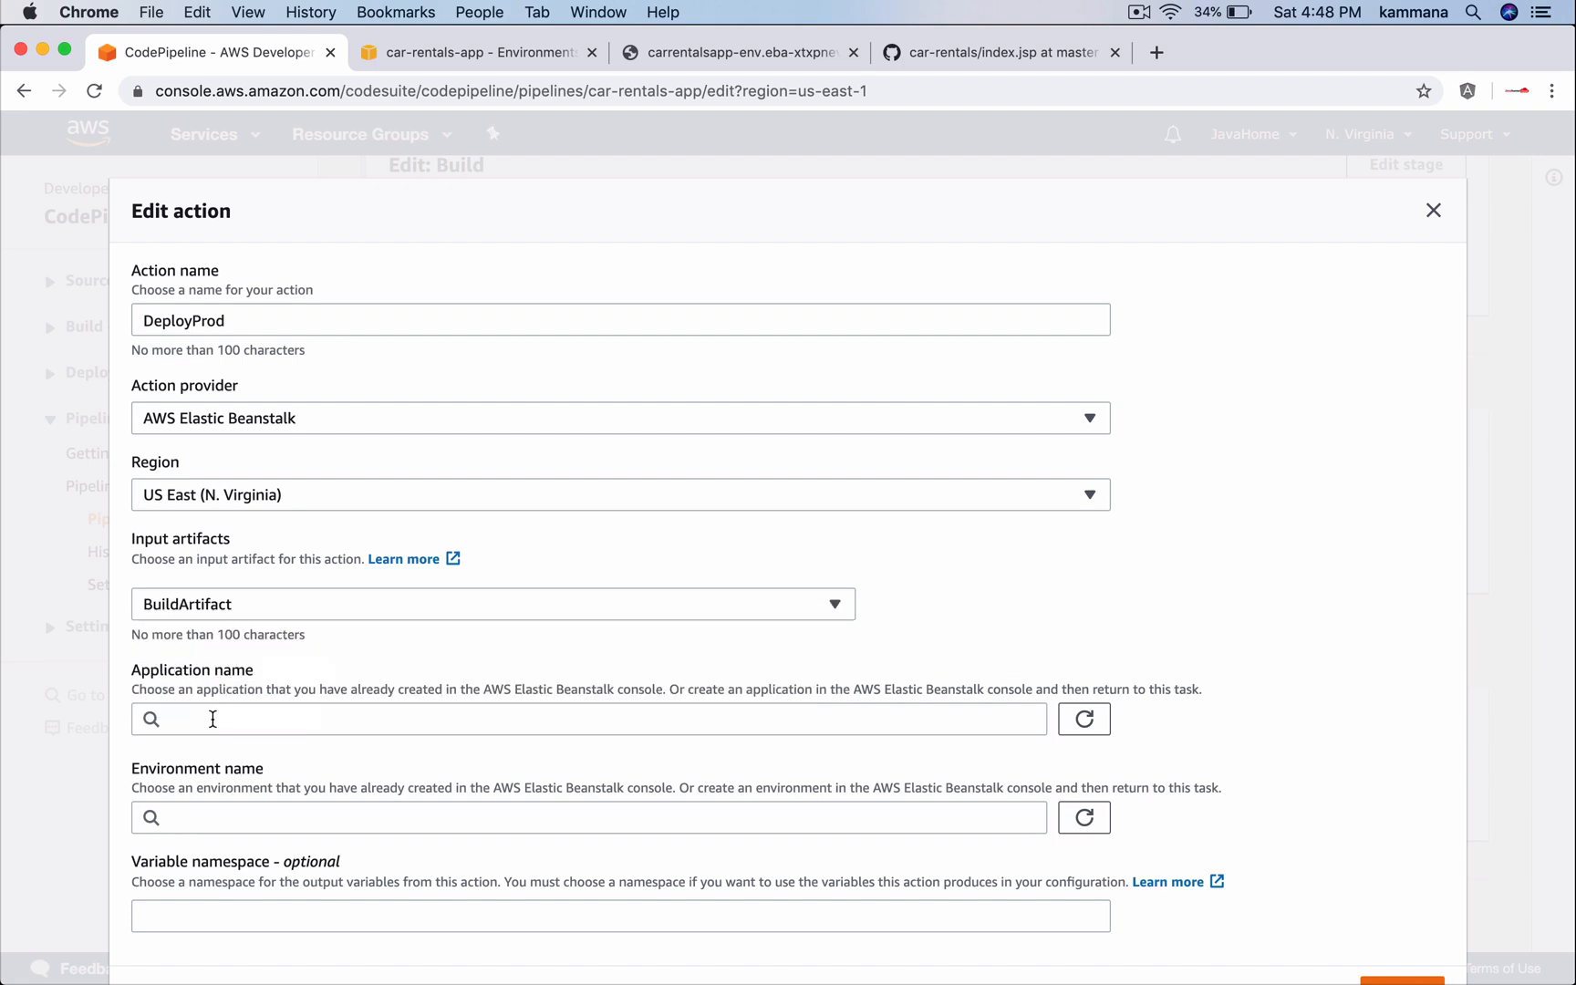
text(car-rentals-app)
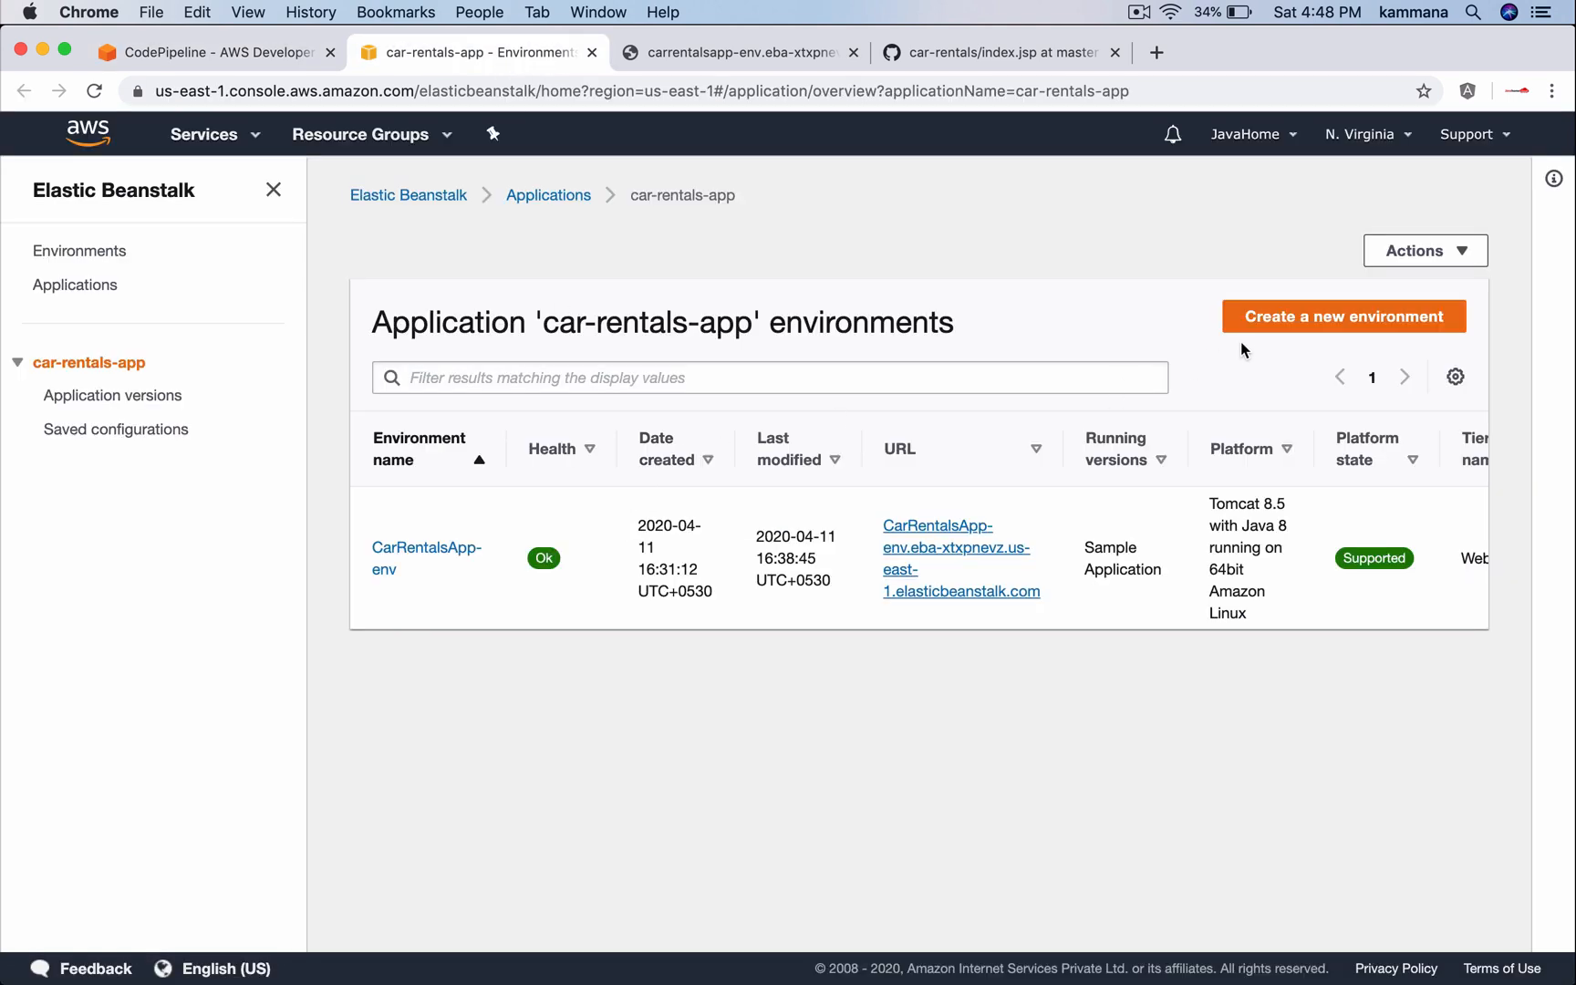
Name the new web server environment CarRentalsApp-Prod and enter a car-rent domain
click(1343, 315)
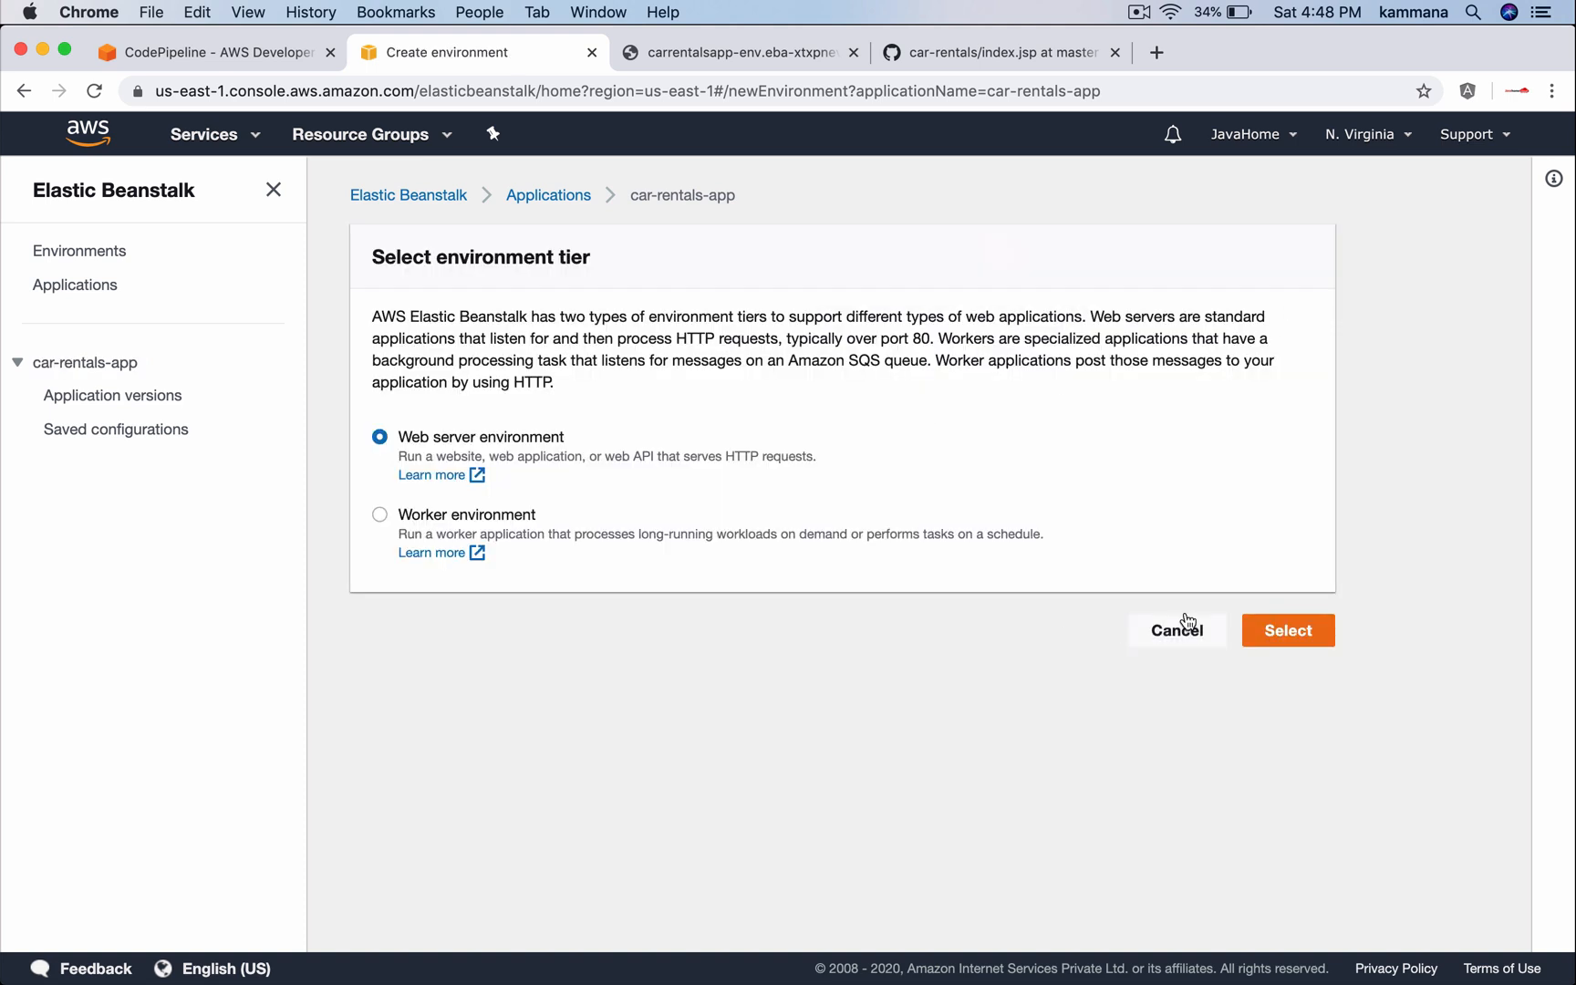
click(1287, 630)
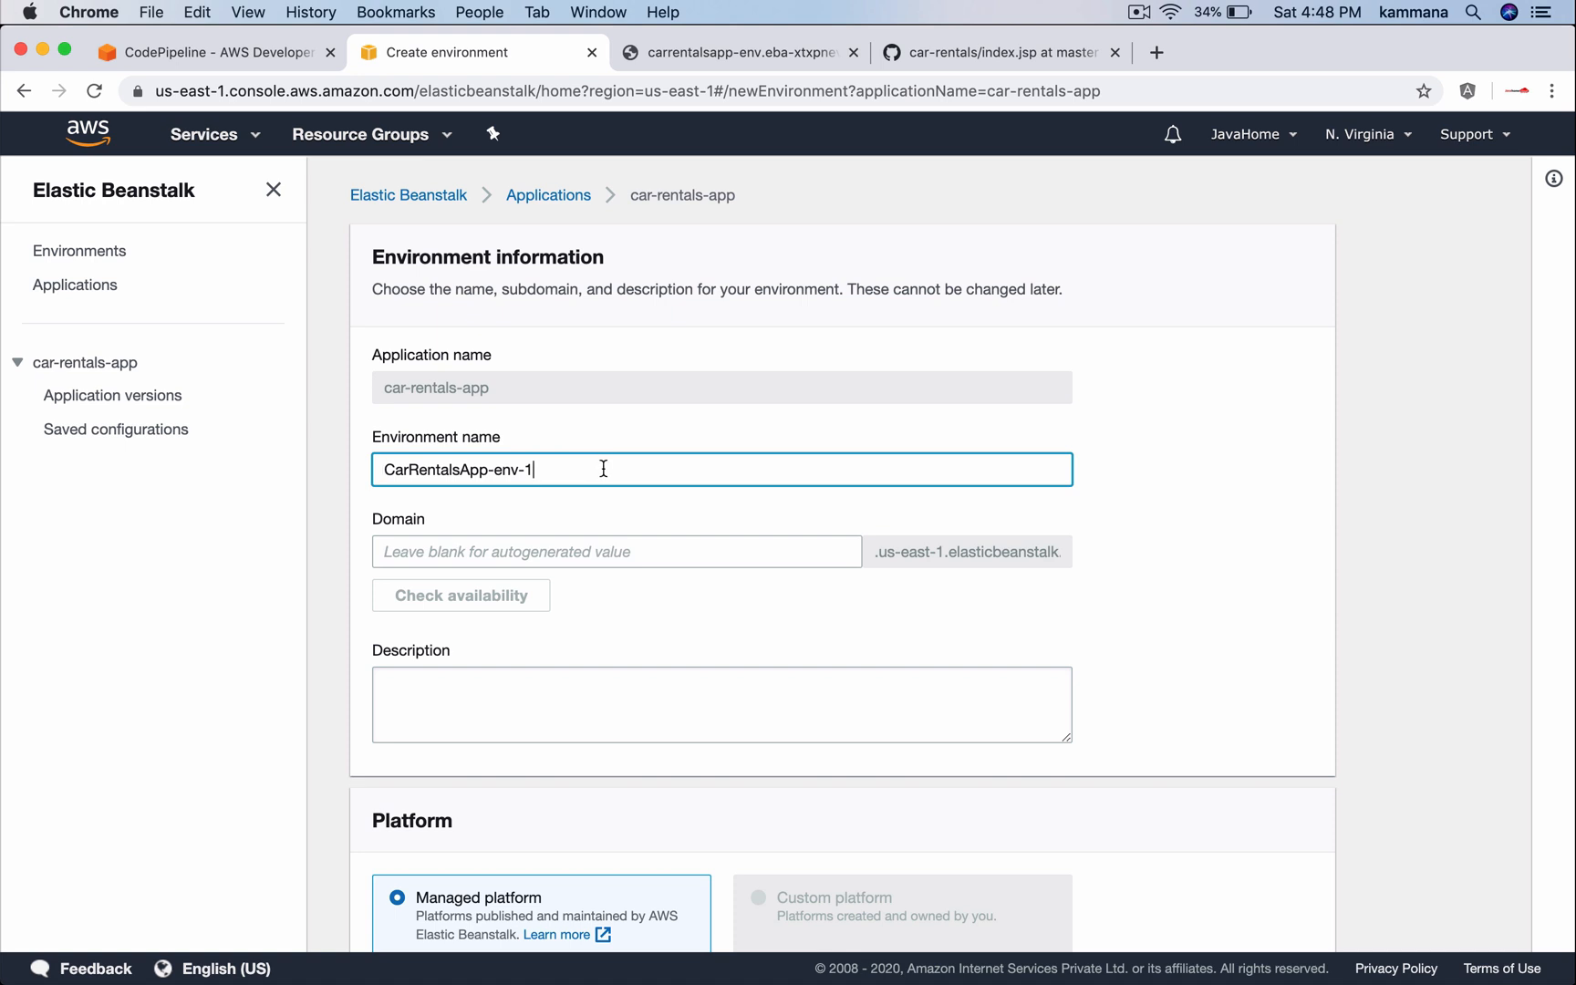
text(CarRentalsApp-Pro)
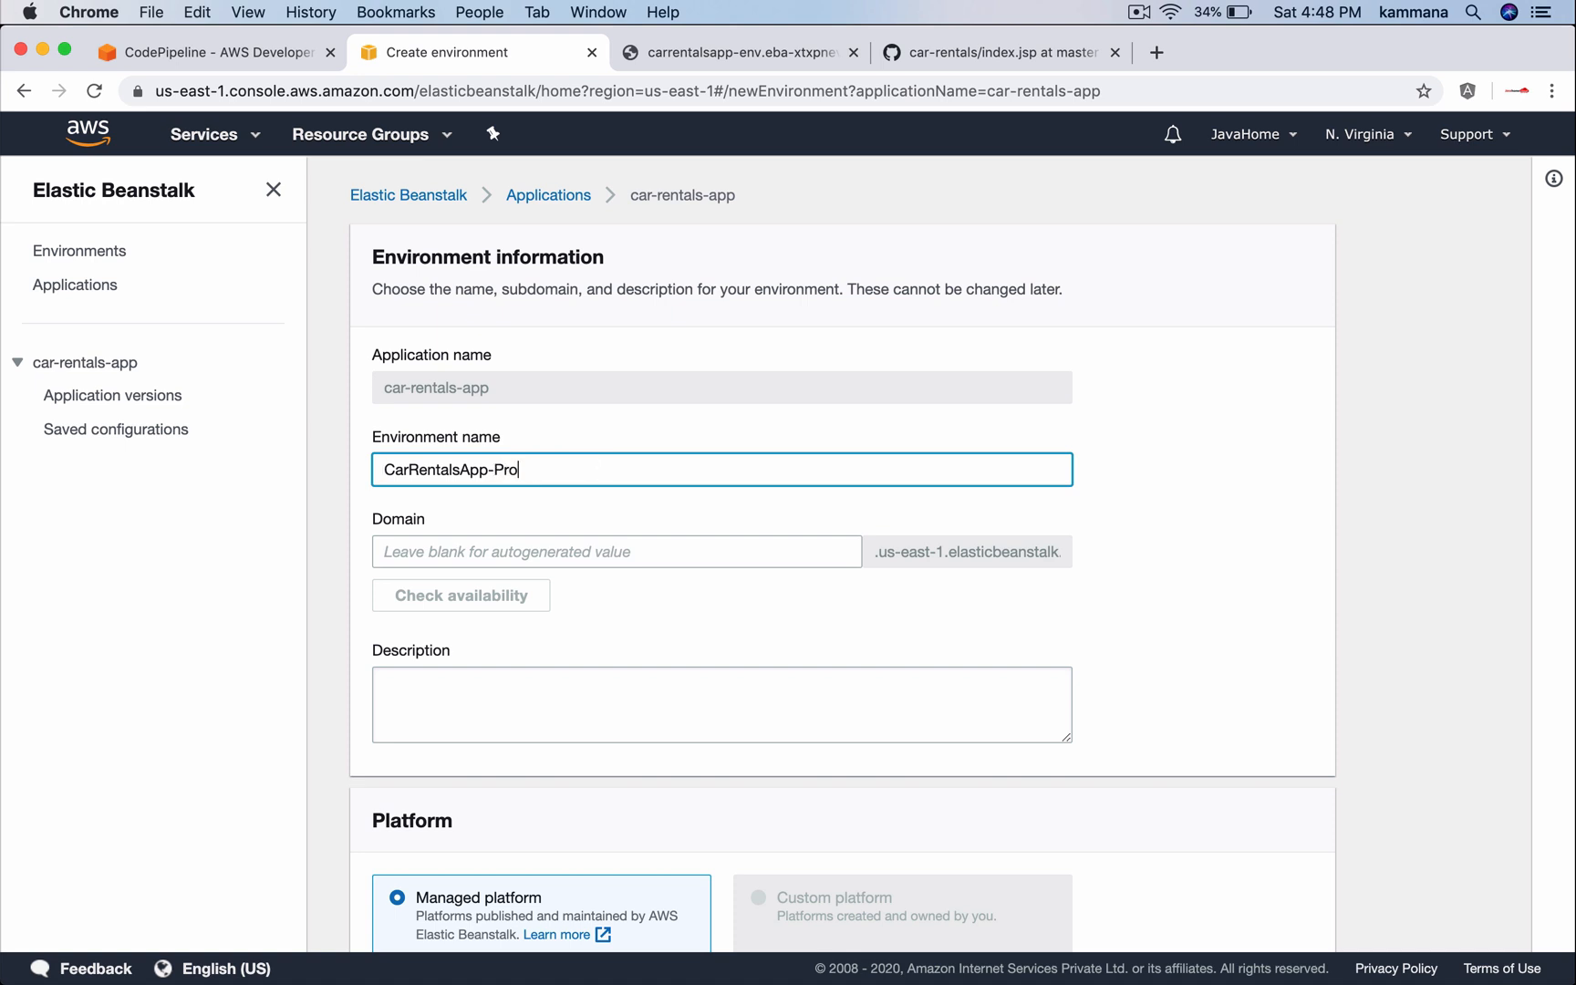
click(617, 551)
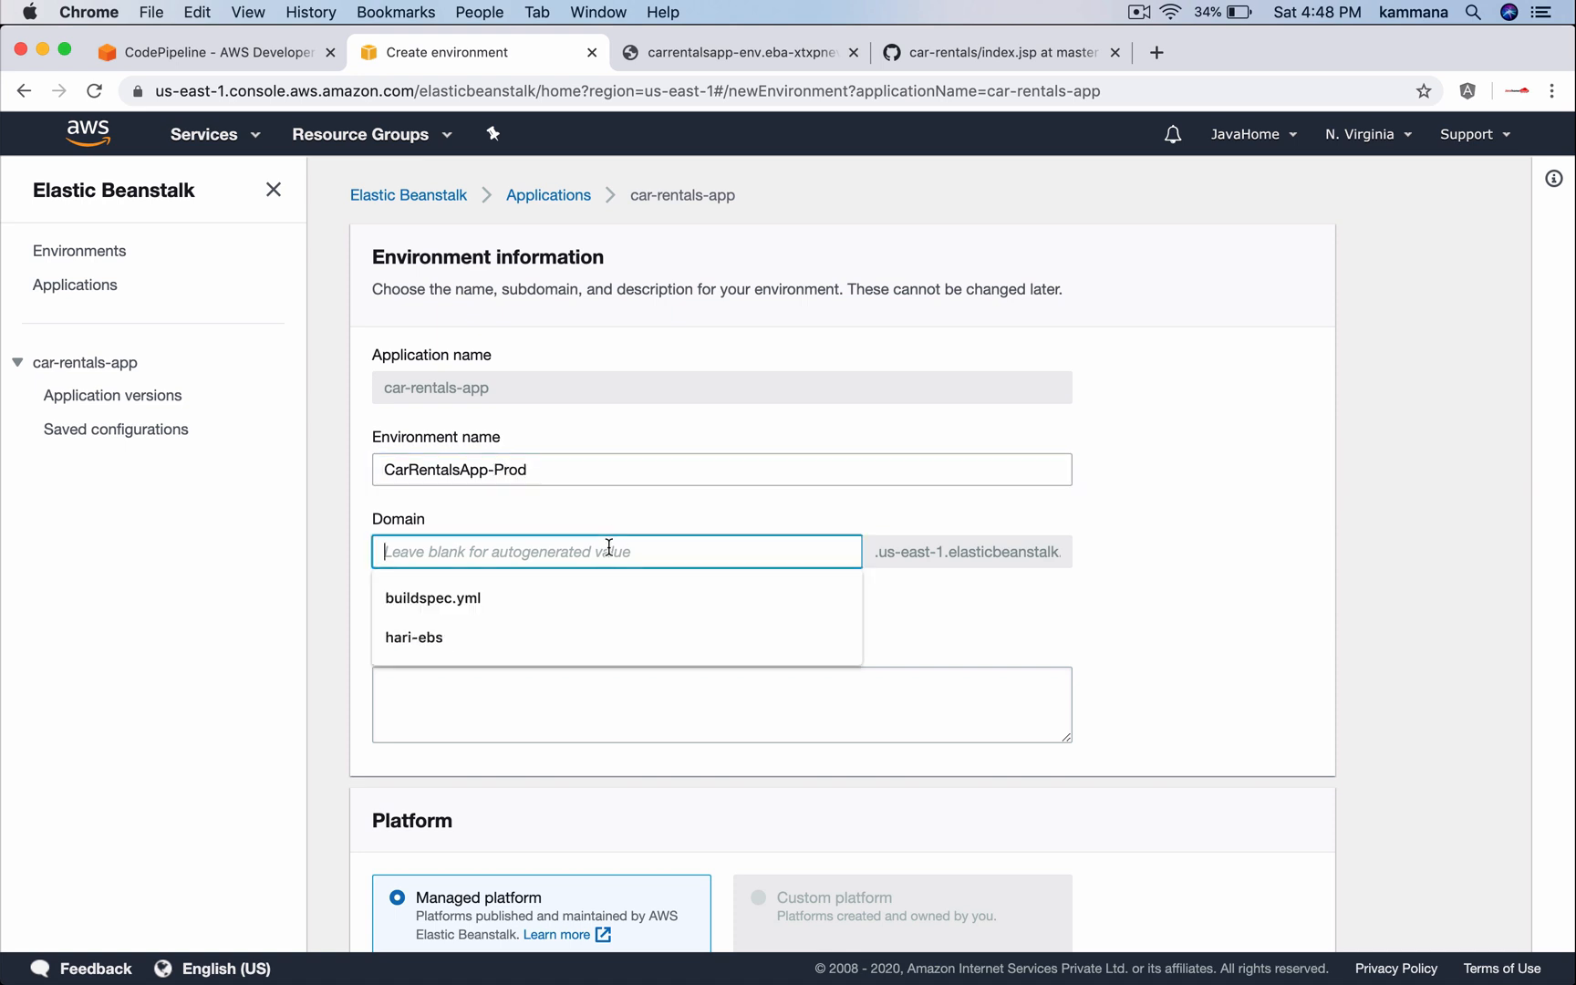
text(car)
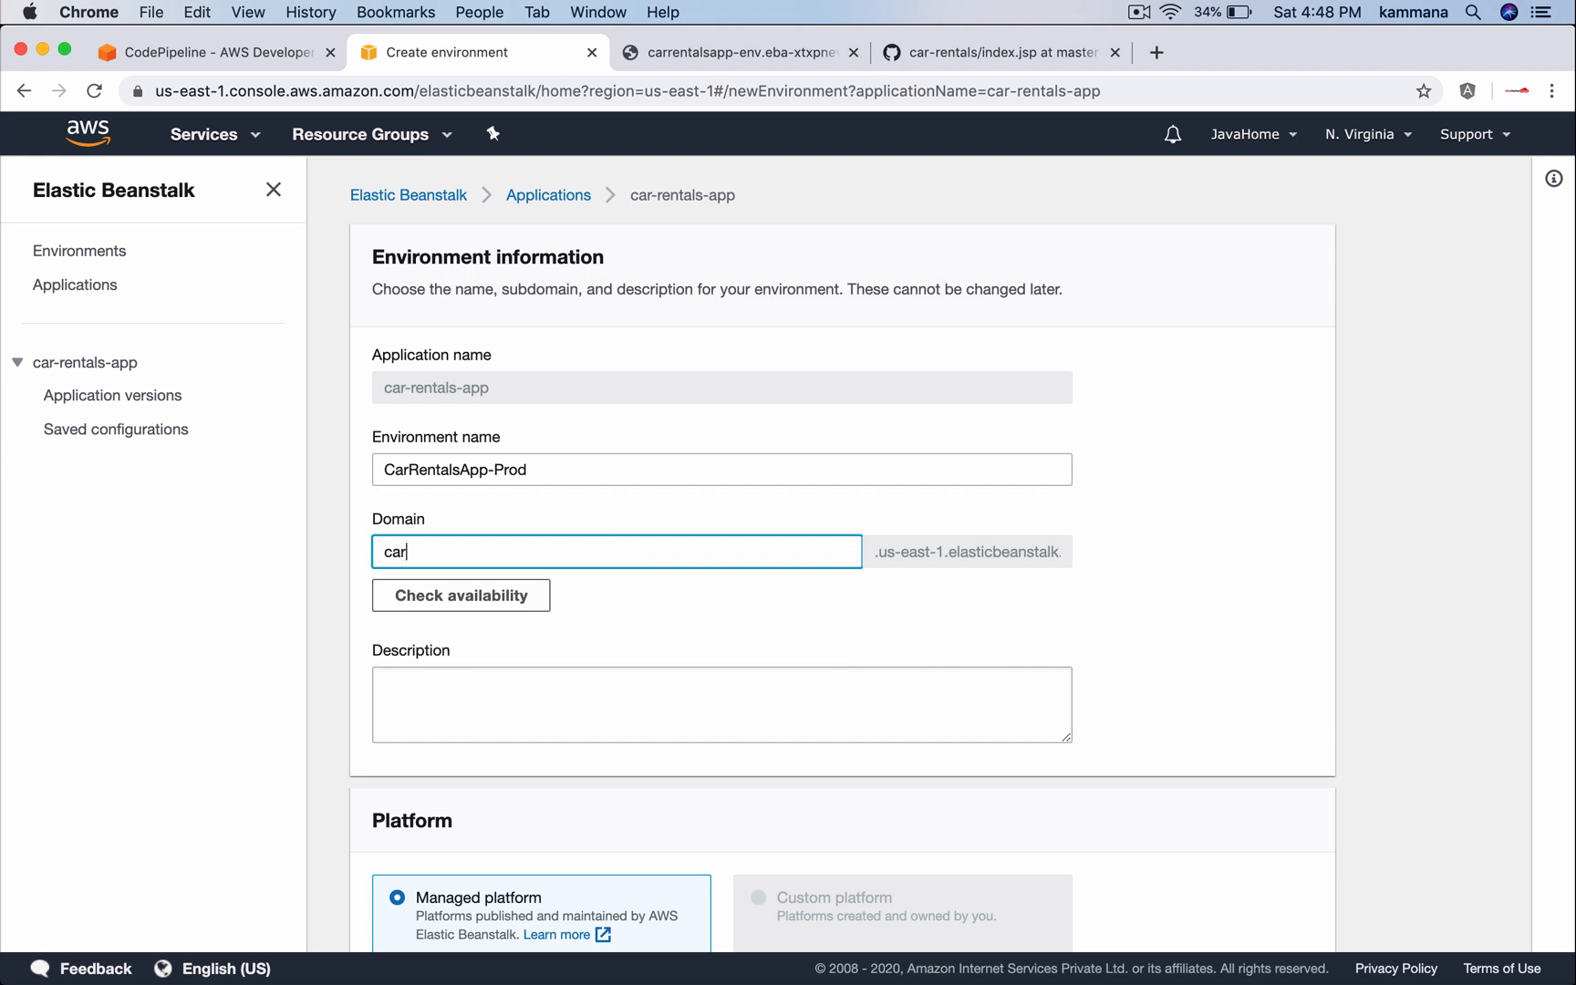
text(-rentals-prod)
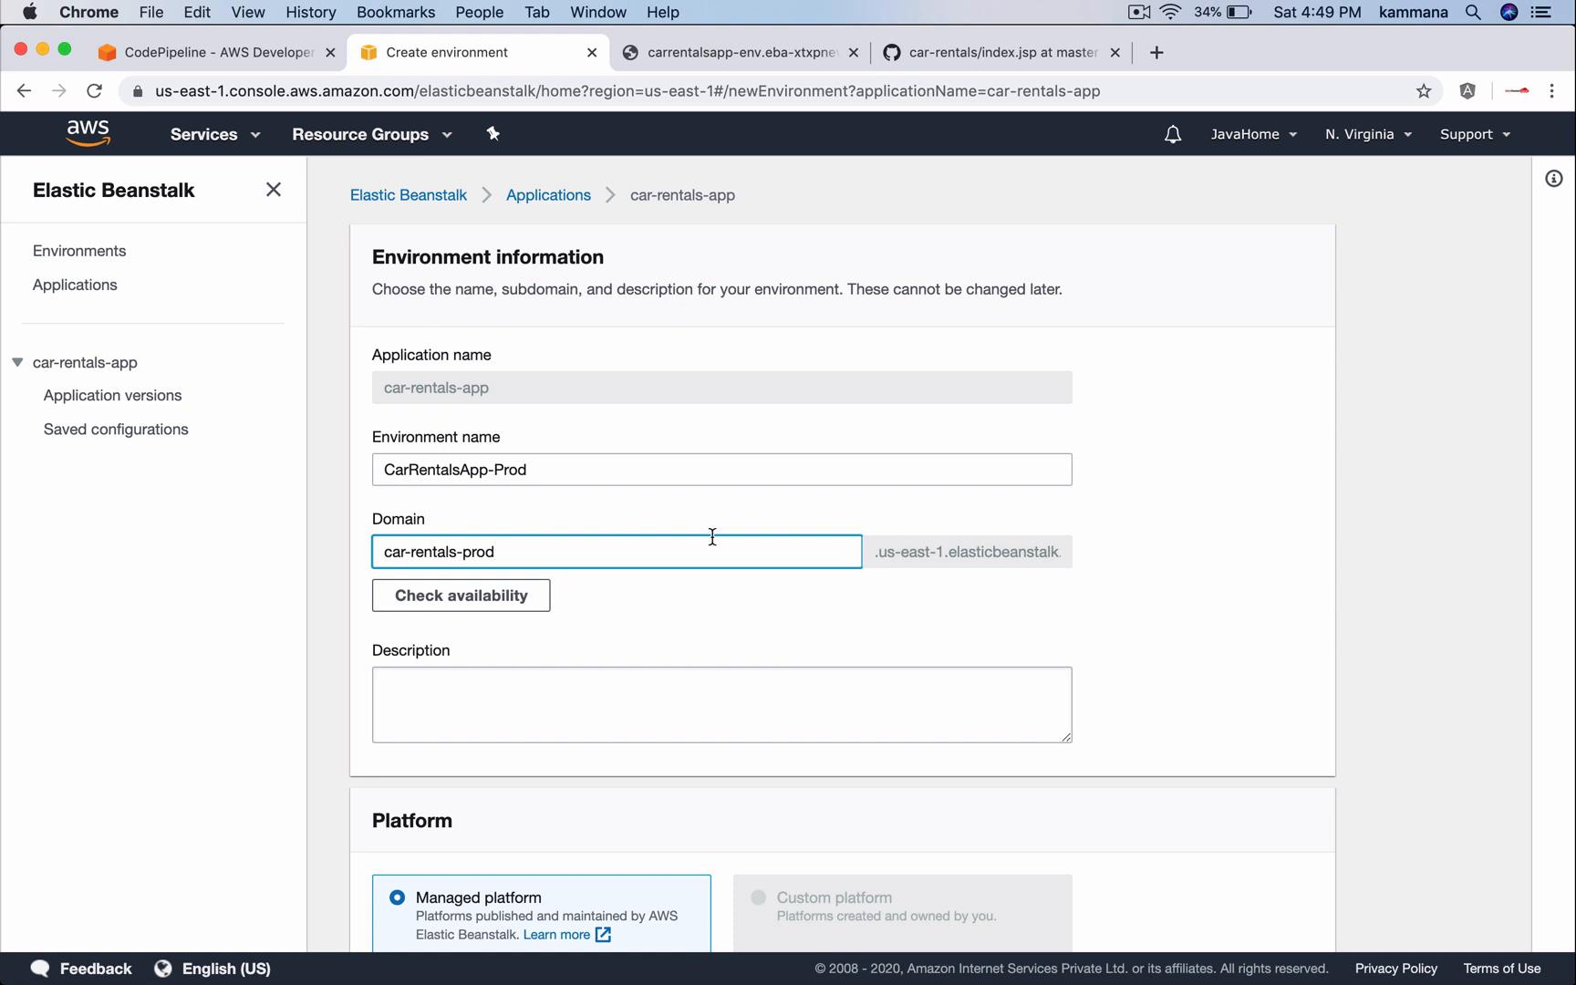
Choose Tomcat with the existing code-pipeline BuildArtifact version and create the environment
scroll(down, 3)
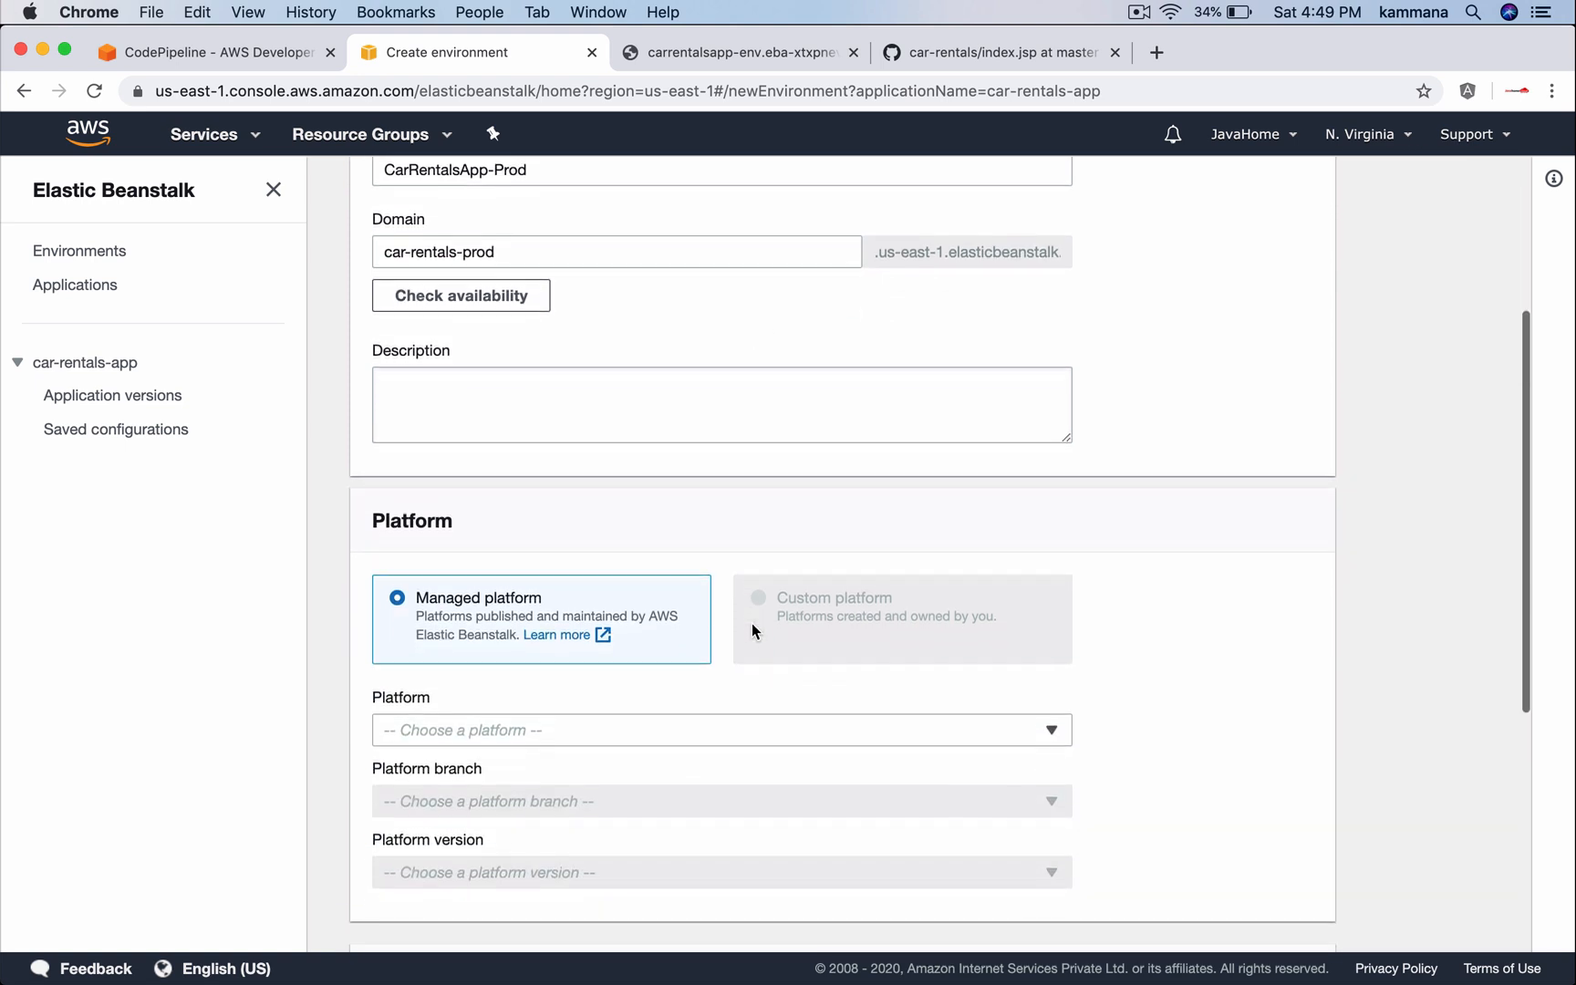
click(719, 729)
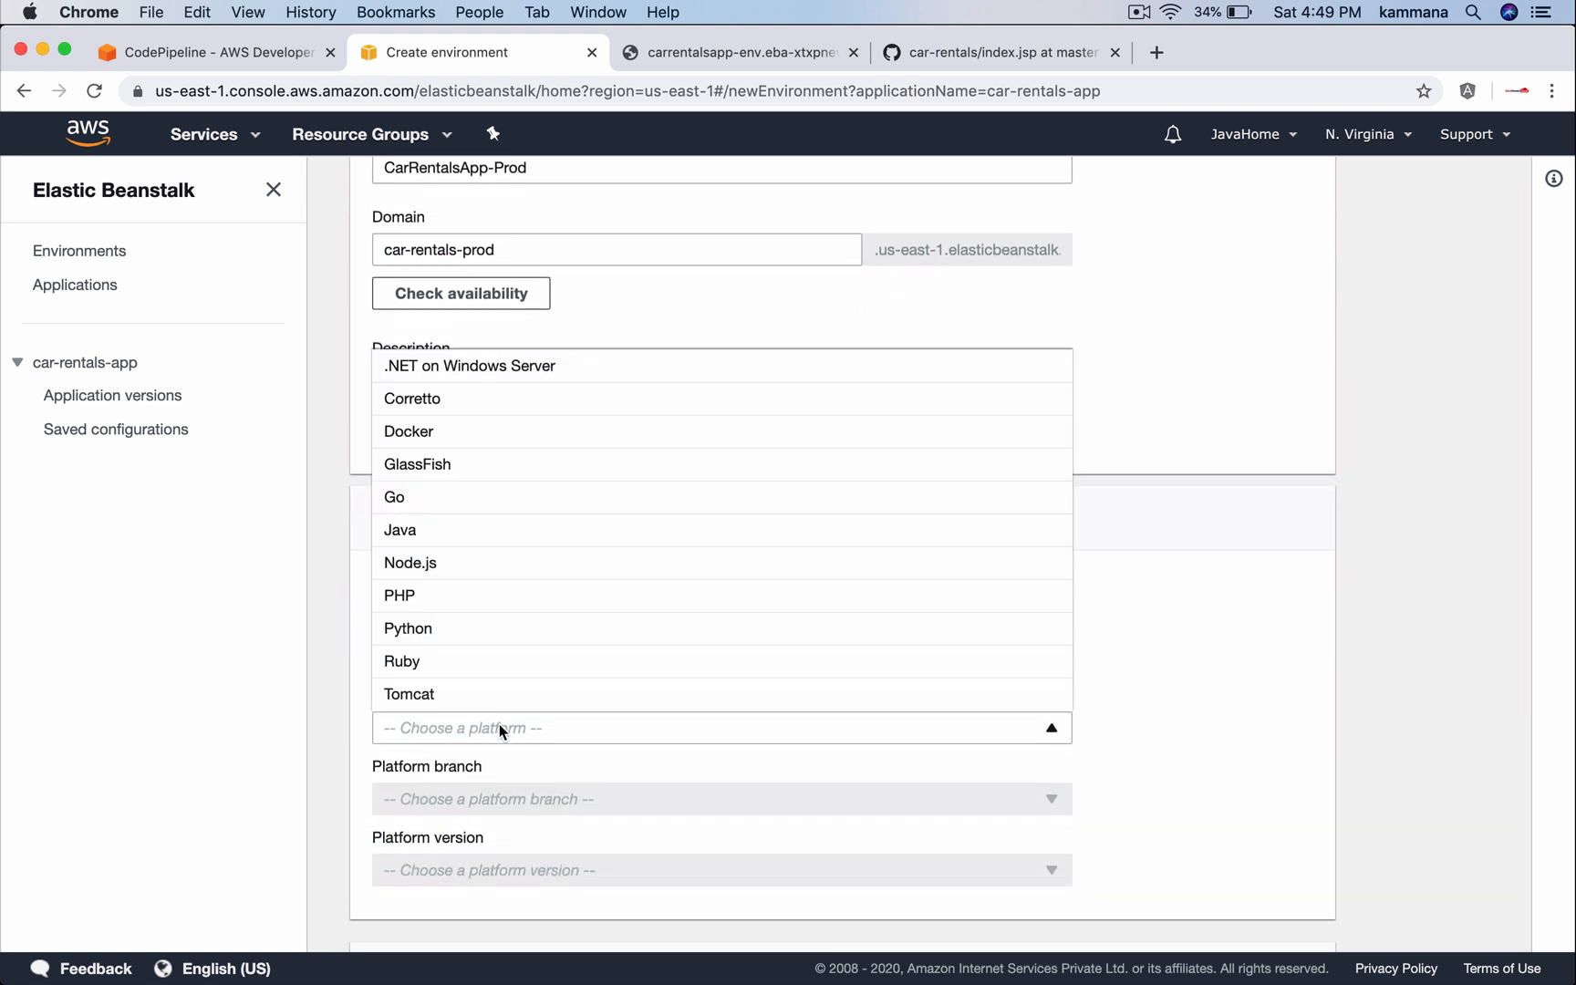
click(409, 693)
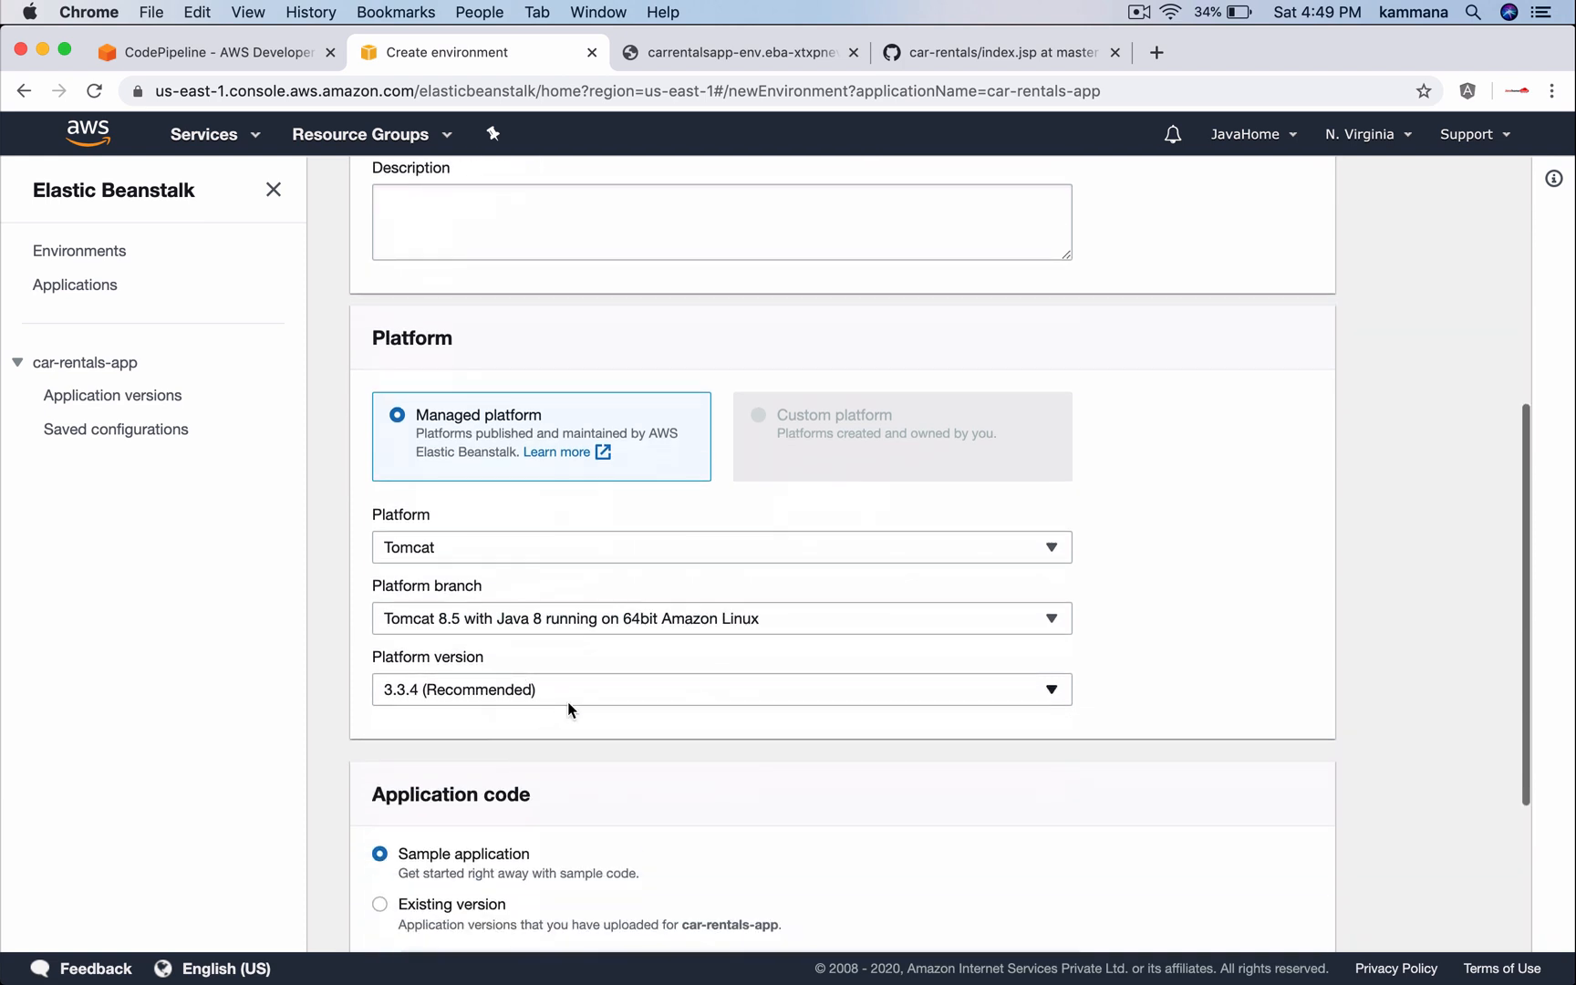
scroll(down, 3)
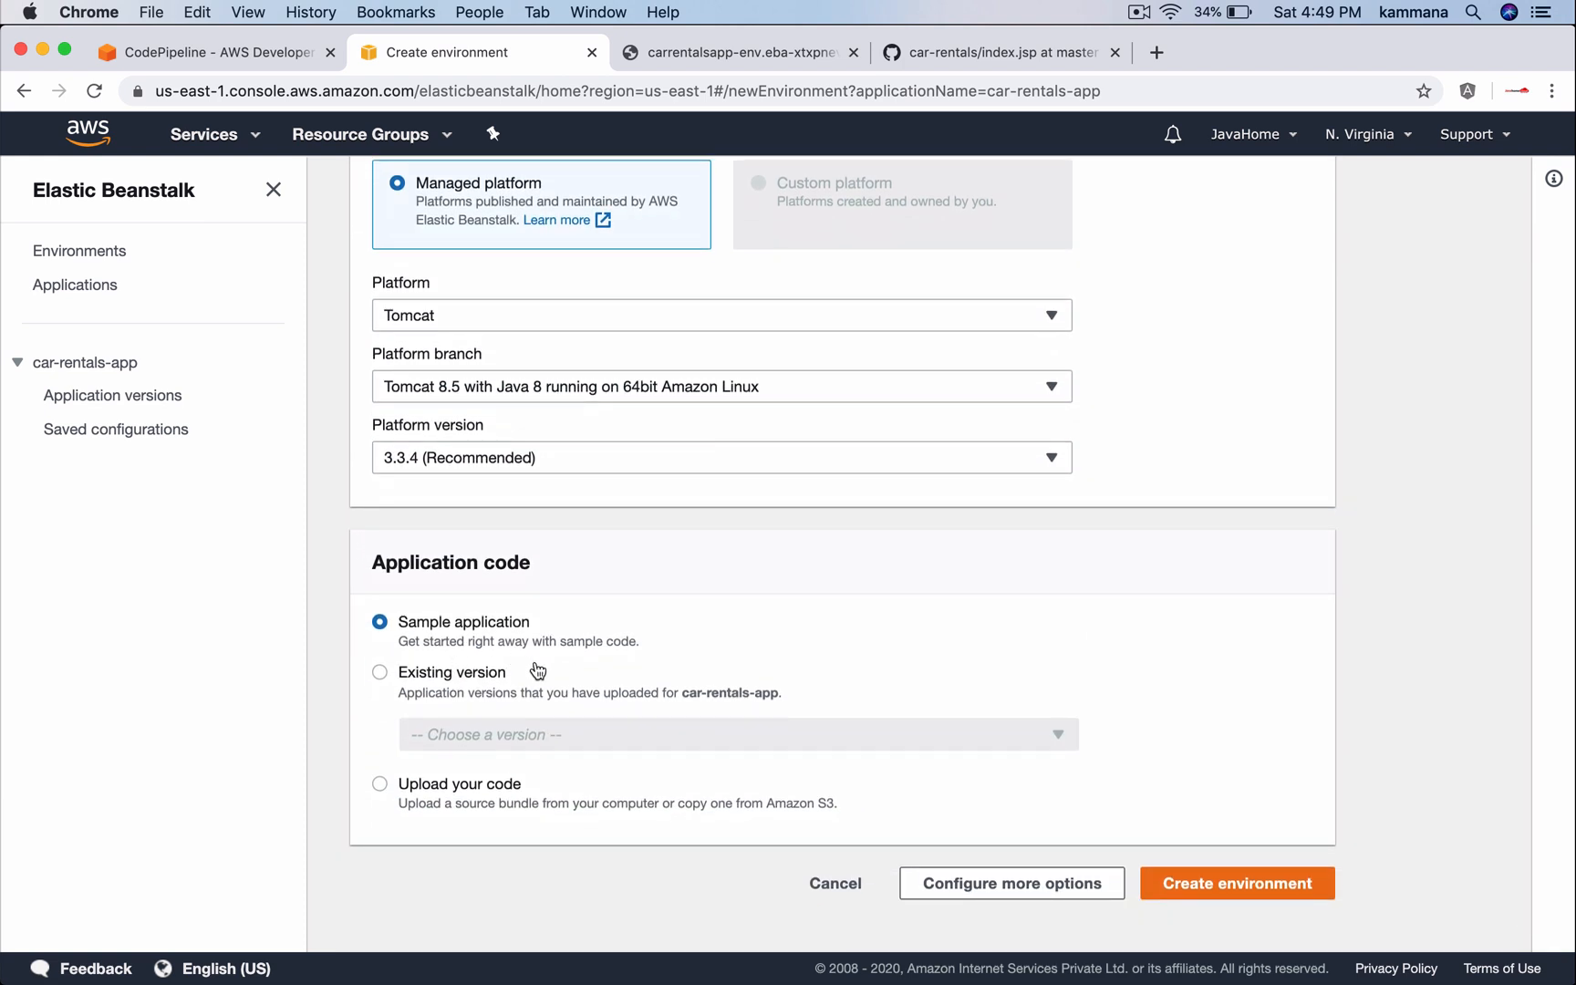
mouse_move(470, 681)
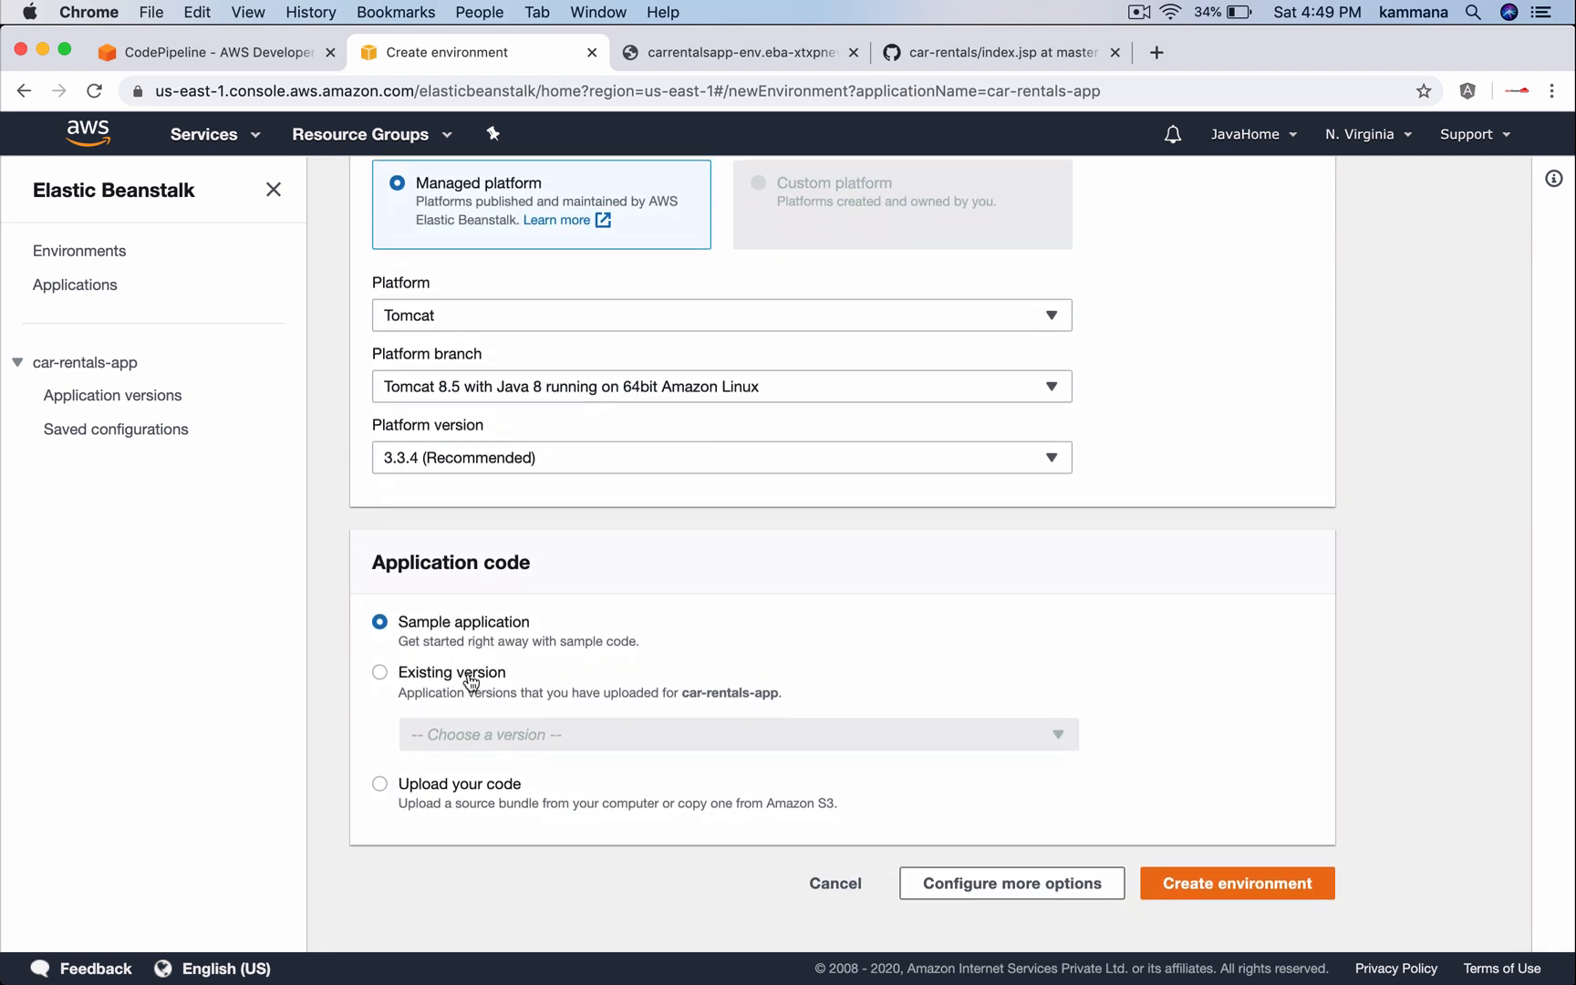
click(380, 671)
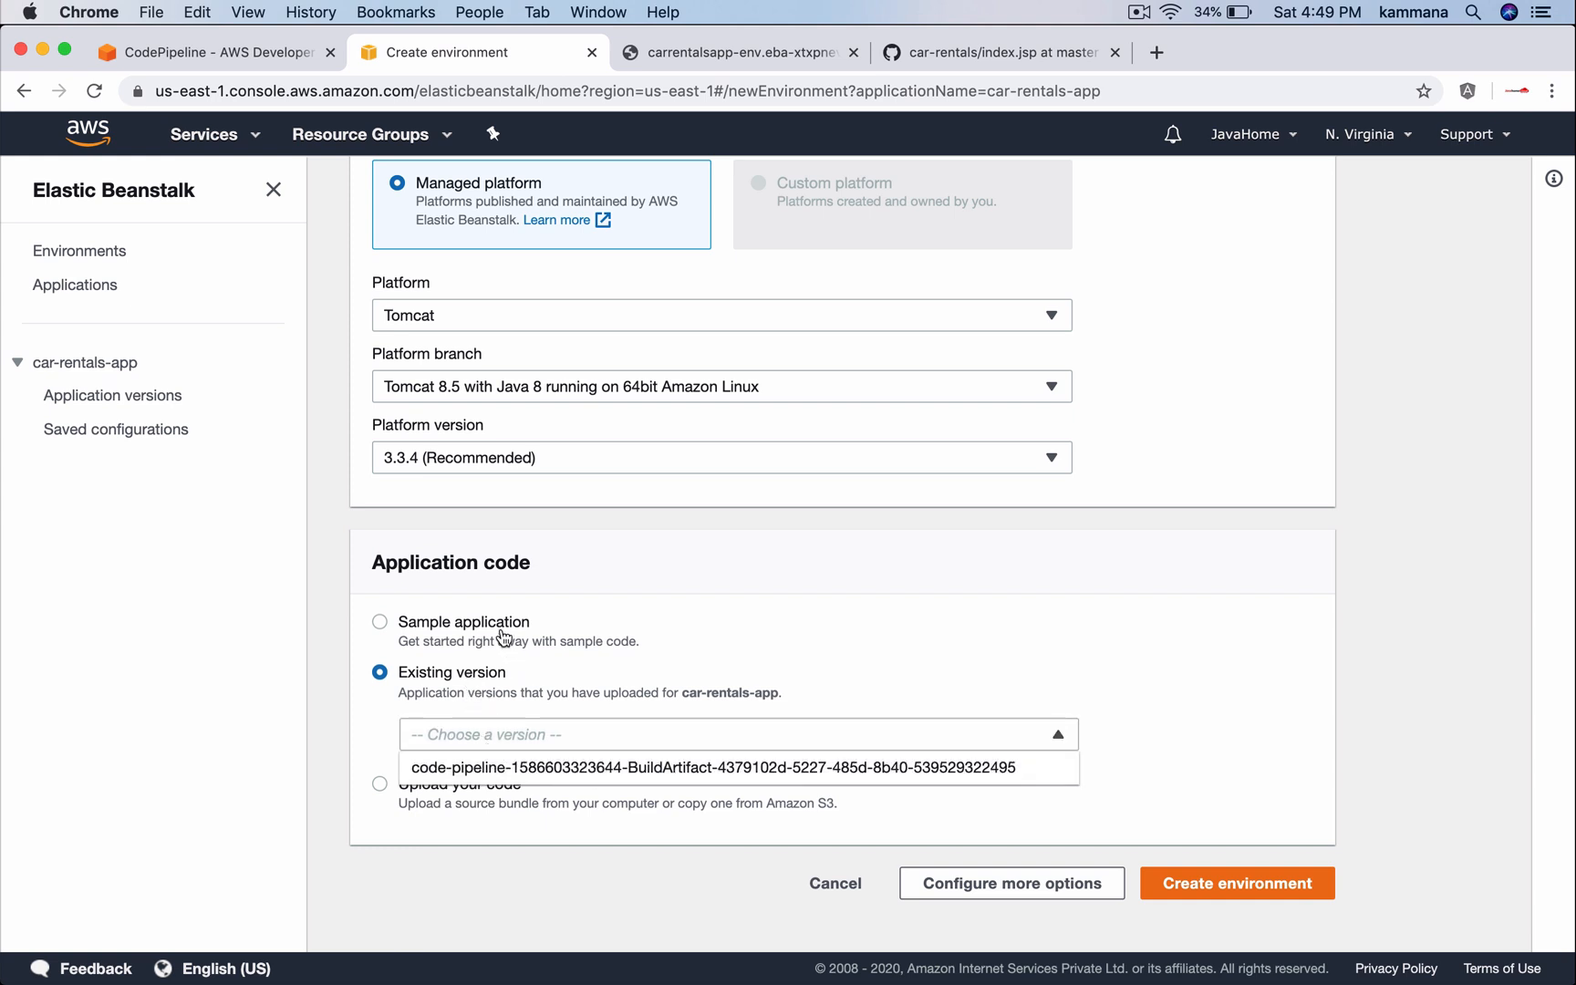
mouse_move(492, 628)
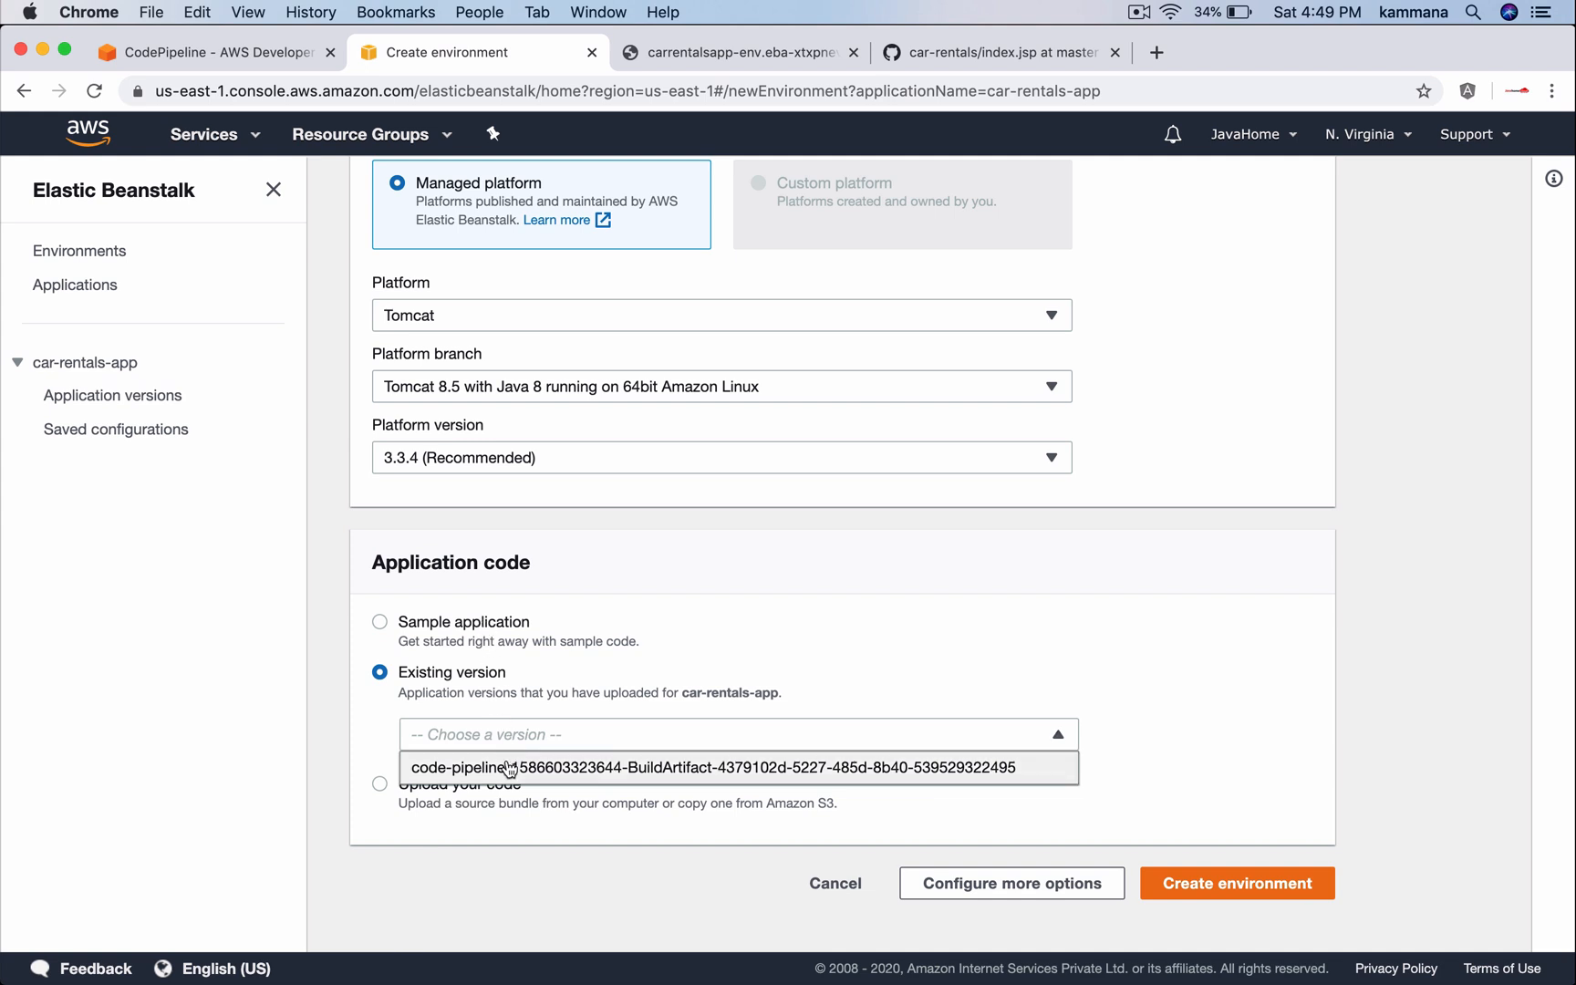
click(711, 766)
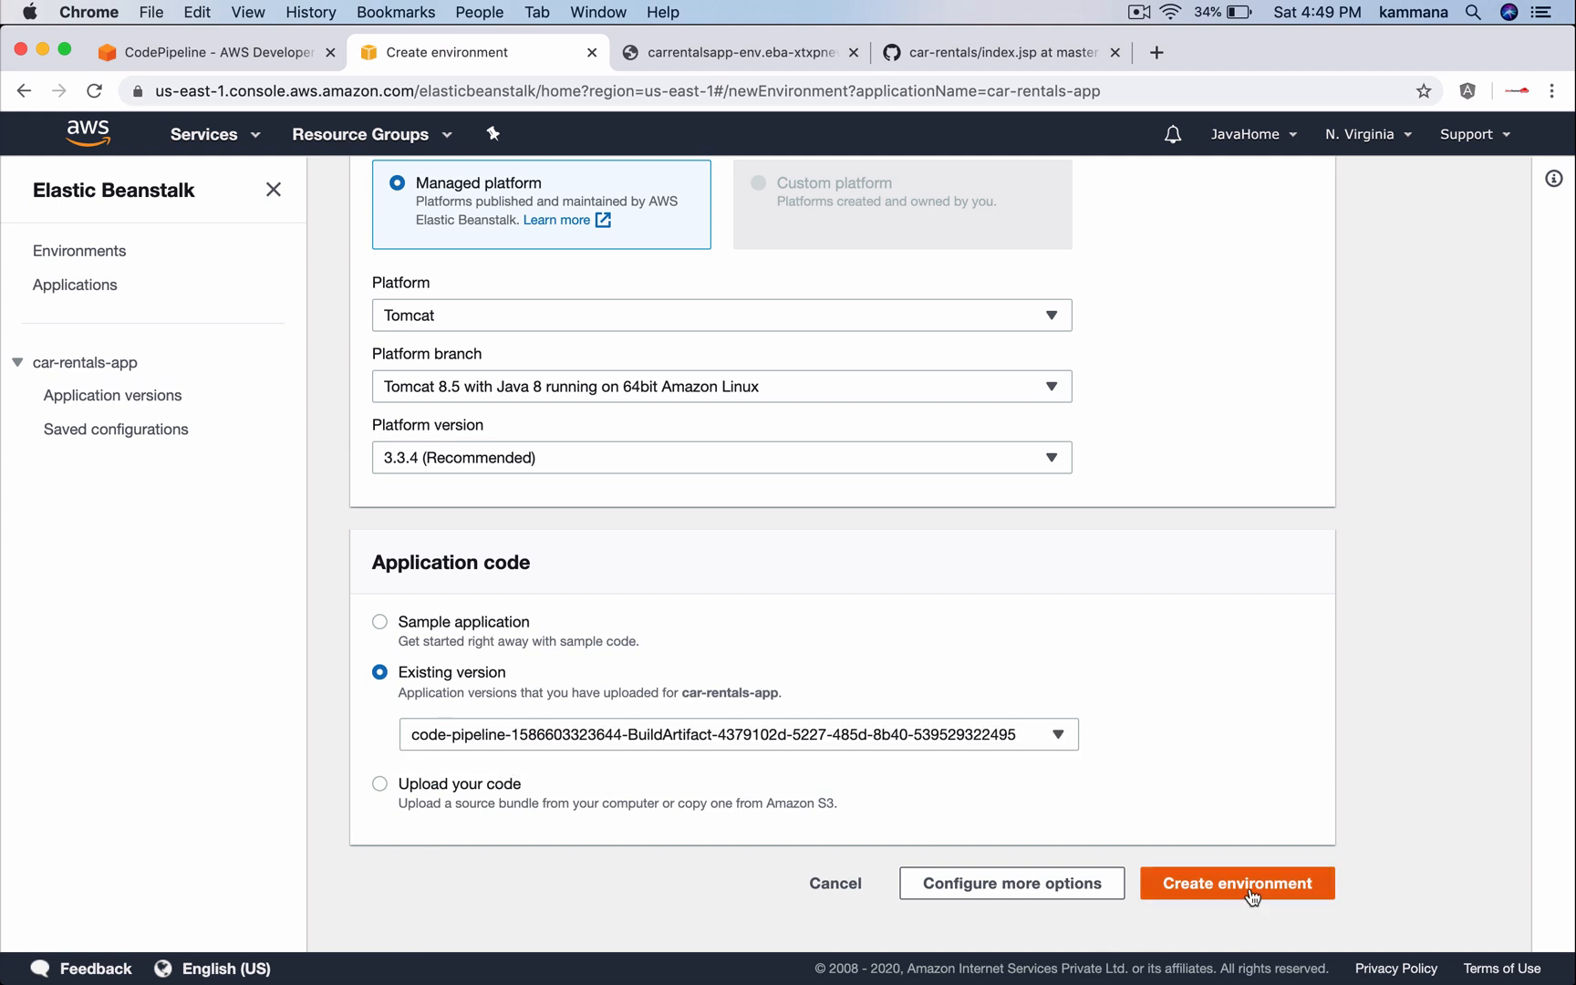
click(1237, 882)
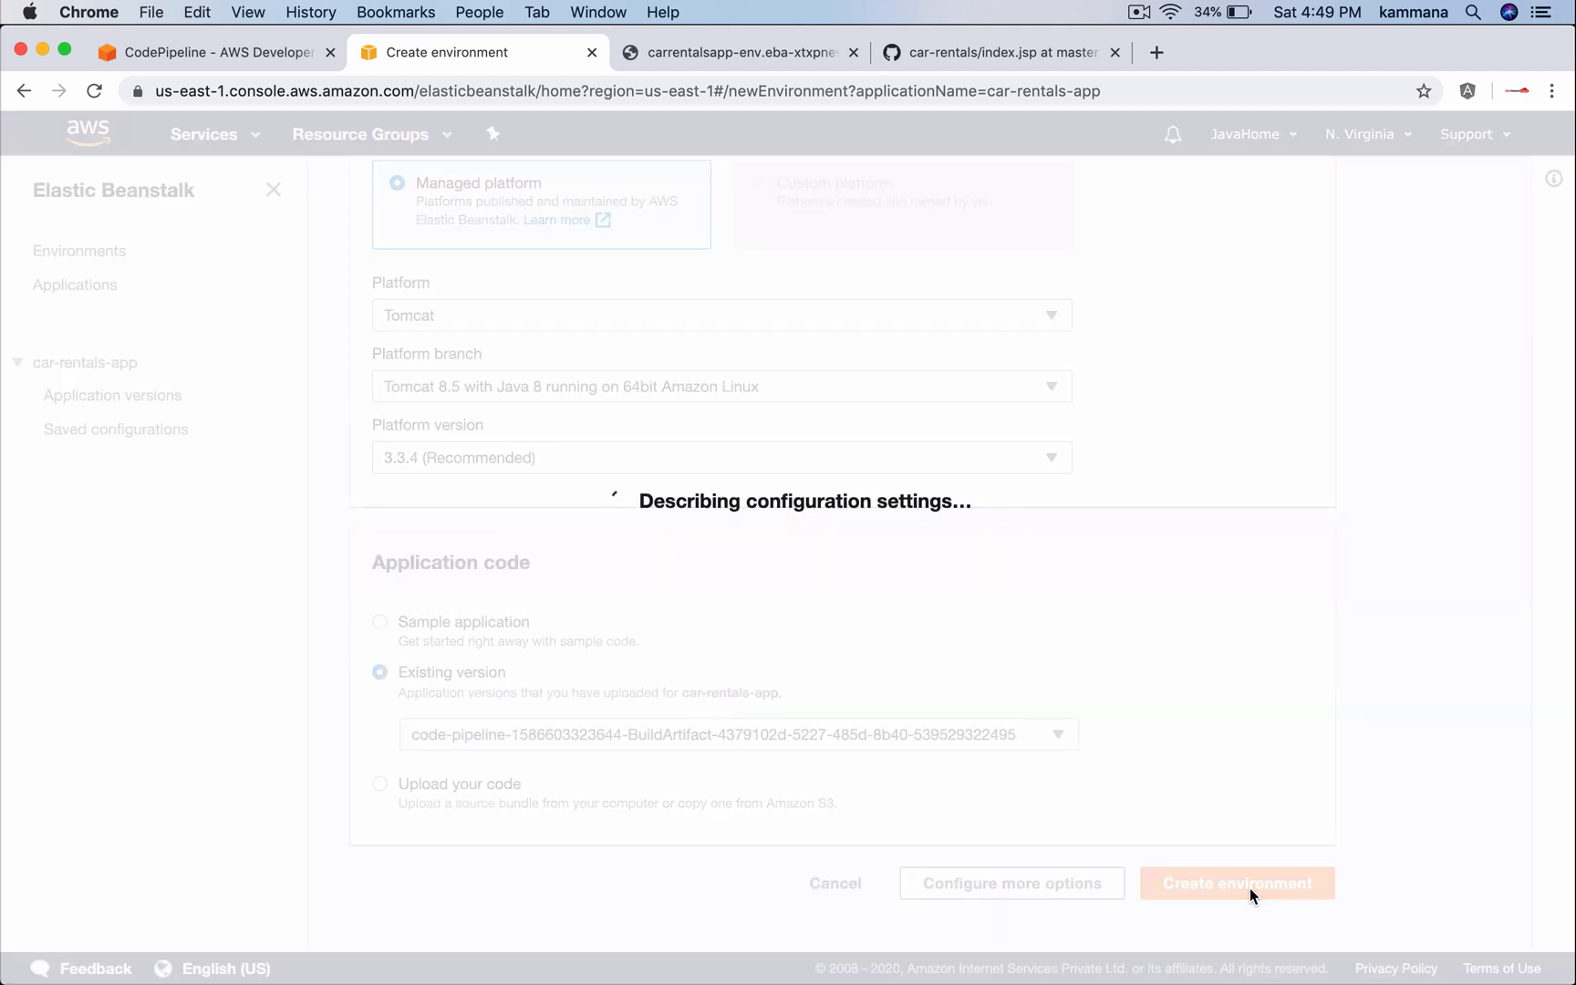
Point DeployProd at CarRentalsApp-Prod, then save and confirm the pipeline edits
click(1235, 882)
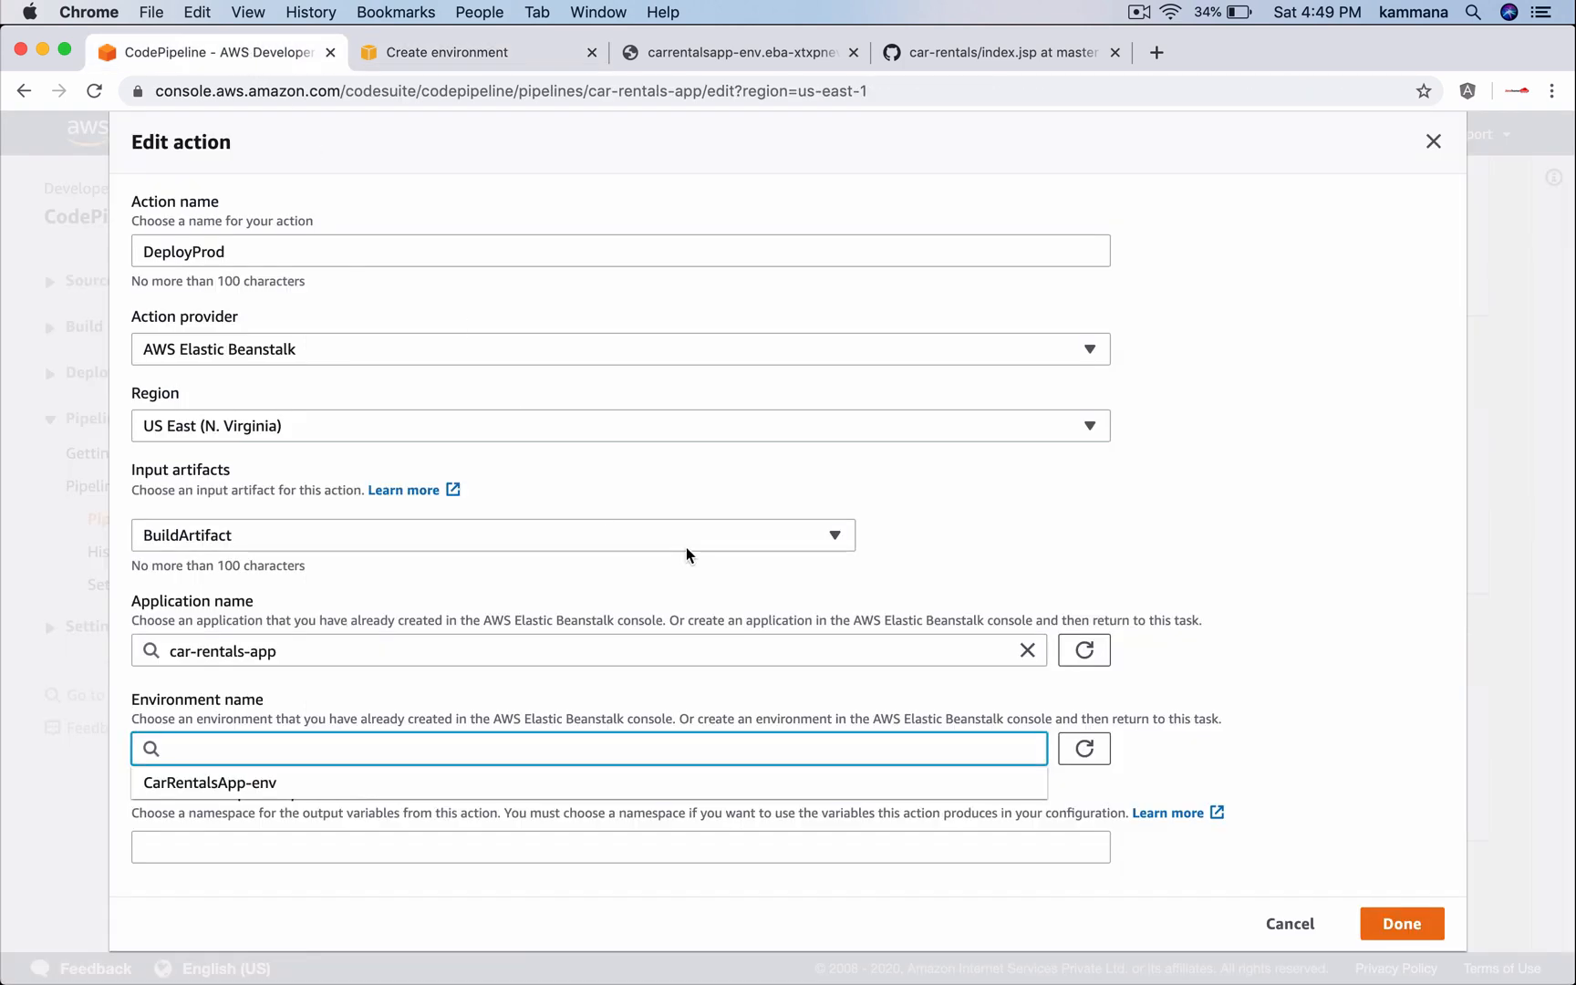
click(1083, 749)
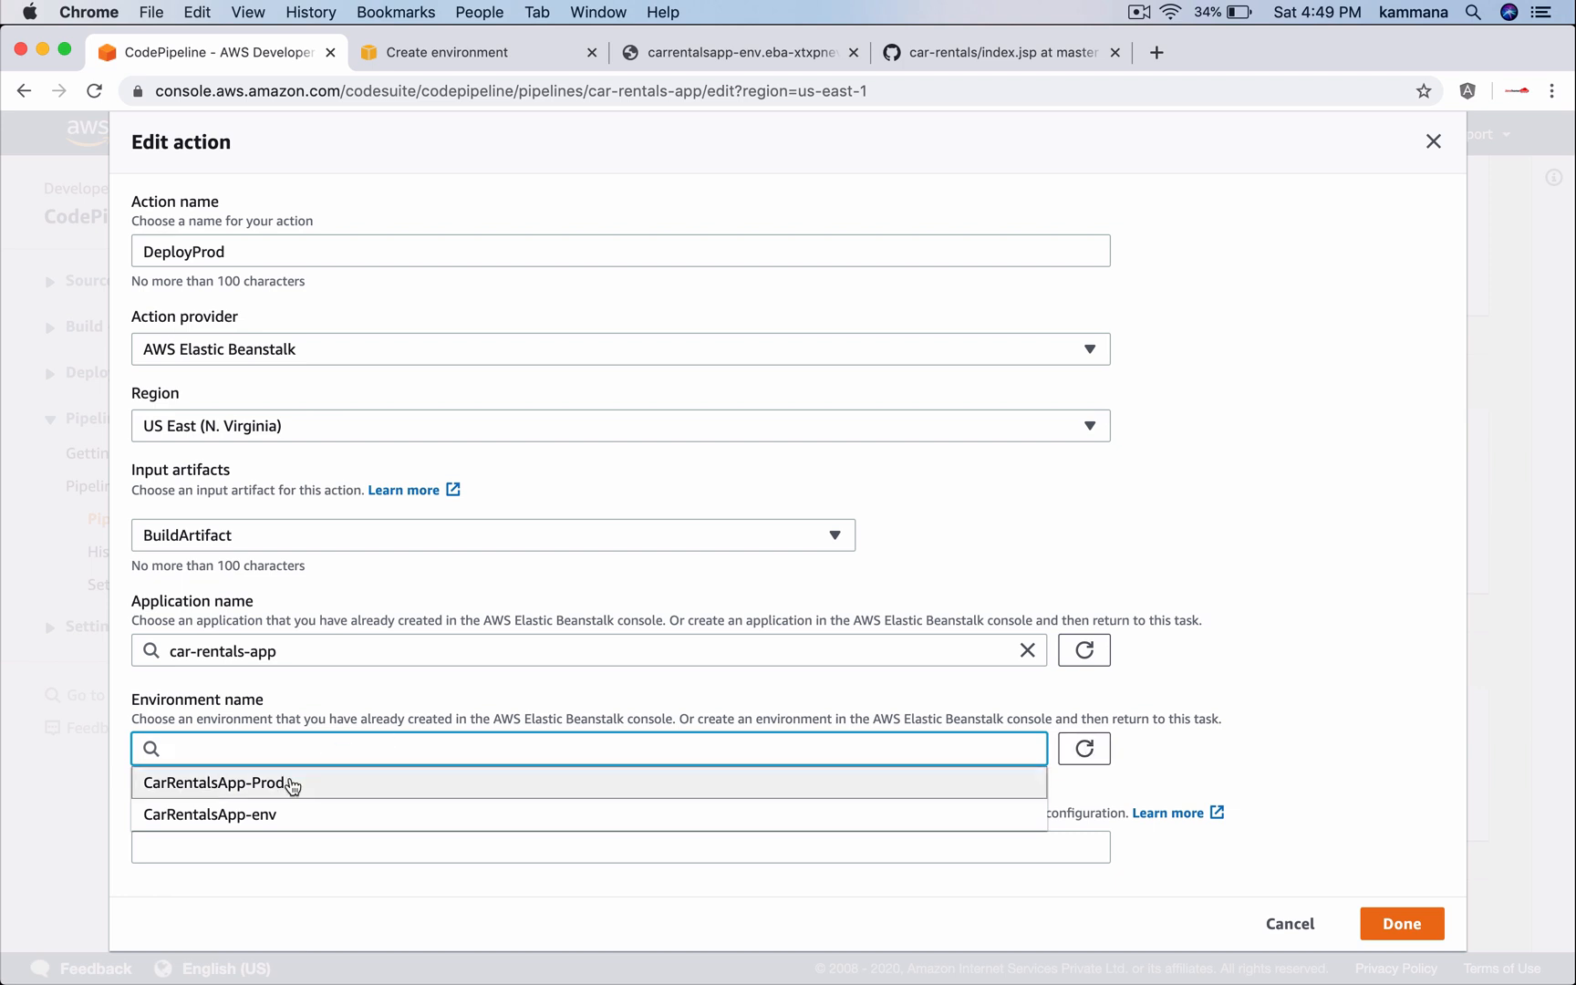
click(214, 782)
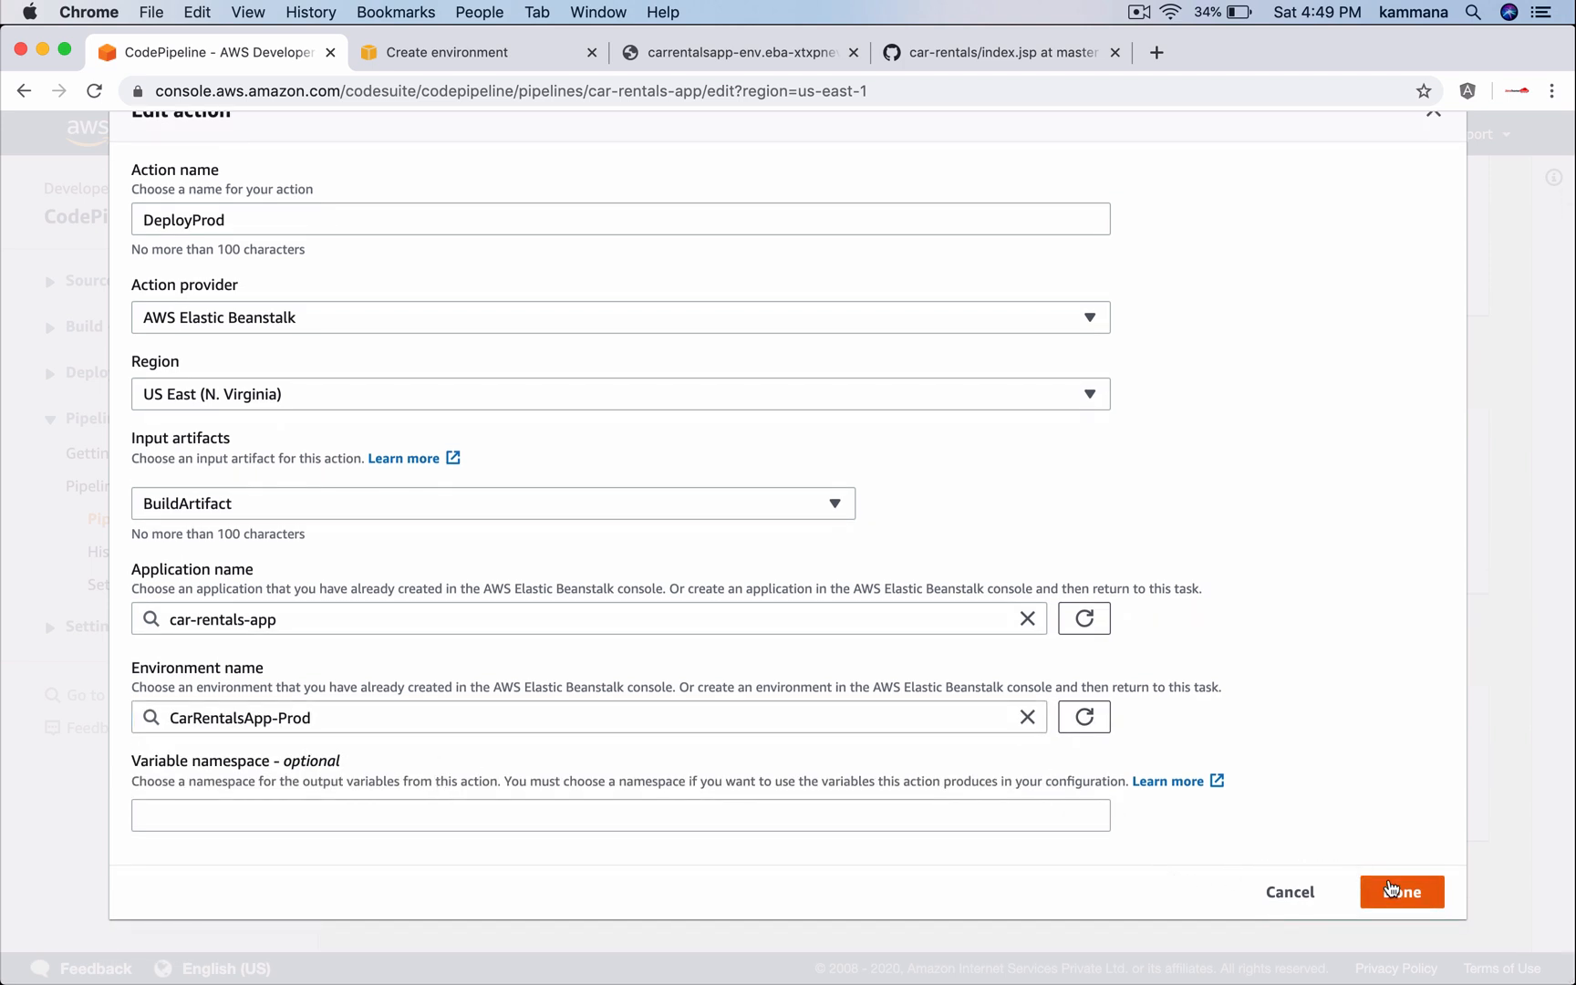
click(1400, 892)
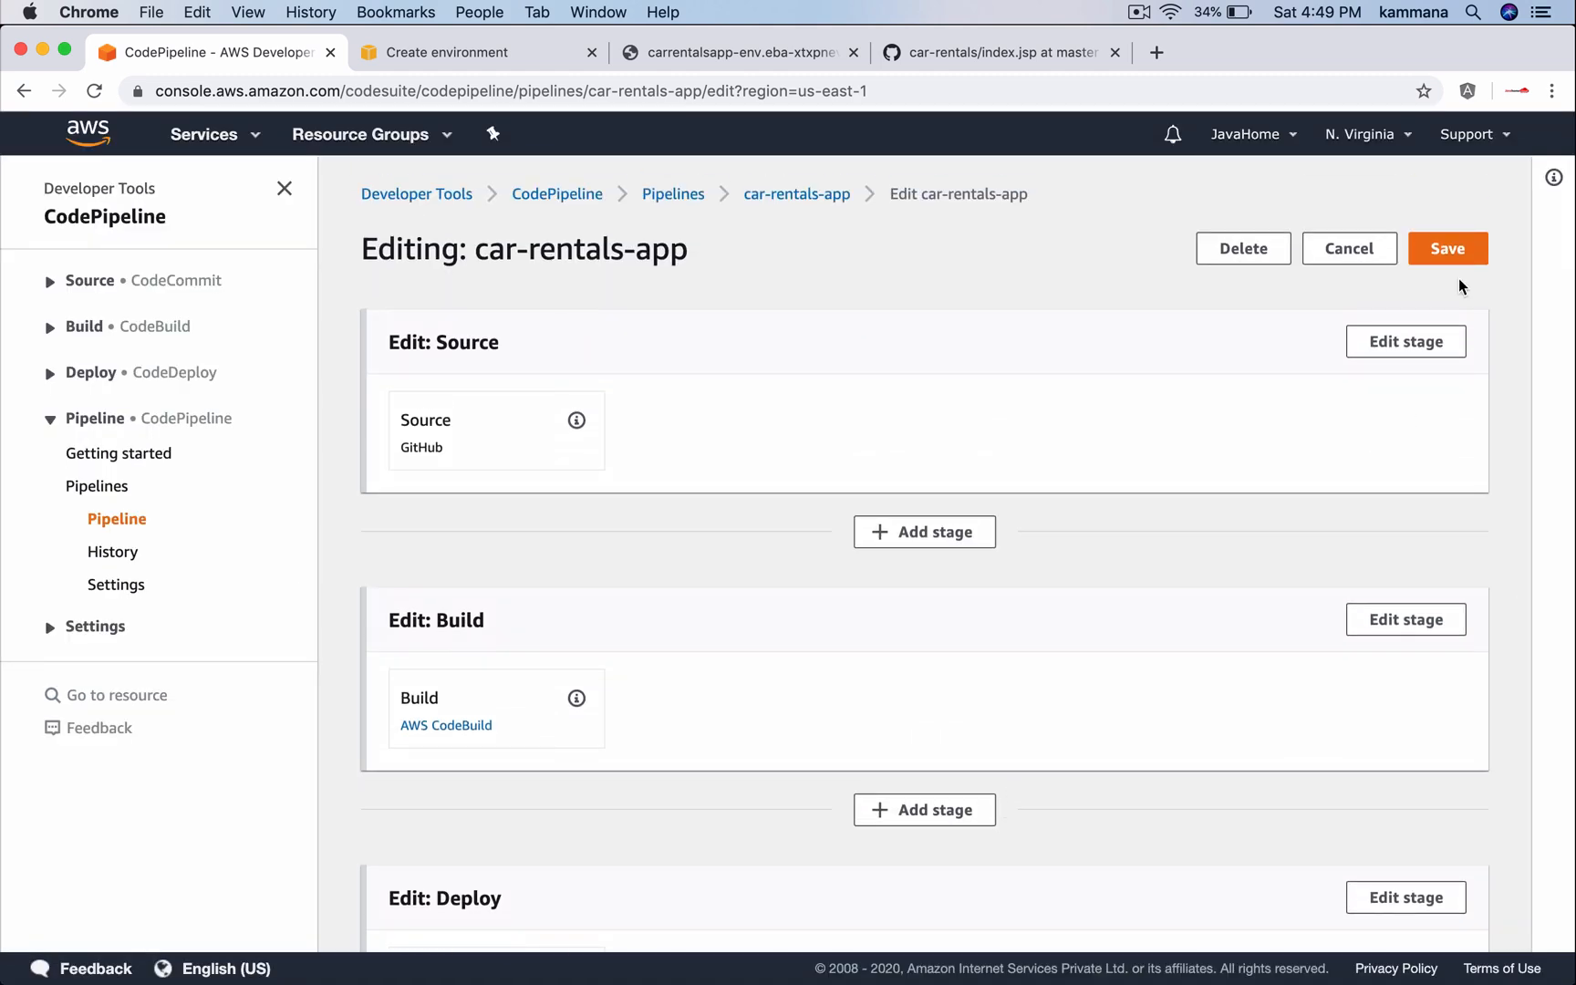
click(1447, 248)
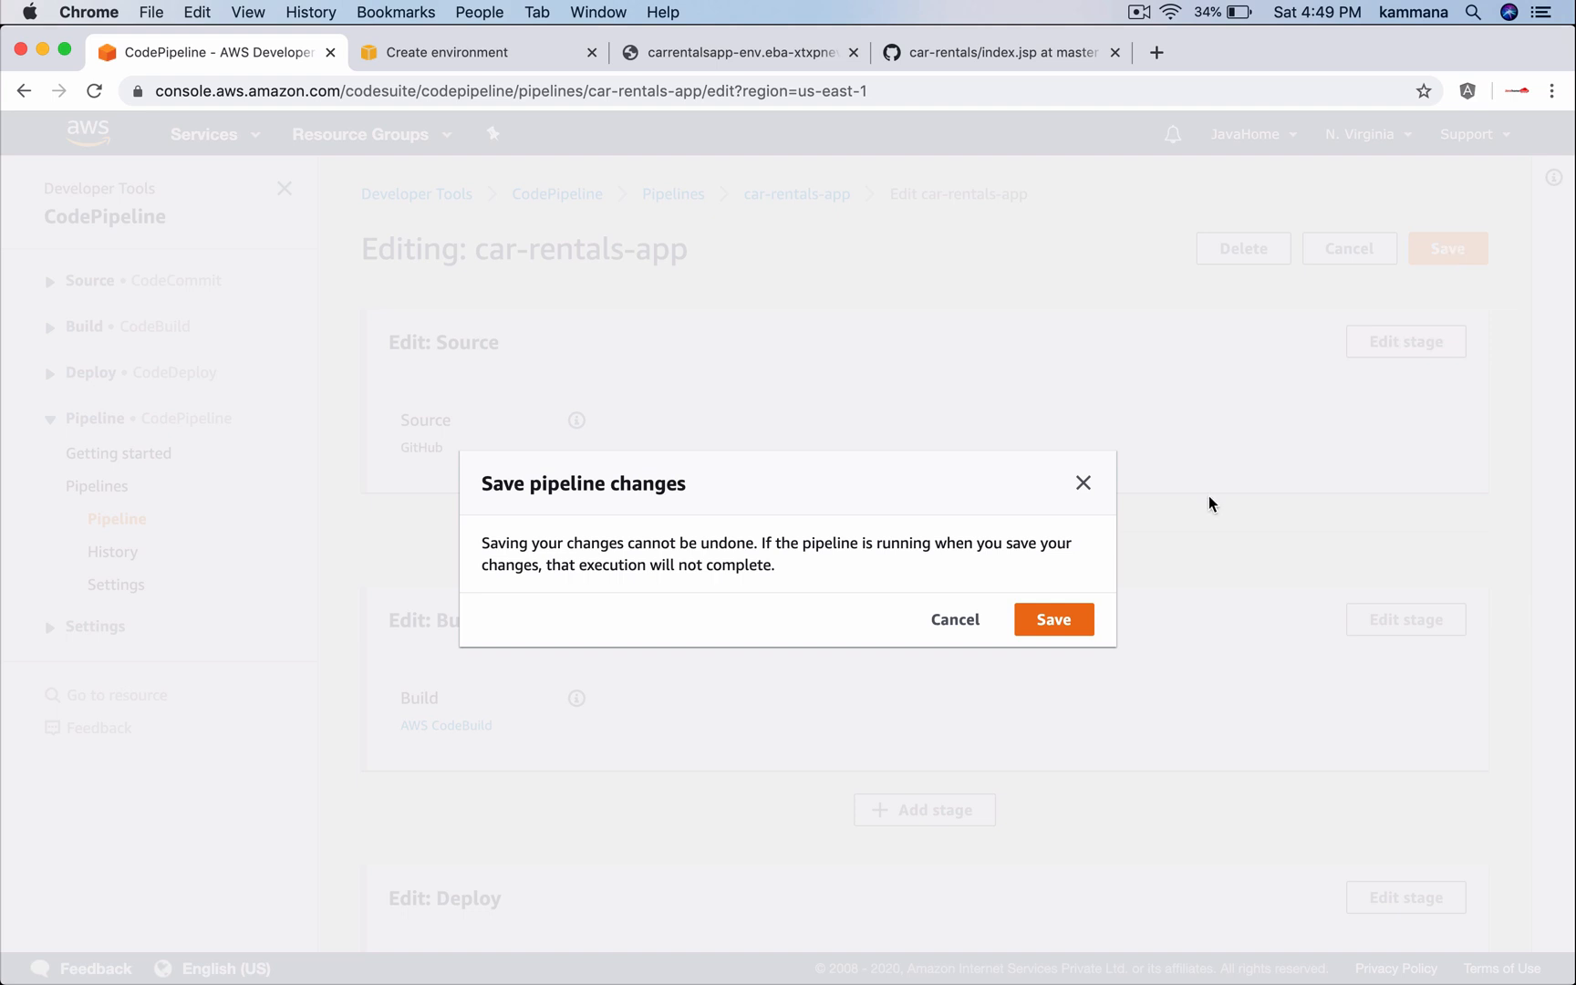
click(1053, 619)
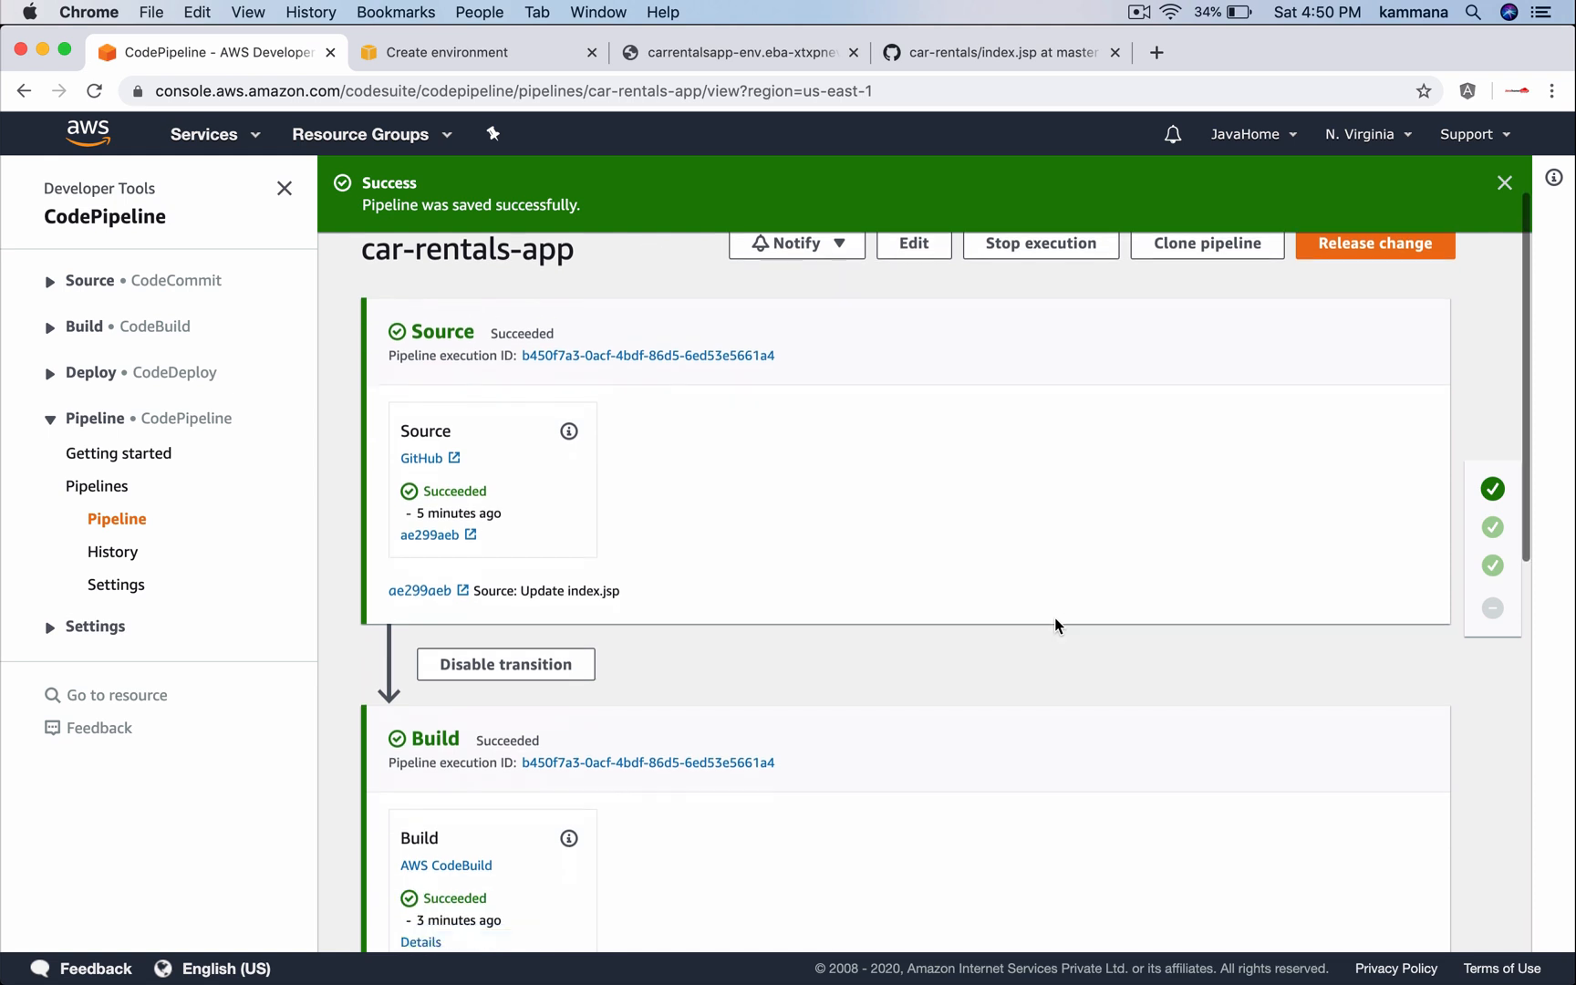
scroll(down, 3)
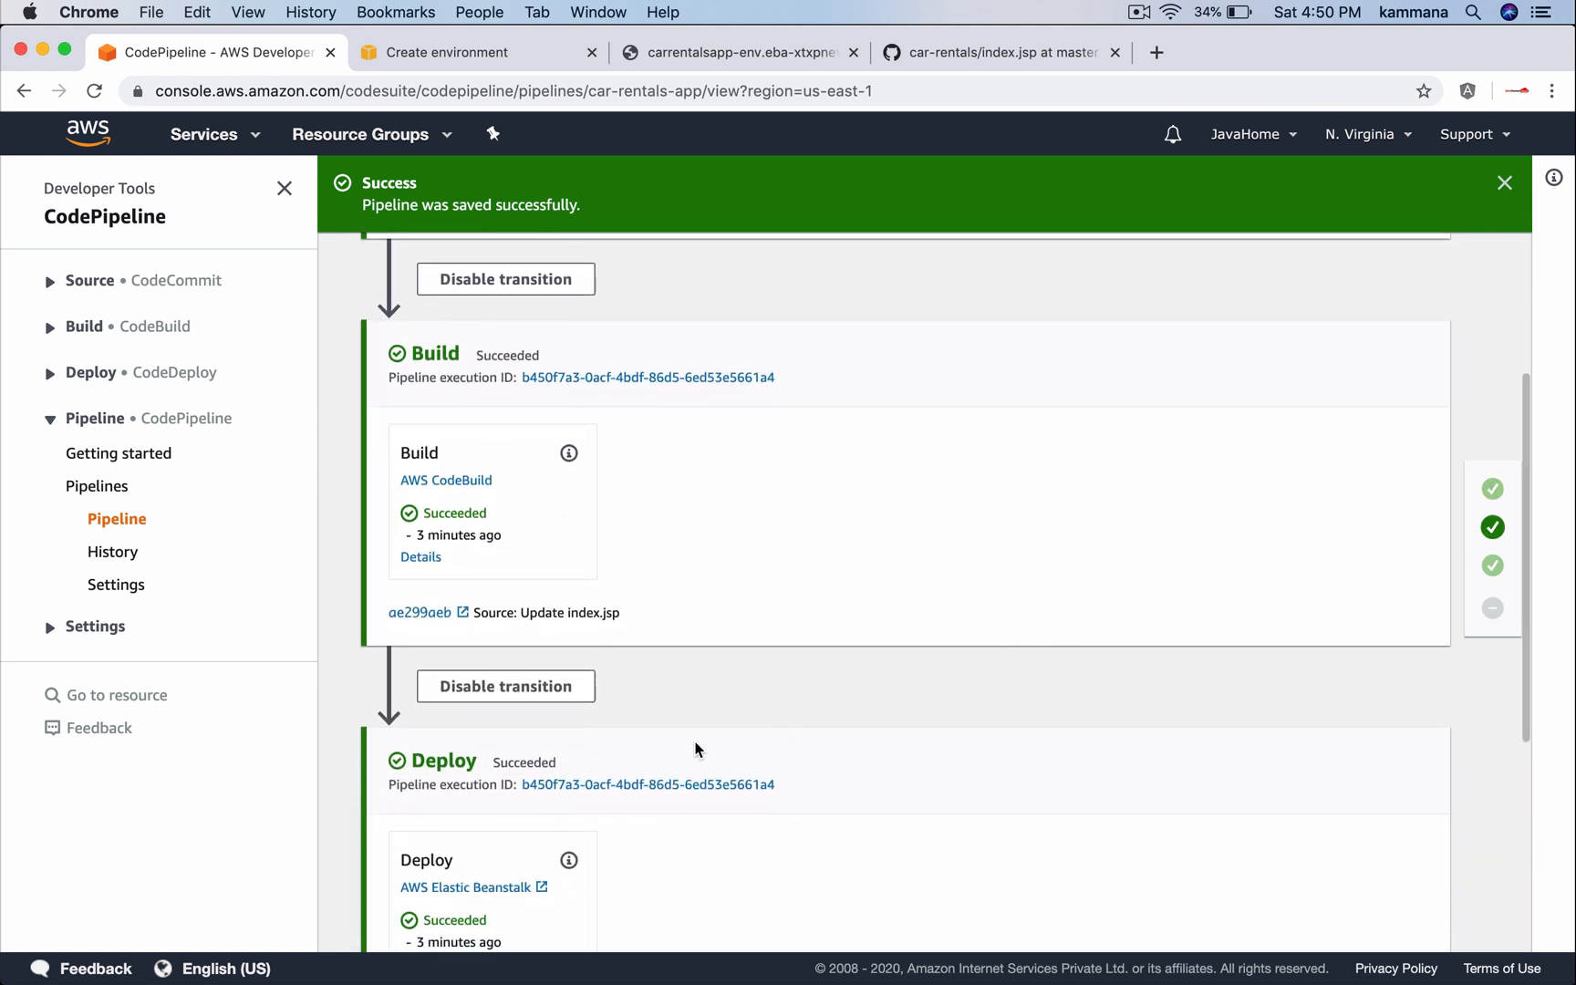
scroll(down, 3)
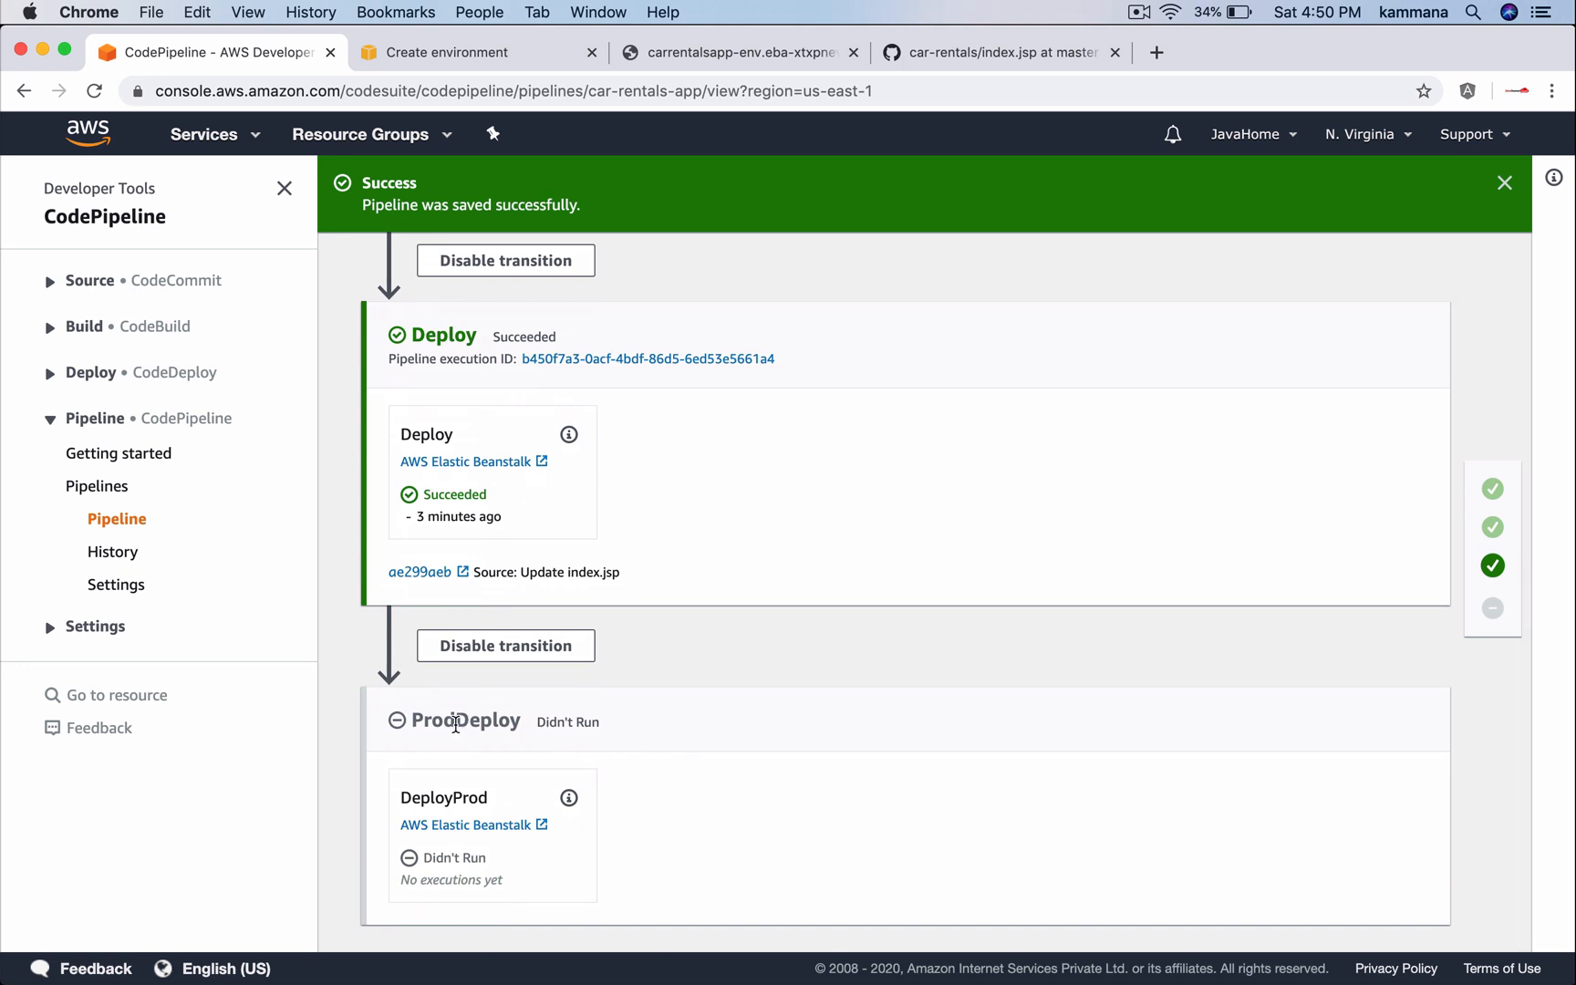
scroll(down, 3)
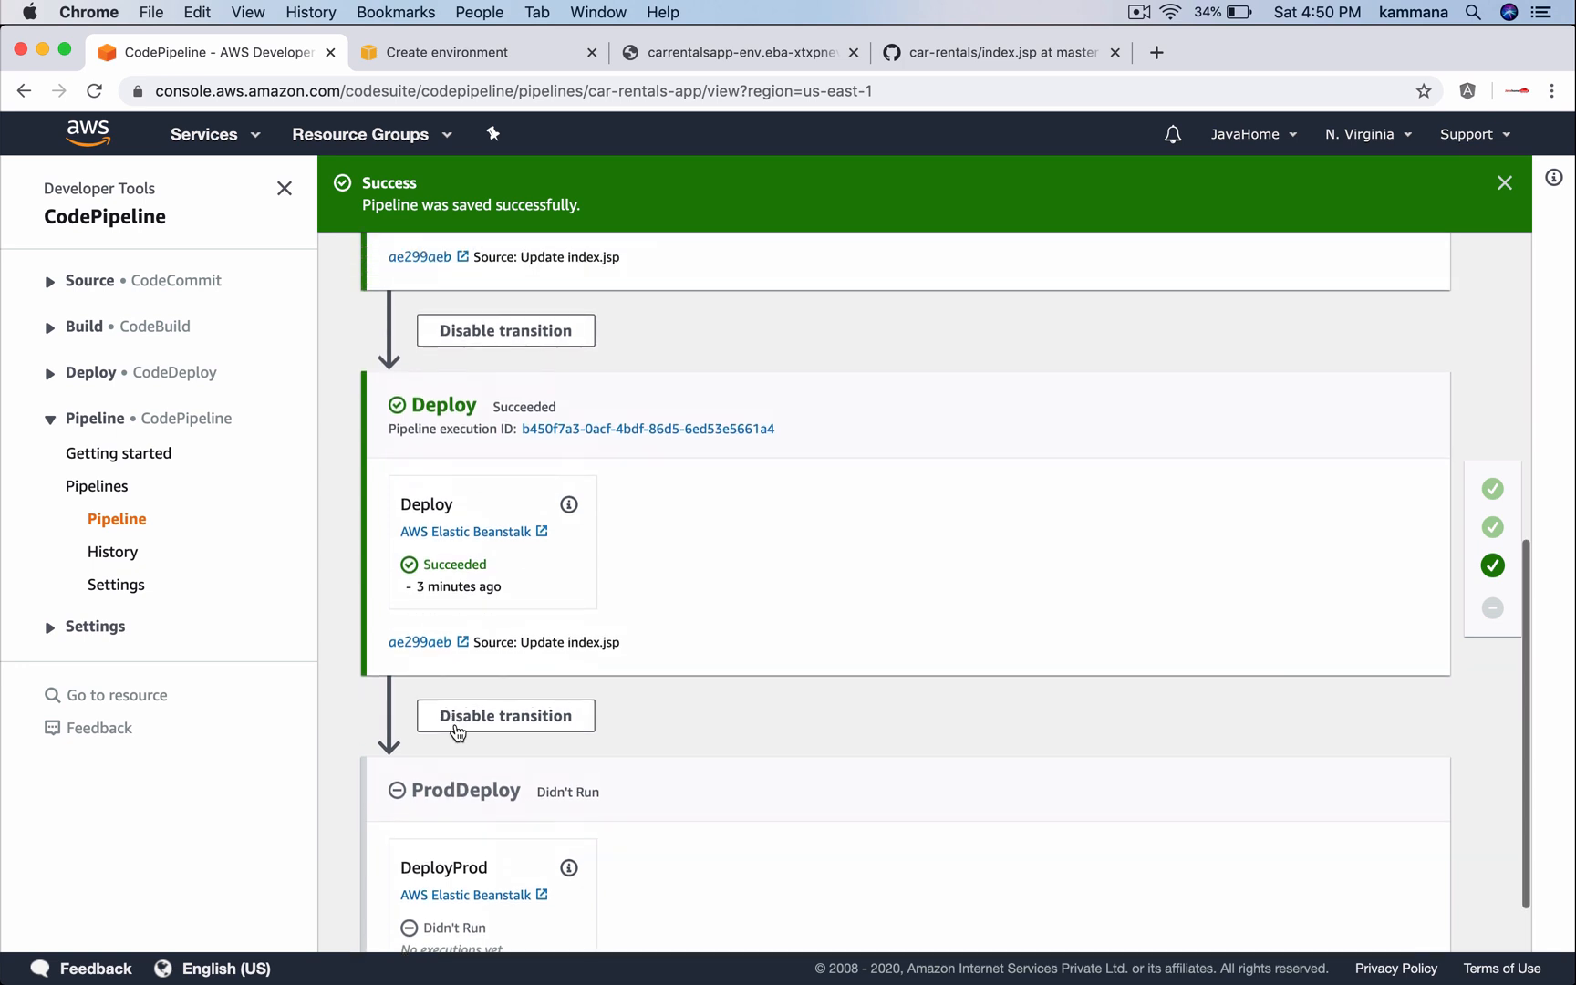
double_click(444, 405)
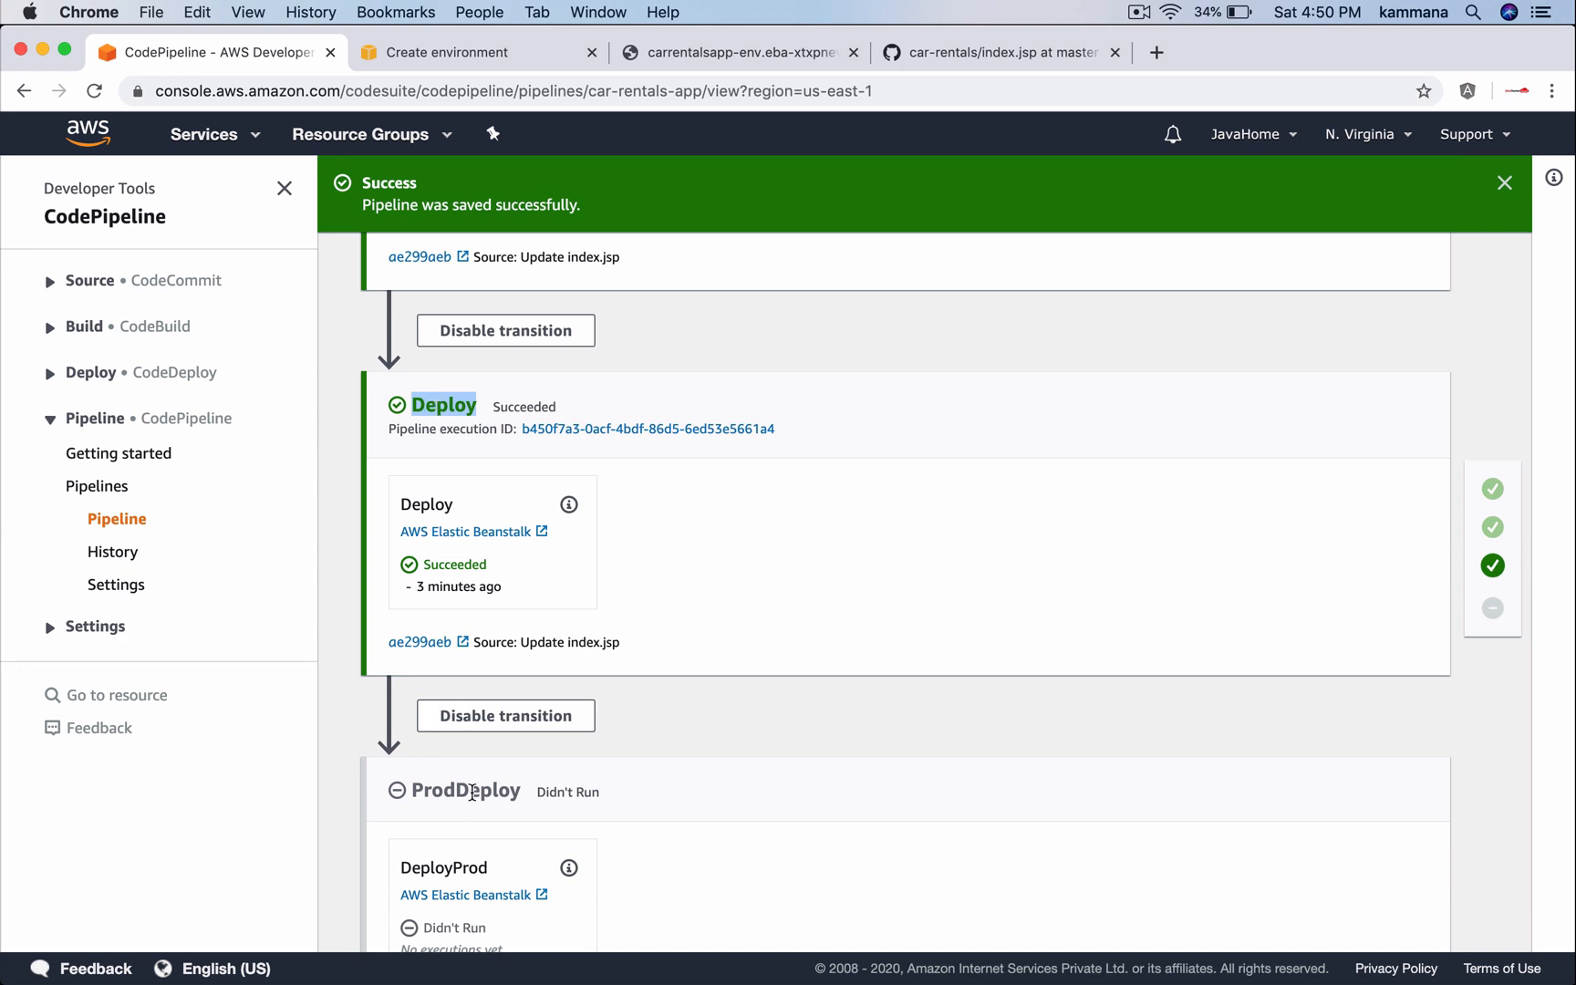
scroll(down, 3)
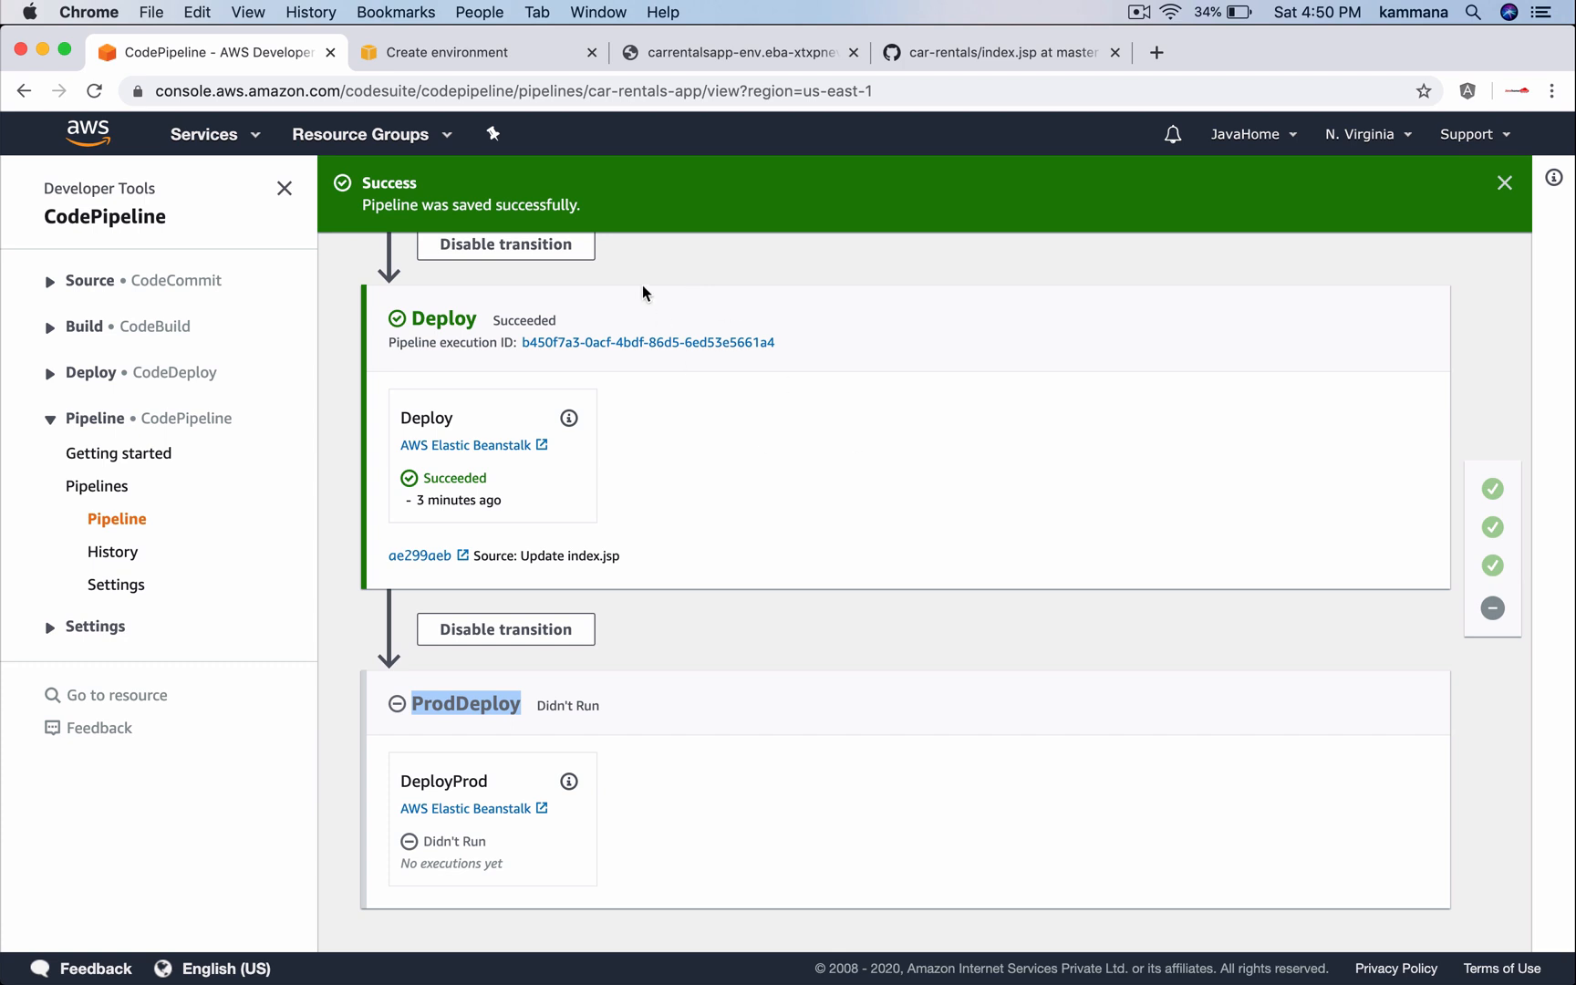
click(733, 52)
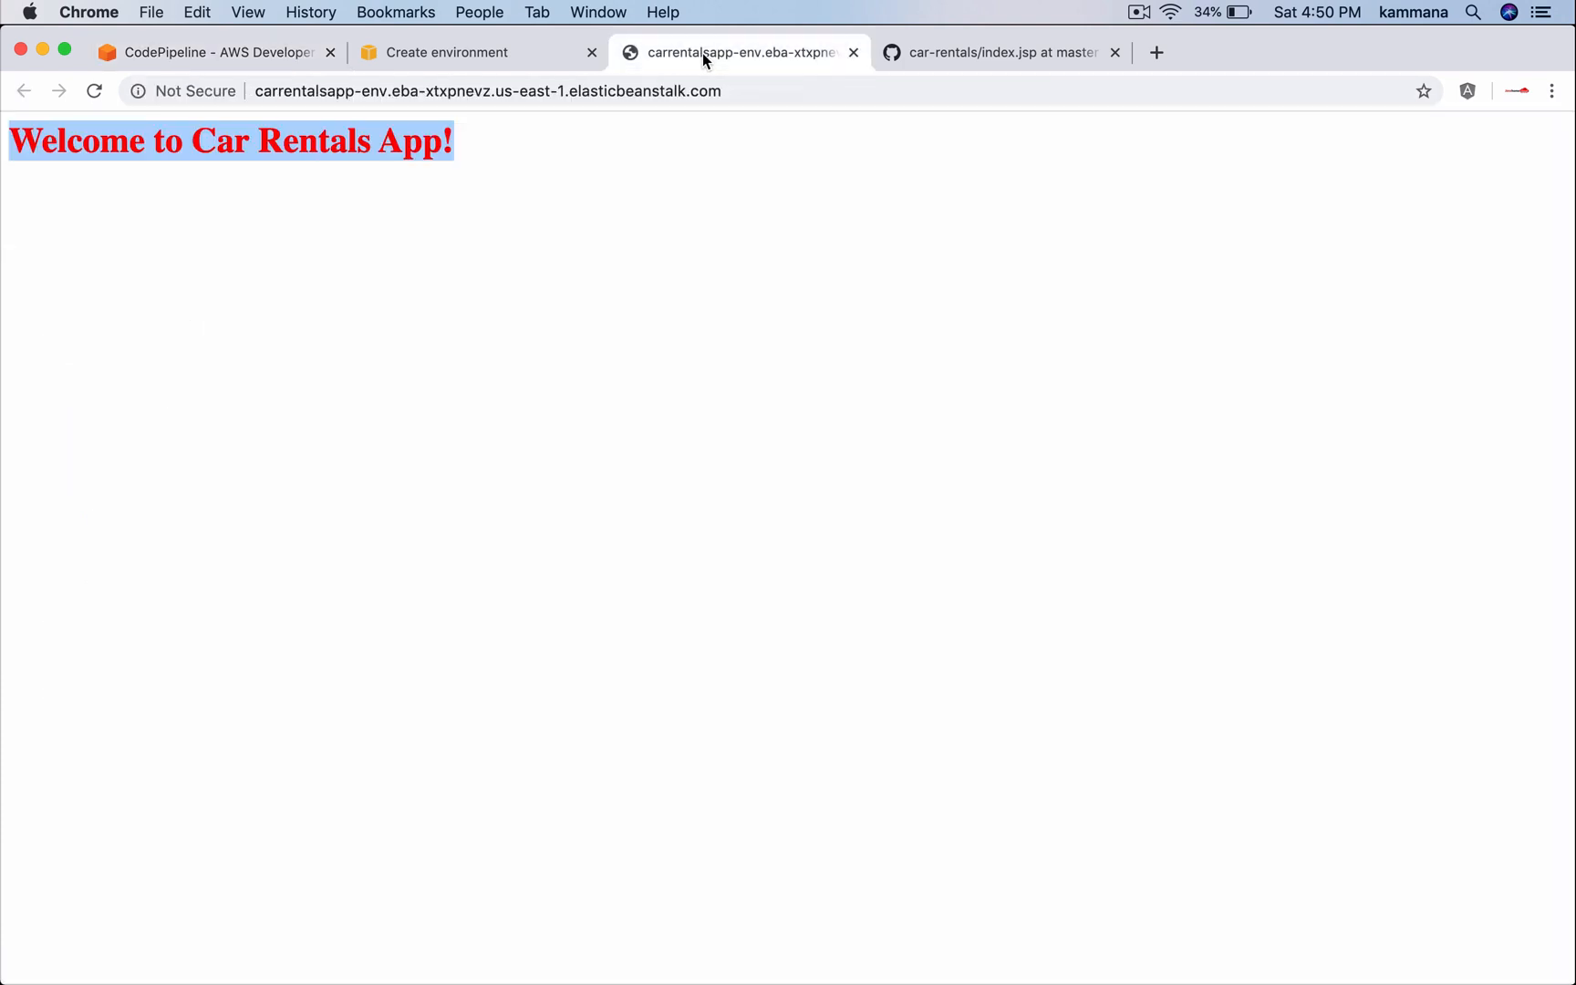
click(446, 52)
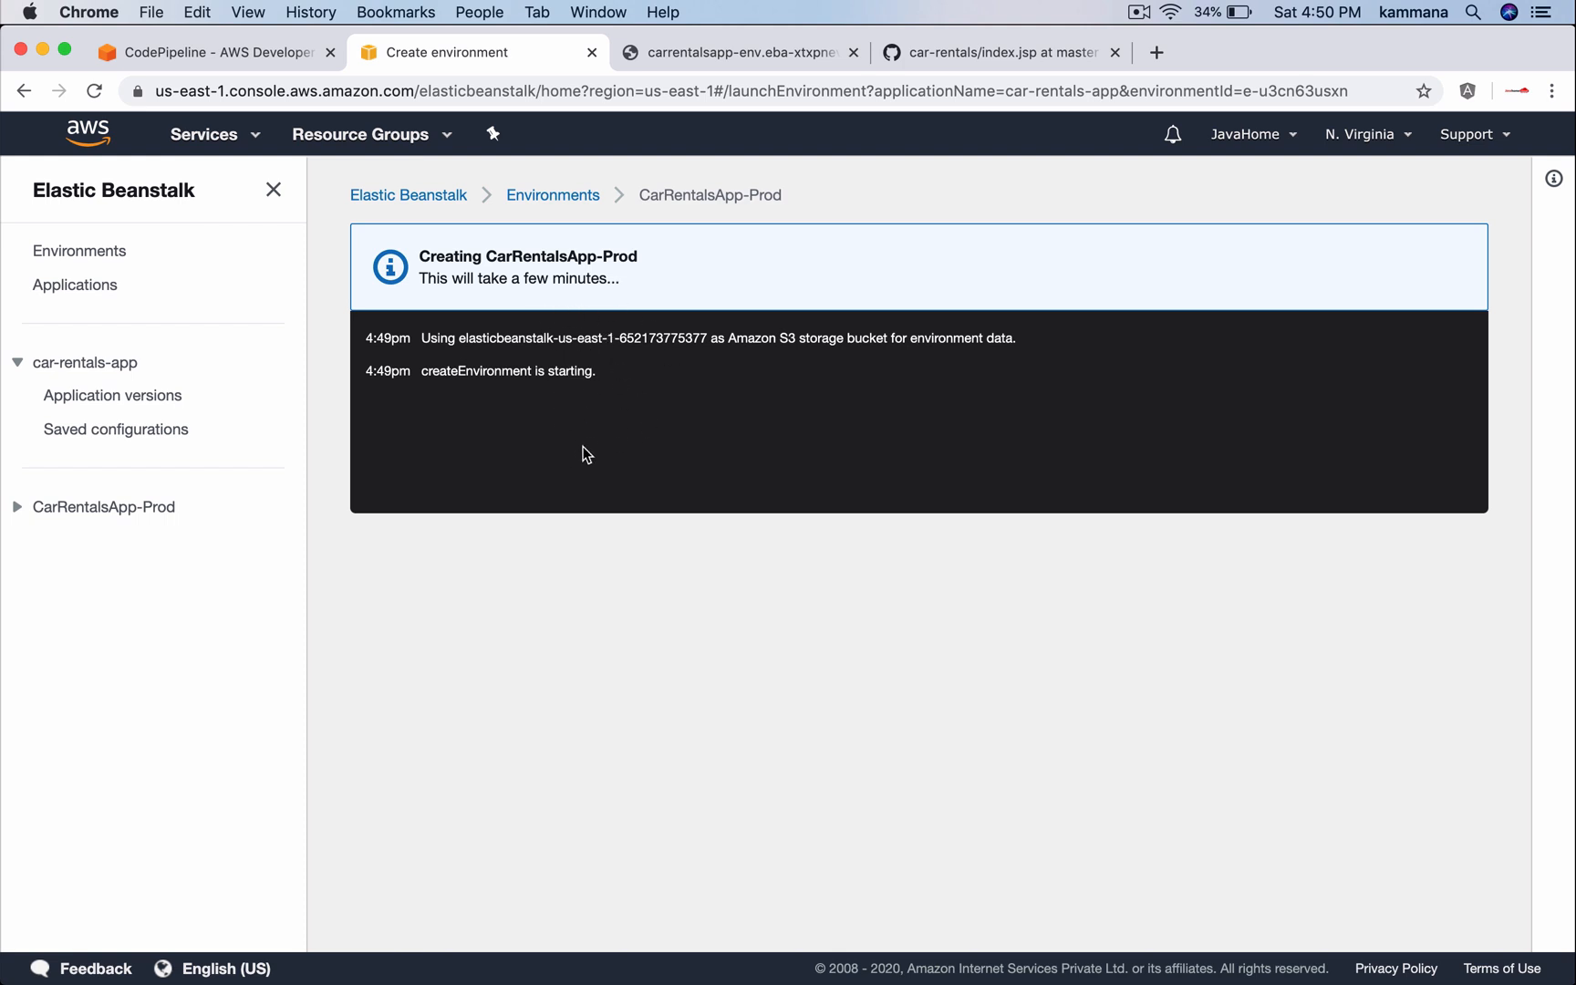
mouse_move(391, 211)
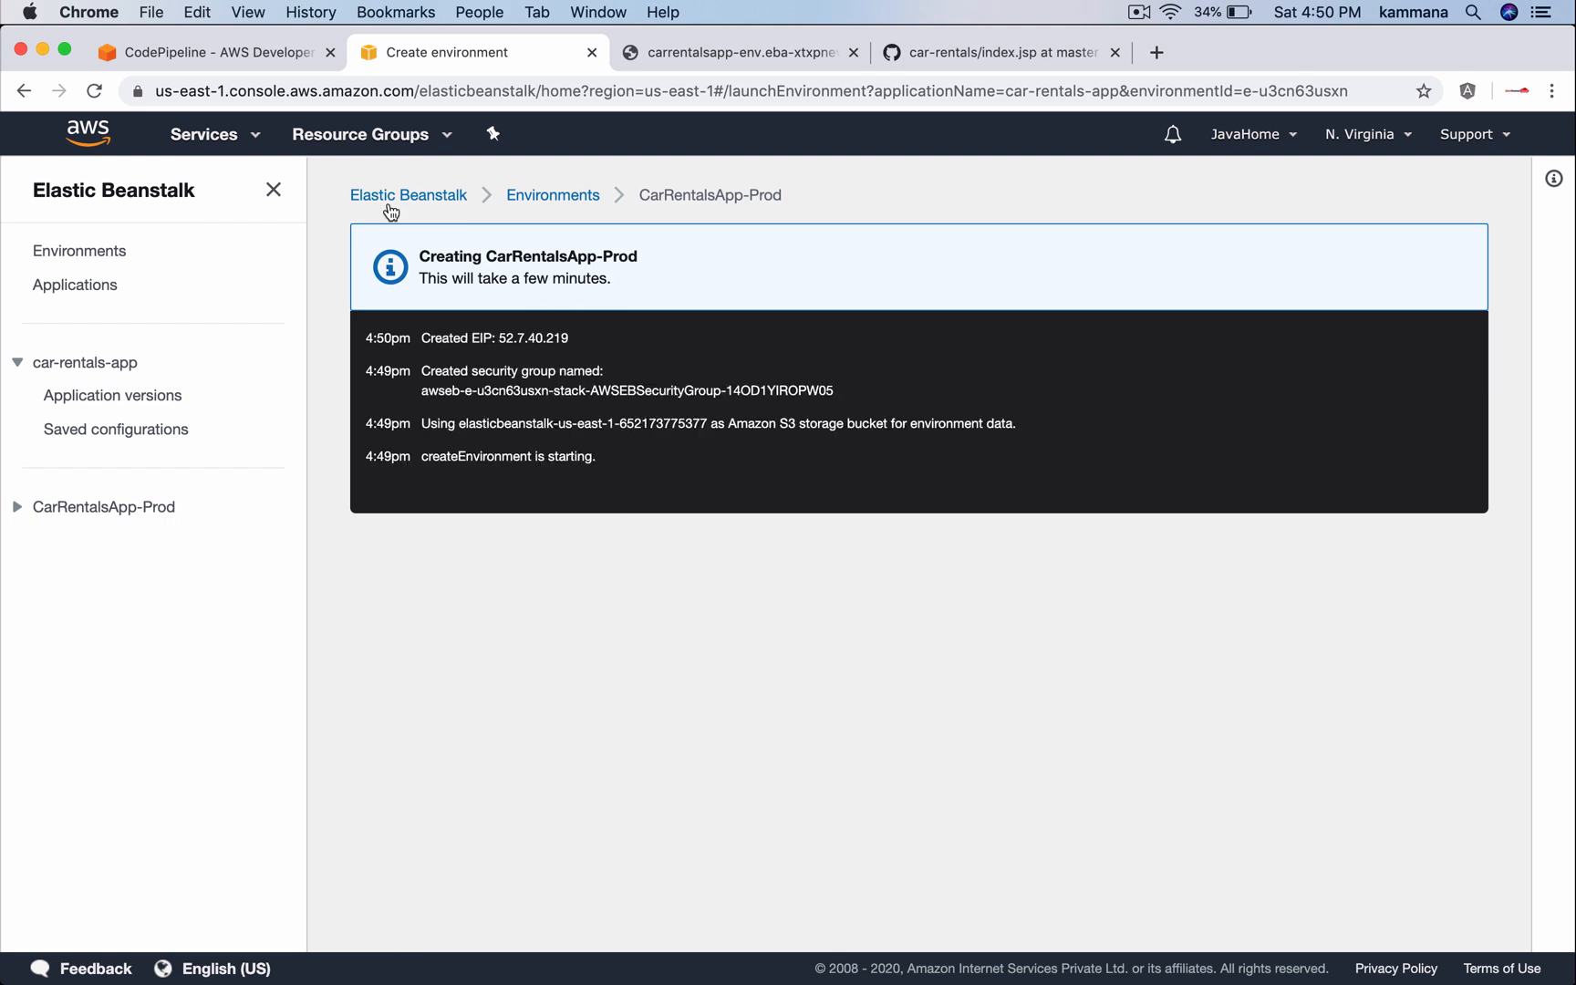
click(208, 52)
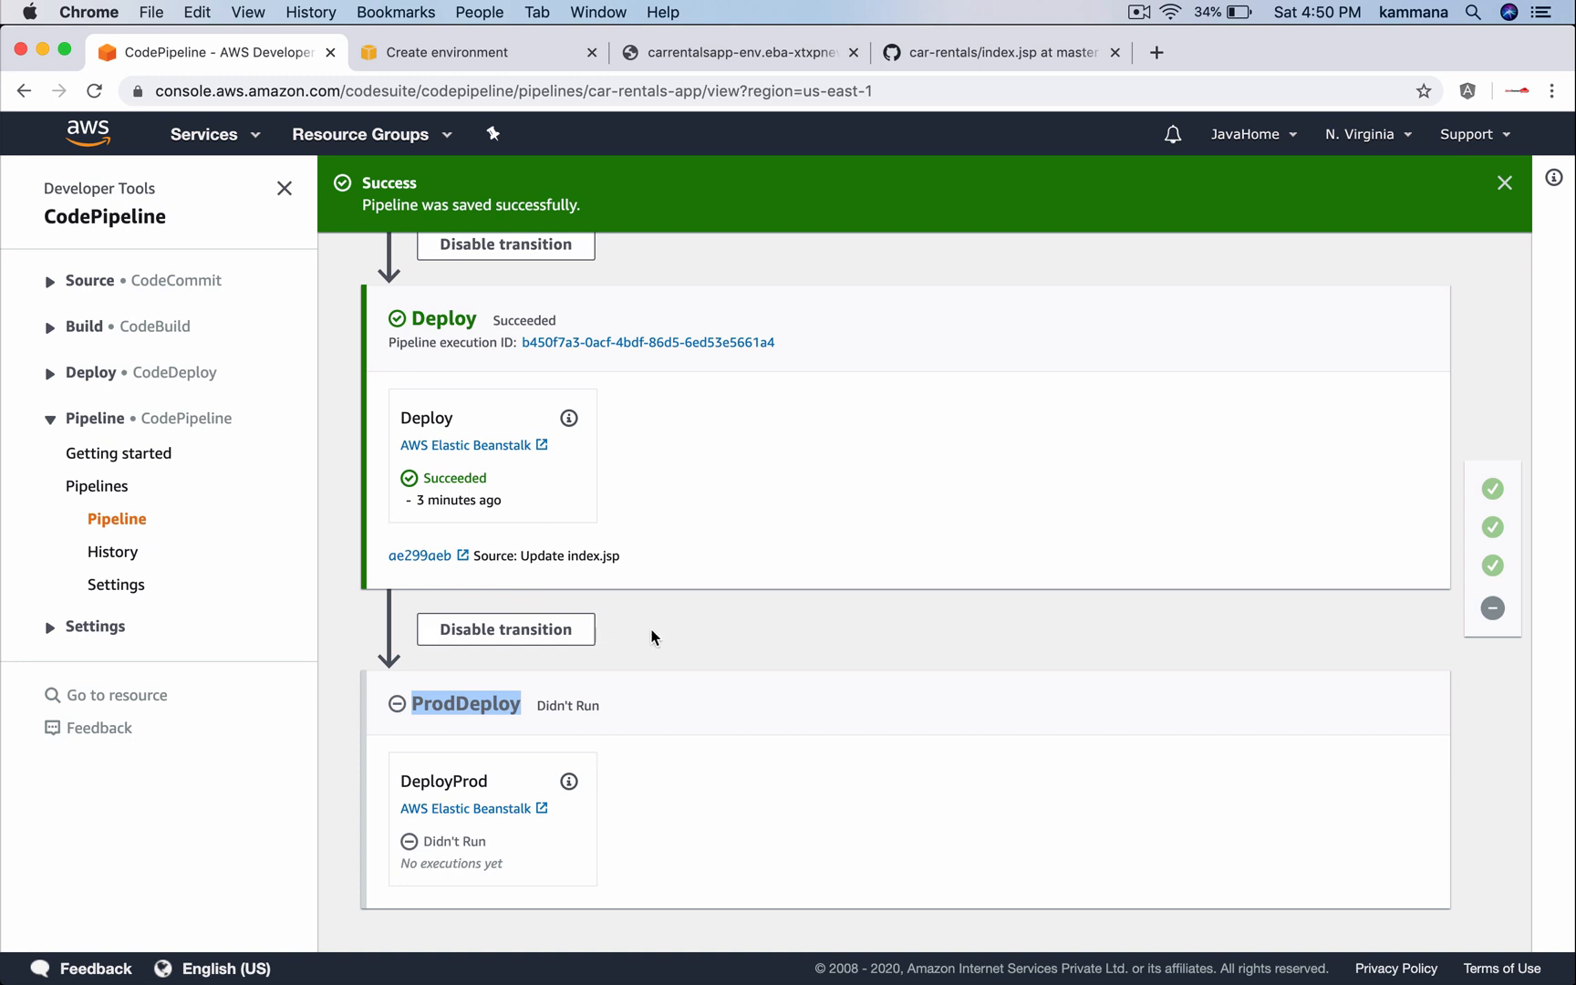
mouse_move(500, 392)
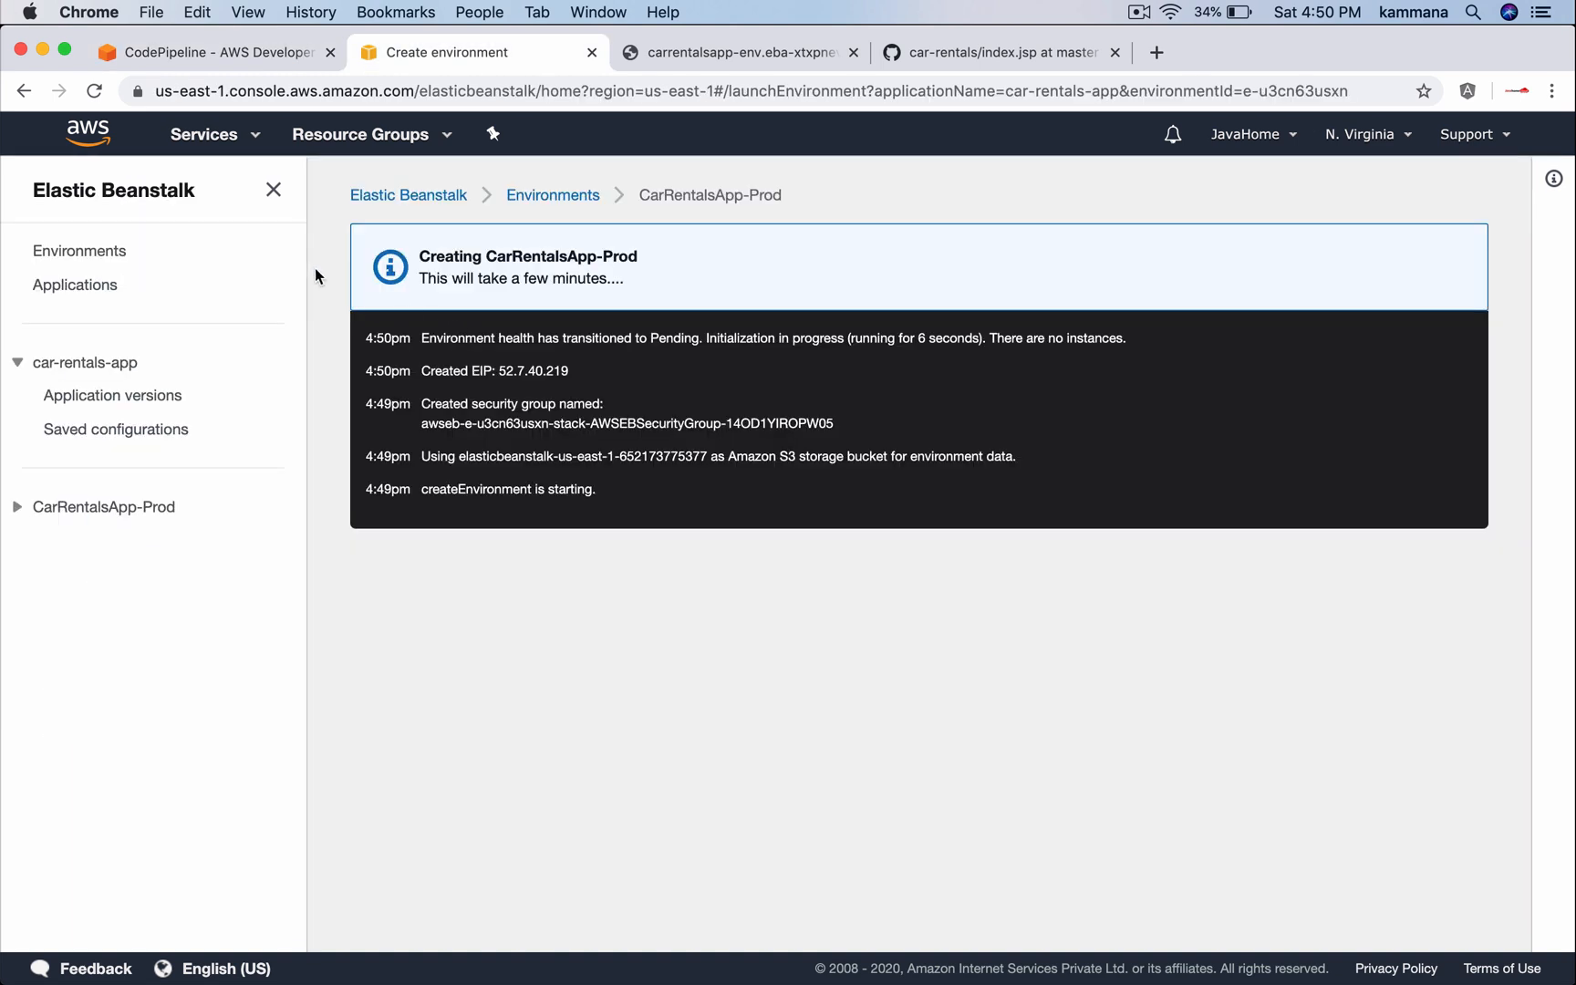
click(206, 52)
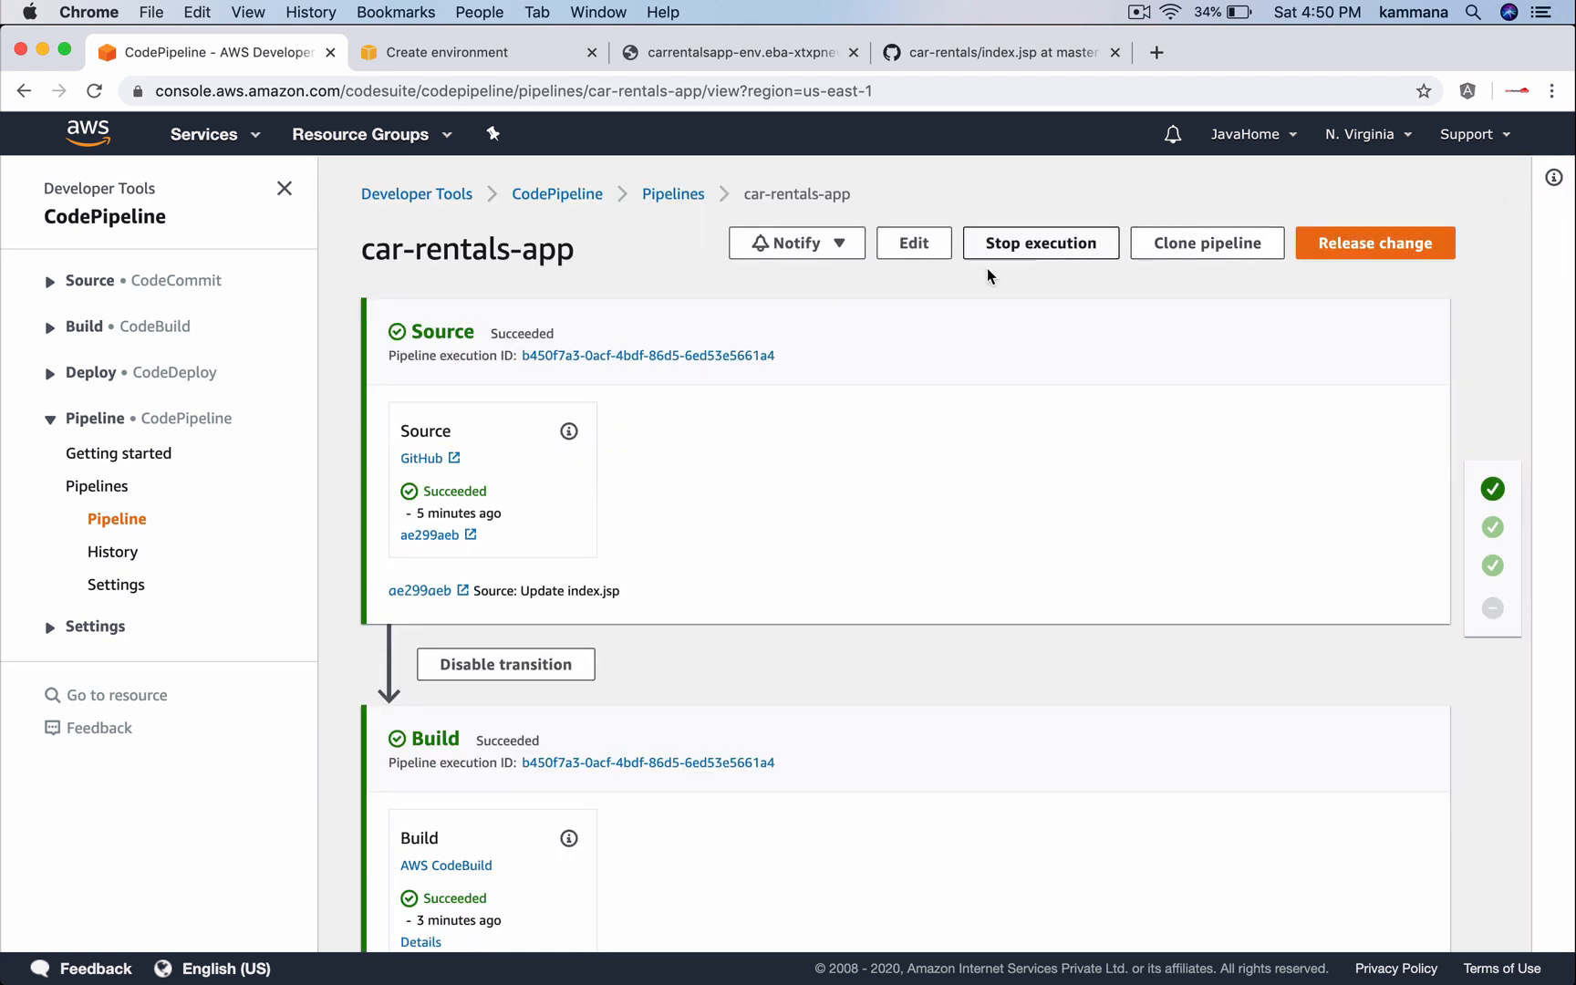
Edit the pipeline and insert a stage named 'Approval' after Deploy
click(912, 243)
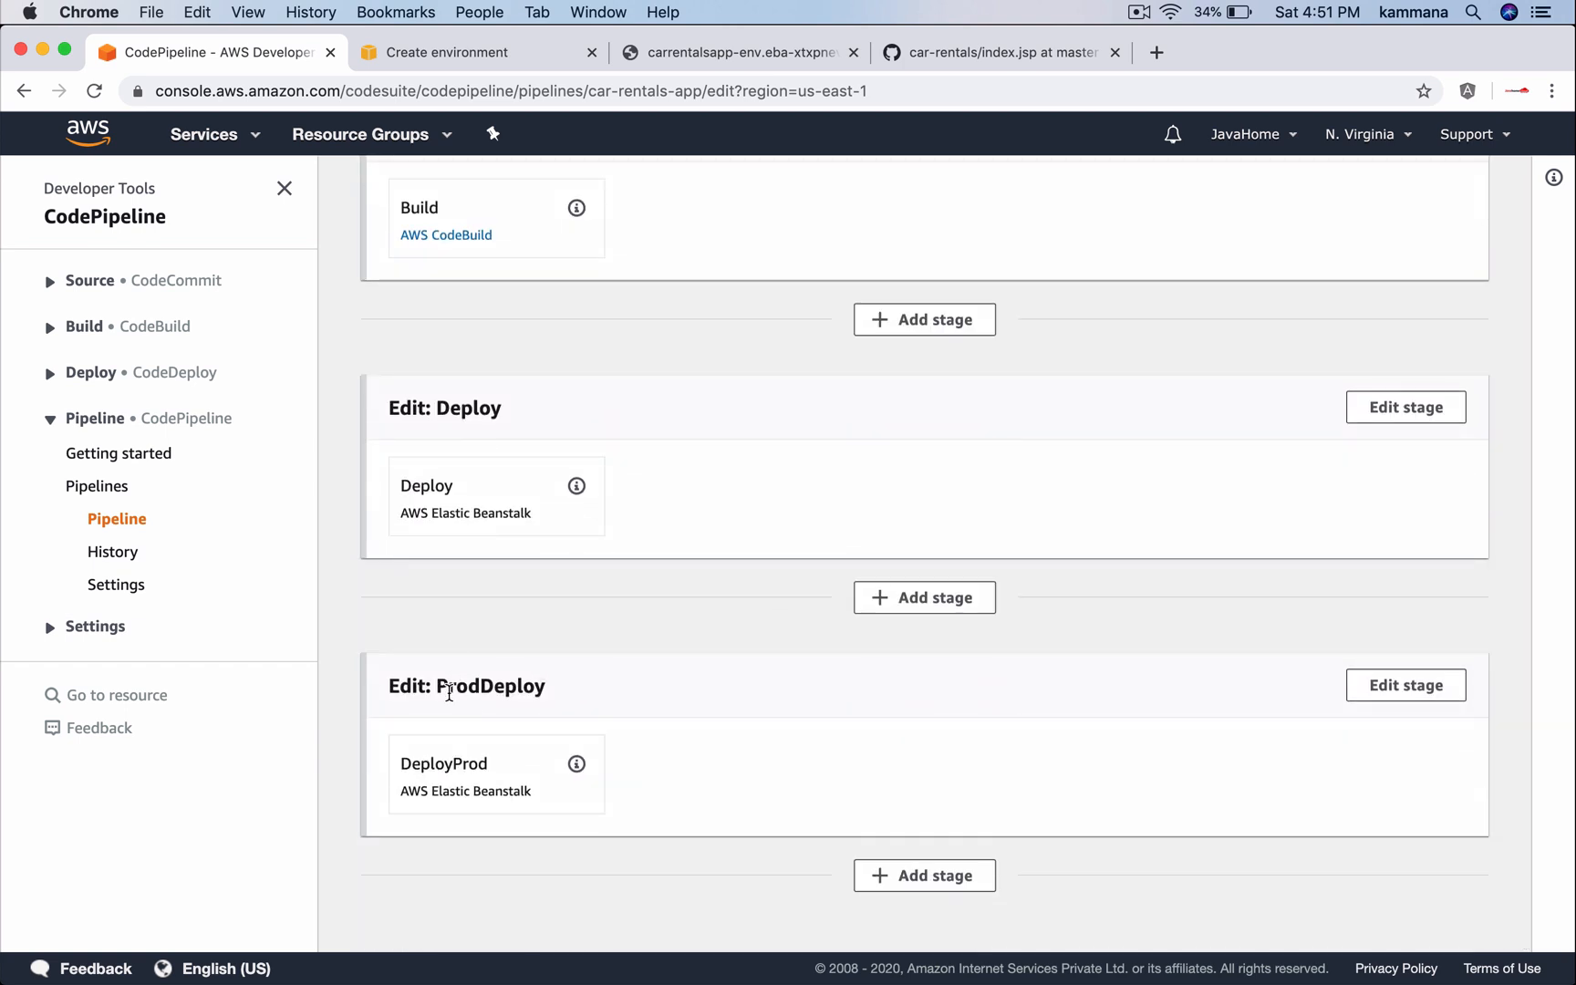
mouse_move(470, 431)
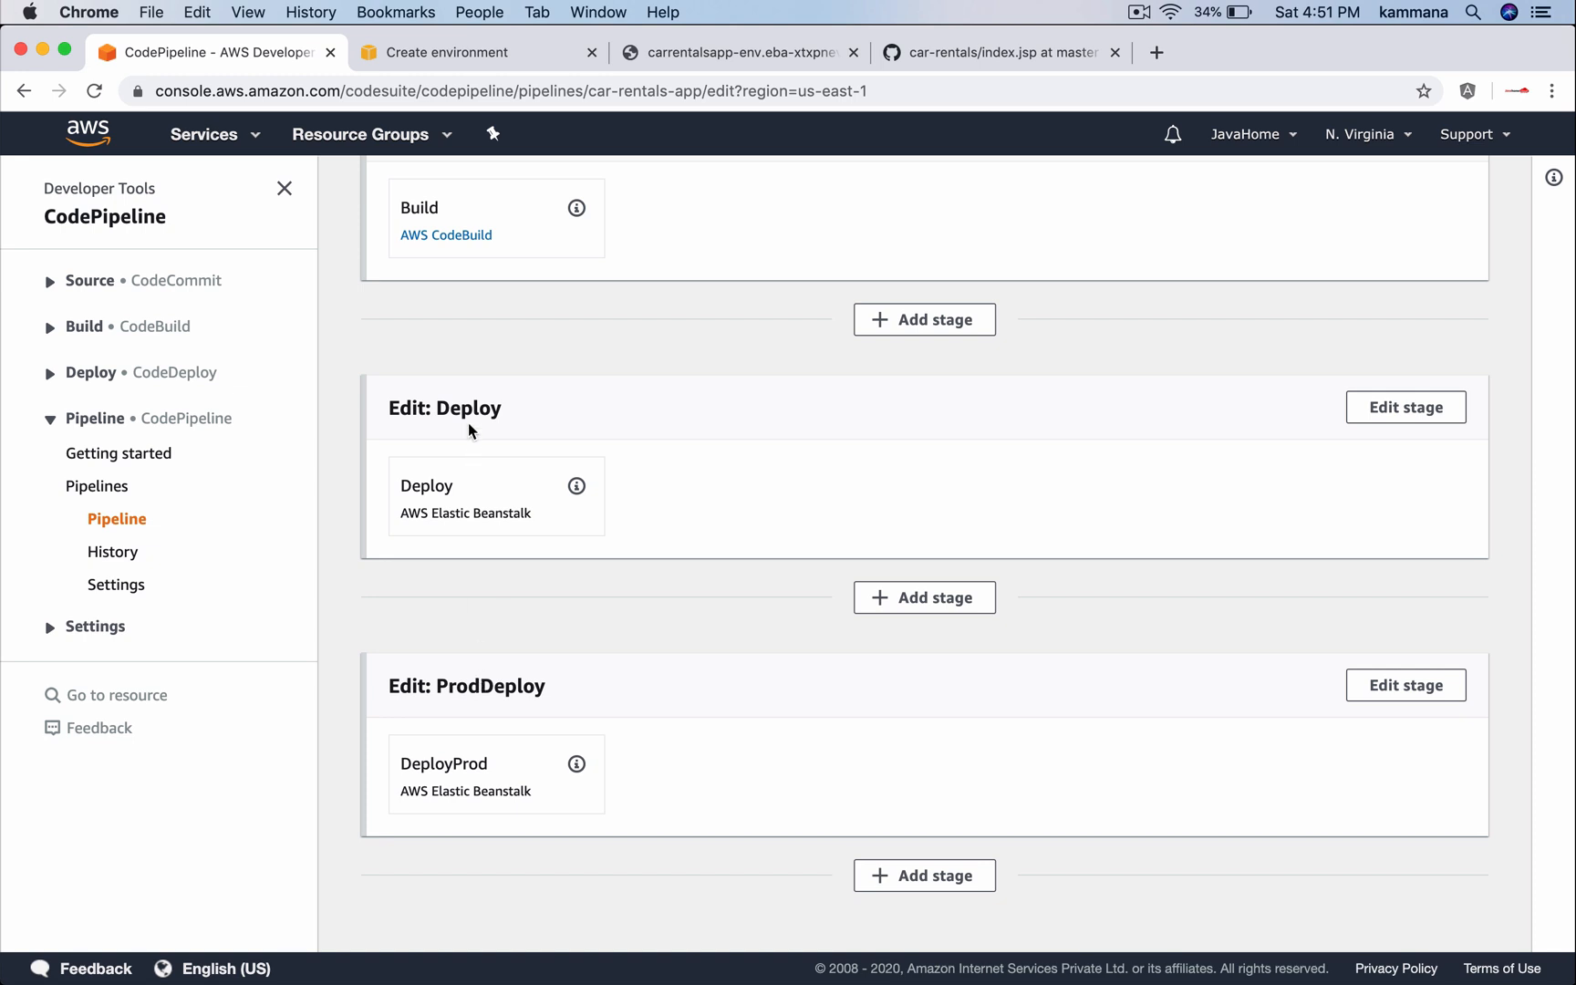
mouse_move(924, 597)
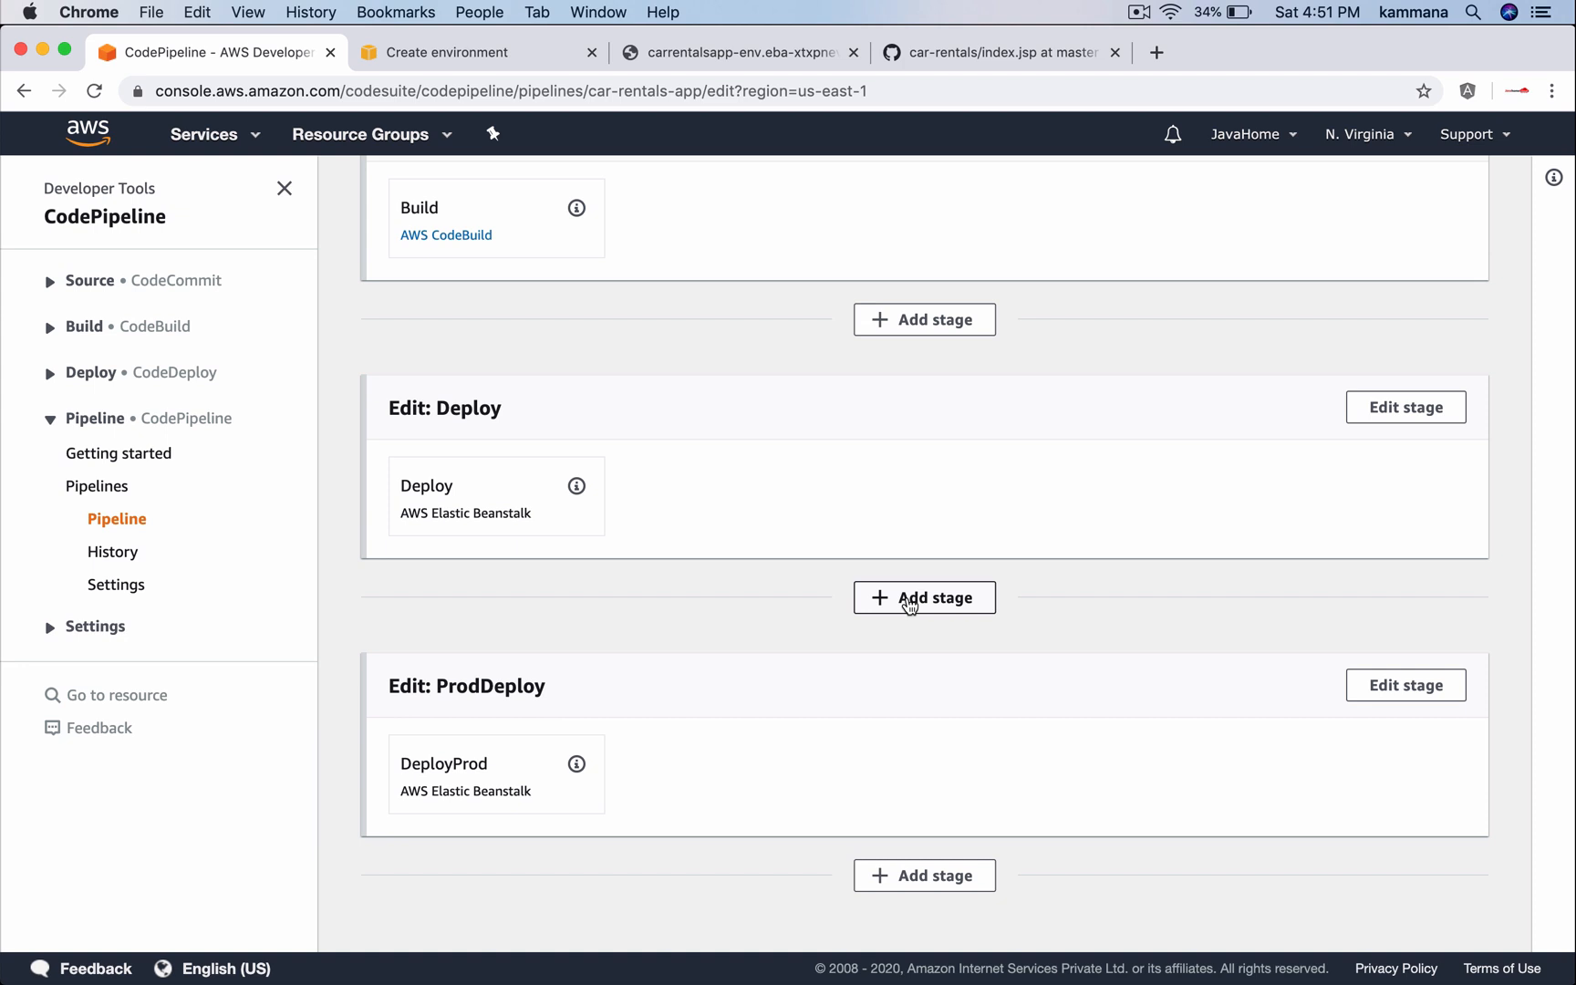
click(924, 597)
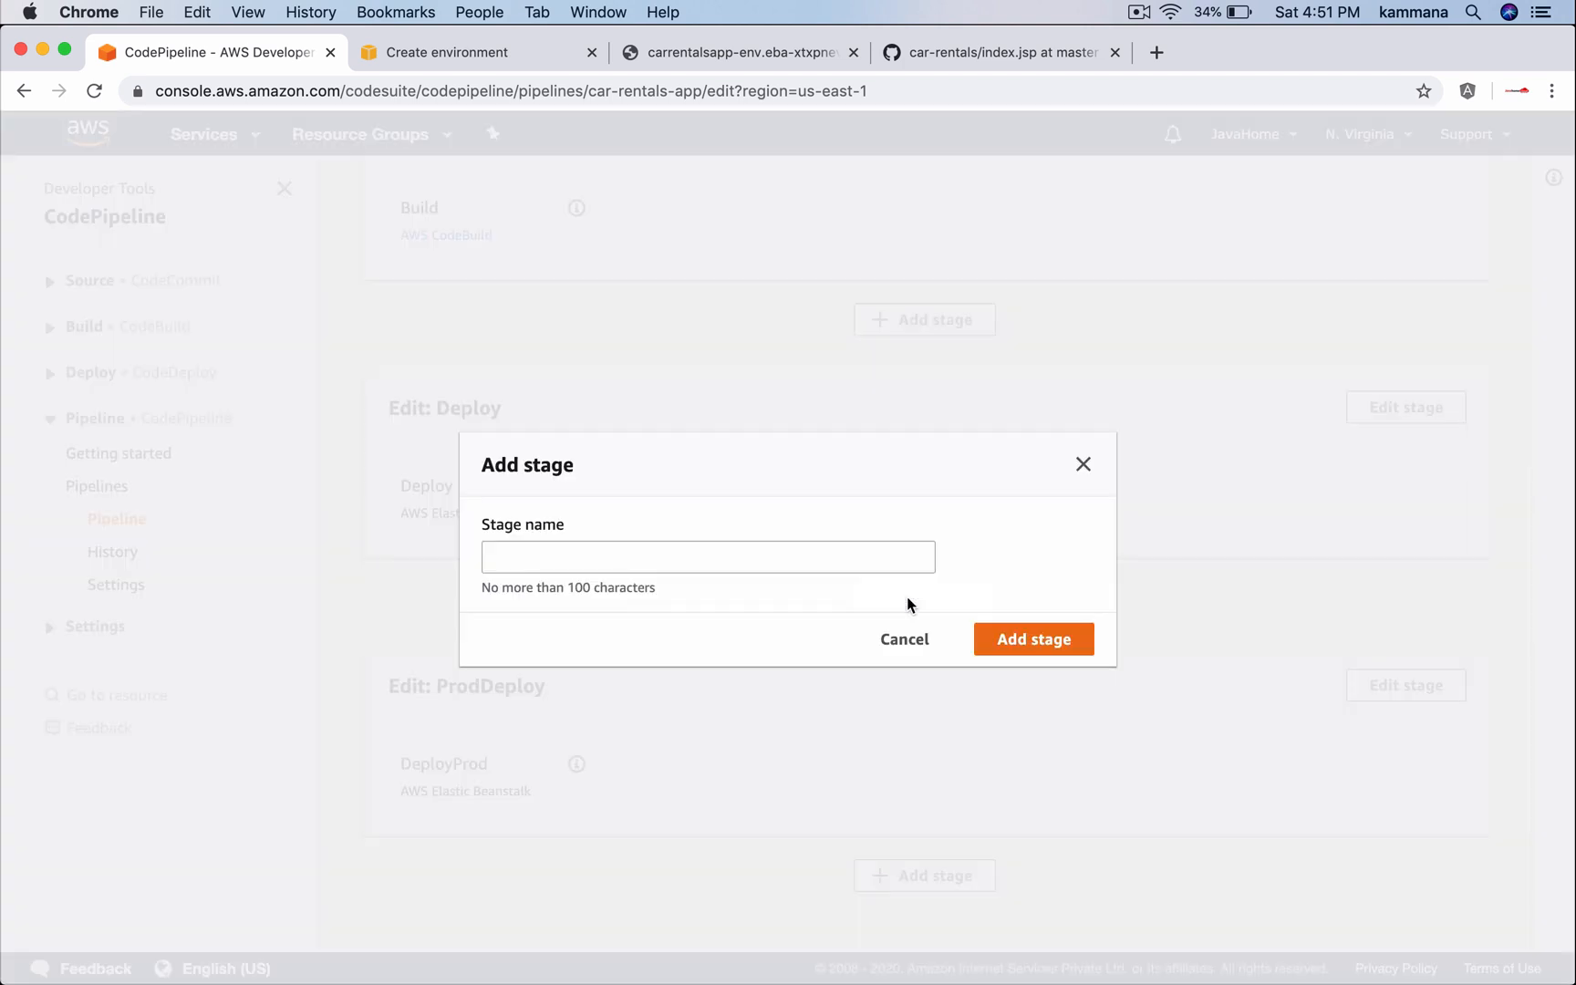
click(706, 556)
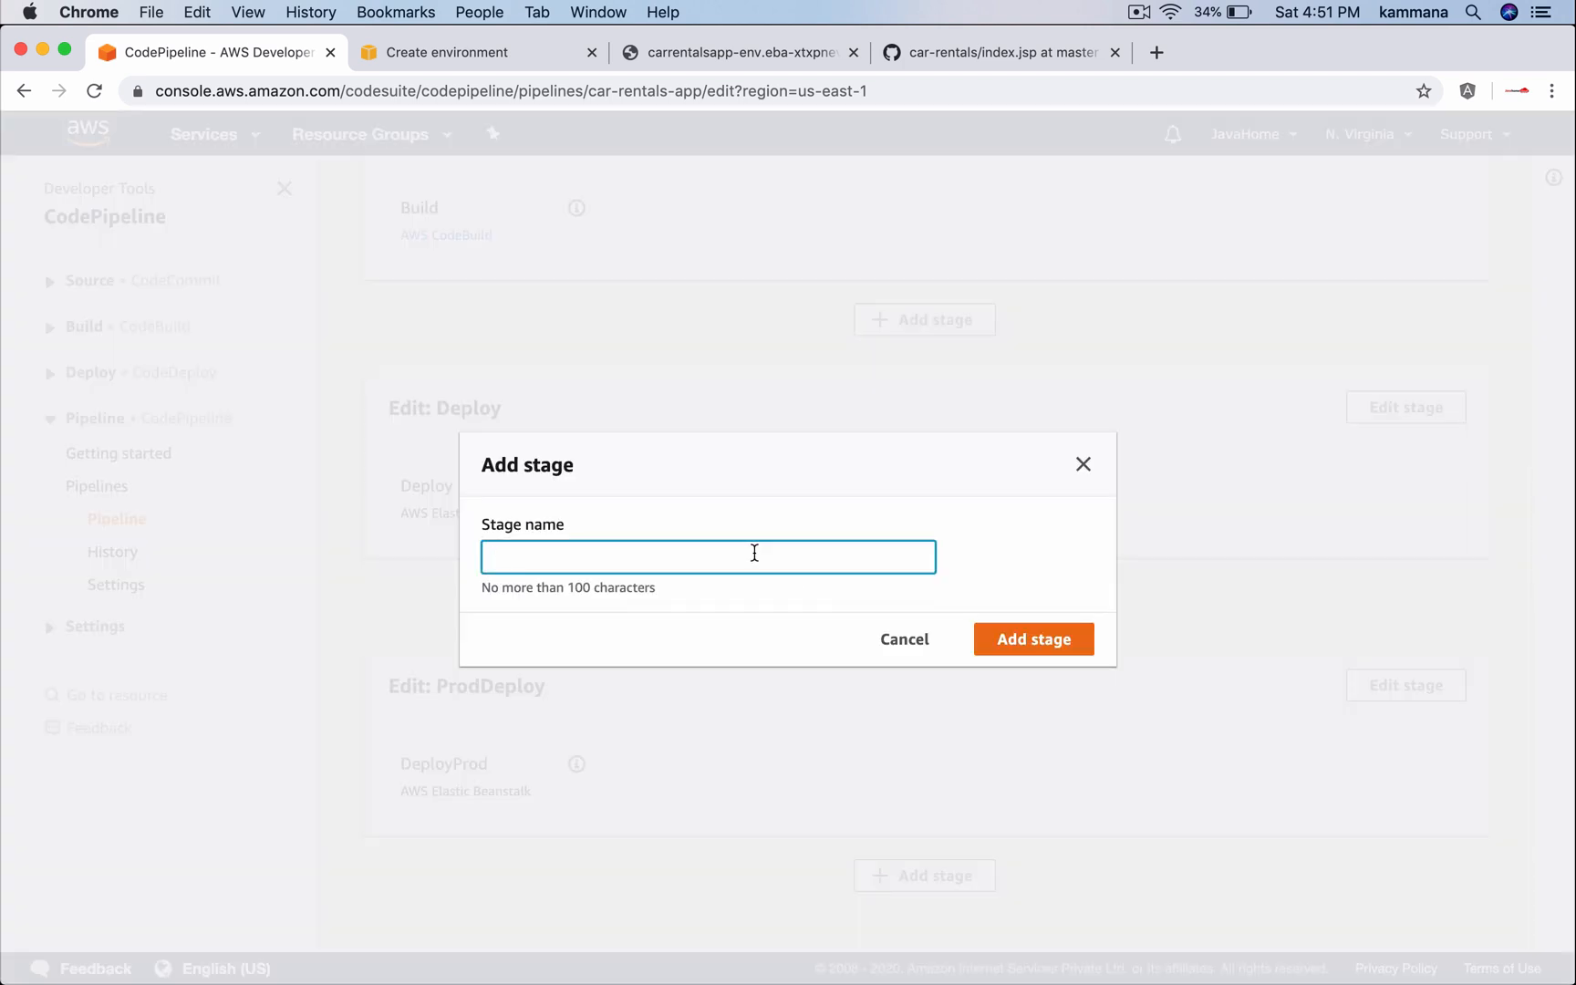
text(Approval)
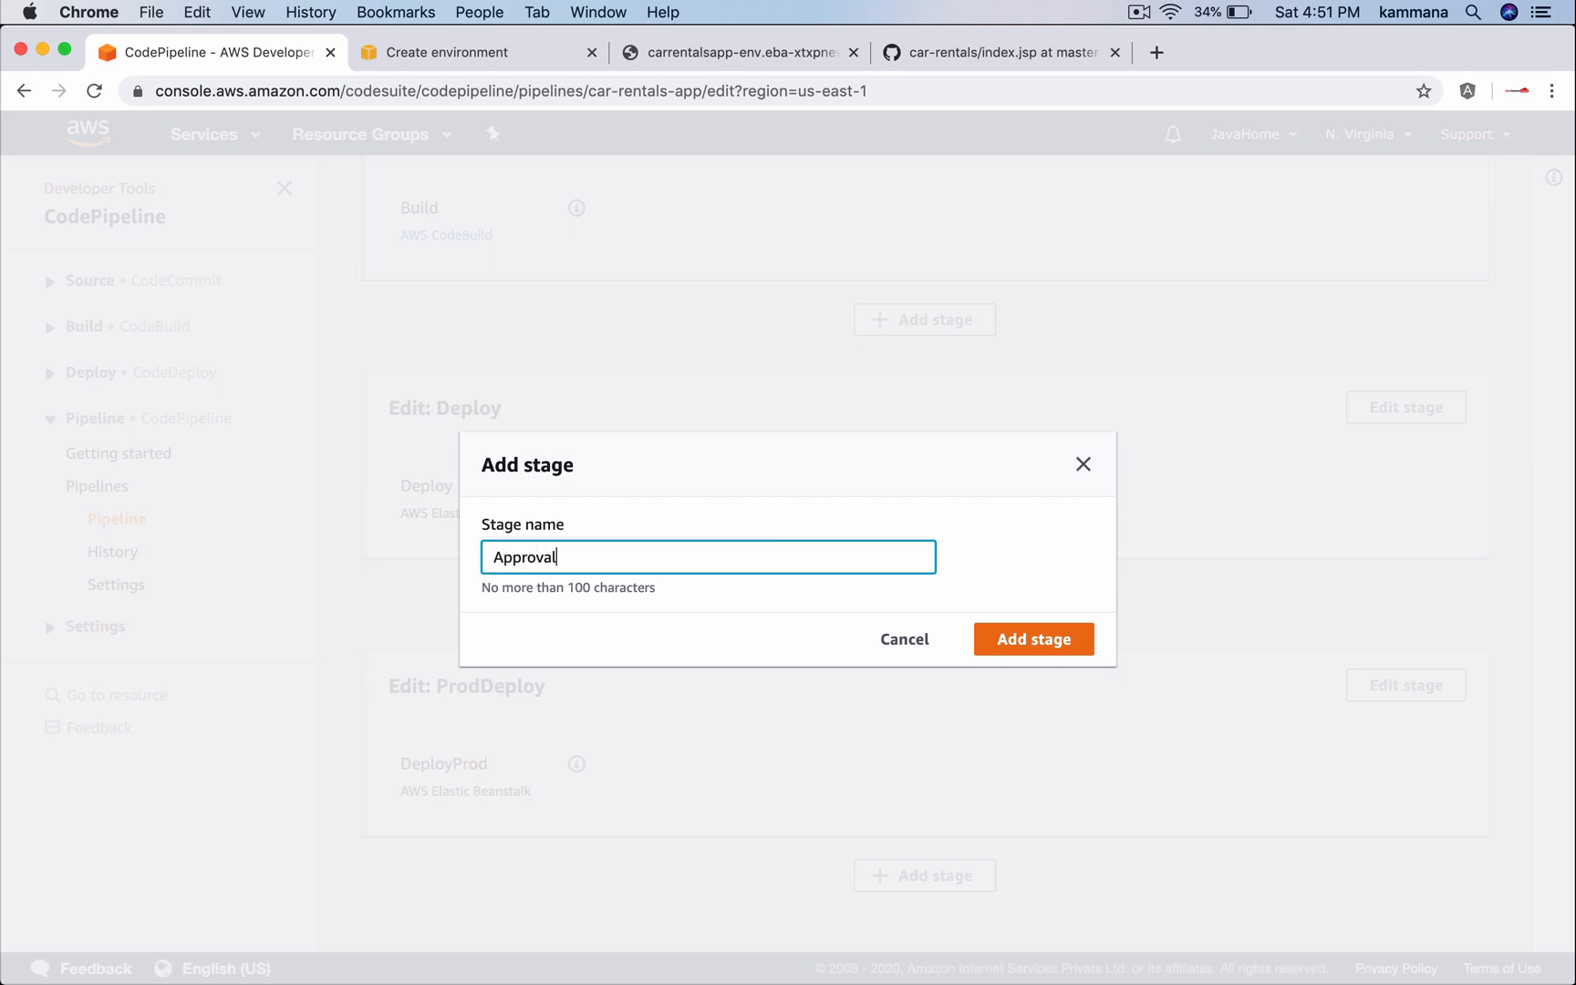
click(1033, 639)
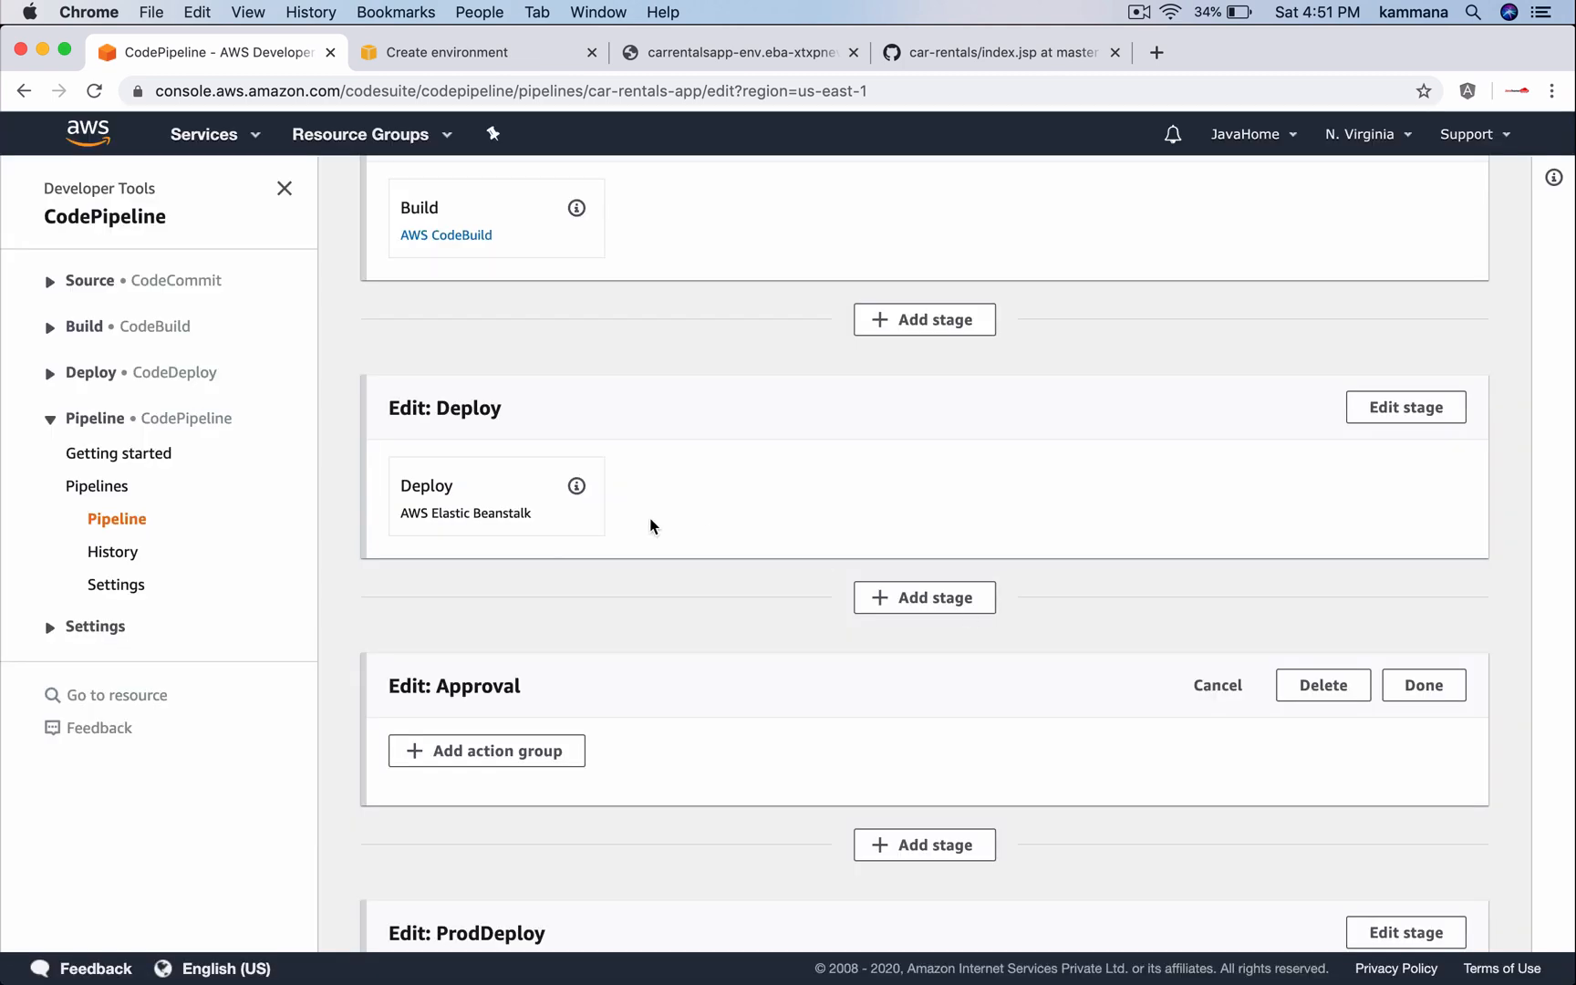
scroll(down, 3)
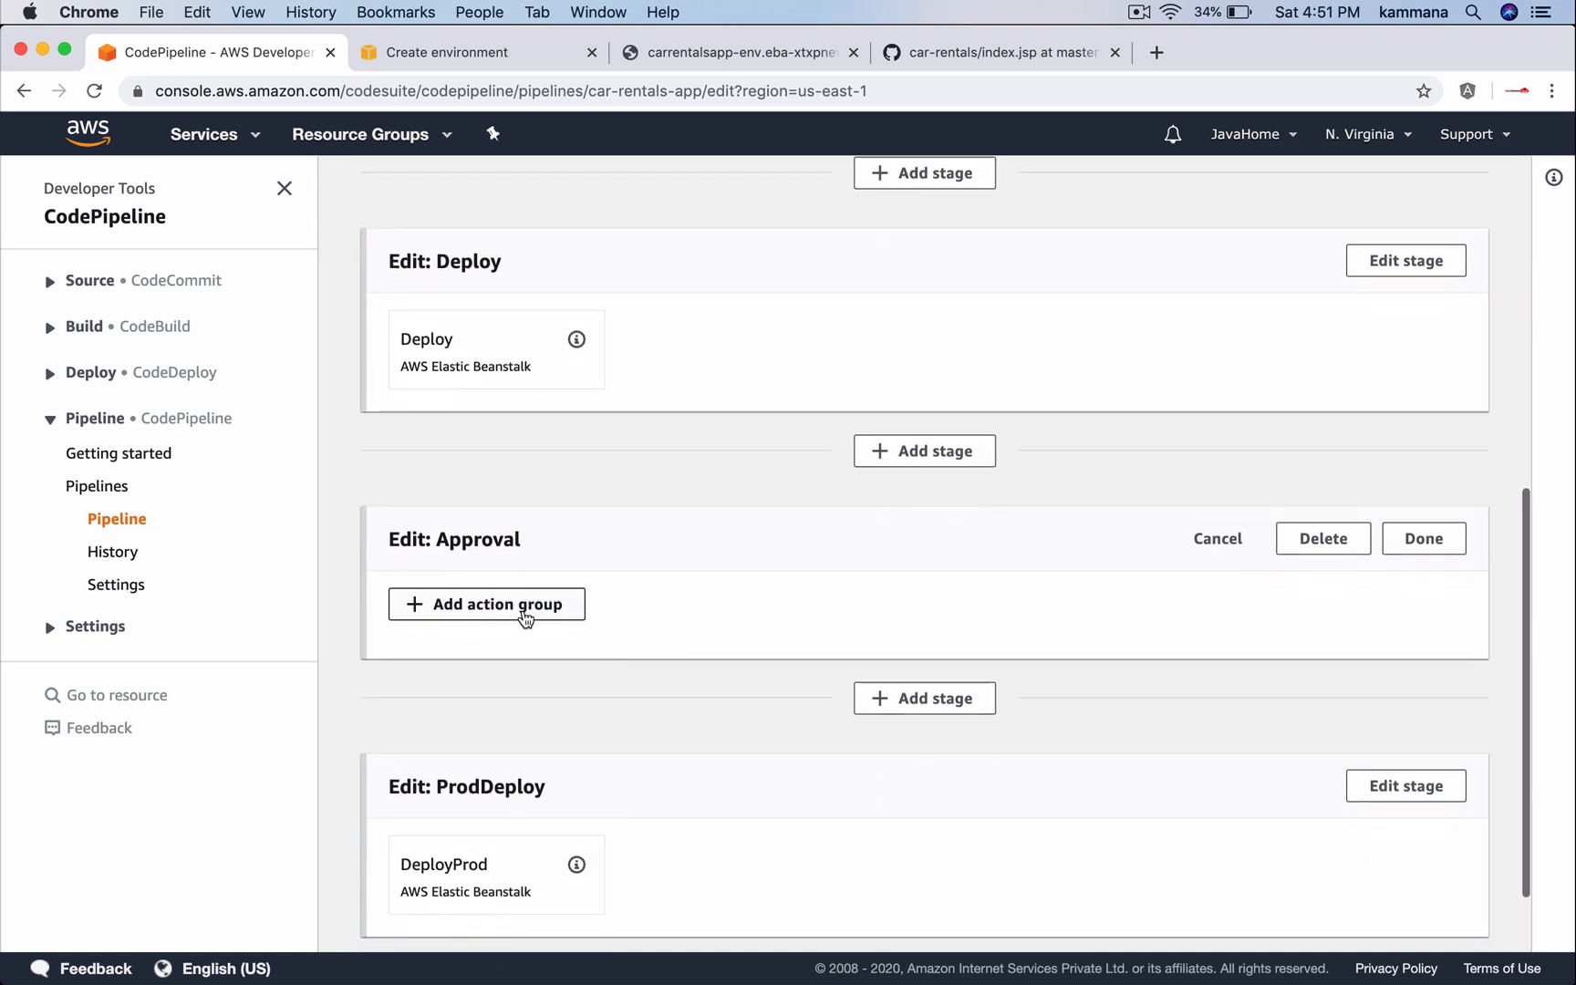
Add a Manual approval action named ApproveOrReject notifying Default_CloudWatch_Alarms_Topic to the Approval stage
click(486, 604)
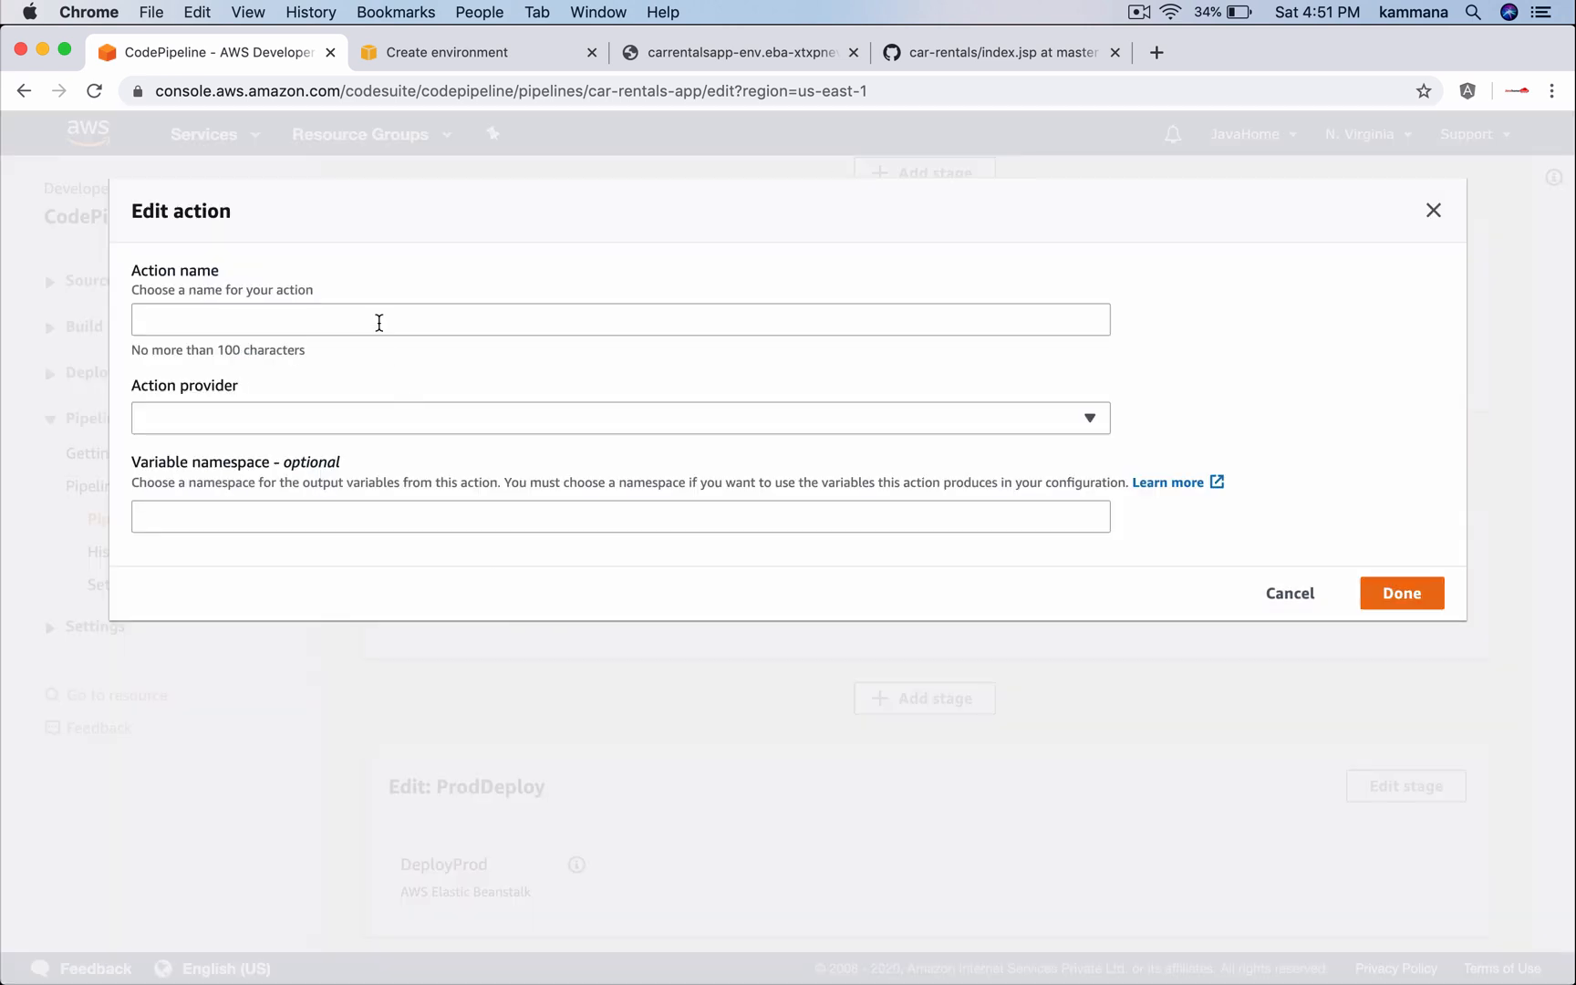
text(Approve/R)
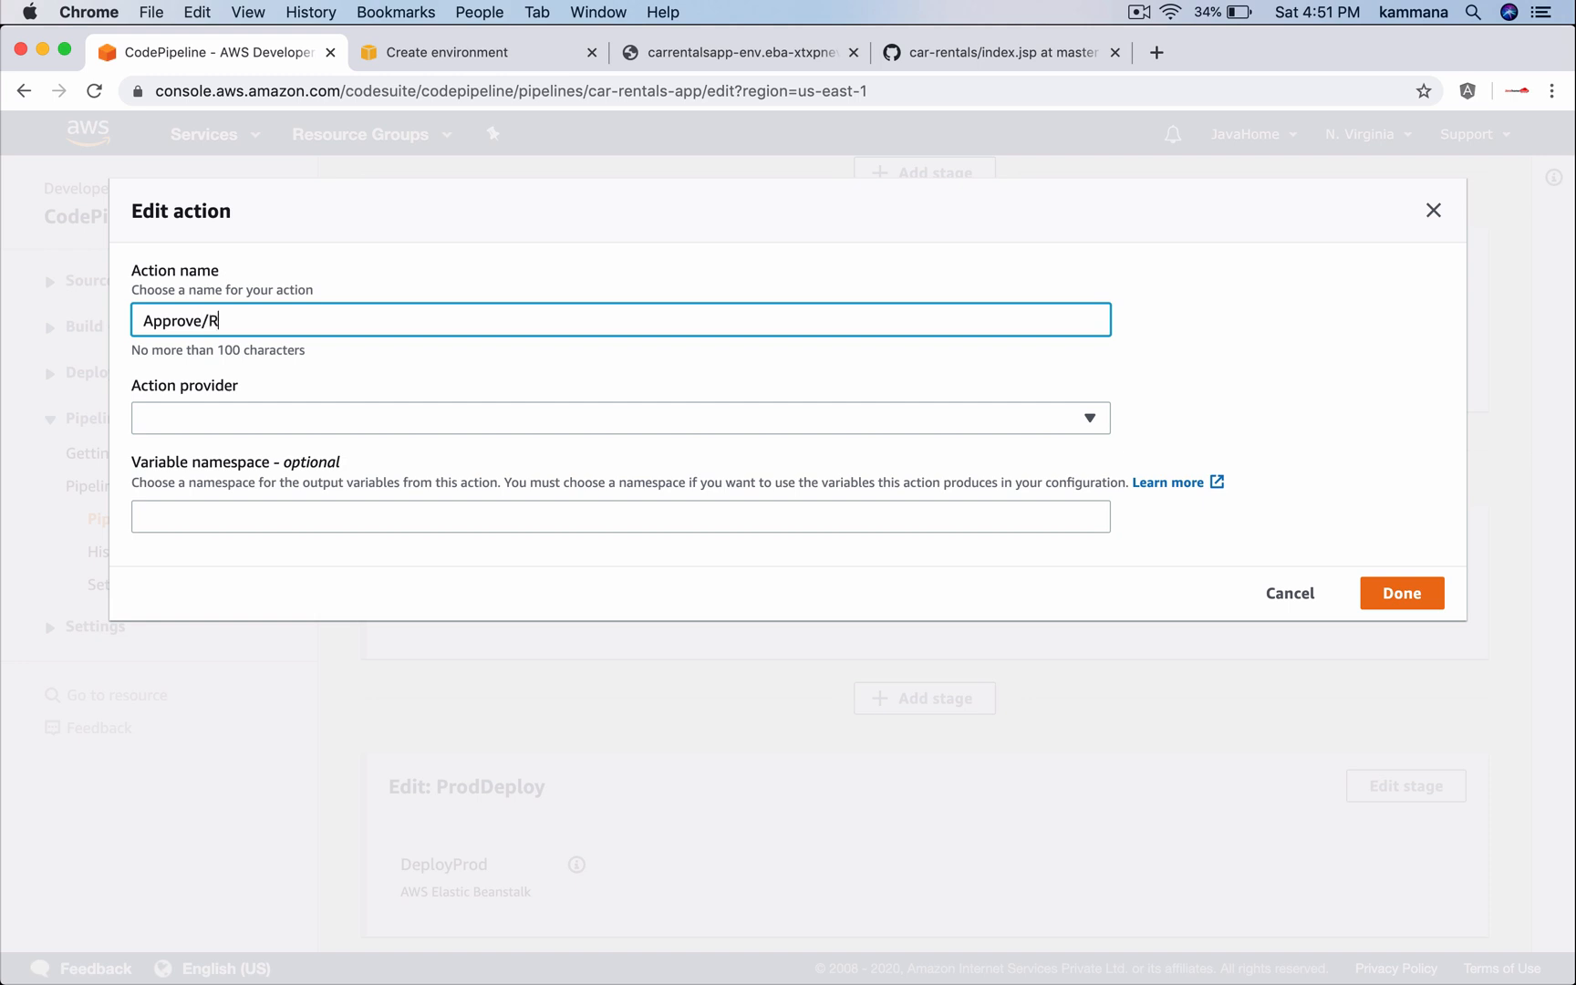
text(eject)
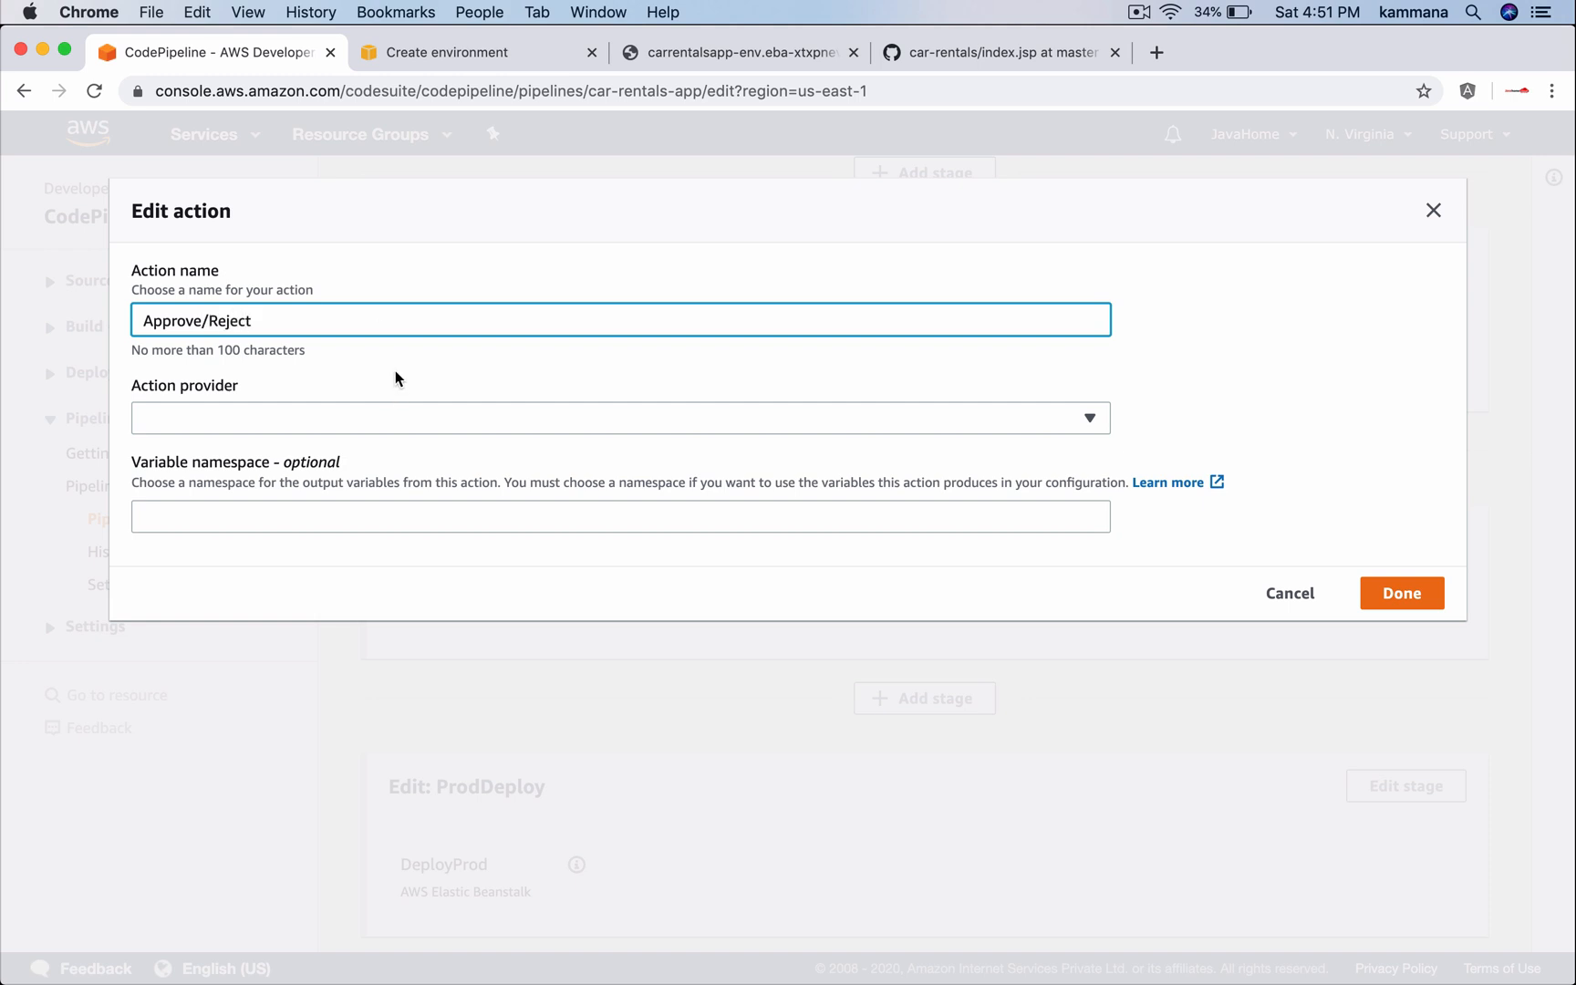
click(619, 417)
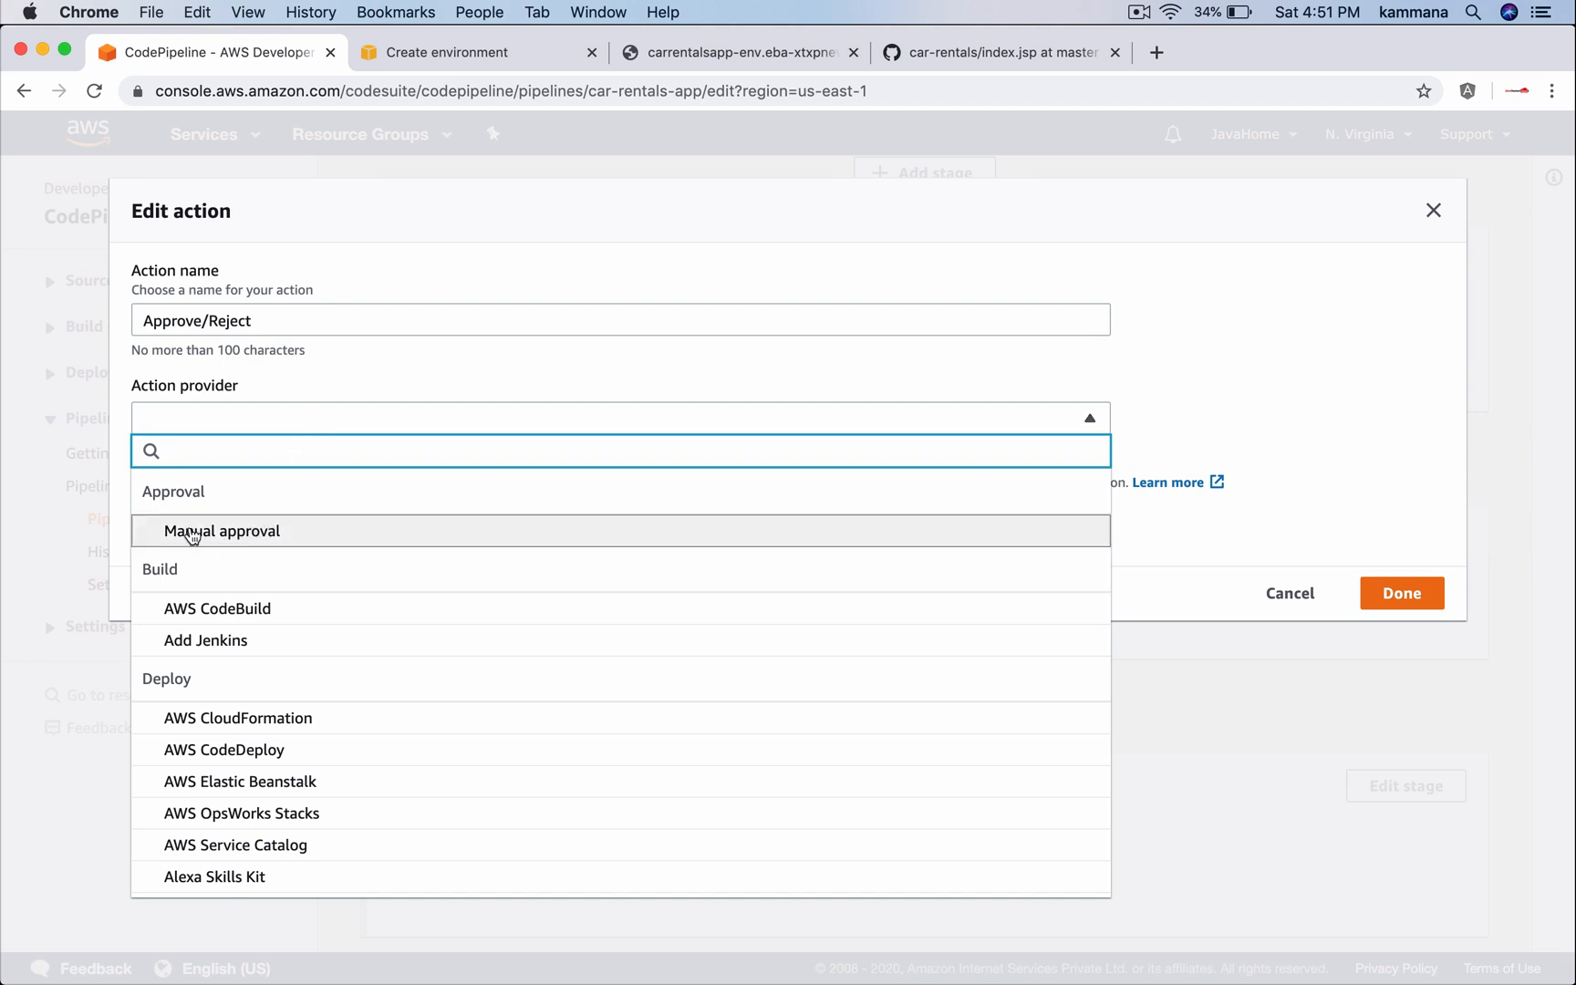
click(223, 531)
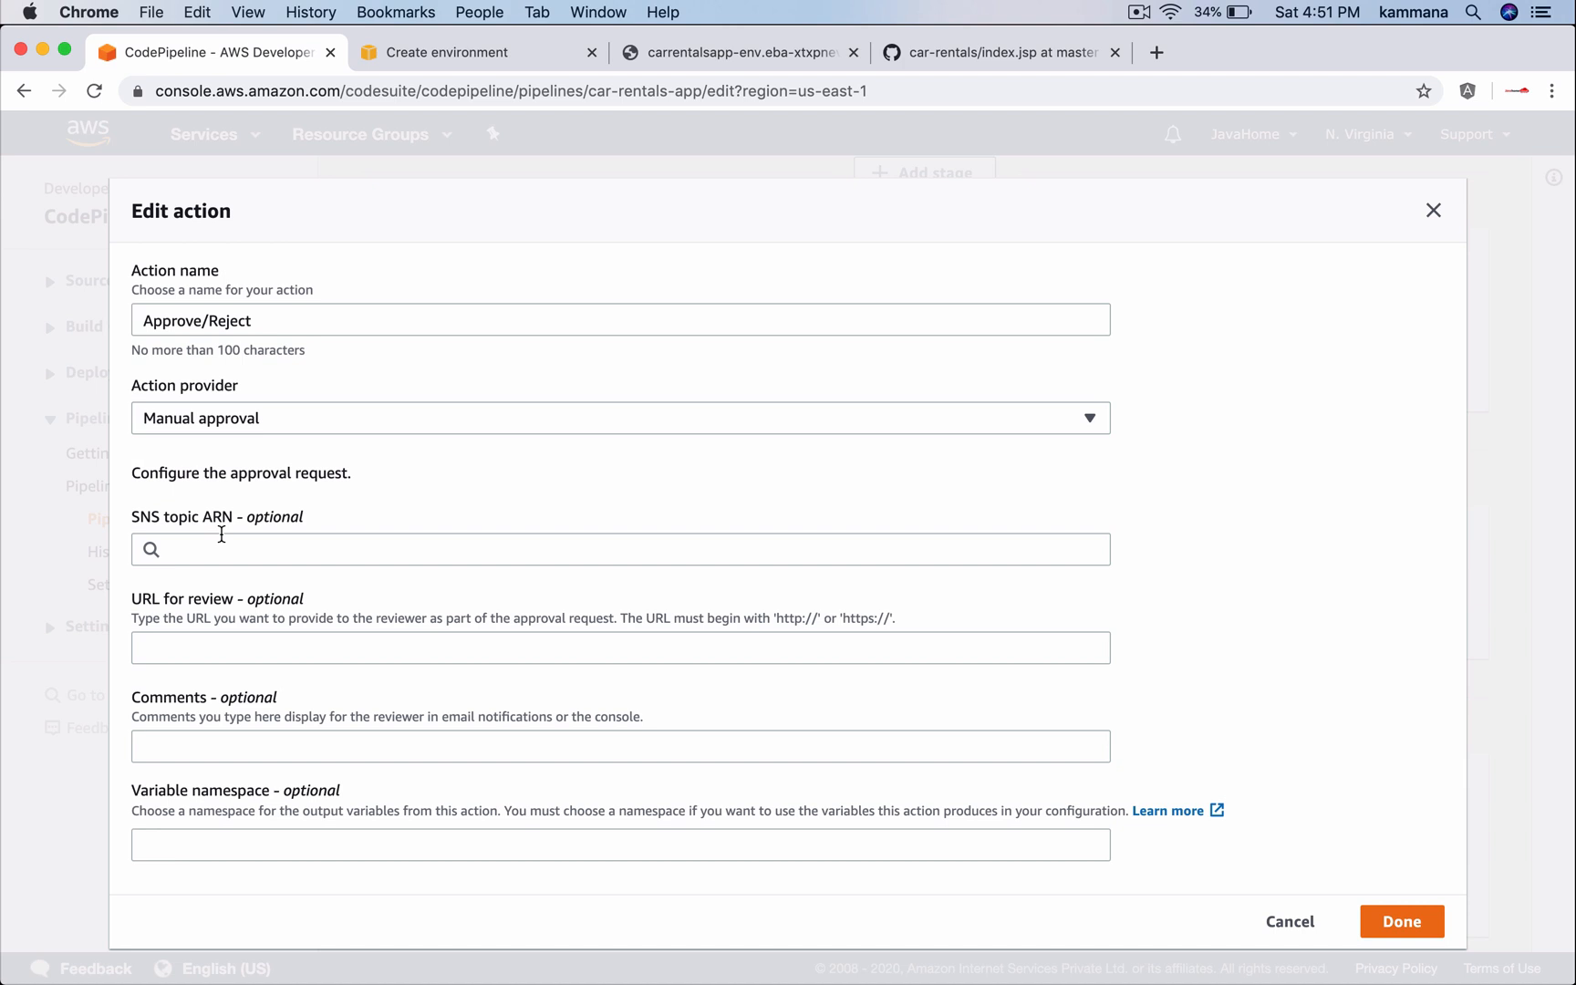
click(619, 549)
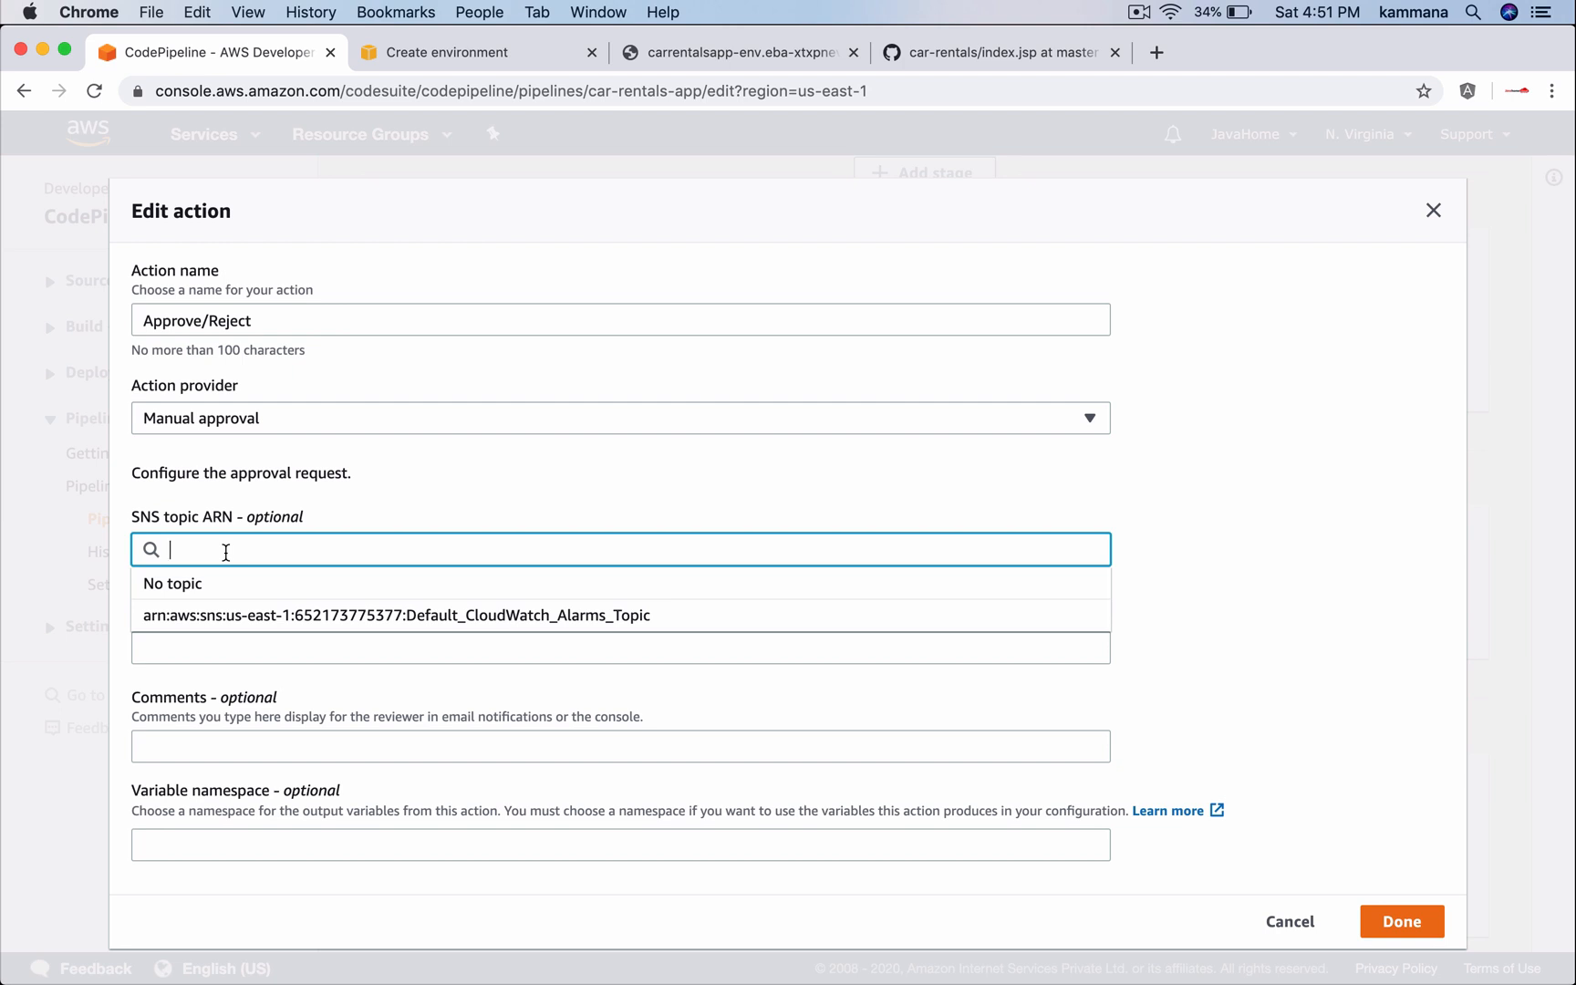
click(392, 615)
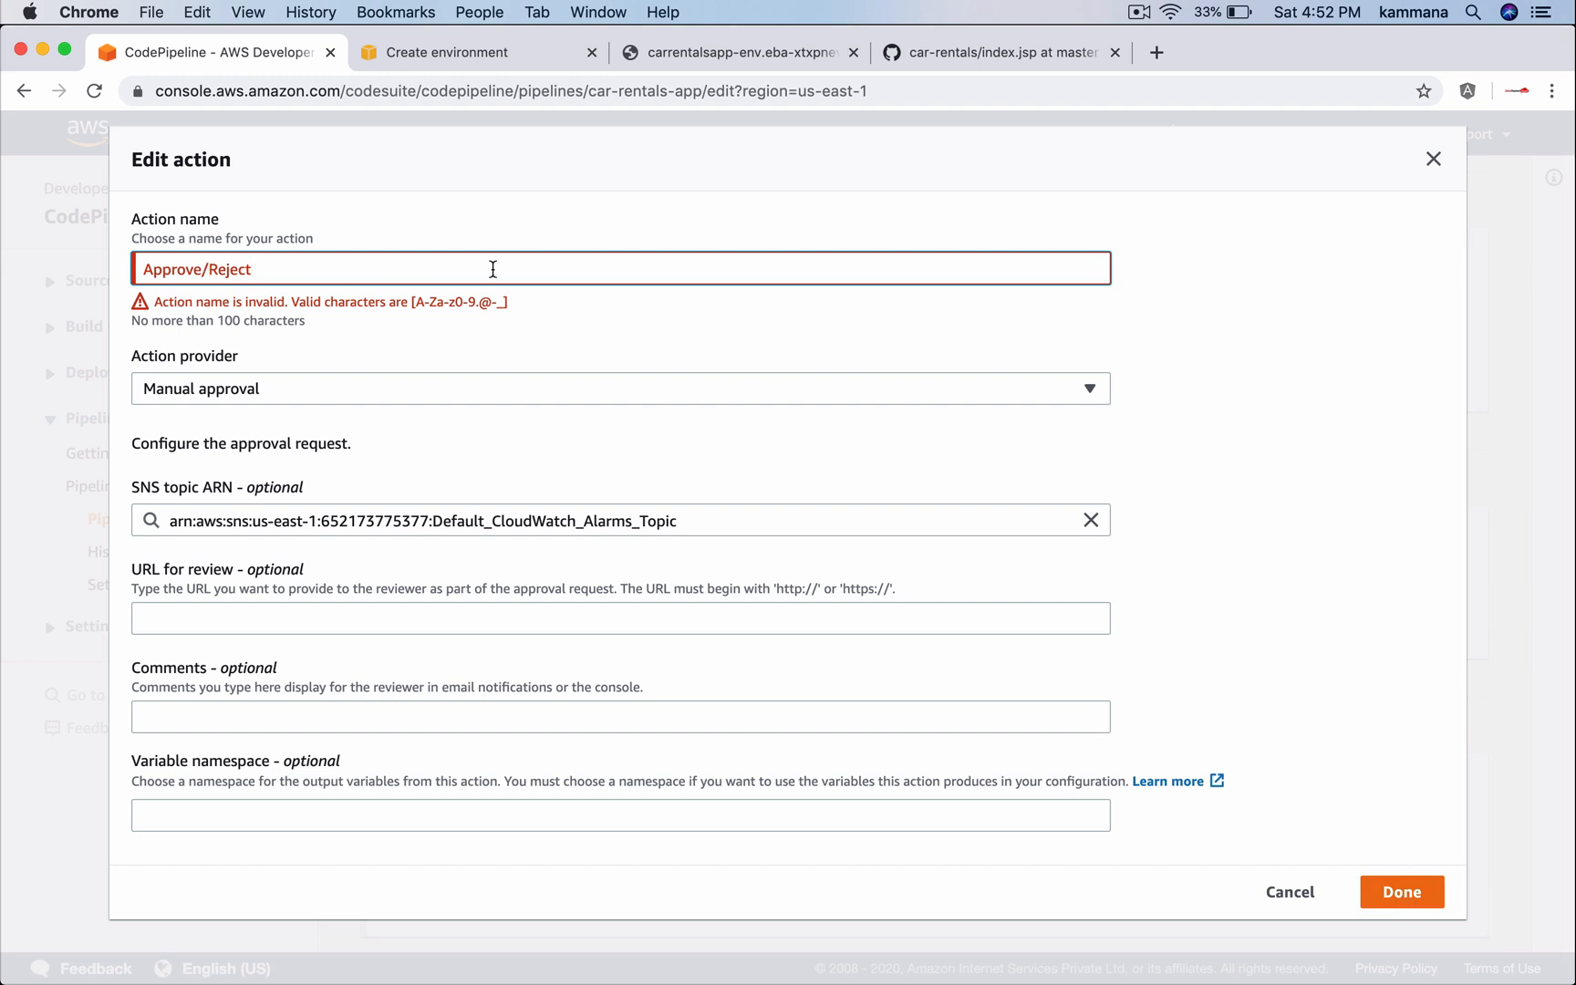
text(ApproveOrReject)
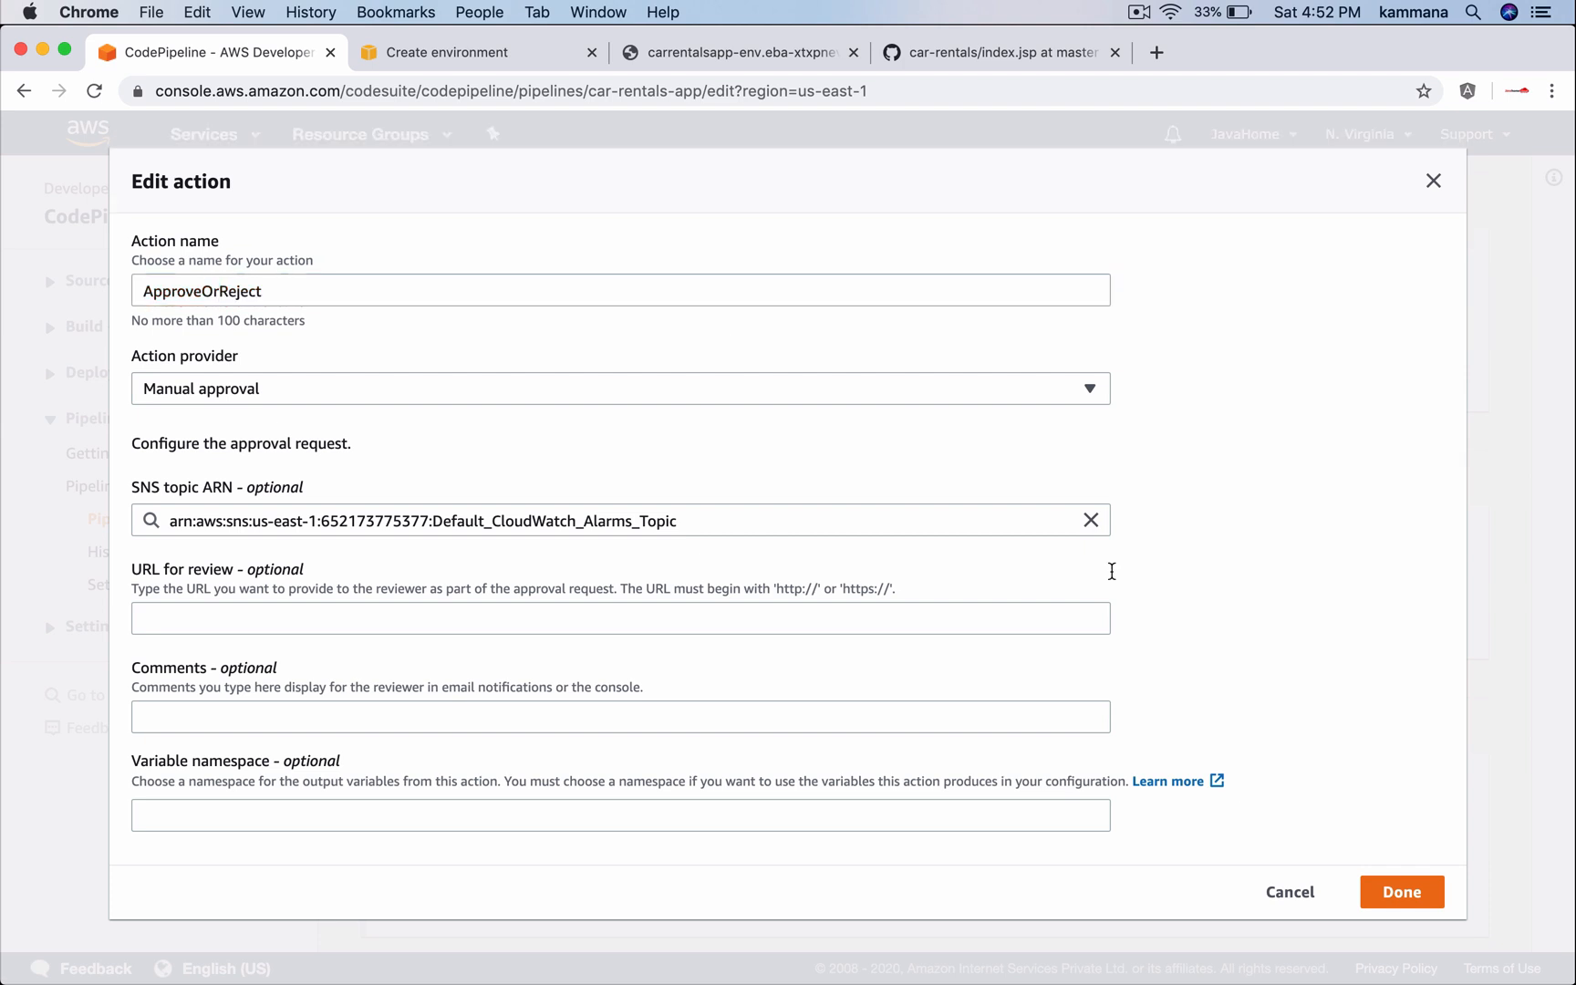
click(1400, 892)
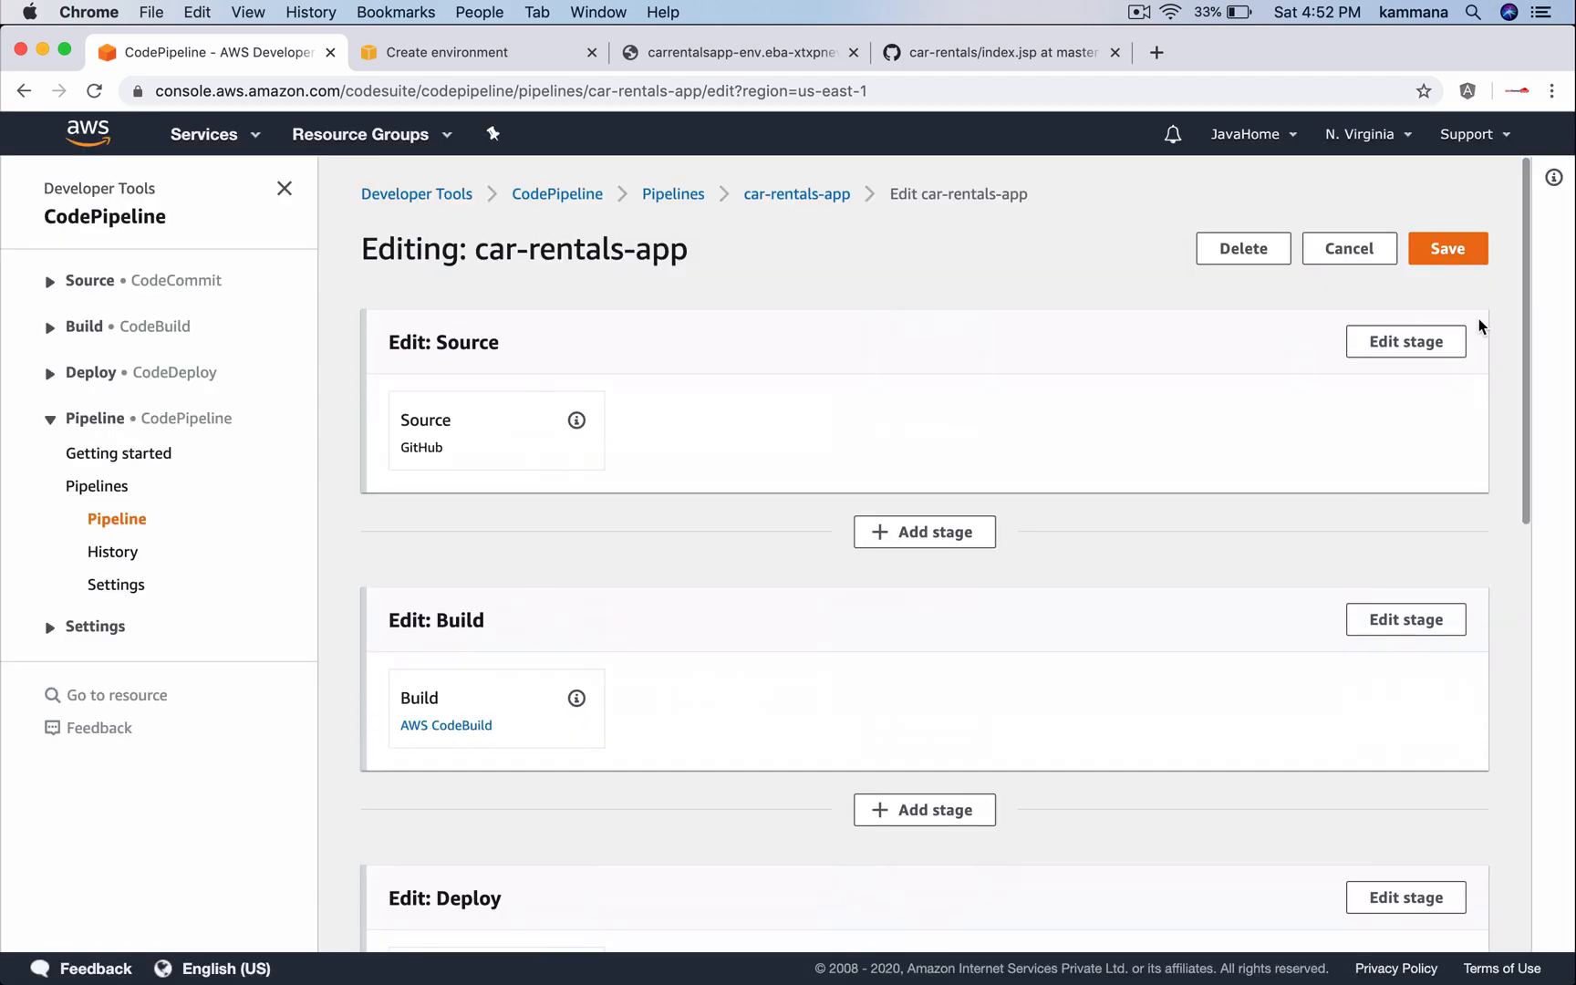
Save and confirm the car-rentals-app pipeline changes, then return to the pipeline view
click(1447, 248)
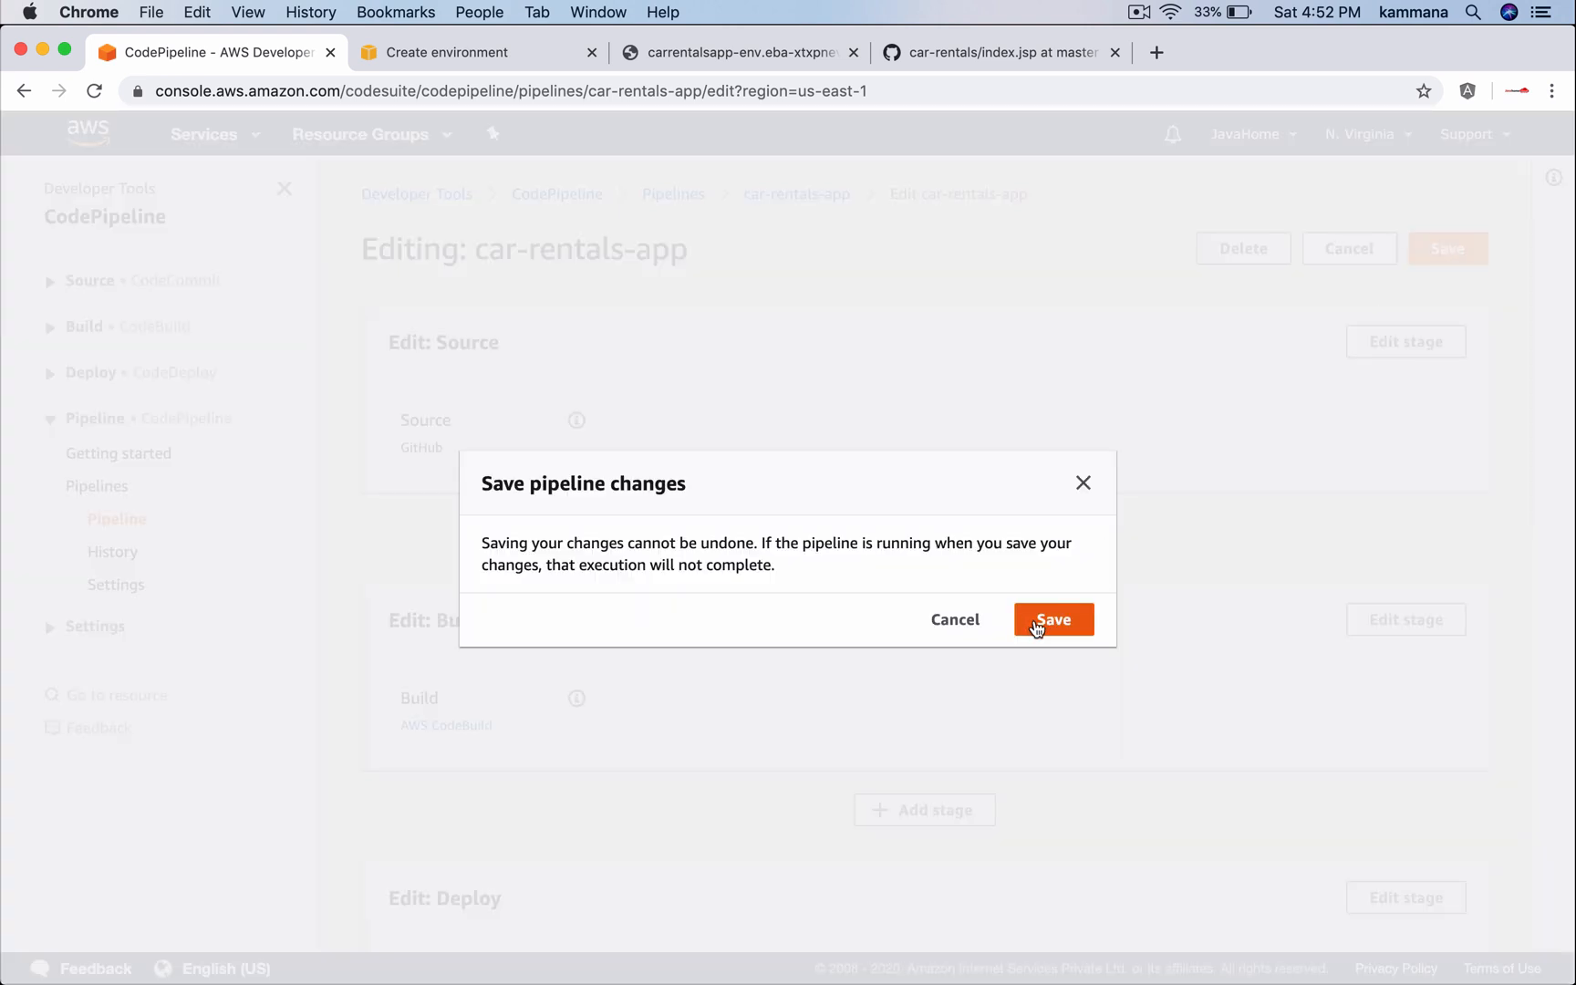
click(464, 52)
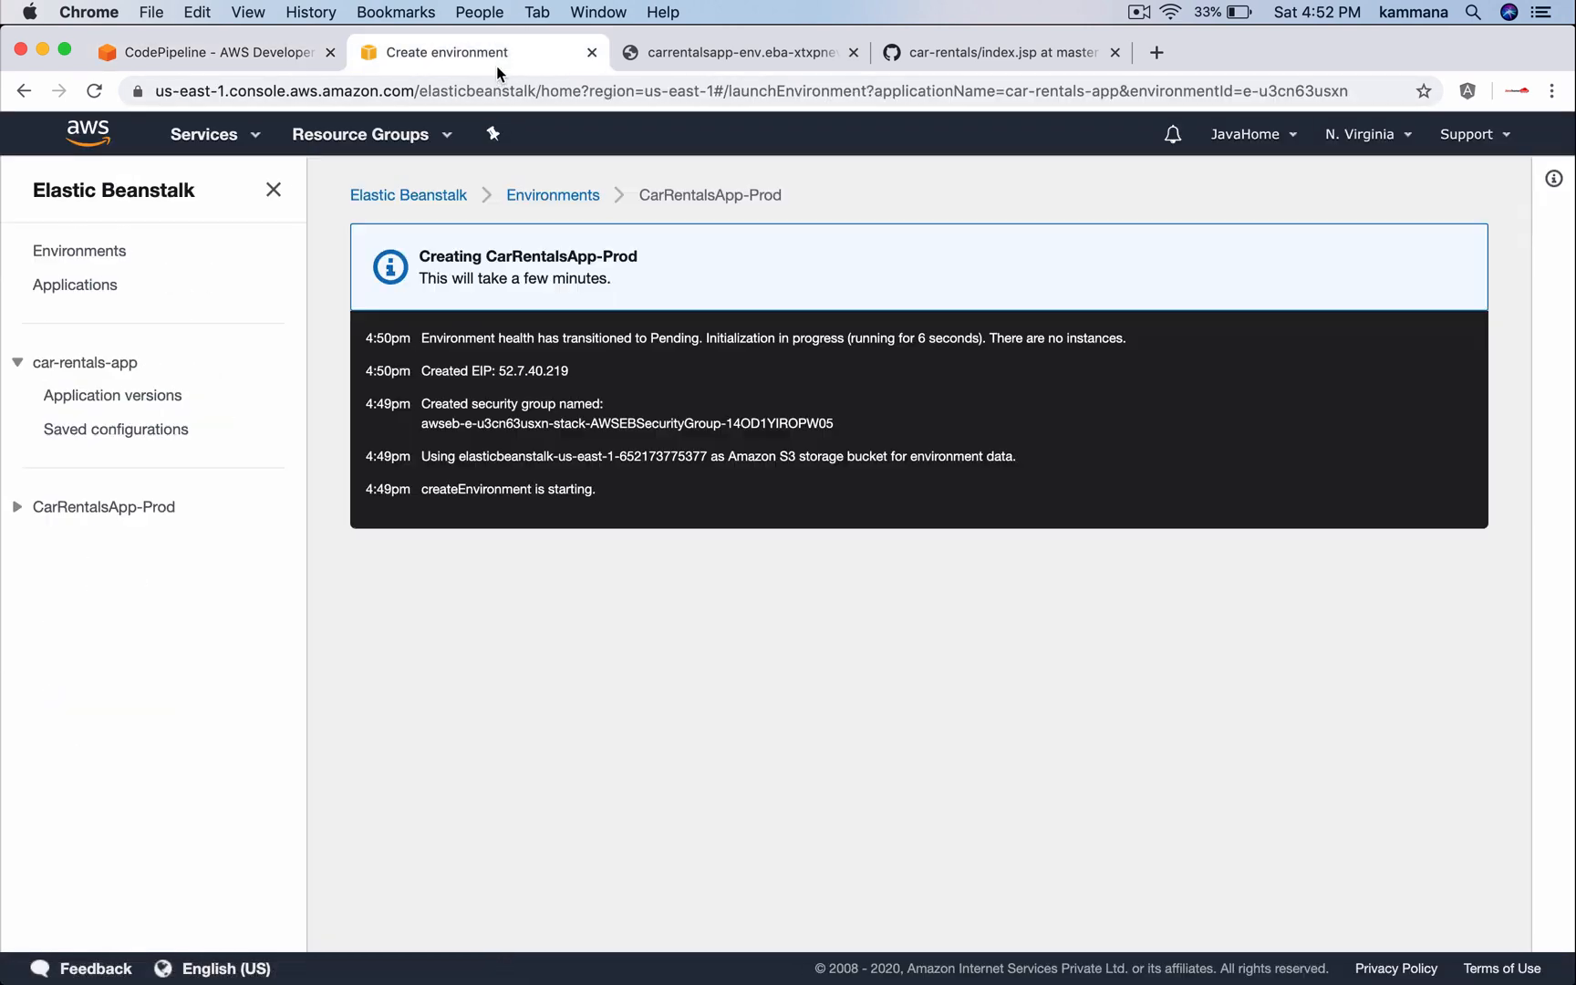
mouse_move(550, 166)
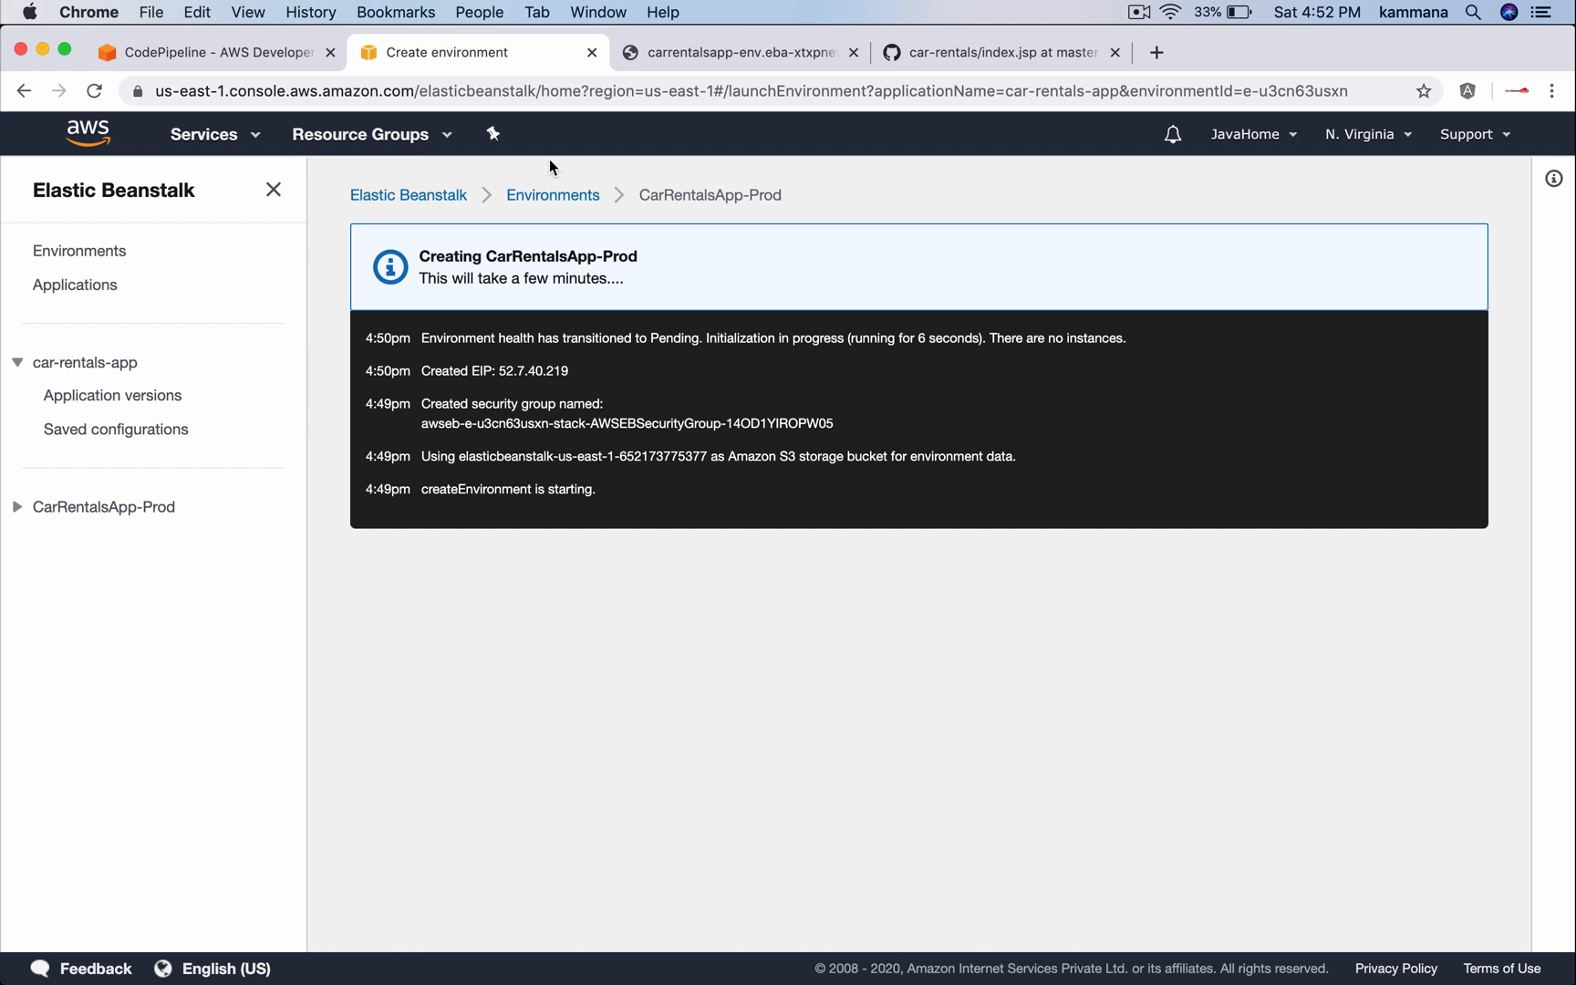
click(552, 195)
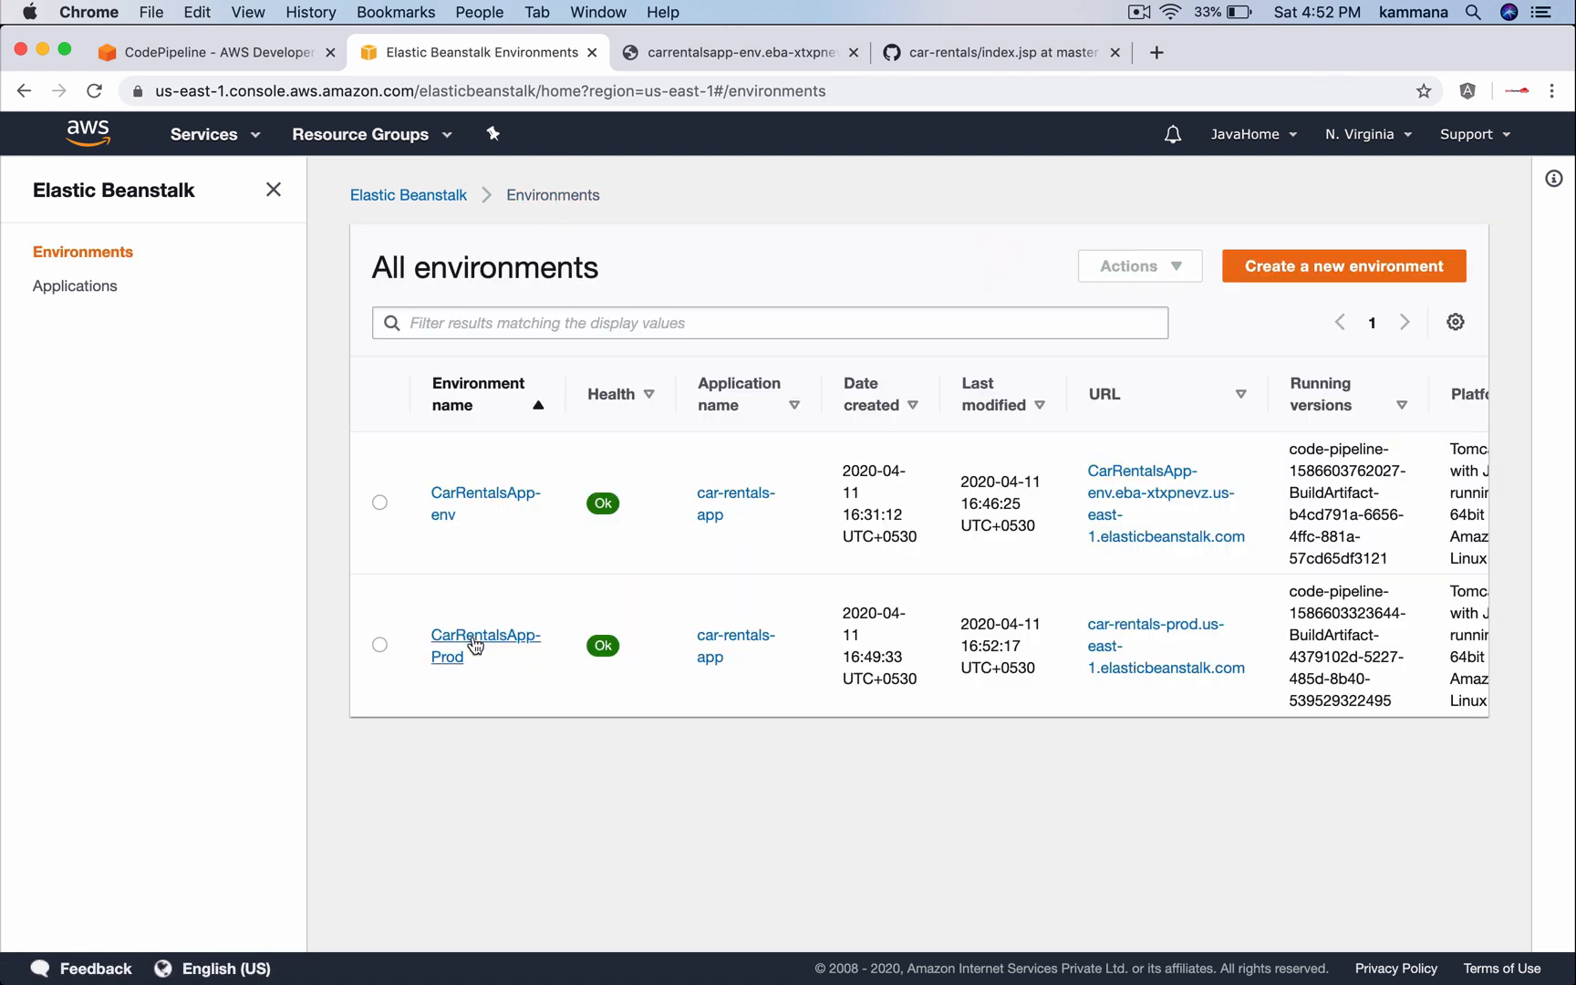
click(206, 52)
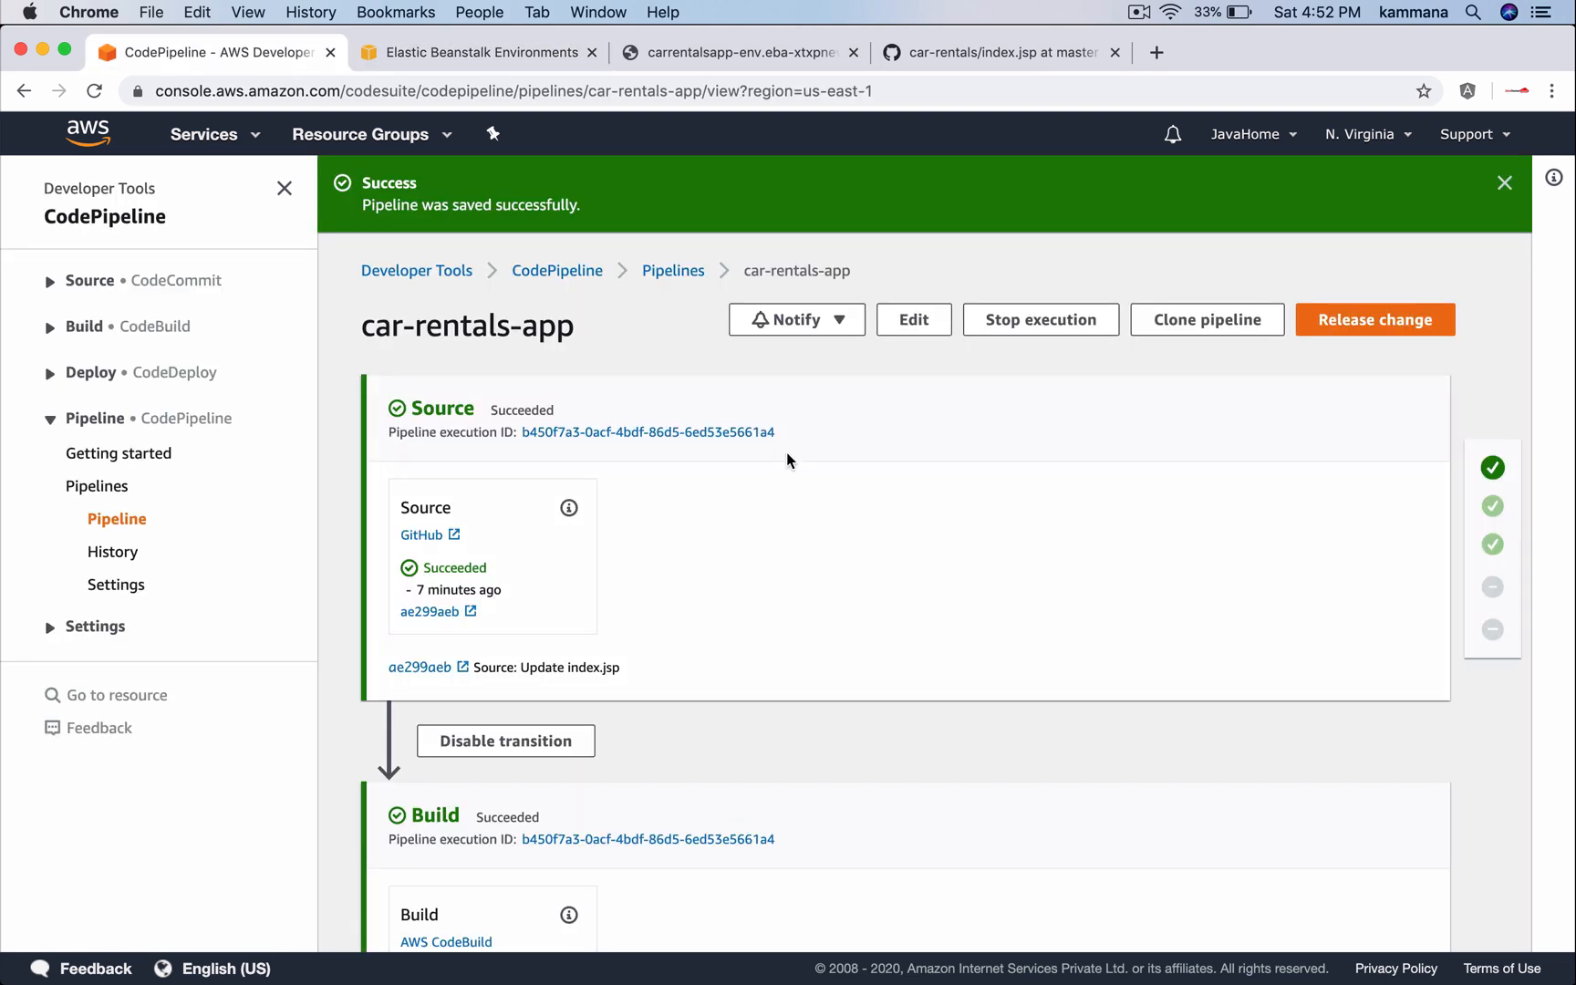
Release the latest change through the car-rentals-app pipeline and dismiss the notices
scroll(down, 3)
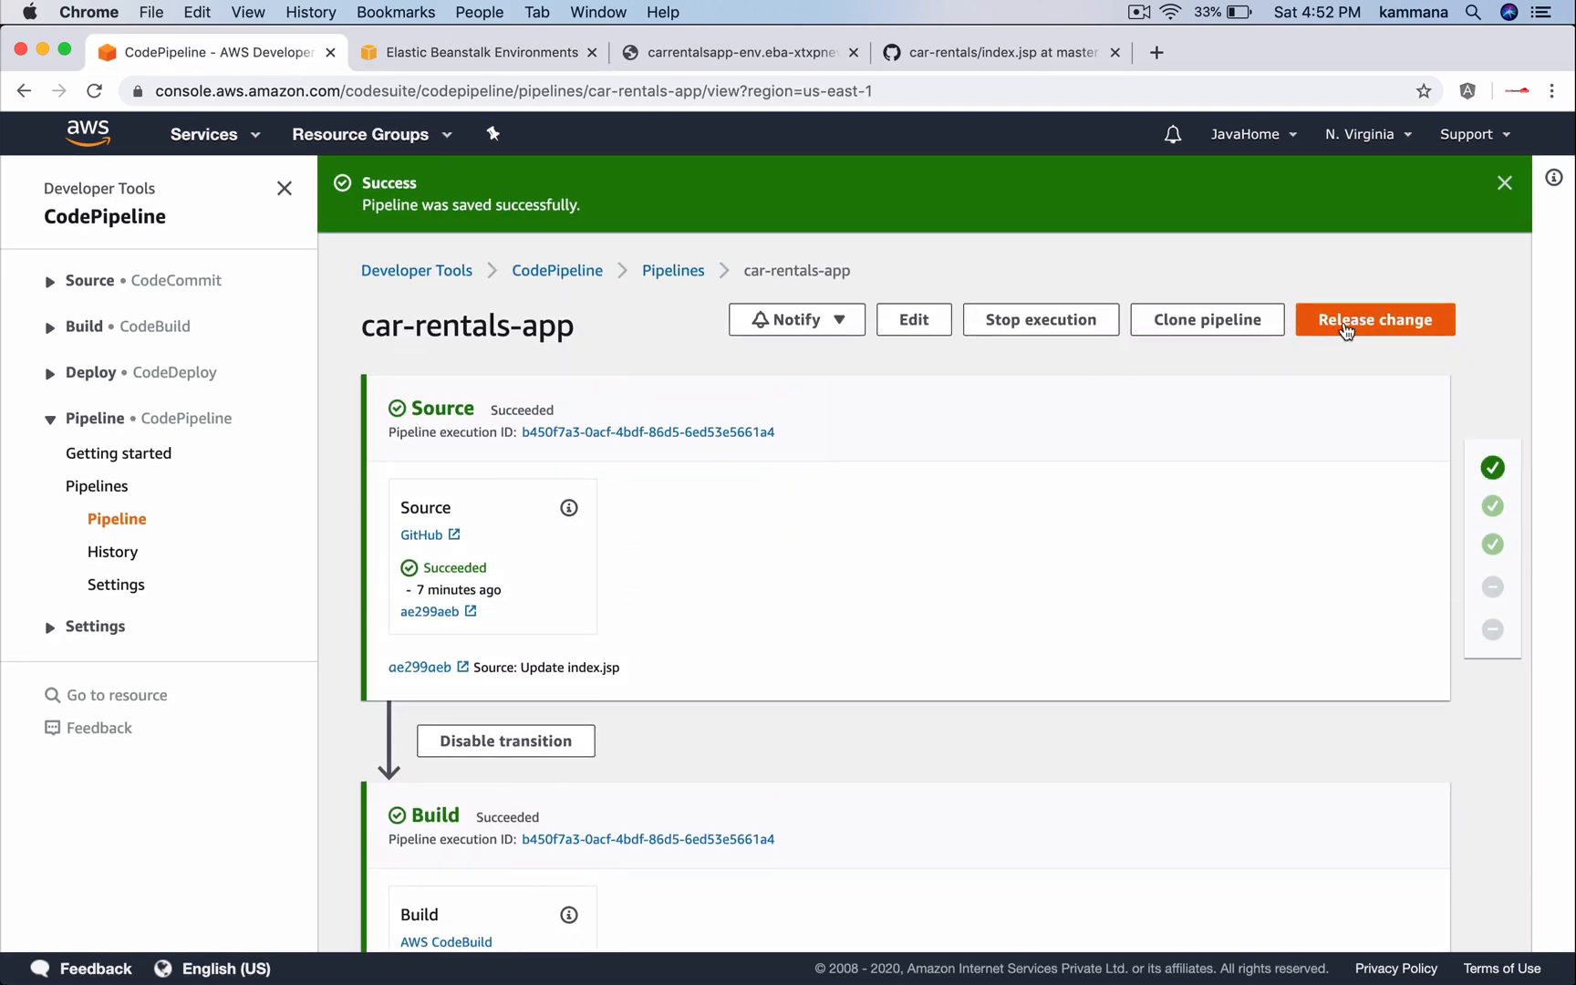
click(1373, 320)
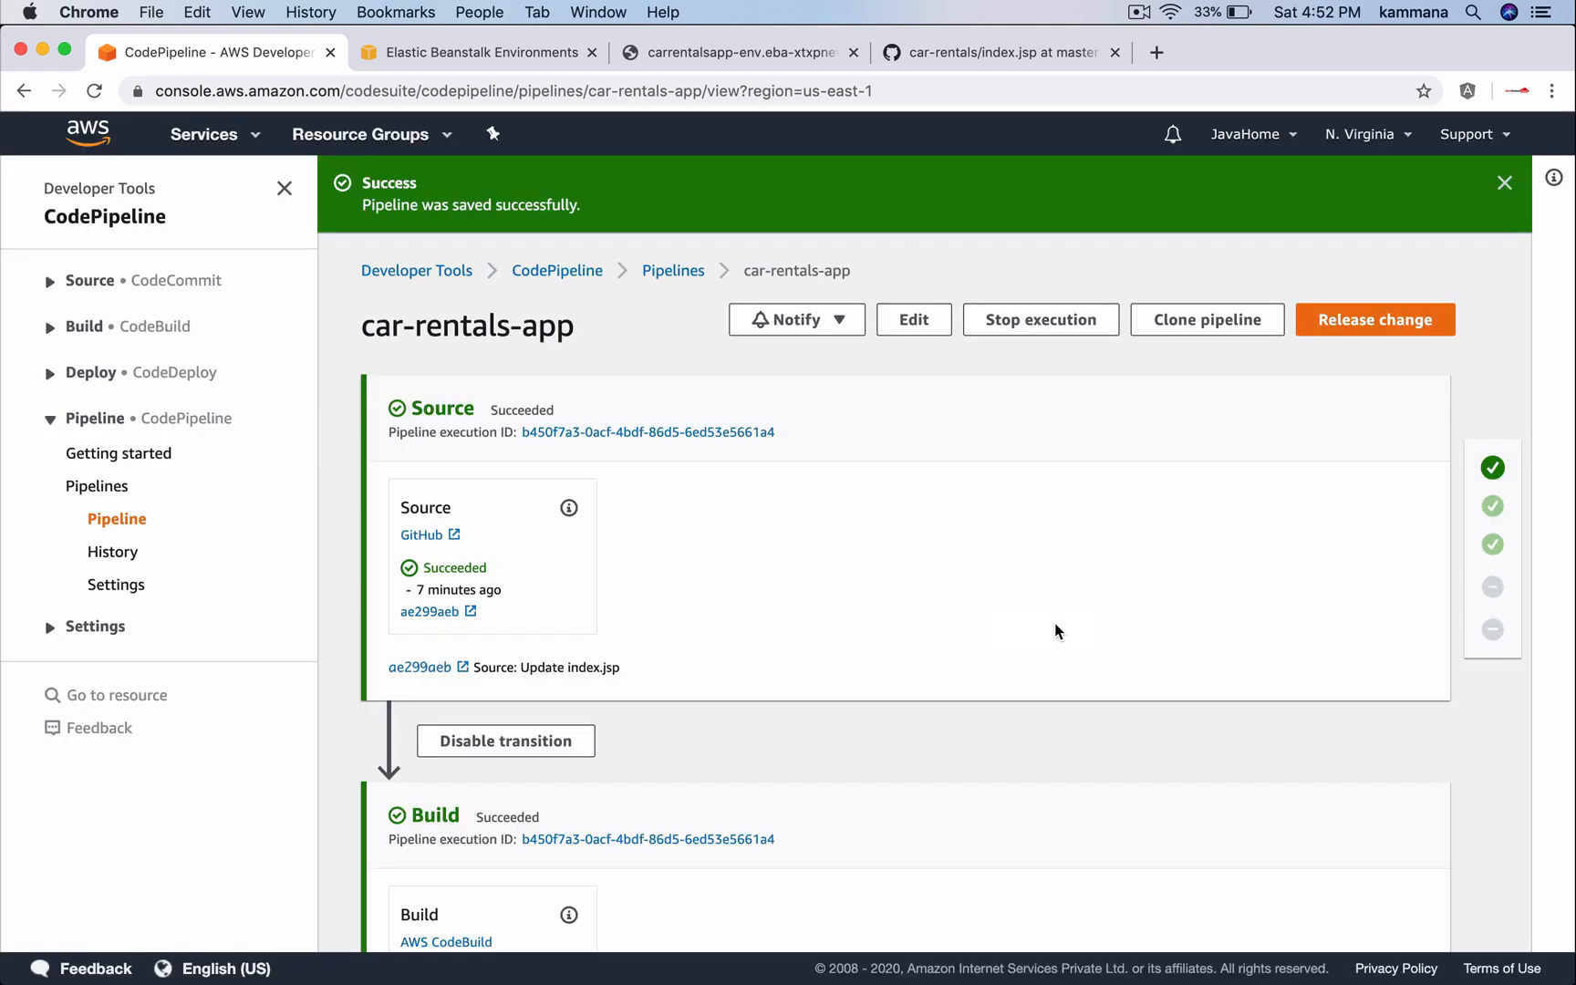
click(1373, 319)
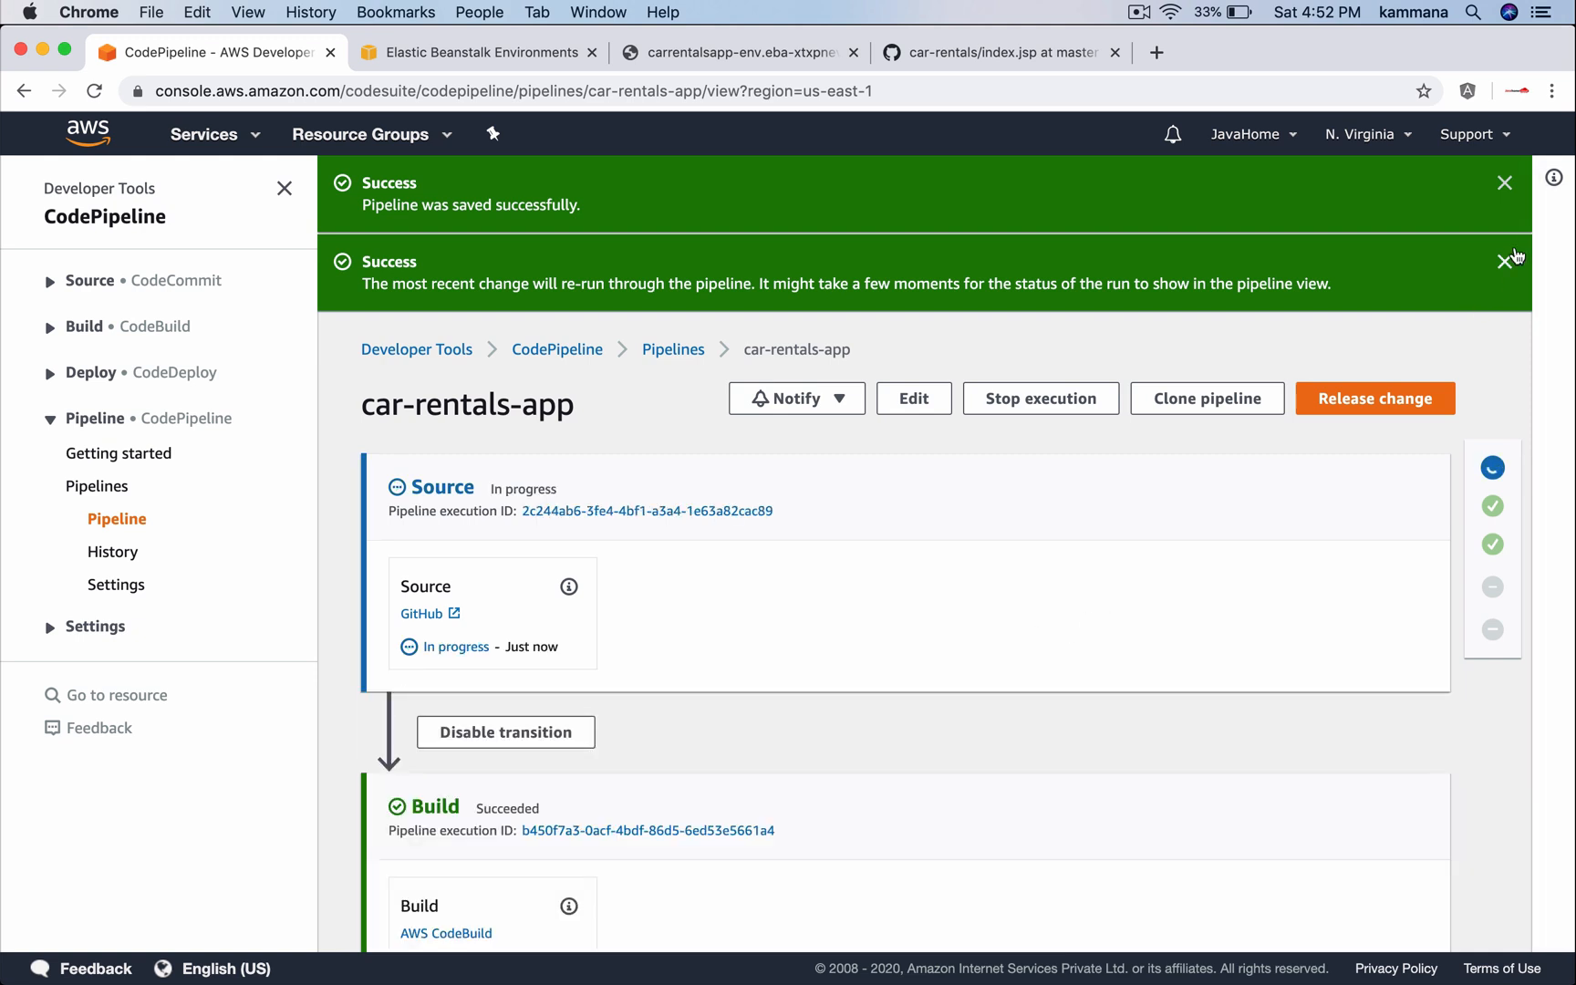
click(1505, 259)
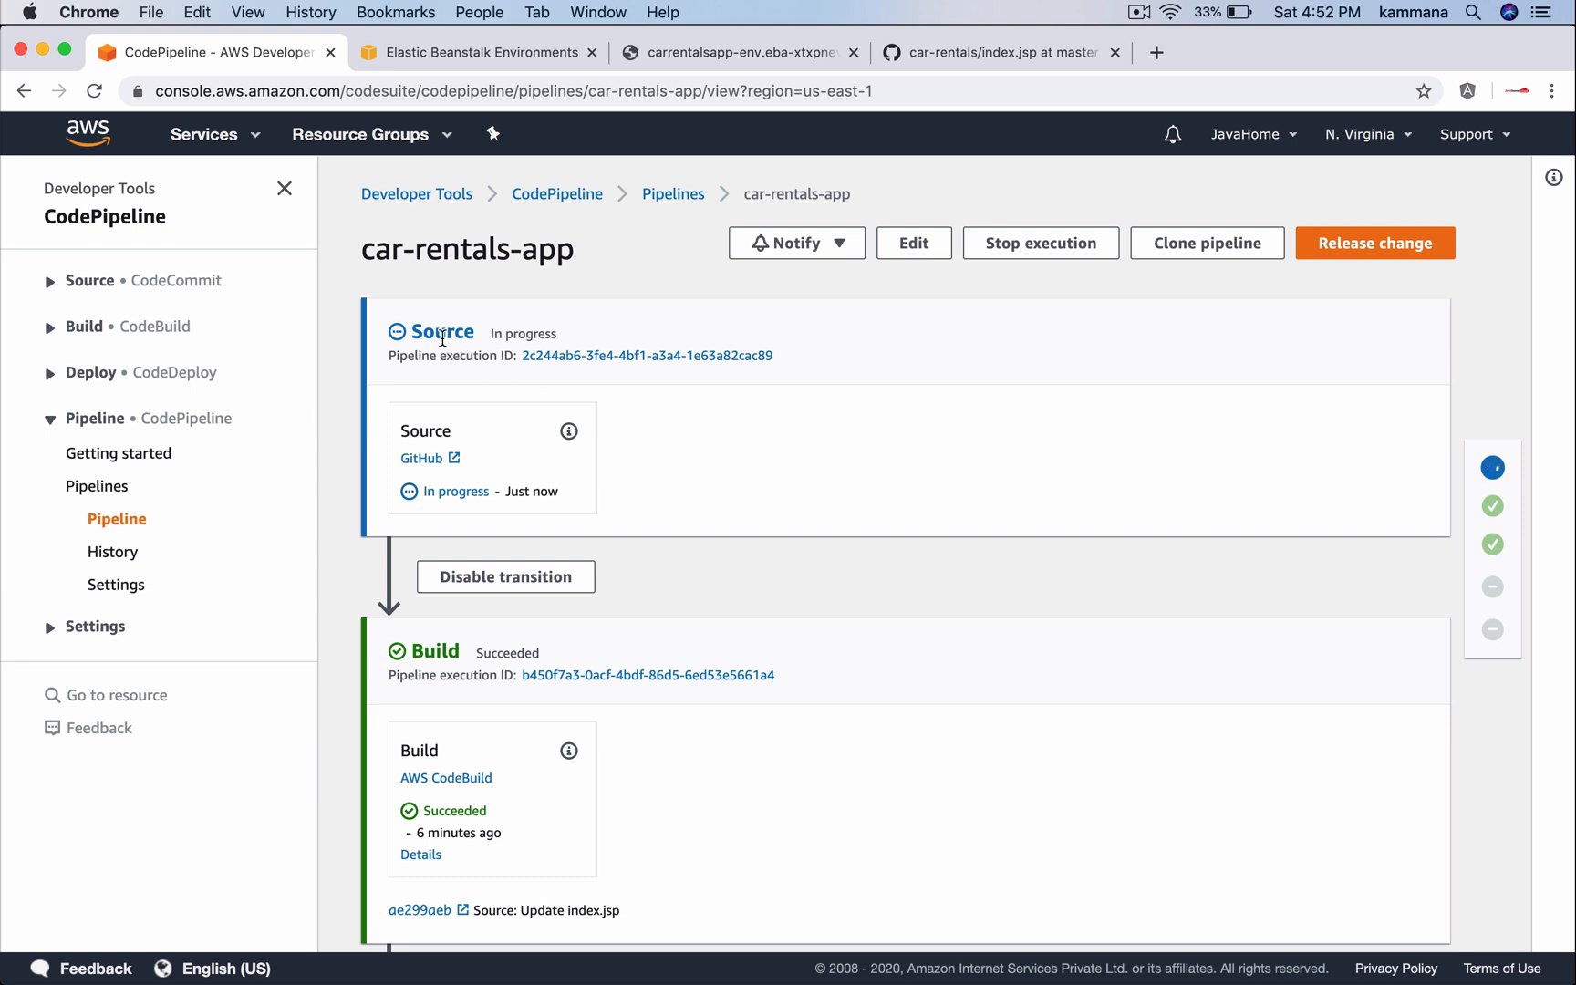
mouse_move(409, 450)
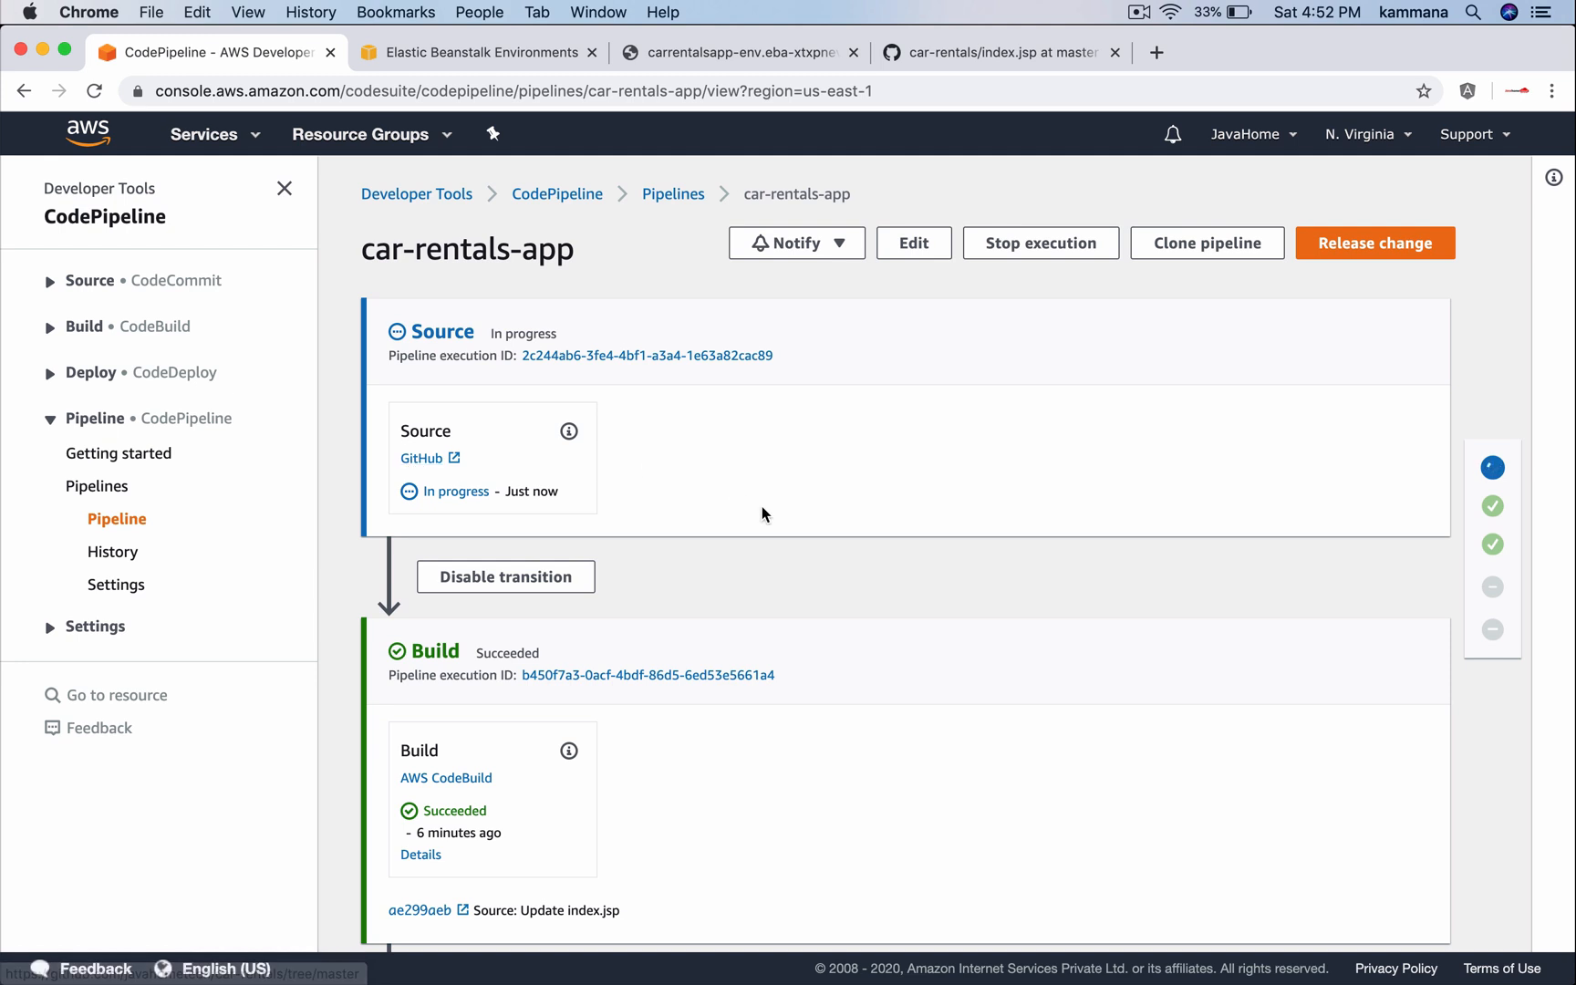
Follow the run as Source, Build and Deploy succeed and Approval awaits review
scroll(down, 3)
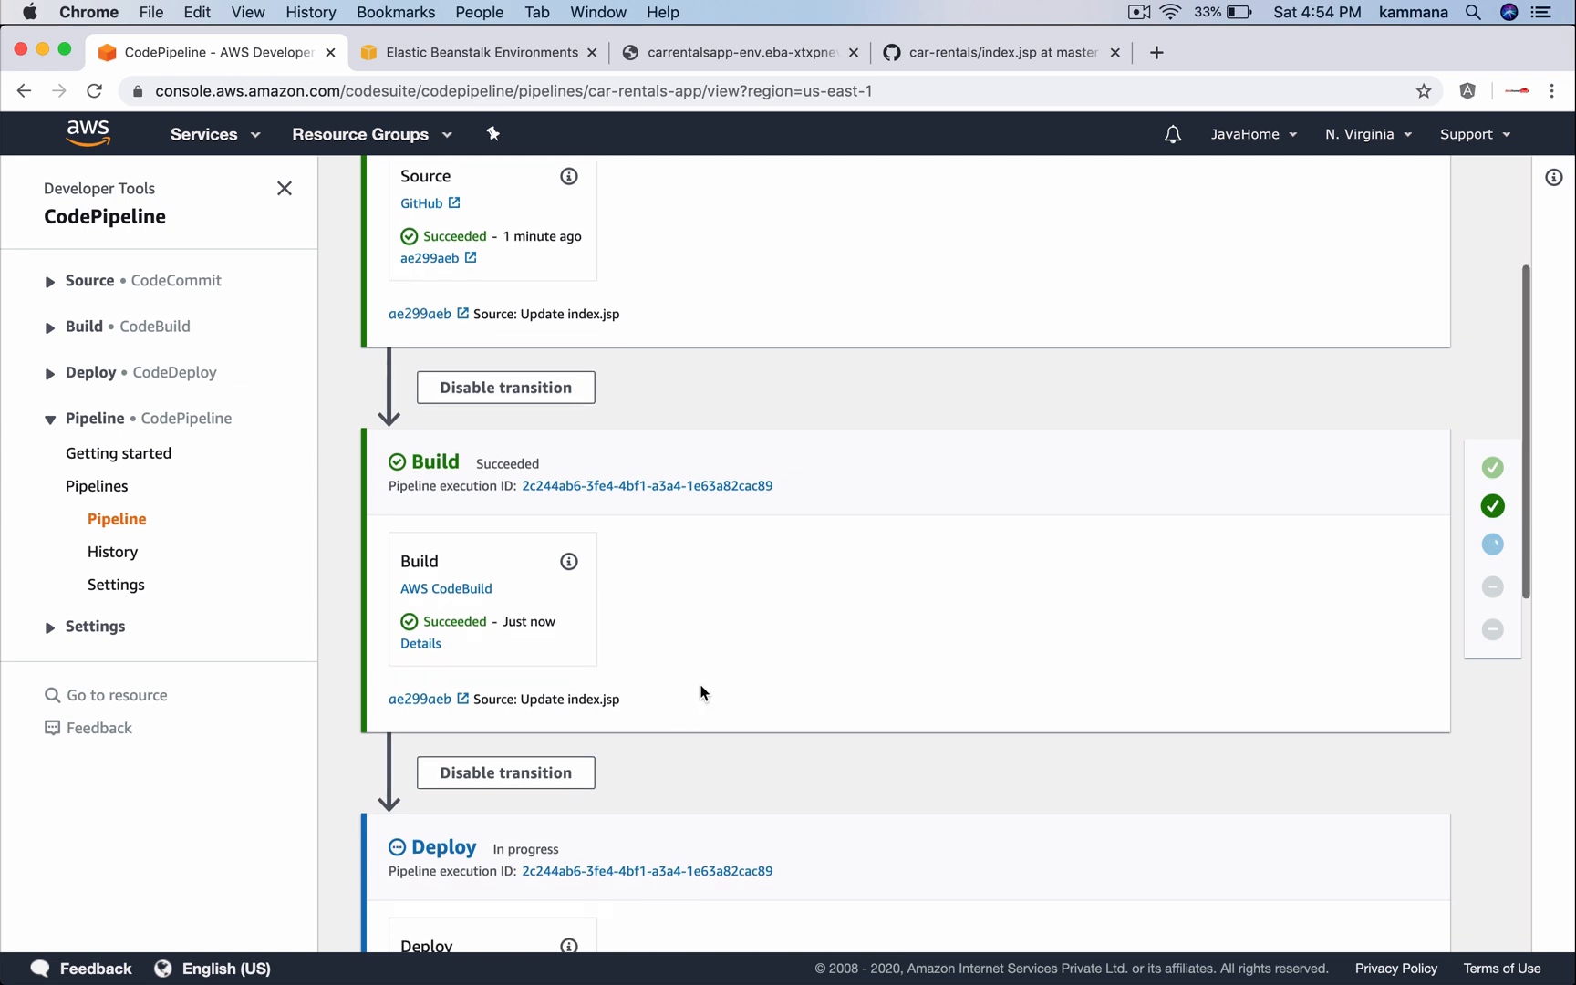
scroll(down, 3)
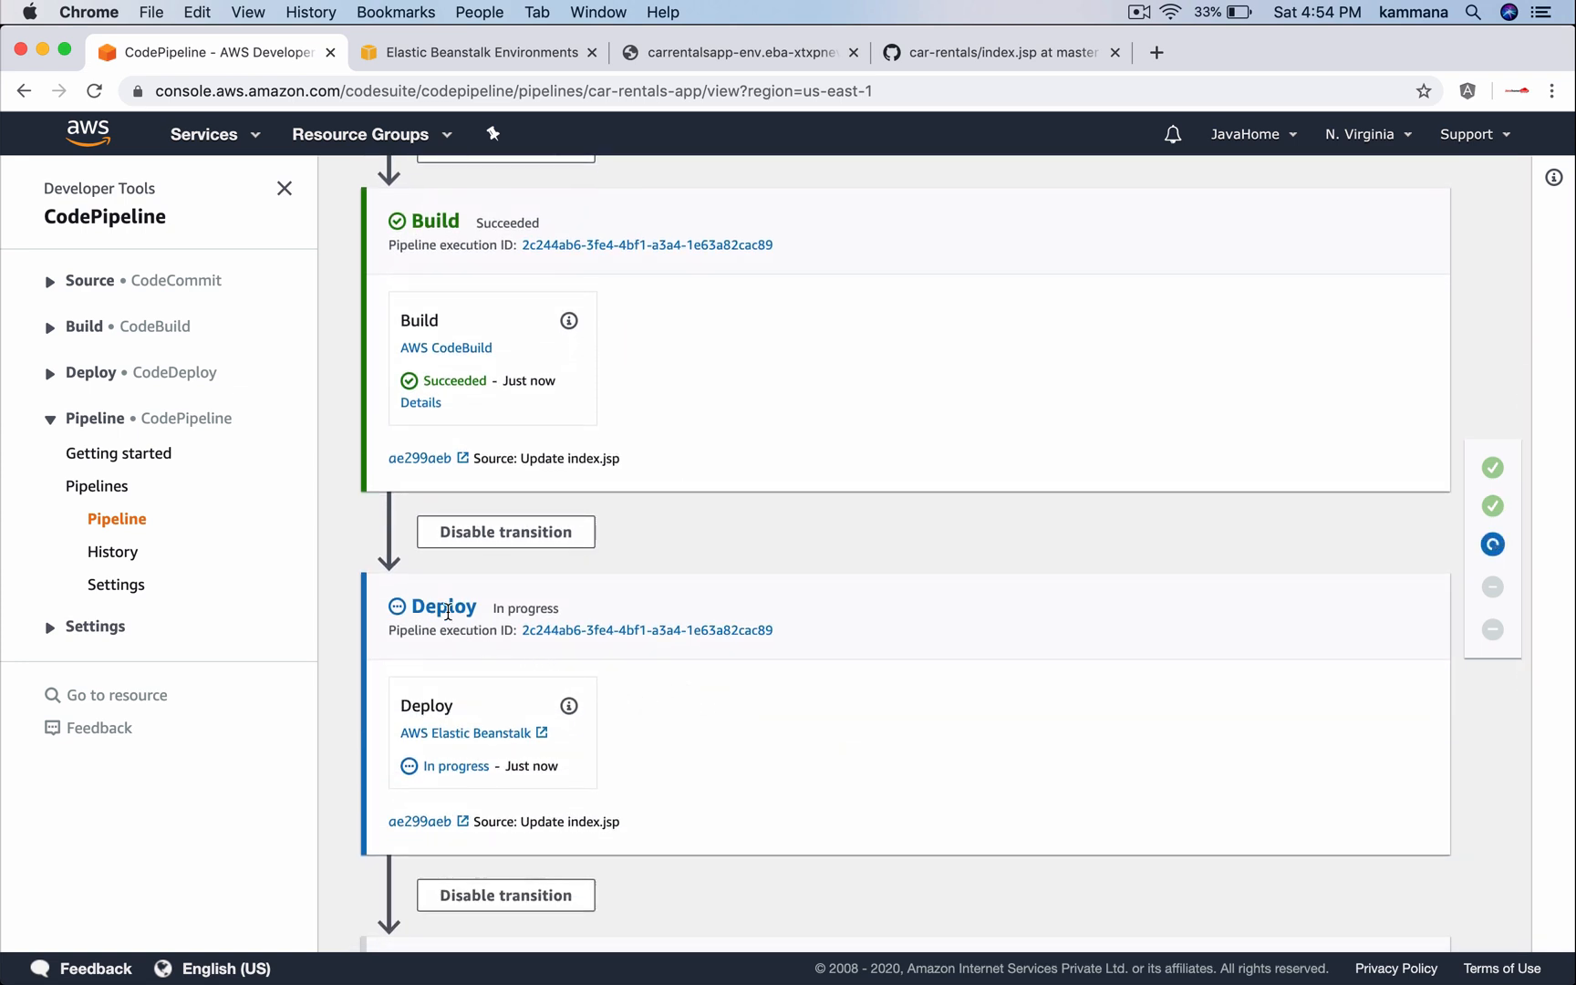
scroll(down, 3)
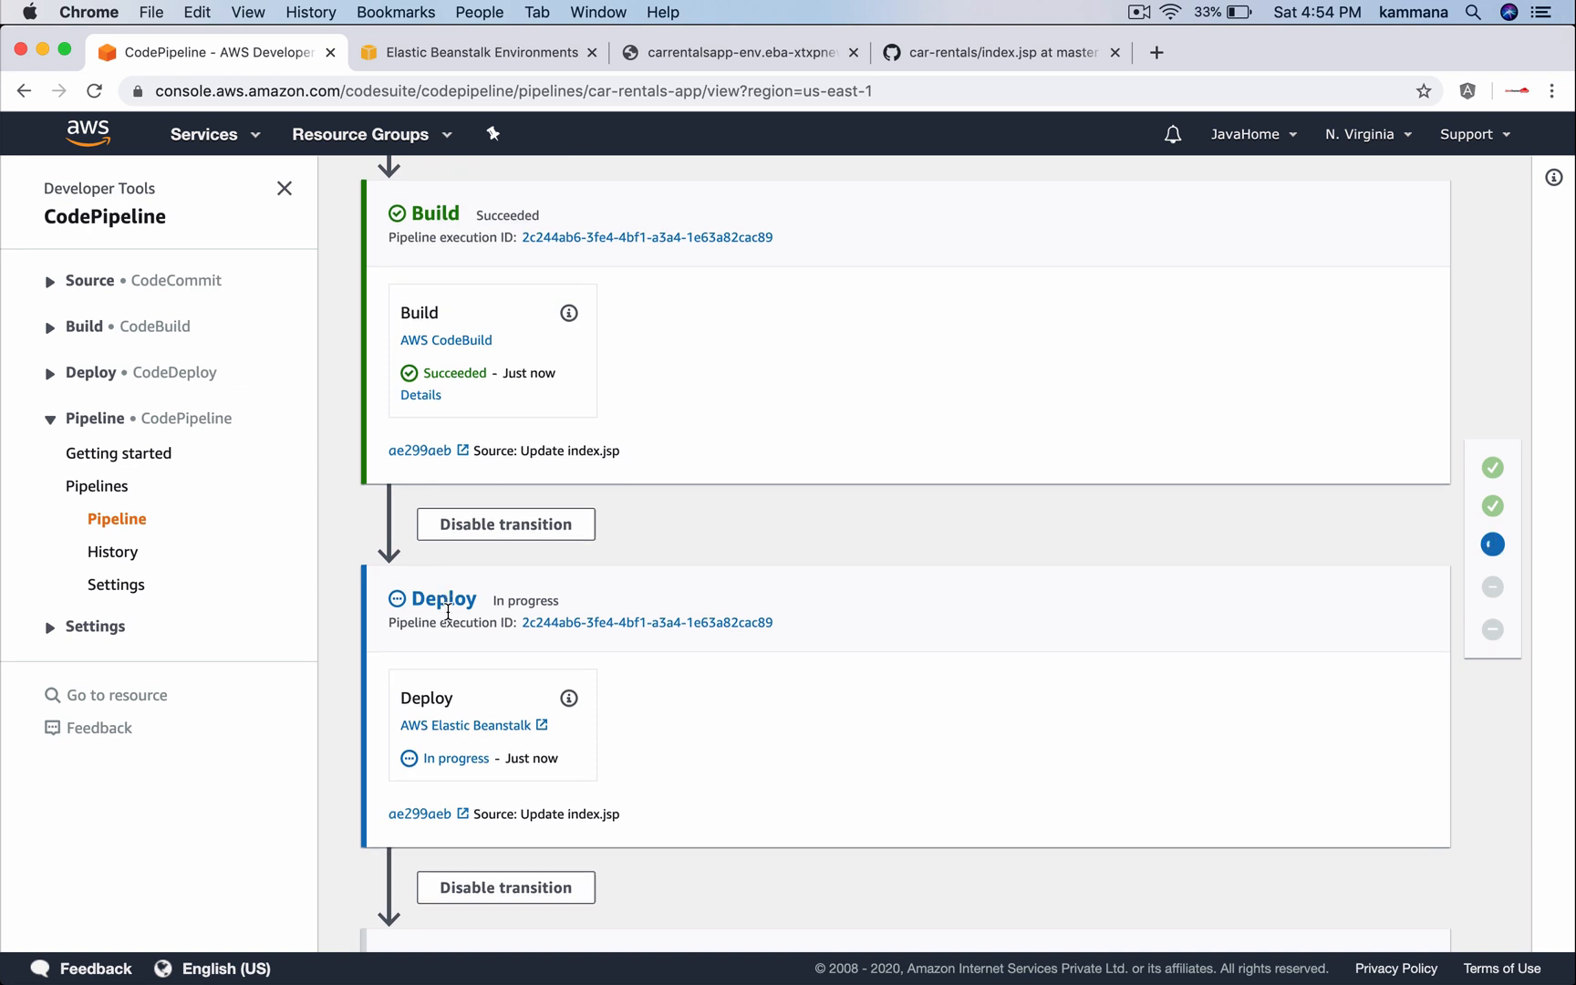
scroll(down, 3)
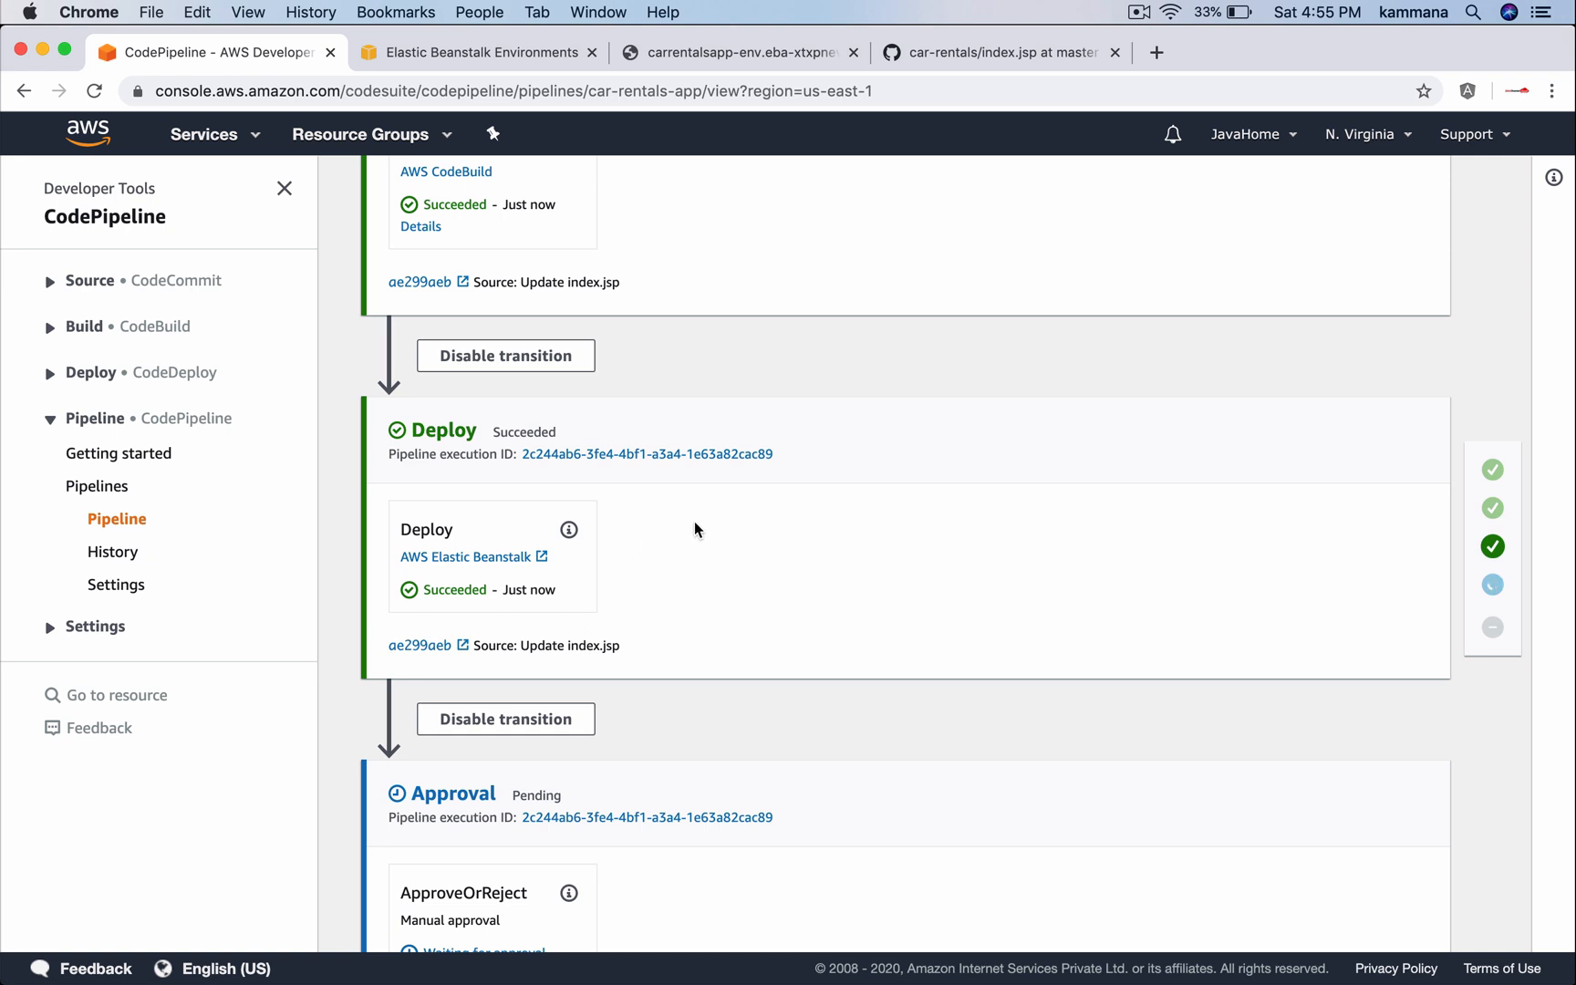
scroll(down, 3)
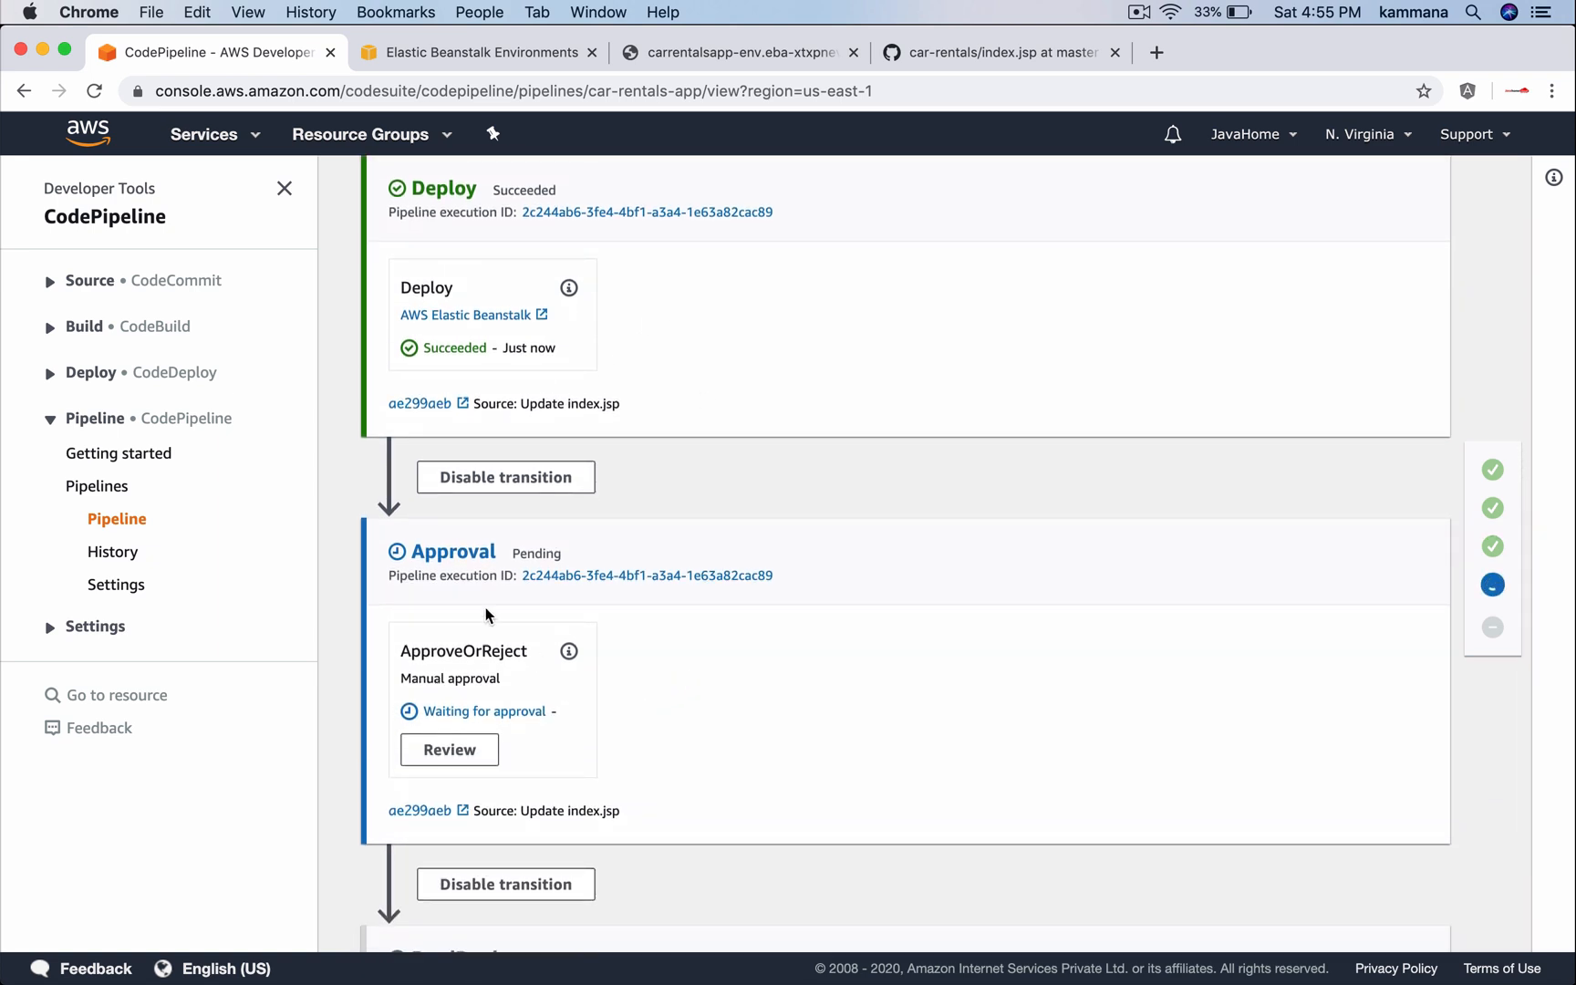
double_click(453, 550)
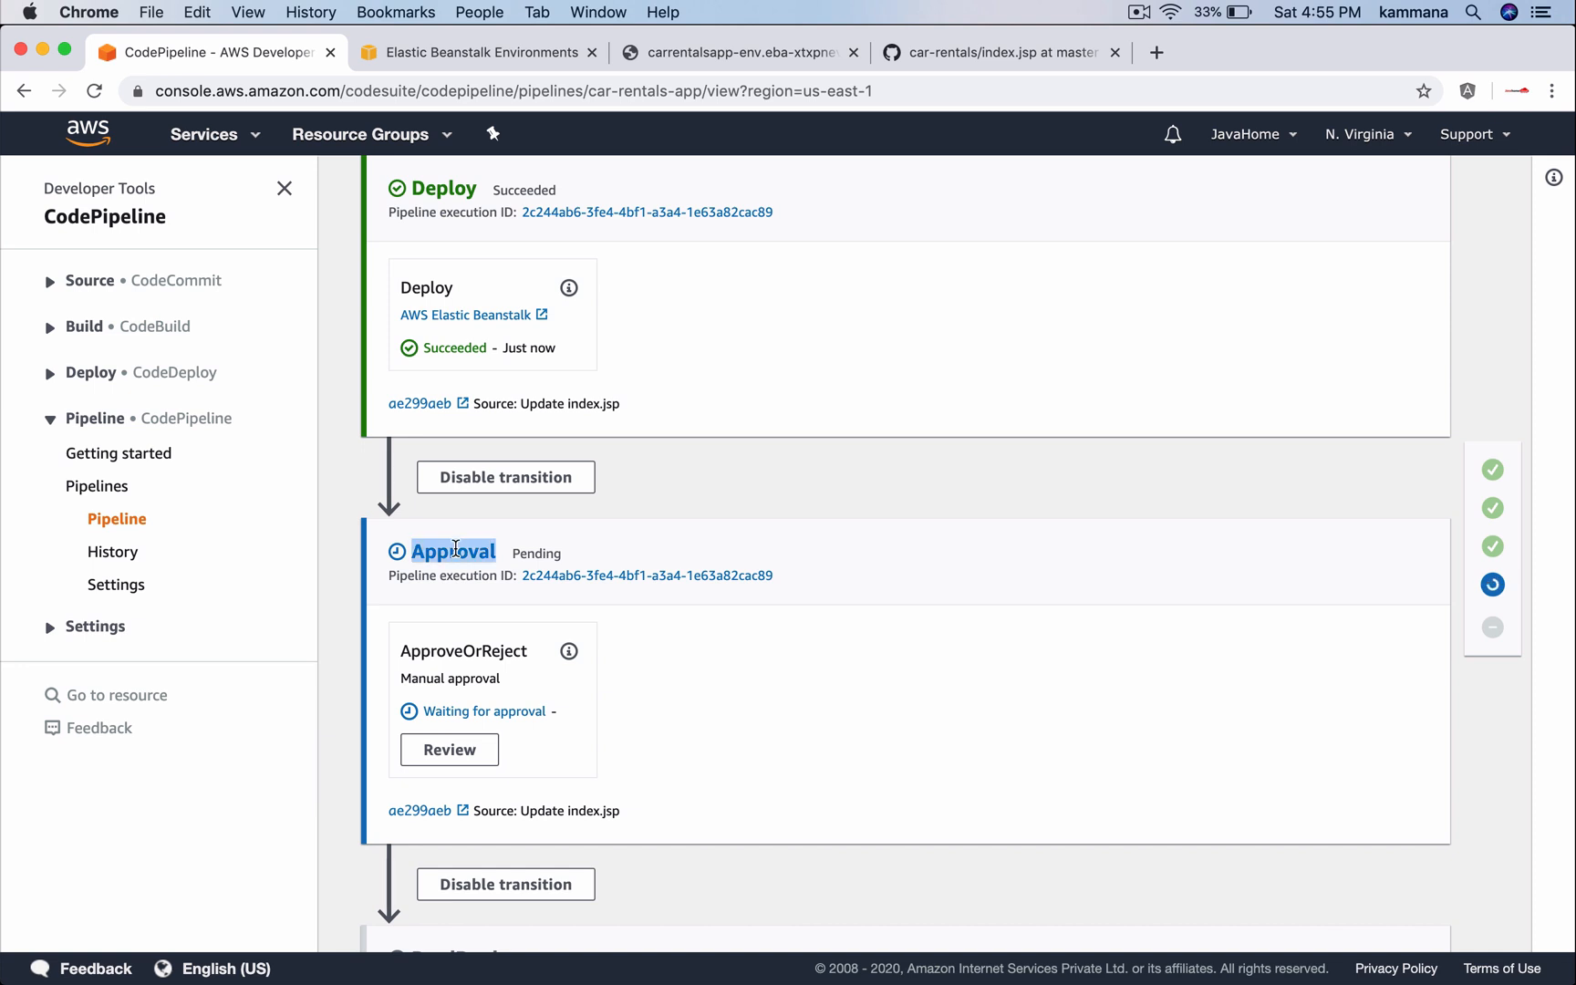
scroll(down, 3)
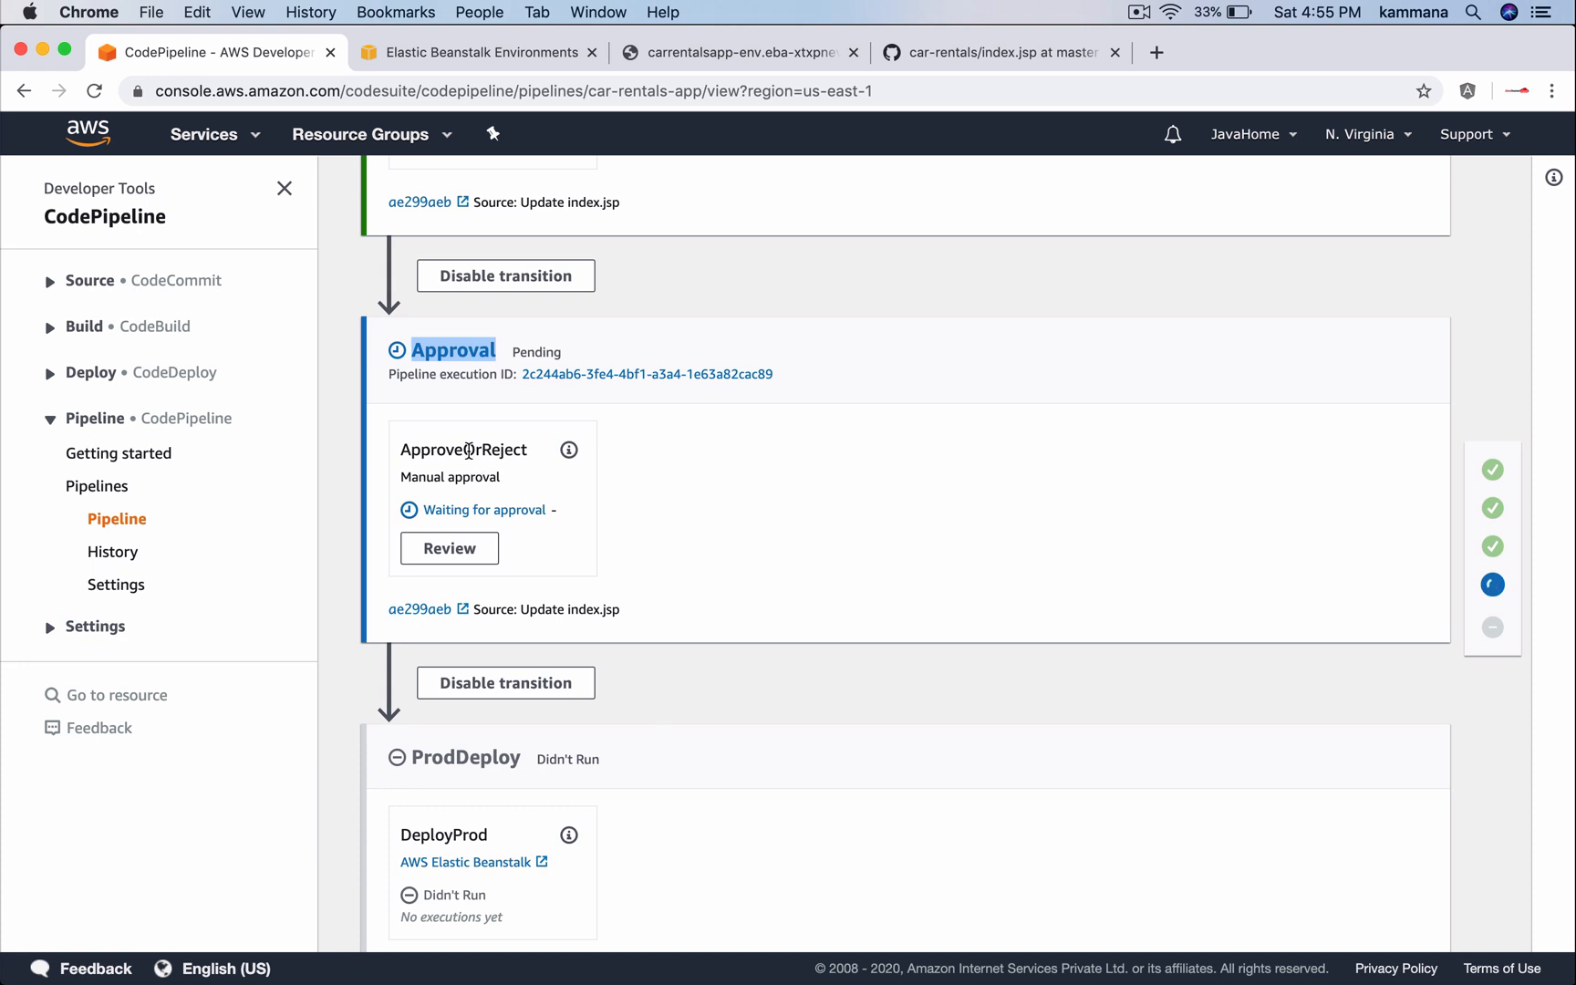
mouse_move(450, 549)
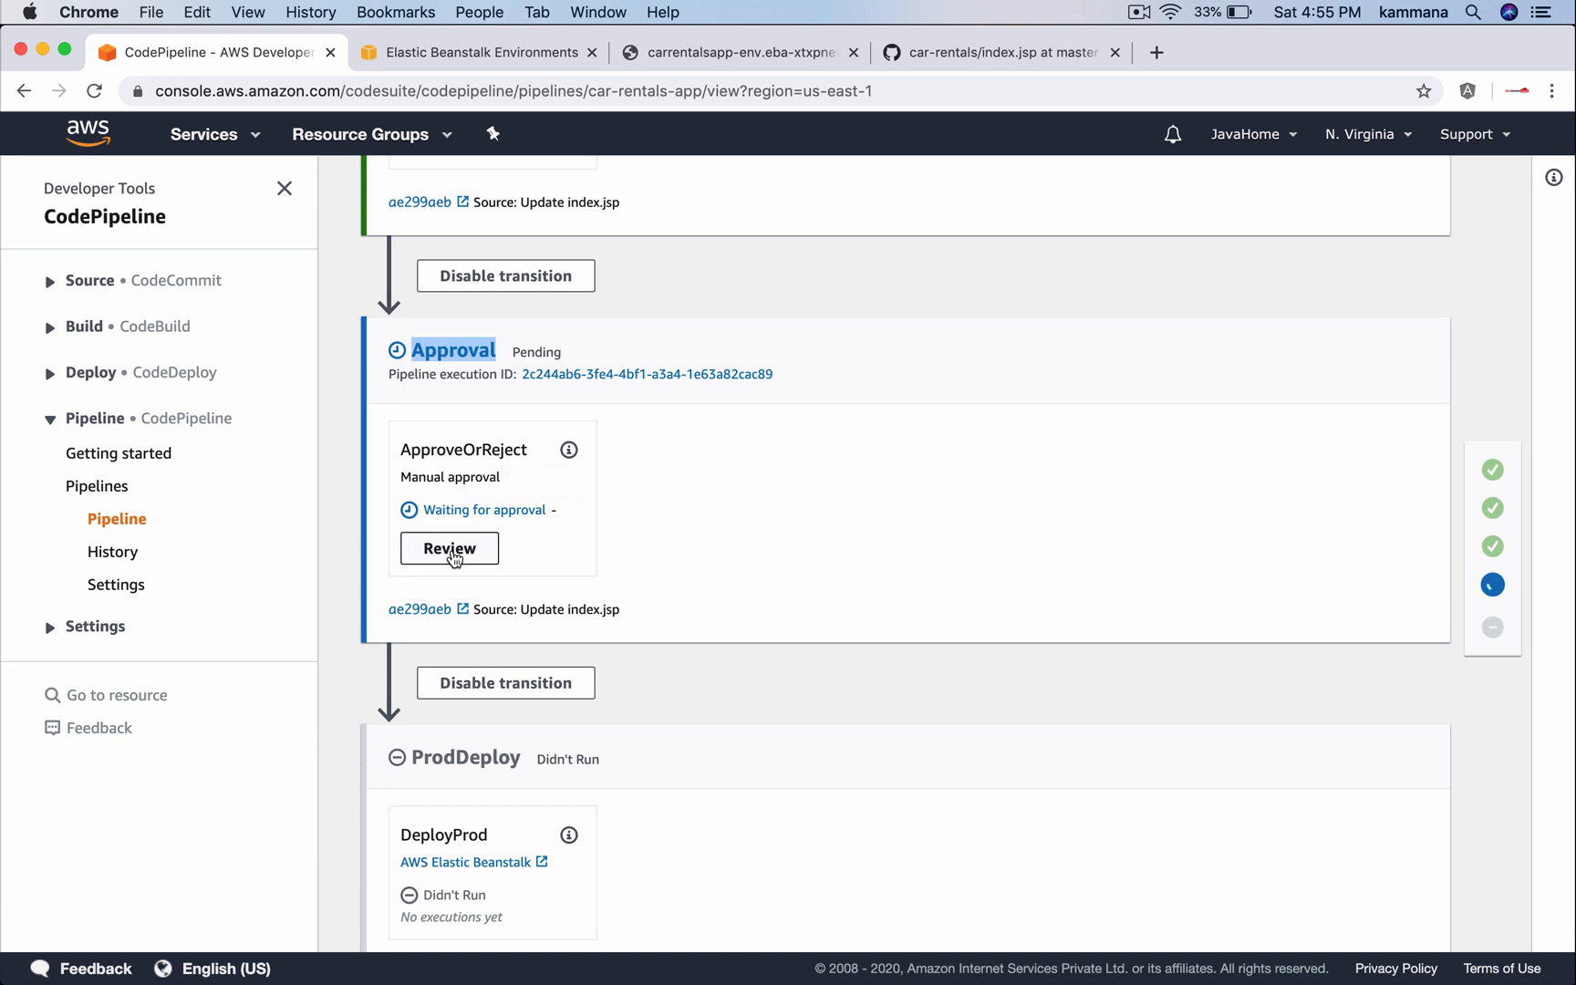
Approve ApproveOrReject with the comment 'approve' and watch ProdDeploy succeed
click(448, 548)
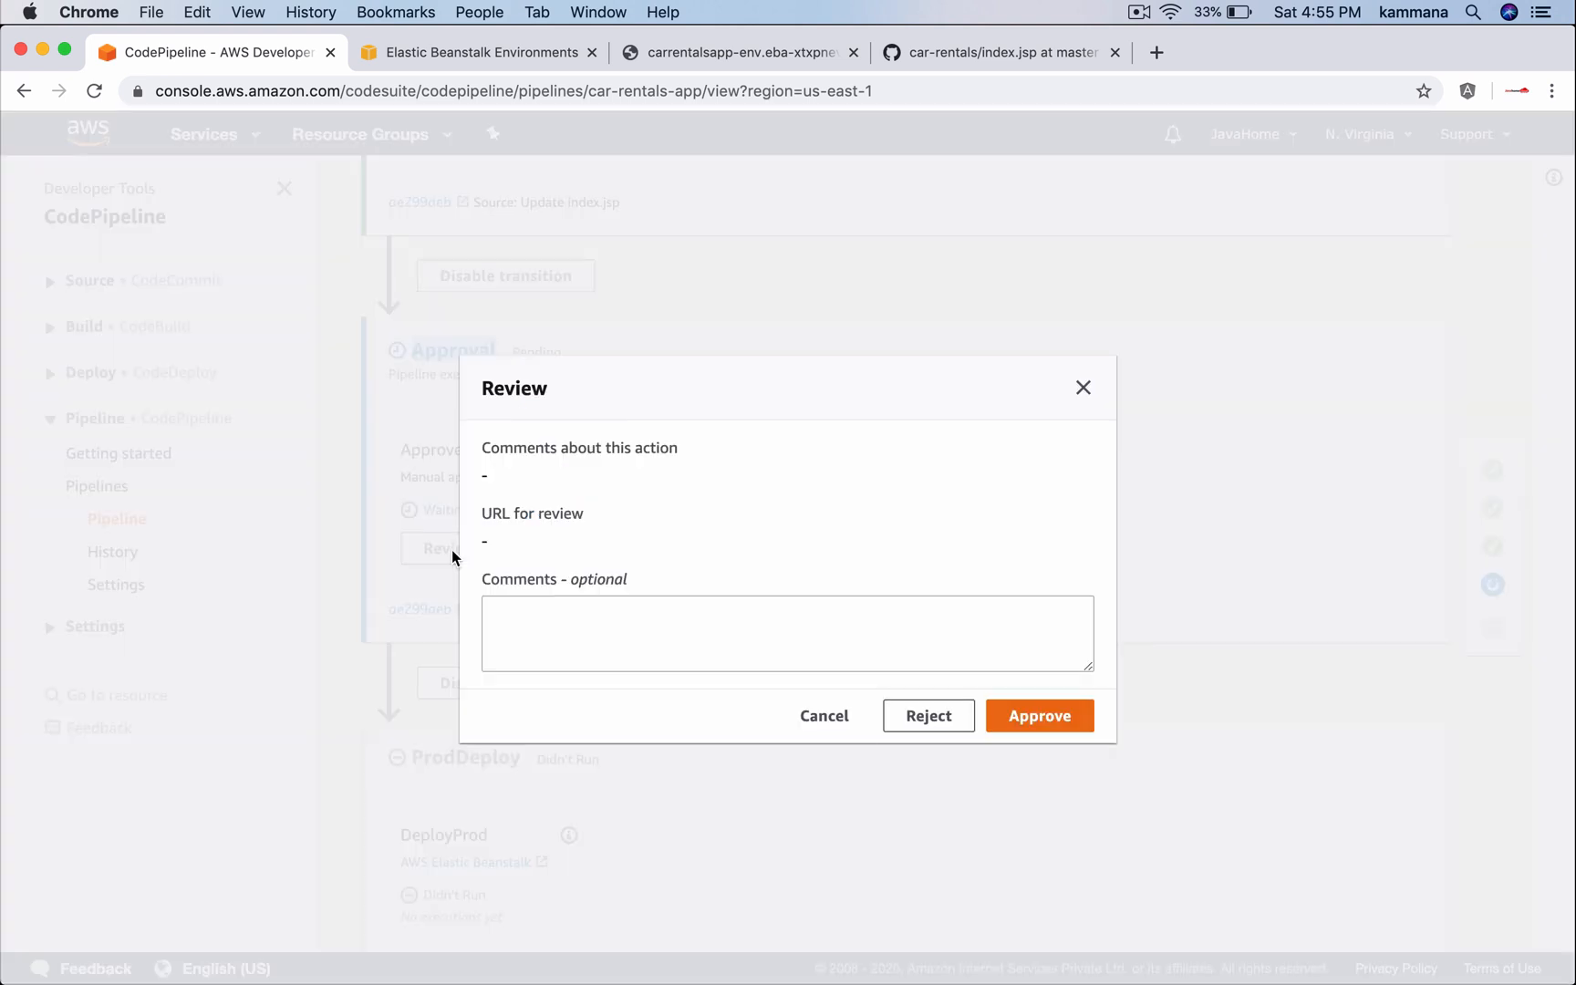
click(787, 632)
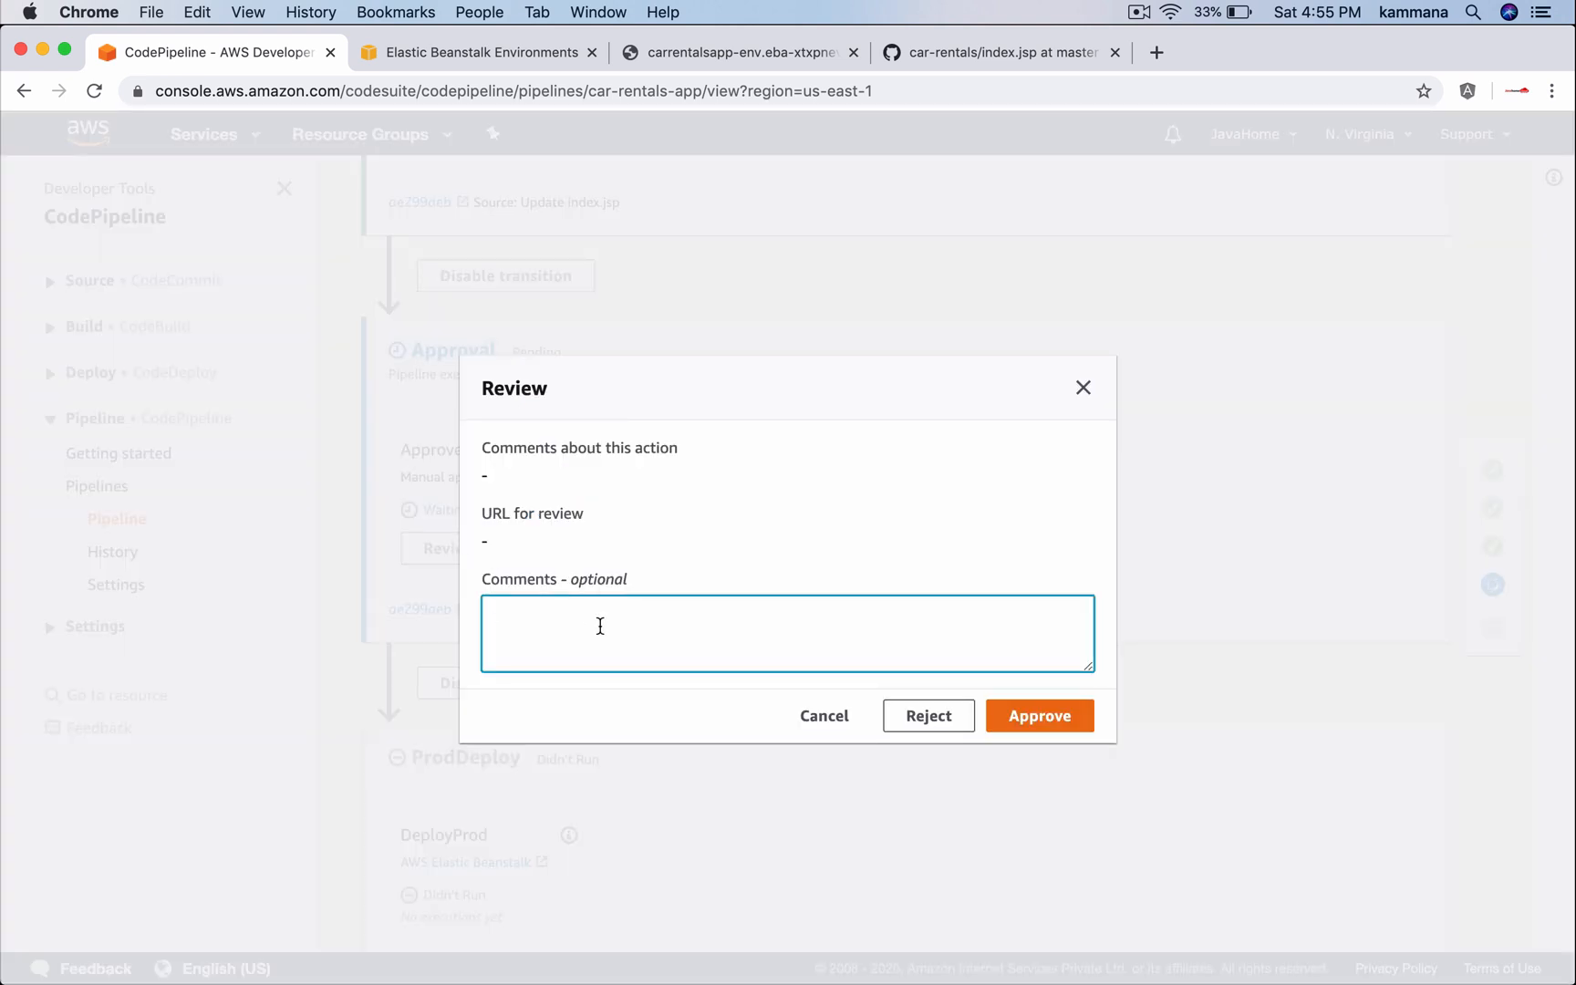
text(approve)
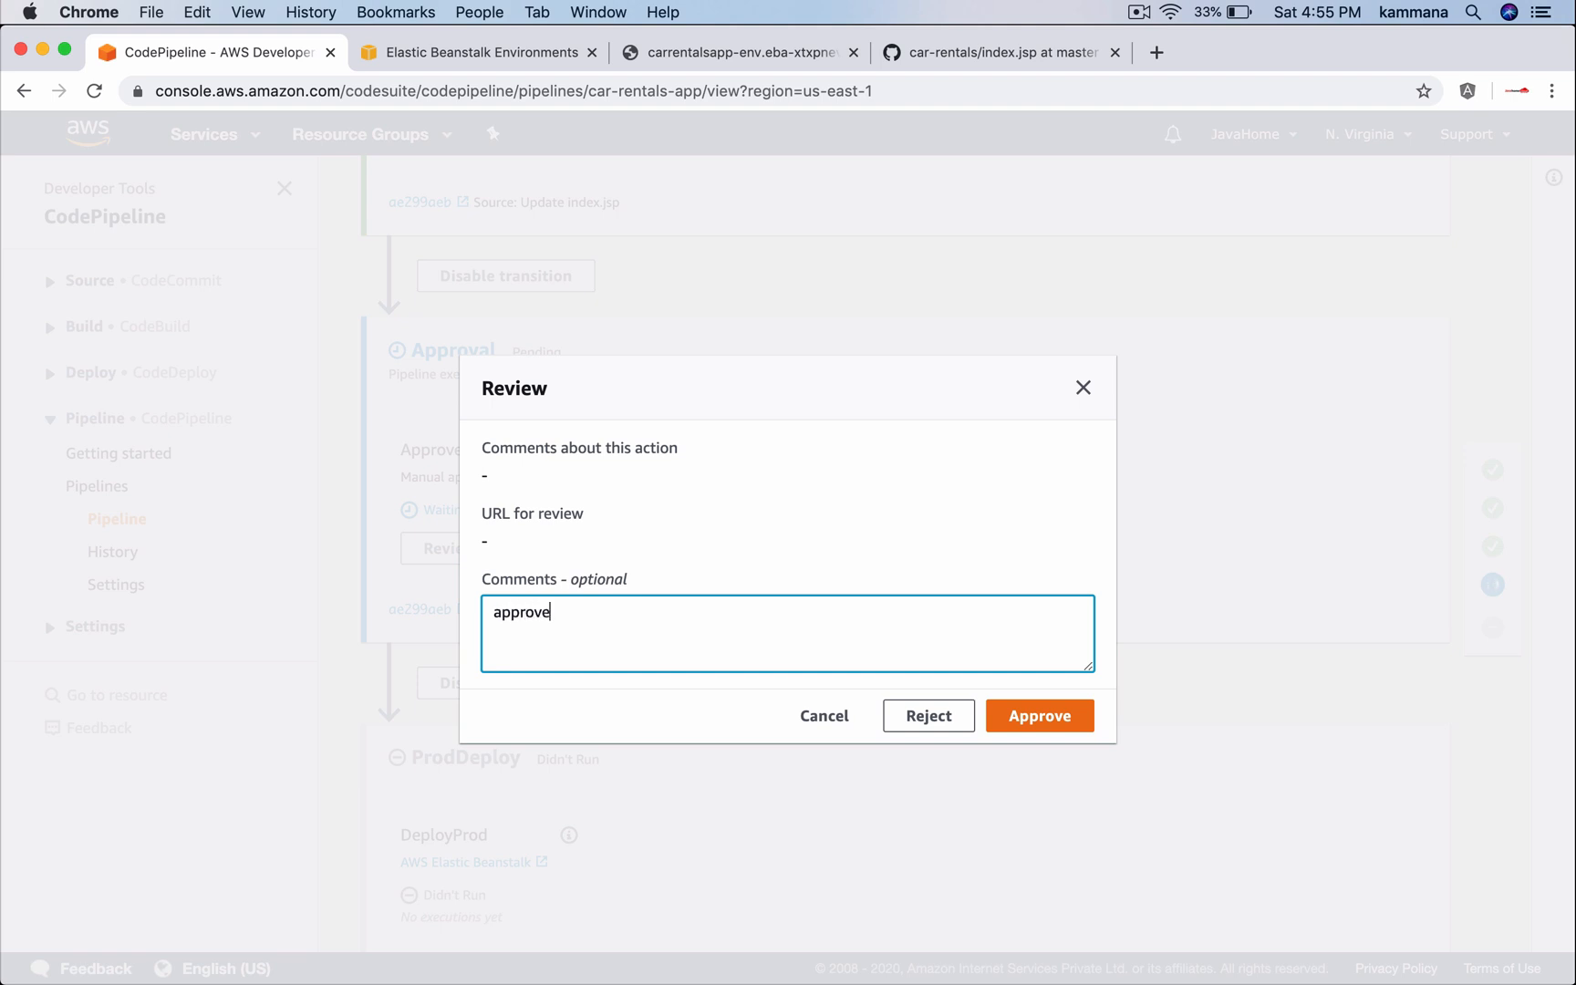
click(1039, 716)
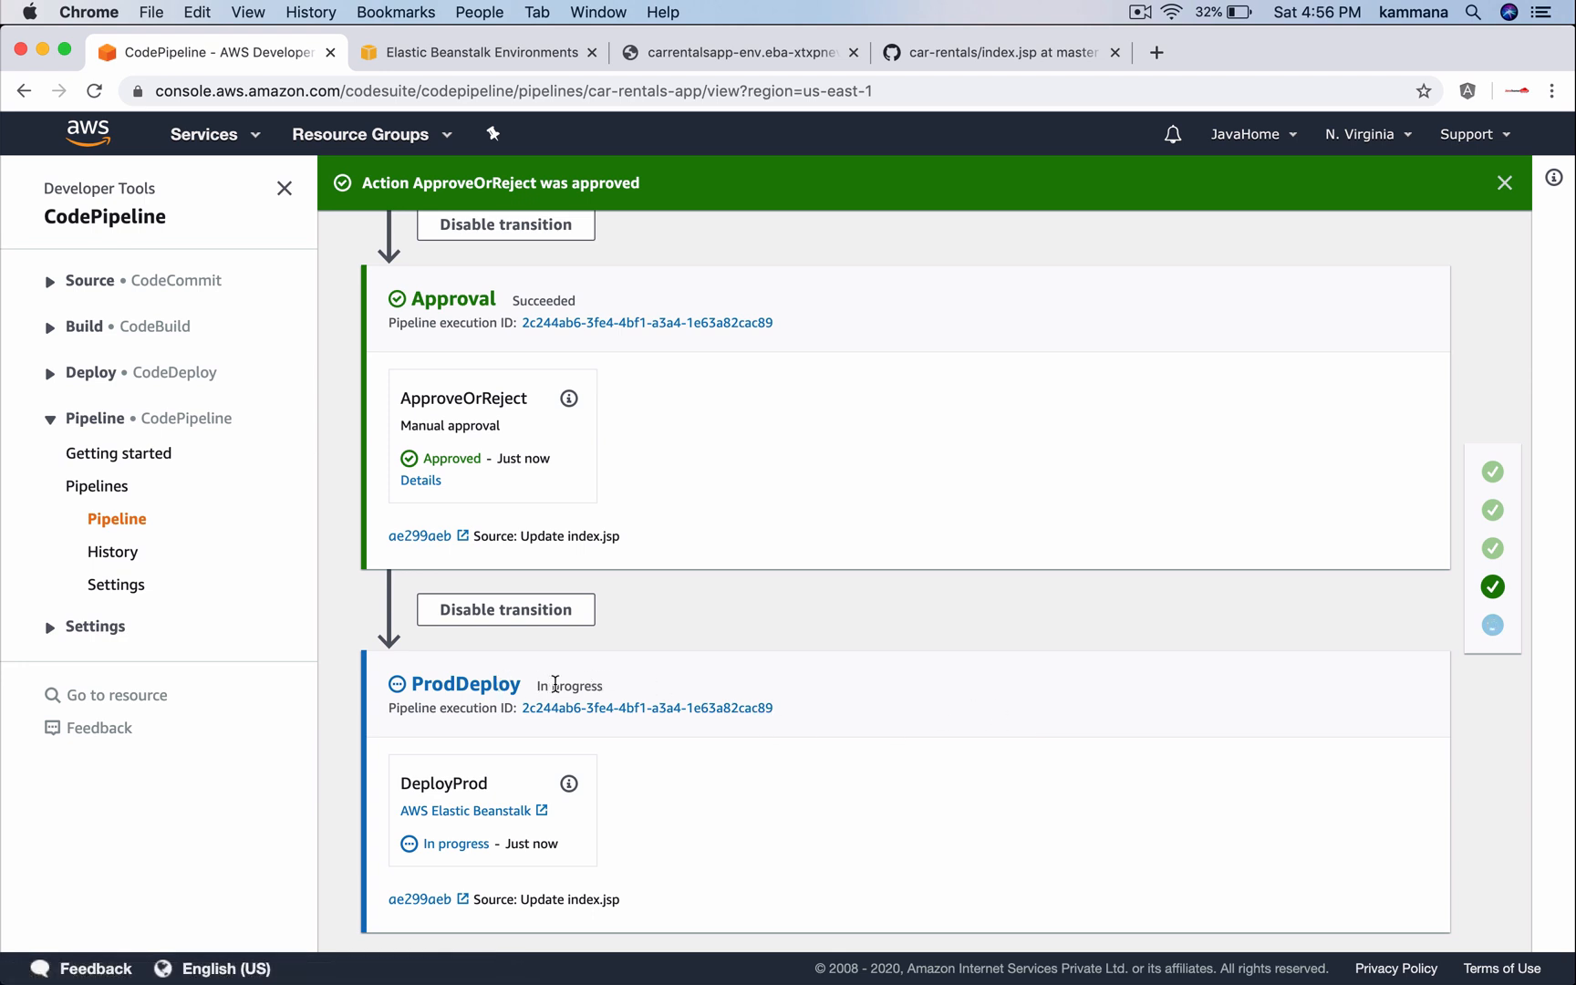
scroll(down, 3)
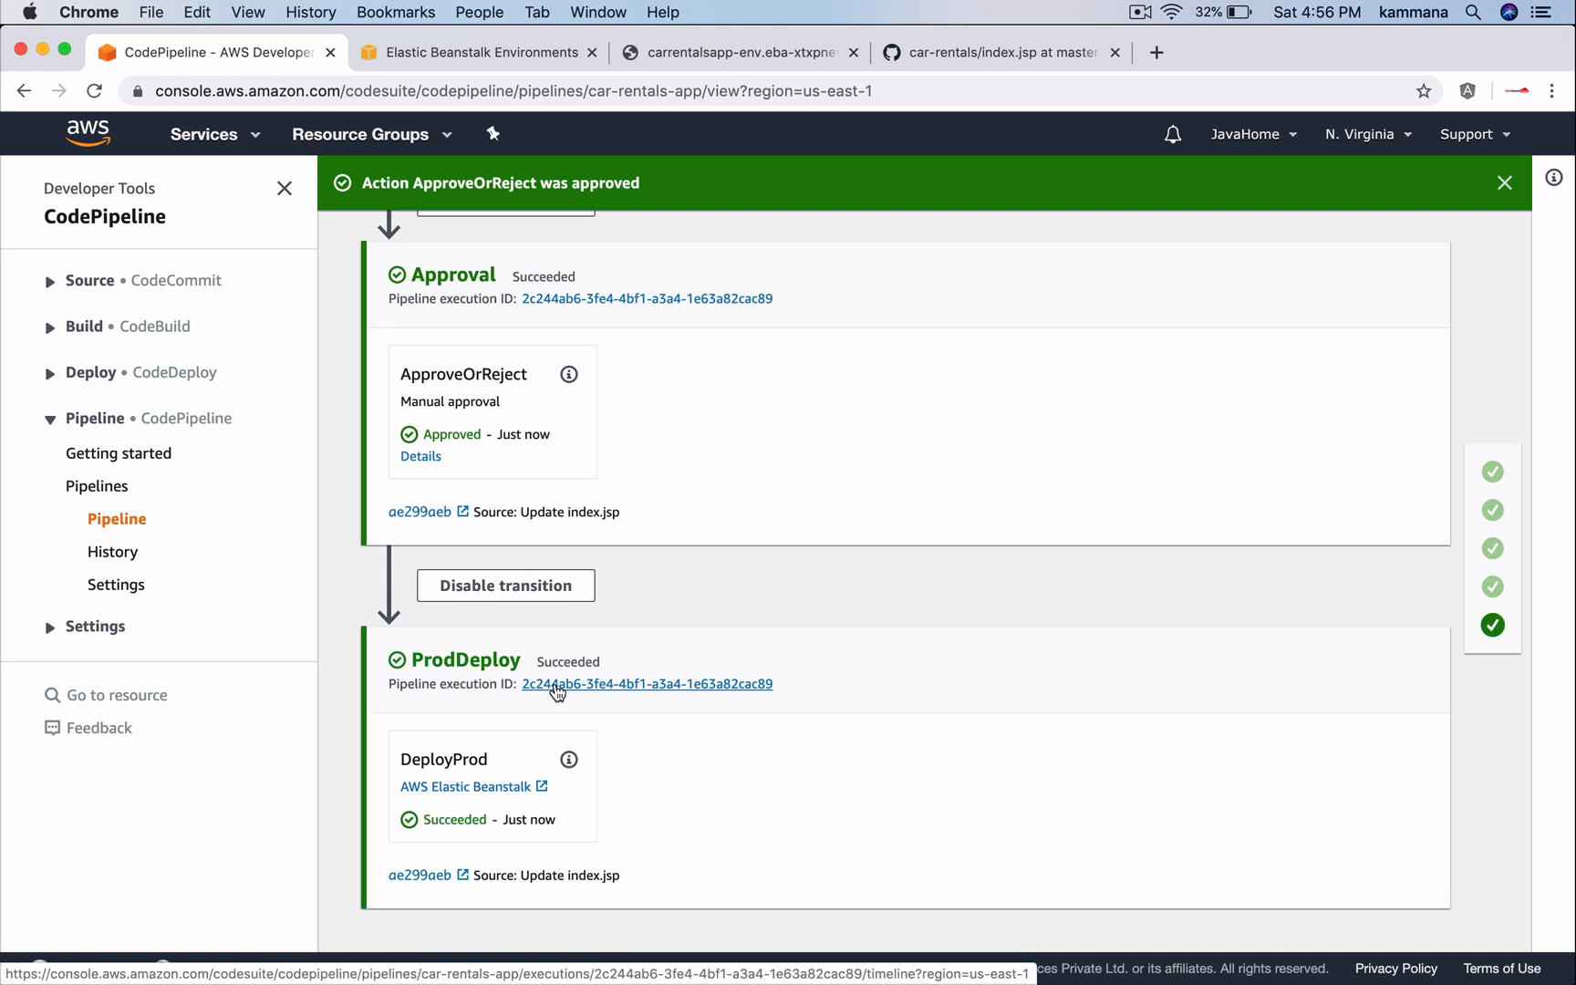
mouse_move(619, 732)
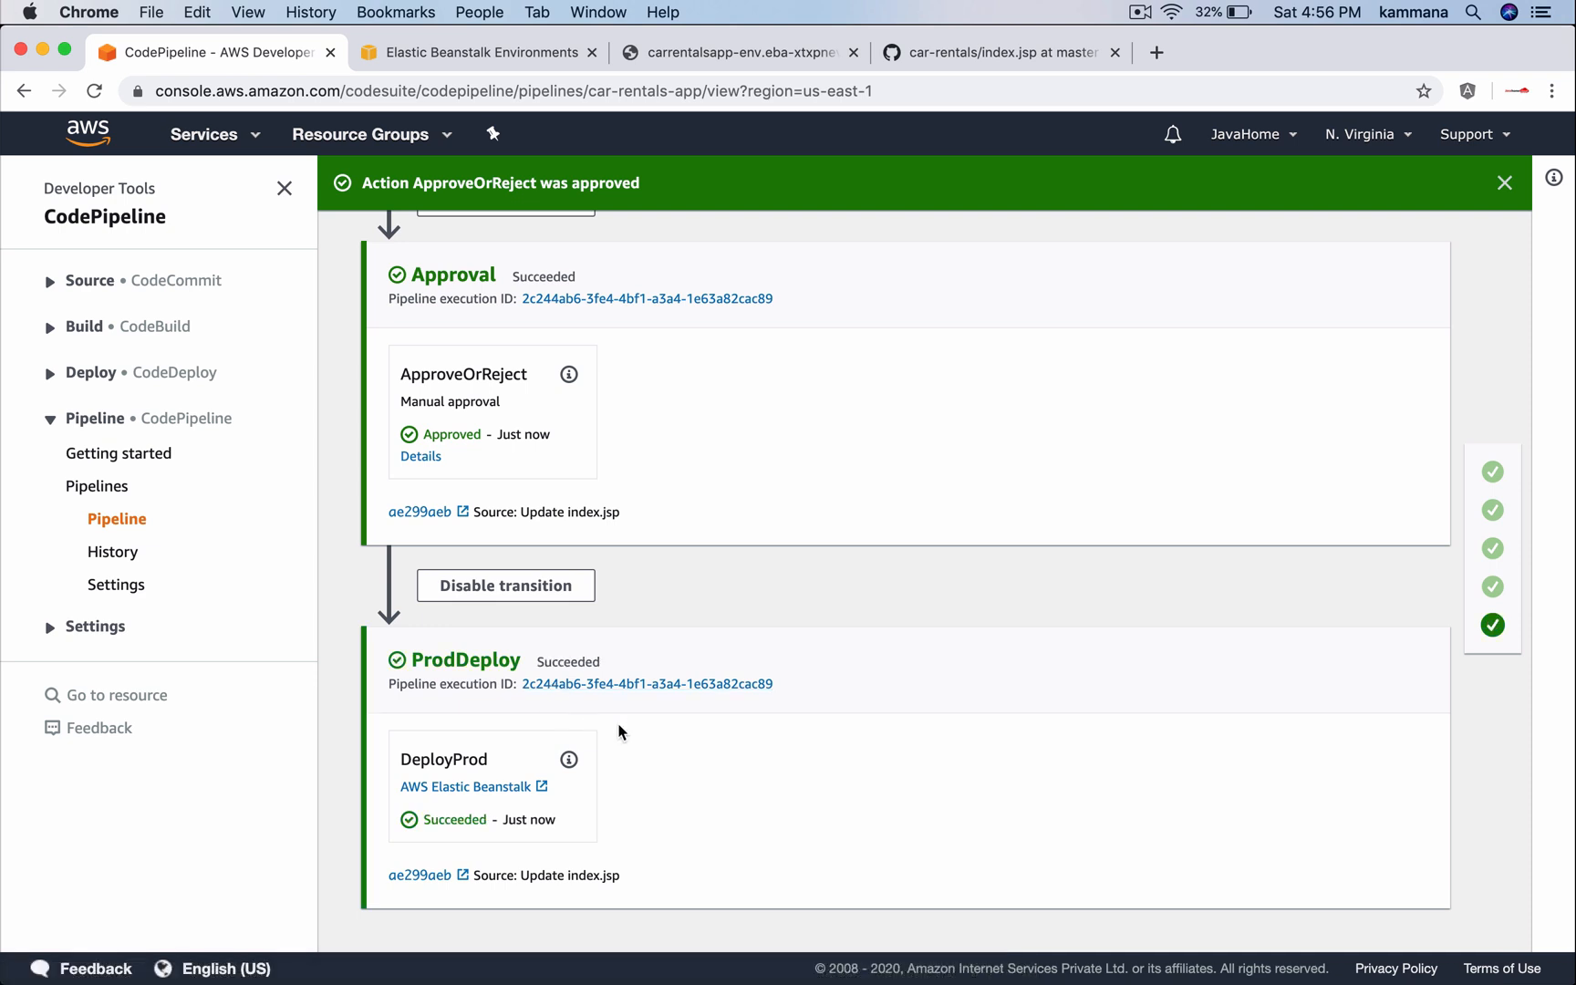
mouse_move(870, 344)
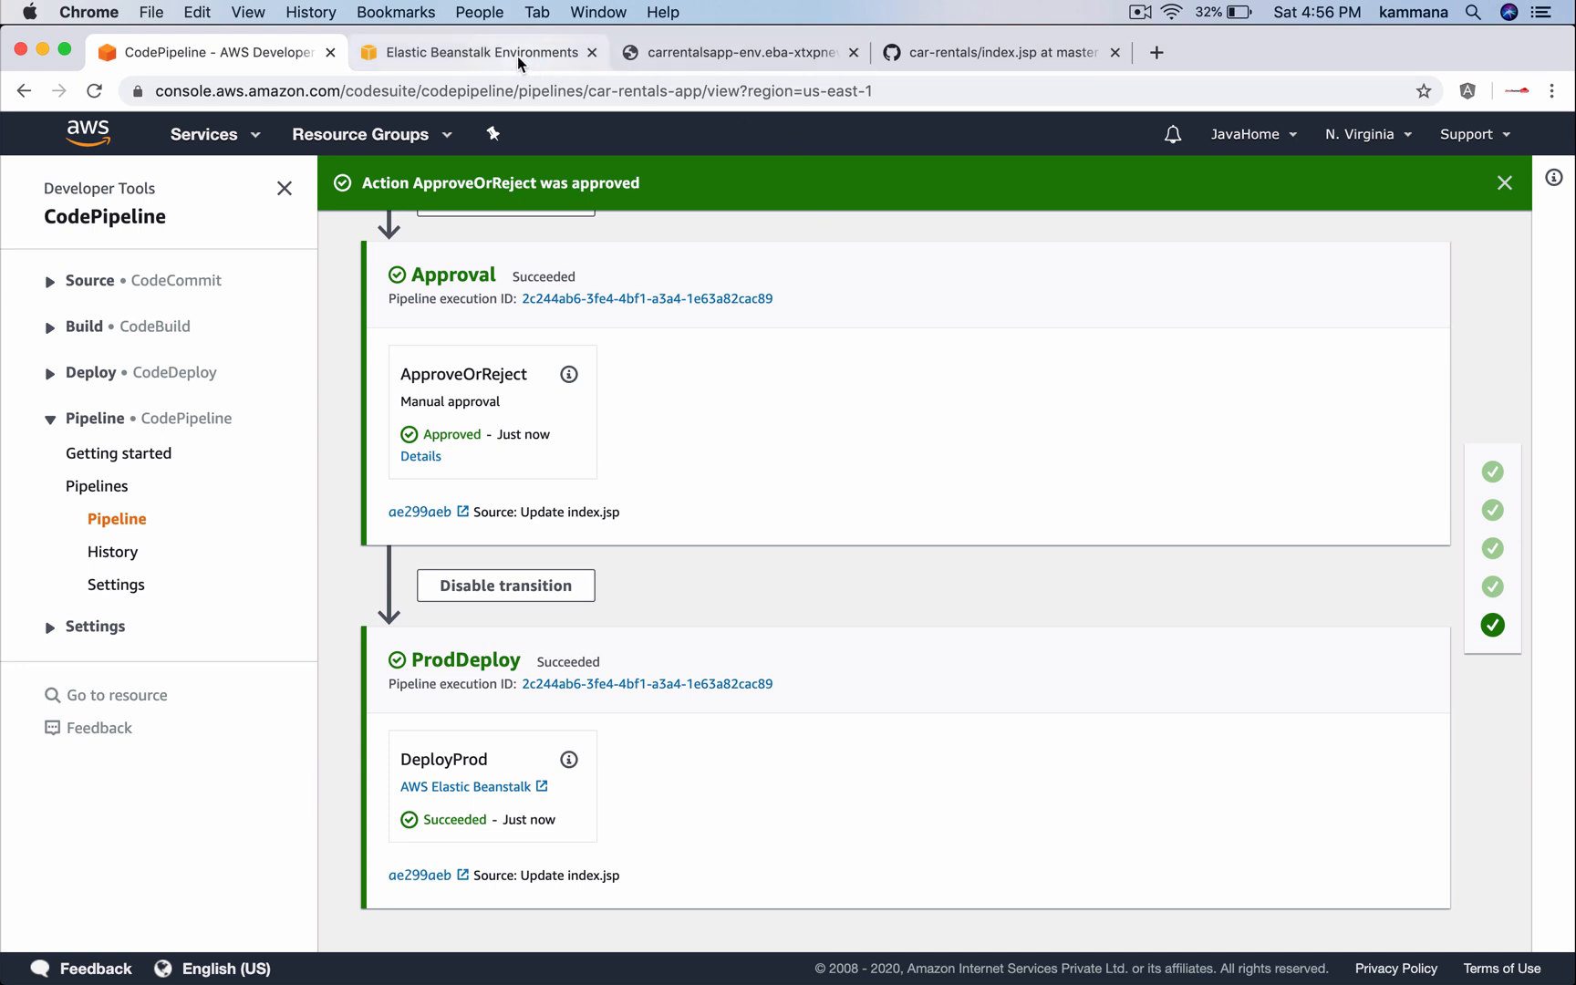
Open the CarRentalsApp-Prod environment URL showing 'Welcome to Car Rentals App!'
click(472, 51)
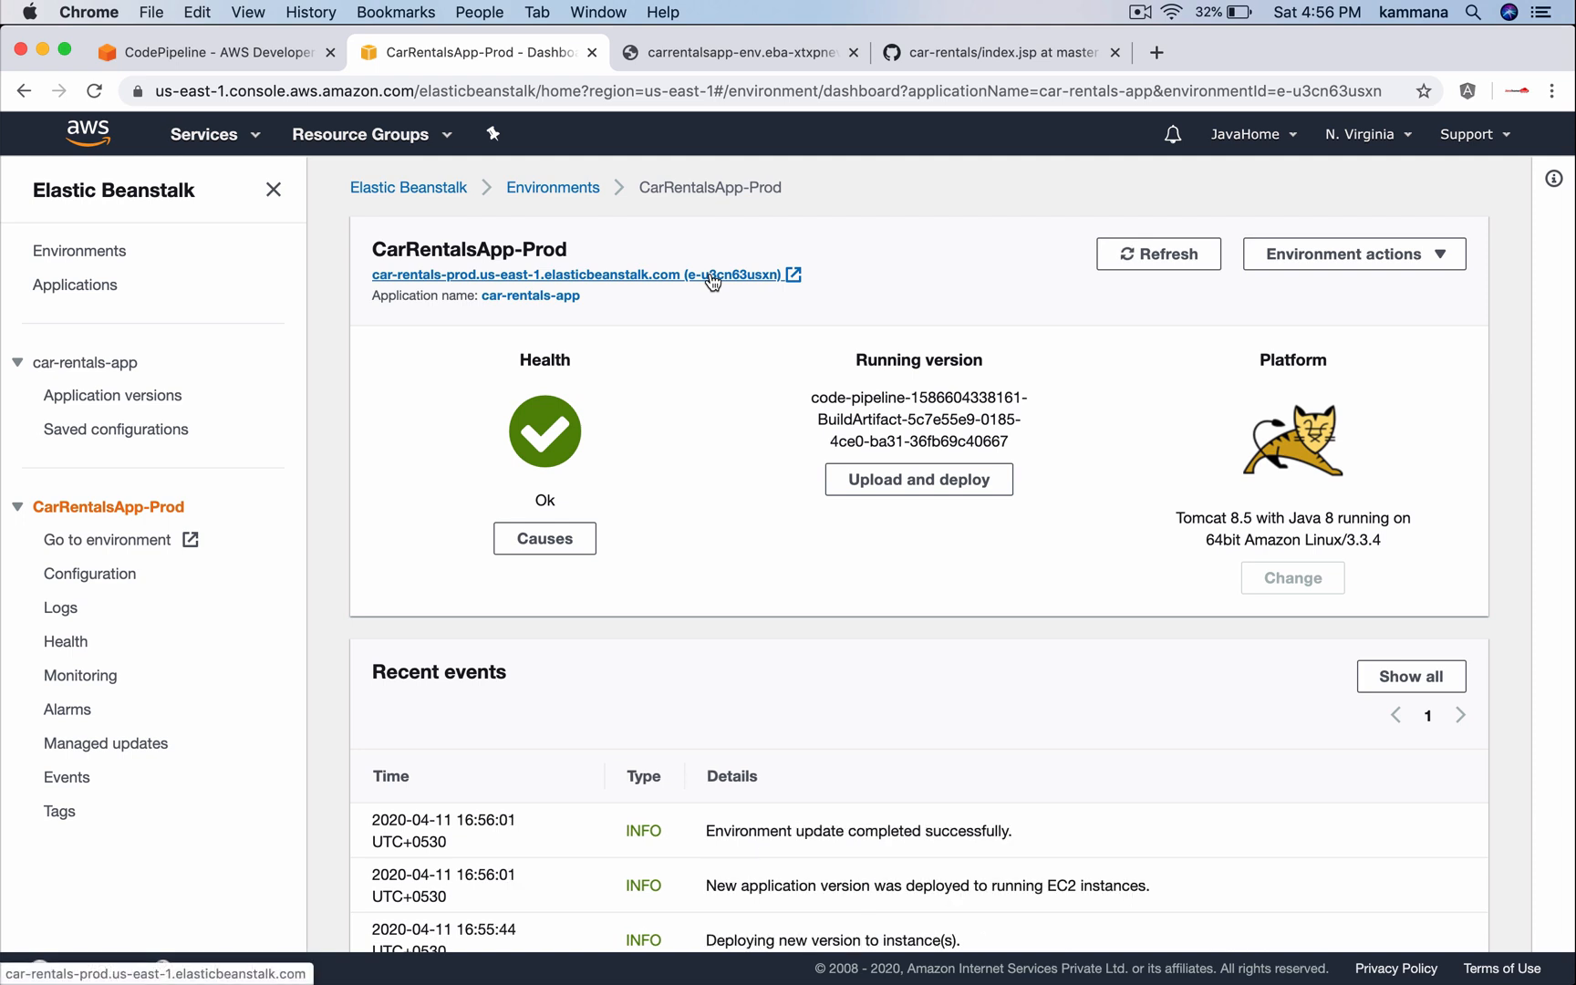
click(573, 274)
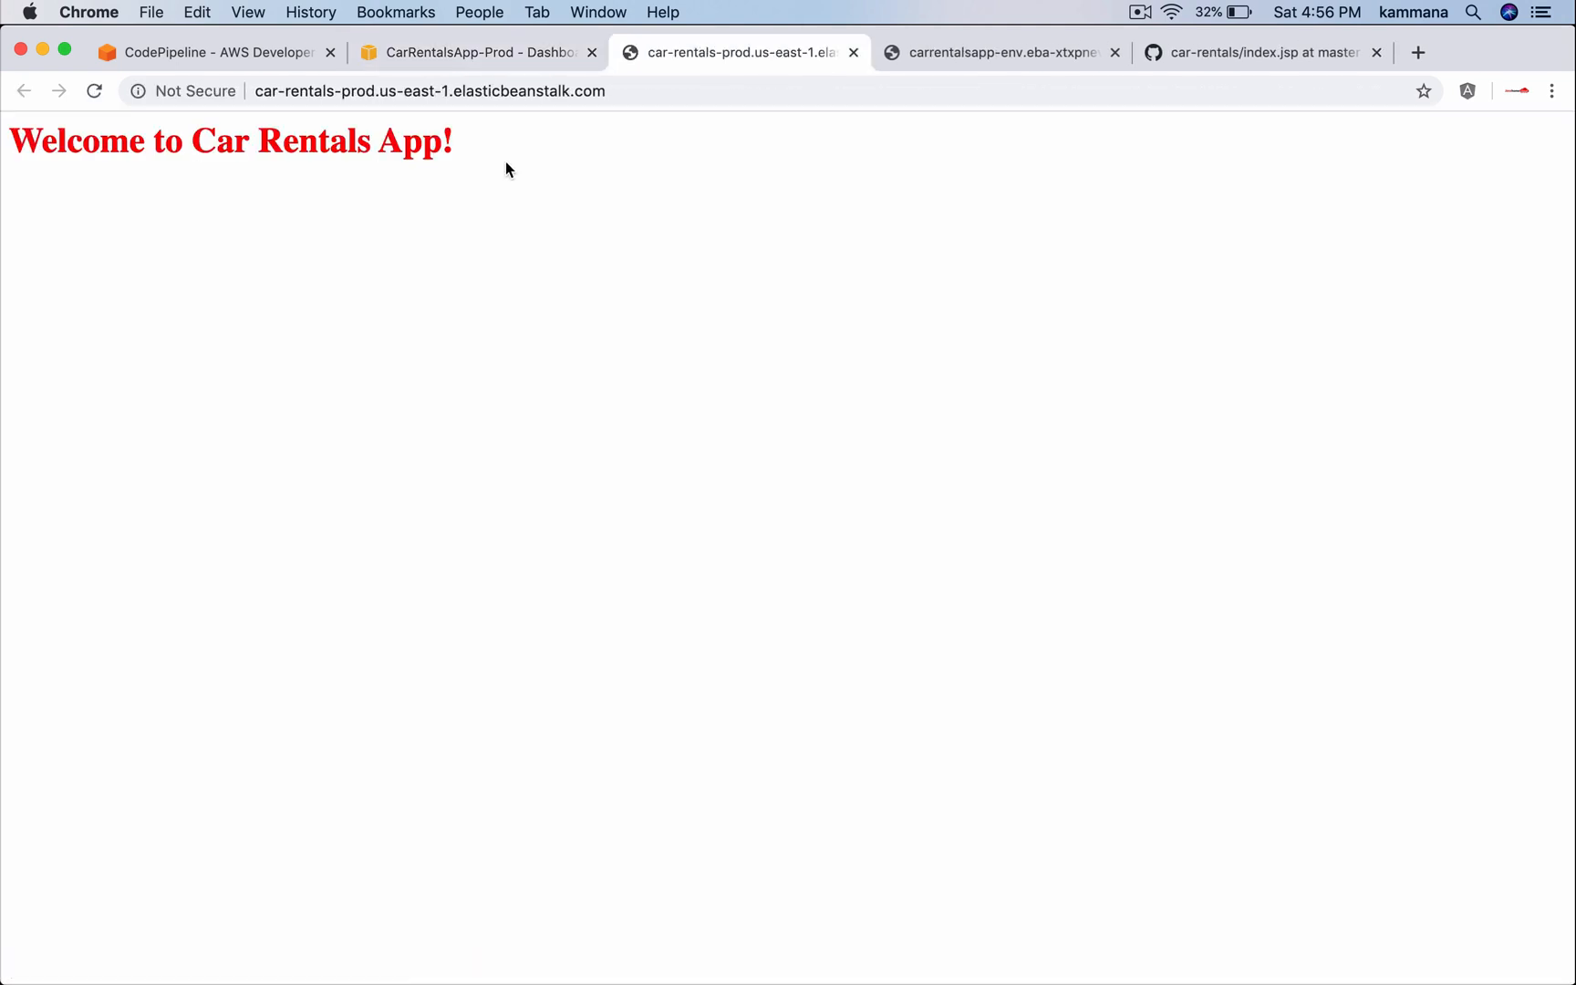